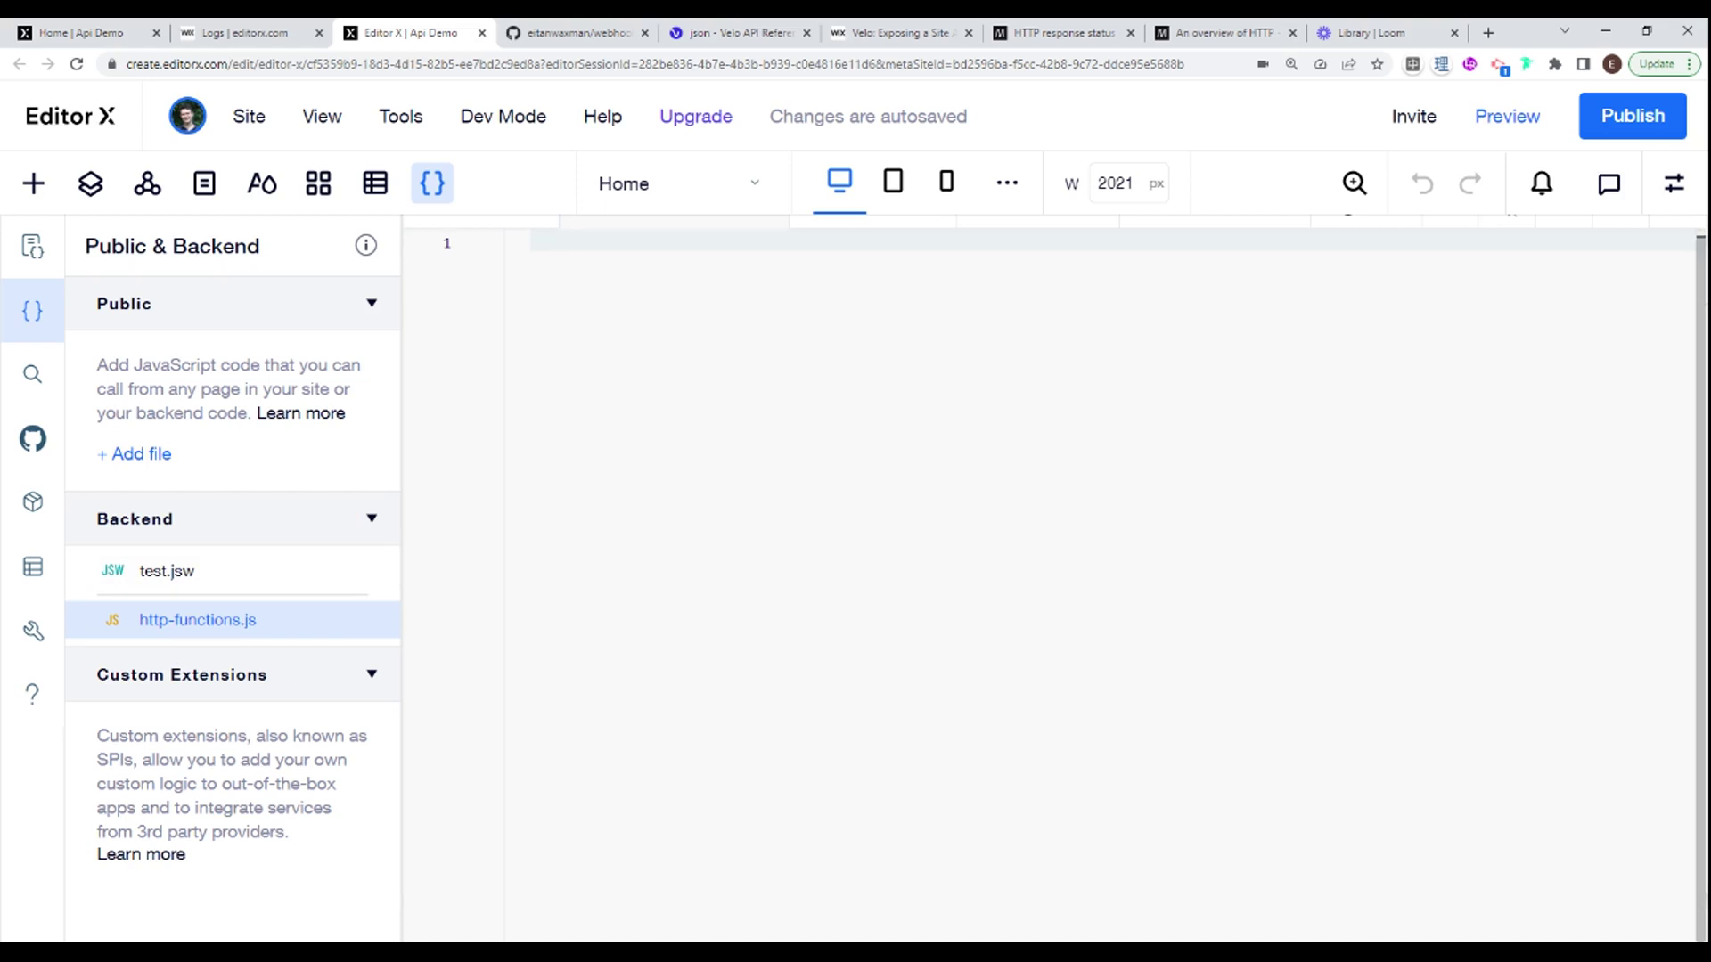
{"action": "mouse_move", "coordinate": [196, 620]}
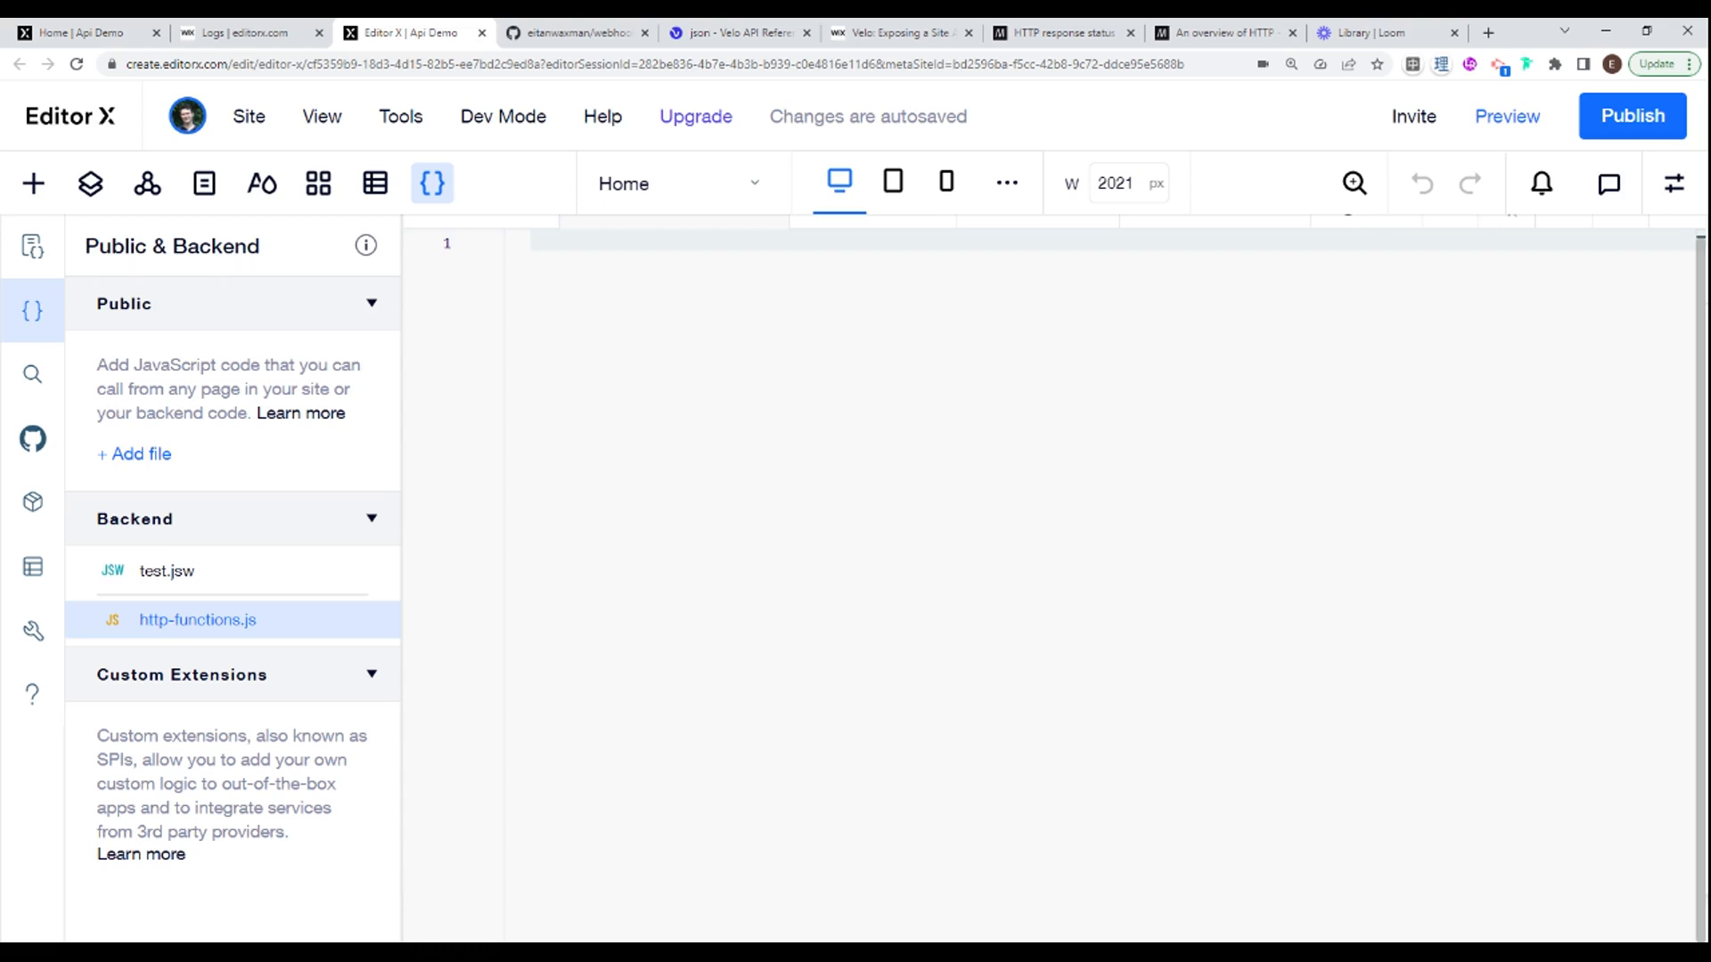
{"action": "mouse_move", "coordinate": [578, 32]}
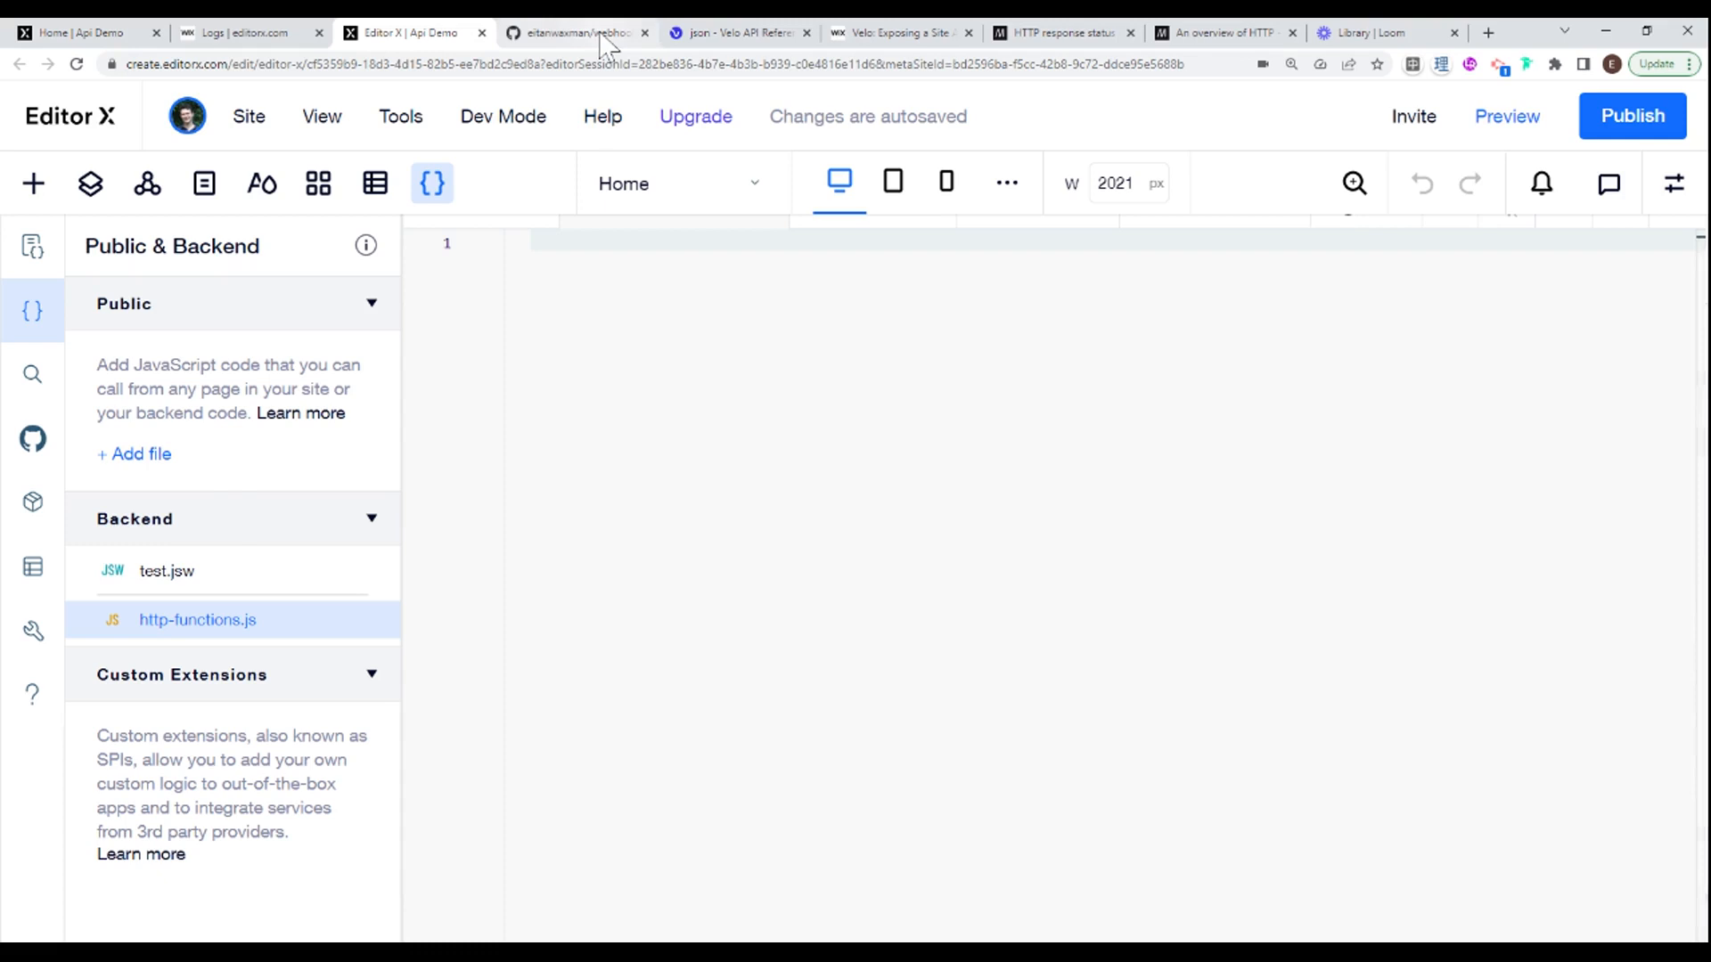
Step: Switch to the browser tab showing the webhook repository's Code page
{"action": "left_click", "coordinate": [572, 32]}
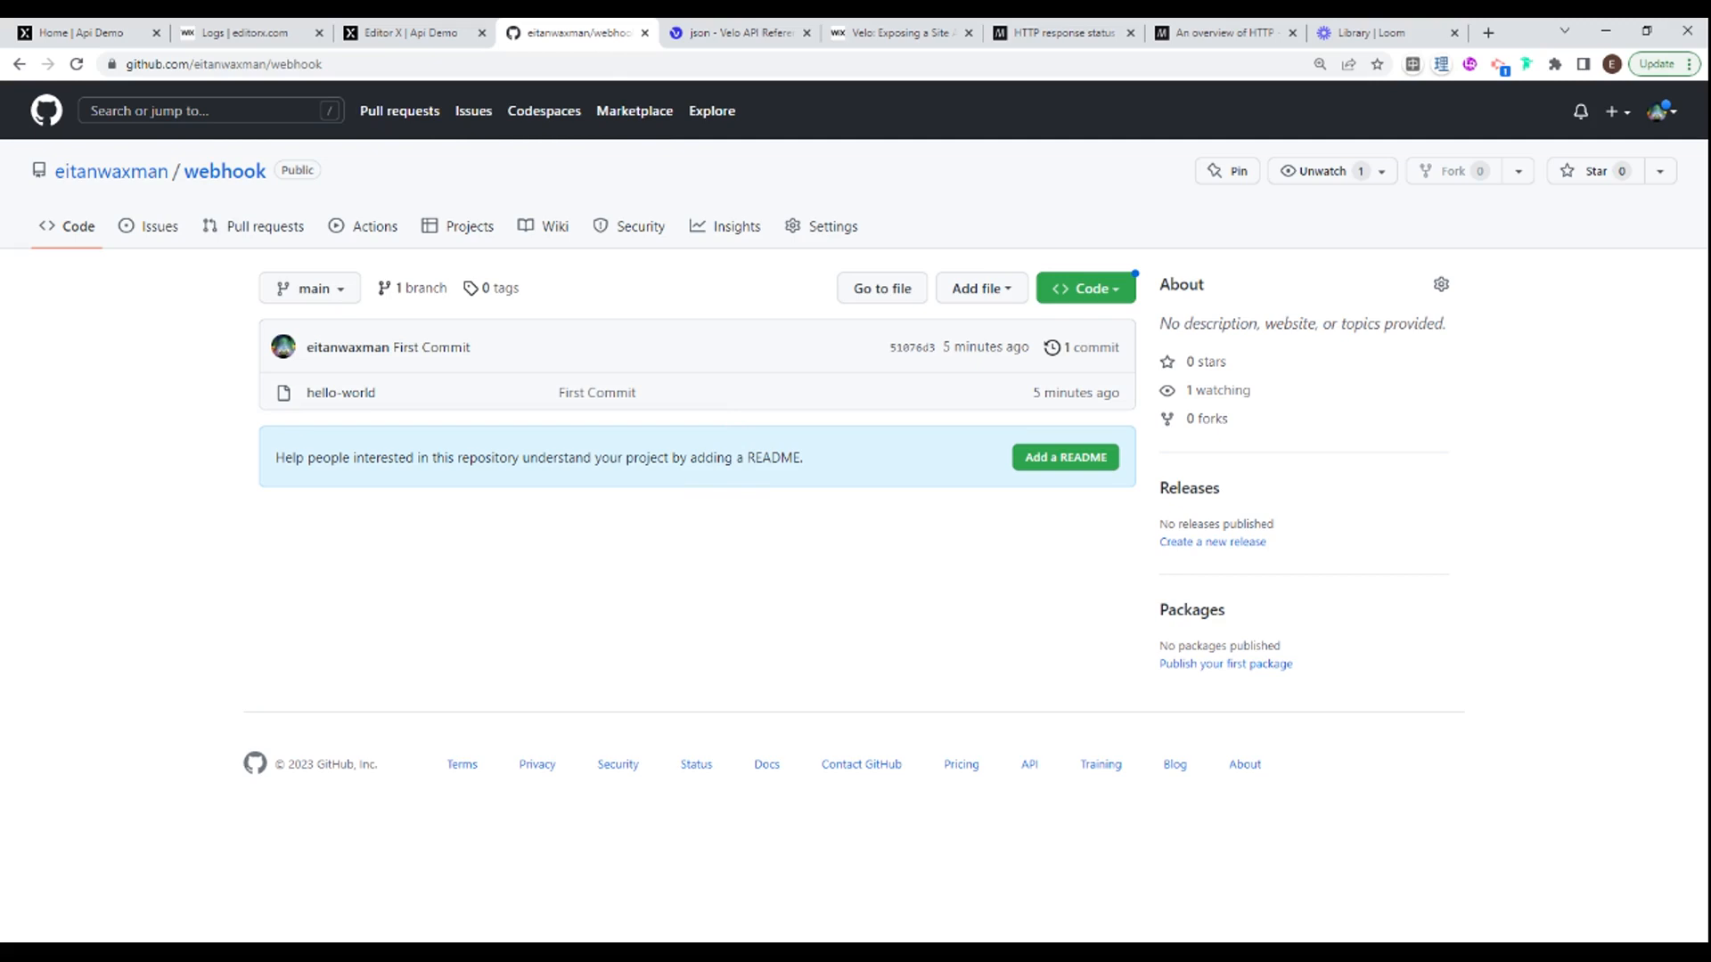
{"action": "mouse_move", "coordinate": [633, 547]}
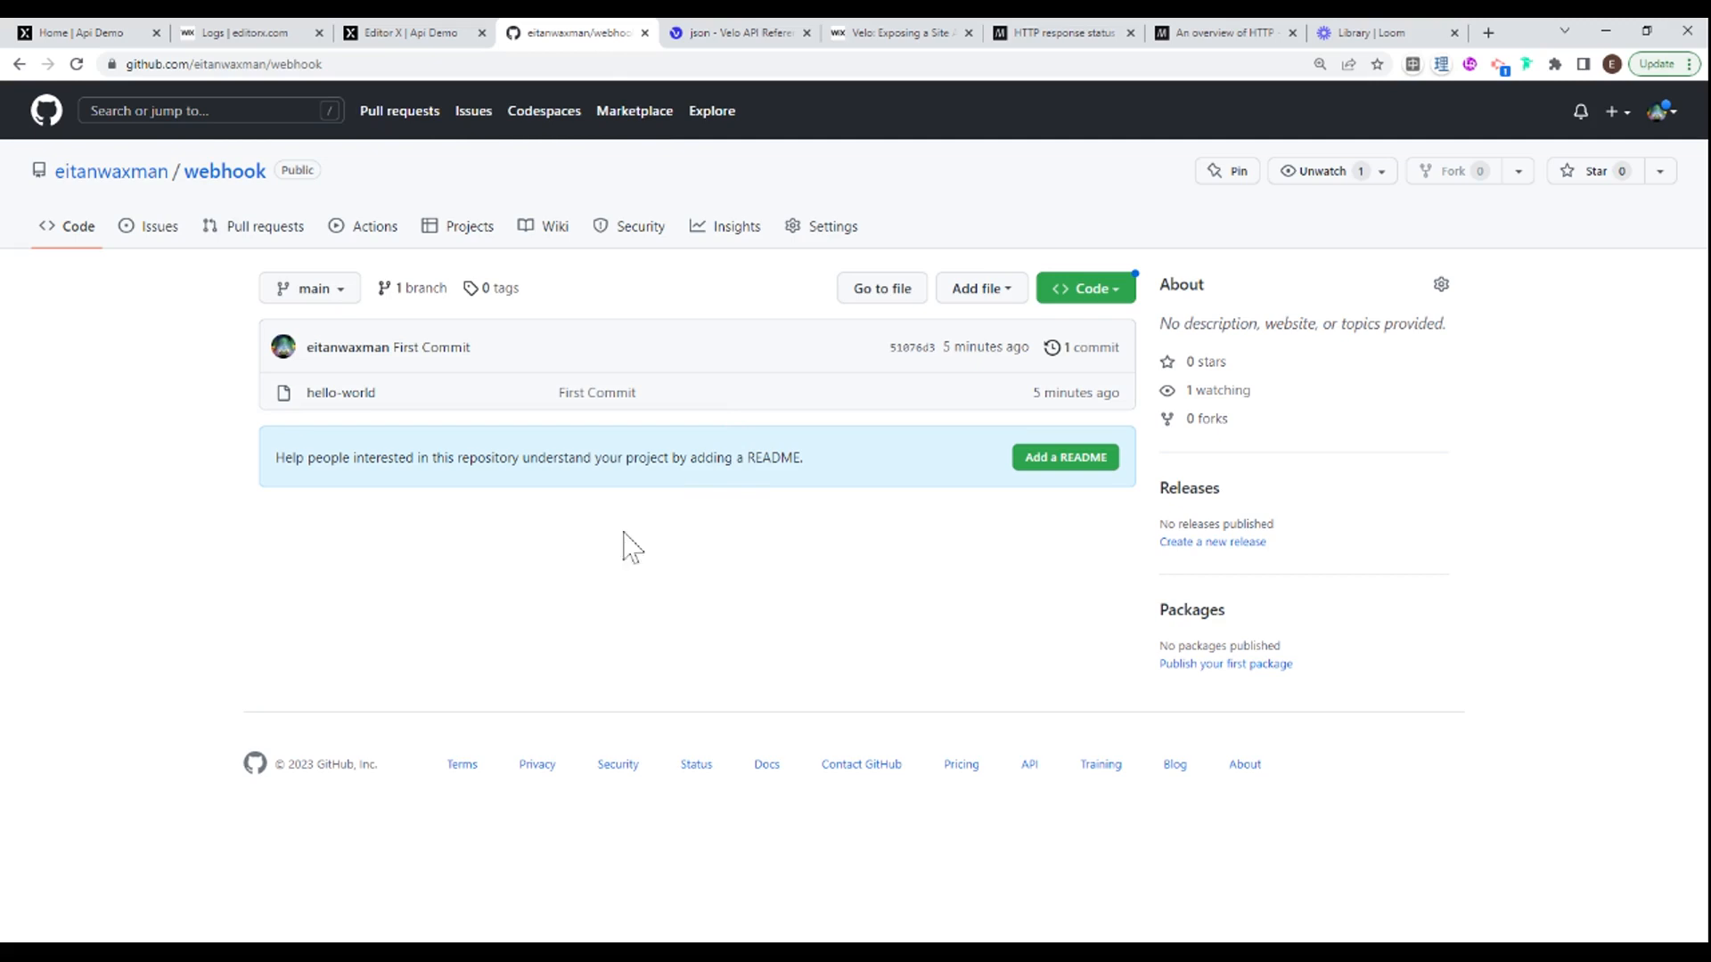
{"action": "mouse_move", "coordinate": [241, 449]}
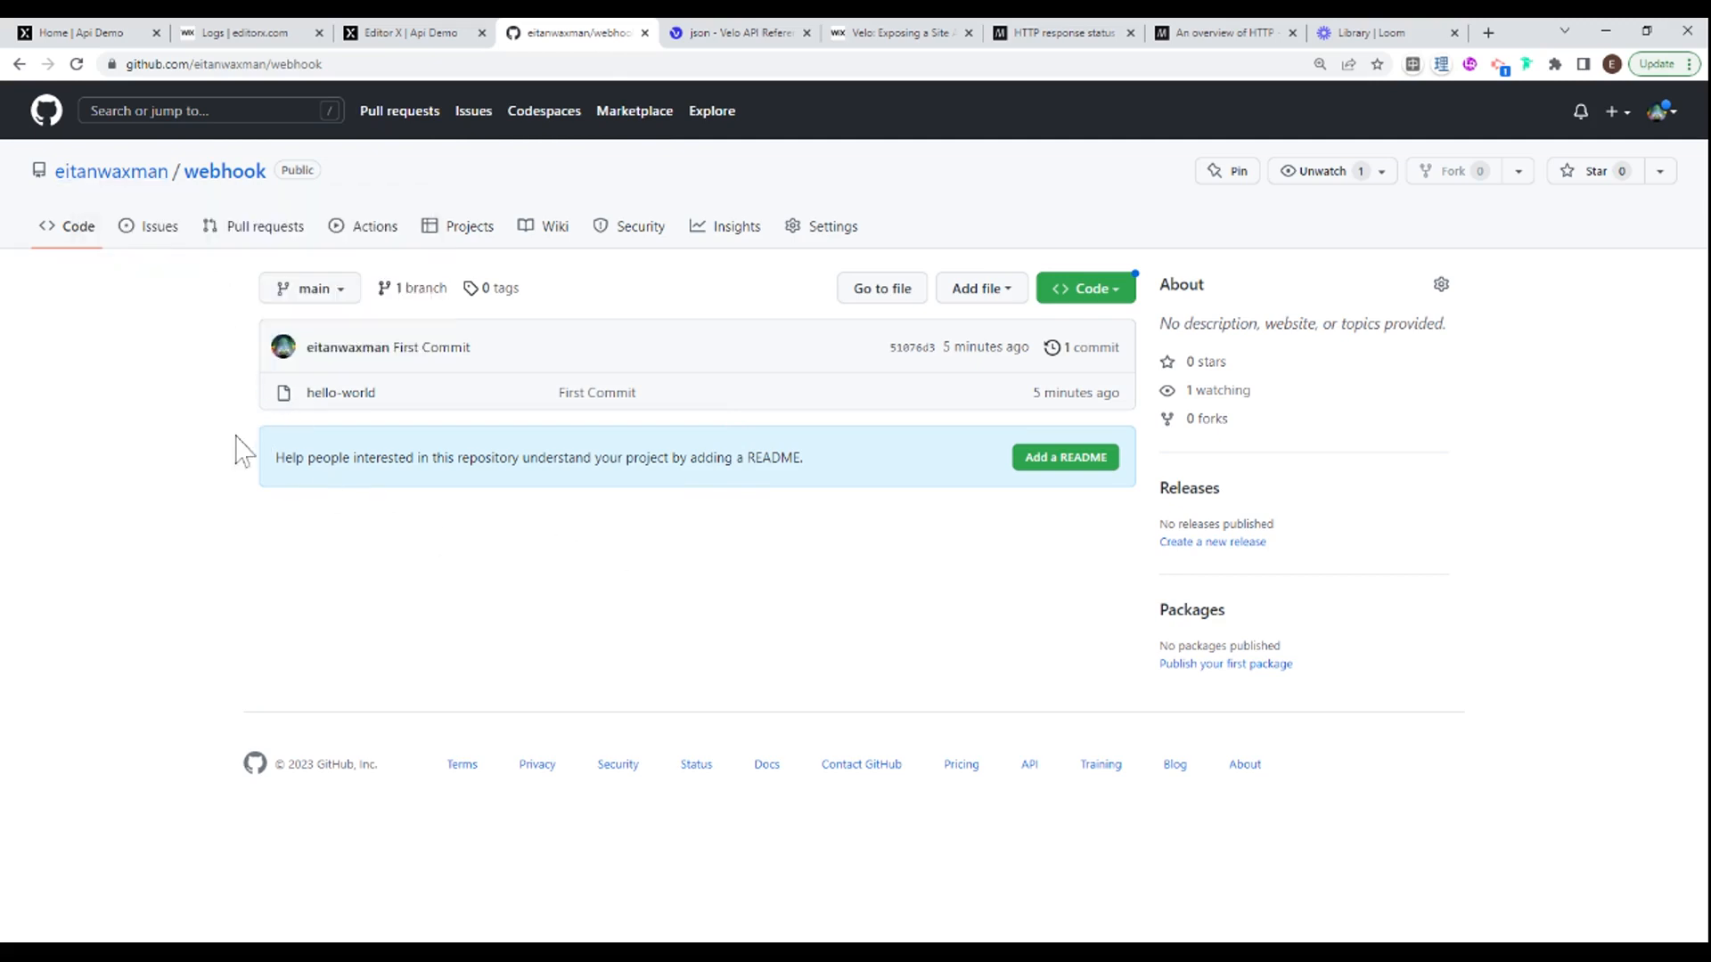
{"action": "mouse_move", "coordinate": [241, 202]}
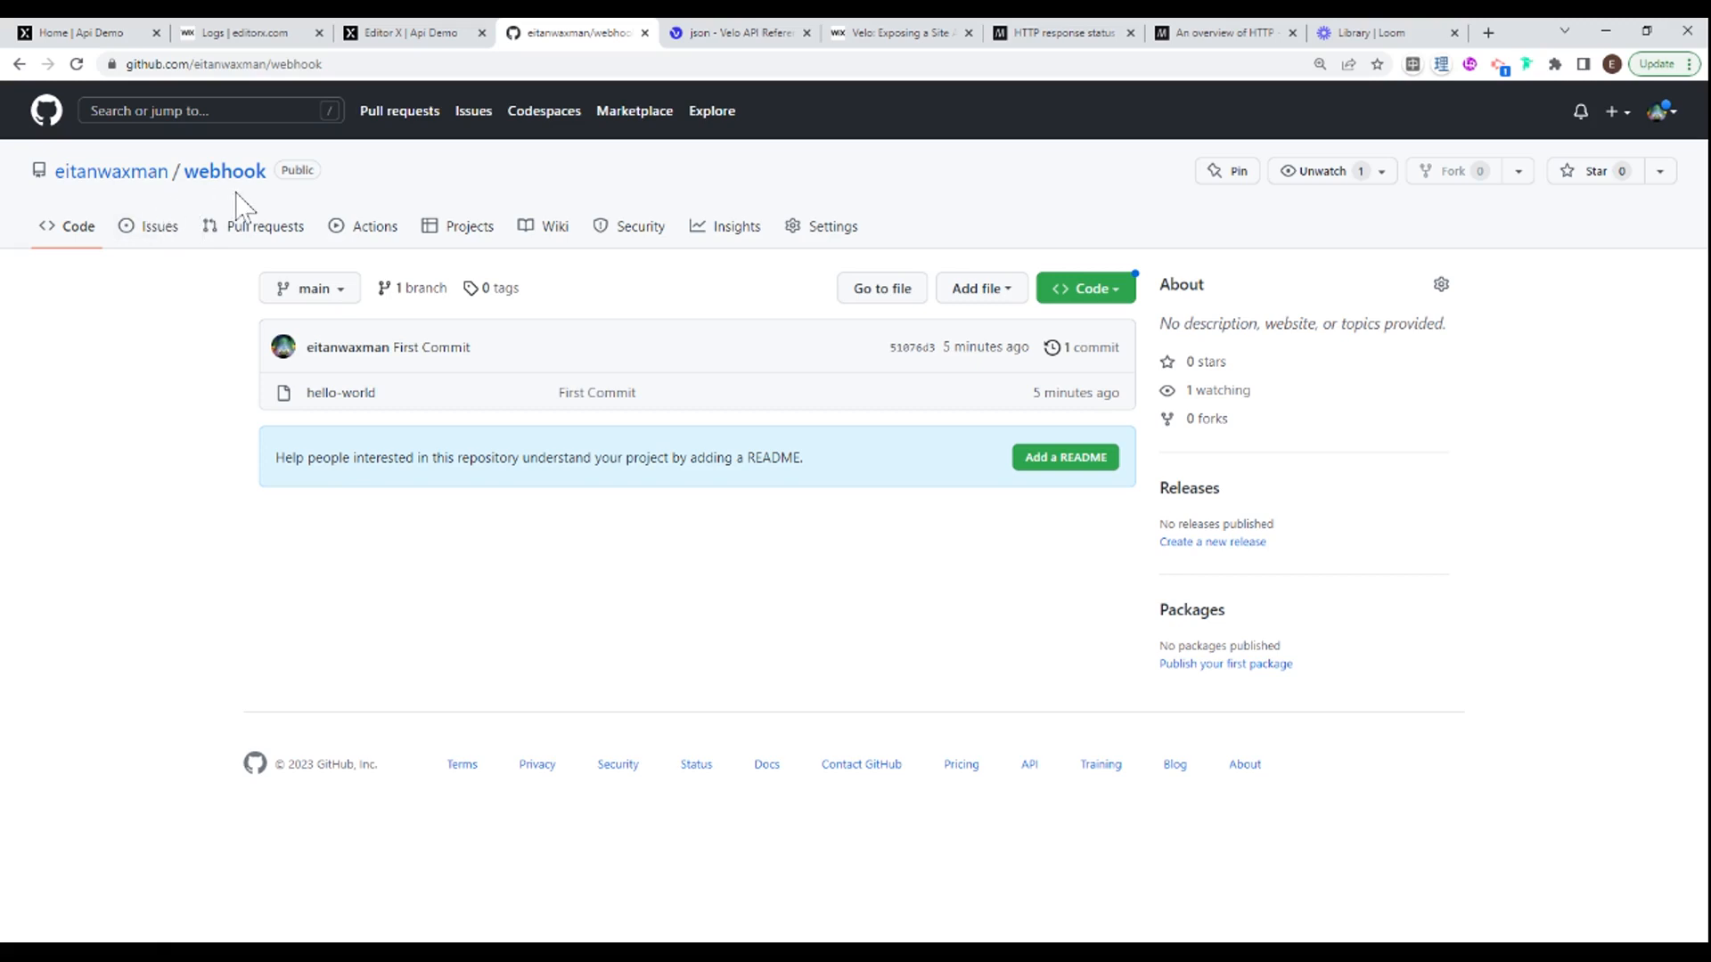
{"action": "mouse_move", "coordinate": [748, 558]}
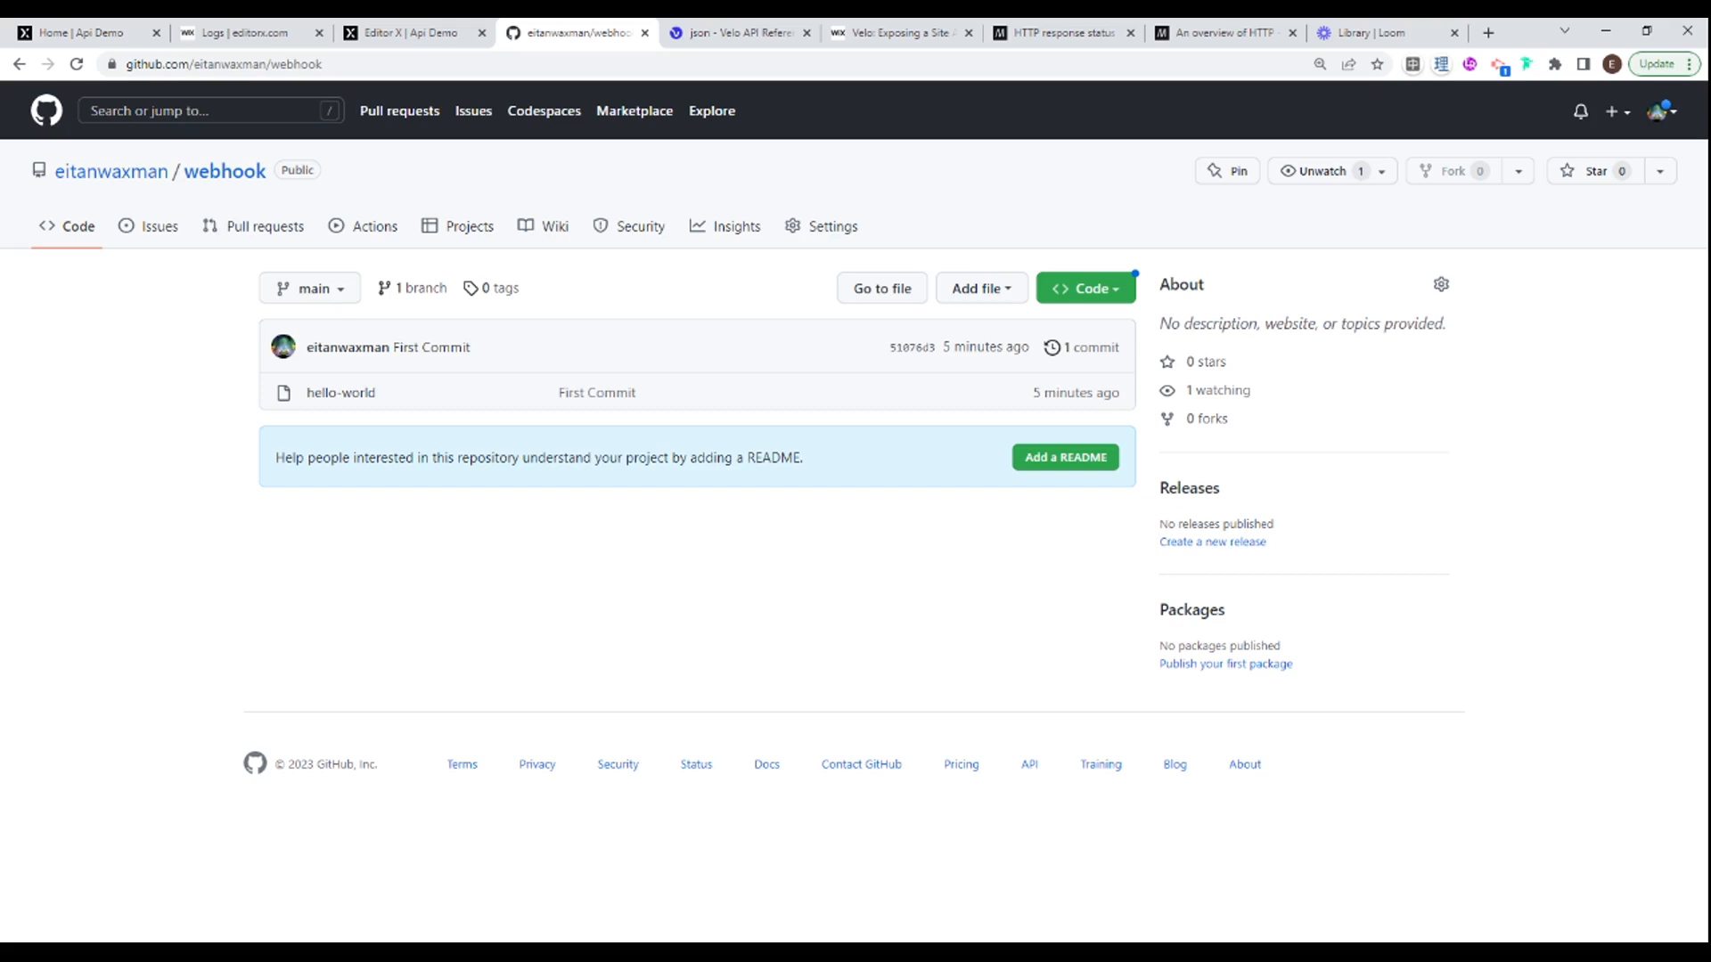
{"action": "mouse_move", "coordinate": [797, 241]}
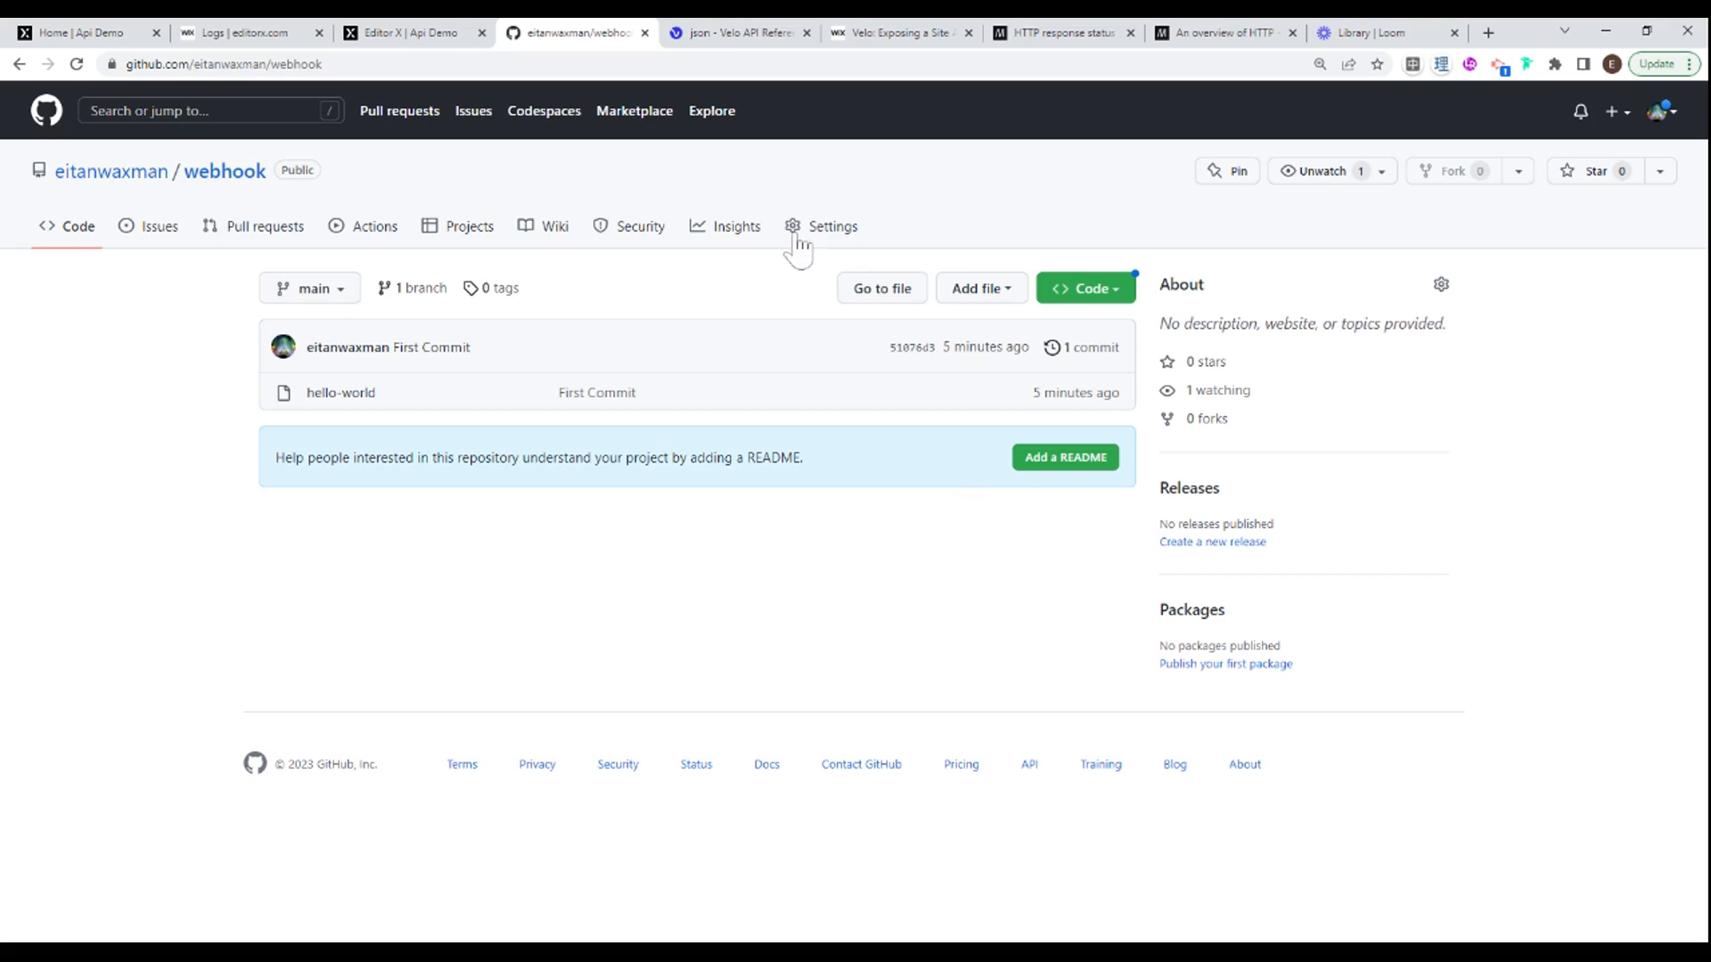
{"action": "mouse_move", "coordinate": [435, 637]}
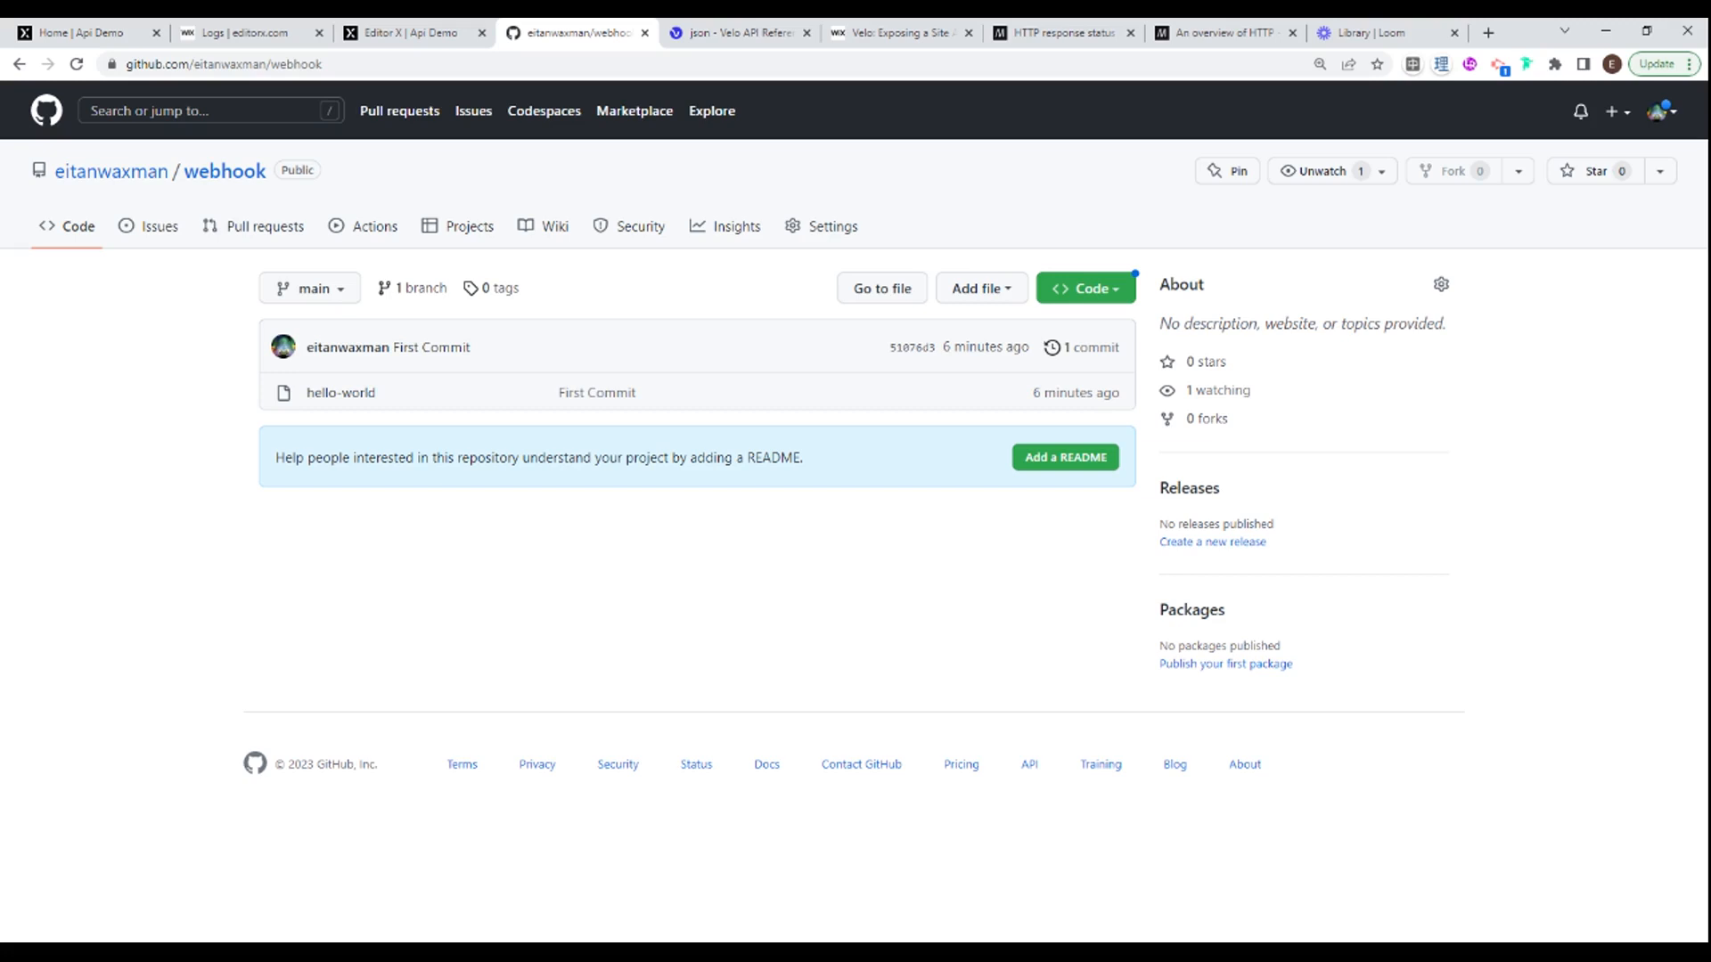
{"action": "mouse_move", "coordinate": [840, 230]}
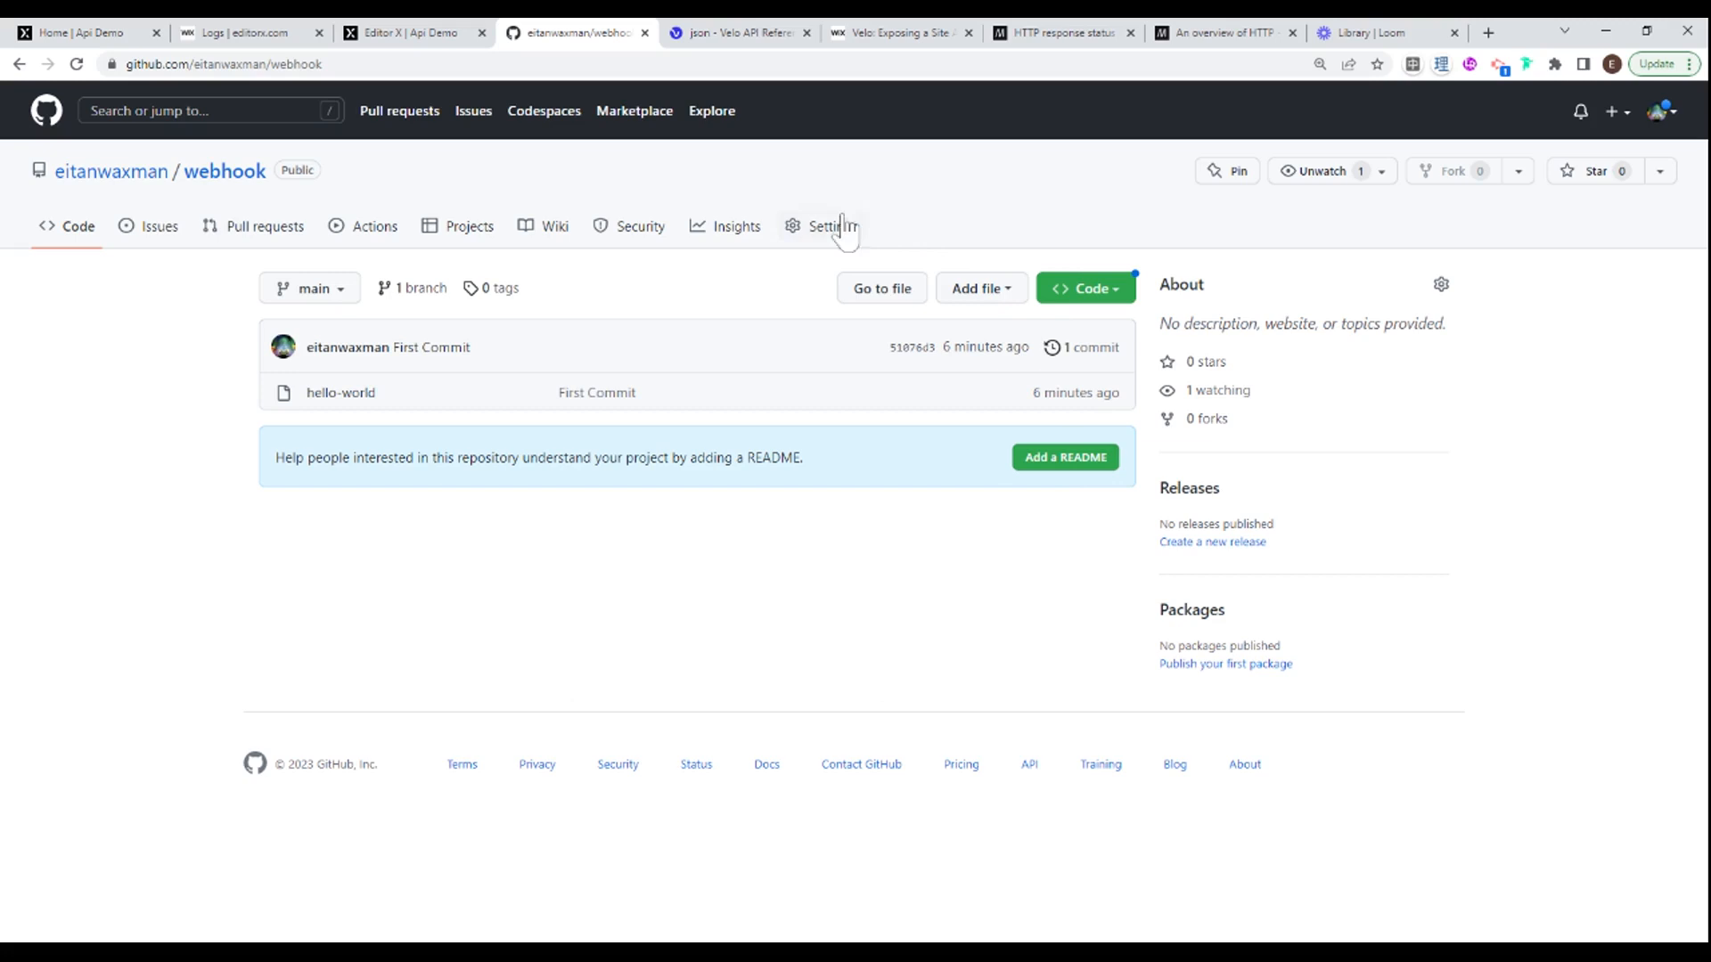
{"action": "mouse_move", "coordinate": [800, 542]}
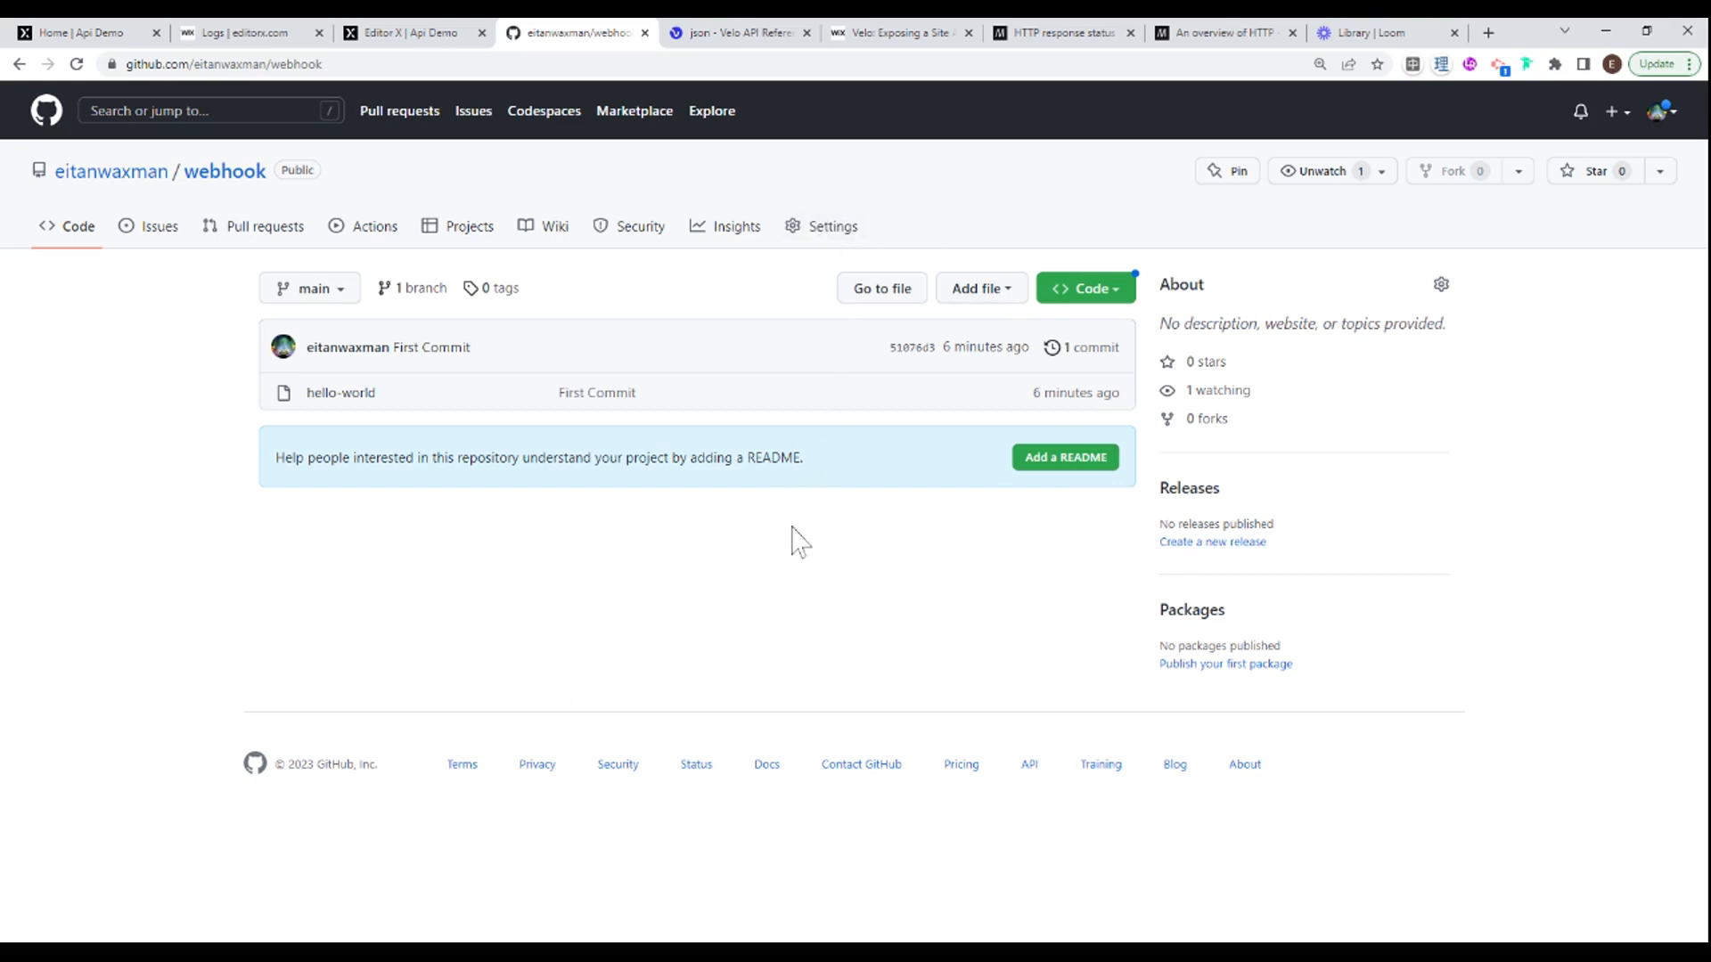
{"action": "mouse_move", "coordinate": [797, 565]}
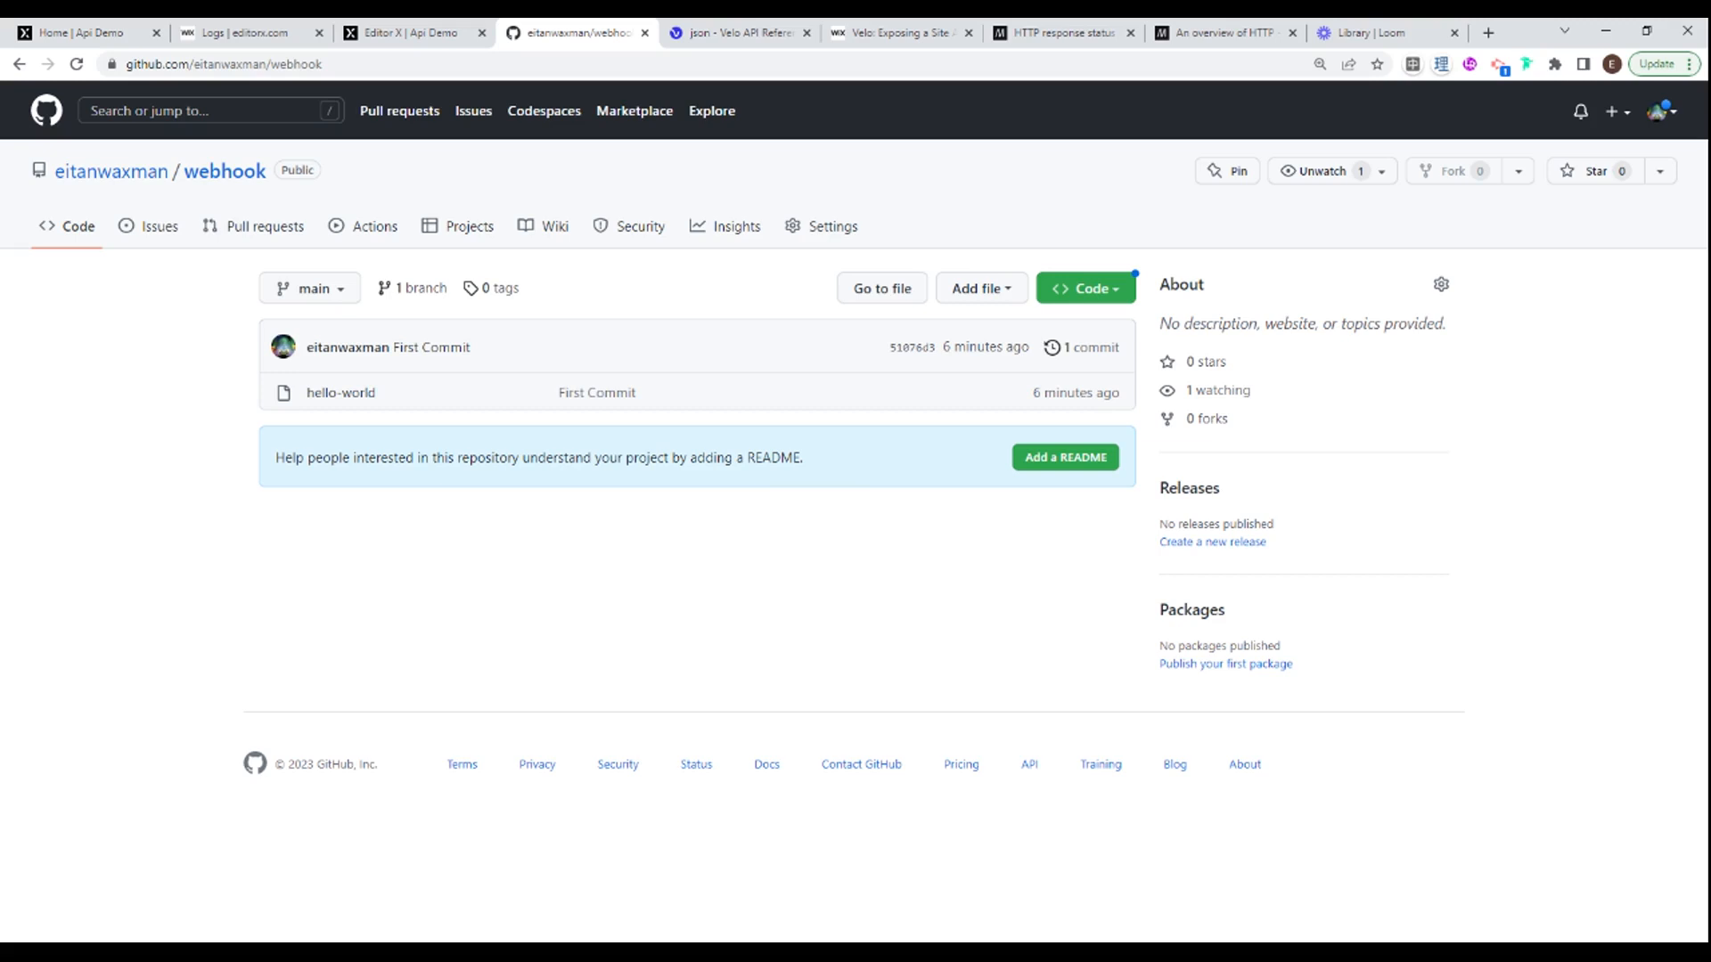
{"action": "mouse_move", "coordinate": [832, 226]}
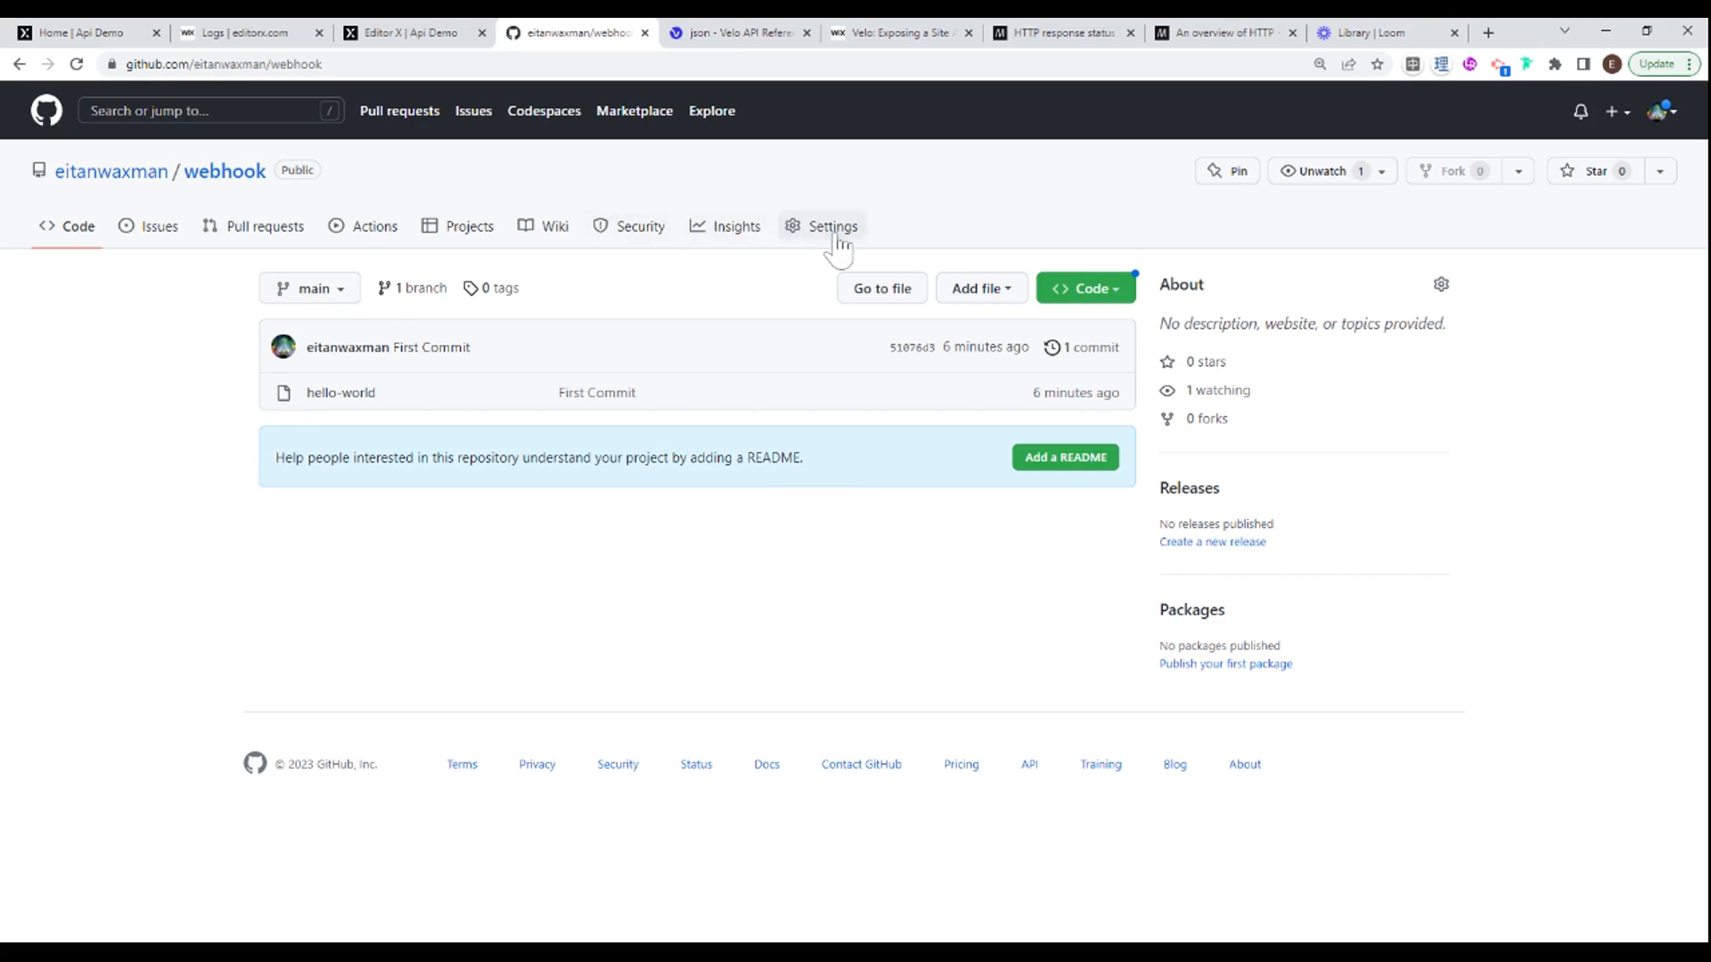
Step: Go to the repository's Settings and open its Webhooks page, which lists no webhooks
{"action": "left_click", "coordinate": [832, 226]}
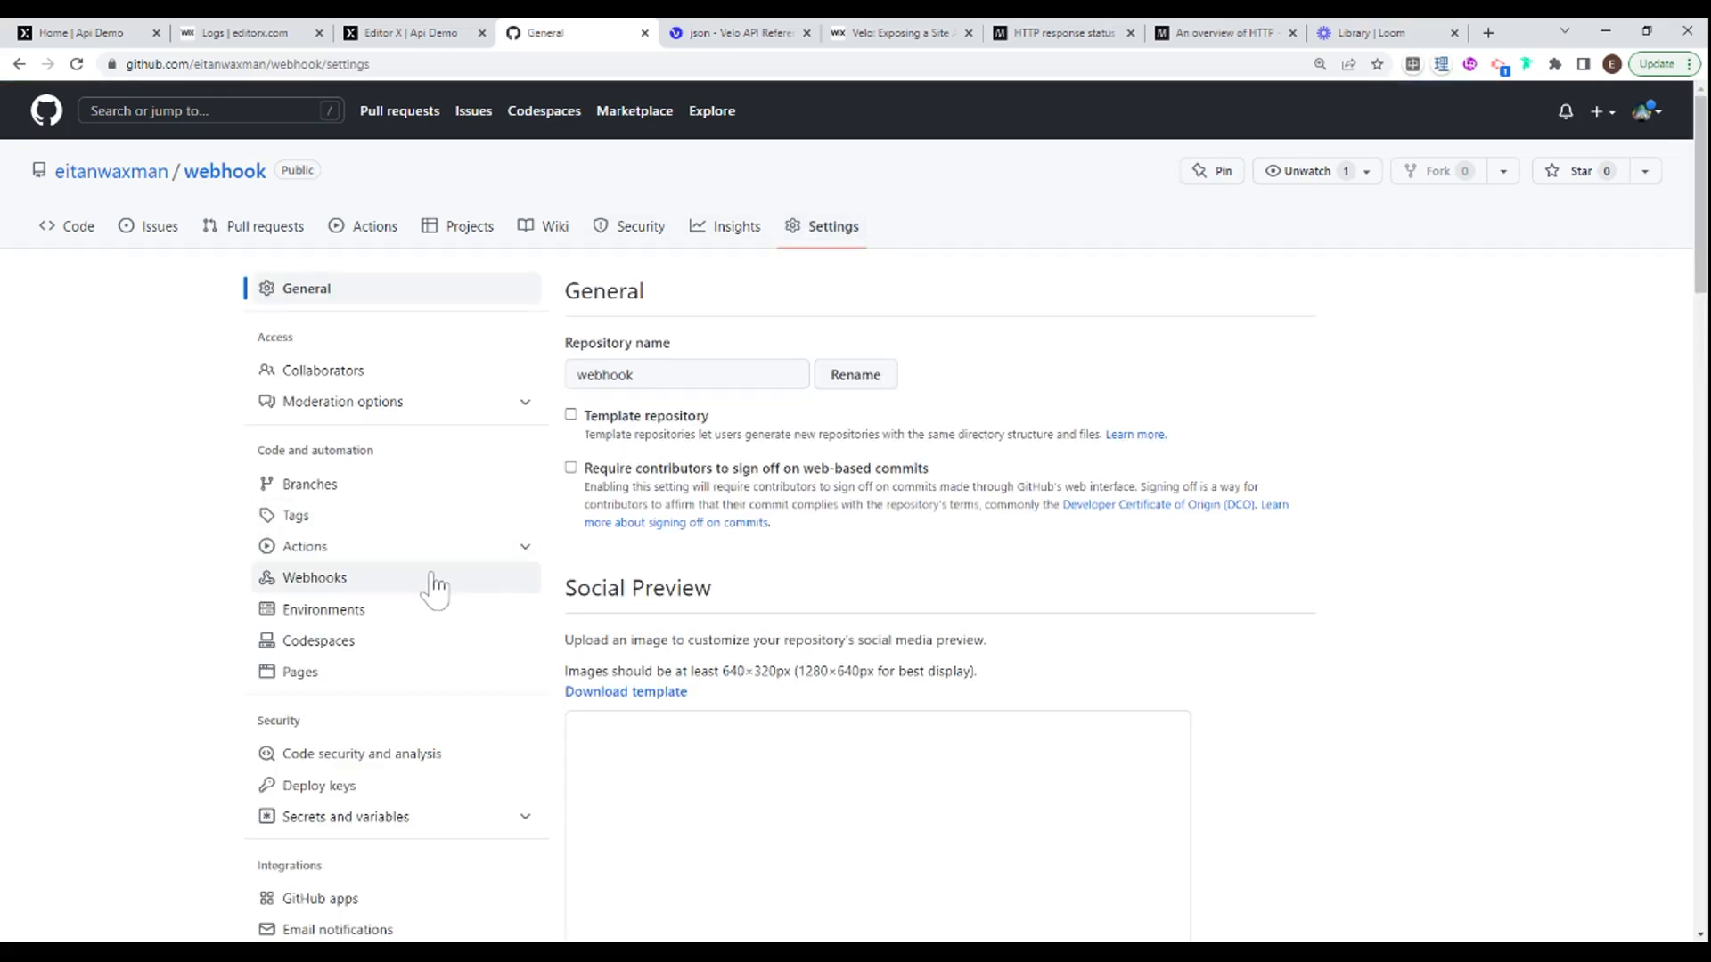
{"action": "scroll", "scroll_direction": "down", "scroll_amount": 3}
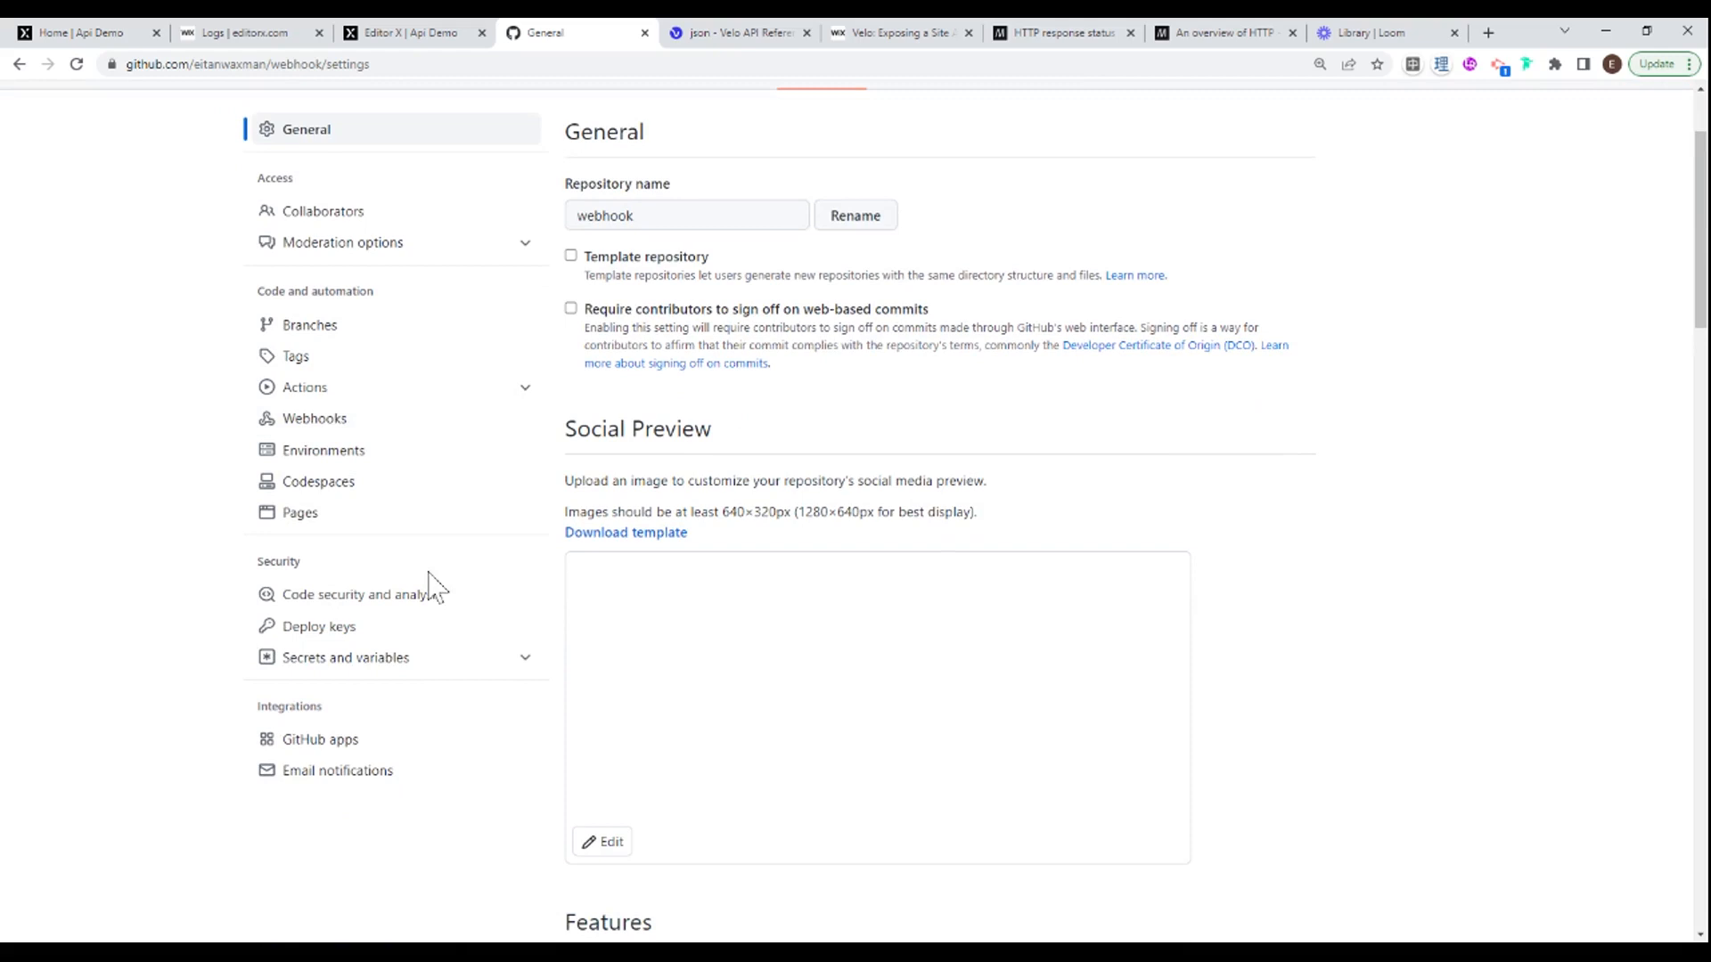
{"action": "left_click", "coordinate": [315, 417]}
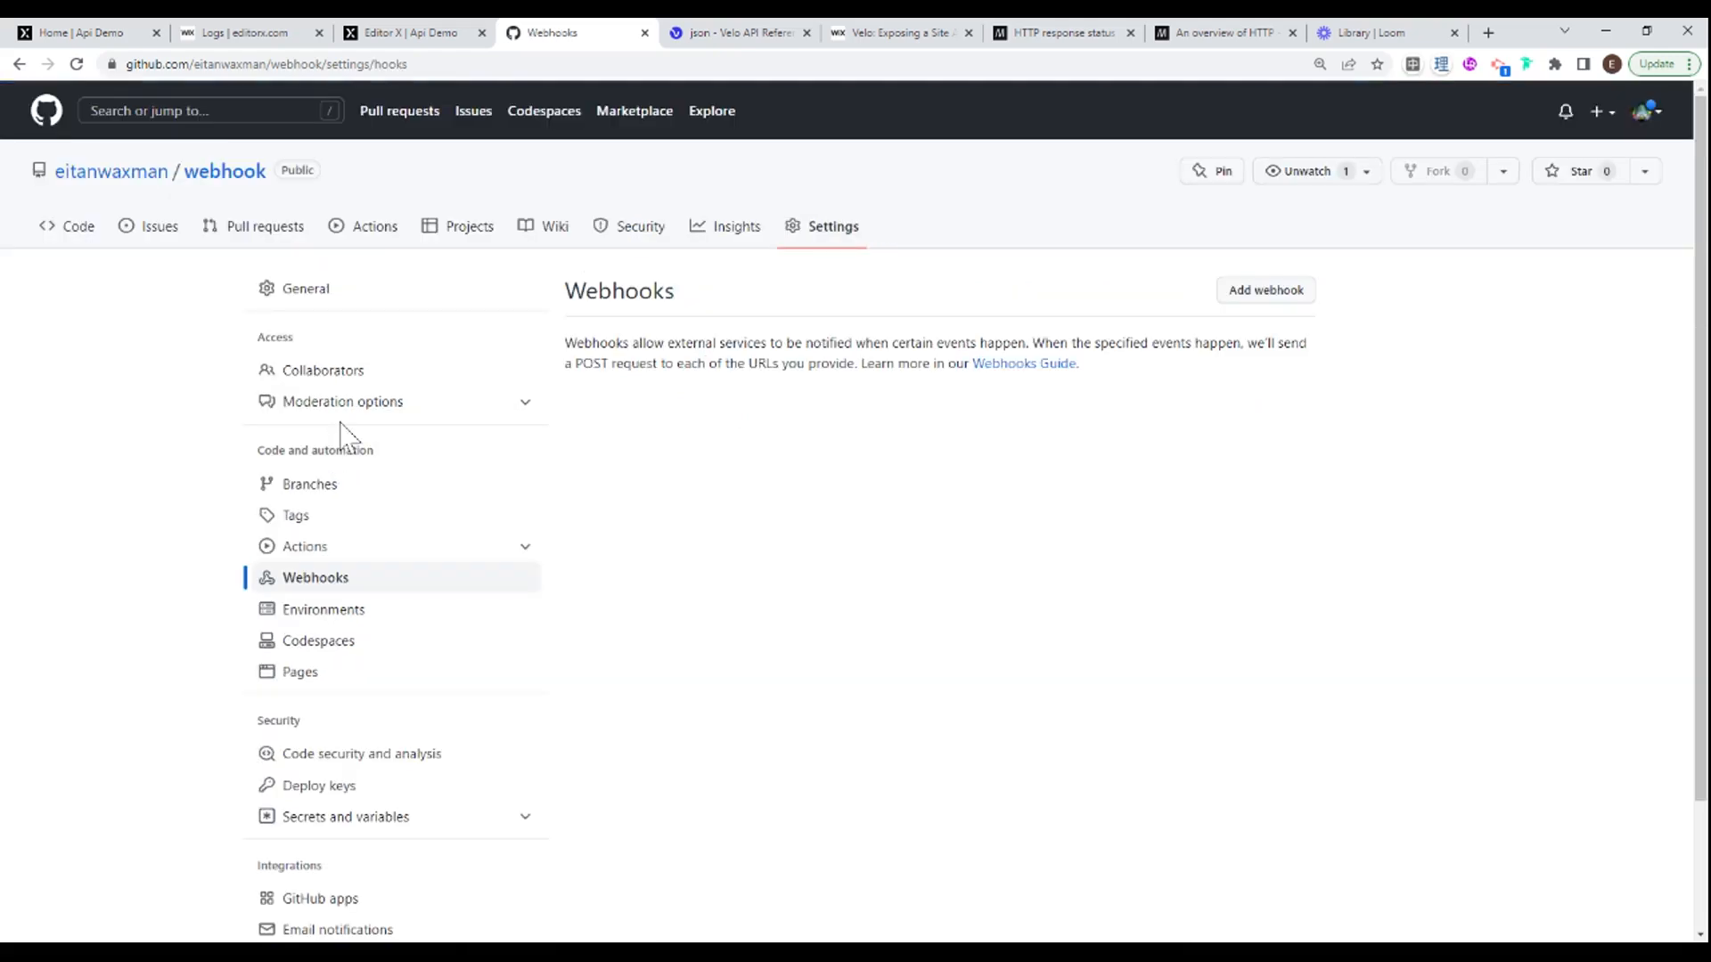
{"action": "mouse_move", "coordinate": [1263, 291]}
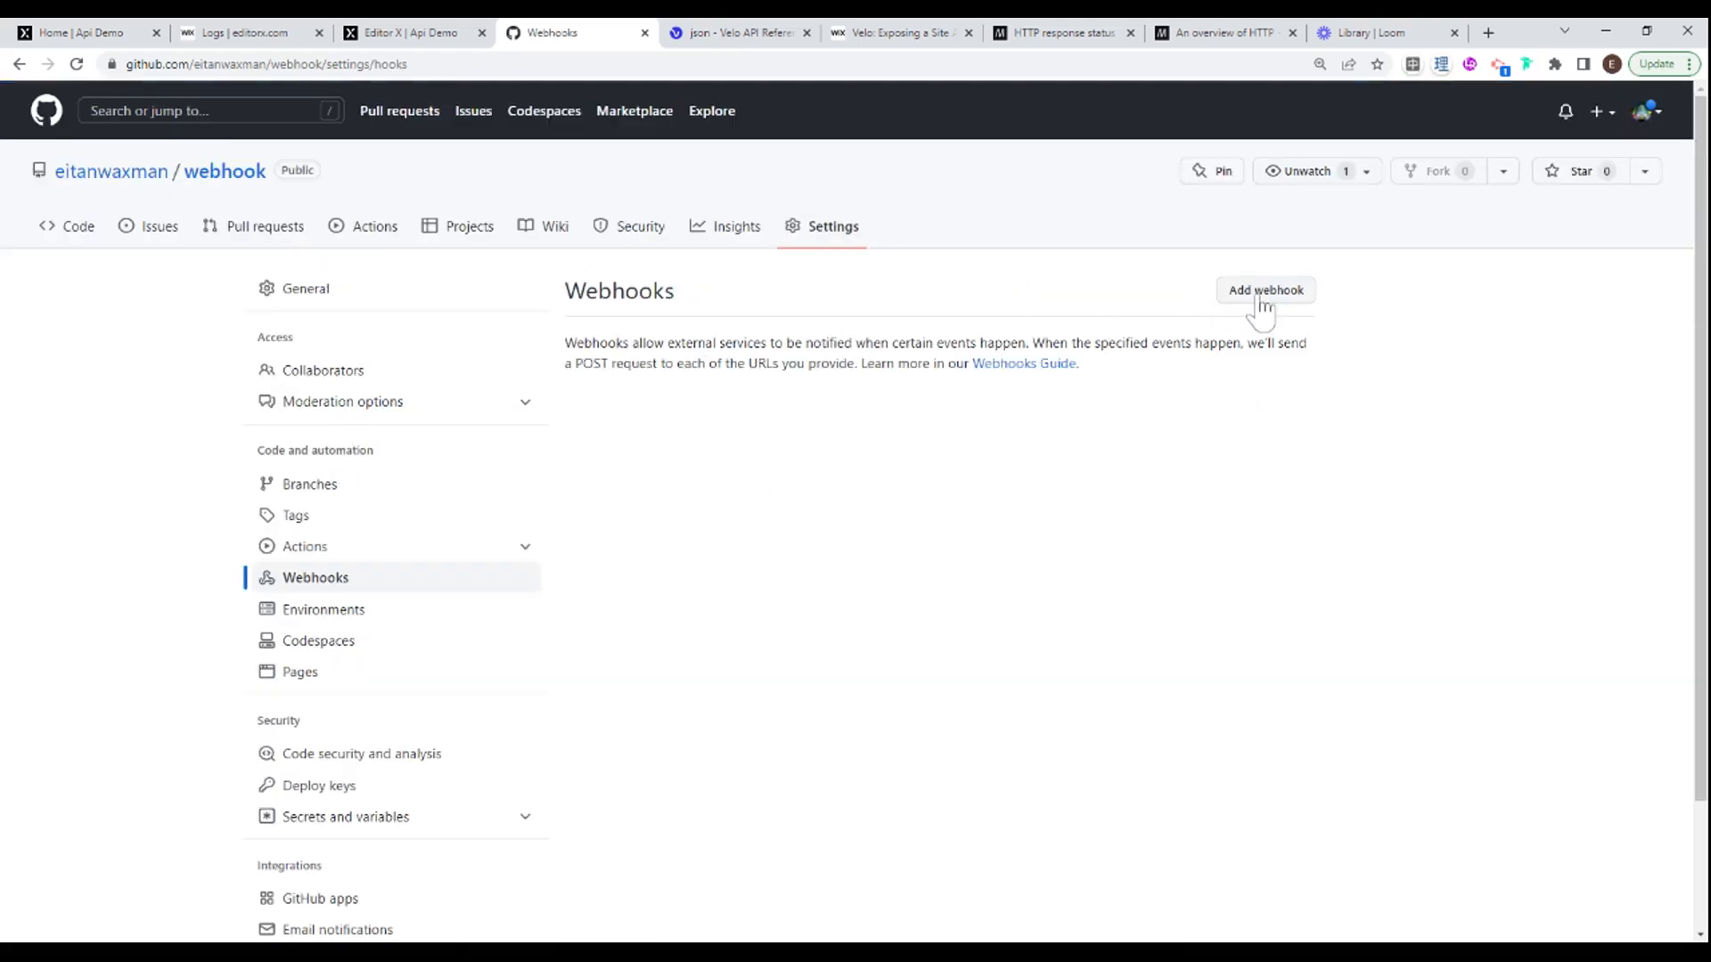
Step: Start adding a webhook and verify access by requesting and entering an SMS authentication code
{"action": "left_click", "coordinate": [1264, 291]}
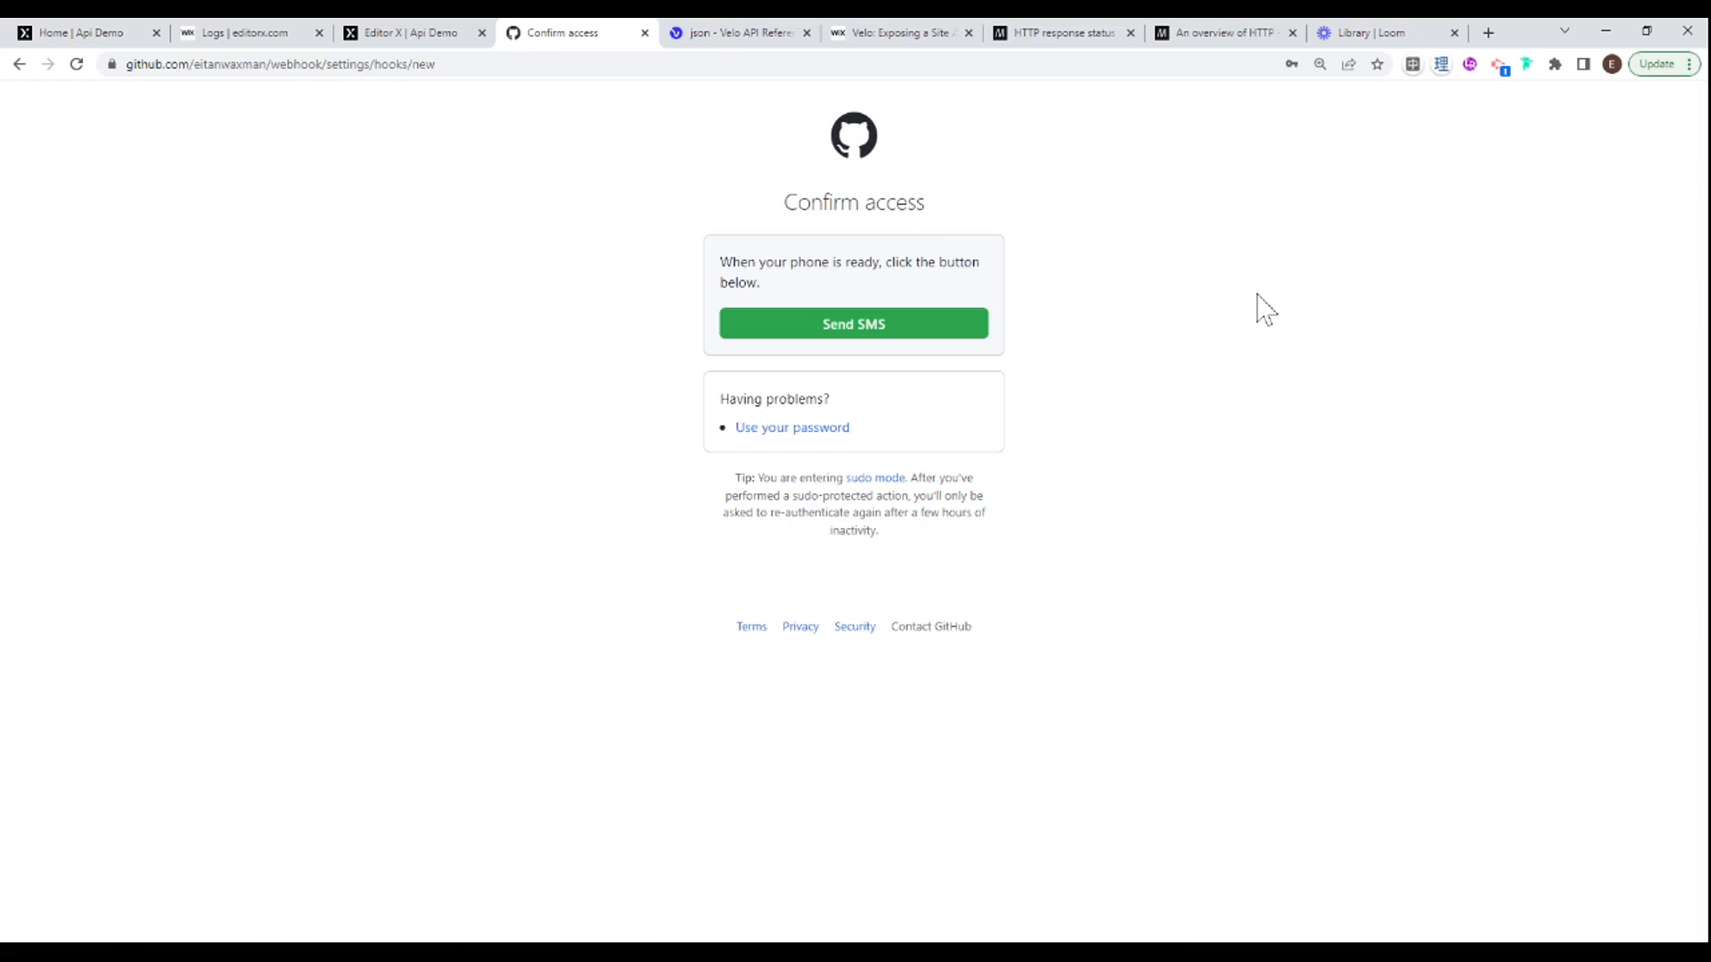
{"action": "left_click", "coordinate": [854, 323]}
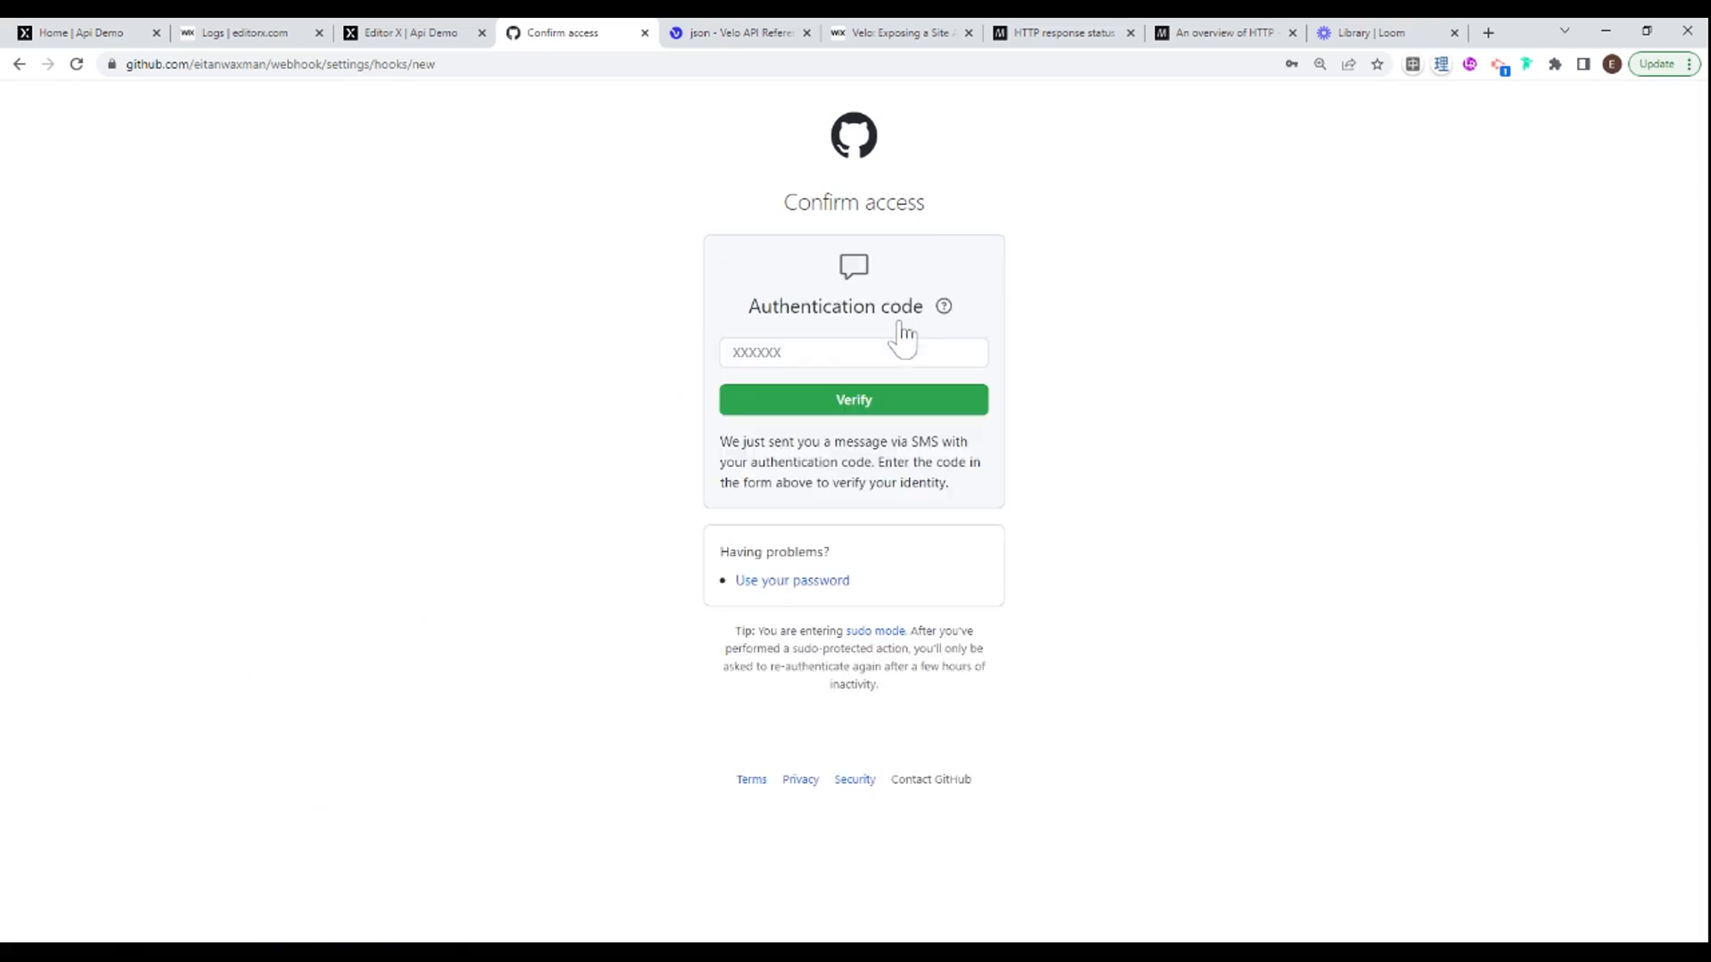
{"action": "left_click", "coordinate": [854, 351]}
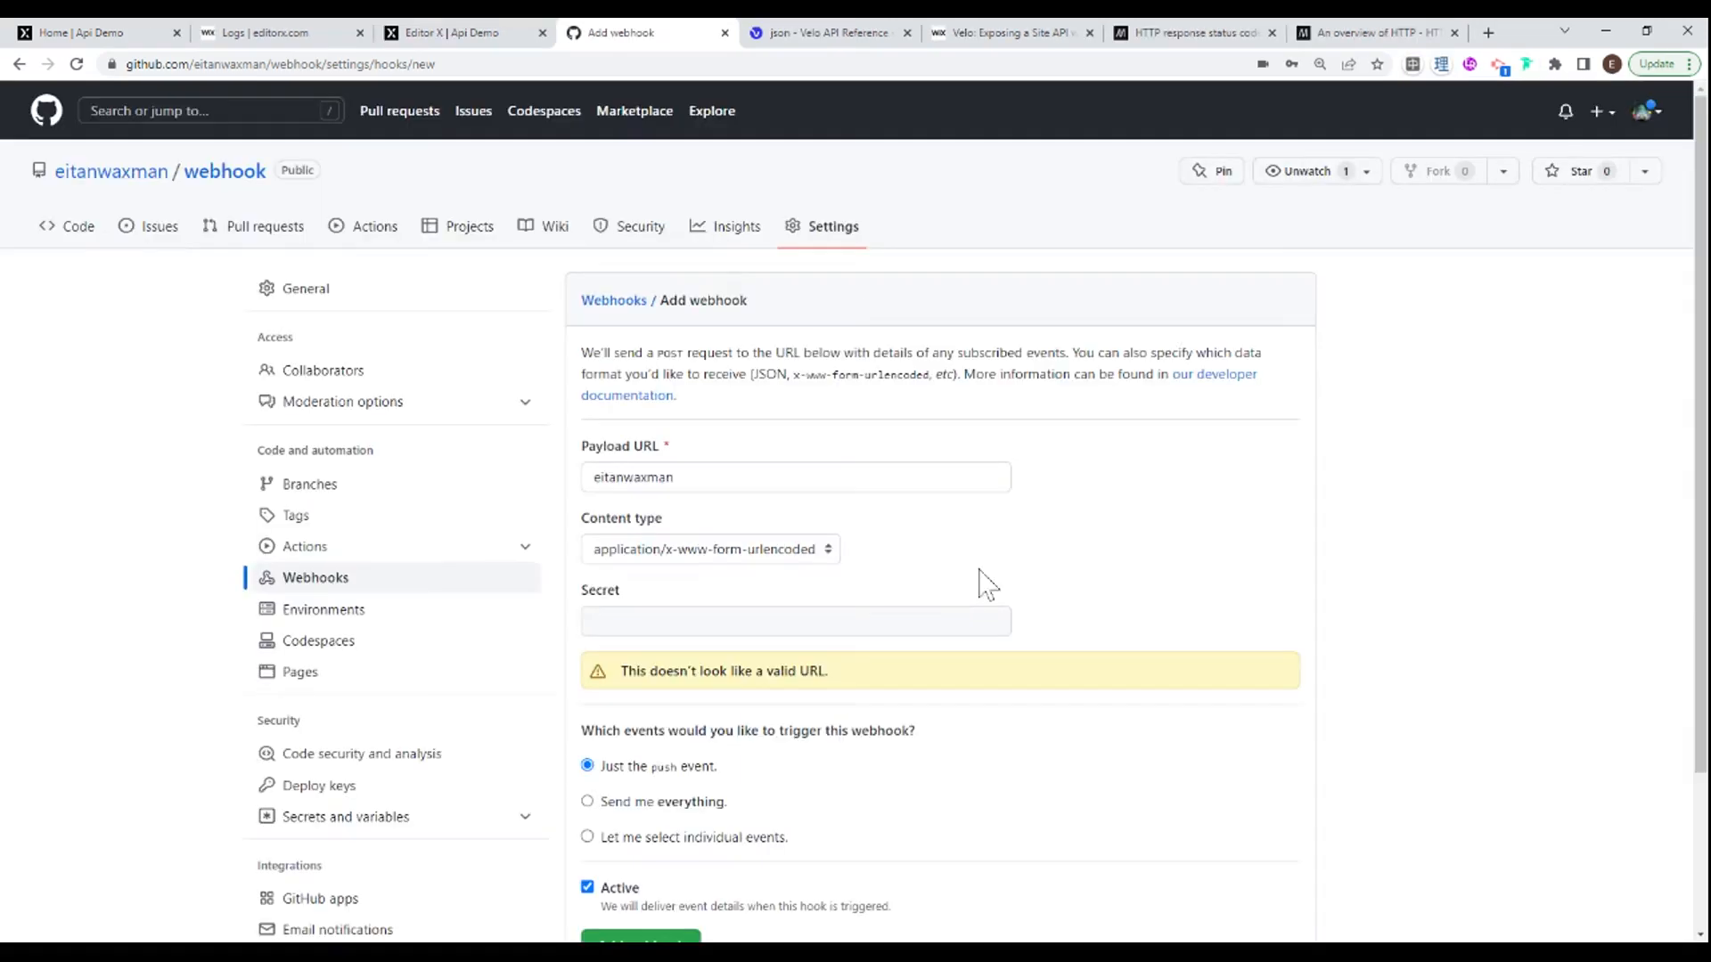
{"action": "mouse_move", "coordinate": [638, 344]}
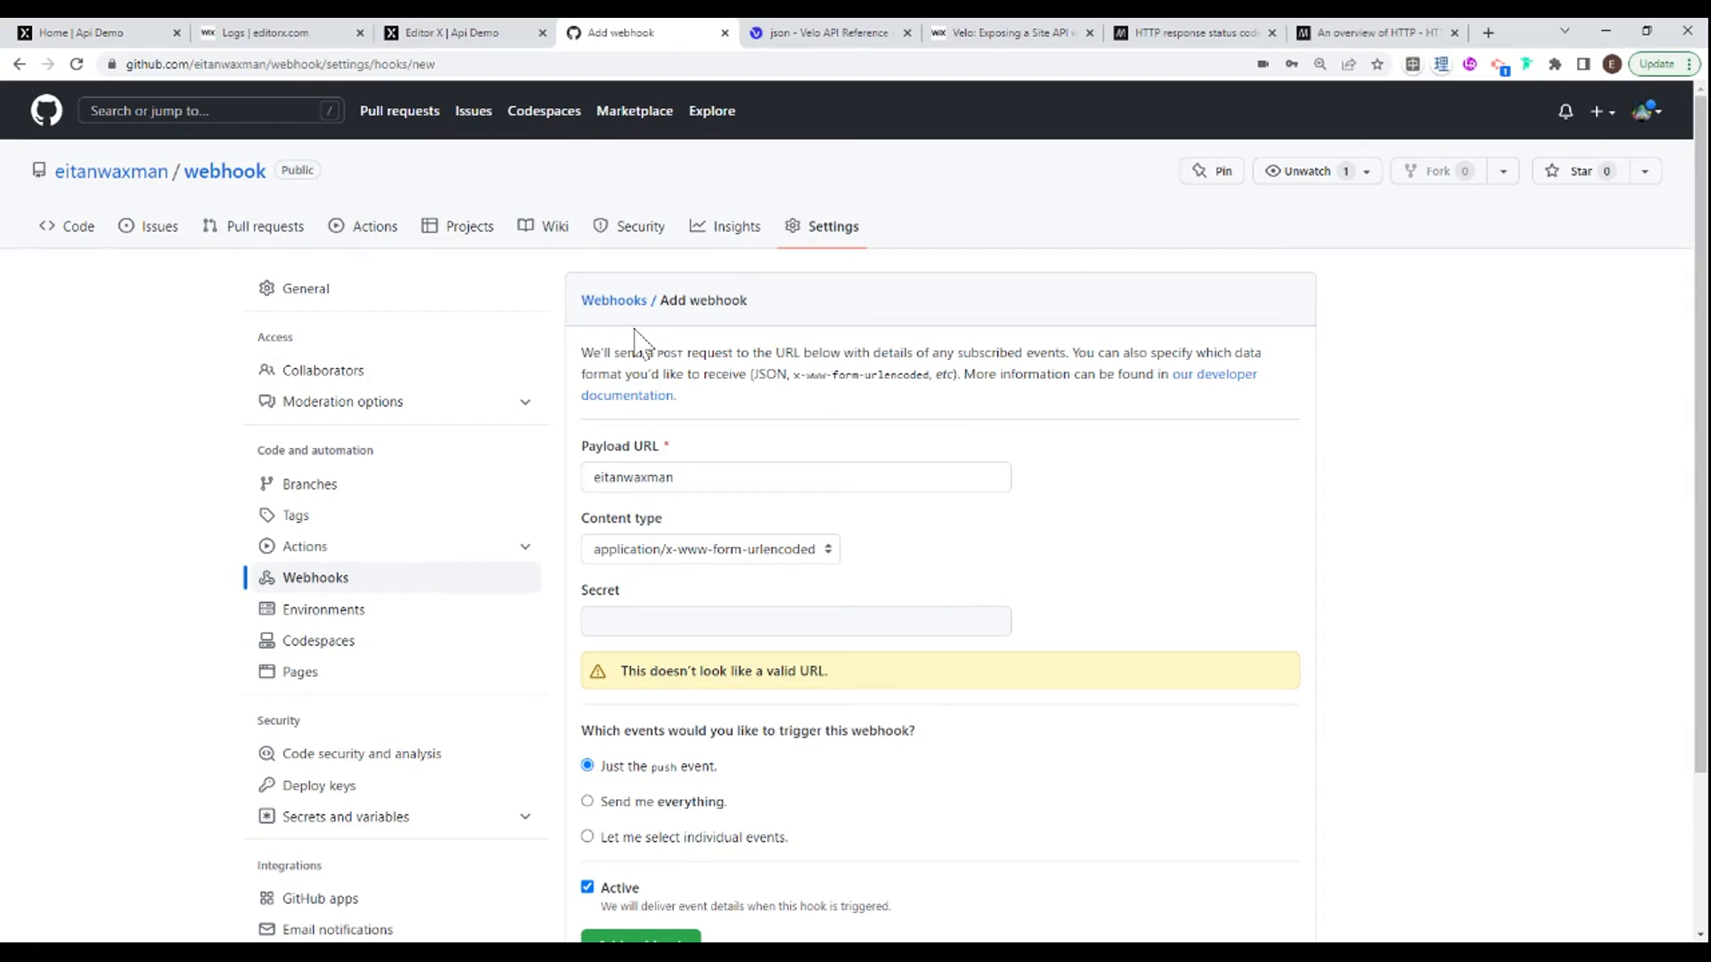
{"action": "scroll", "scroll_direction": "down", "scroll_amount": 3}
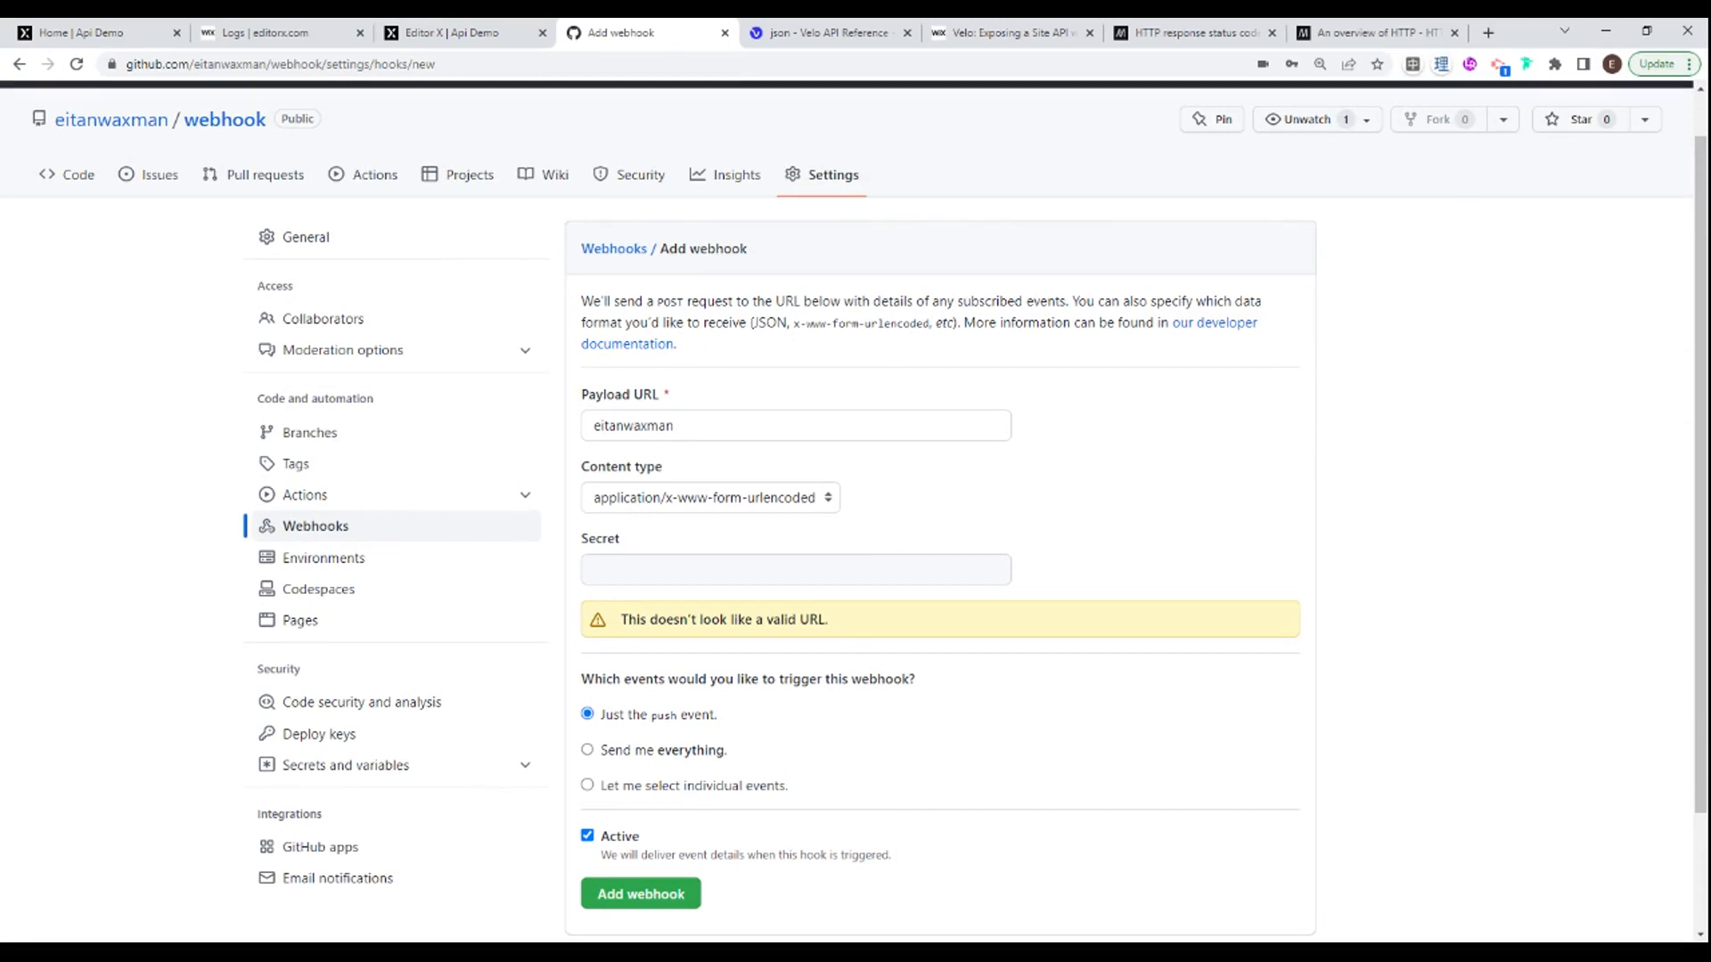
{"action": "mouse_move", "coordinate": [849, 363]}
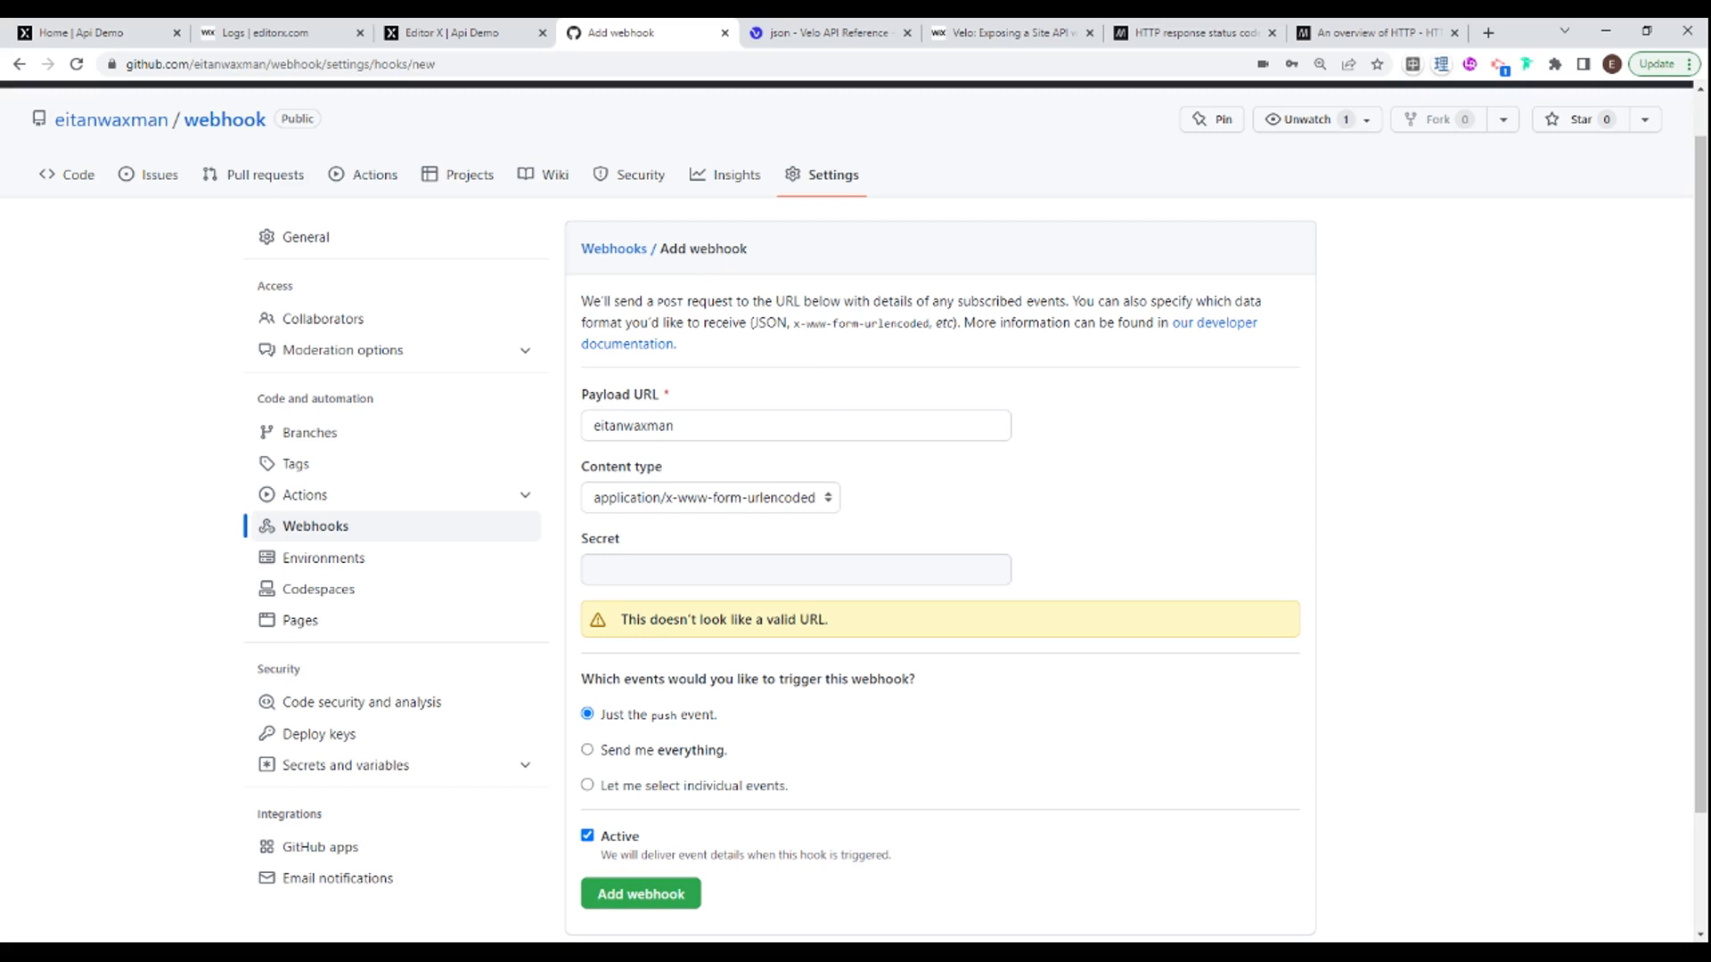
{"action": "mouse_move", "coordinate": [591, 410]}
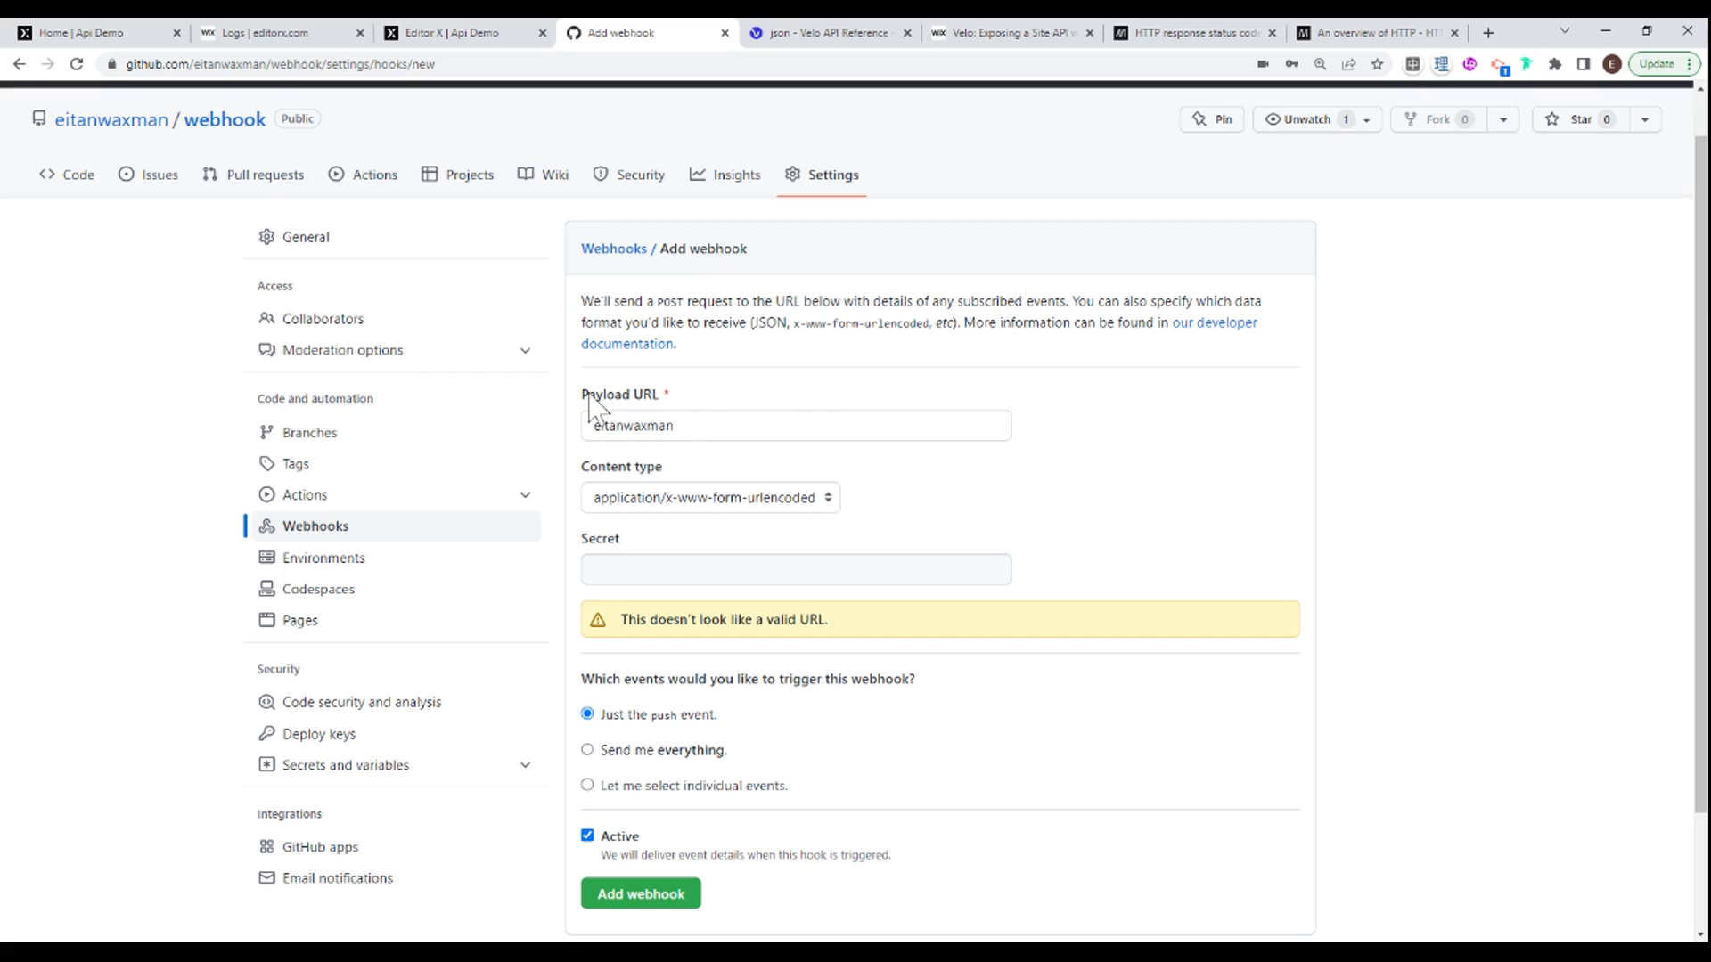
{"action": "mouse_move", "coordinate": [648, 410]}
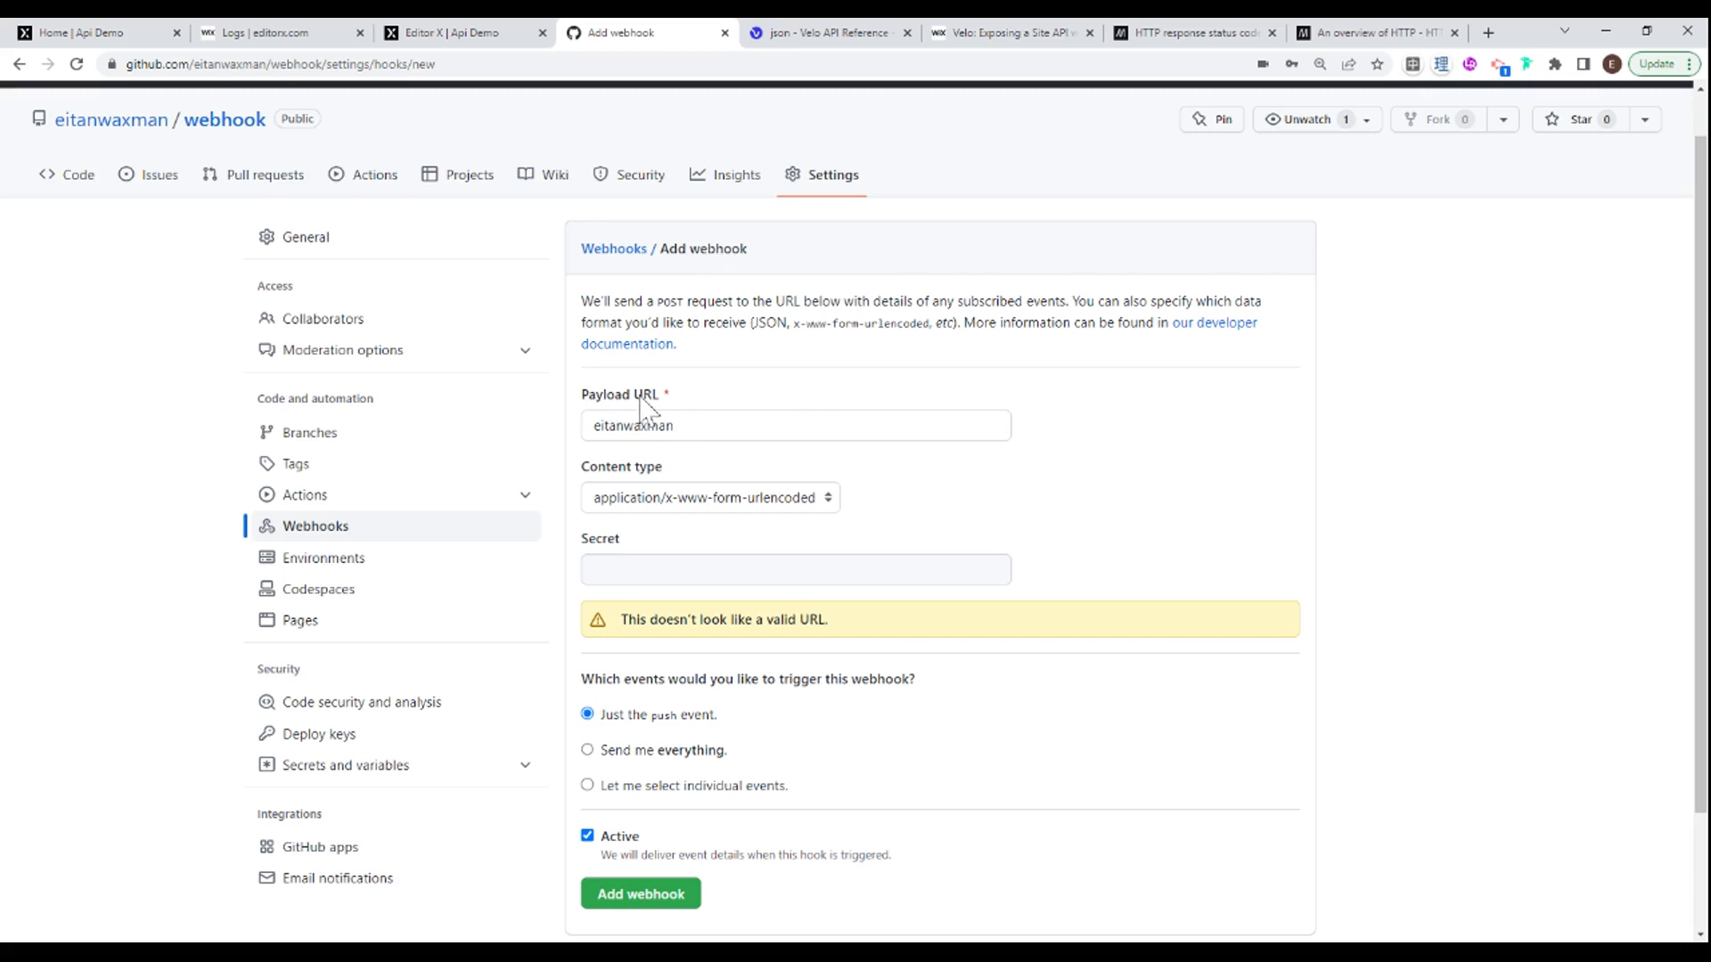
{"action": "scroll", "scroll_direction": "up", "scroll_amount": 3}
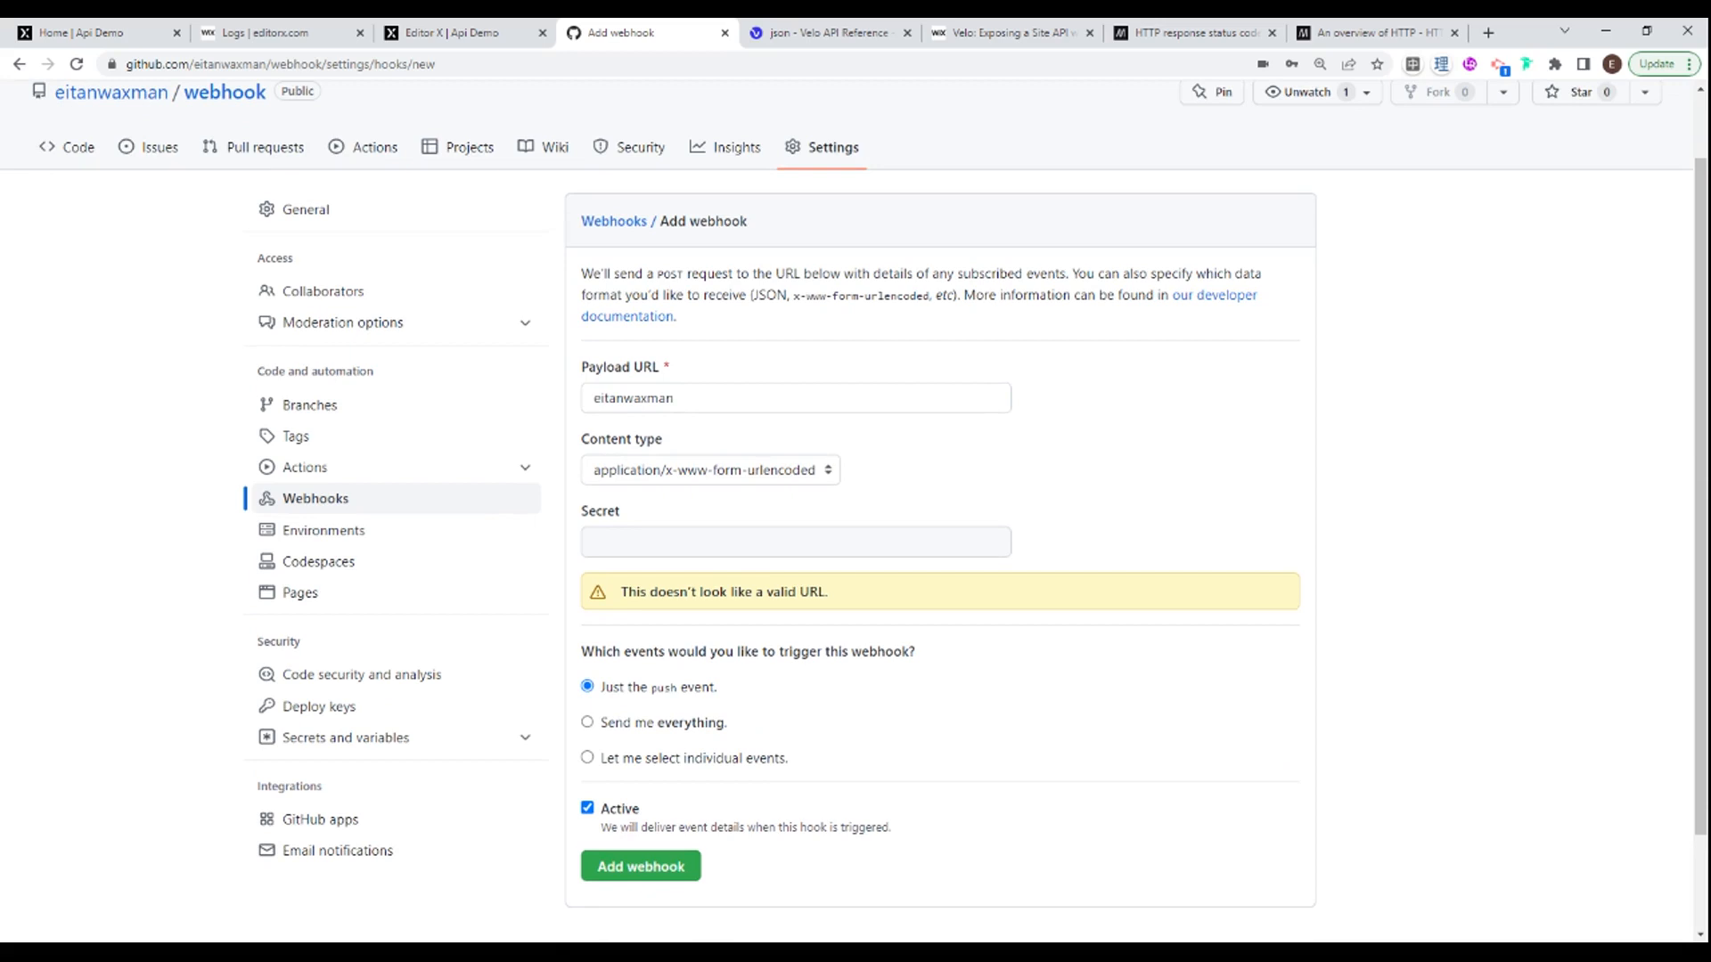
{"action": "mouse_move", "coordinate": [638, 378]}
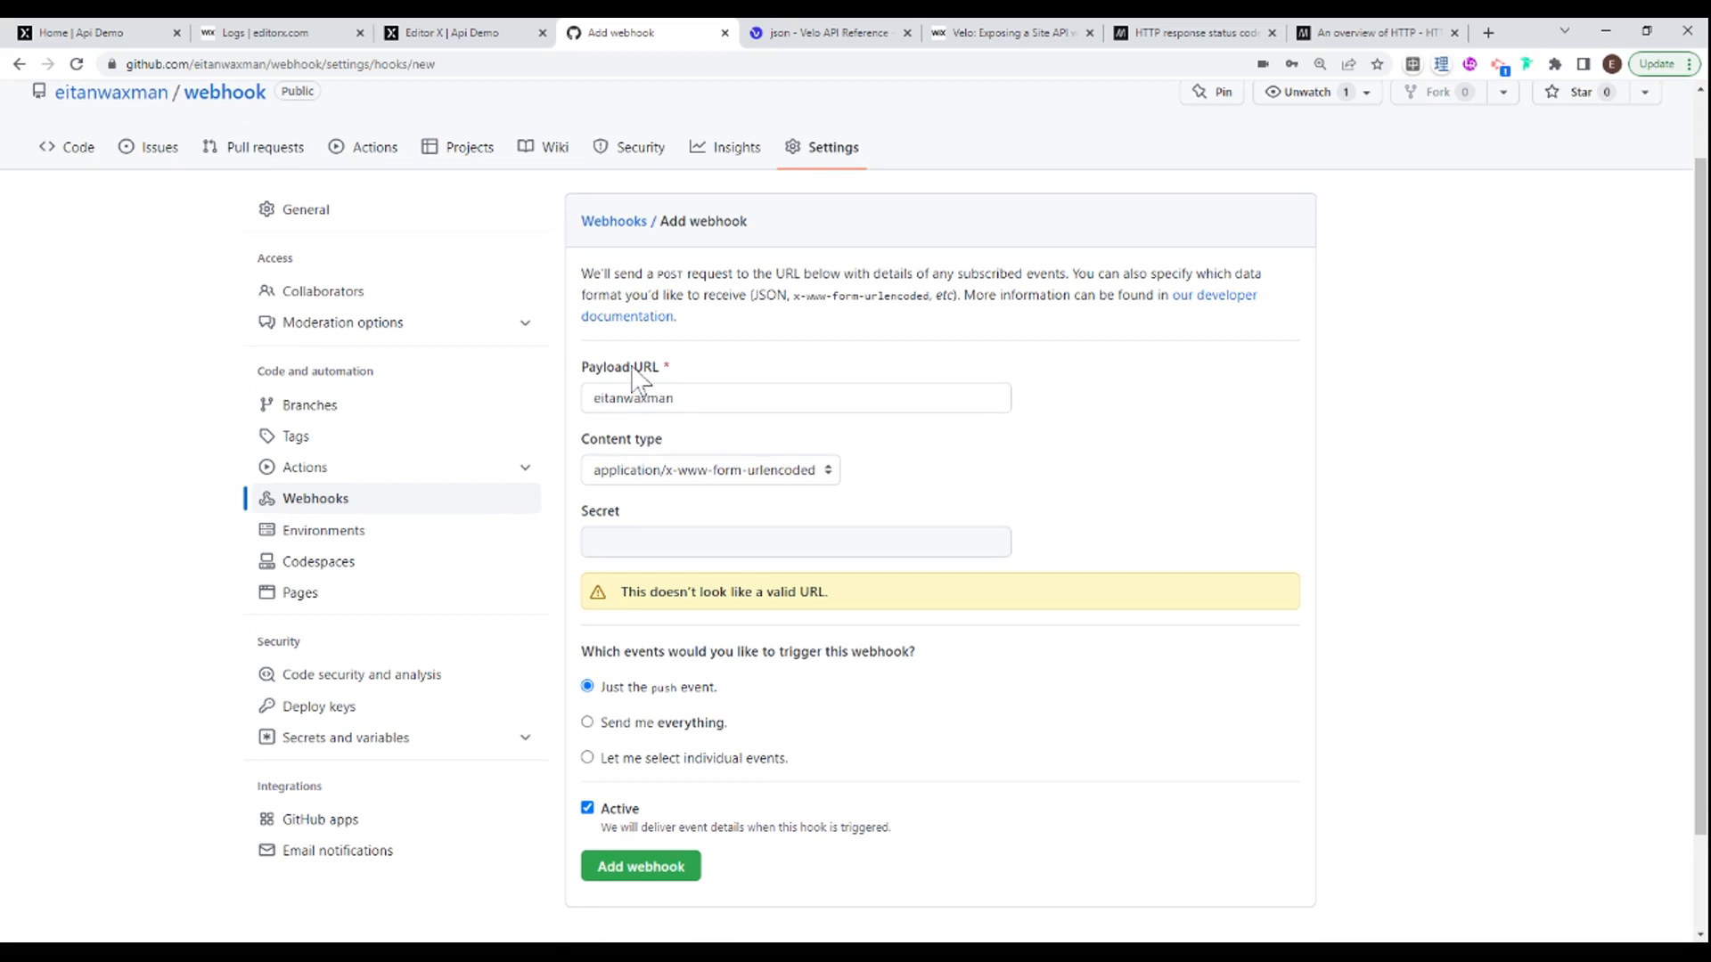
{"action": "double_click", "coordinate": [605, 367]}
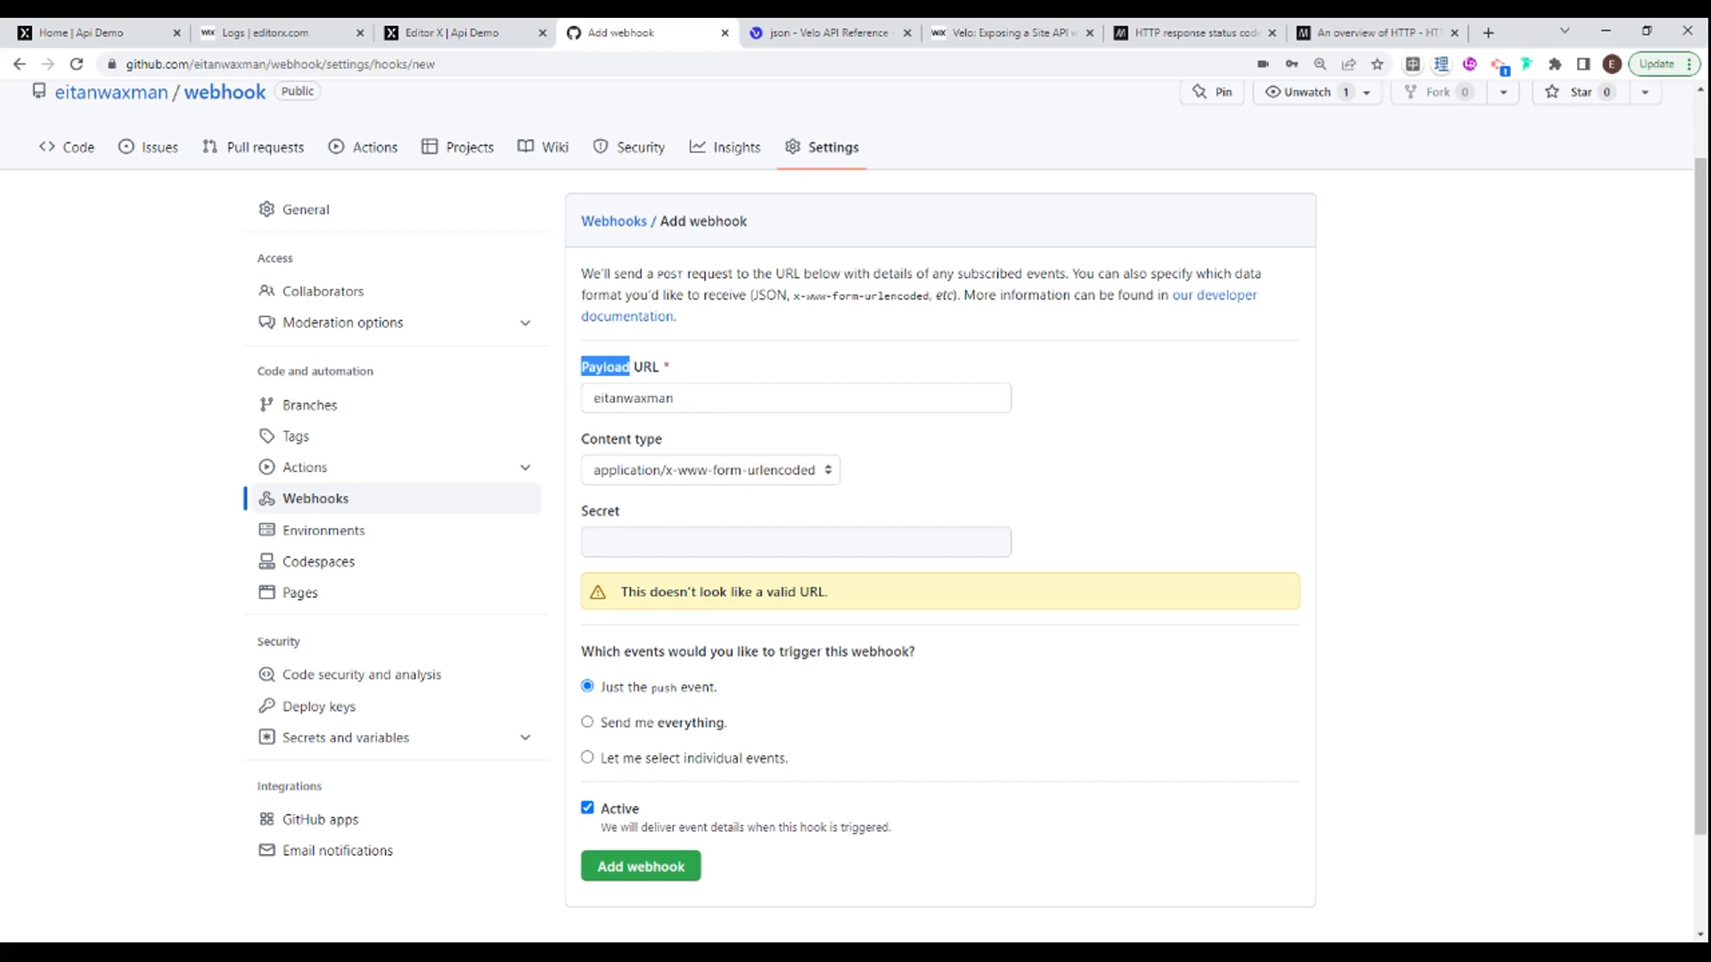
{"action": "scroll", "scroll_direction": "down", "scroll_amount": 3}
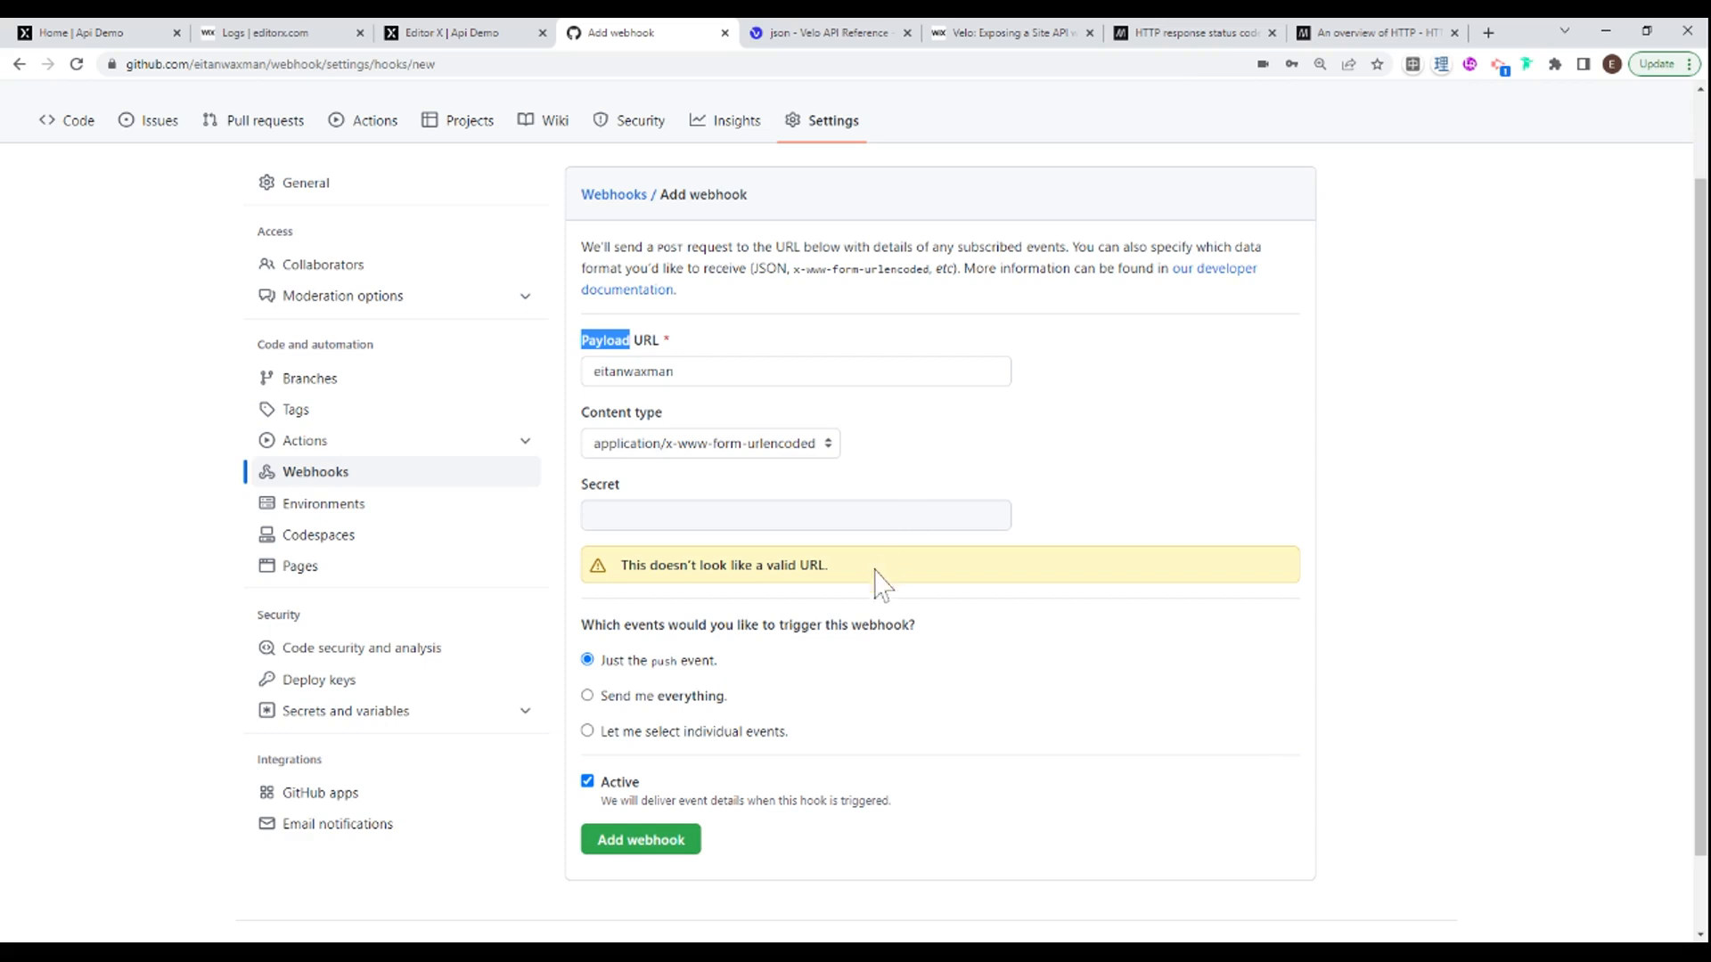
{"action": "mouse_move", "coordinate": [682, 690]}
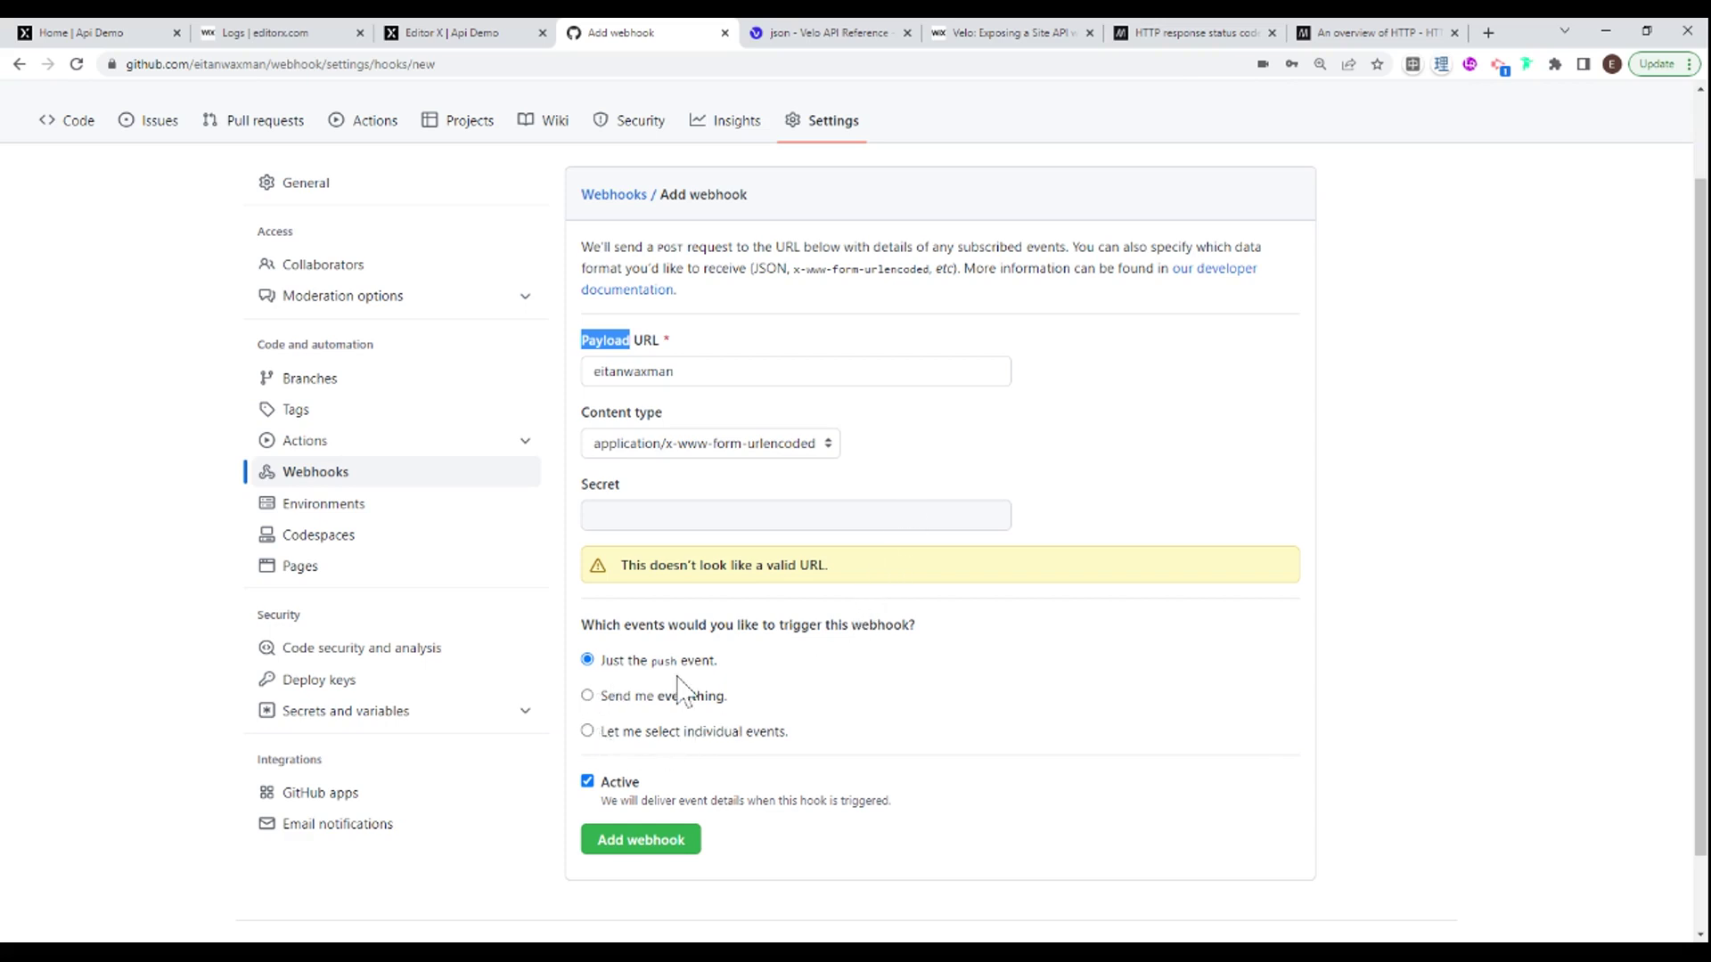
{"action": "scroll", "scroll_direction": "down", "scroll_amount": 3}
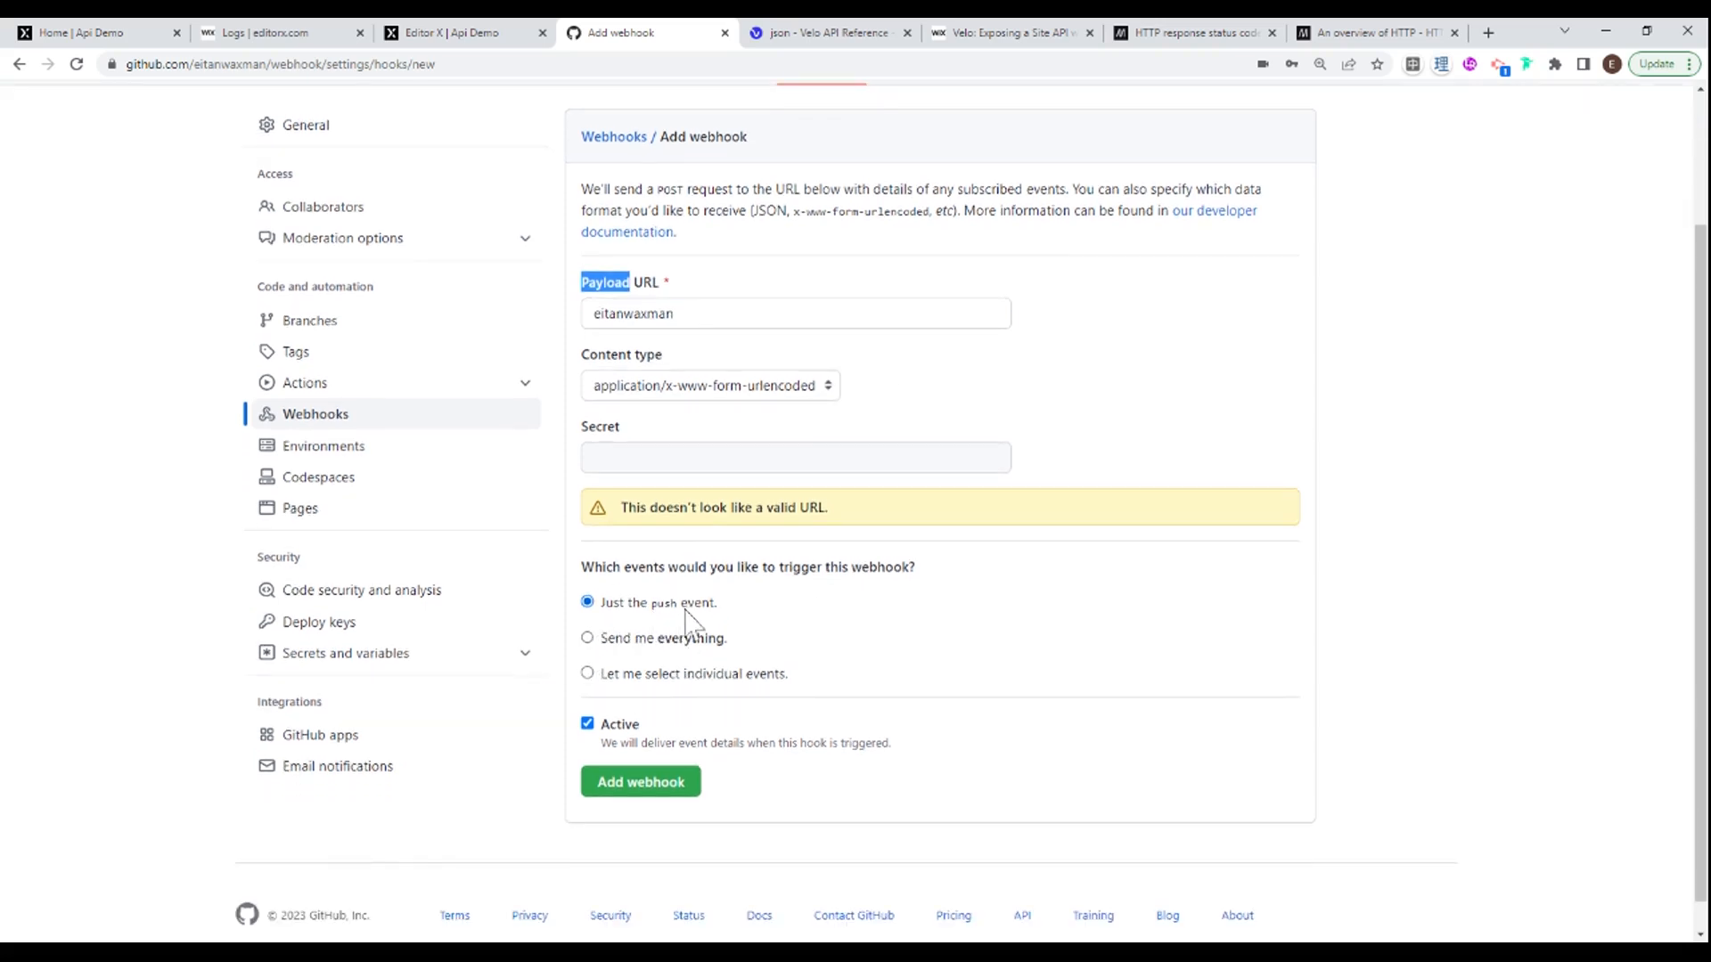
{"action": "mouse_move", "coordinate": [707, 645]}
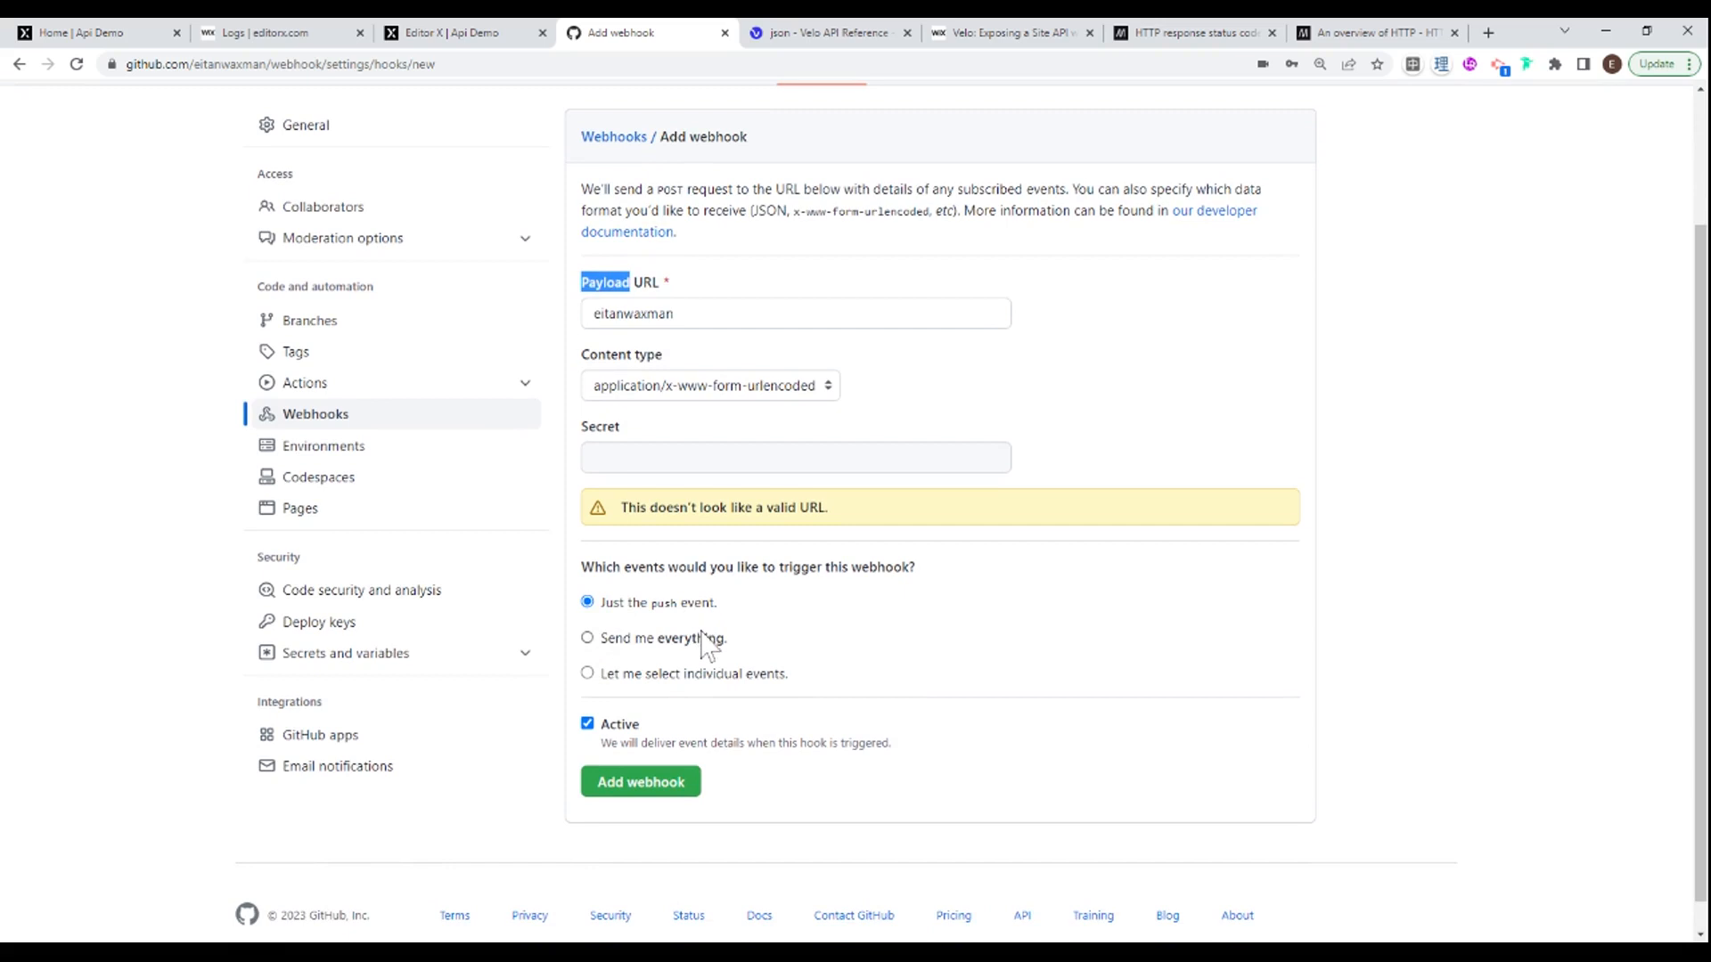
{"action": "mouse_move", "coordinate": [679, 641]}
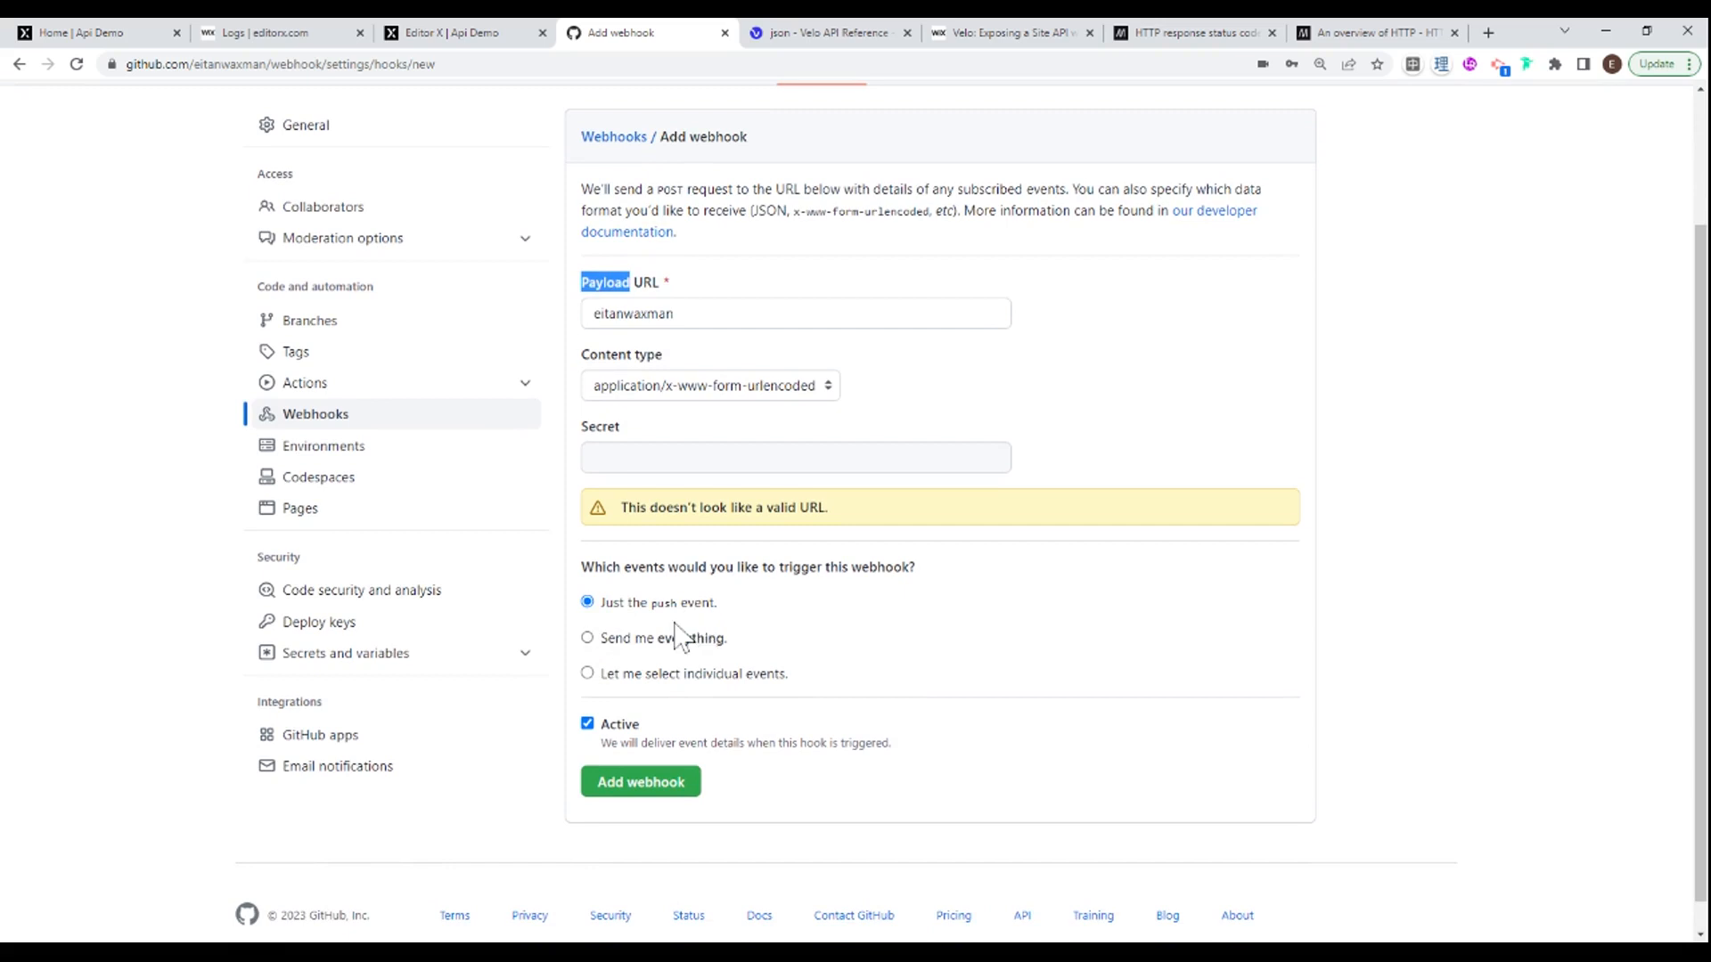
{"action": "scroll", "scroll_direction": "up", "scroll_amount": 3}
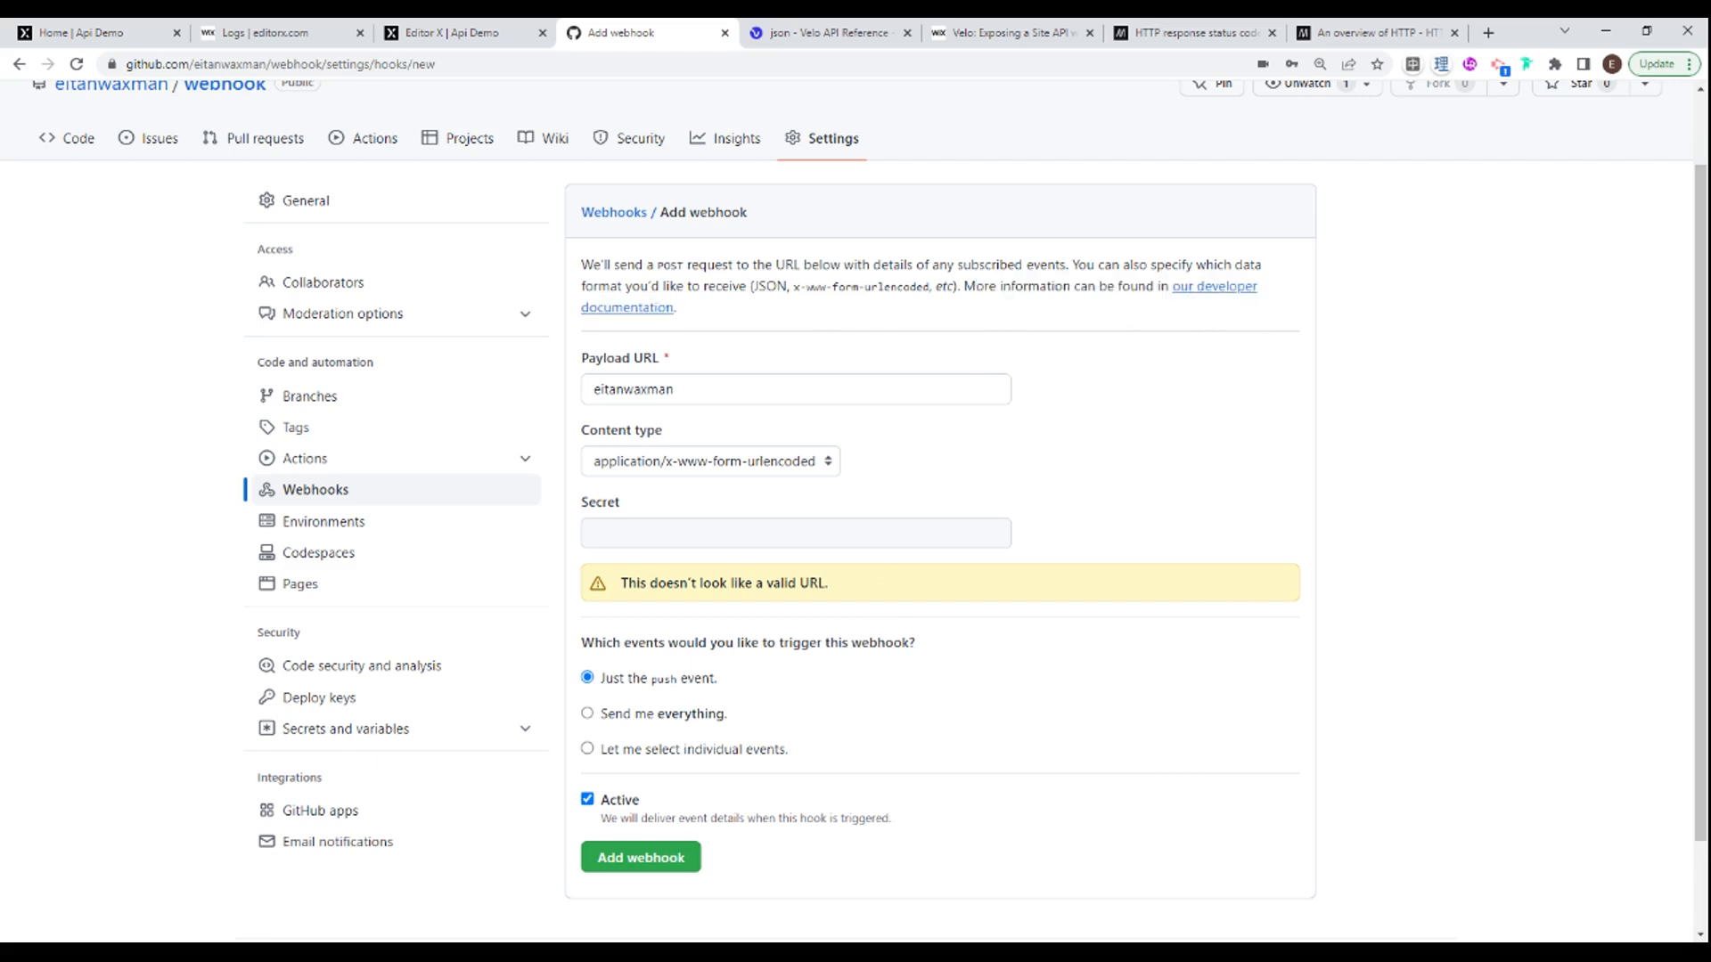
{"action": "mouse_move", "coordinate": [808, 319]}
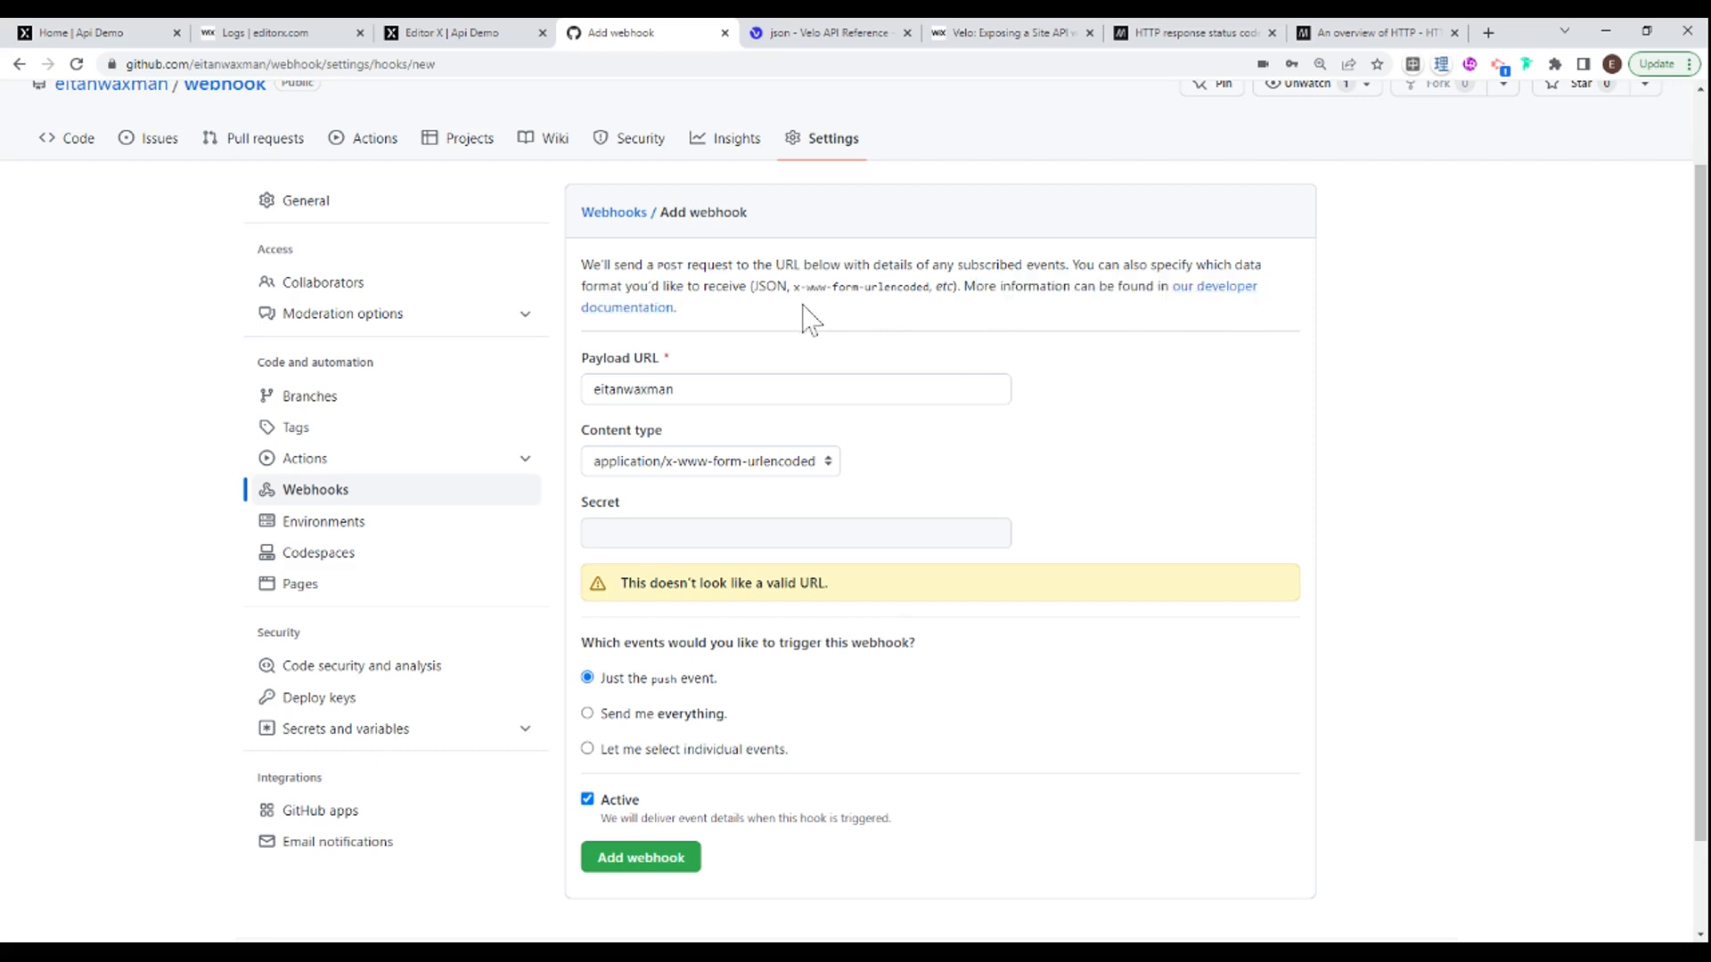
{"action": "mouse_move", "coordinate": [815, 335]}
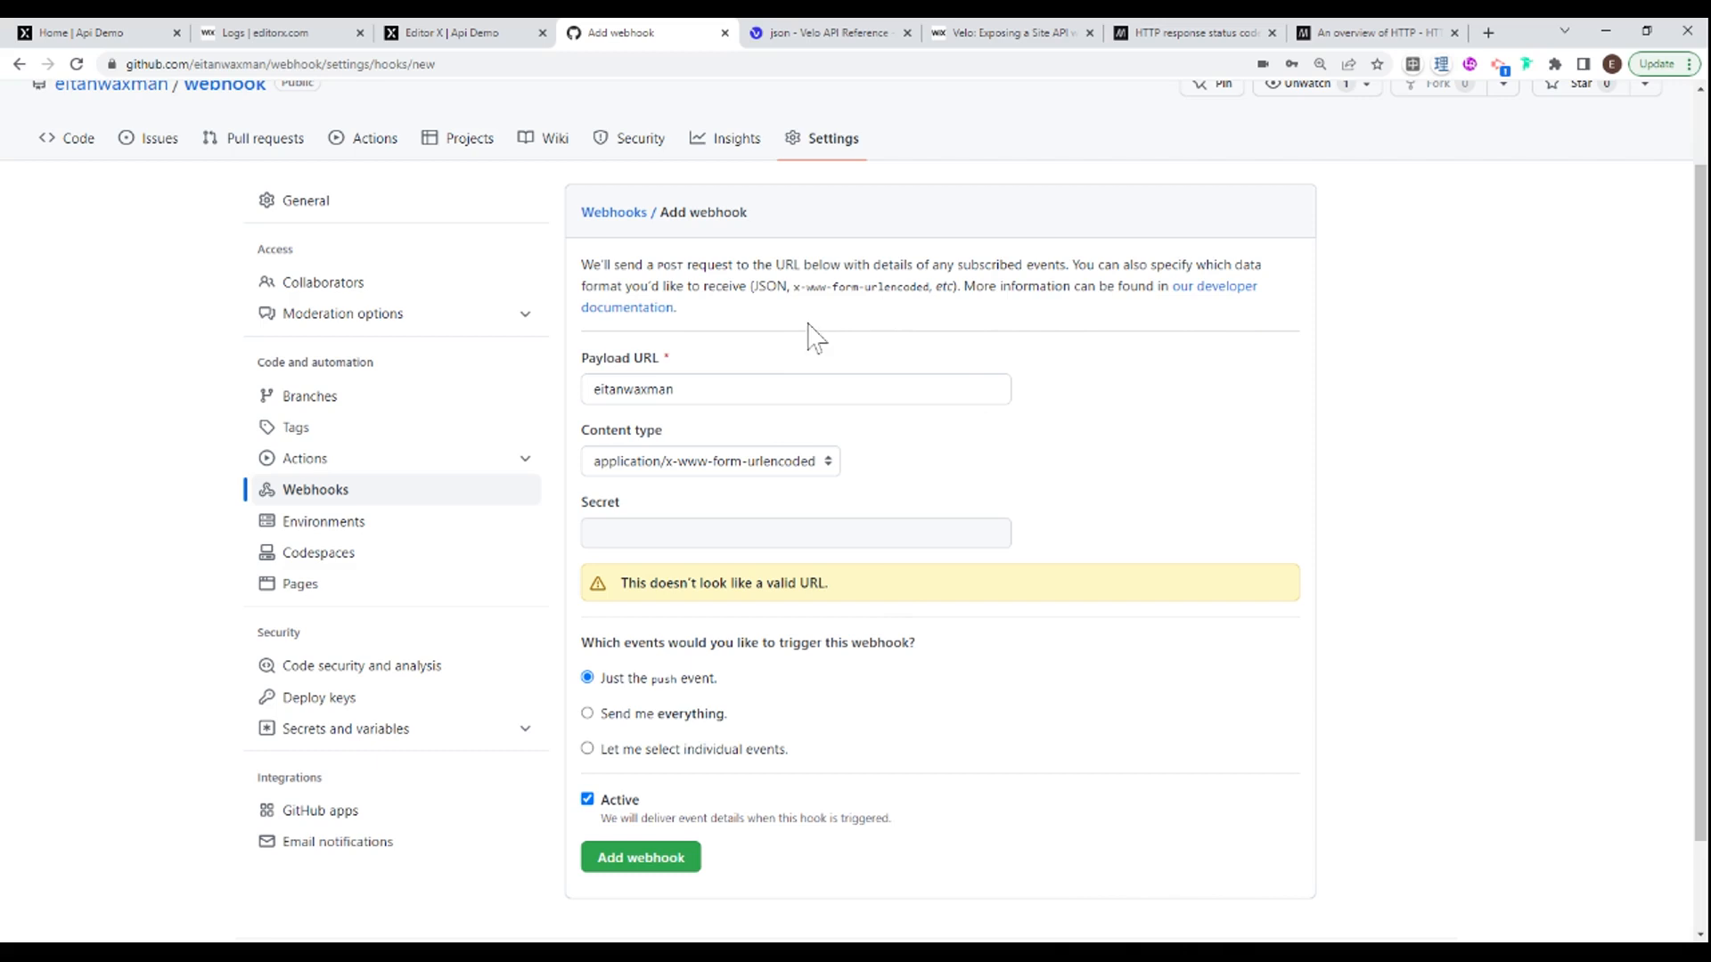
Step: Set the webhook's content type to application/json and choose 'Send me everything' for events
{"action": "scroll", "scroll_direction": "down", "scroll_amount": 3}
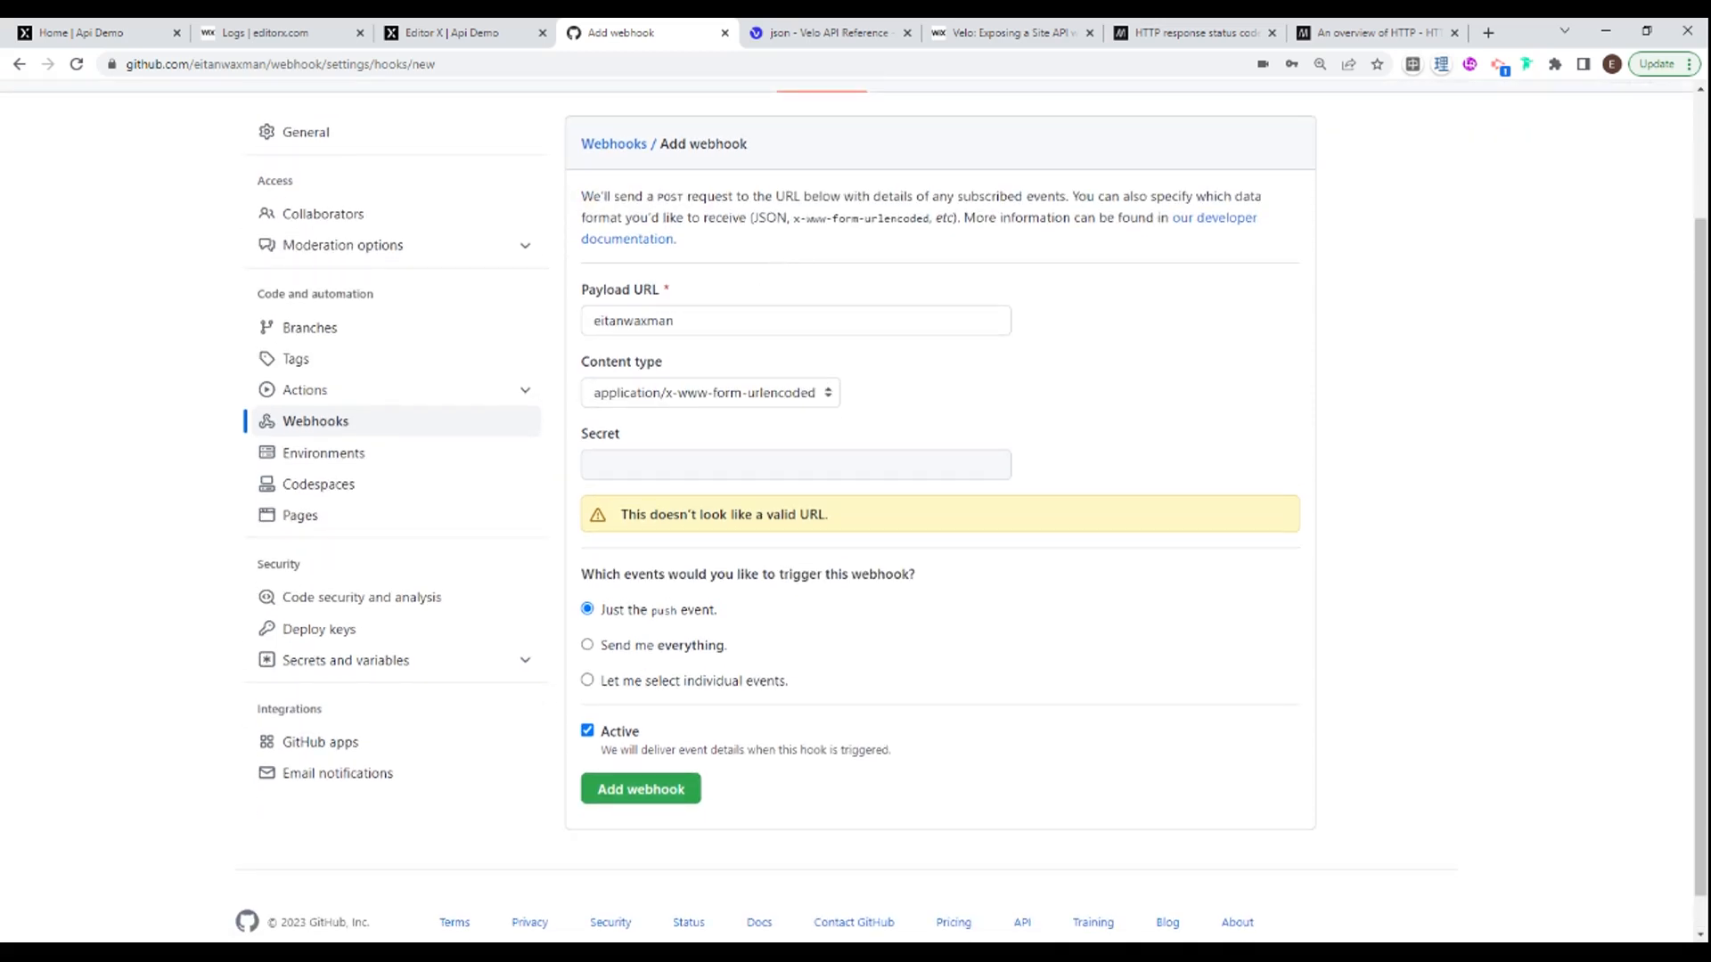
{"action": "mouse_move", "coordinate": [845, 266]}
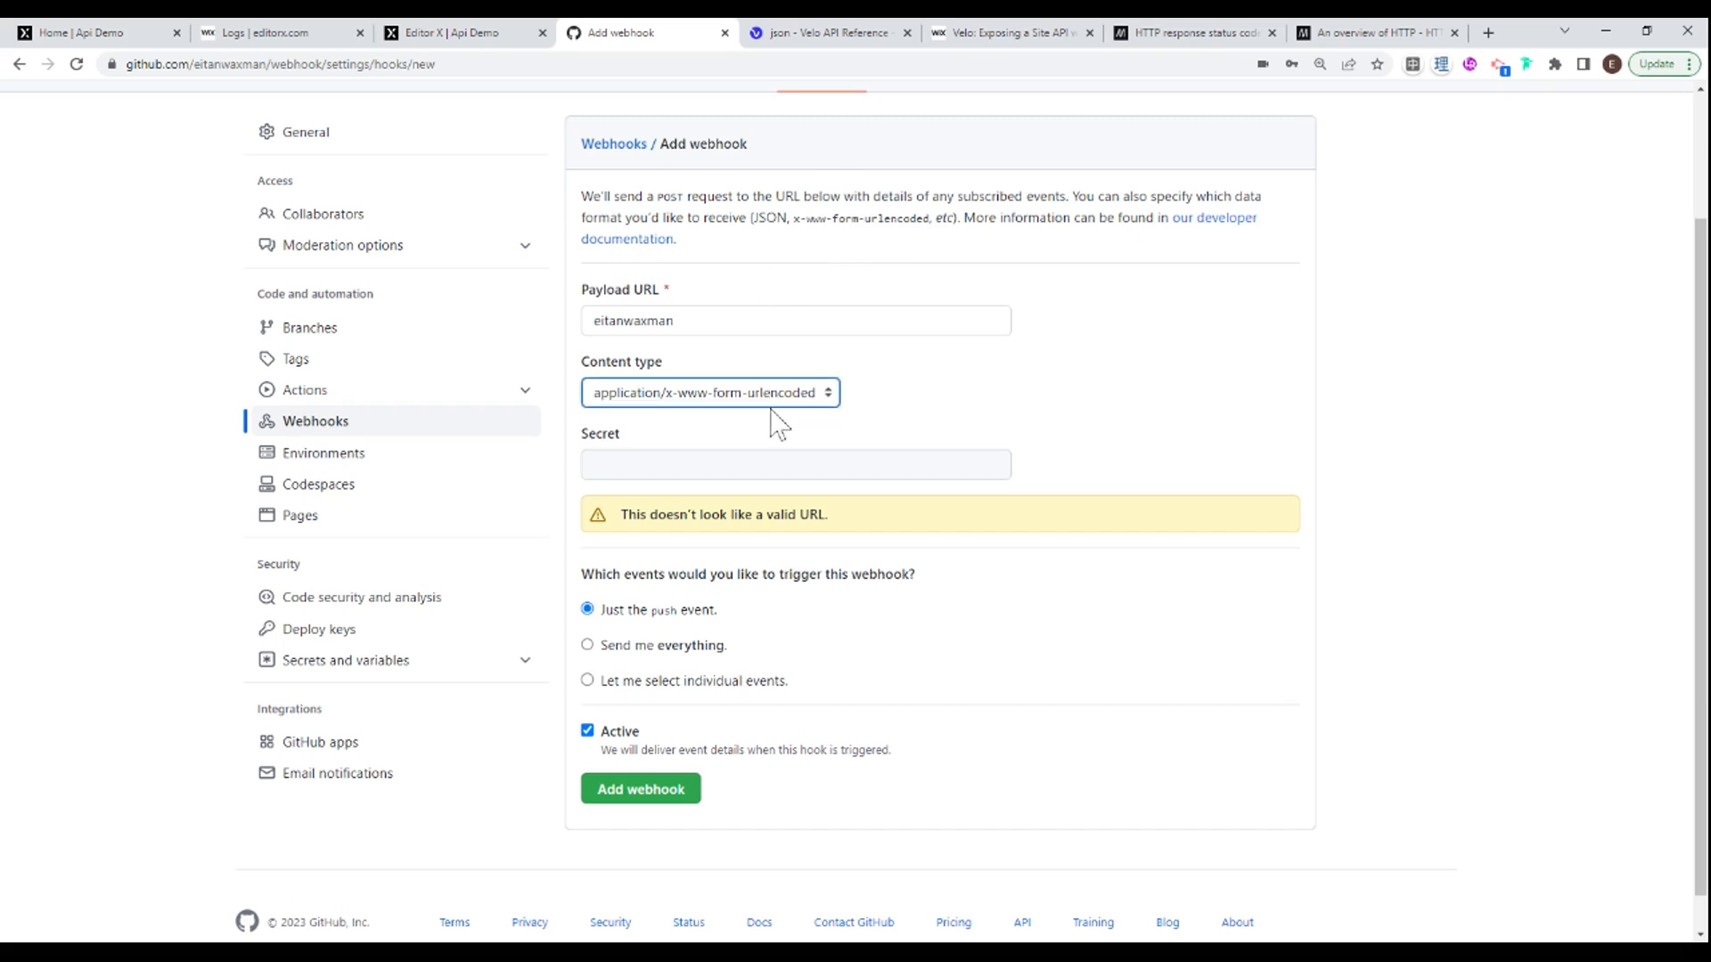
{"action": "left_click", "coordinate": [711, 392]}
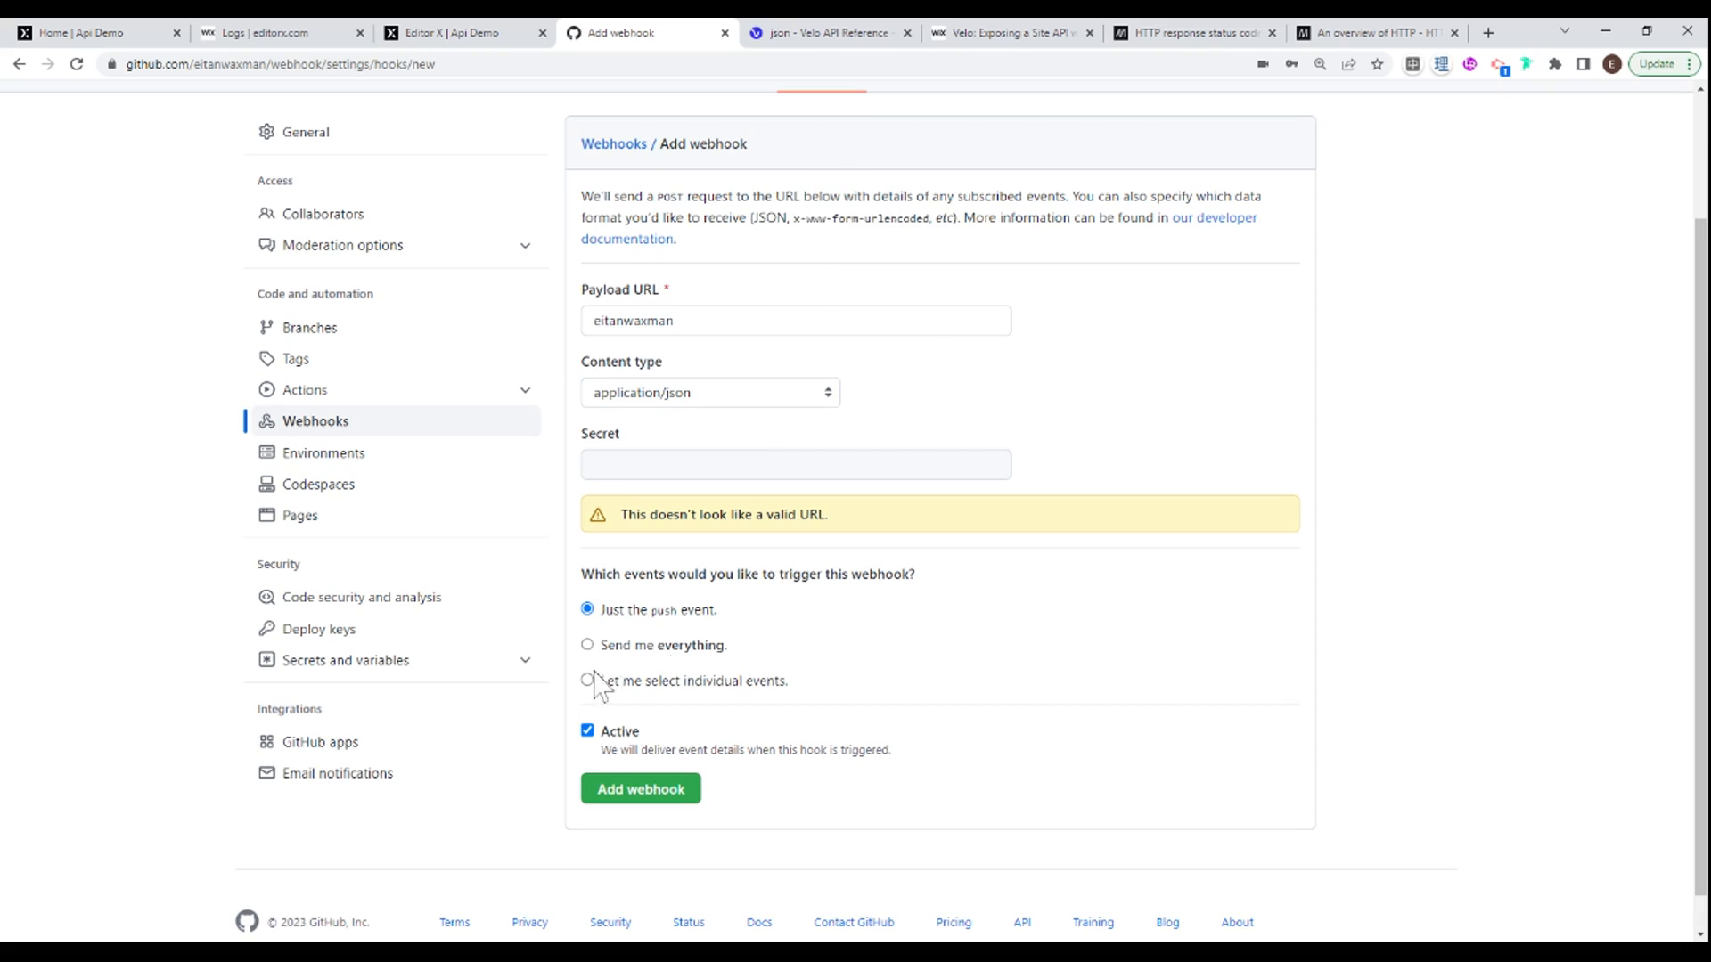
{"action": "left_click", "coordinate": [586, 645]}
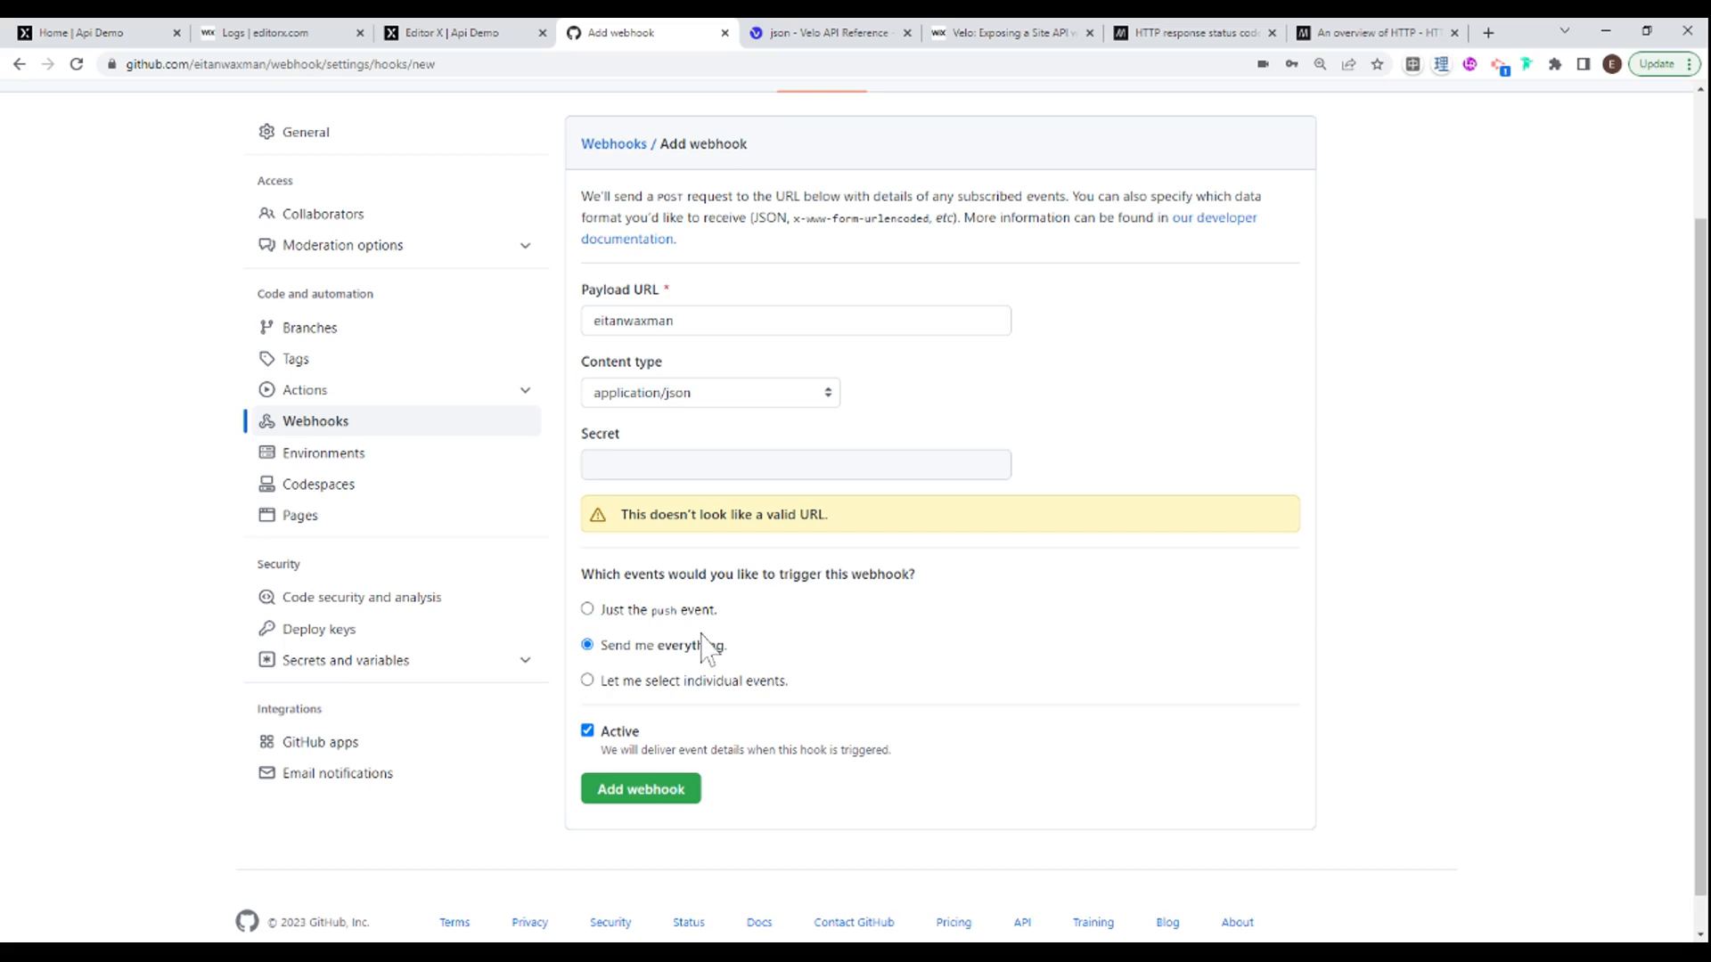
{"action": "mouse_move", "coordinate": [707, 653]}
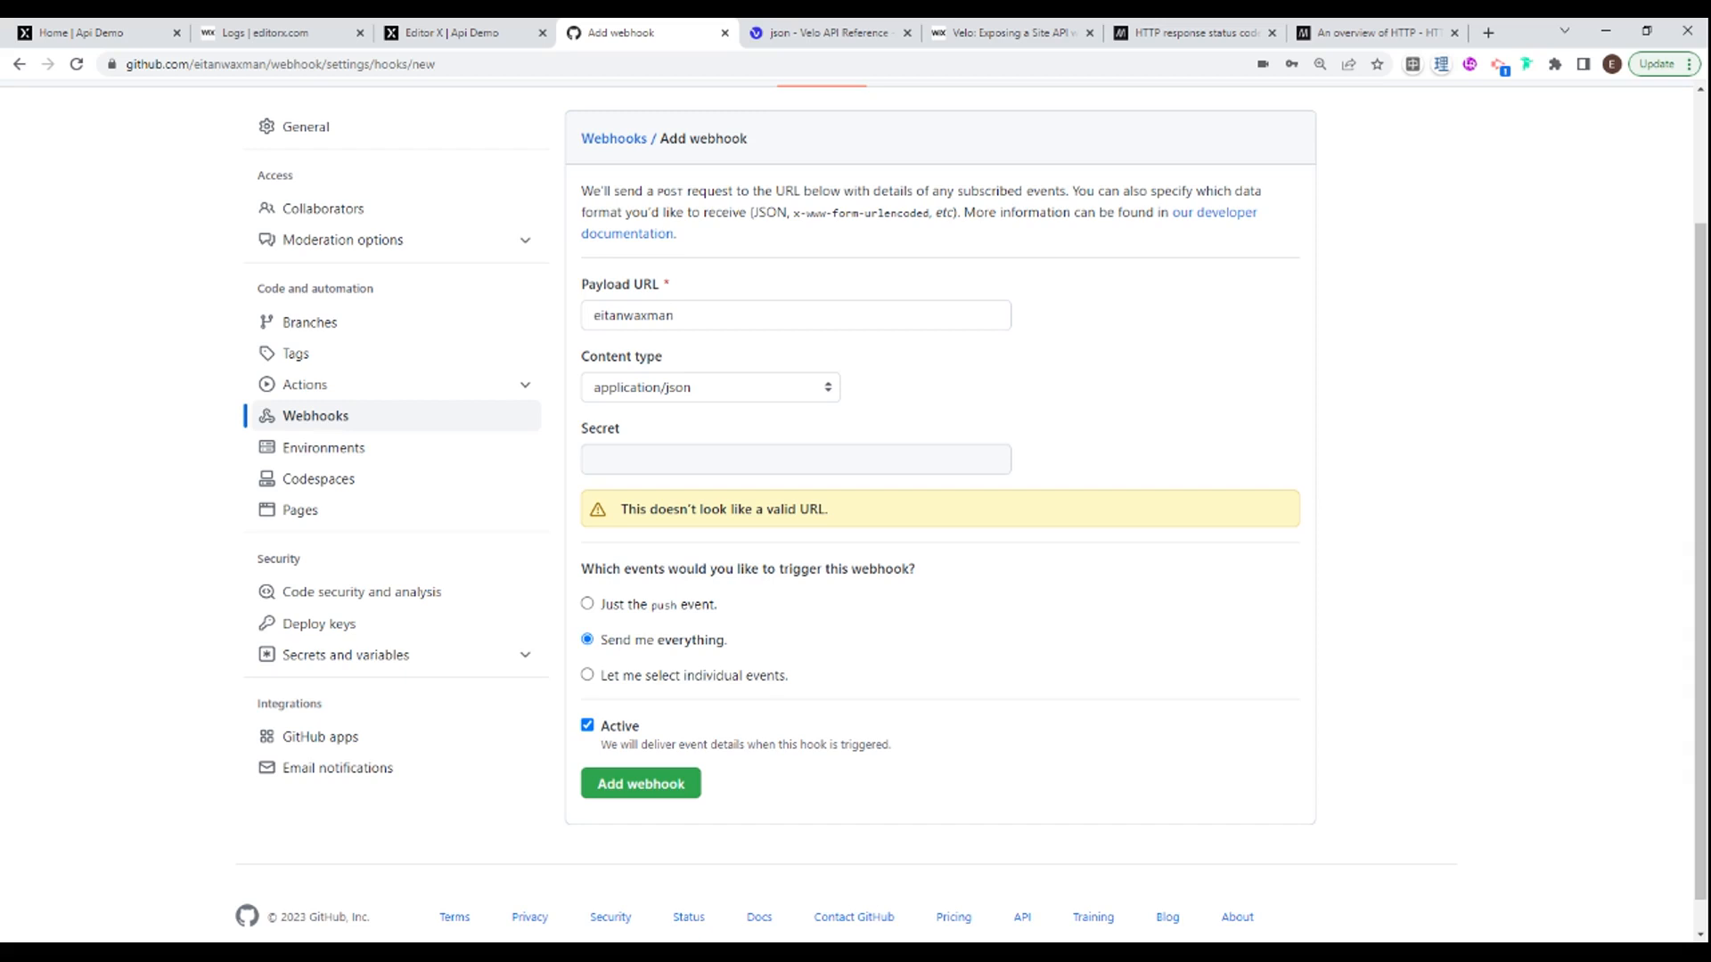
{"action": "mouse_move", "coordinate": [463, 32]}
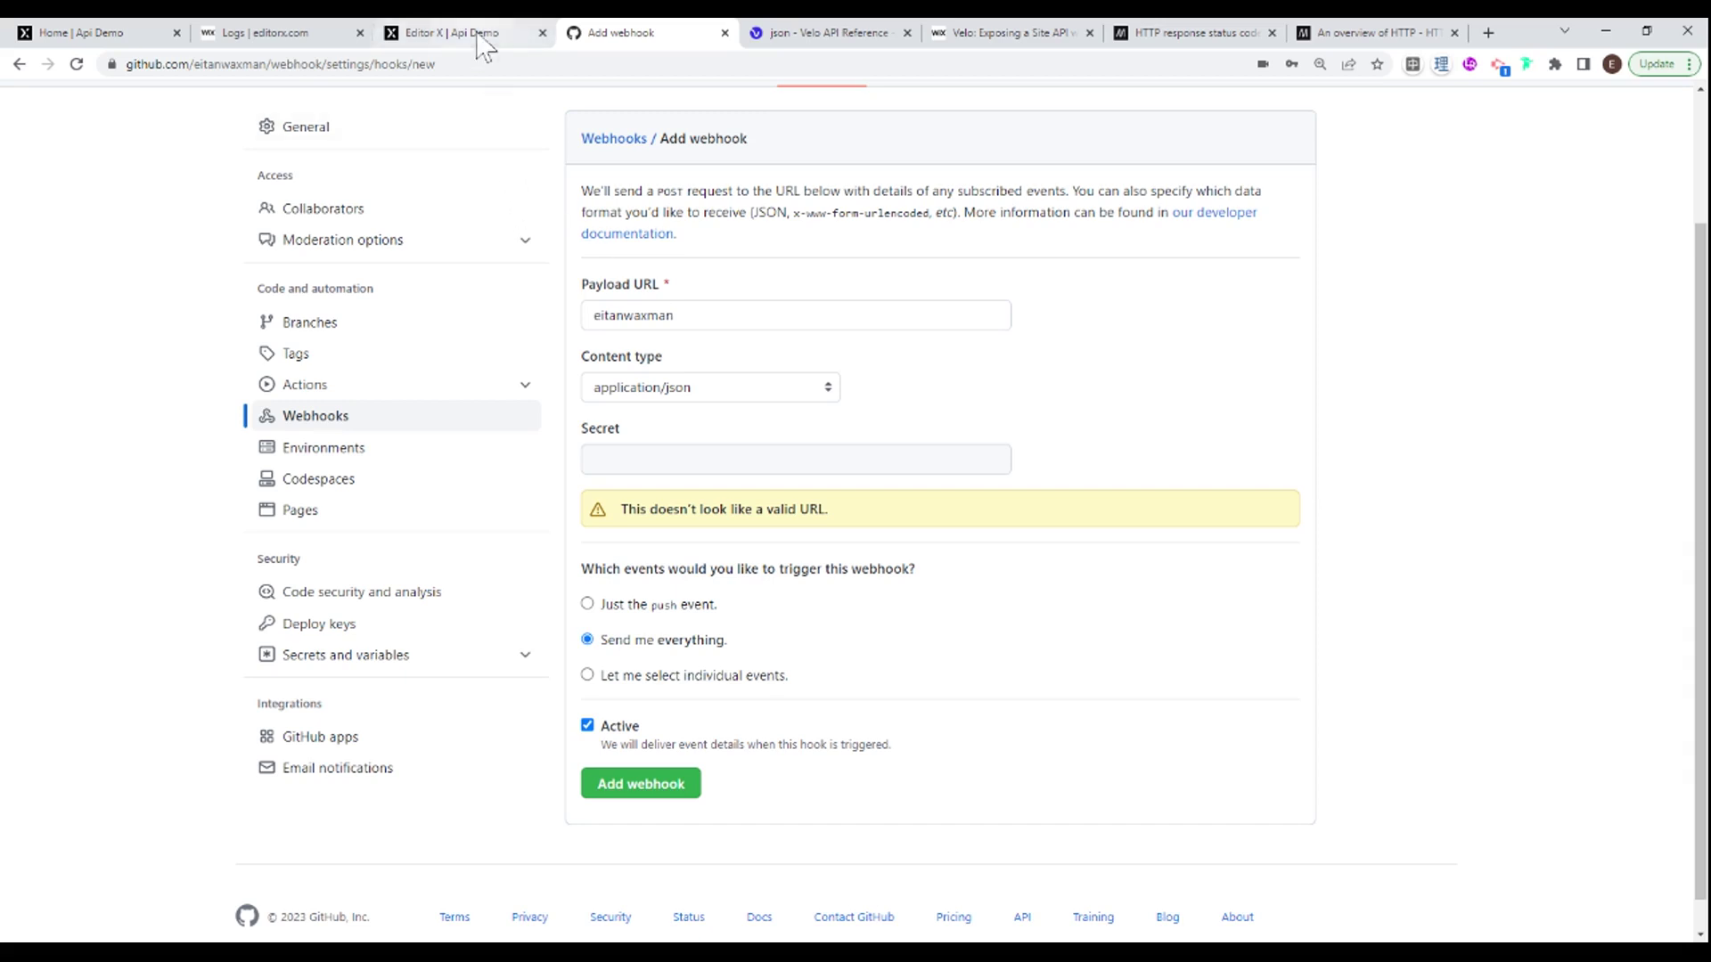
Step: Return to http-functions.js in Editor X and begin a new line typing 'const export'
{"action": "left_click", "coordinate": [453, 32]}
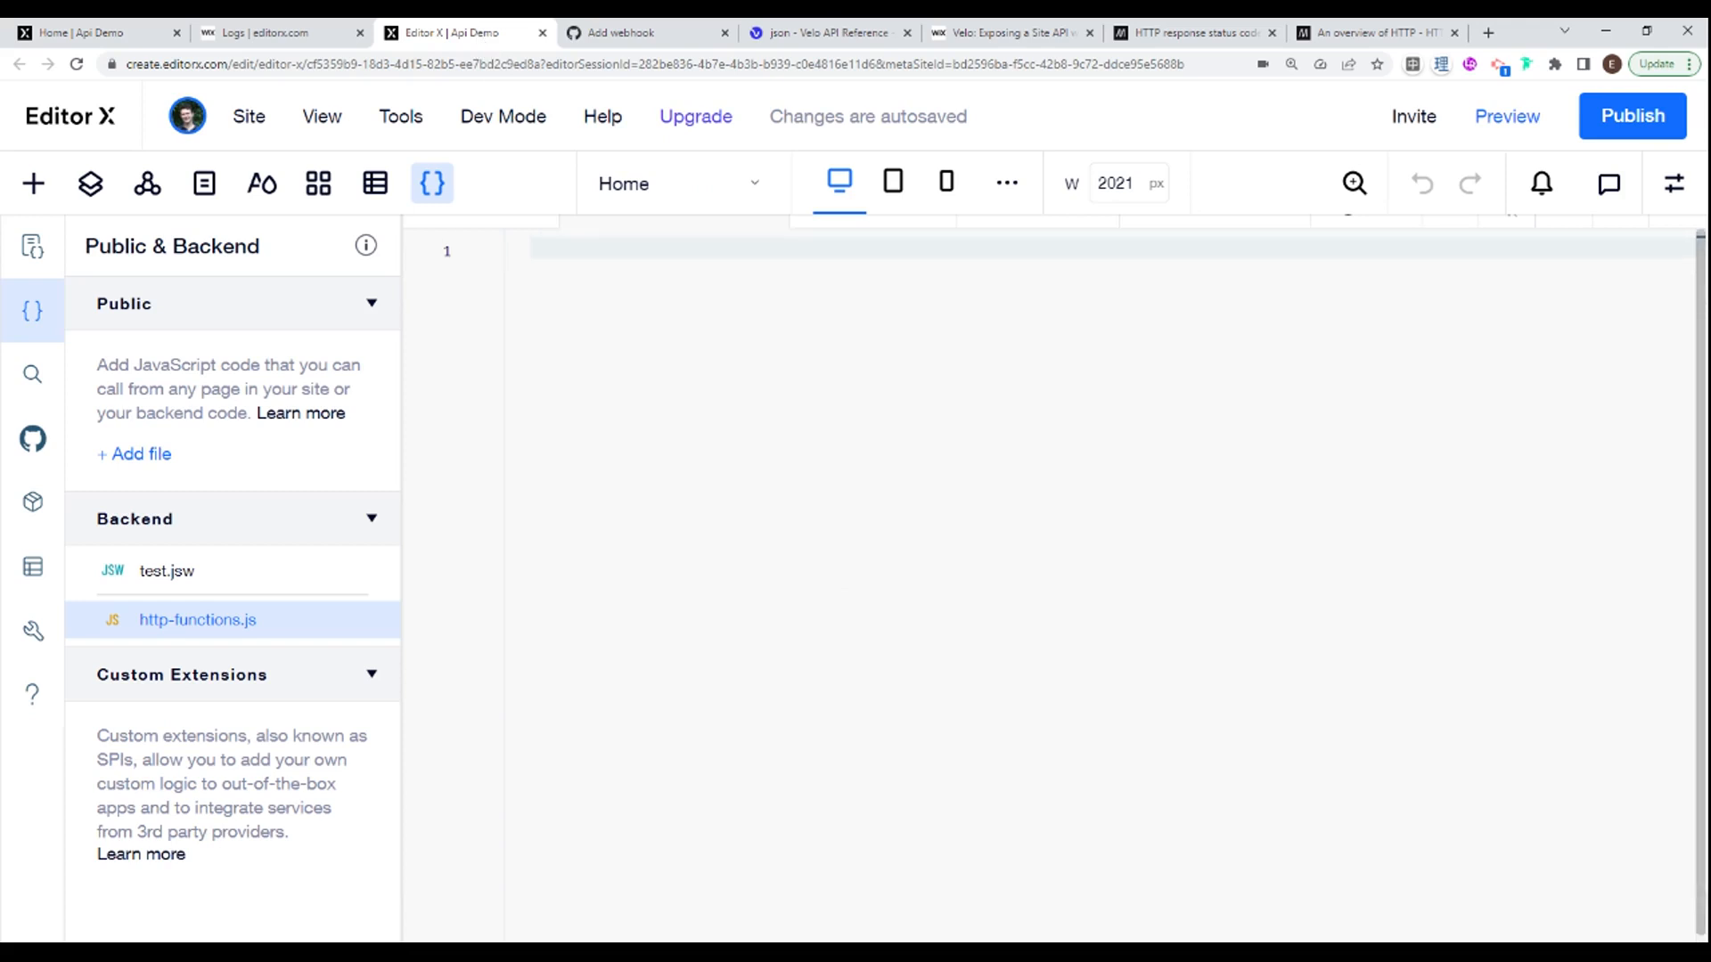
{"action": "key", "text": "Enter"}
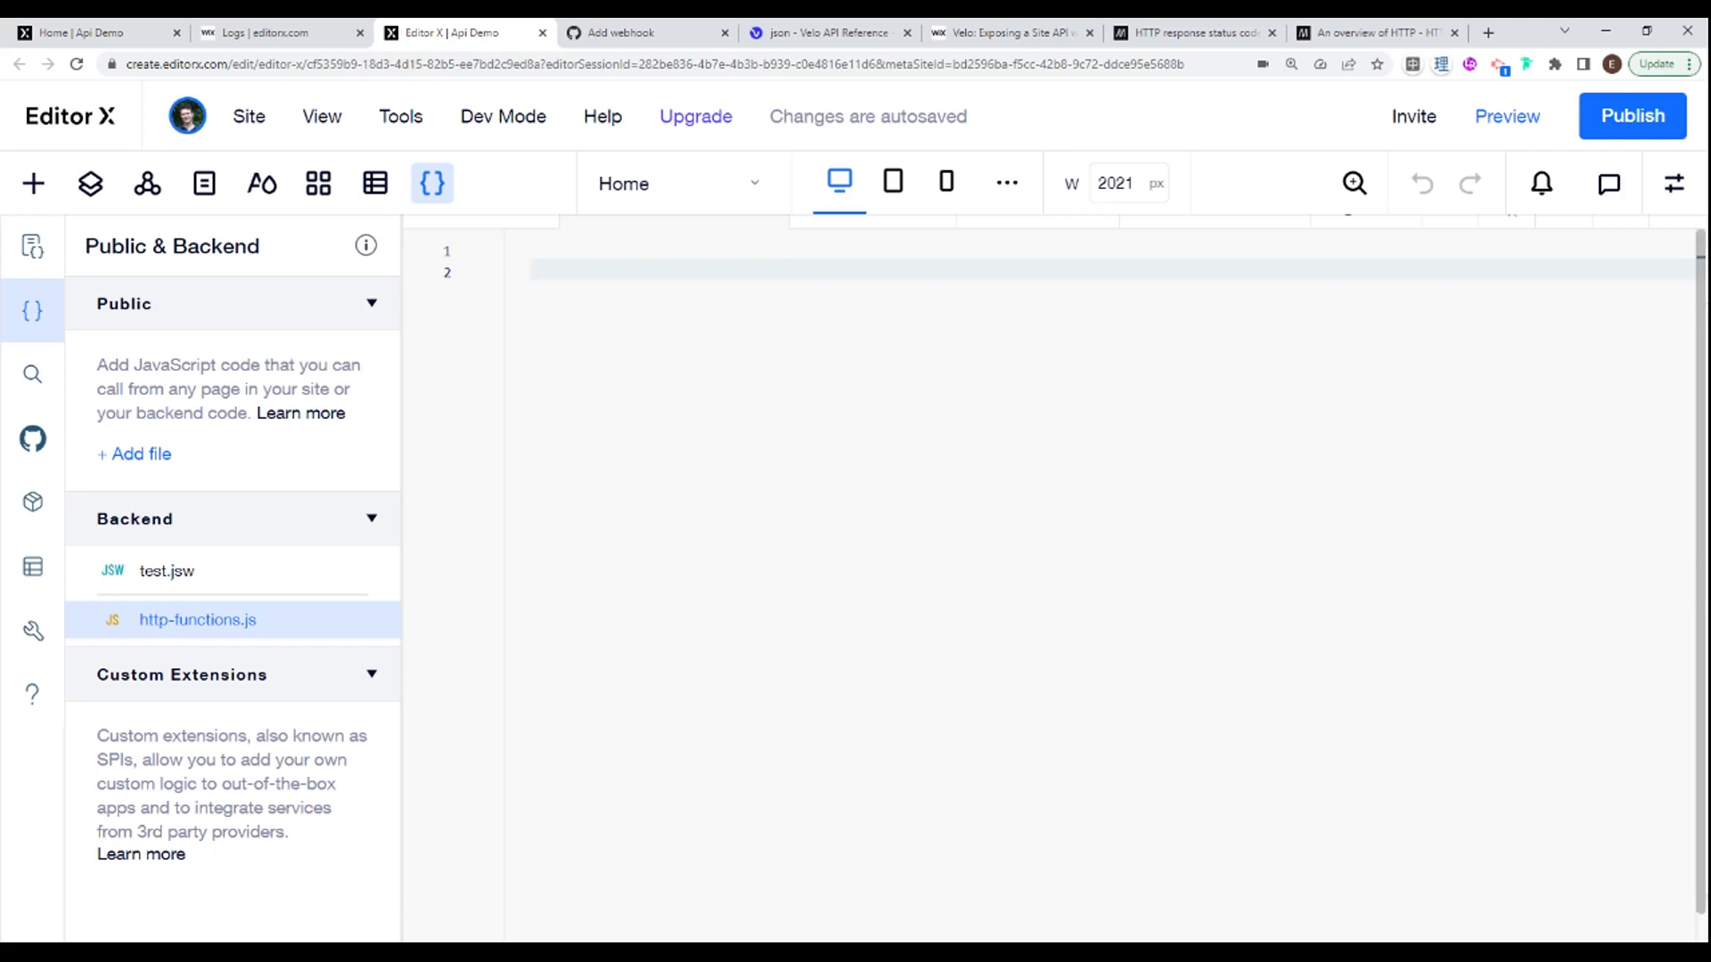
{"action": "type", "text": "const export"}
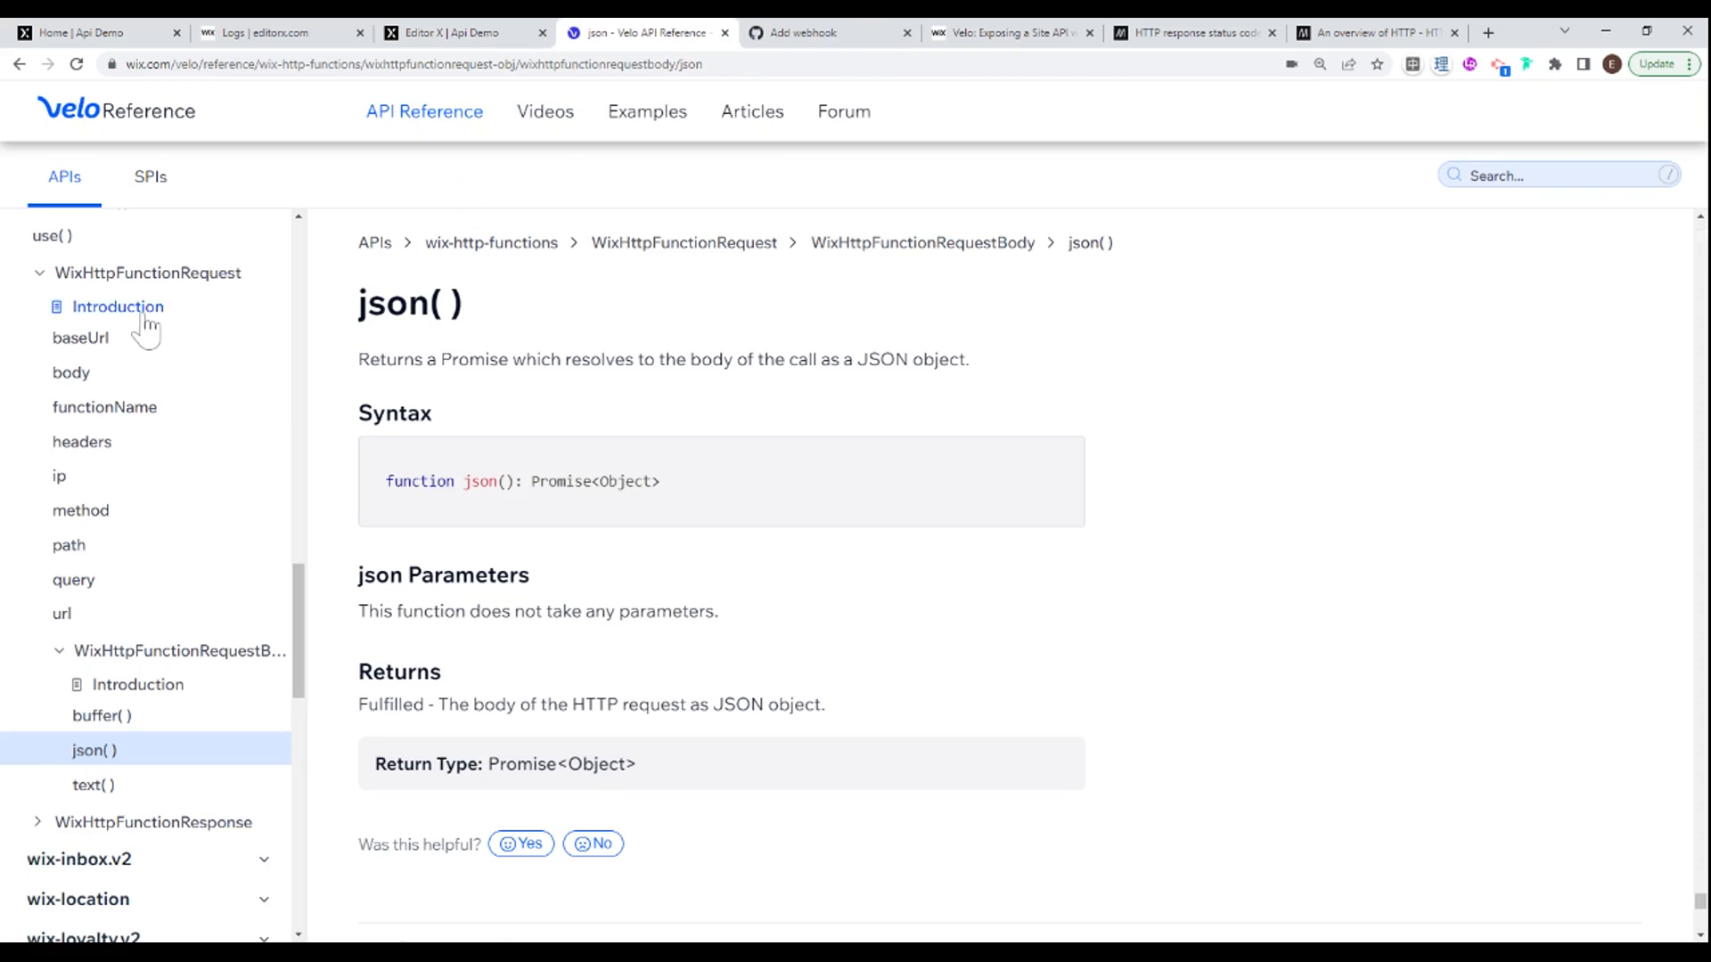
Step: Copy the export function <prefix>_<functionName>(request) pattern from the wix-http-functions introduction into the code file
{"action": "left_click", "coordinate": [118, 307]}
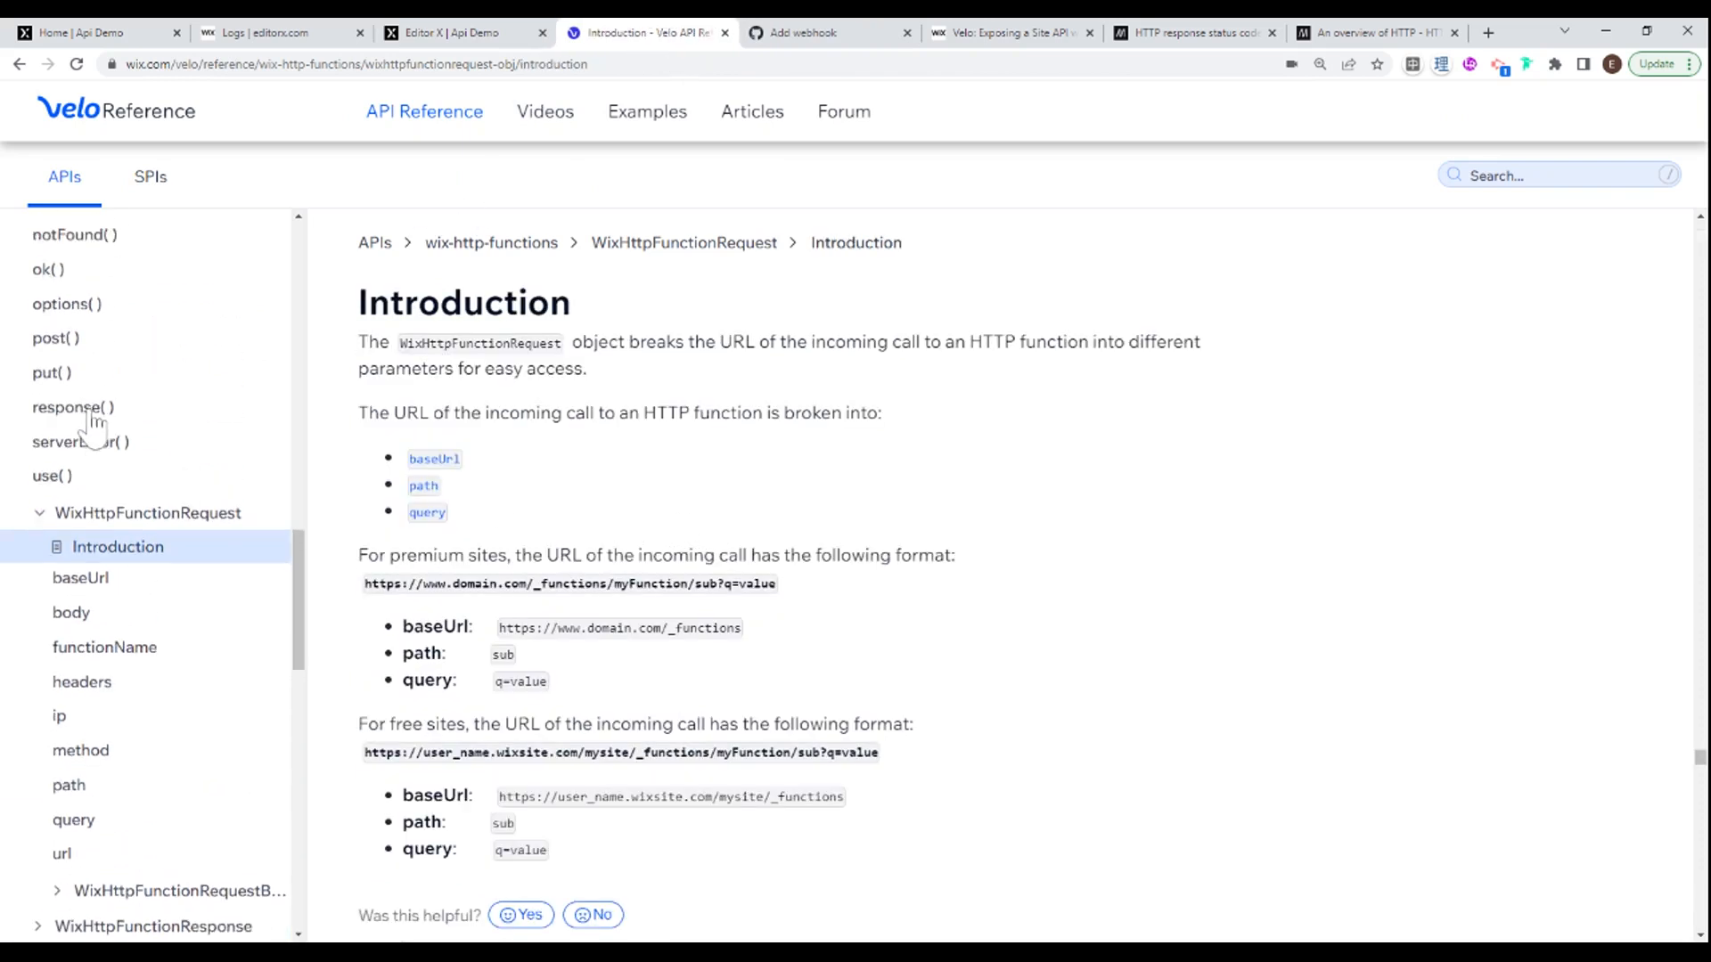
{"action": "left_click", "coordinate": [490, 242]}
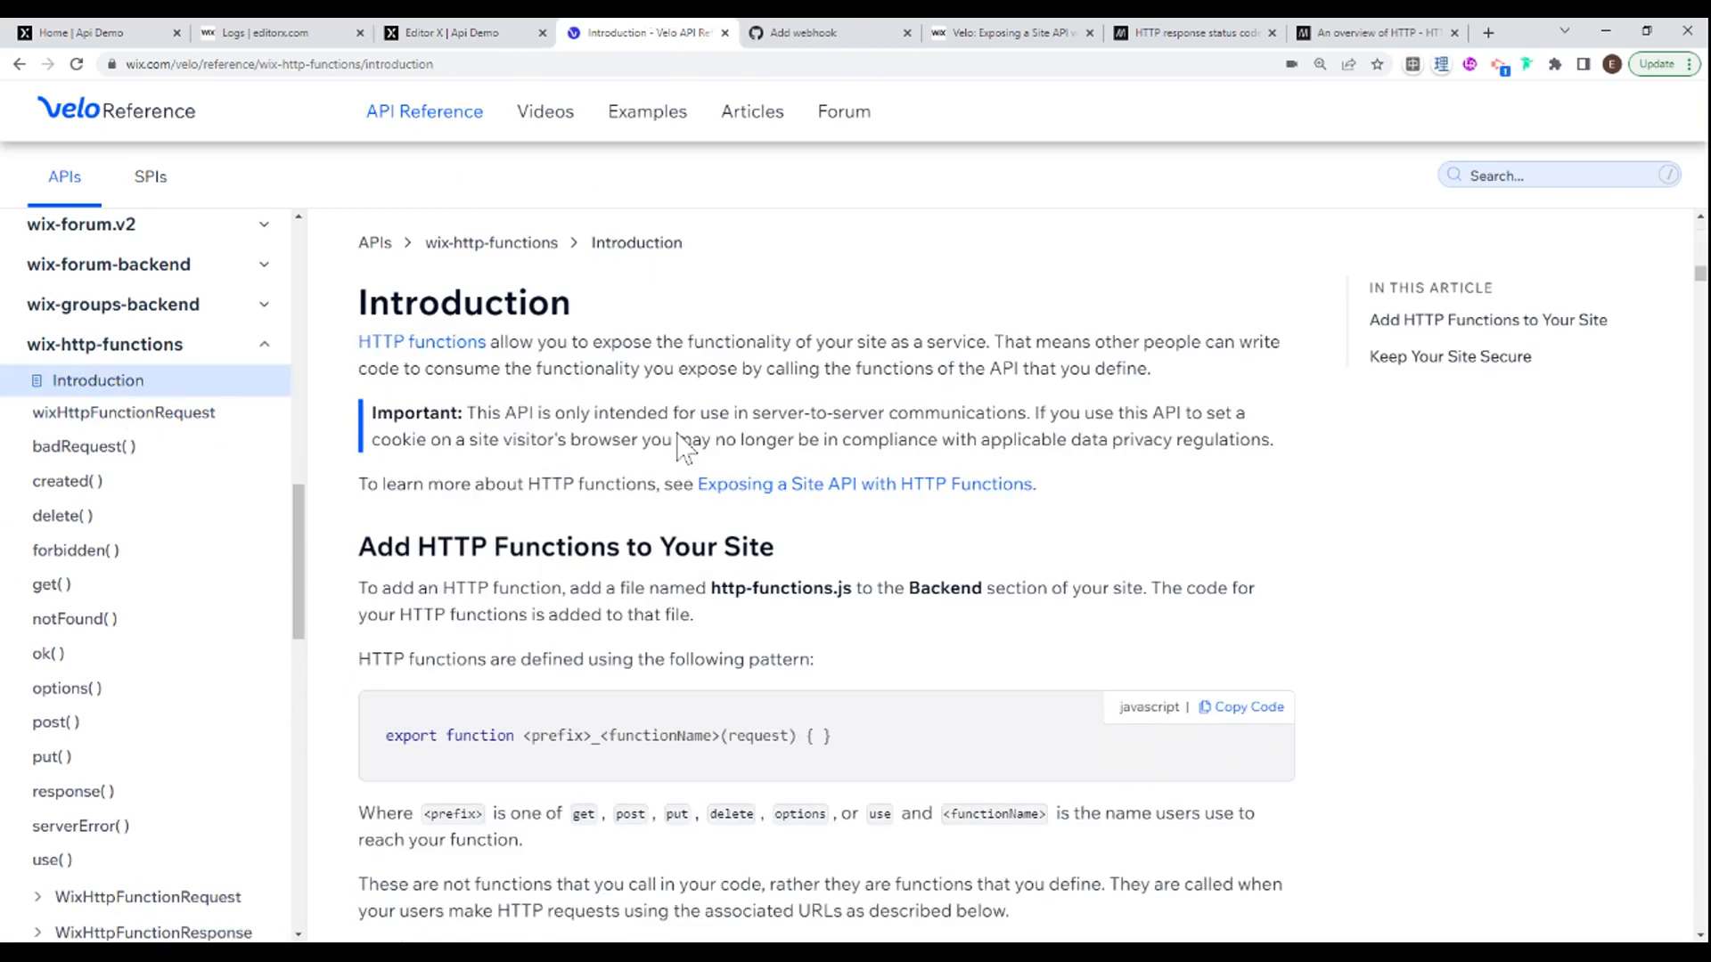
{"action": "scroll", "scroll_direction": "down", "scroll_amount": 3}
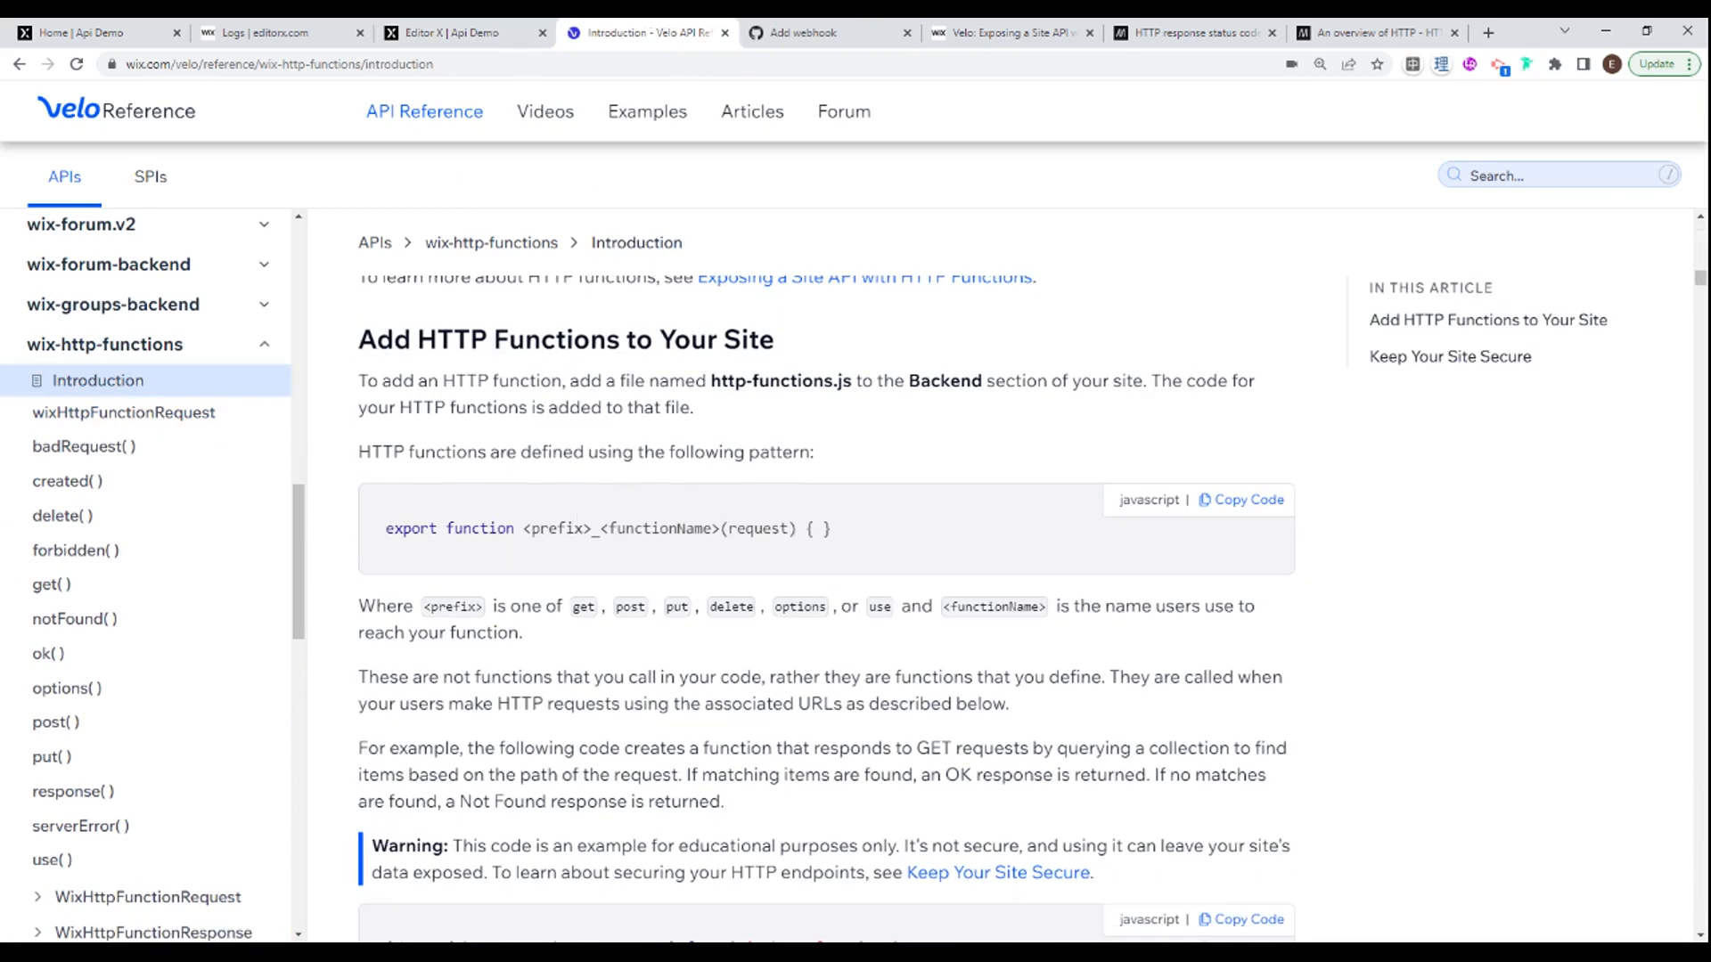
{"action": "triple_click", "coordinate": [606, 529]}
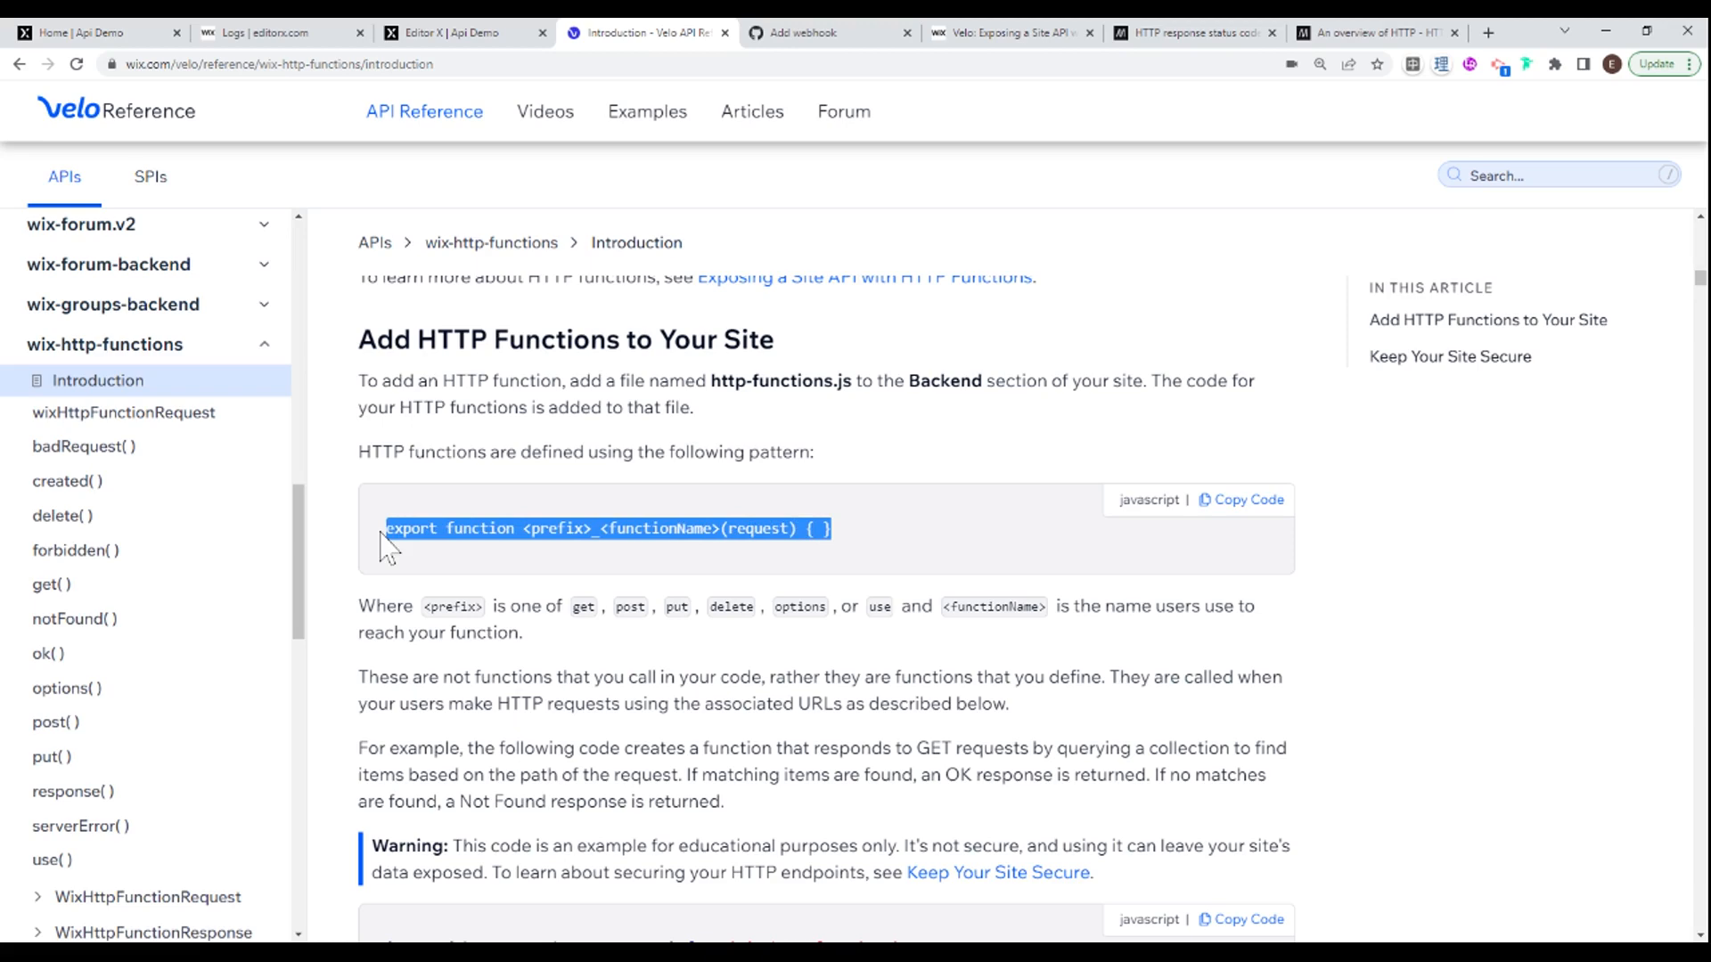
{"action": "left_click", "coordinate": [458, 32]}
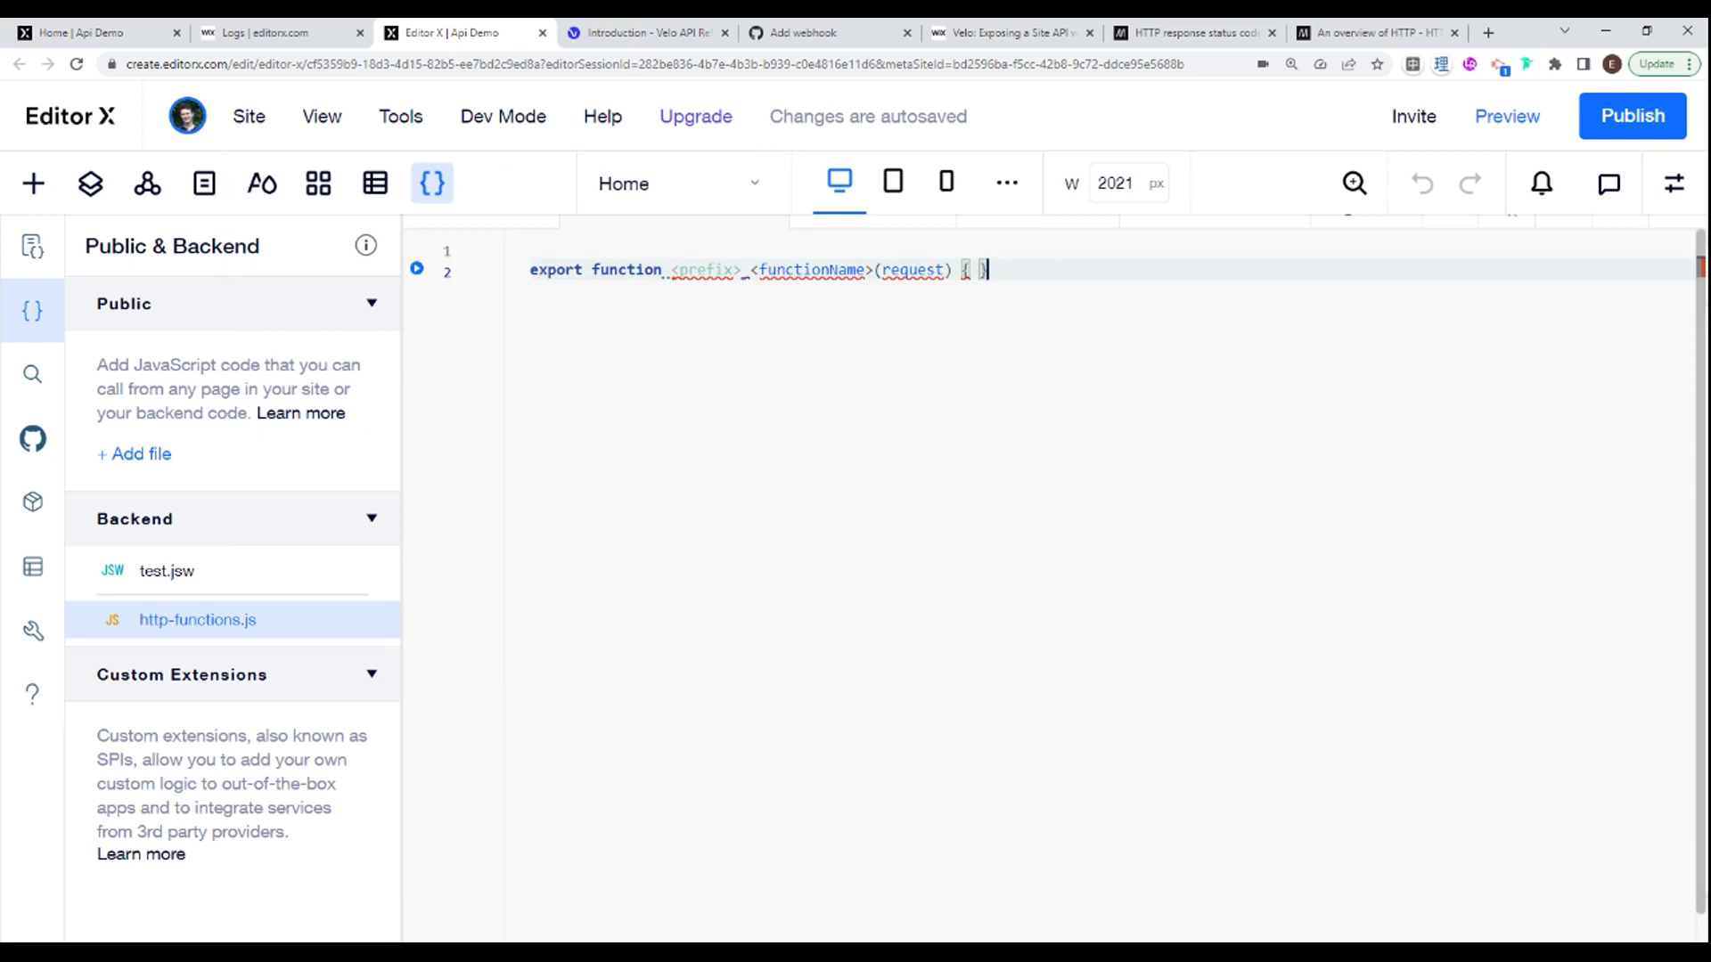
Step: Rename the template to export function use_github(request) and open its body onto separate lines
{"action": "double_click", "coordinate": [699, 269]}
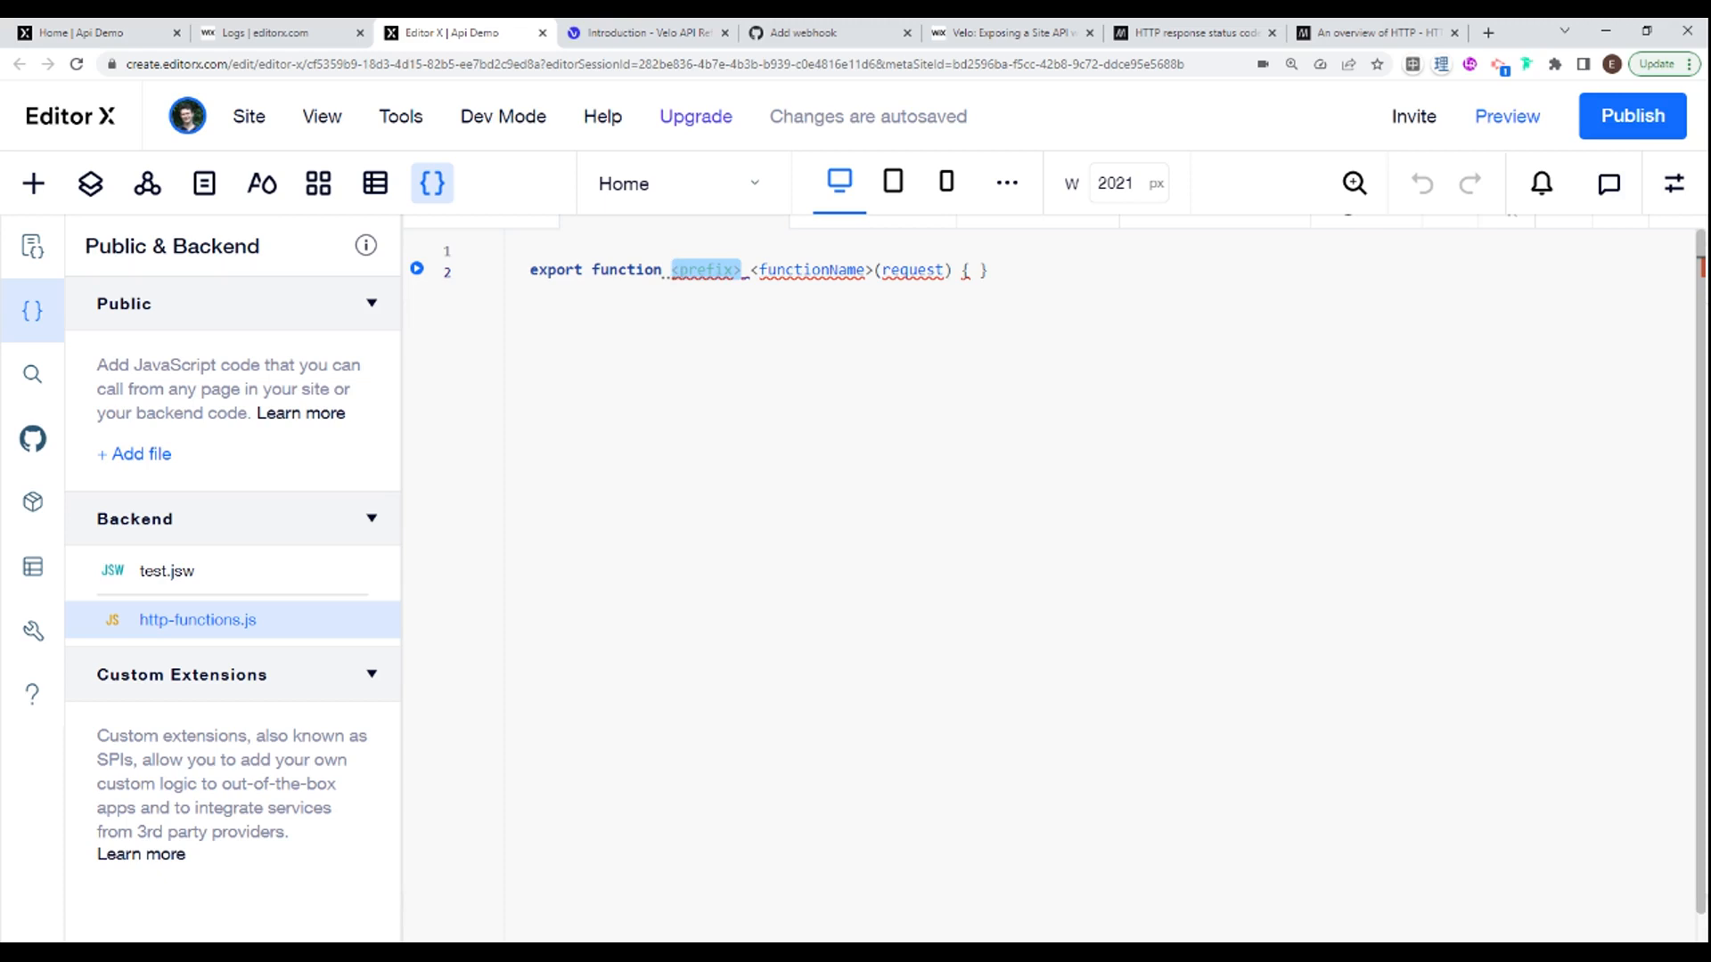
{"action": "type", "text": "use_g"}
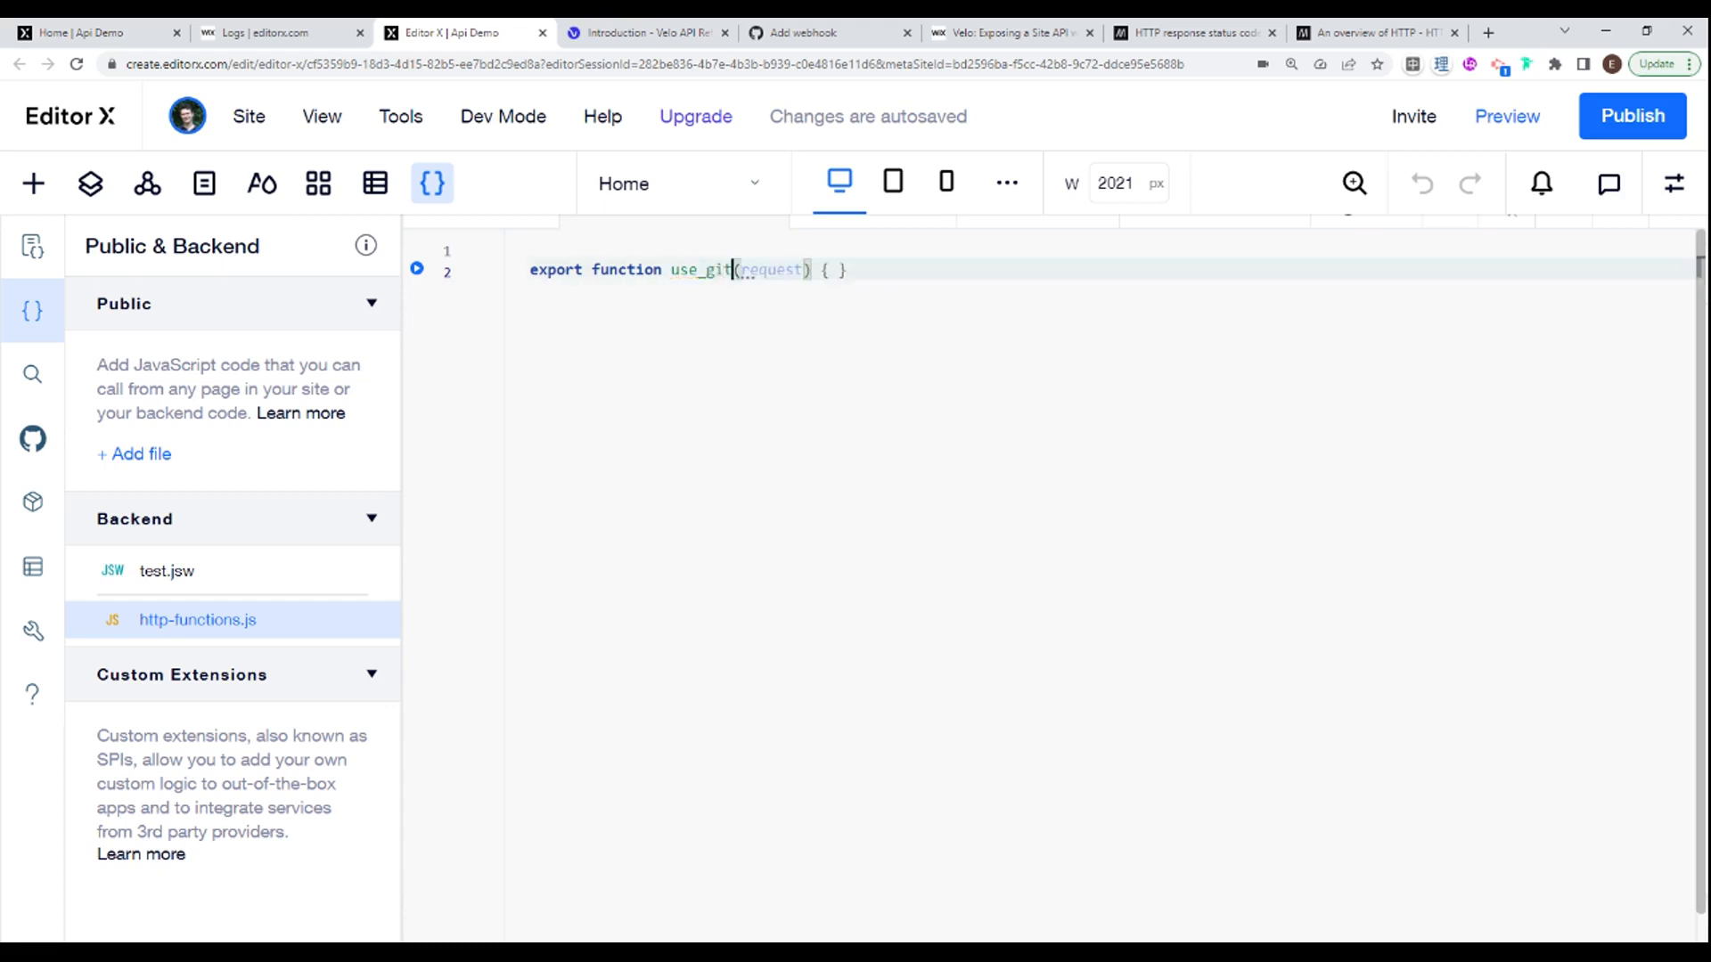
{"action": "type", "text": "hub"}
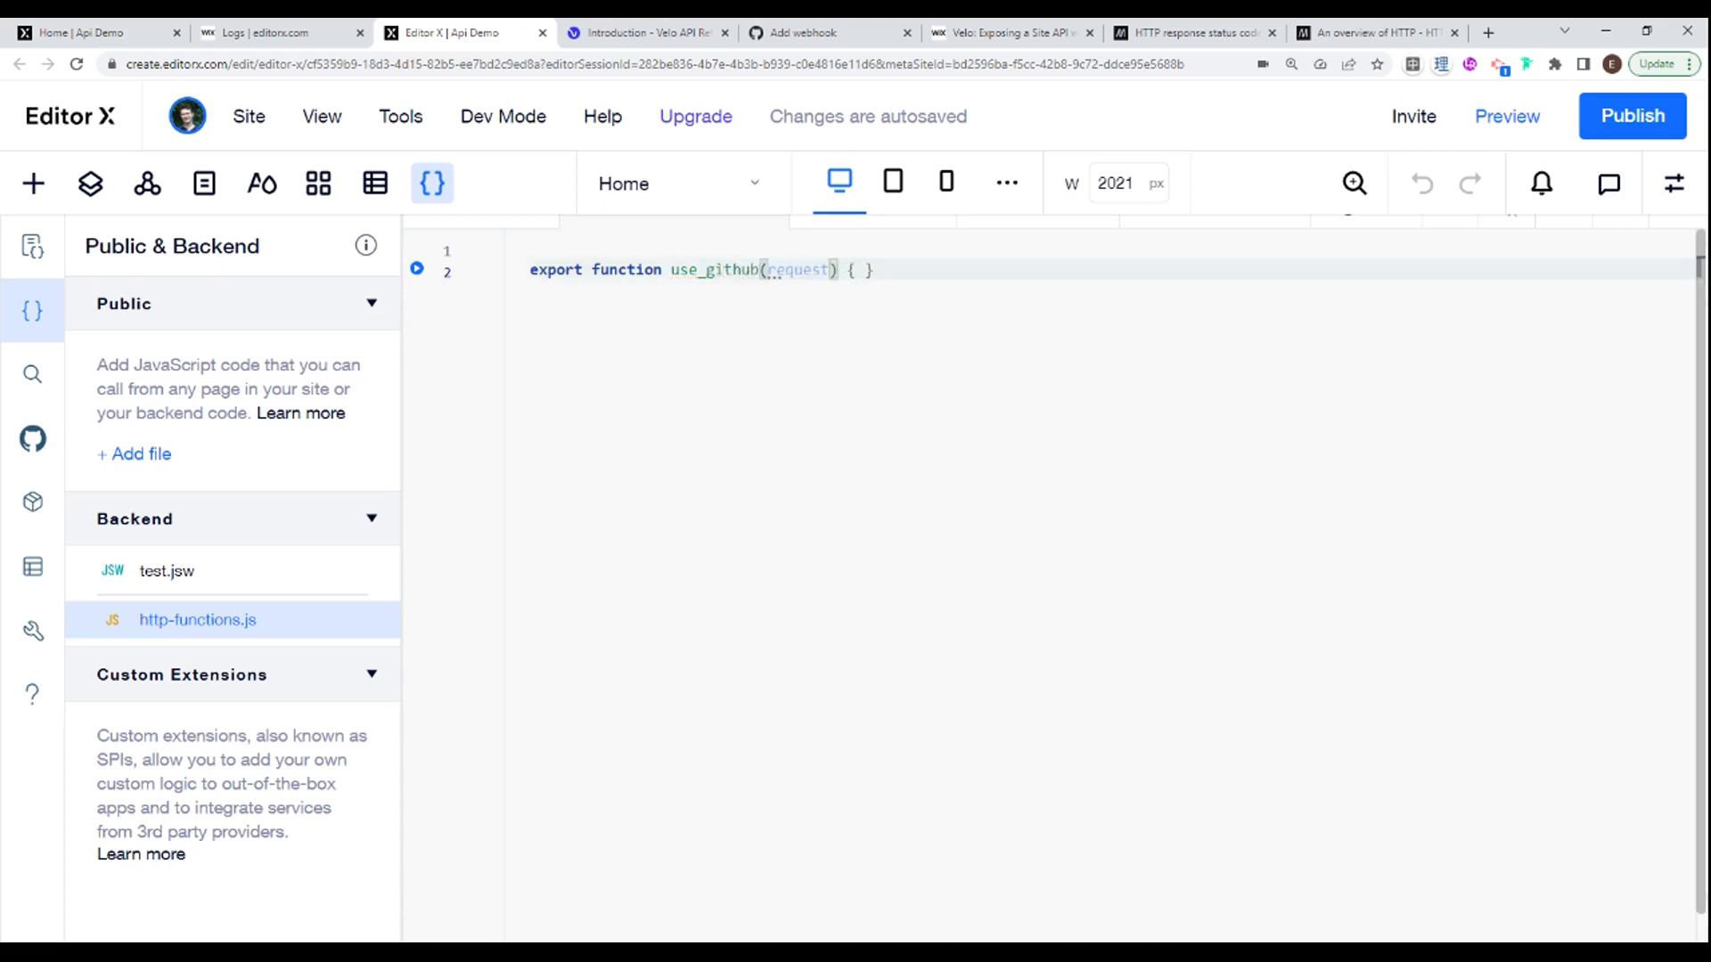
{"action": "key", "text": "enter"}
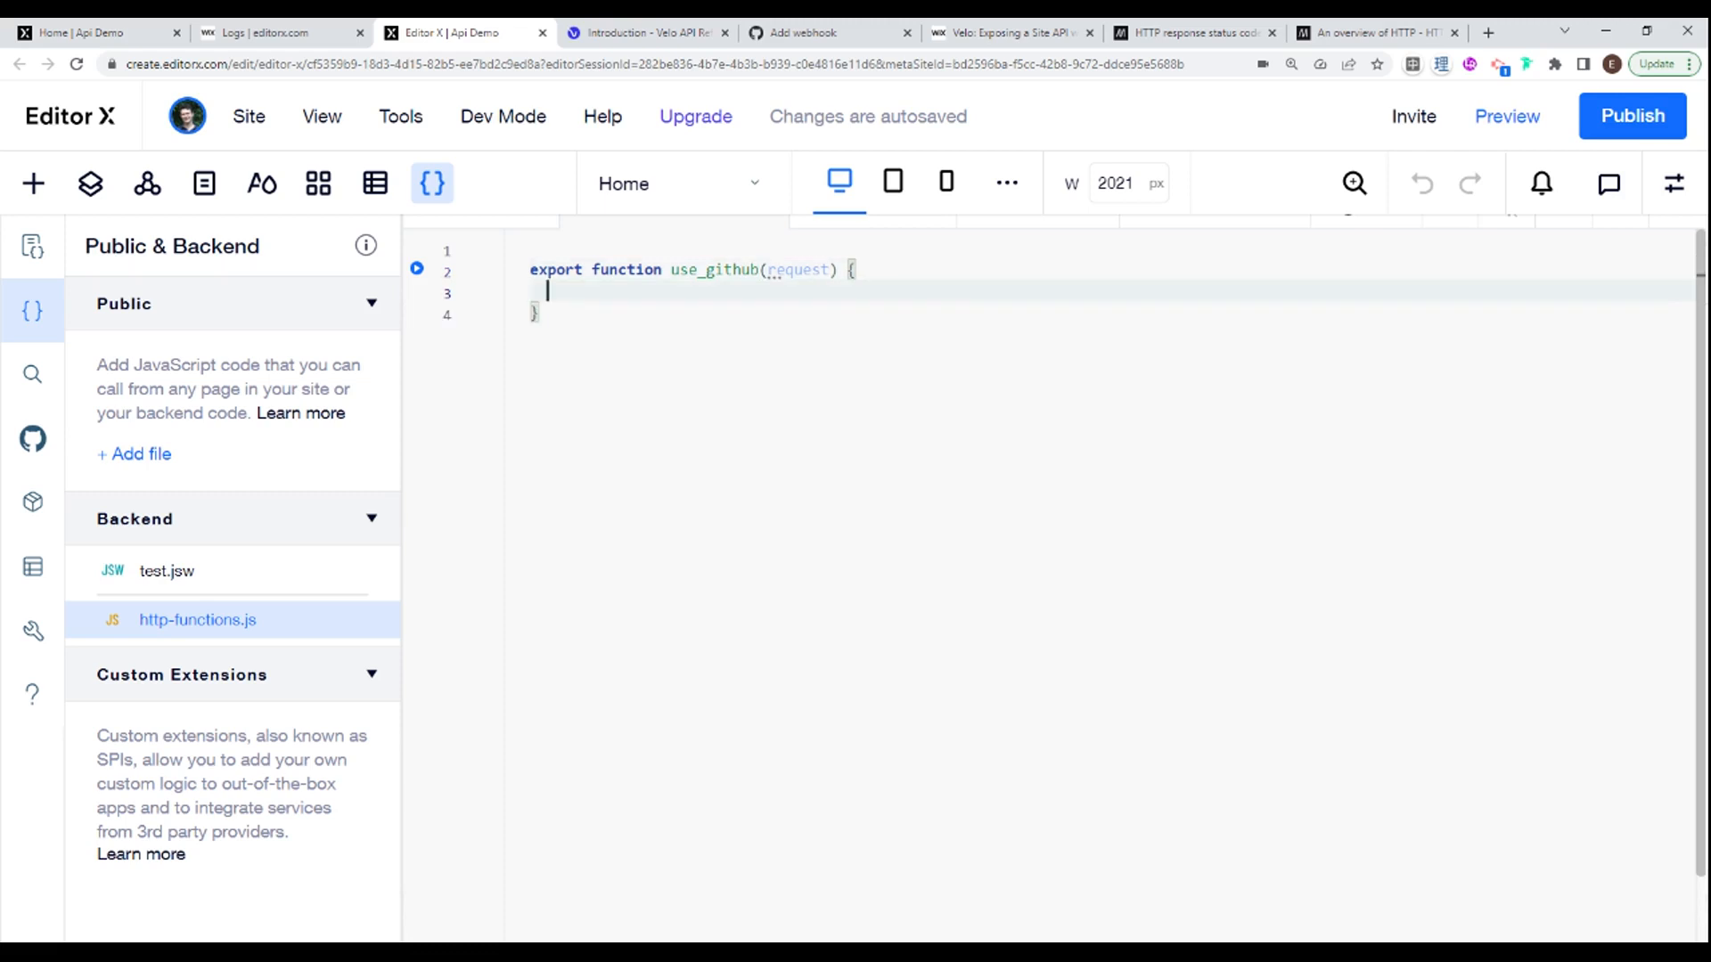
Step: Log the request and declare const body = request.body.json() inside use_github
{"action": "type", "text": "console"}
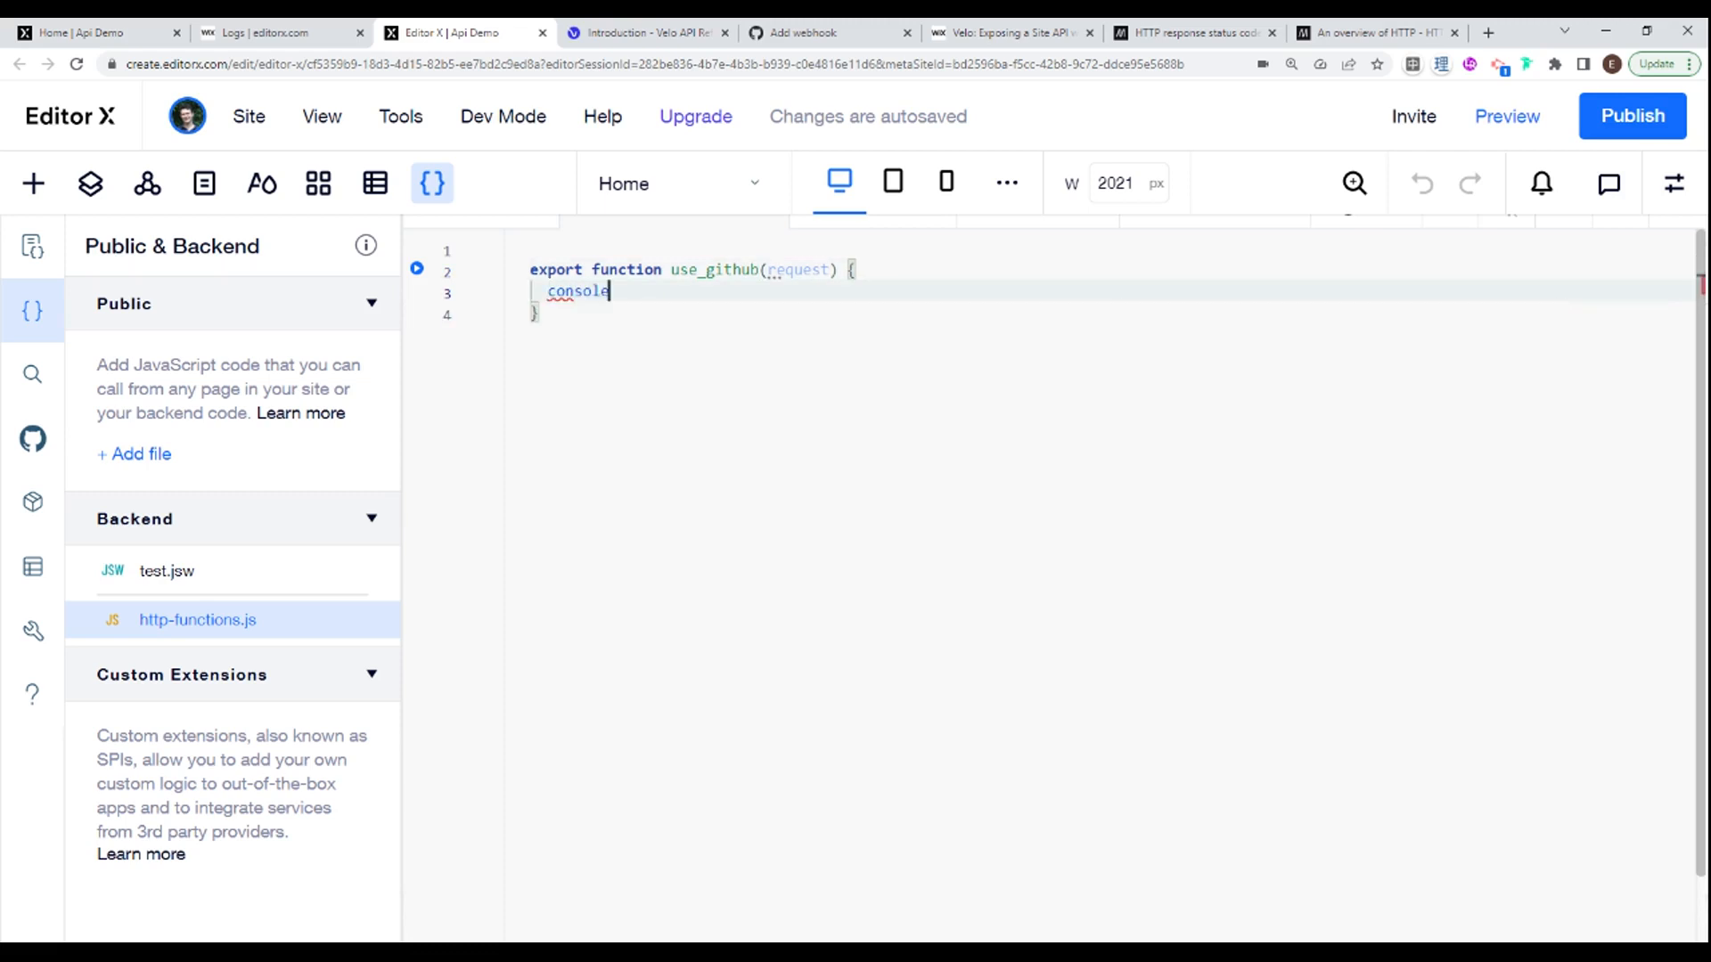
{"action": "type", "text": ".log(request);"}
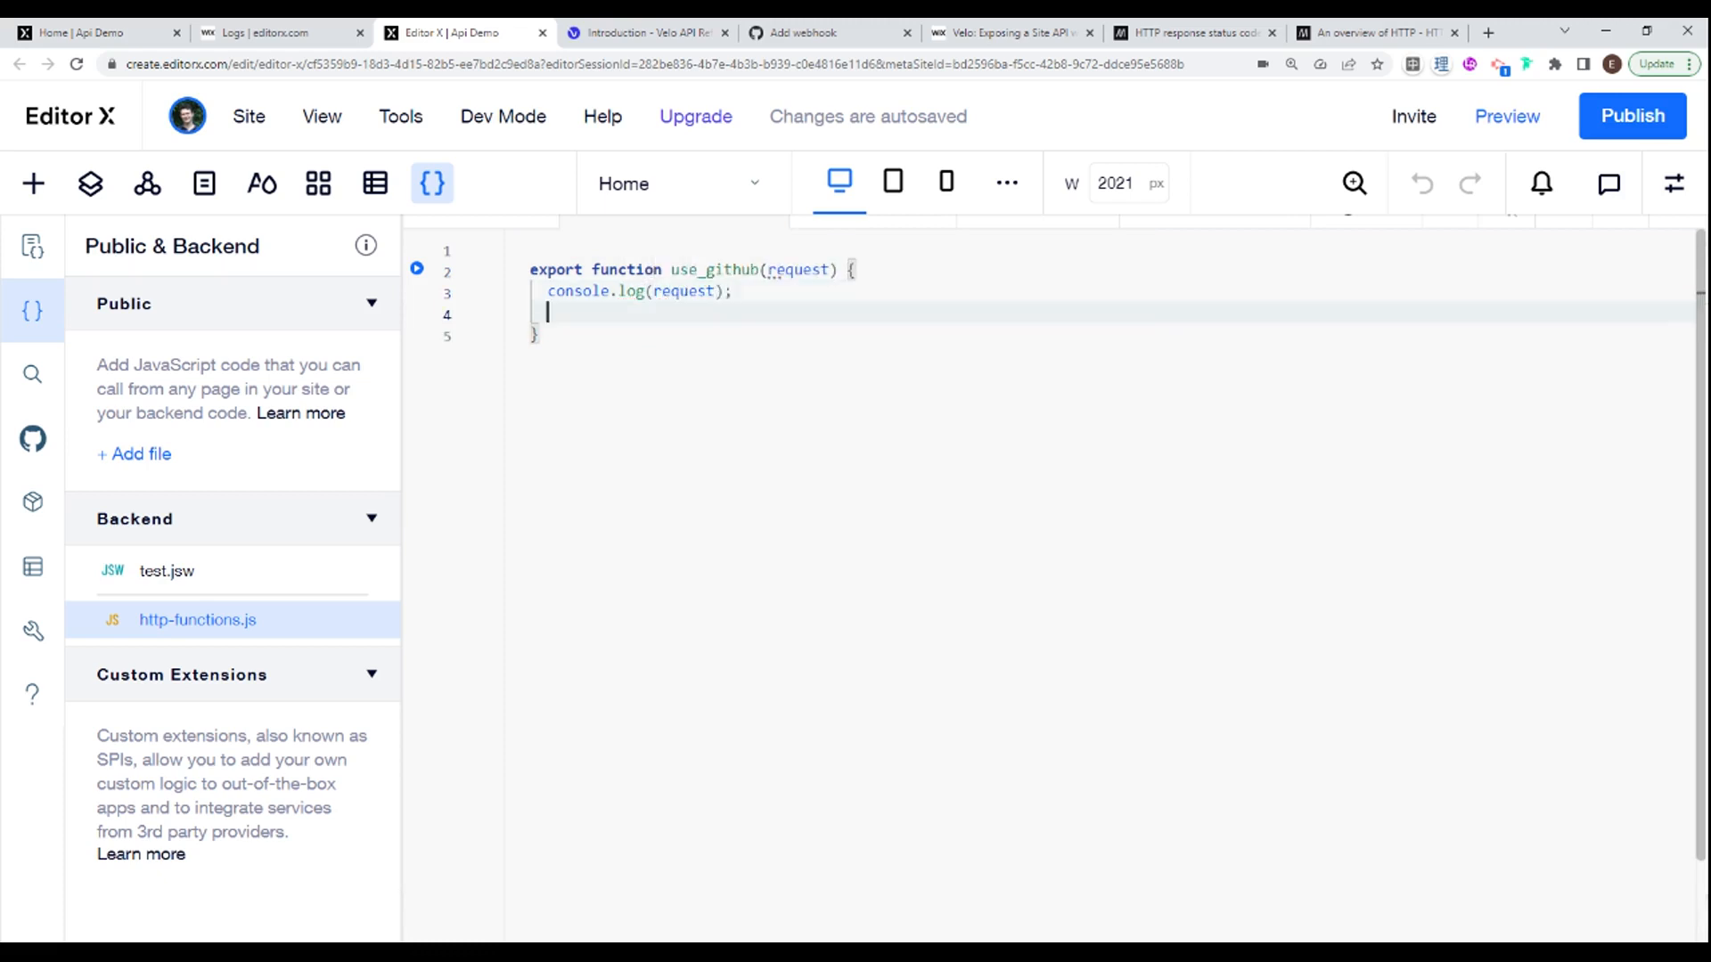
{"action": "type", "text": "cosnt"}
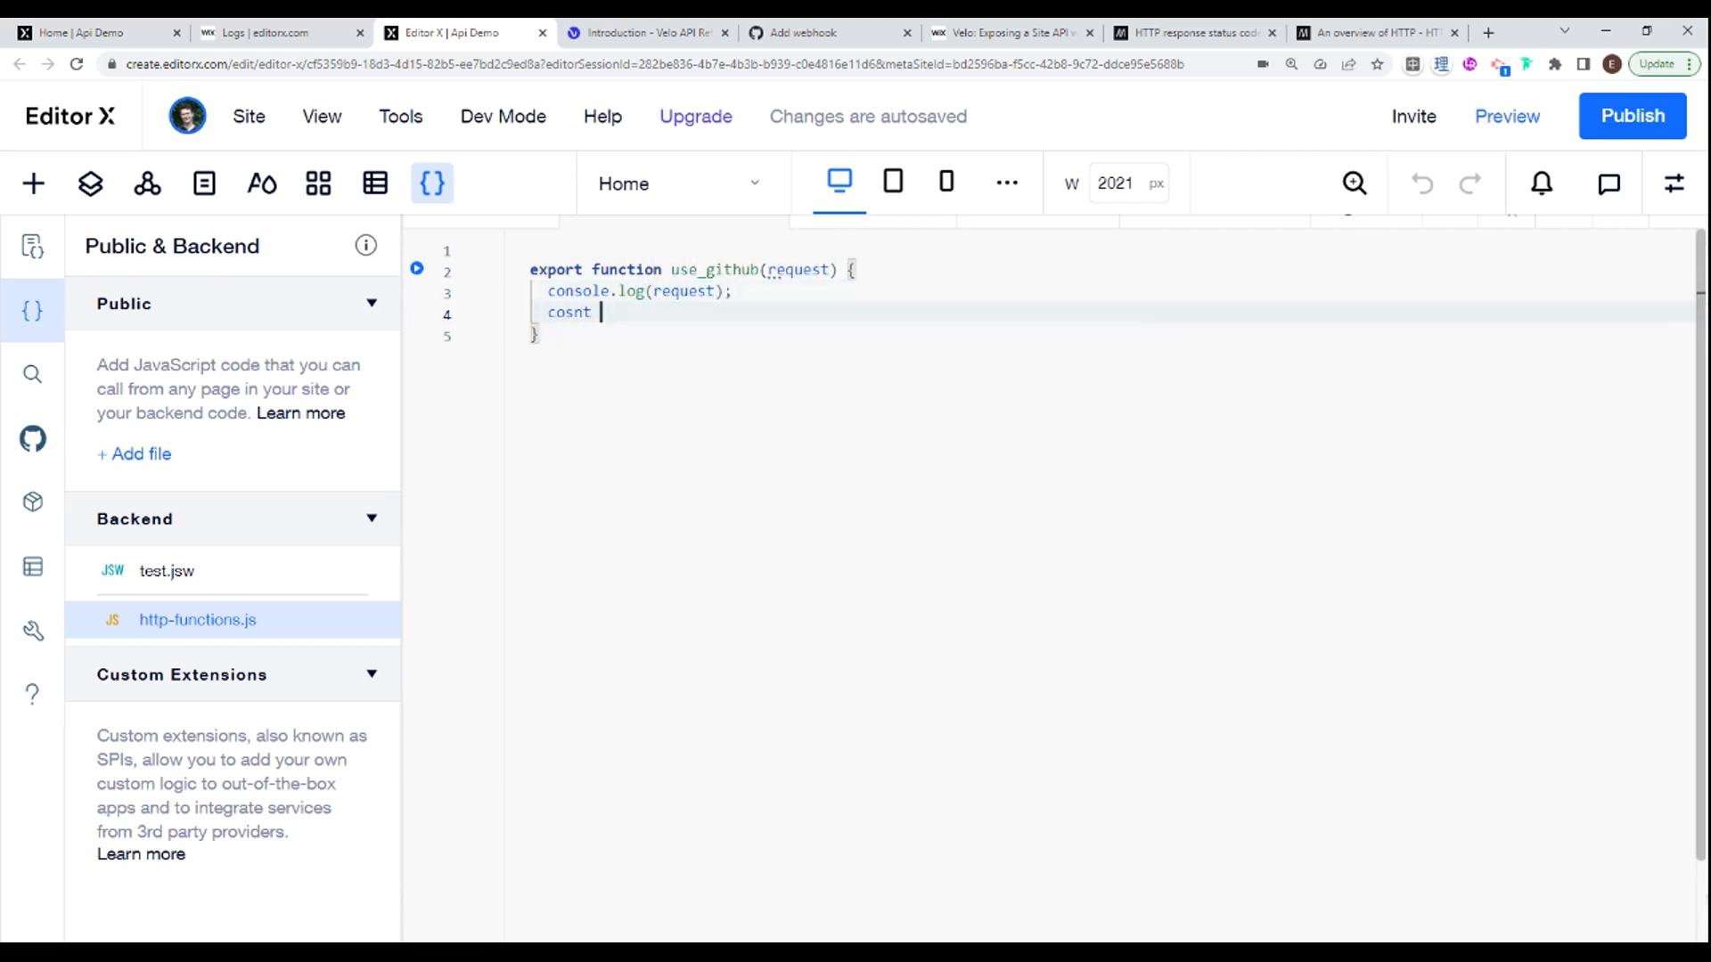
{"action": "key", "text": "Backspace"}
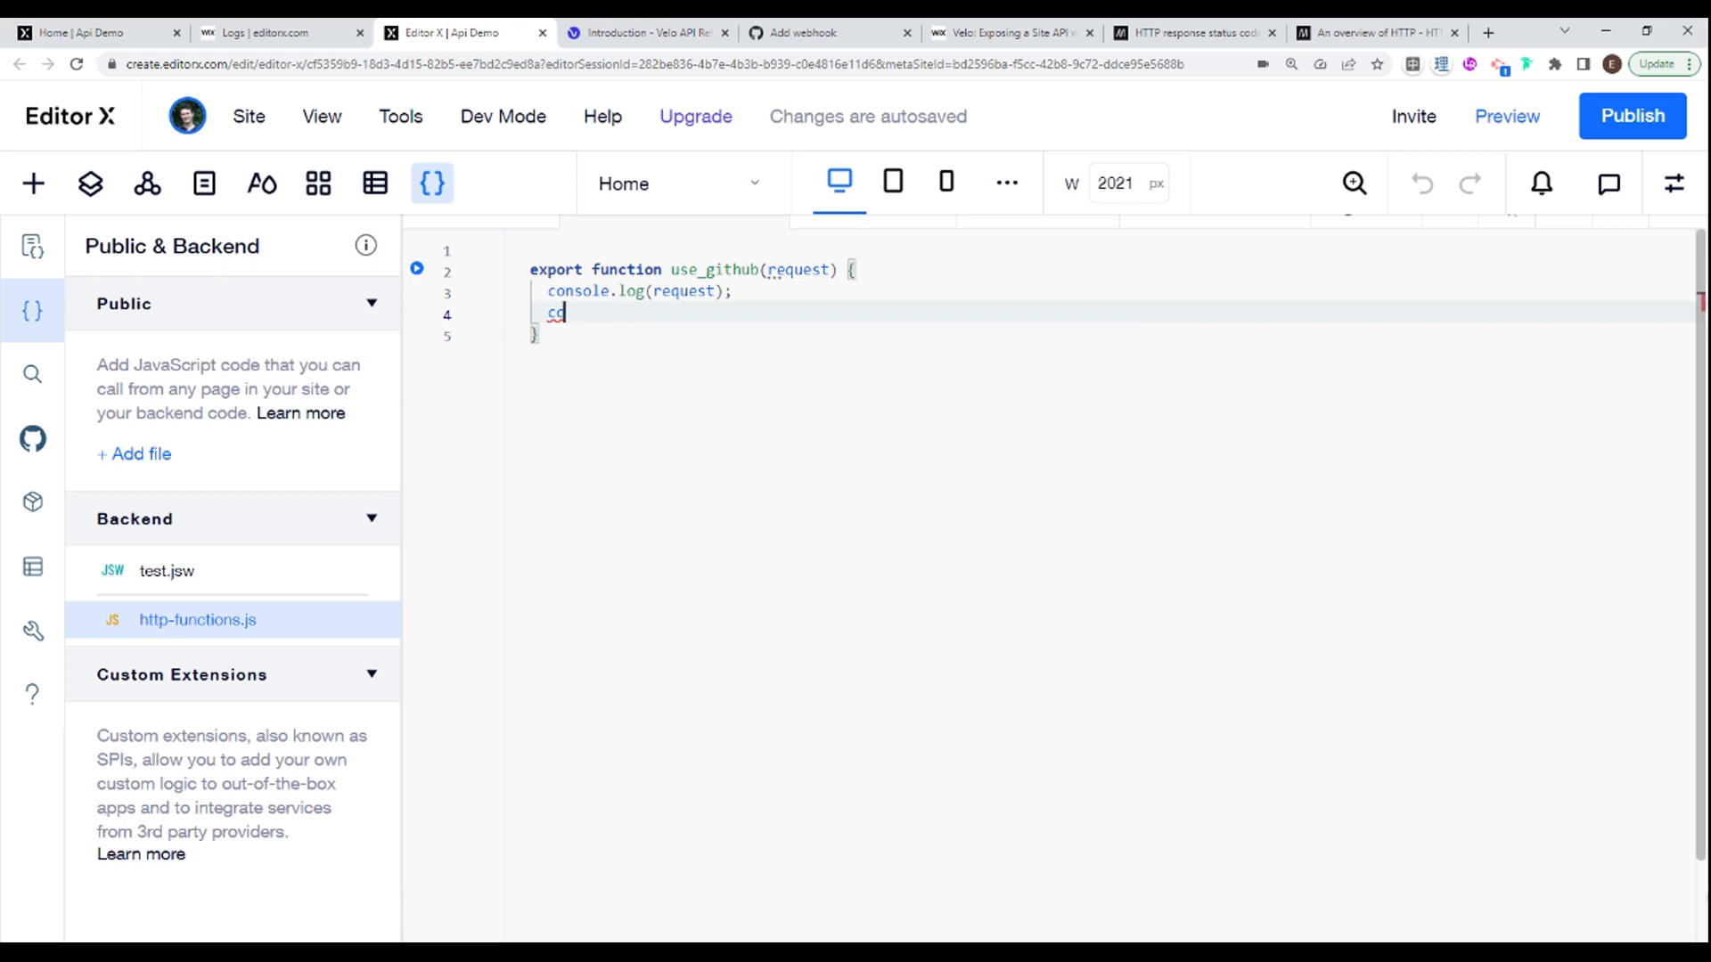
{"action": "type", "text": "const bo"}
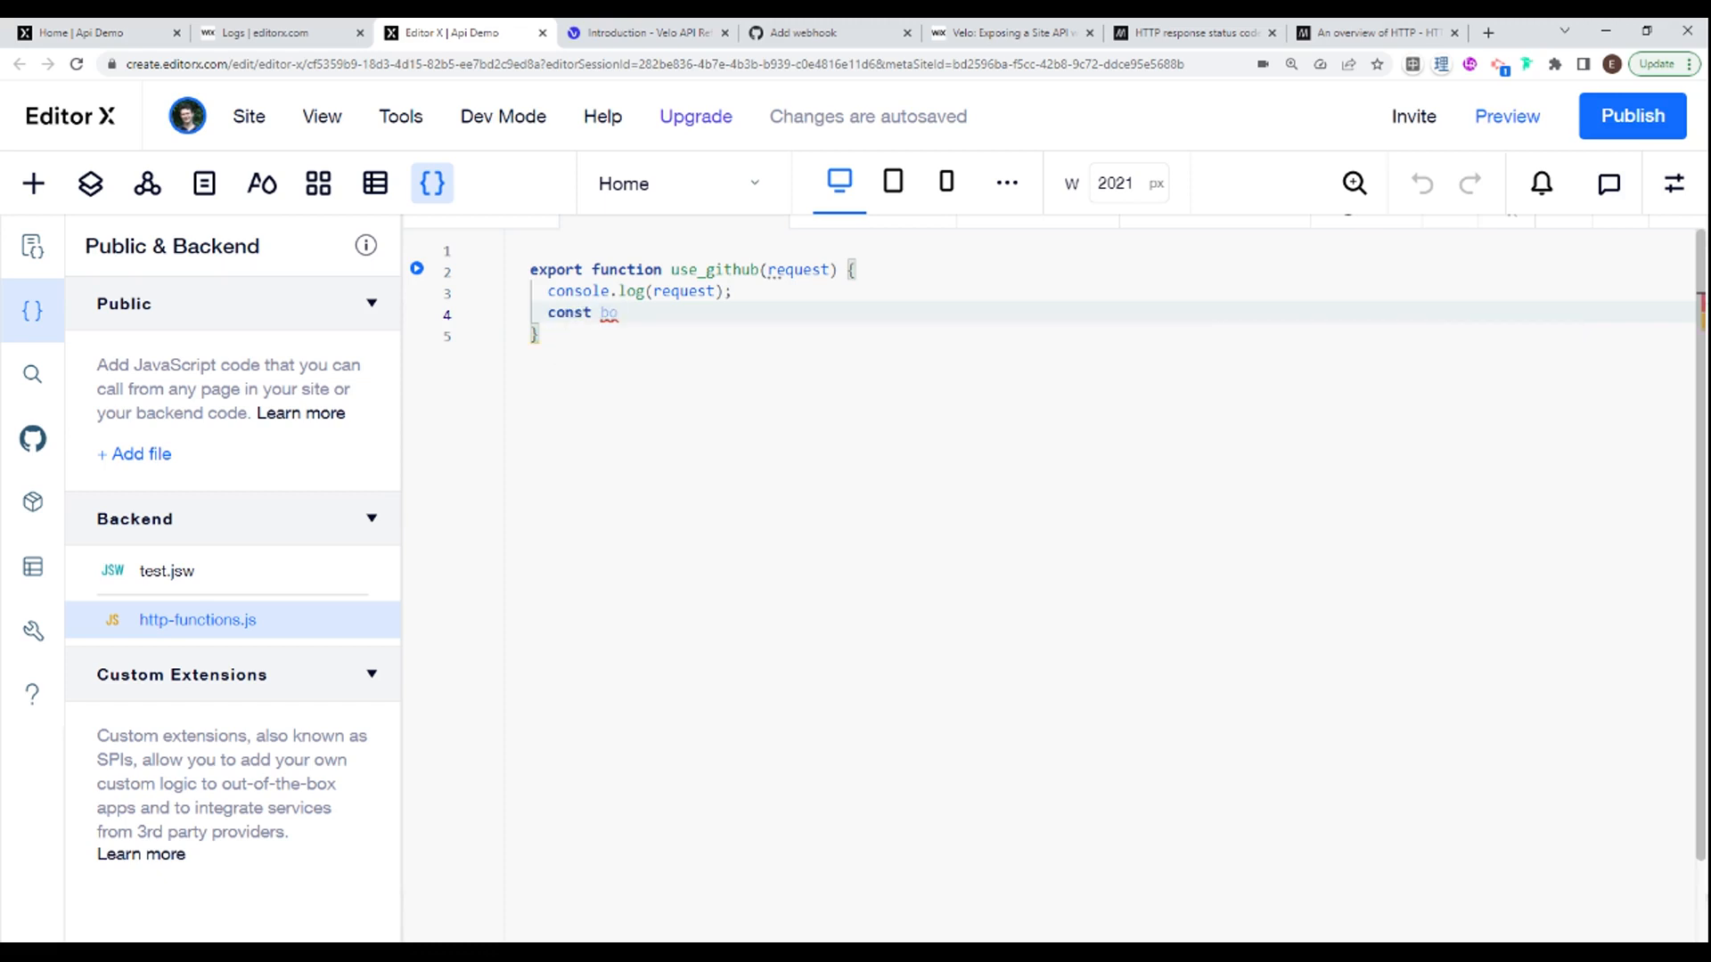
{"action": "type", "text": "dy ="}
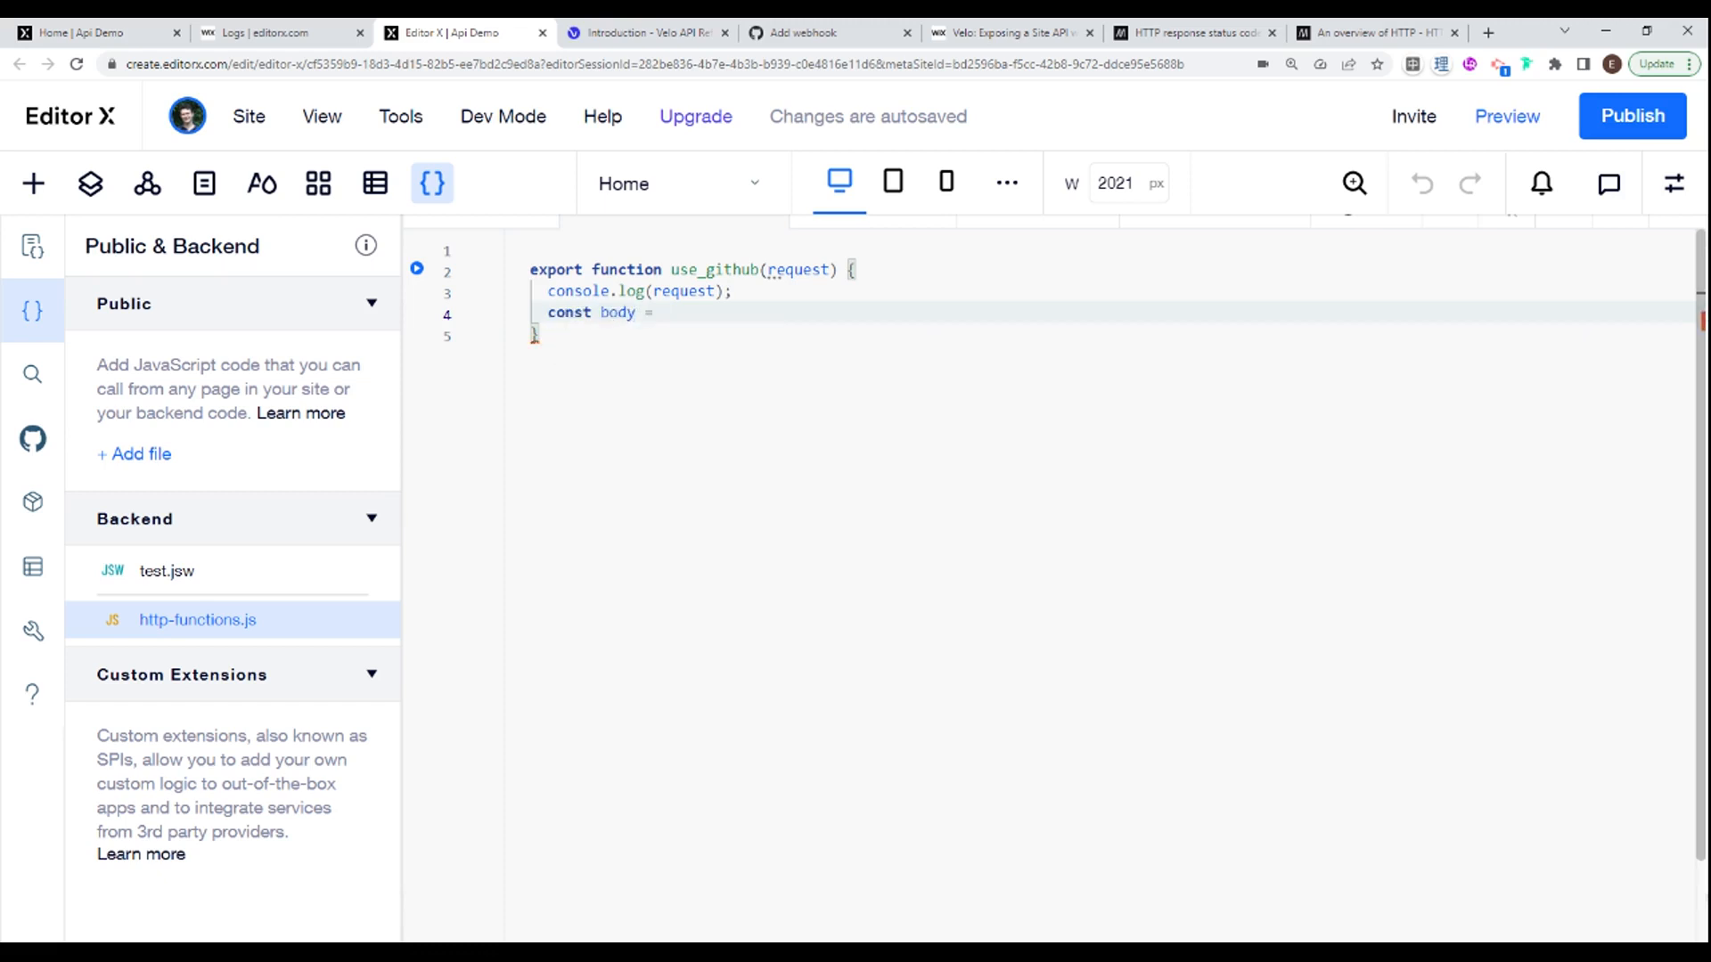
{"action": "type", "text": "request.bod"}
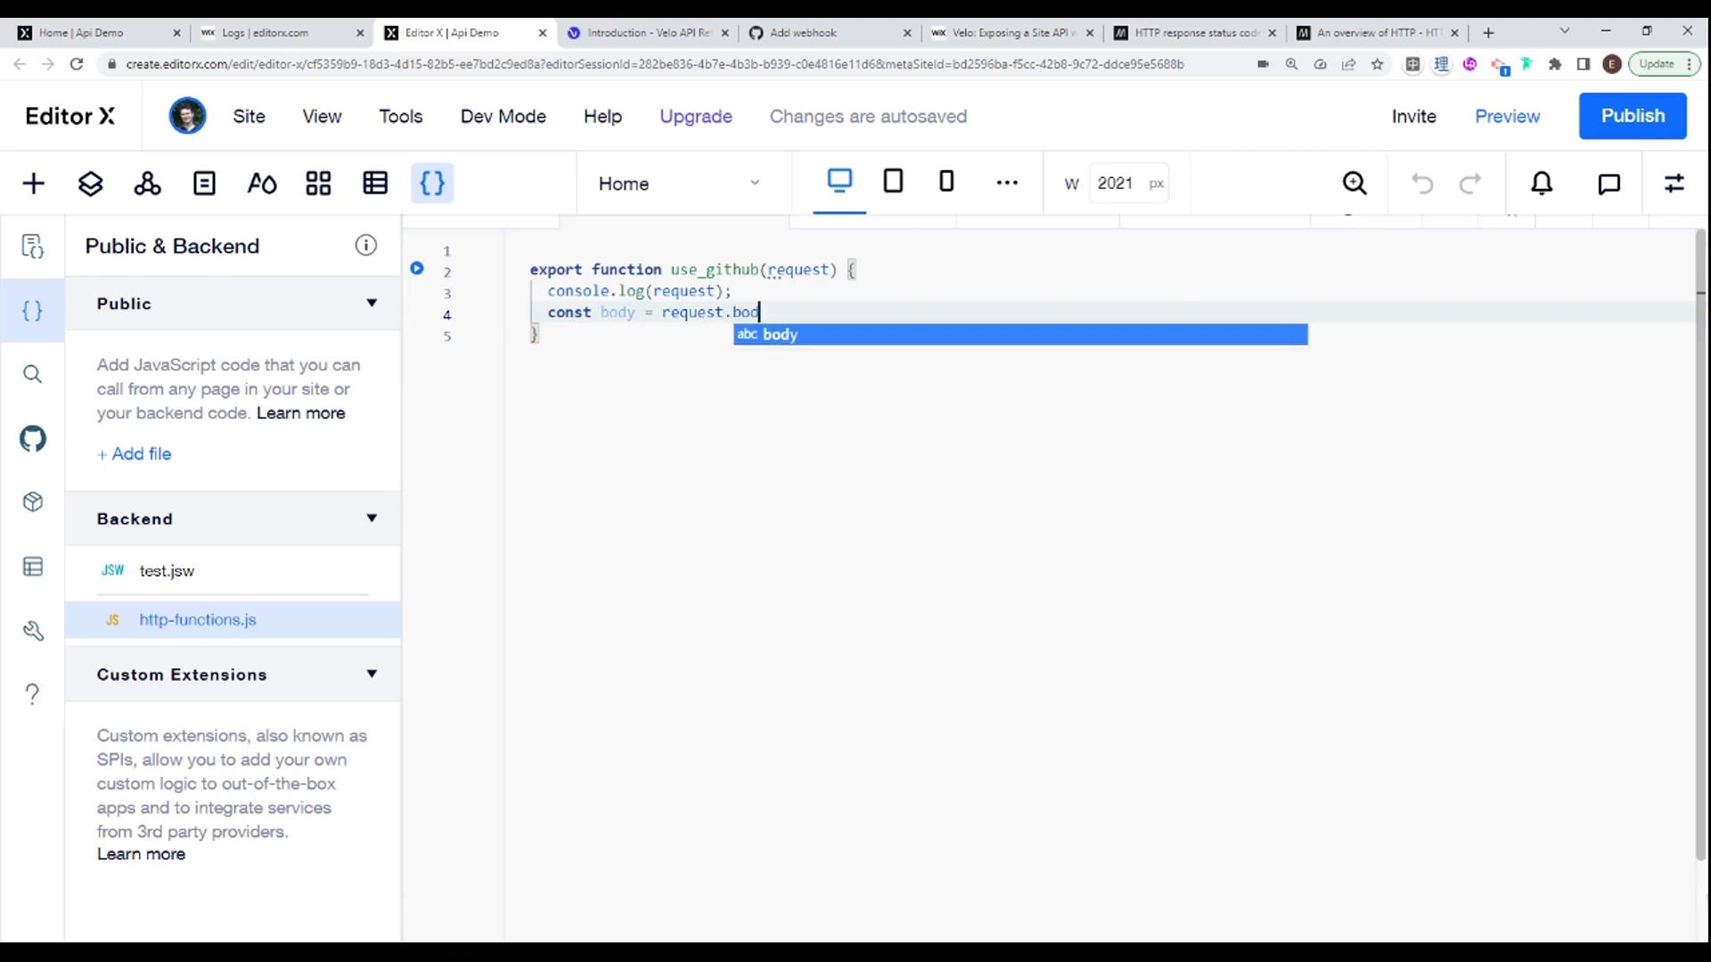
{"action": "type", "text": ".json();"}
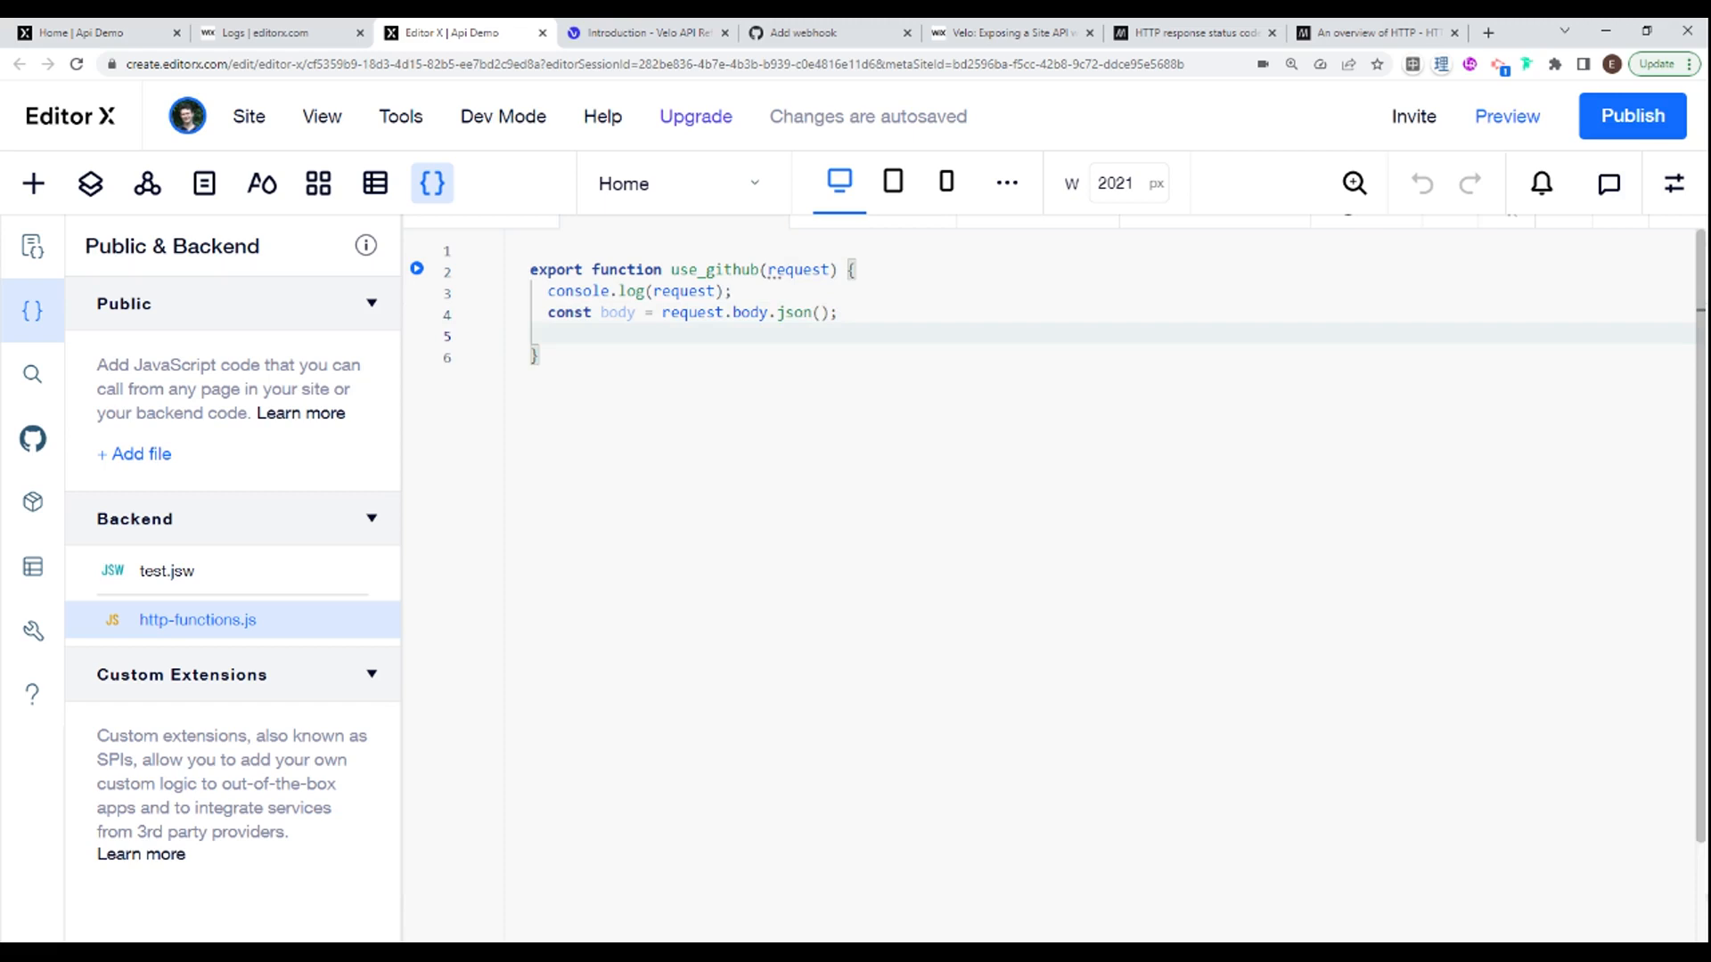
Step: Add console.log(body) and return ok(); then place the cursor at the top of the file
{"action": "type", "text": "console"}
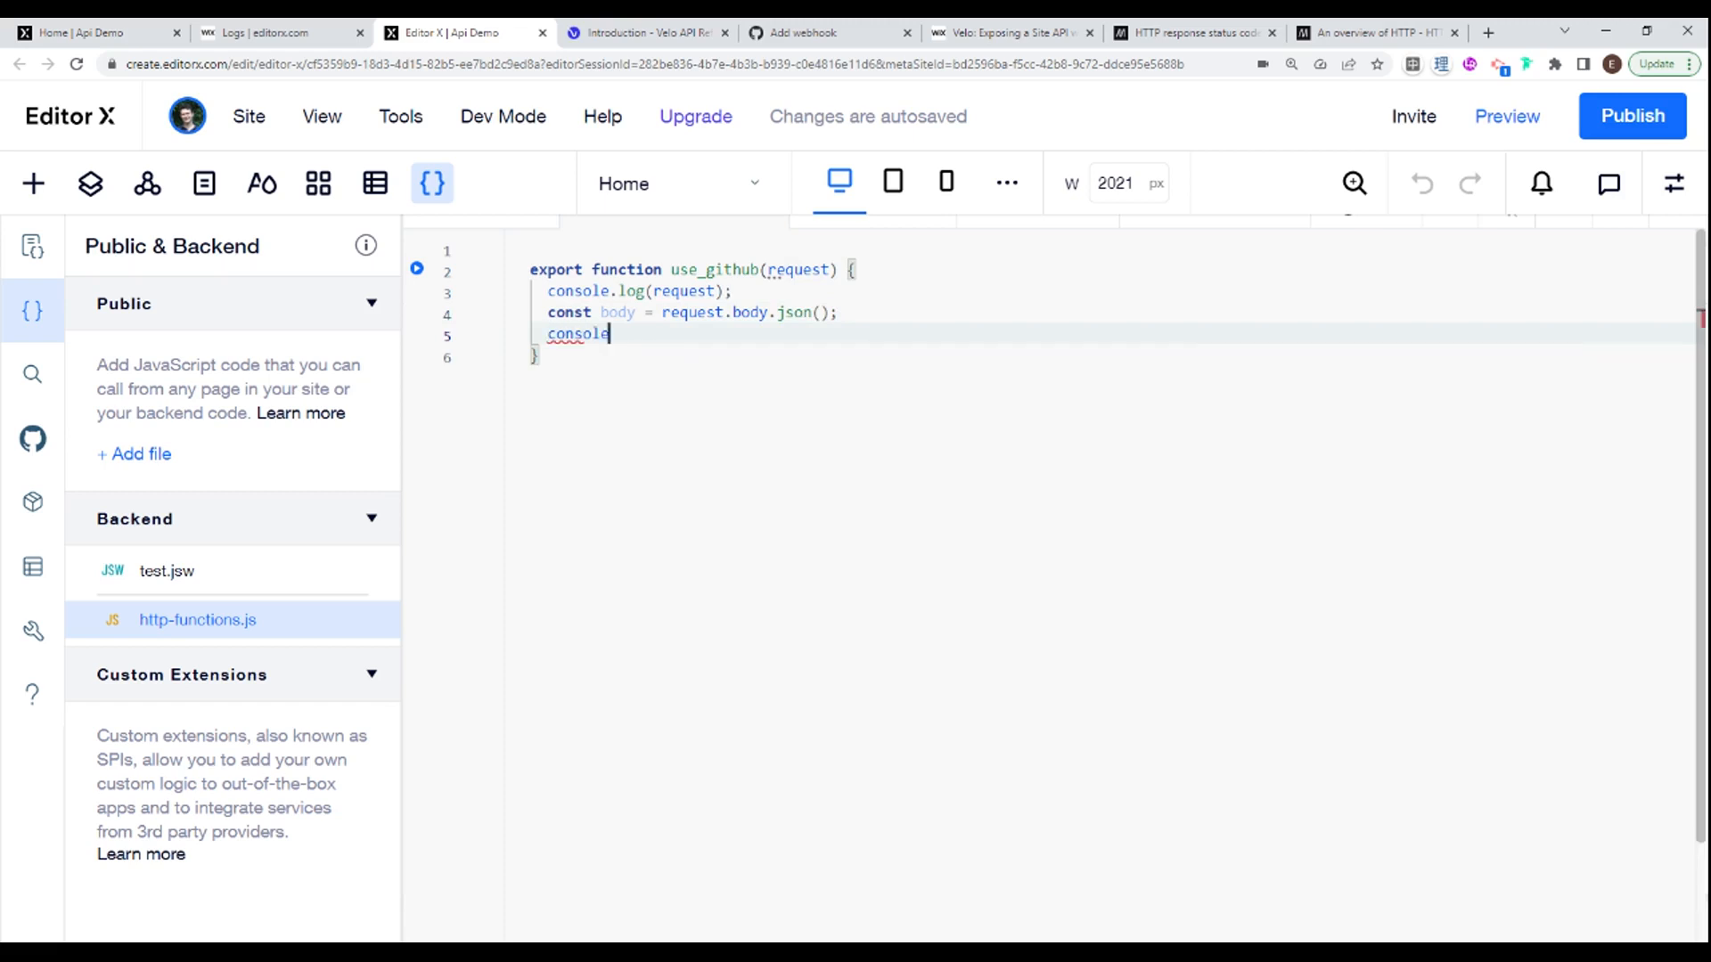
{"action": "type", "text": ".log(o"}
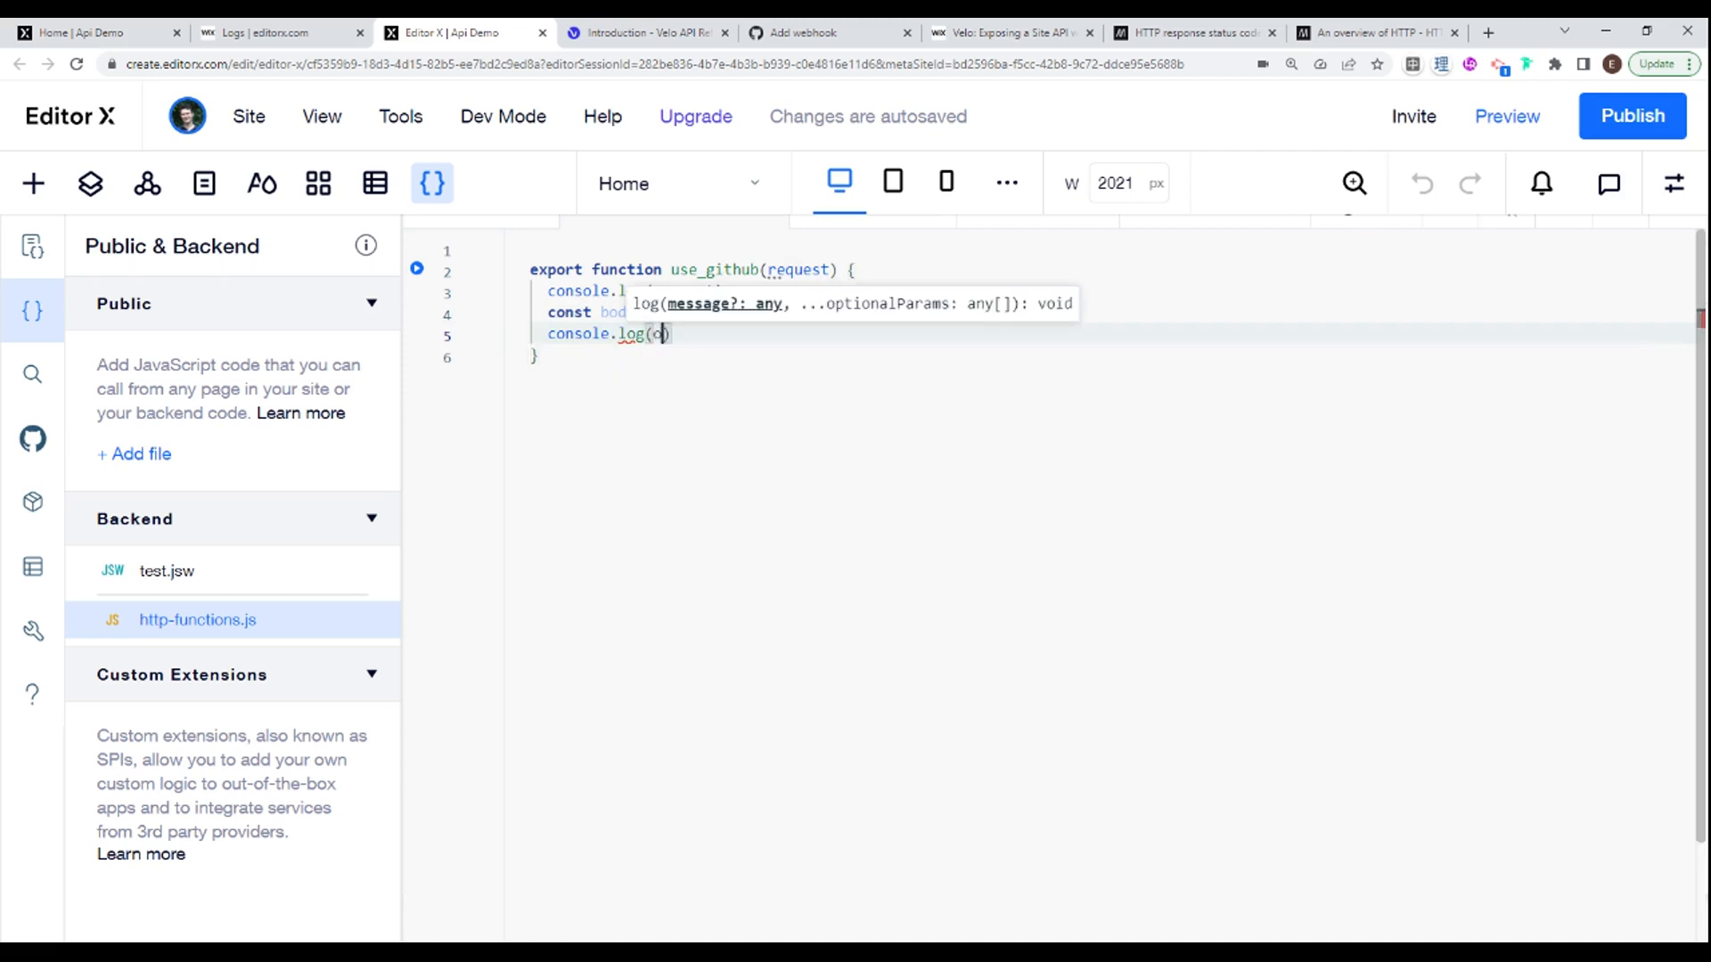
{"action": "type", "text": "body"}
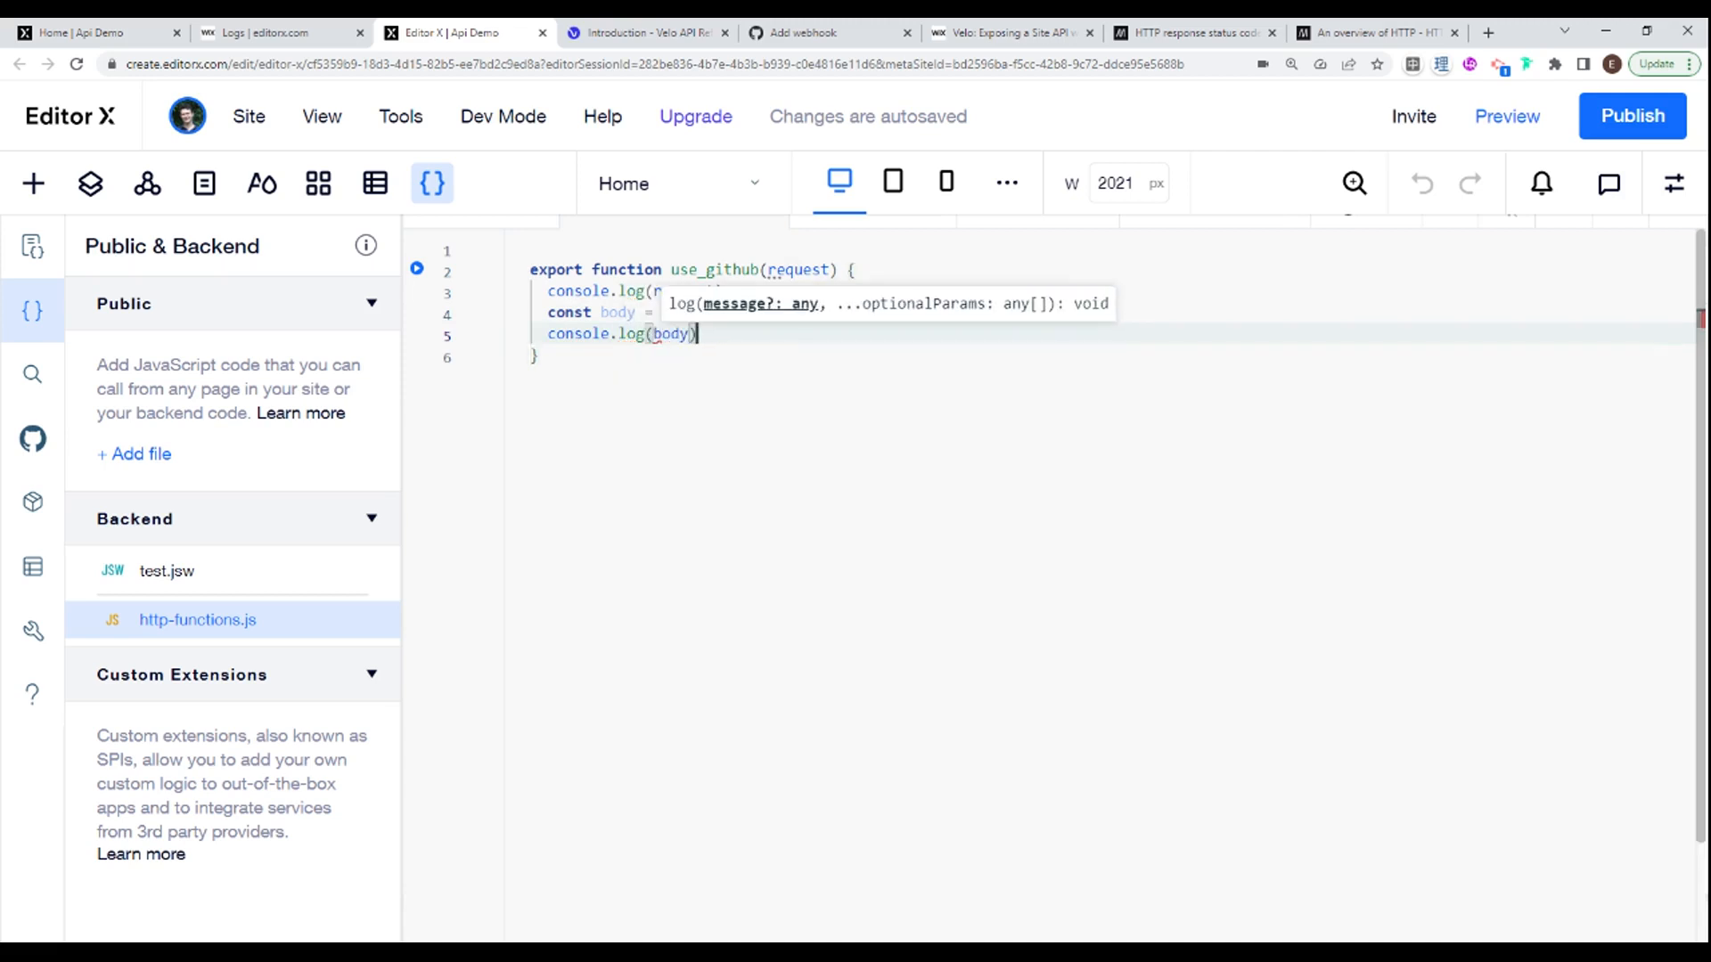
{"action": "type", "text": "re"}
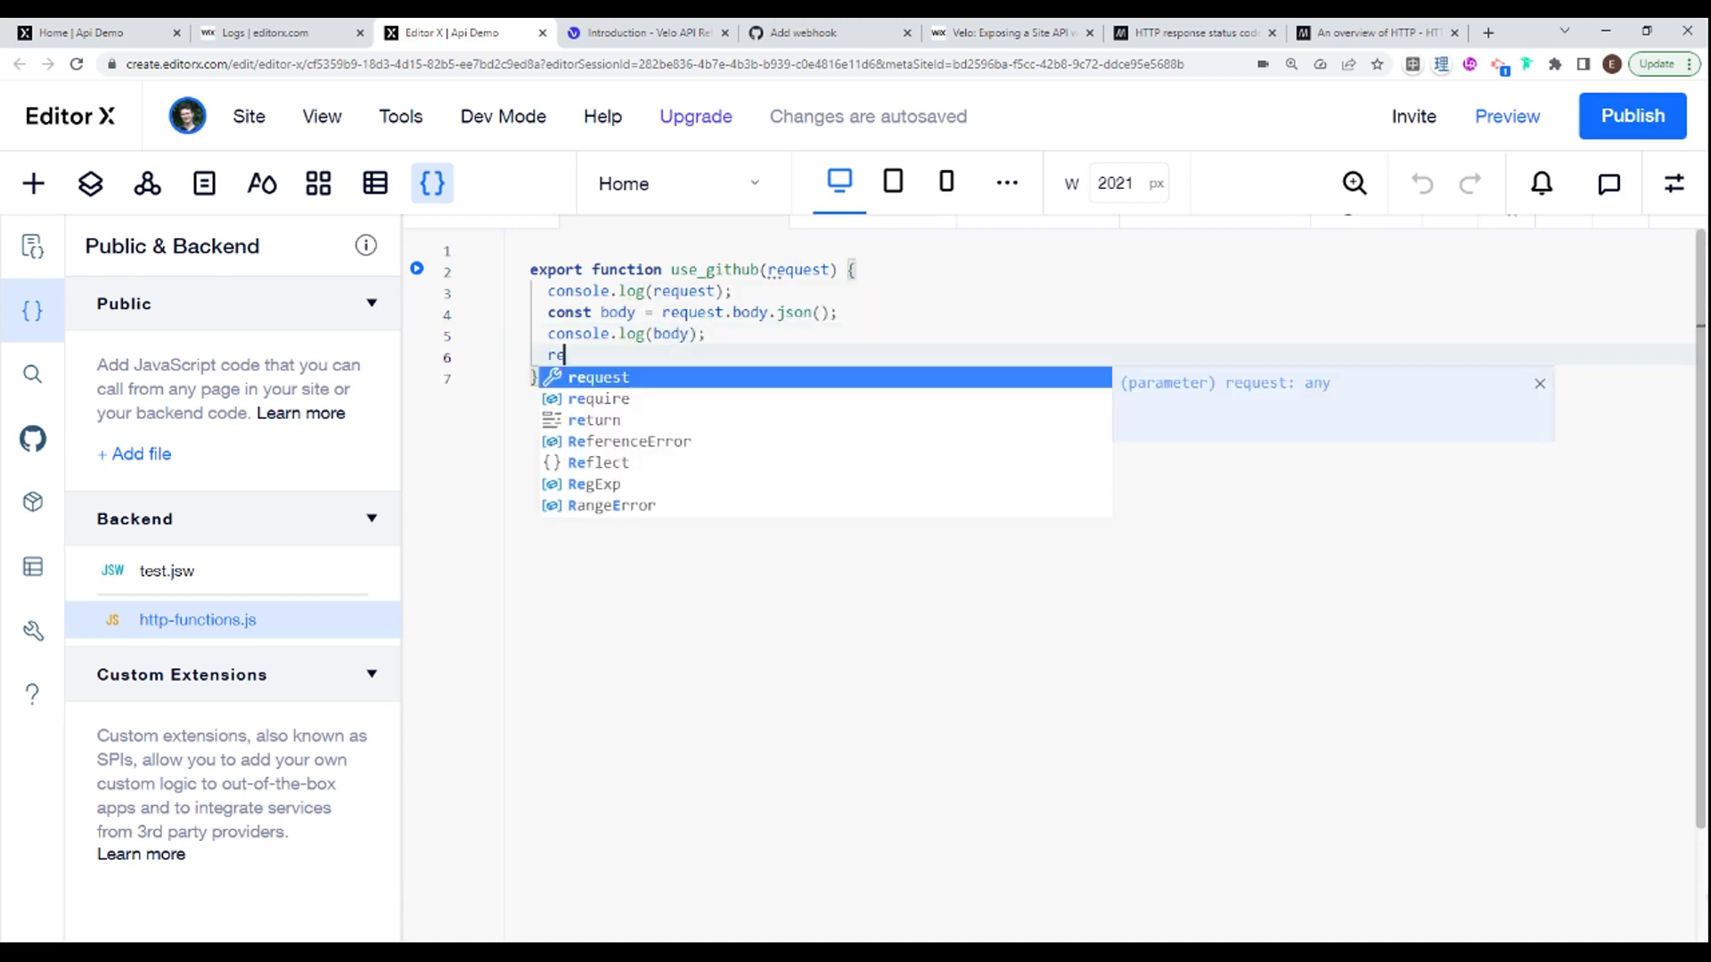
{"action": "type", "text": "turn ok("}
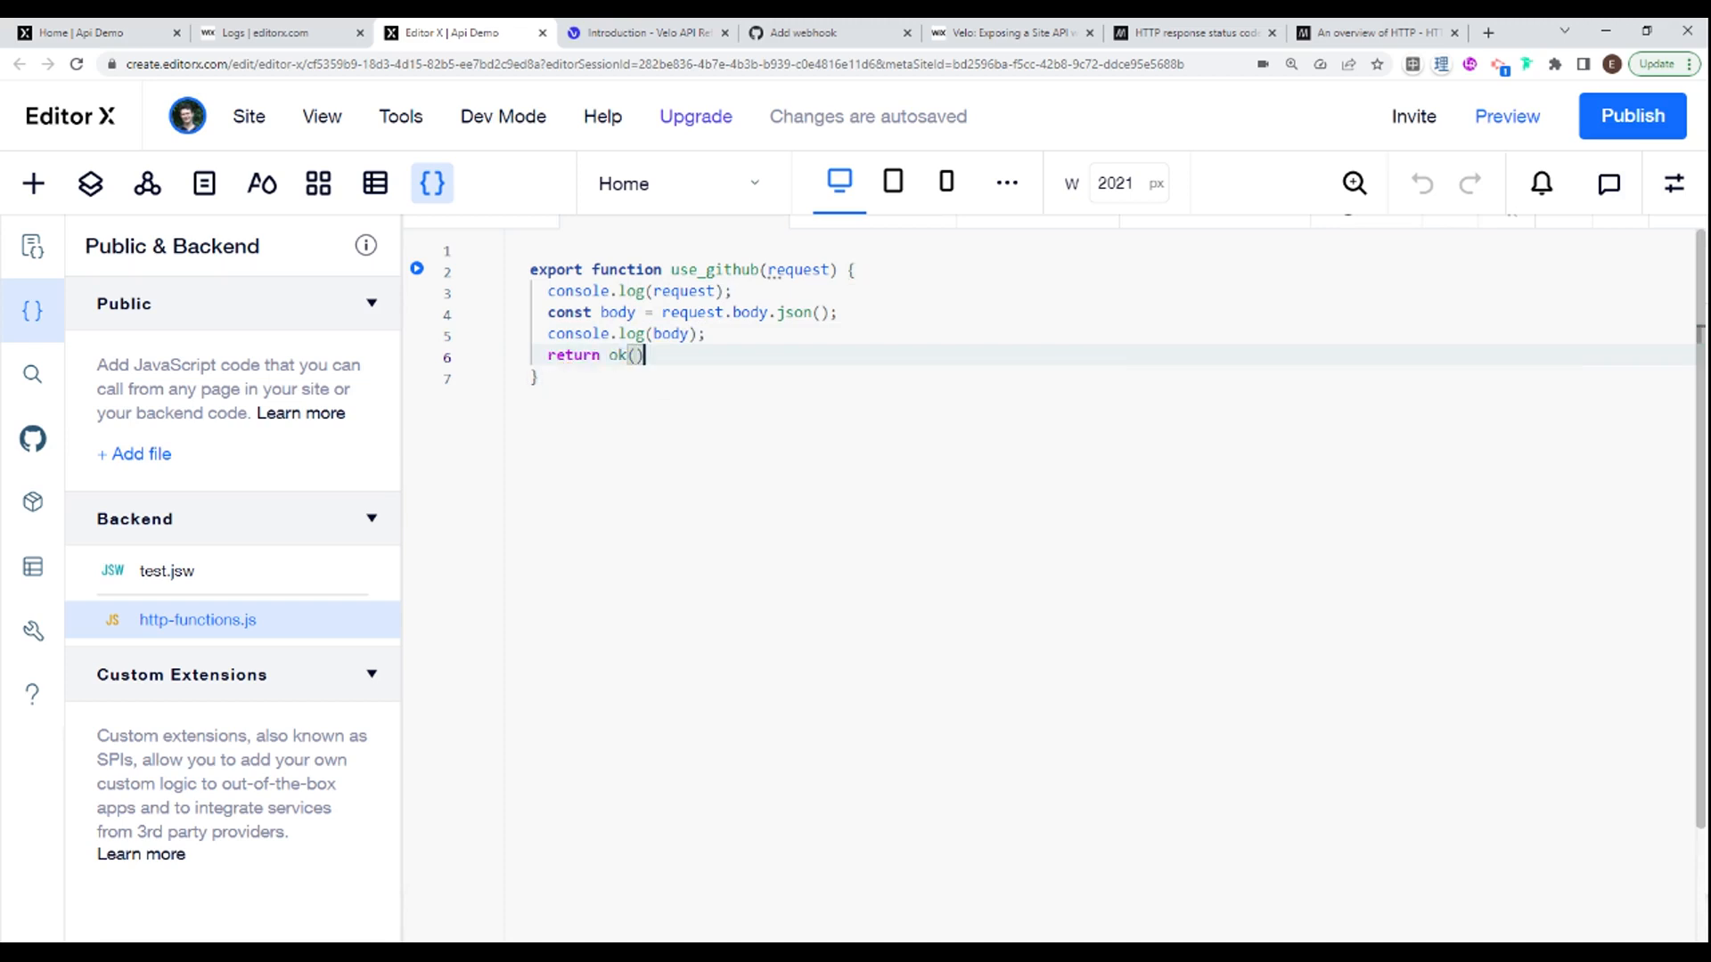
{"action": "type", "text": ";"}
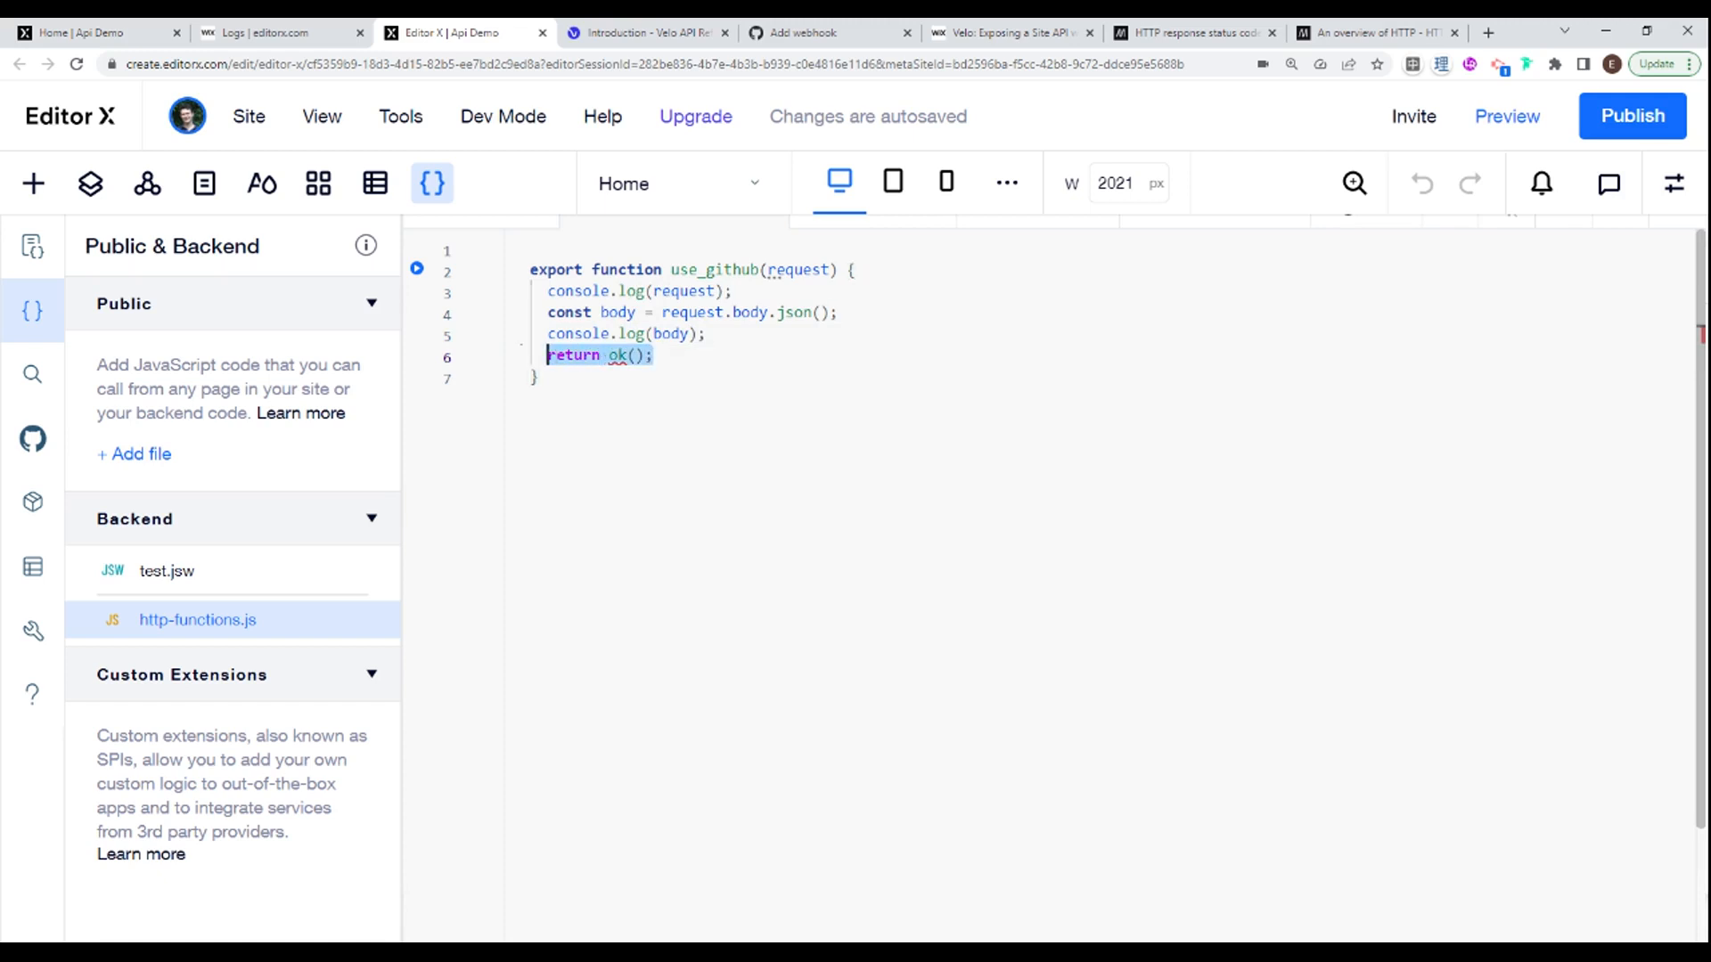
{"action": "left_click", "coordinate": [530, 269]}
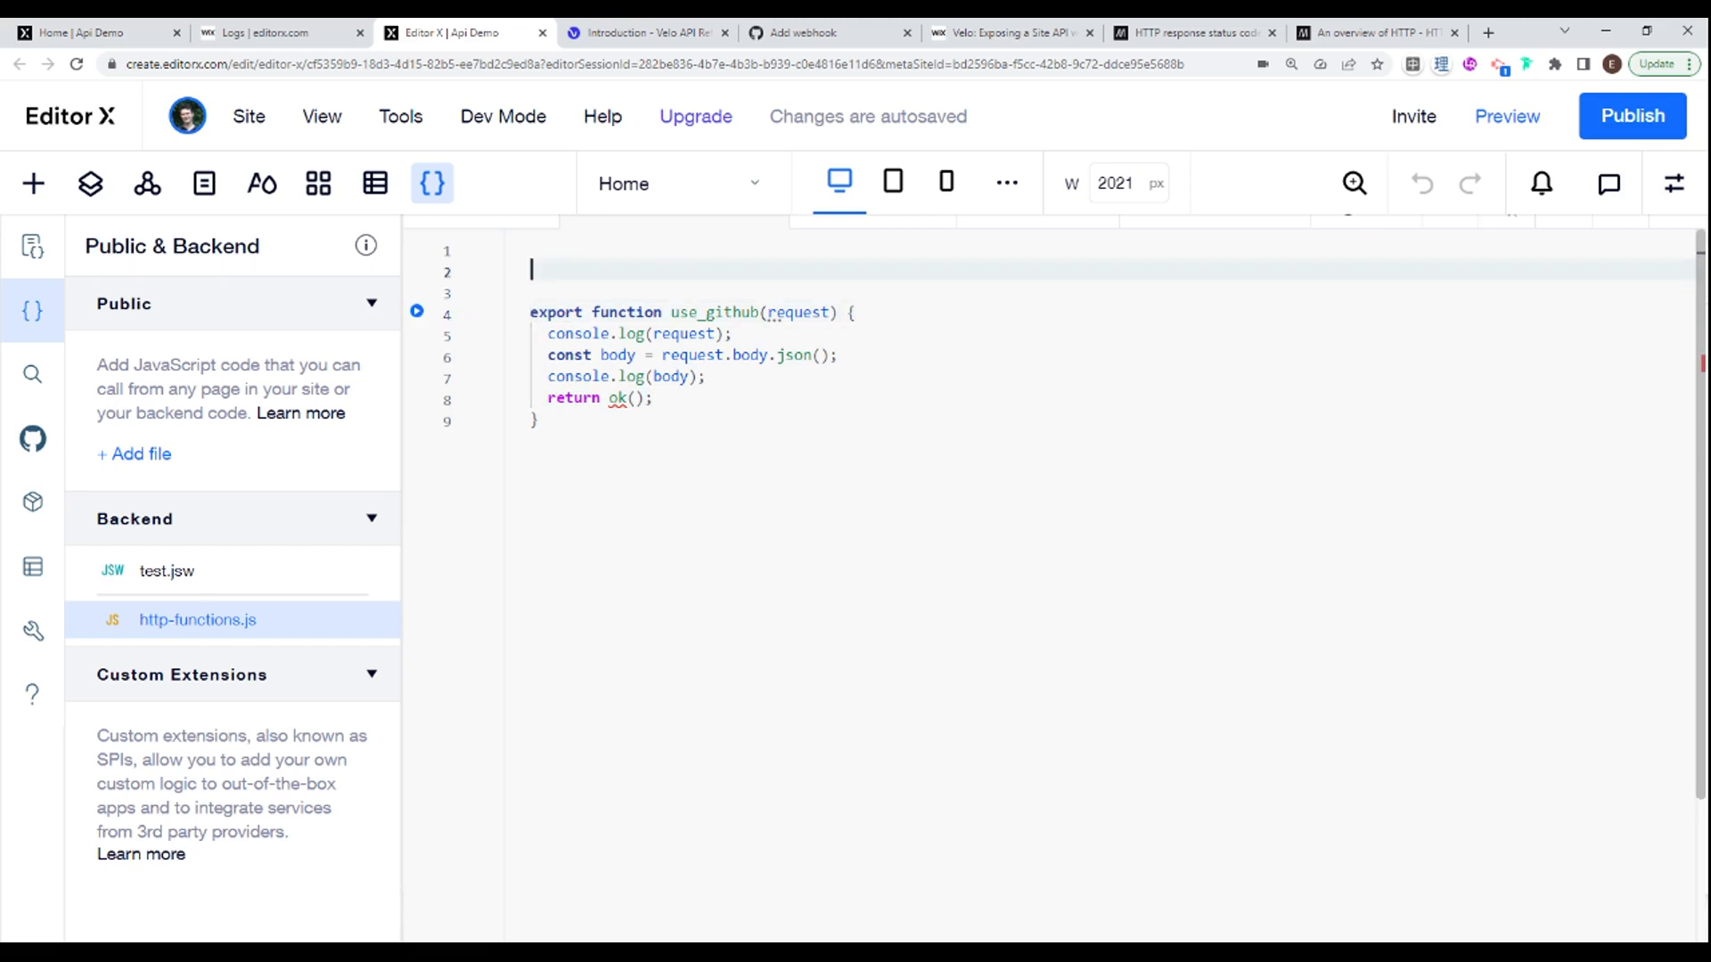
Step: Add import { ok } from 'wix-http-functions' at the top of the file and publish the site
{"action": "type", "text": "im"}
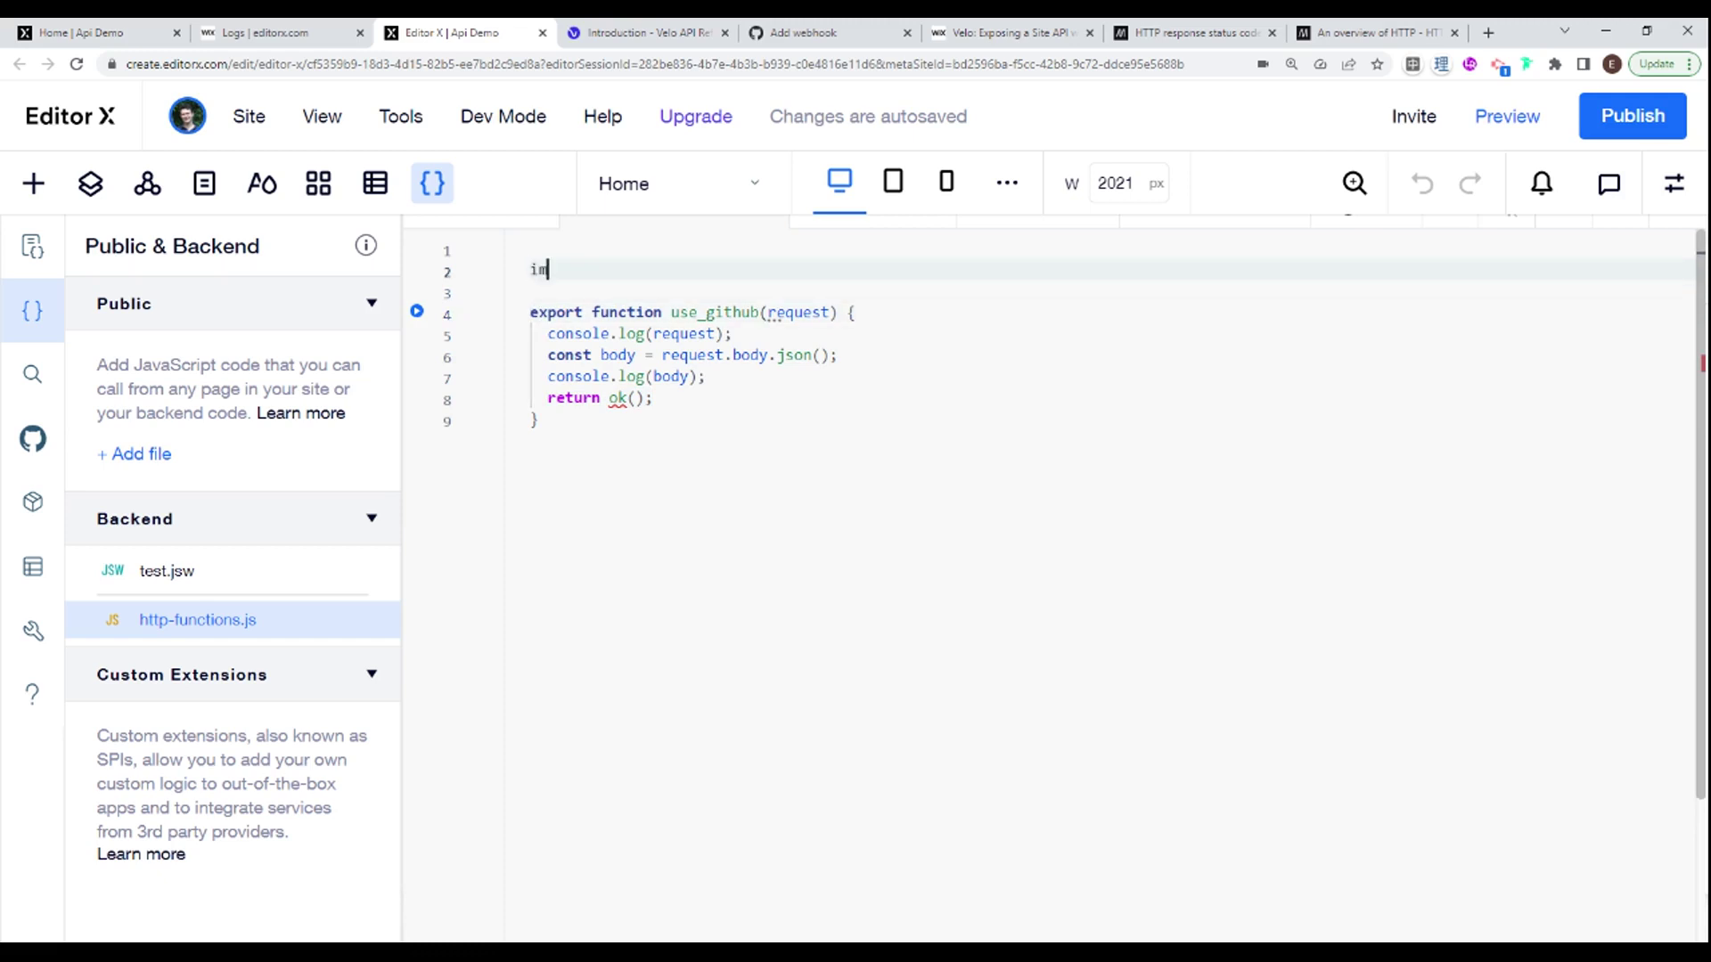
{"action": "type", "text": "port {ok}"}
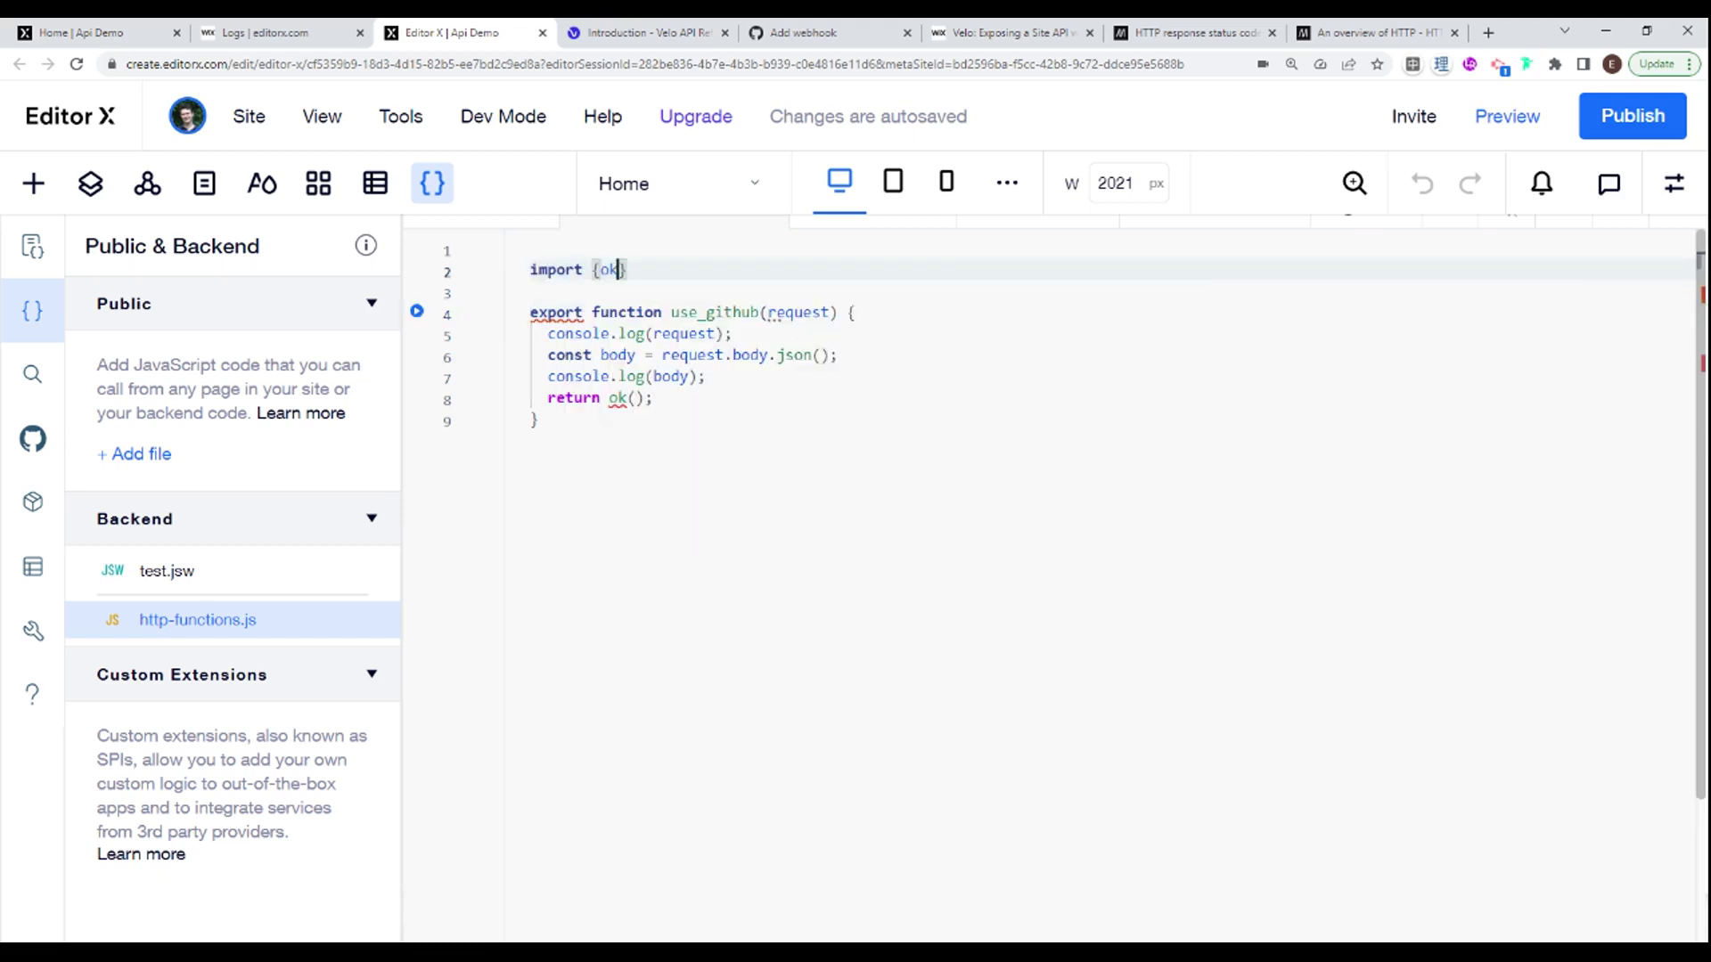
{"action": "type", "text": "from"}
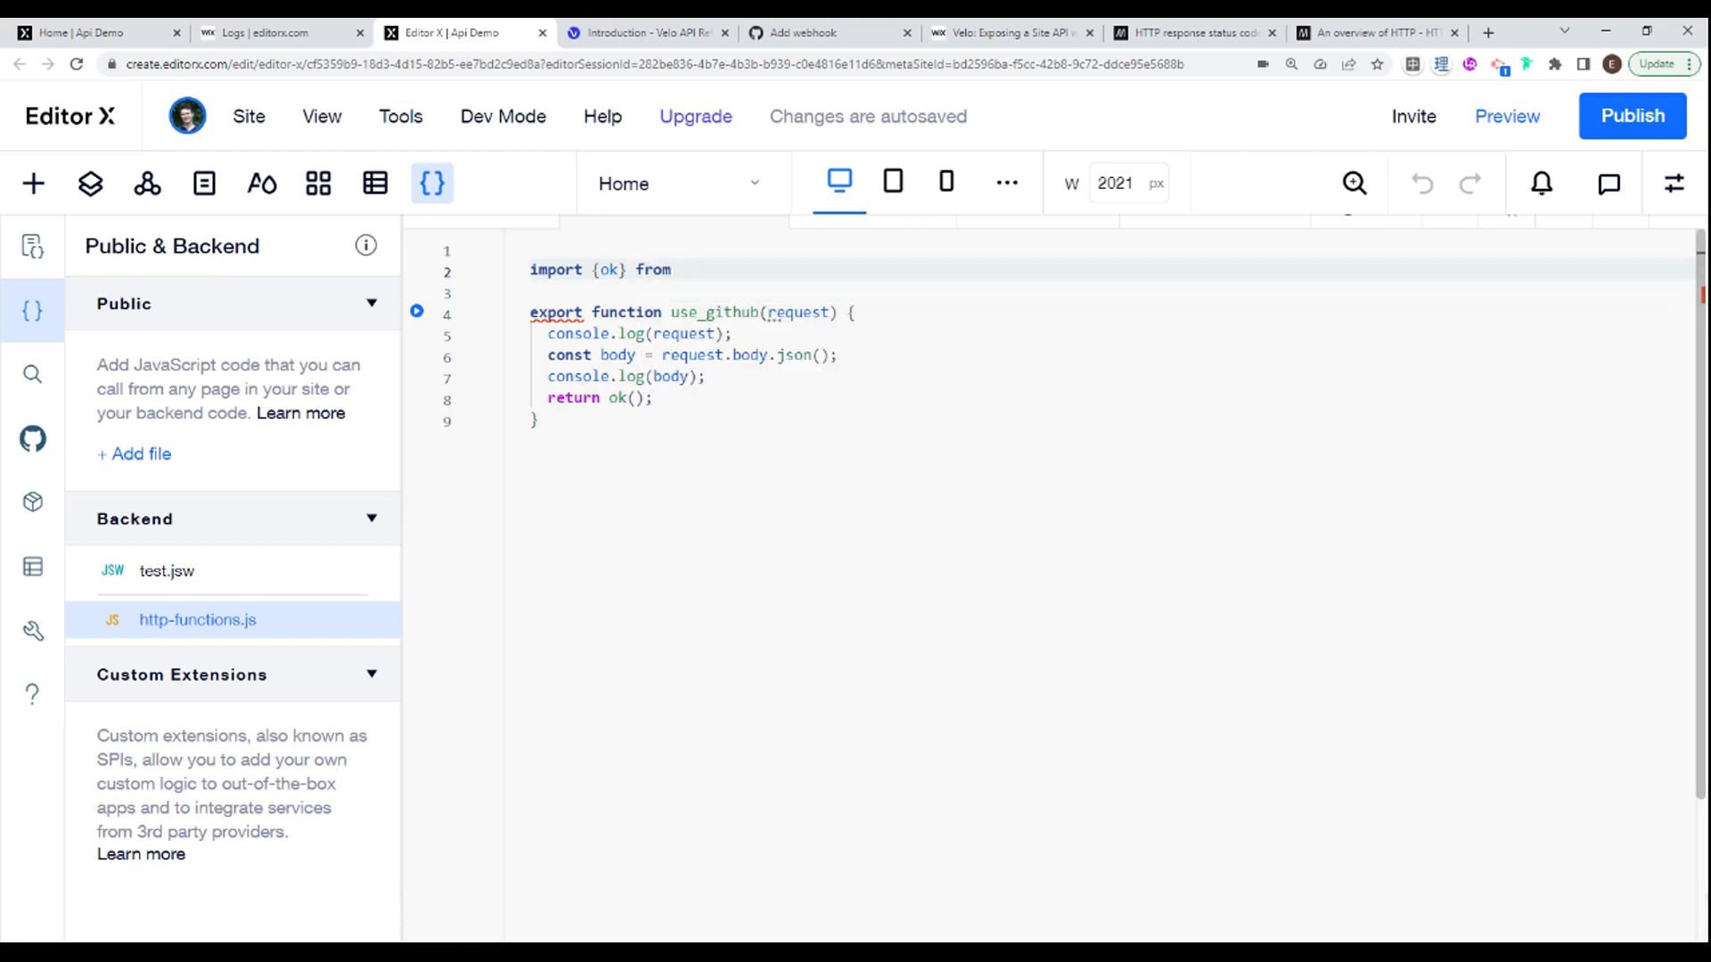
{"action": "type", "text": "'wix"}
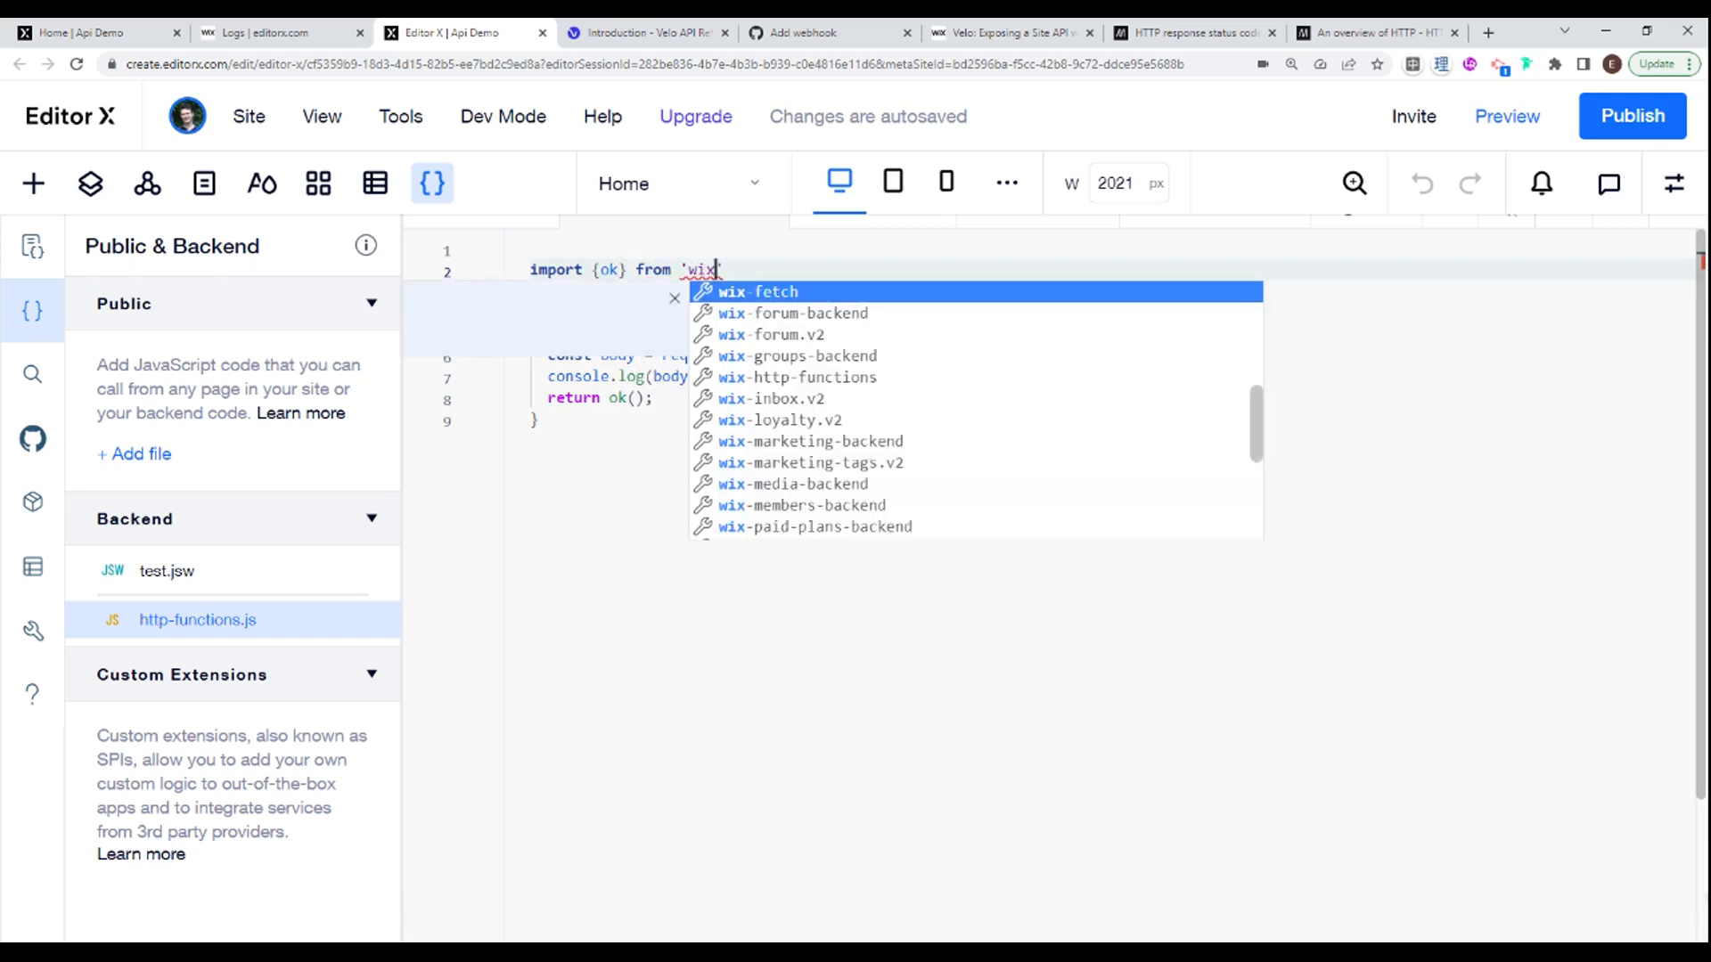
{"action": "type", "text": "-h"}
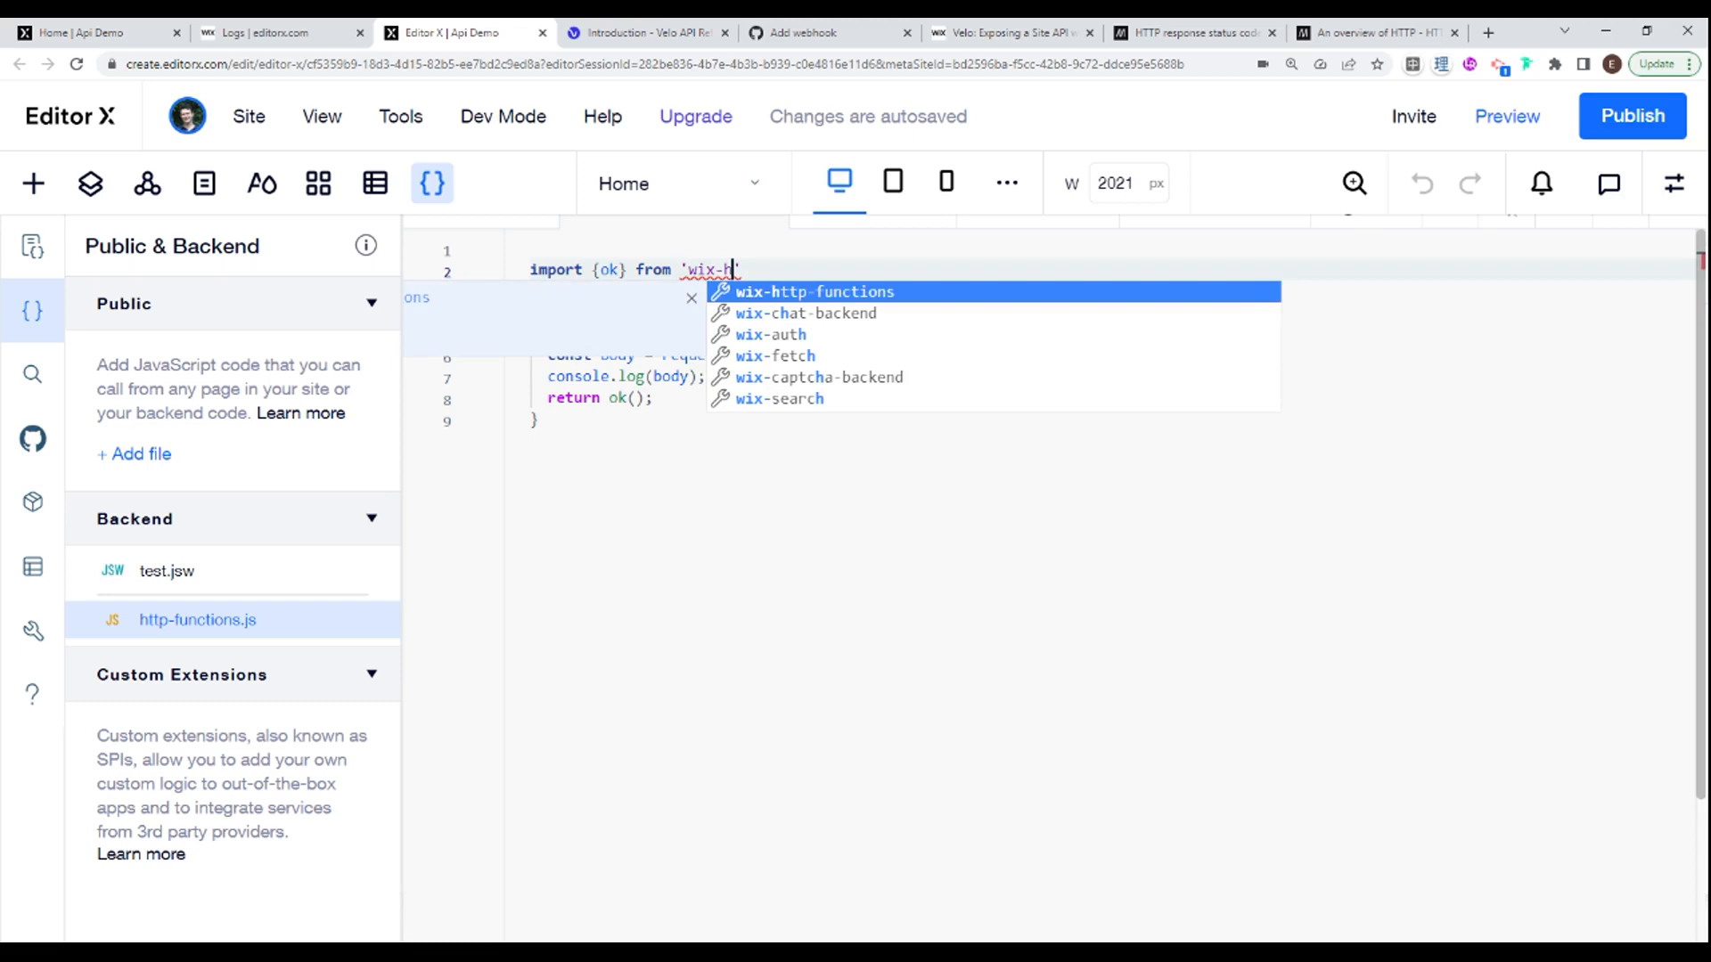
{"action": "left_click", "coordinate": [812, 290]}
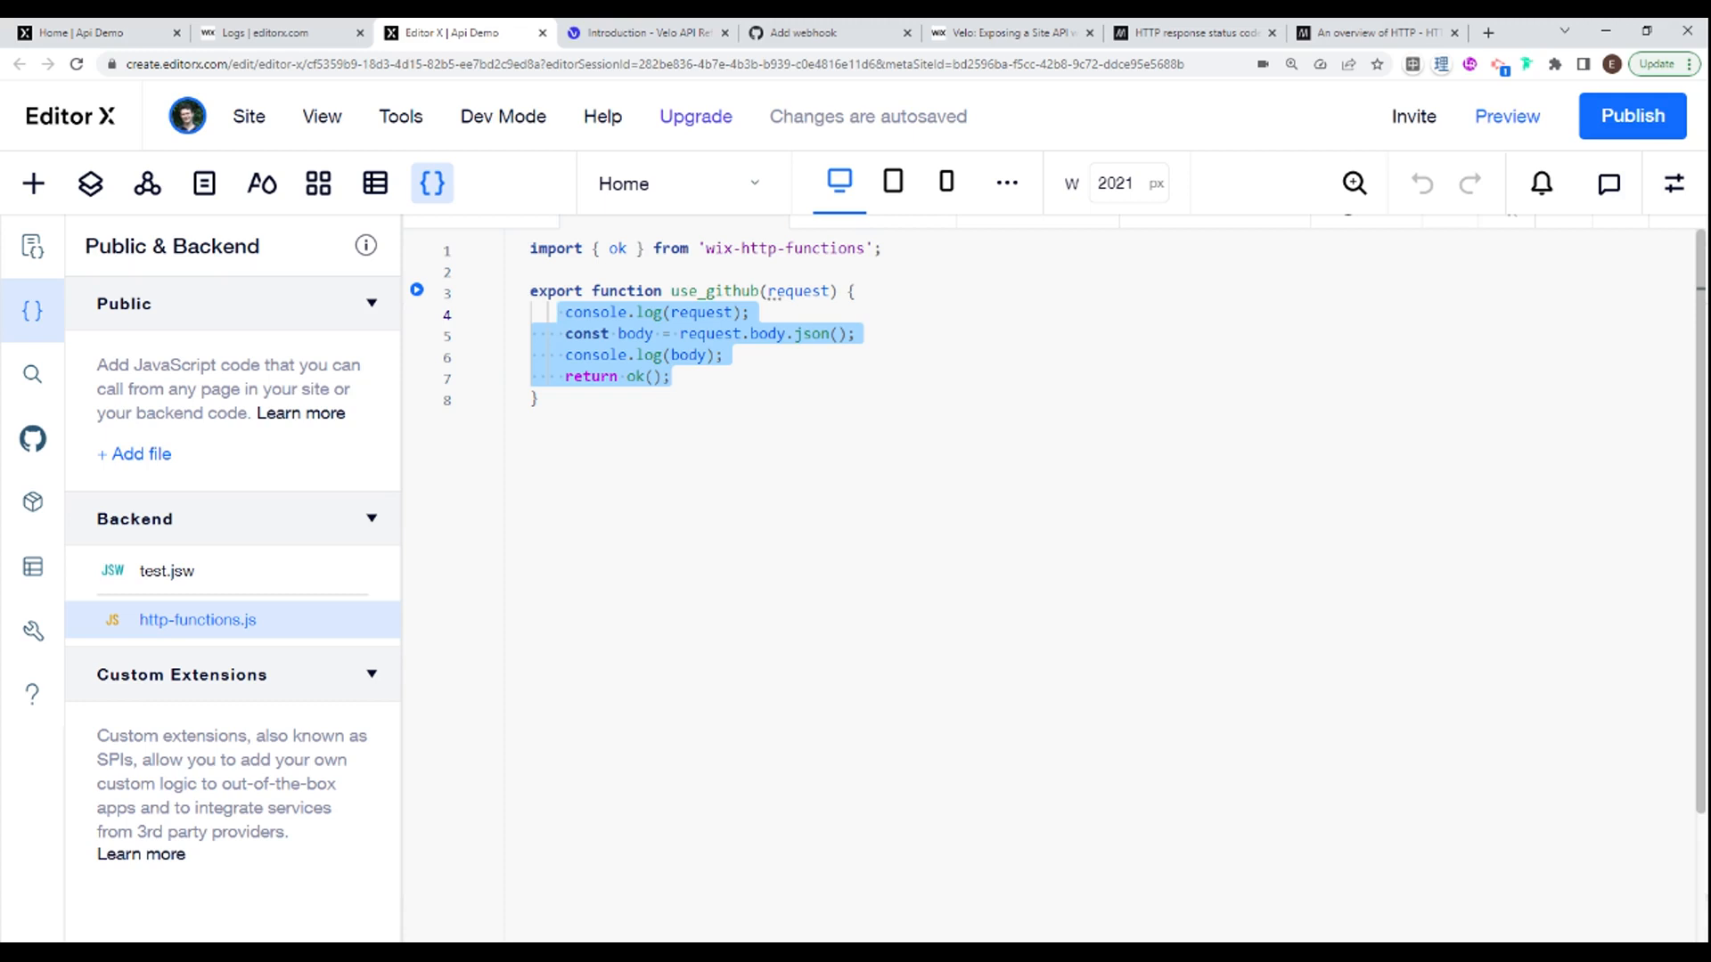
{"action": "left_click", "coordinate": [1631, 116]}
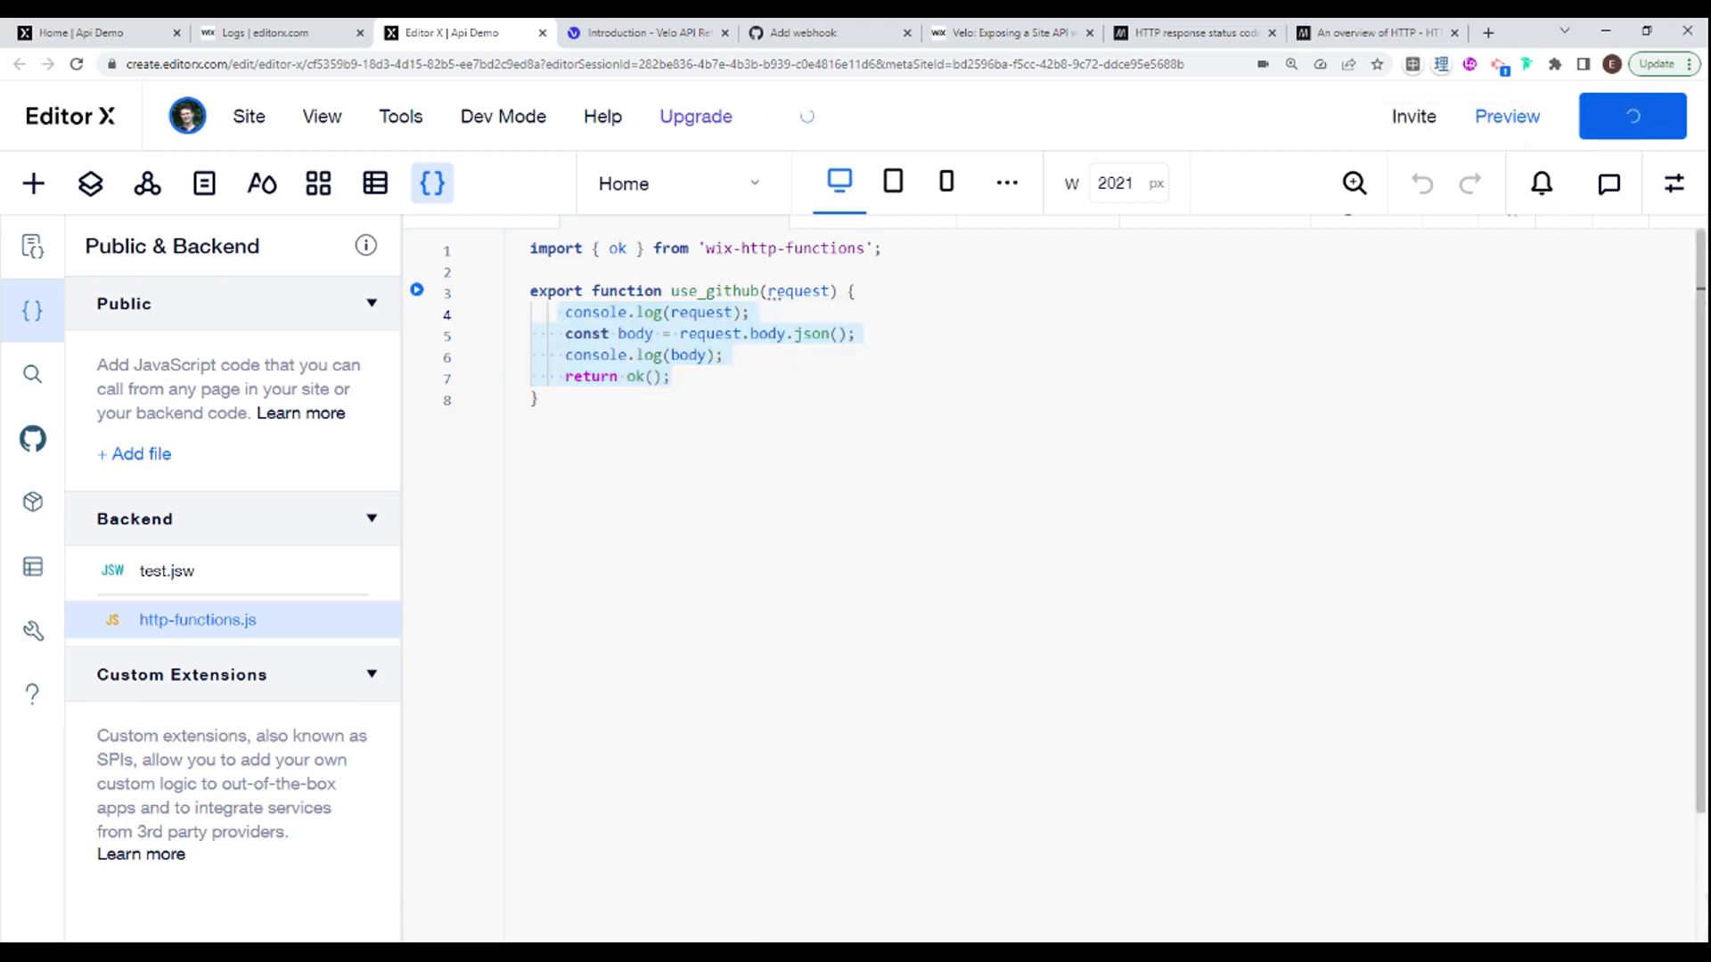
Step: Confirm the publish, close the confirmation, start a // comment below the function and return to the HTTP functions reference
{"action": "left_click", "coordinate": [1630, 116]}
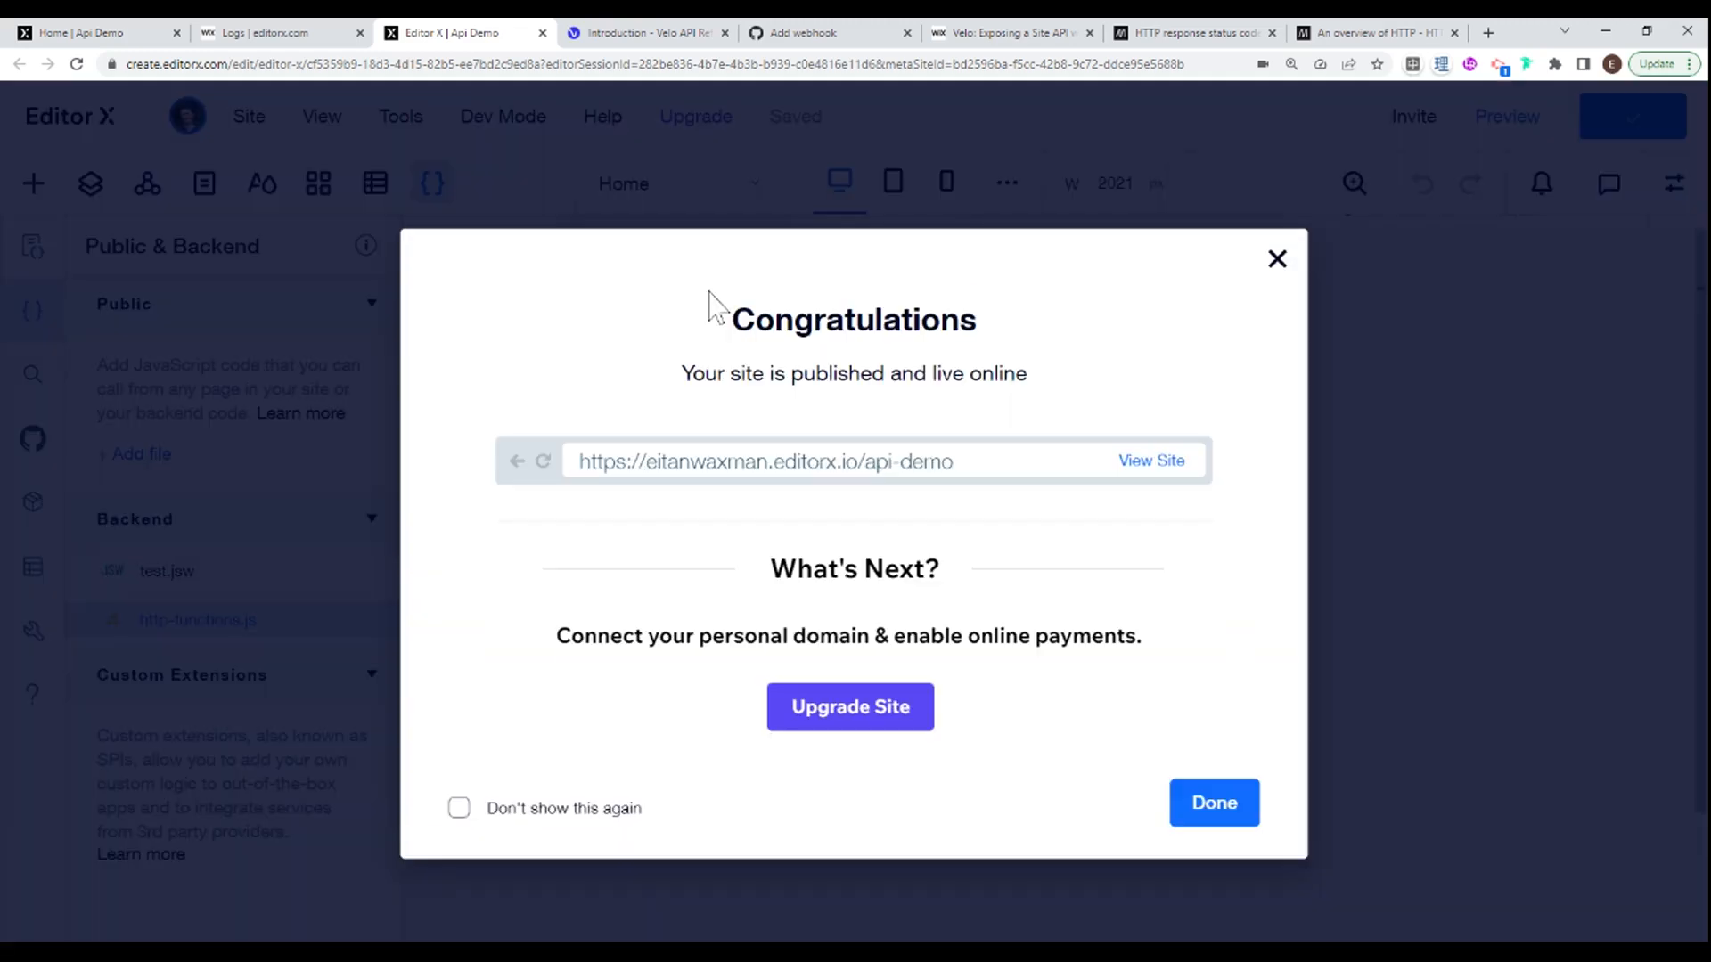
{"action": "mouse_move", "coordinate": [857, 466]}
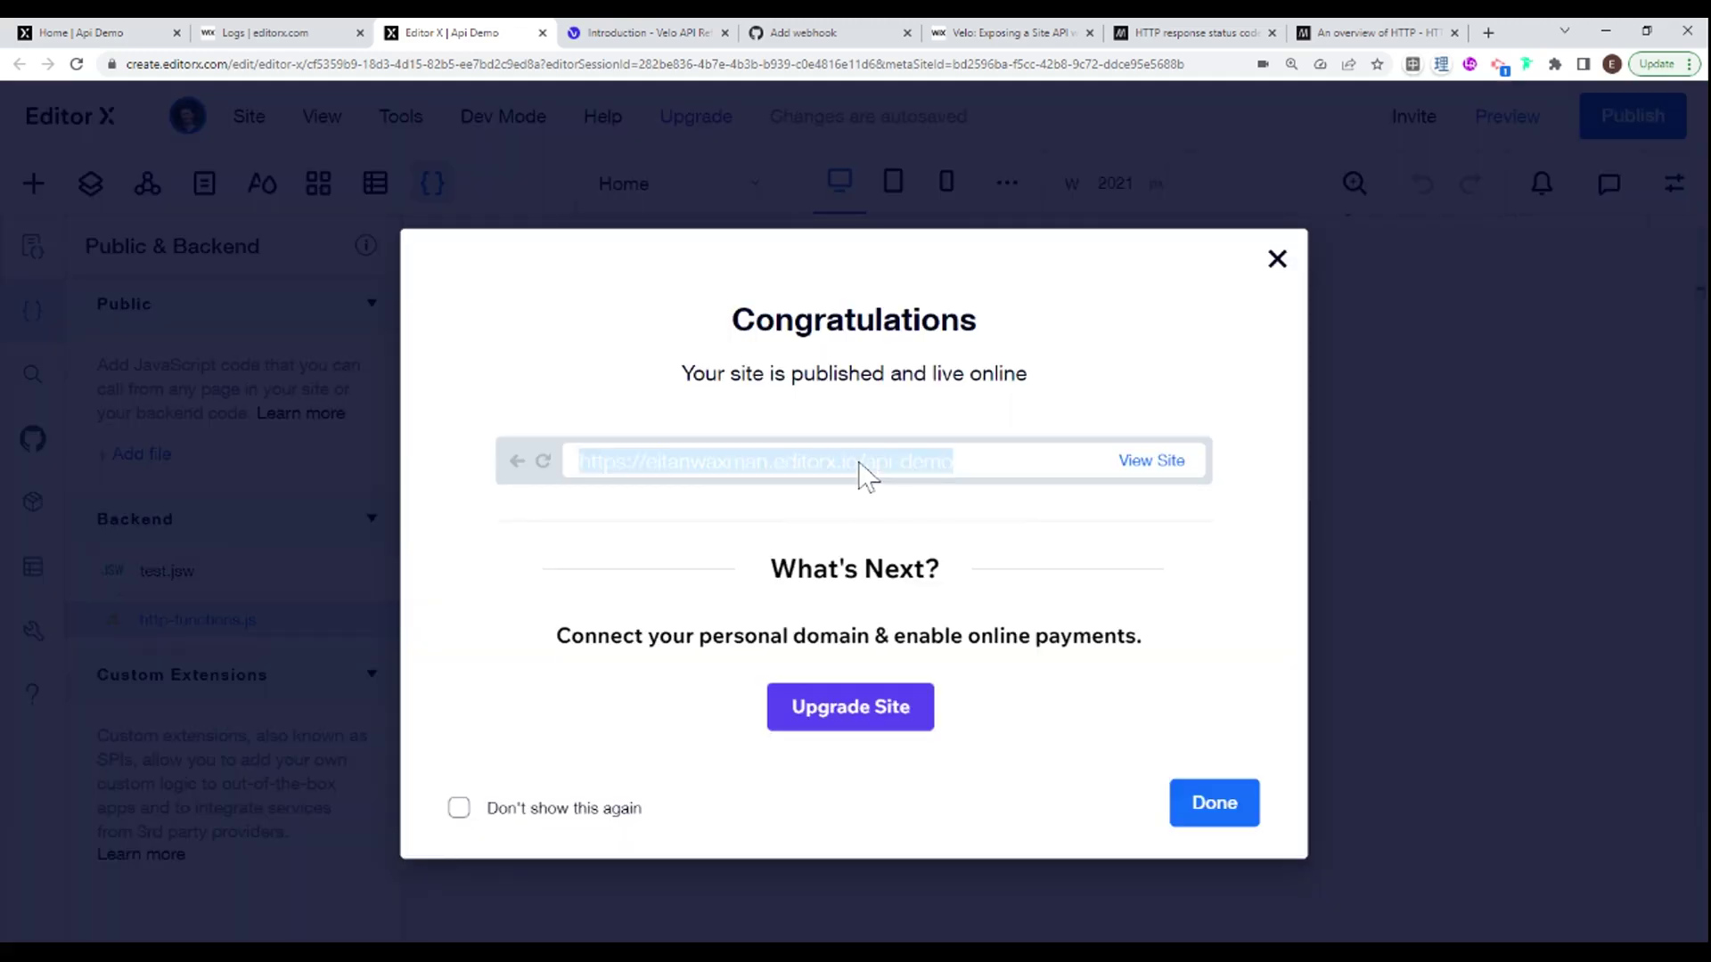
{"action": "left_click", "coordinate": [1212, 804]}
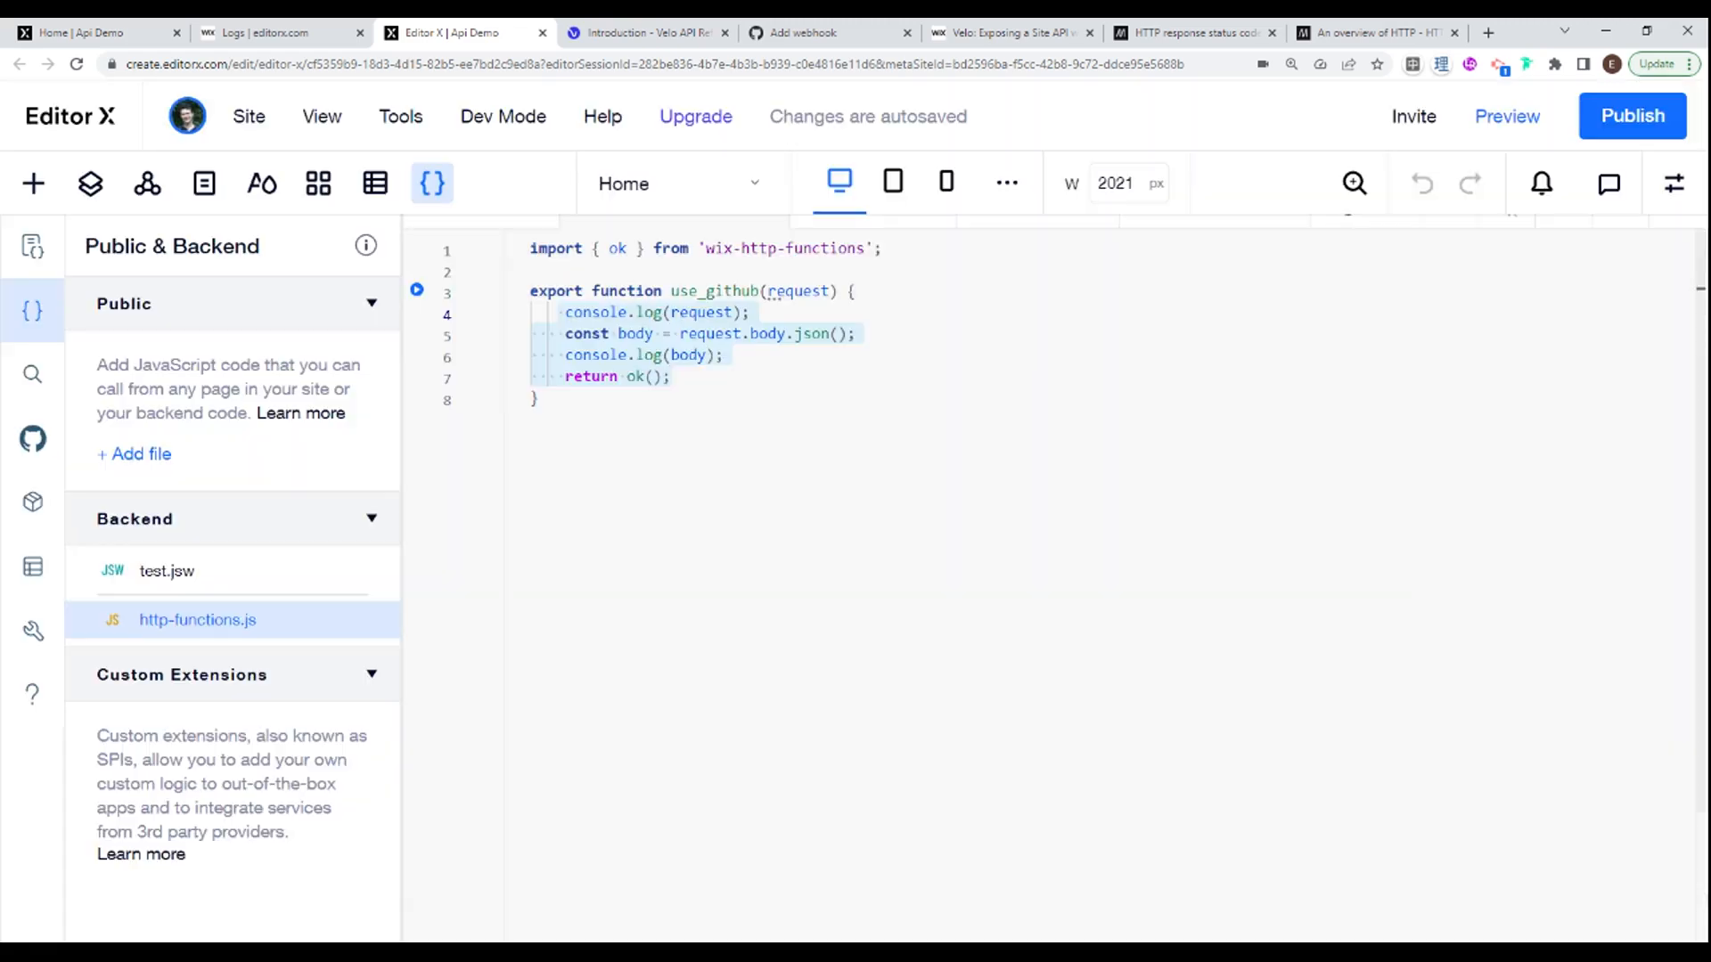
{"action": "type", "text": "//"}
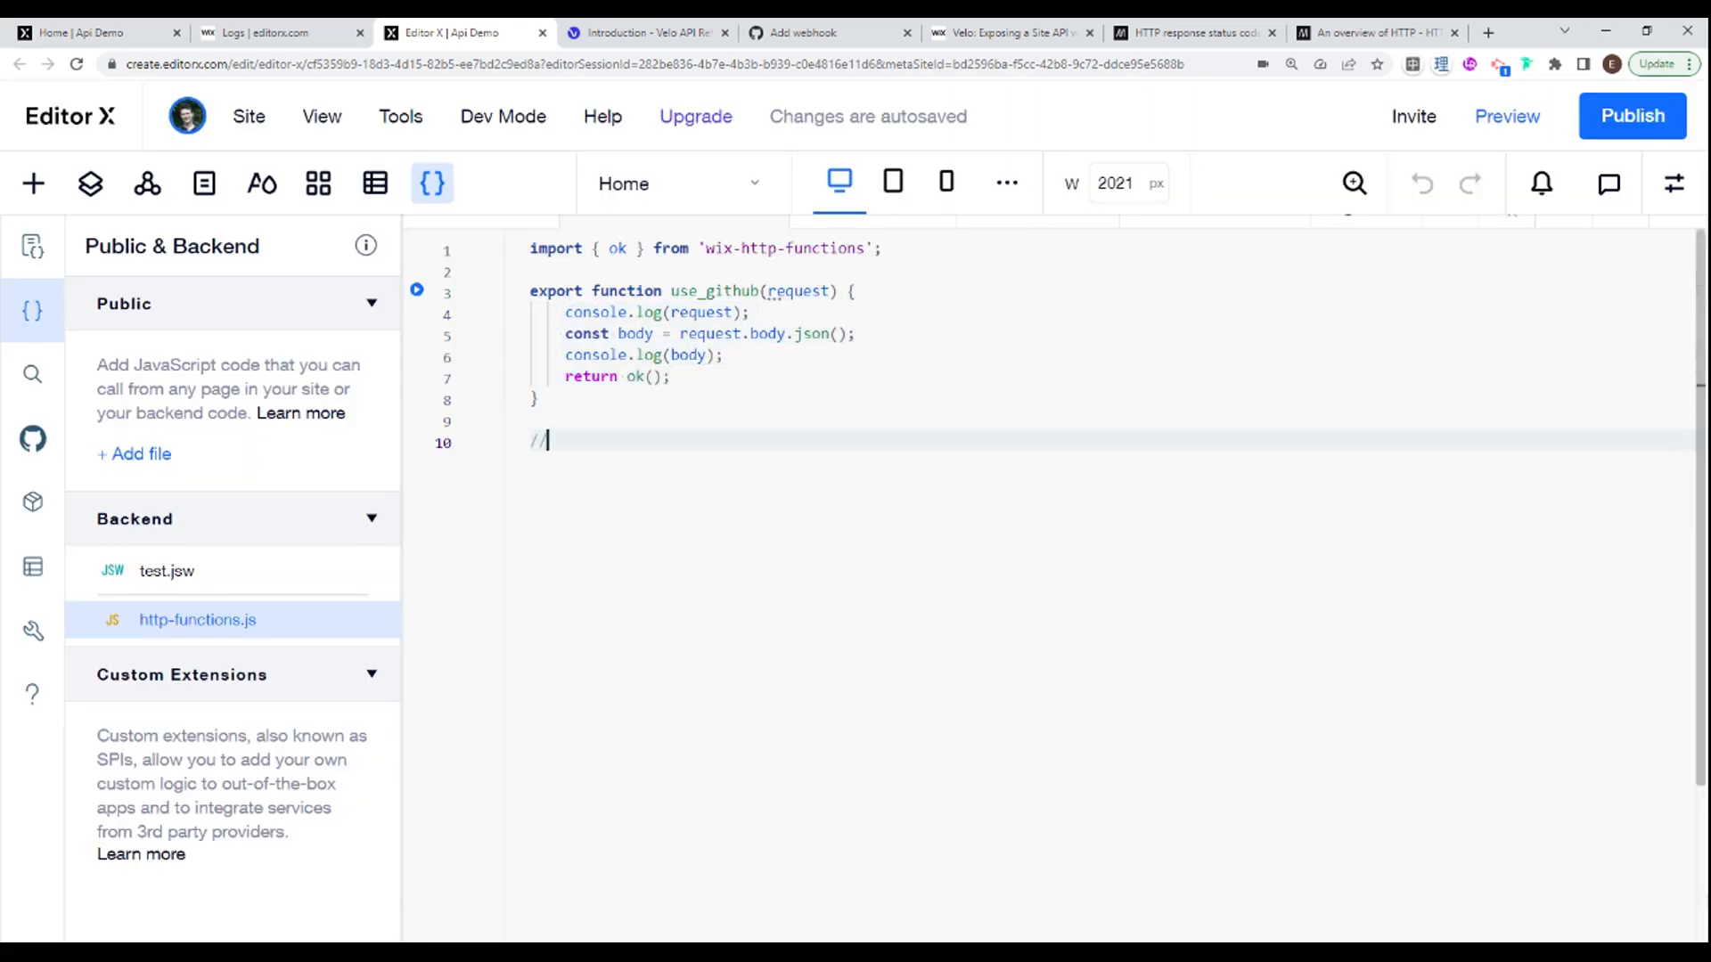
{"action": "left_click", "coordinate": [641, 32]}
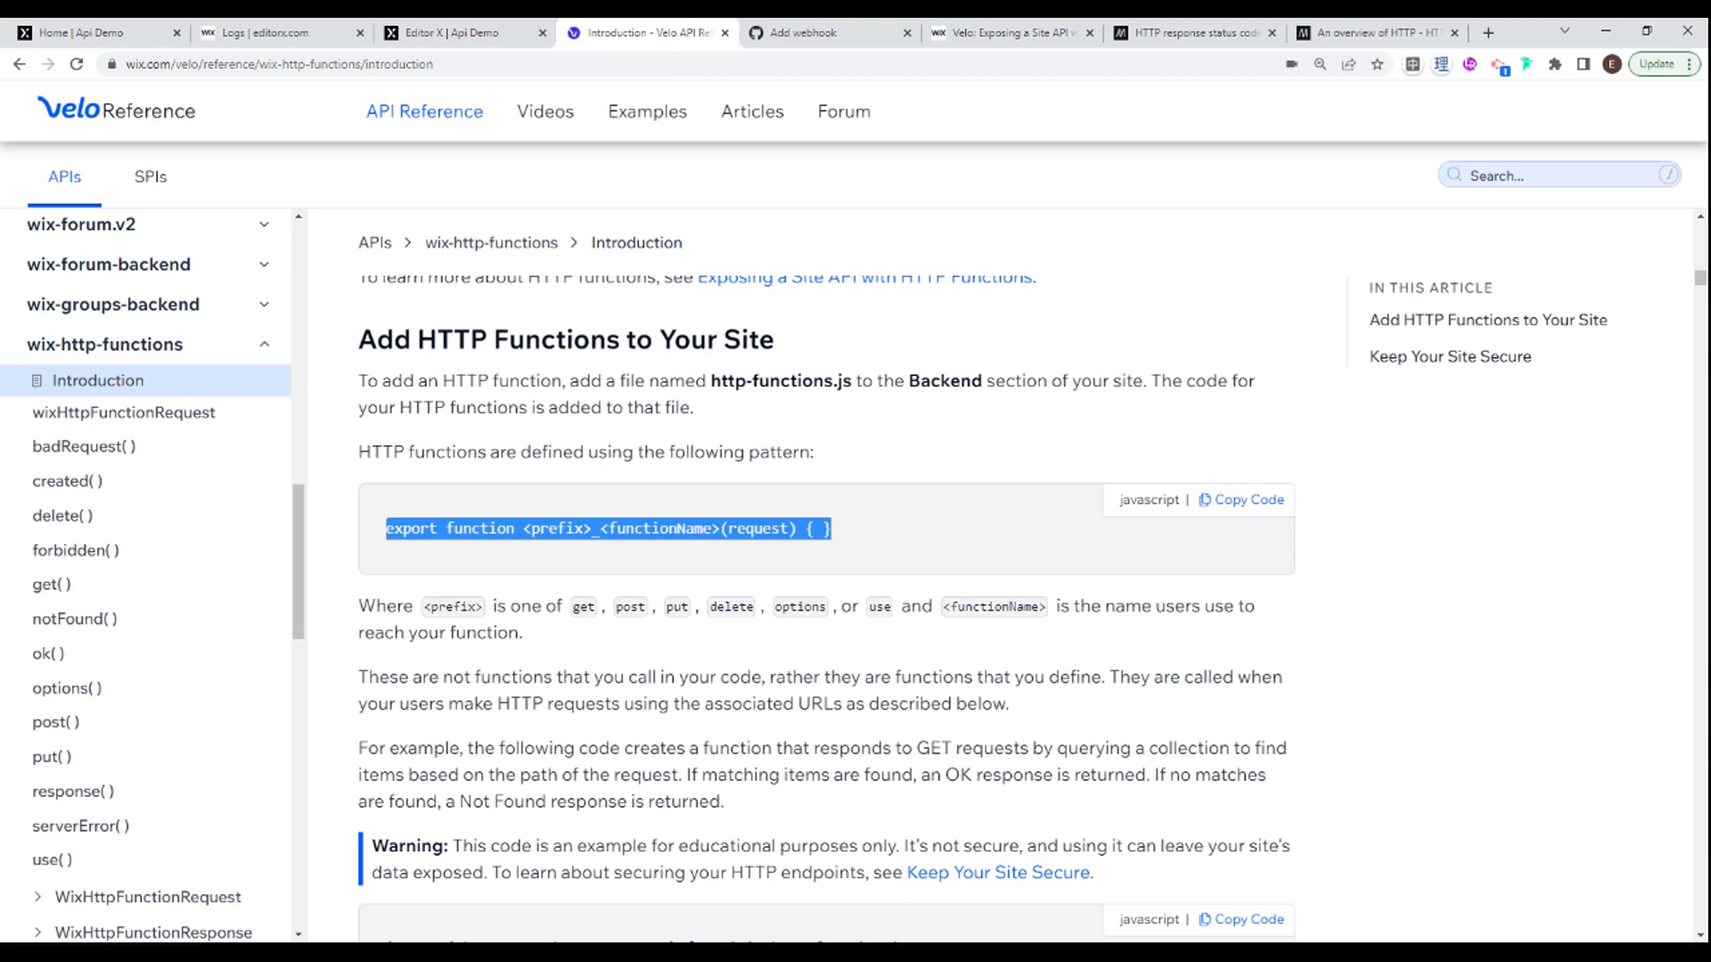
Step: Locate the Free sites pattern /_functions/{functionName} in the Introduction page and return to the backend code
{"action": "scroll", "scroll_direction": "down", "scroll_amount": 3}
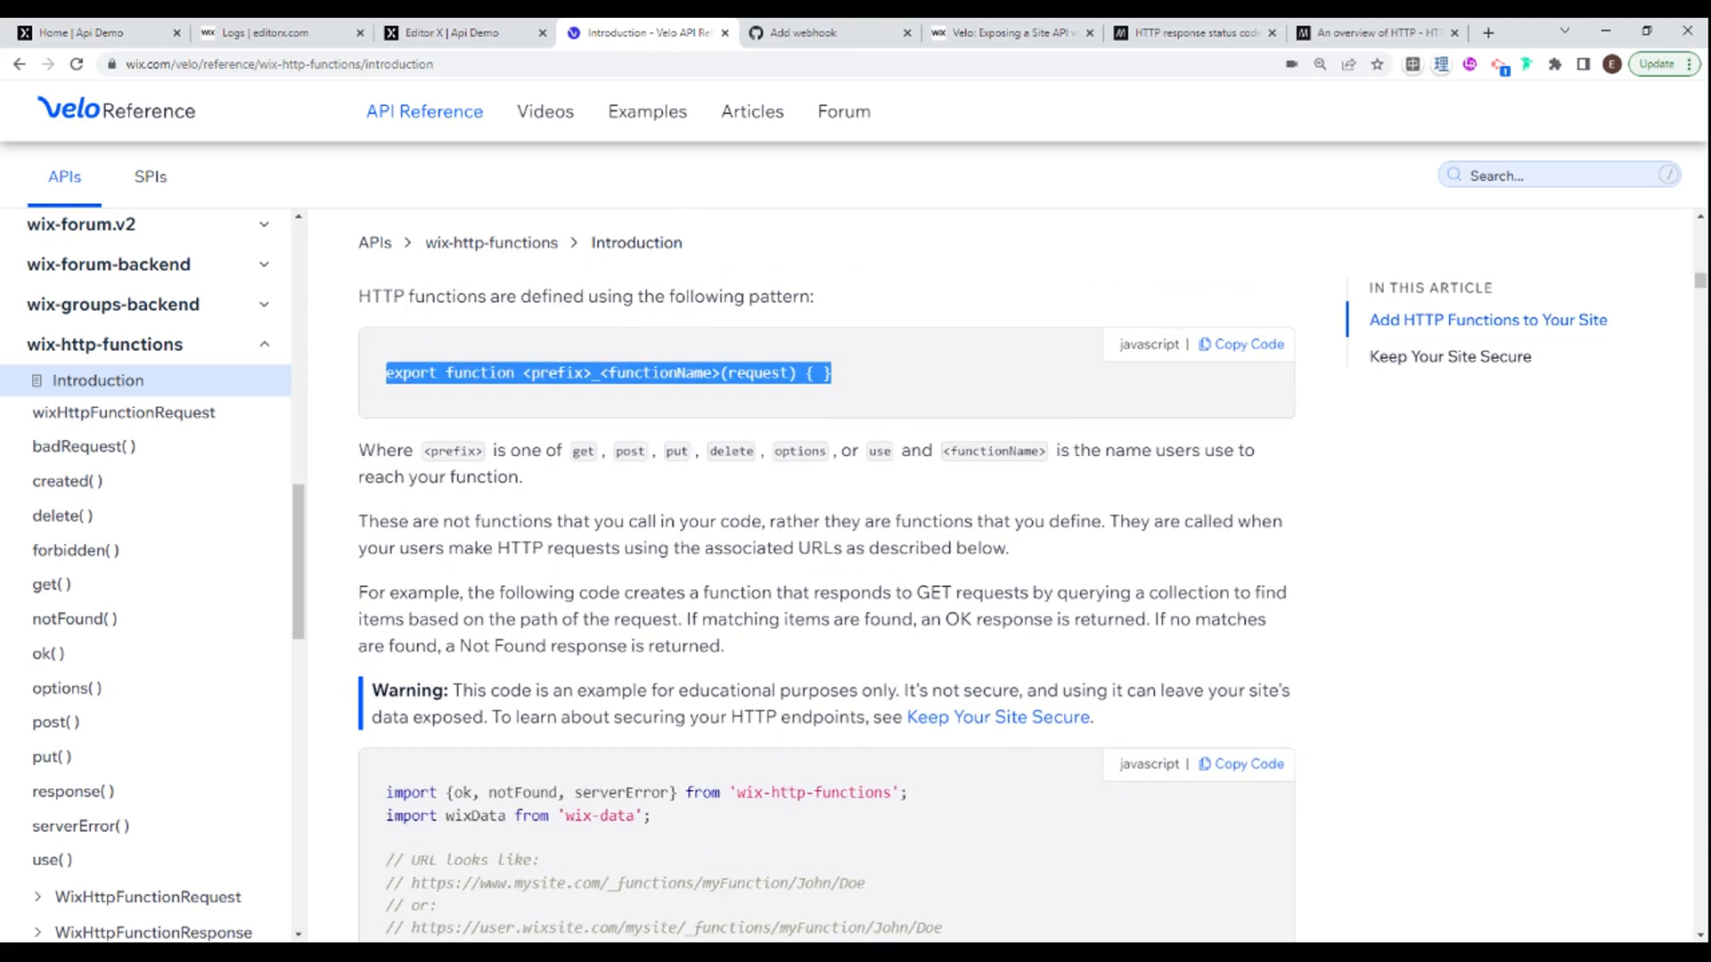
{"action": "scroll", "scroll_direction": "down", "scroll_amount": 3}
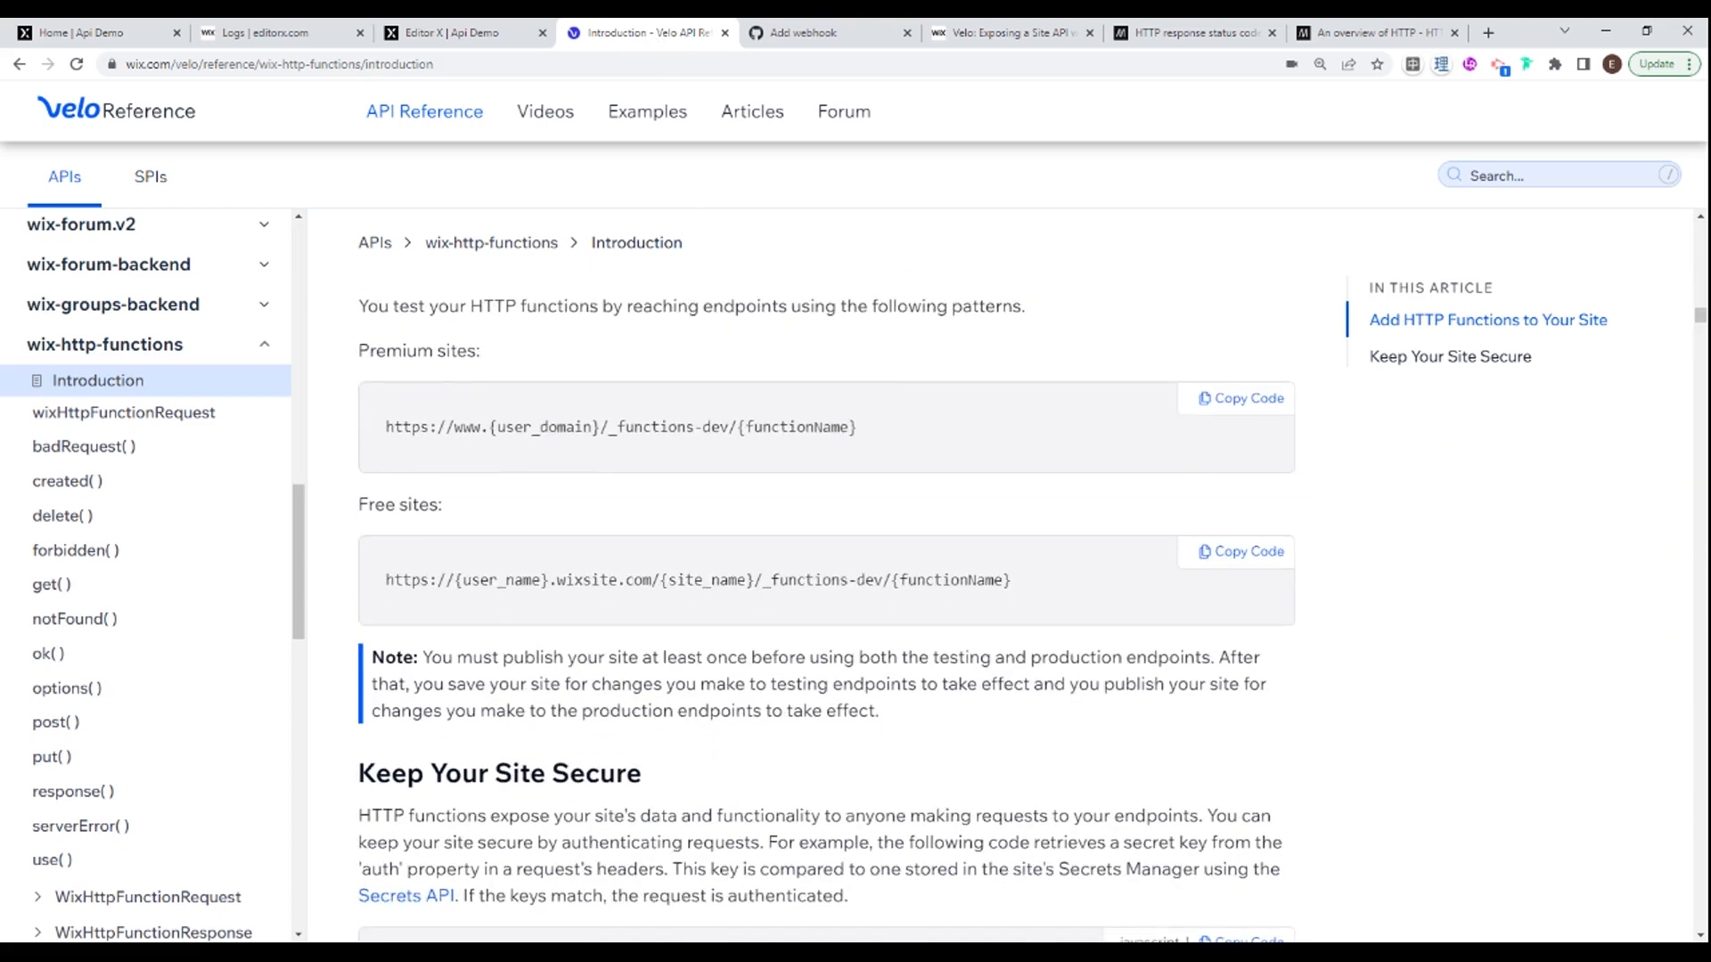
{"action": "scroll", "scroll_direction": "up", "scroll_amount": 3}
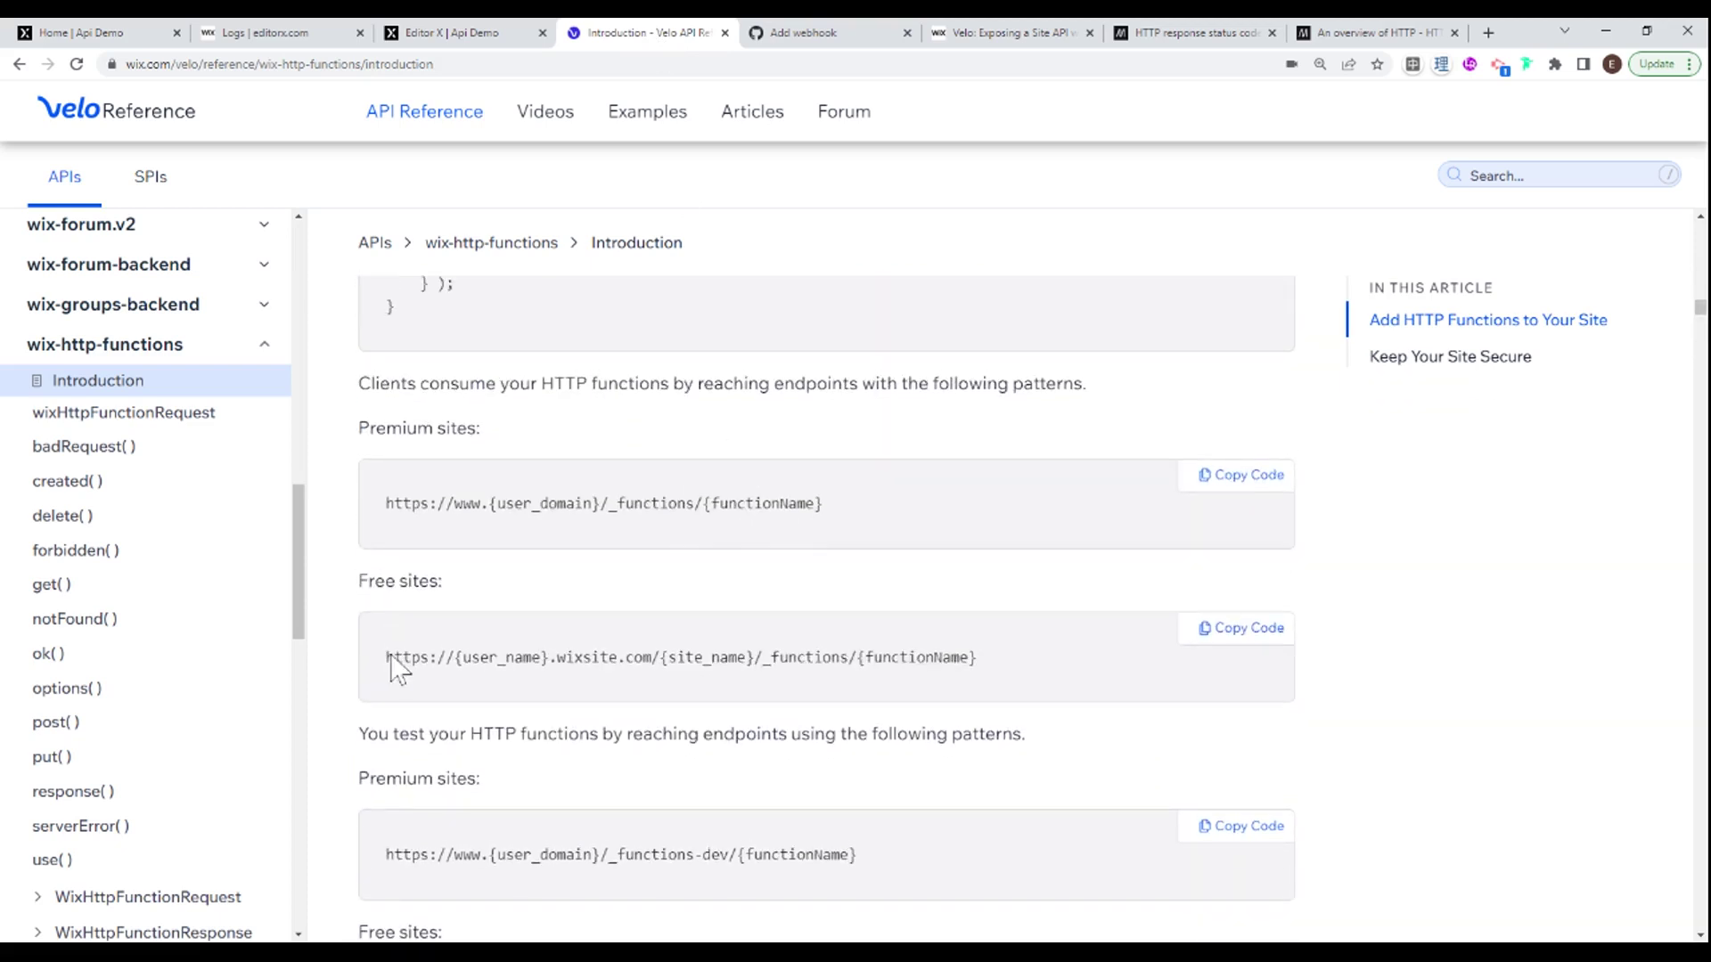
{"action": "scroll", "scroll_direction": "down", "scroll_amount": 3}
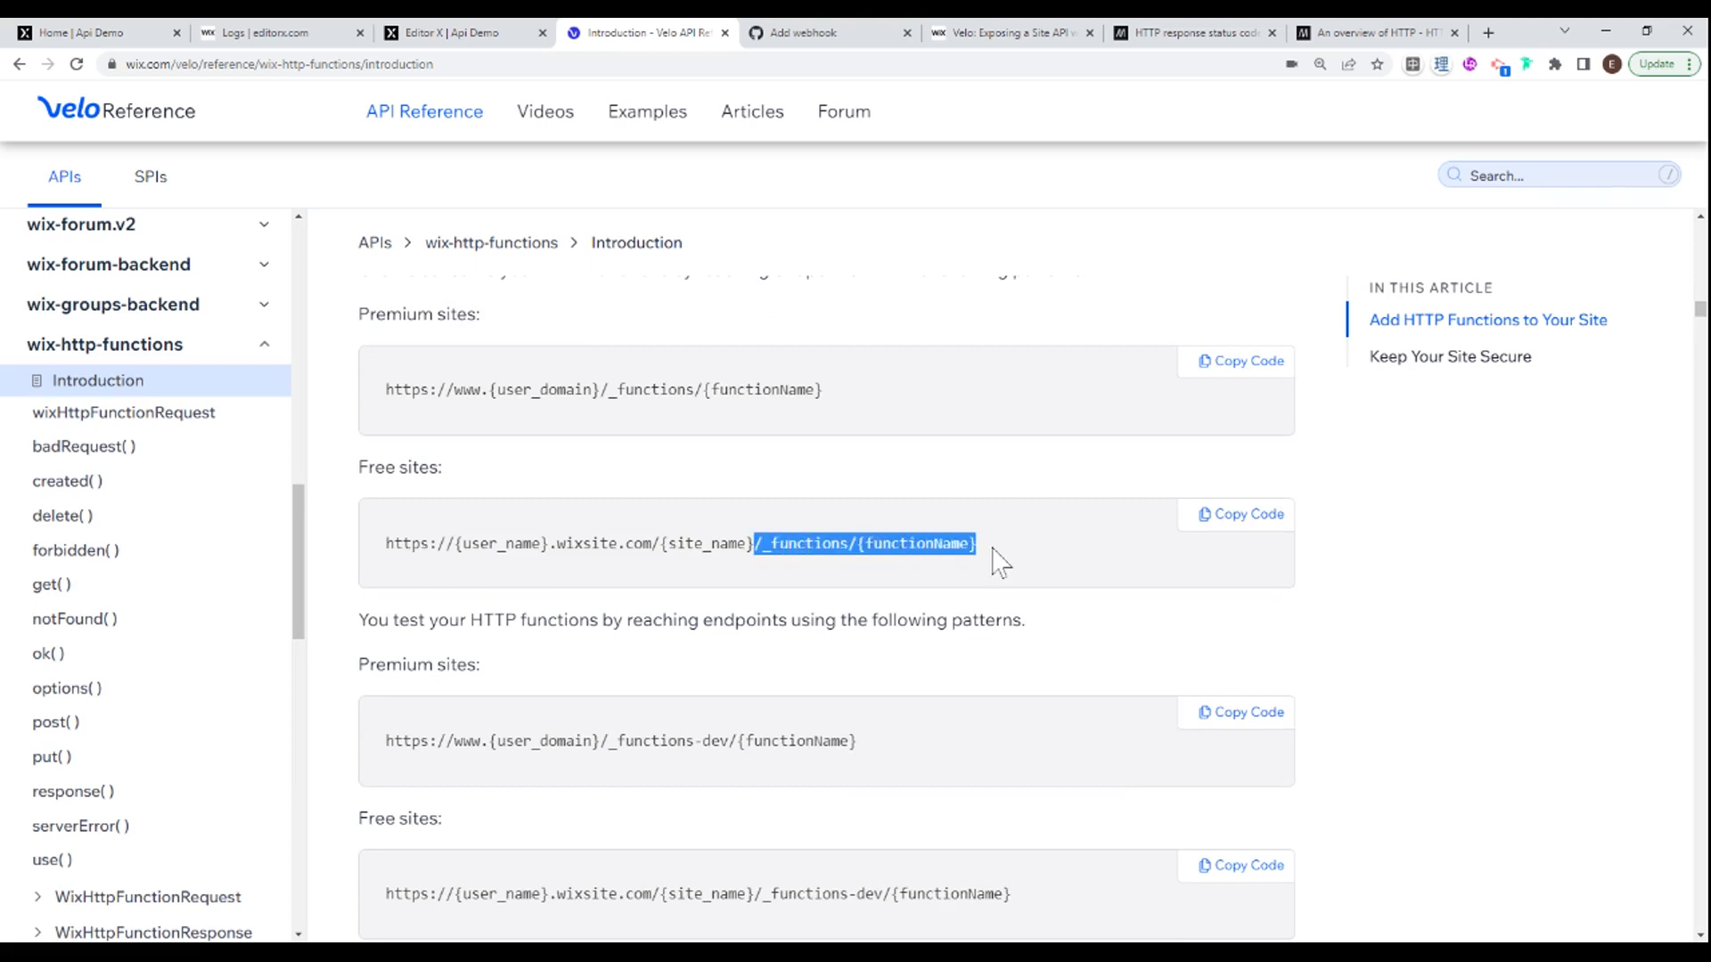
{"action": "left_click", "coordinate": [458, 32]}
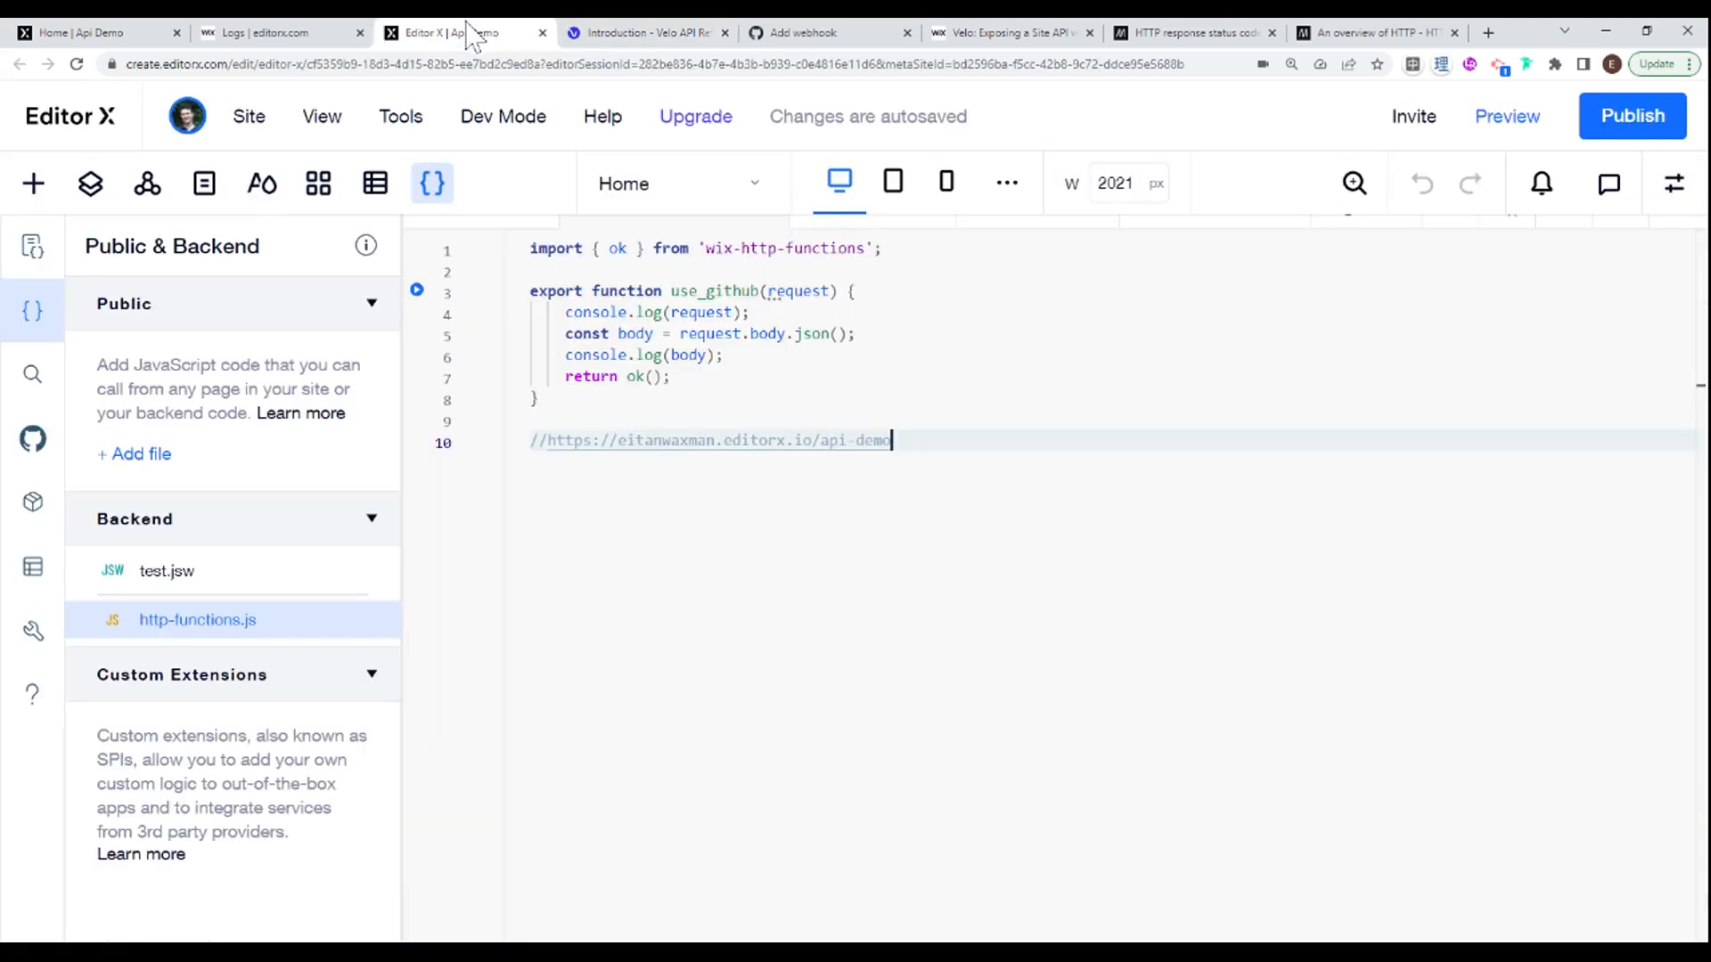
{"action": "type", "text": "/_functions/{functionName}"}
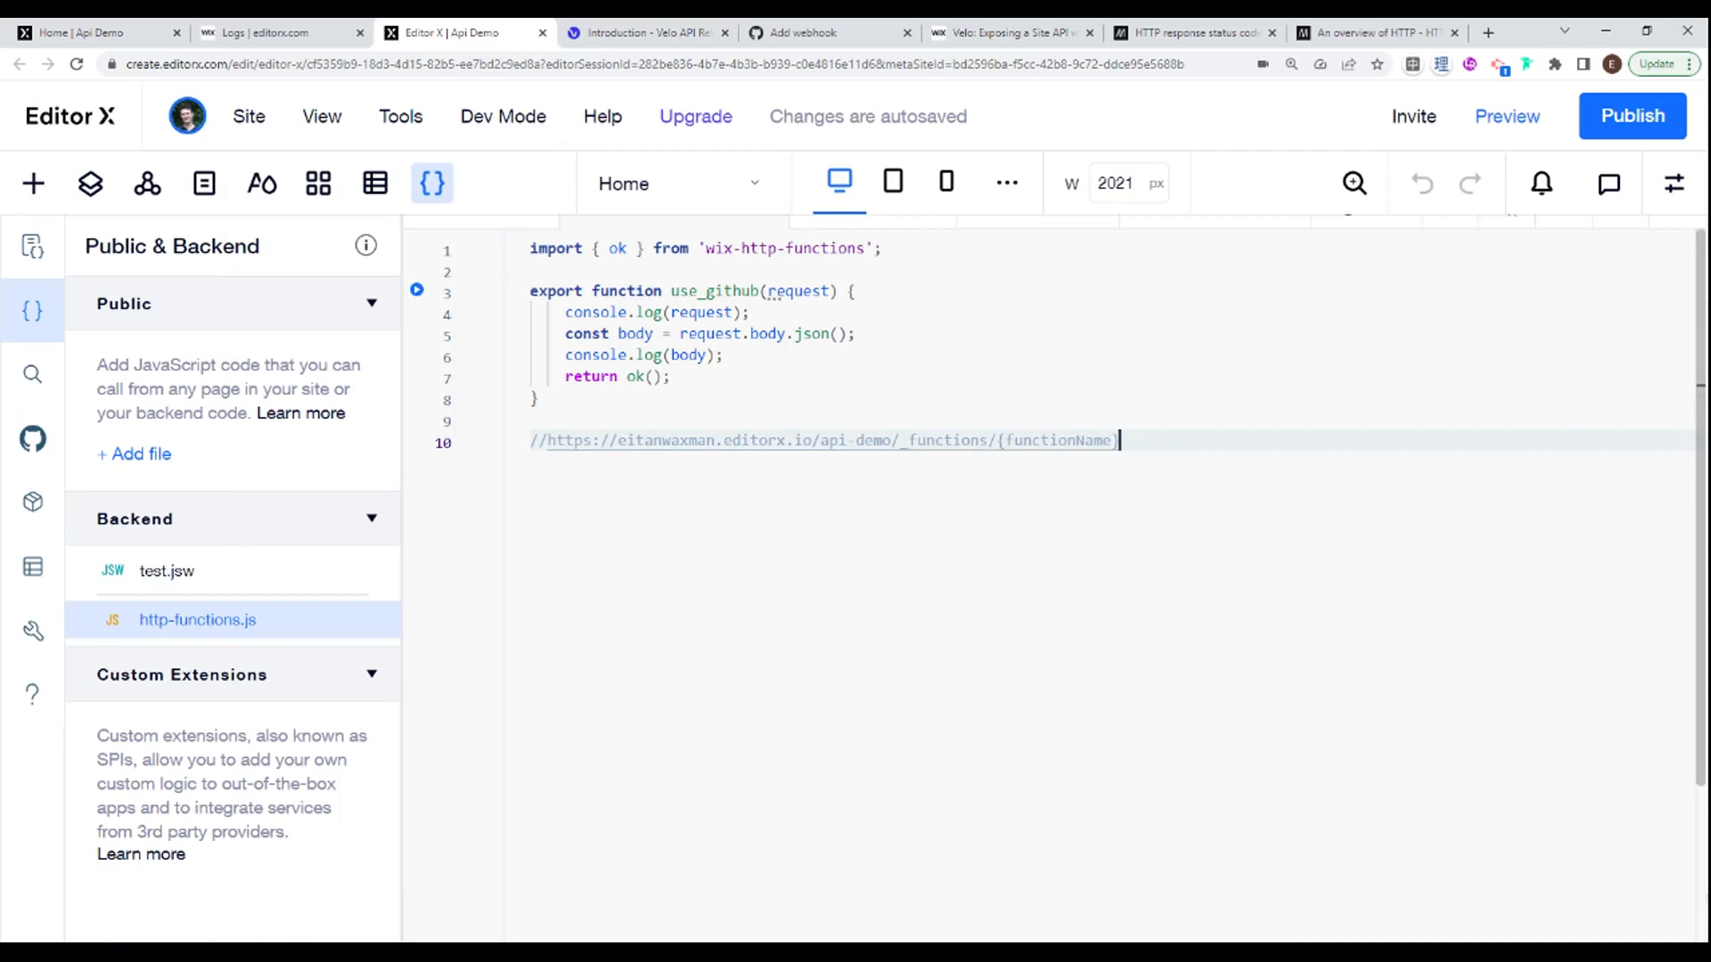
{"action": "double_click", "coordinate": [1055, 440]}
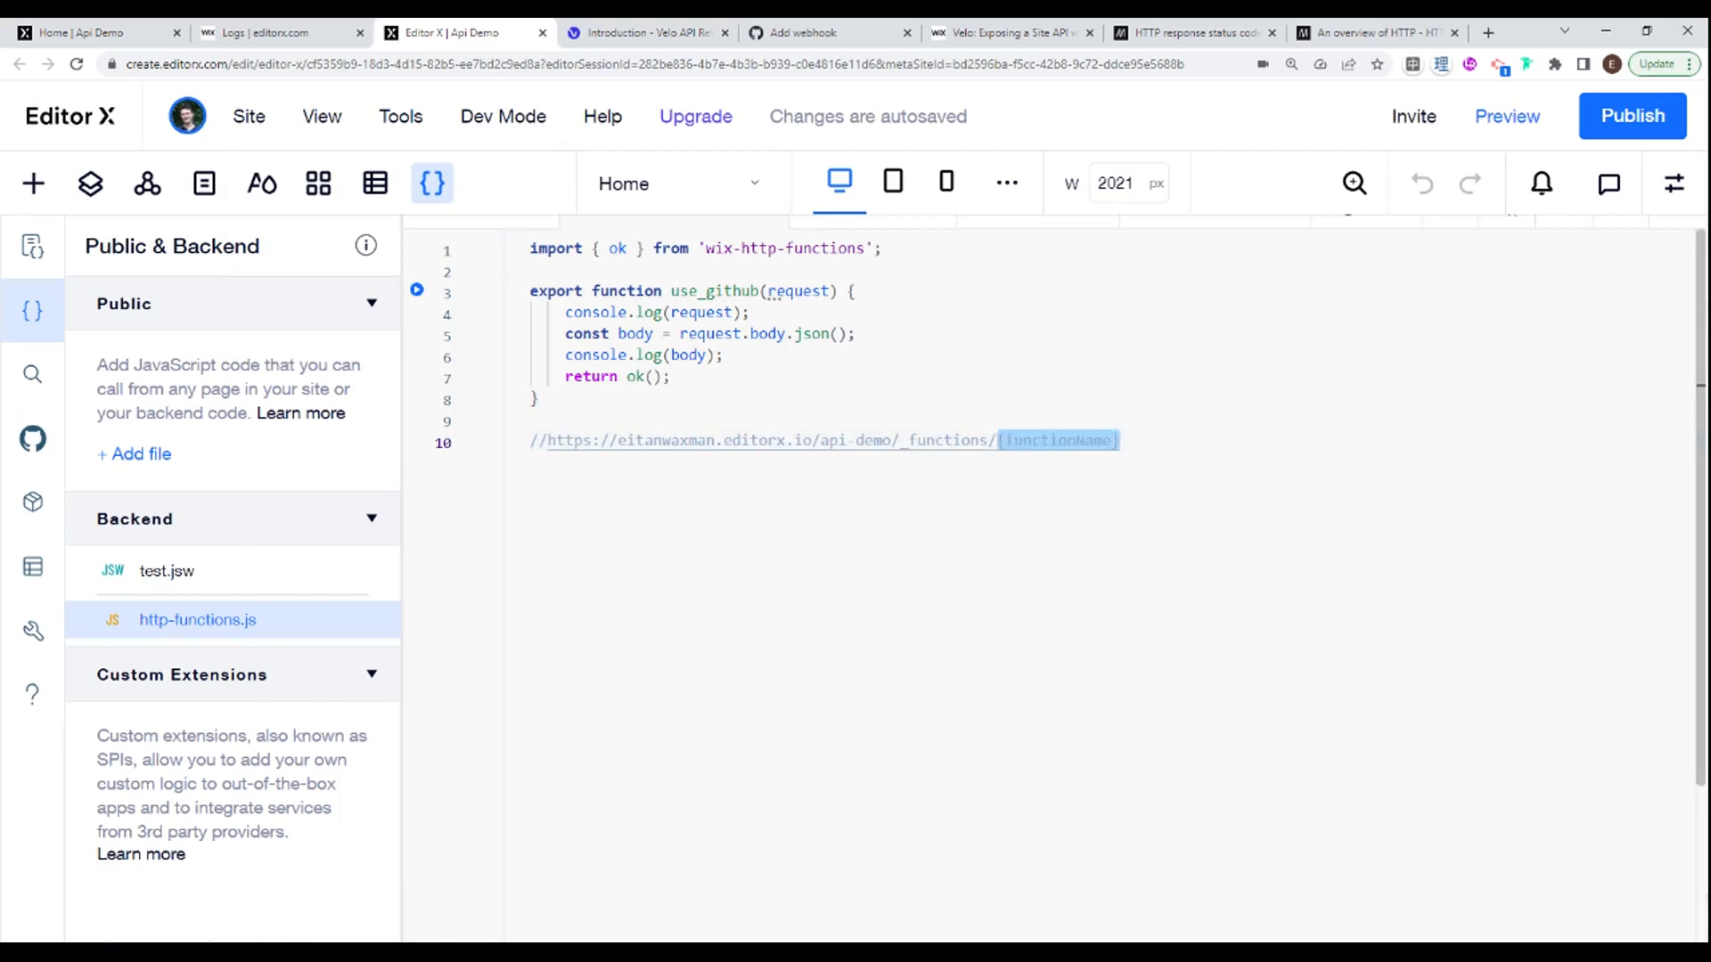
{"action": "type", "text": "github"}
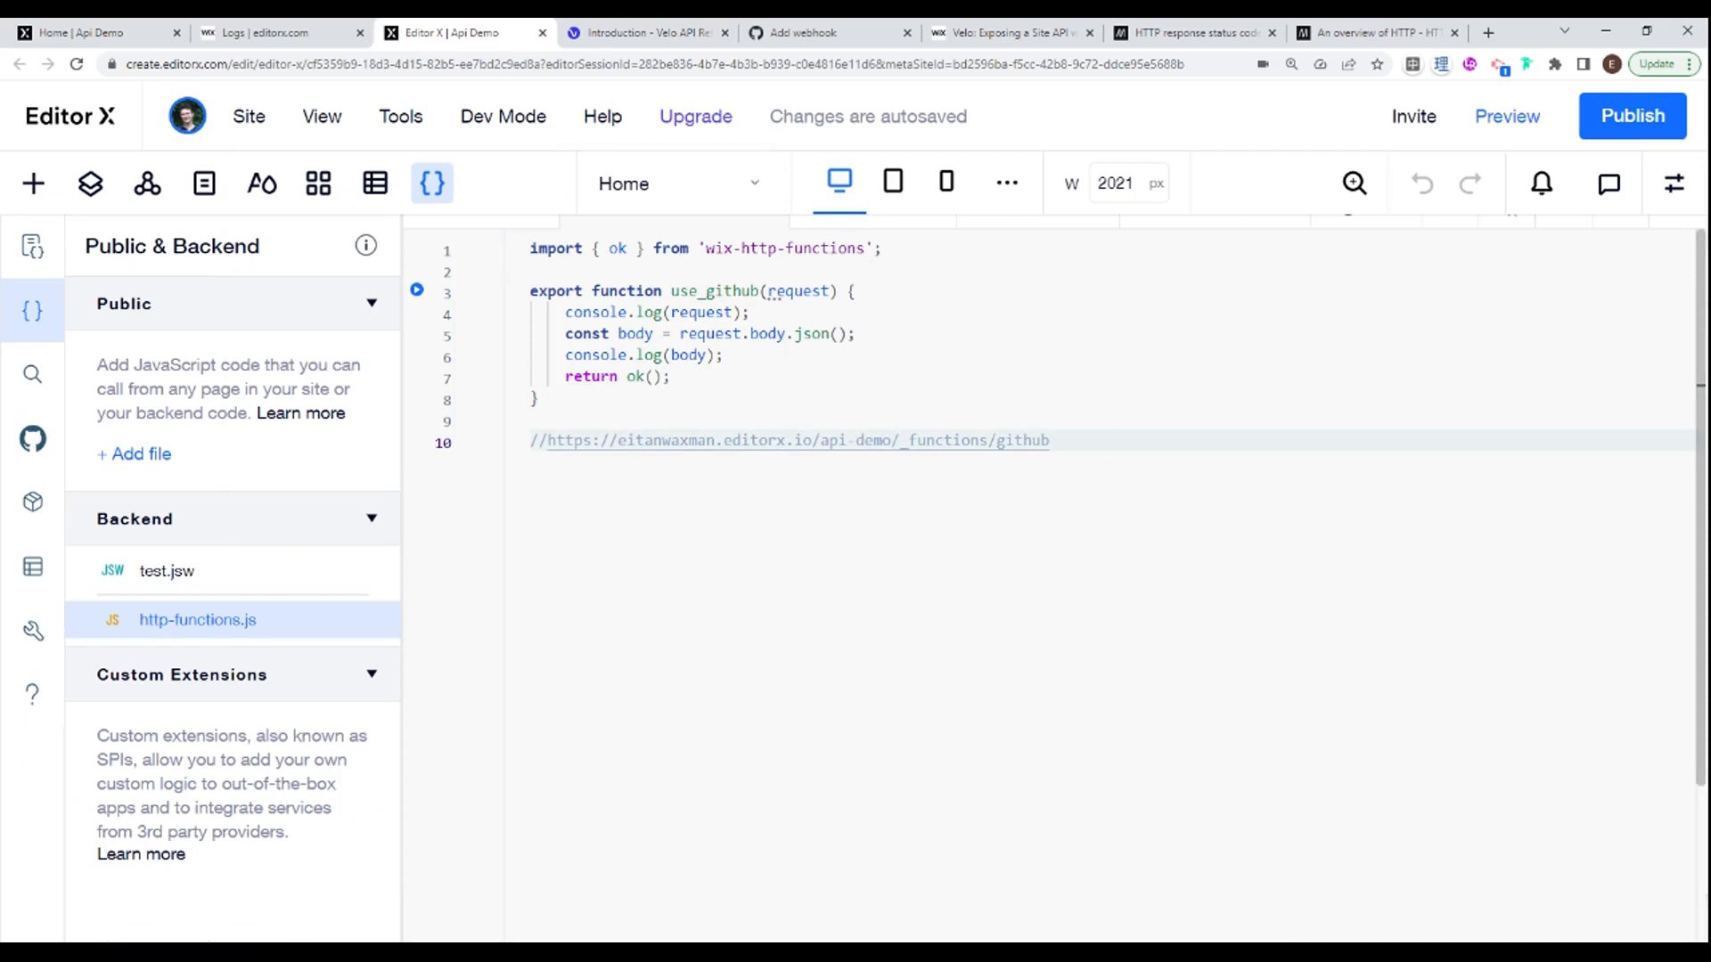
{"action": "double_click", "coordinate": [797, 441]}
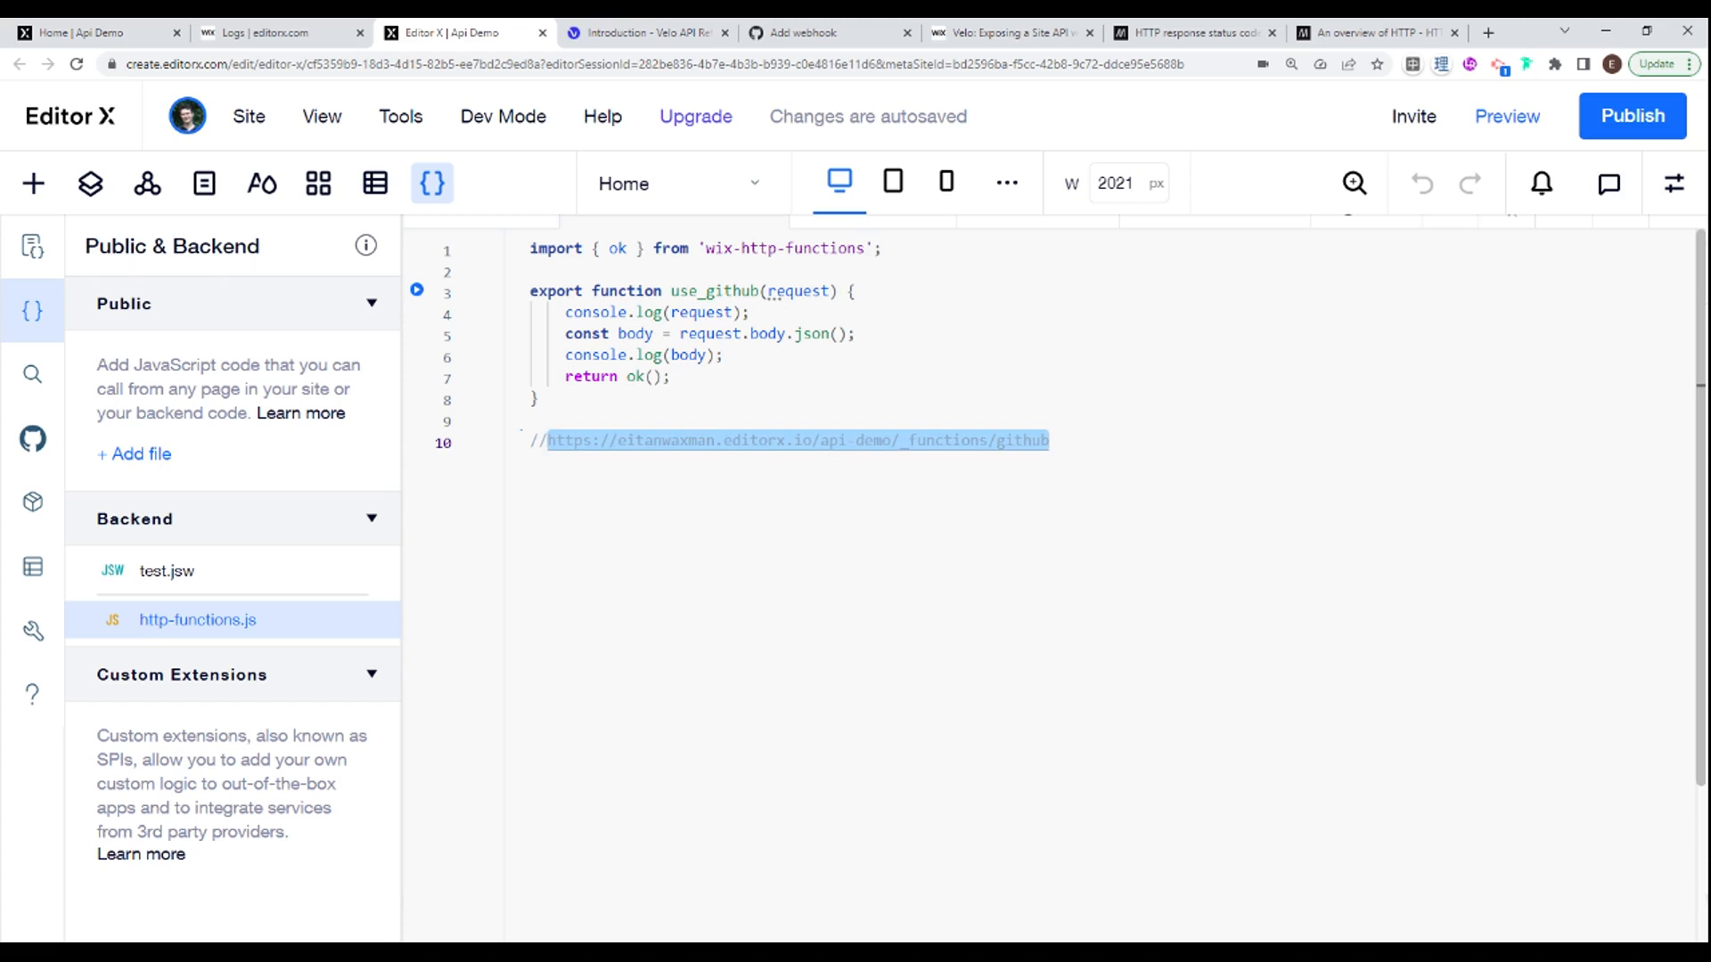
{"action": "left_click", "coordinate": [829, 33]}
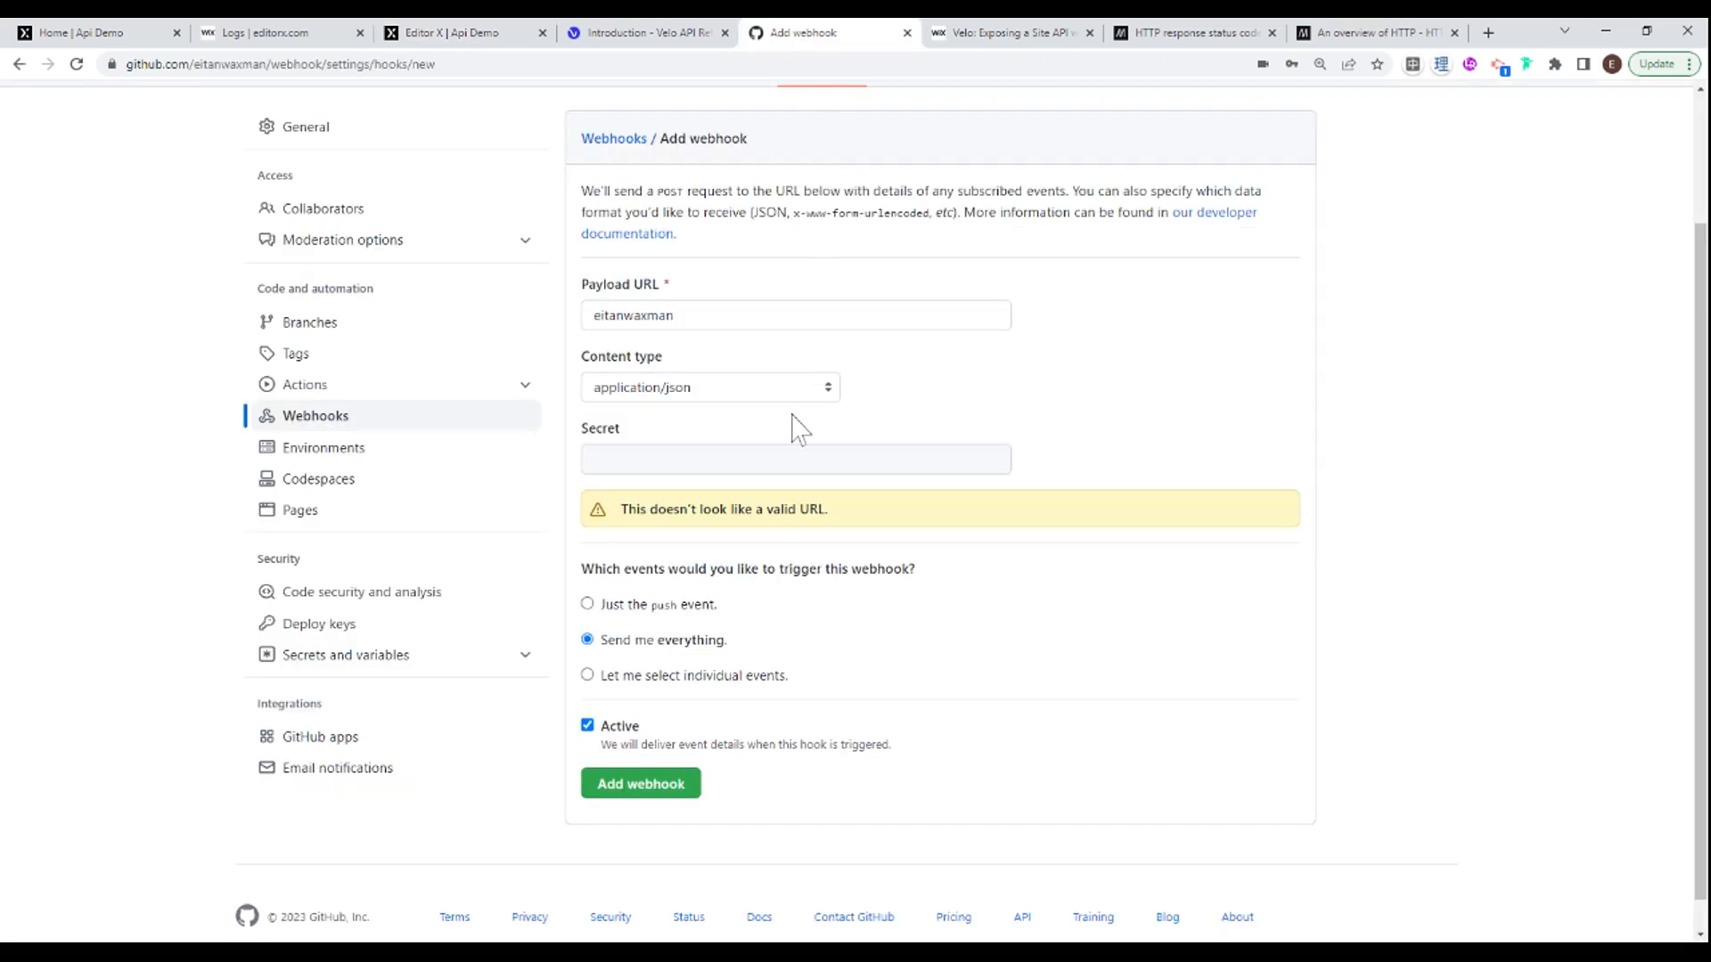
Step: Add the webhook pointing at the eitanwaxman.editorx.io endpoint, then return to the webhook repository's main page
{"action": "scroll", "scroll_direction": "up", "scroll_amount": 3}
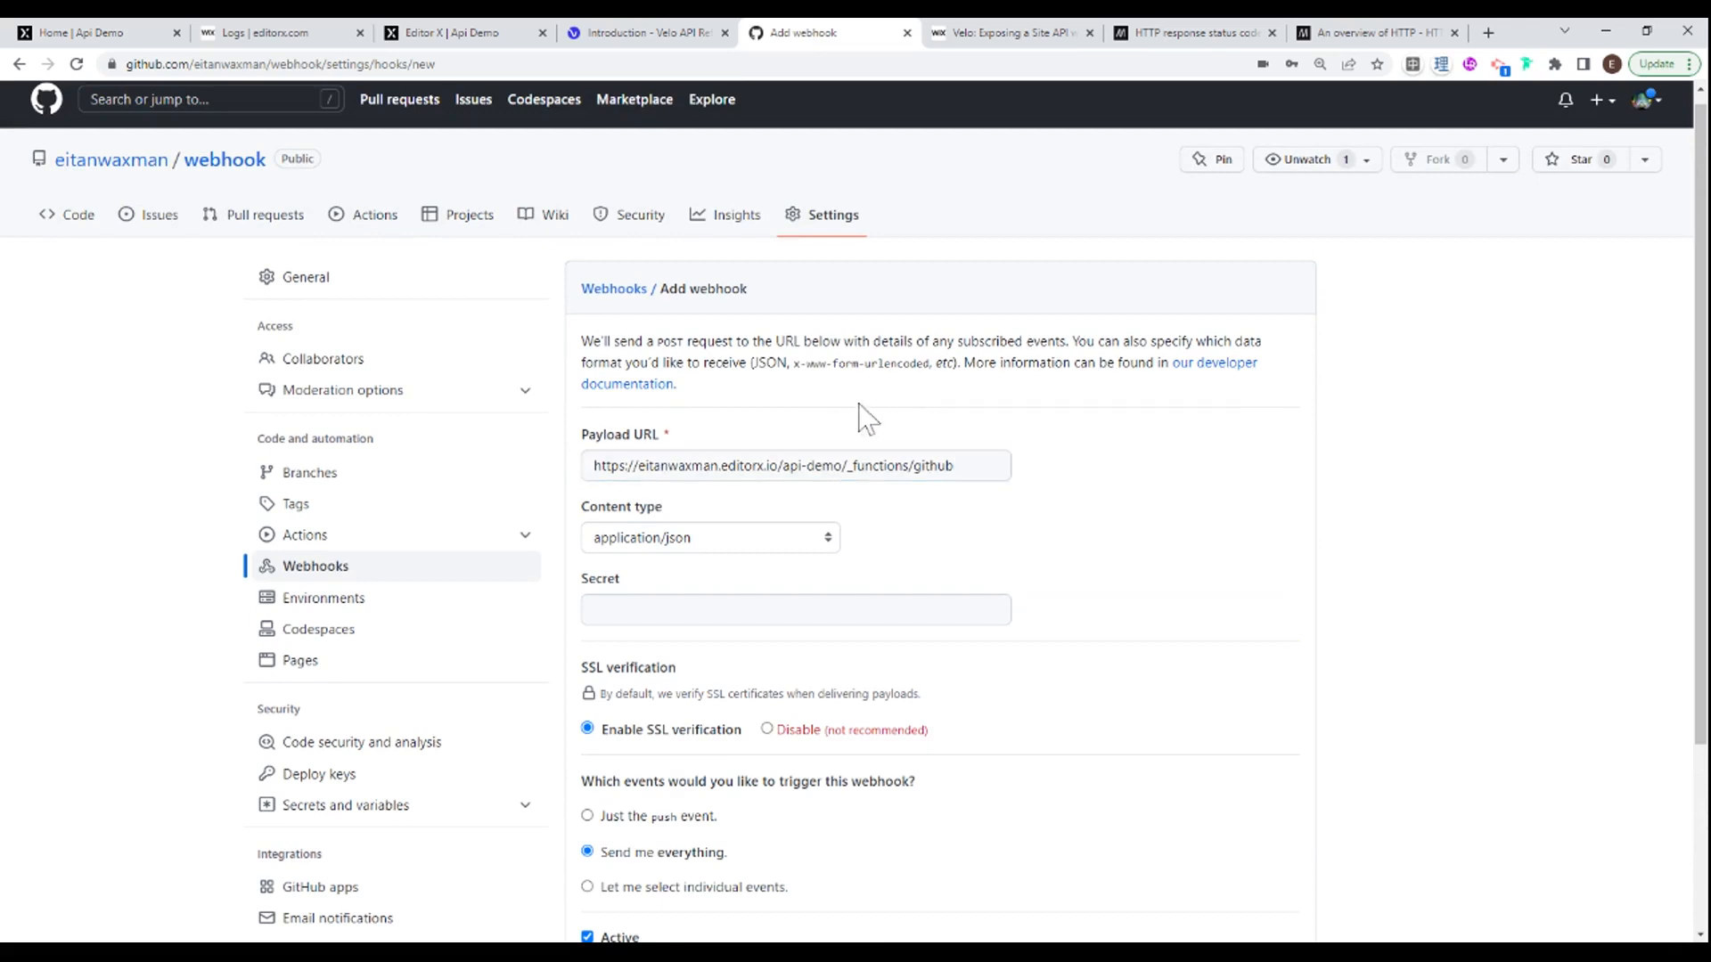
{"action": "scroll", "scroll_direction": "down", "scroll_amount": 3}
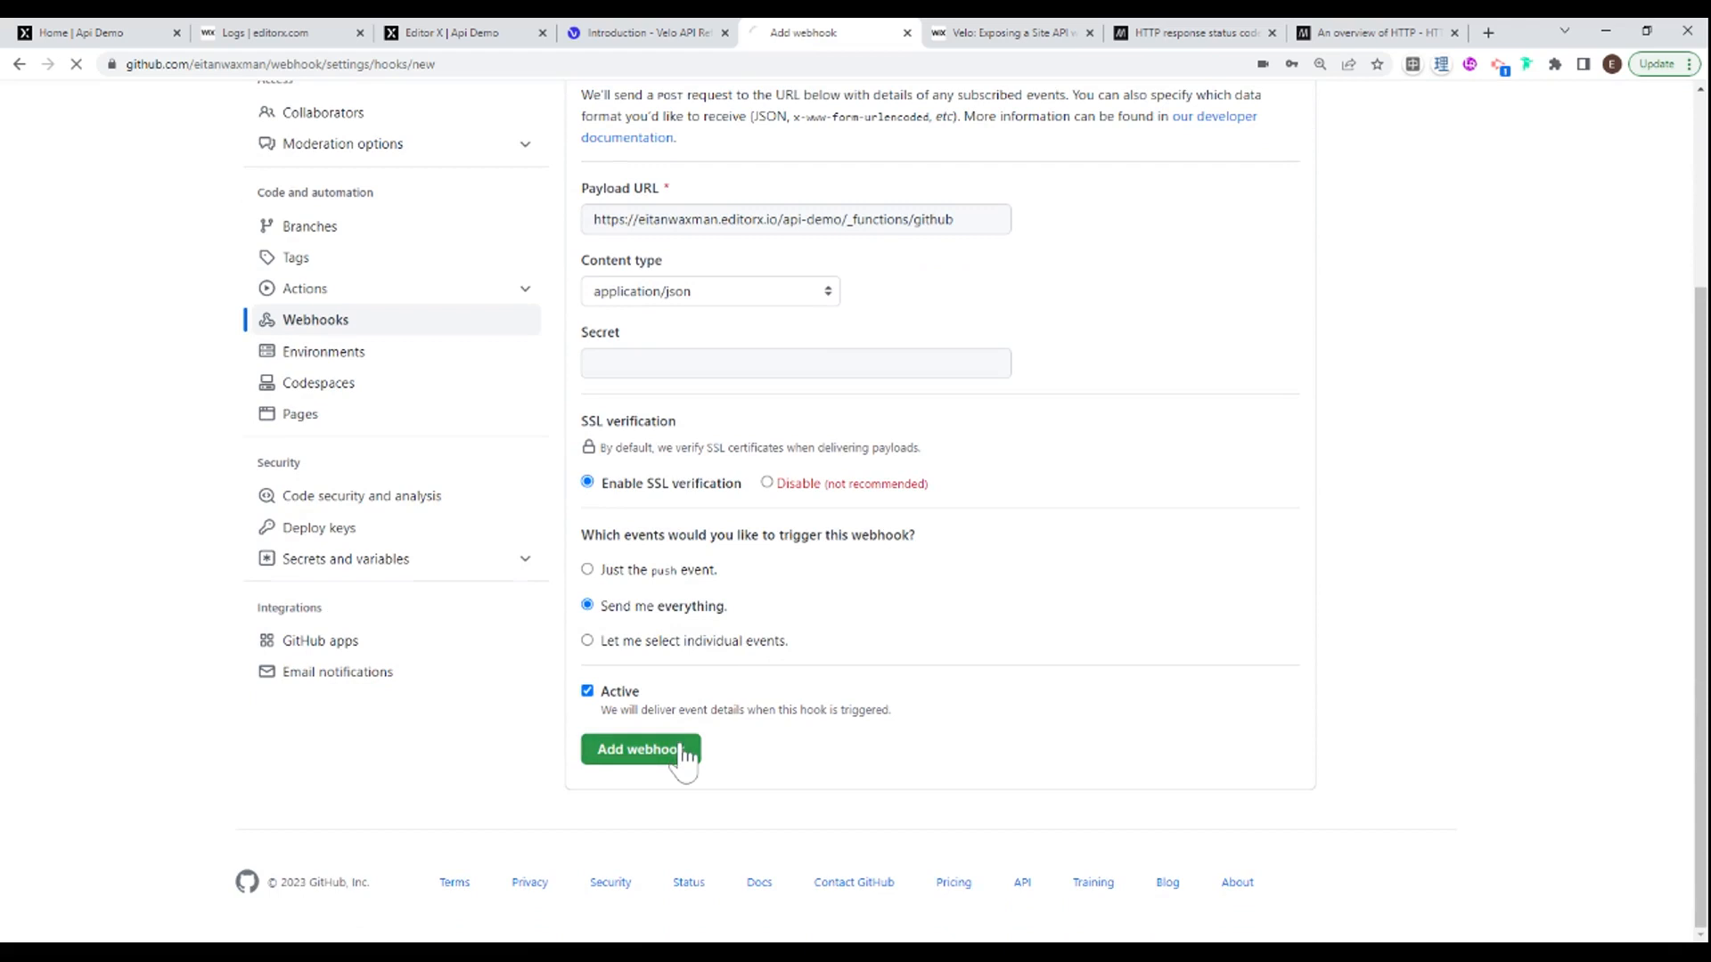
{"action": "left_click", "coordinate": [642, 750]}
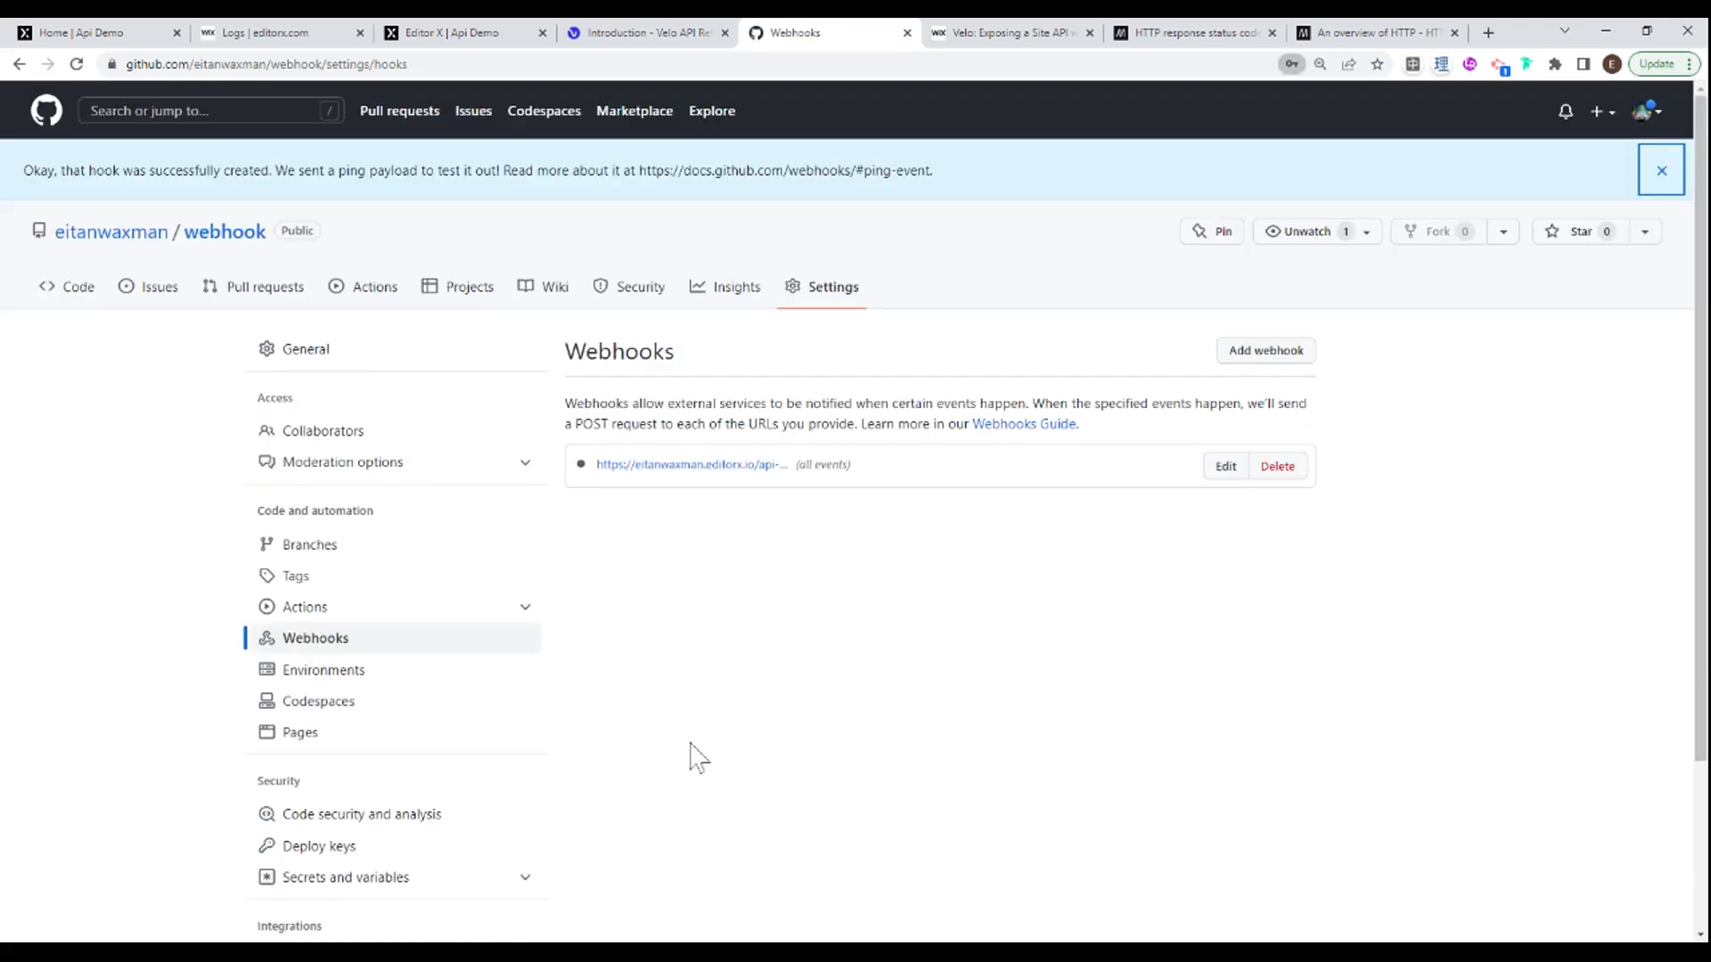
{"action": "mouse_move", "coordinate": [1408, 159]}
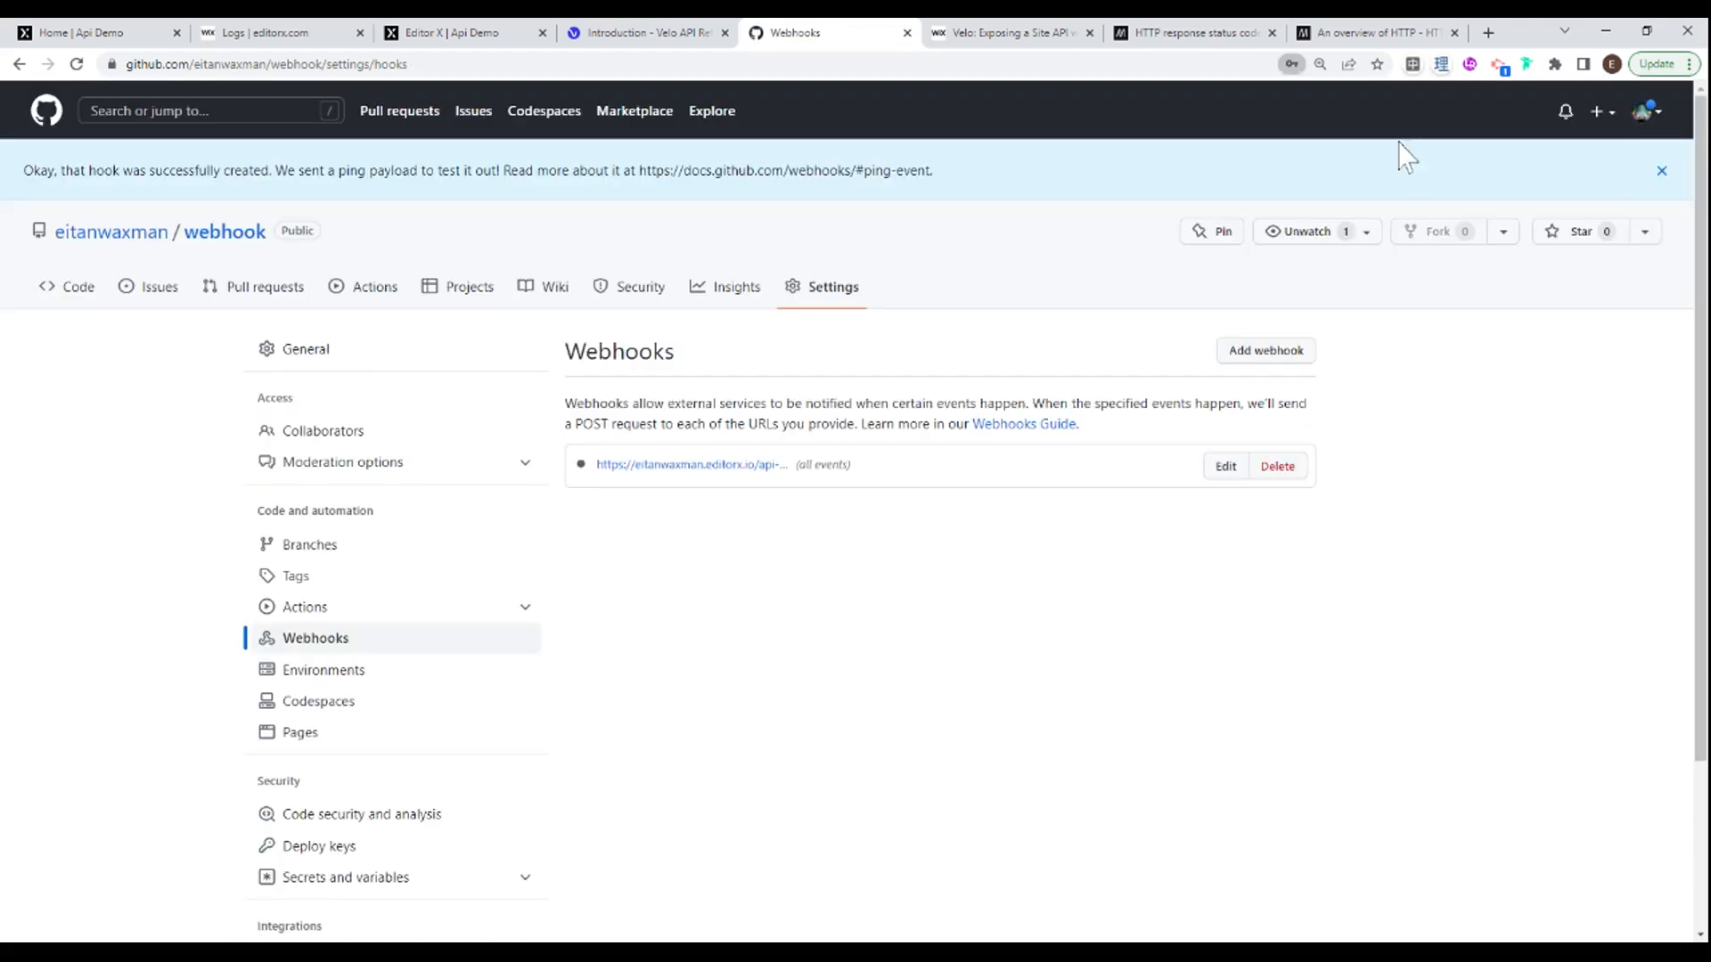
{"action": "mouse_move", "coordinate": [991, 631]}
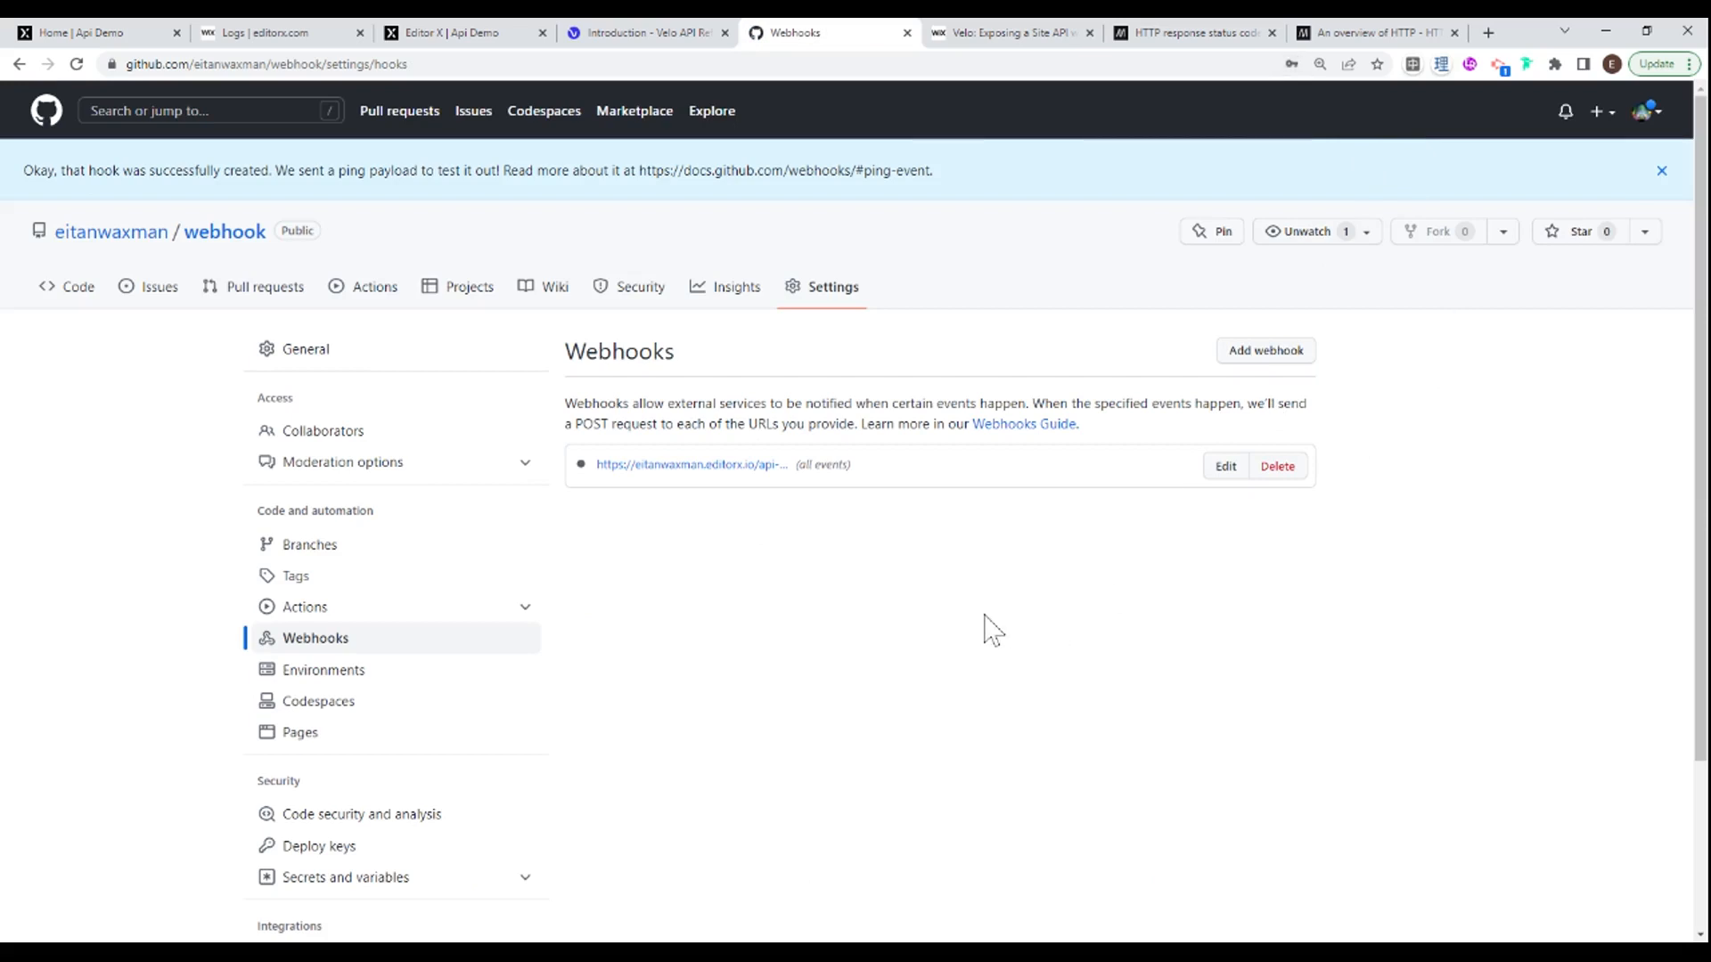
{"action": "mouse_move", "coordinate": [688, 530]}
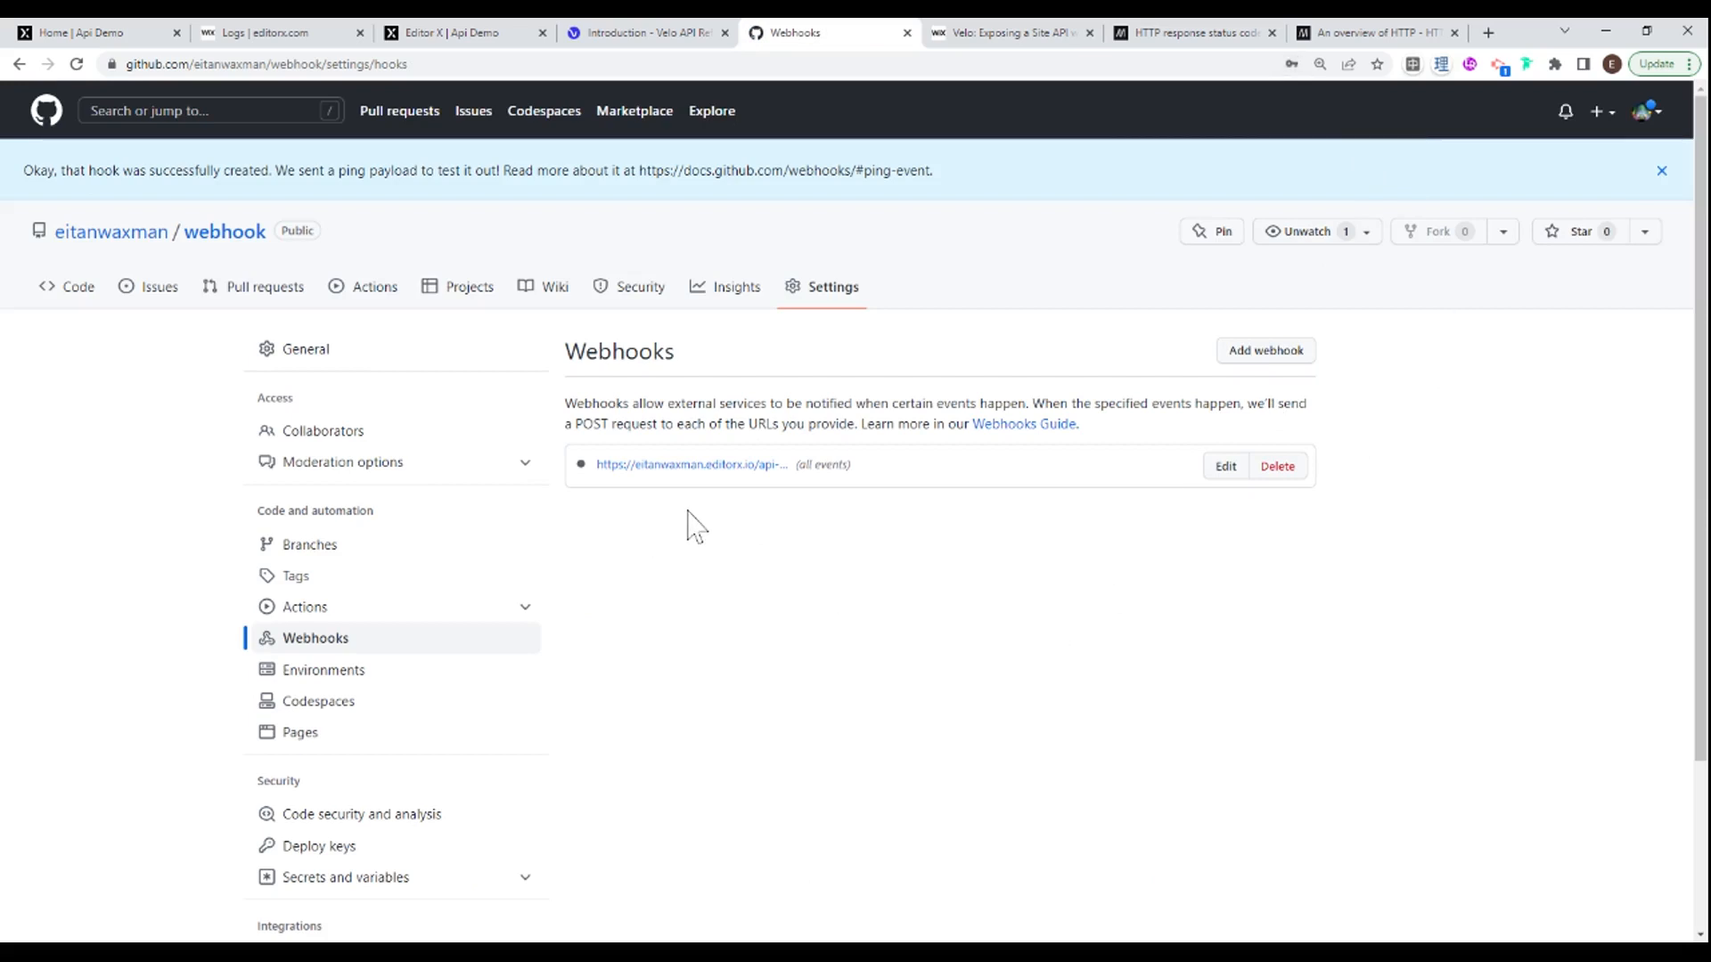
{"action": "mouse_move", "coordinate": [684, 480]}
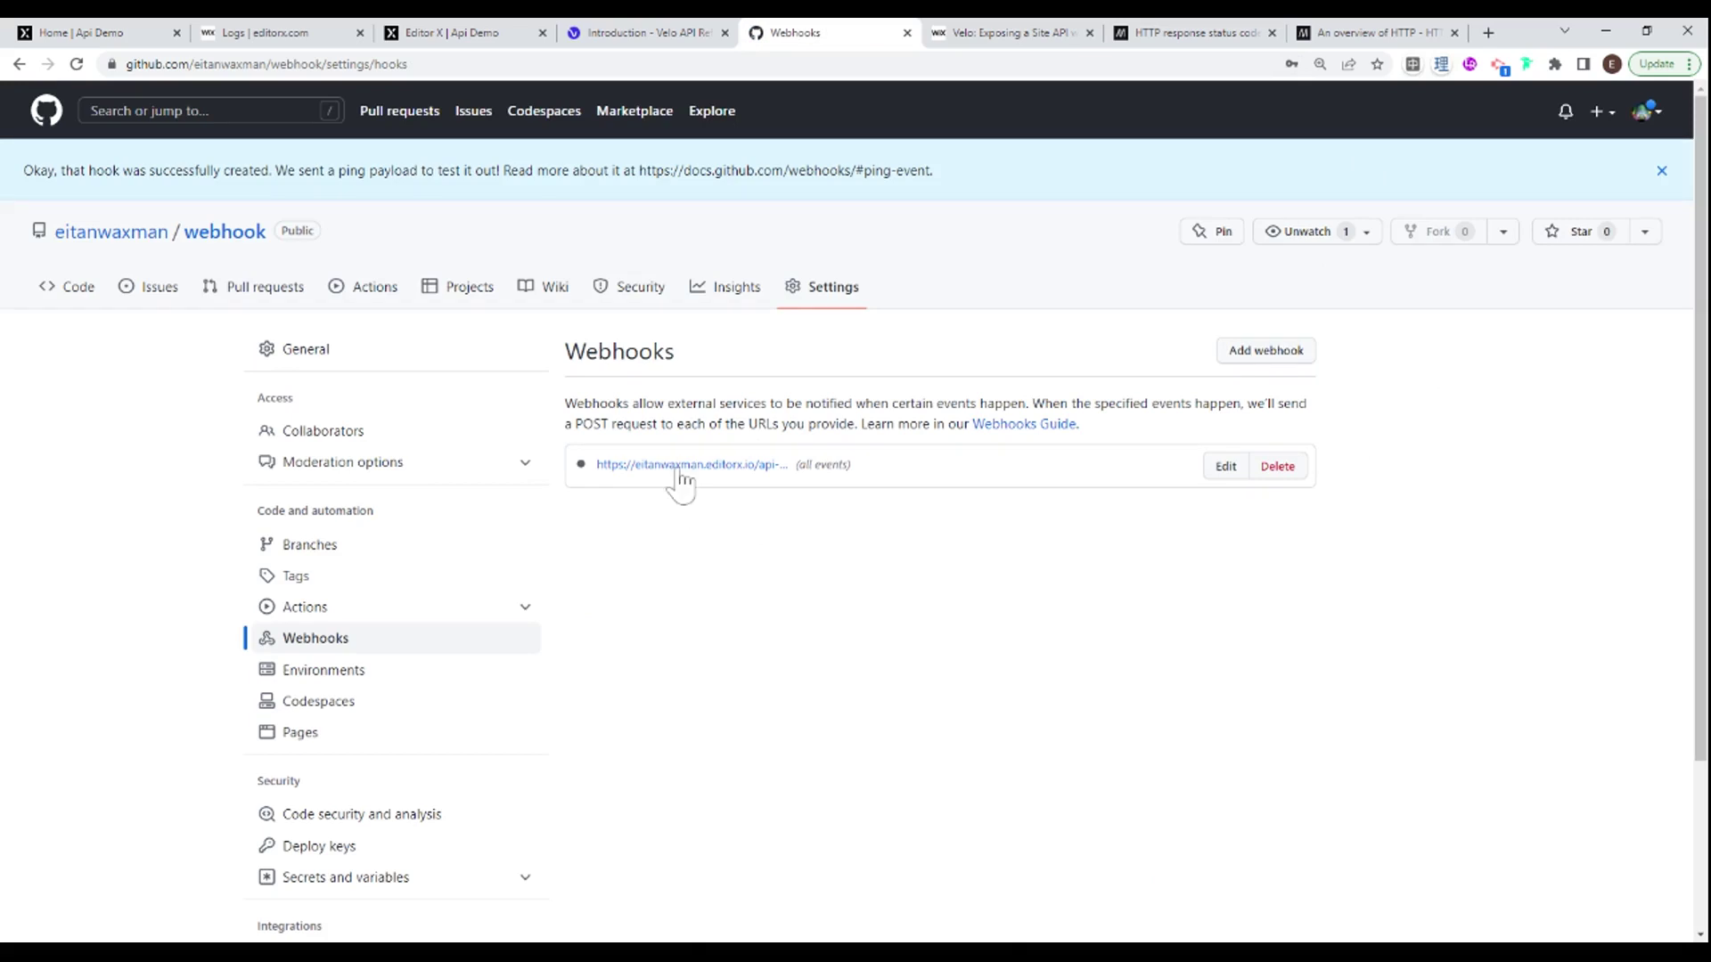
{"action": "mouse_move", "coordinate": [421, 363]}
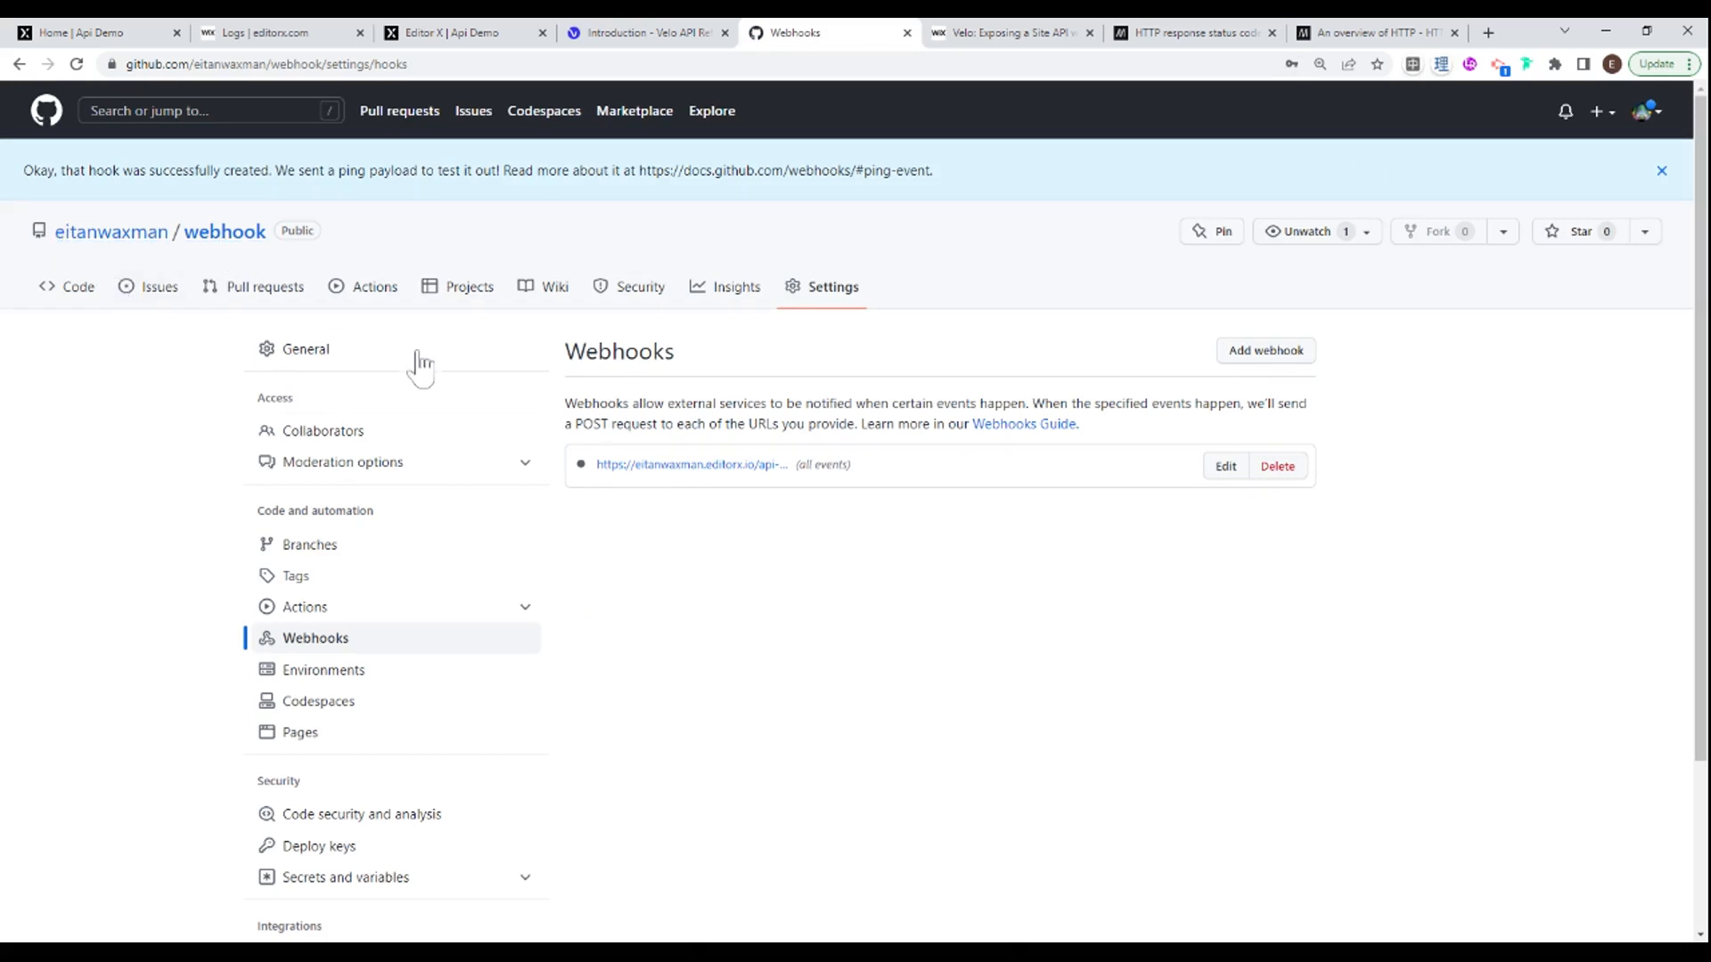
{"action": "mouse_move", "coordinate": [1113, 437]}
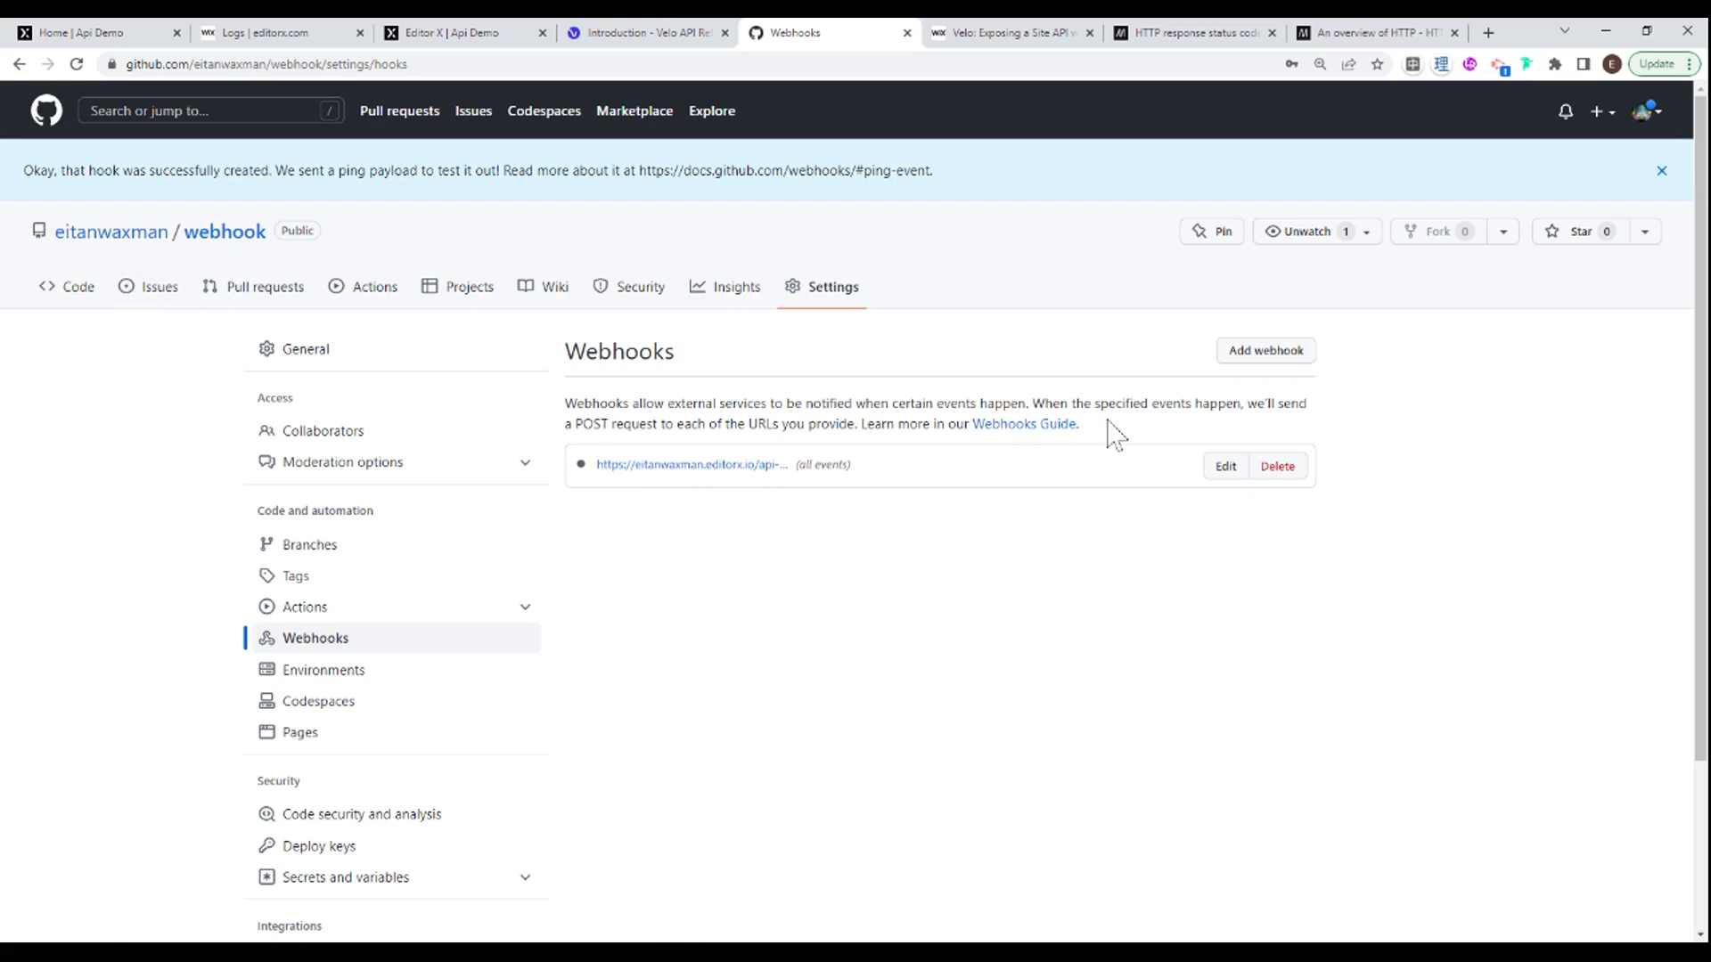
{"action": "double_click", "coordinate": [596, 424]}
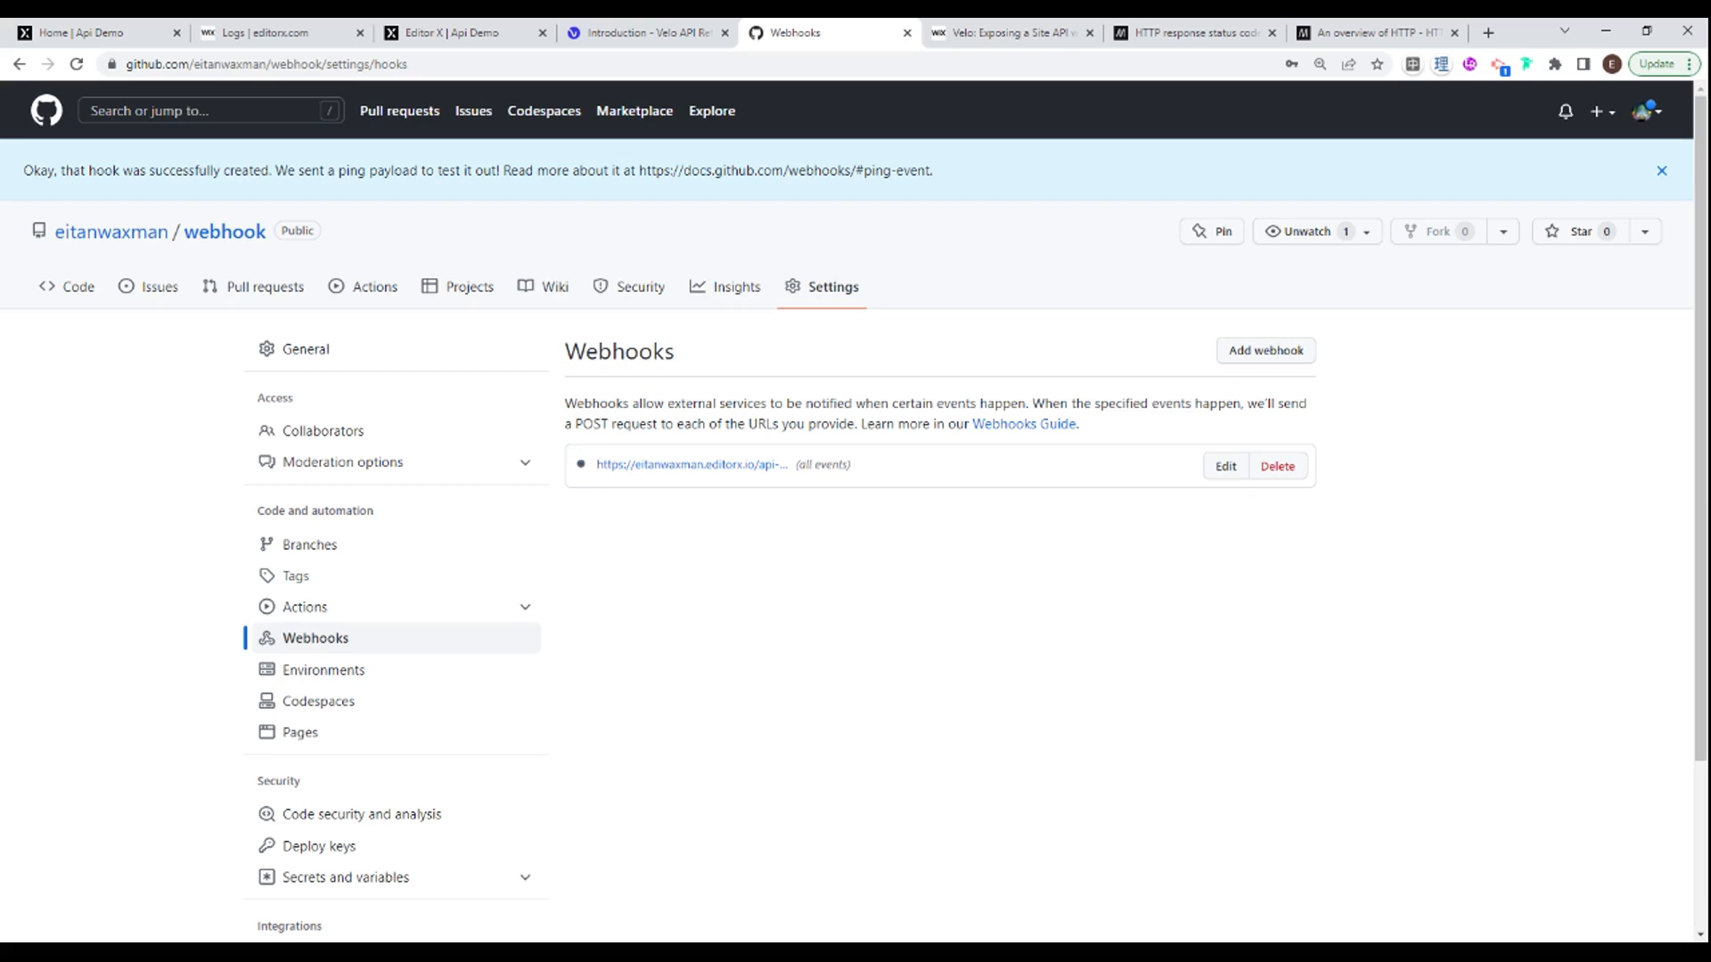
{"action": "left_click", "coordinate": [1661, 171]}
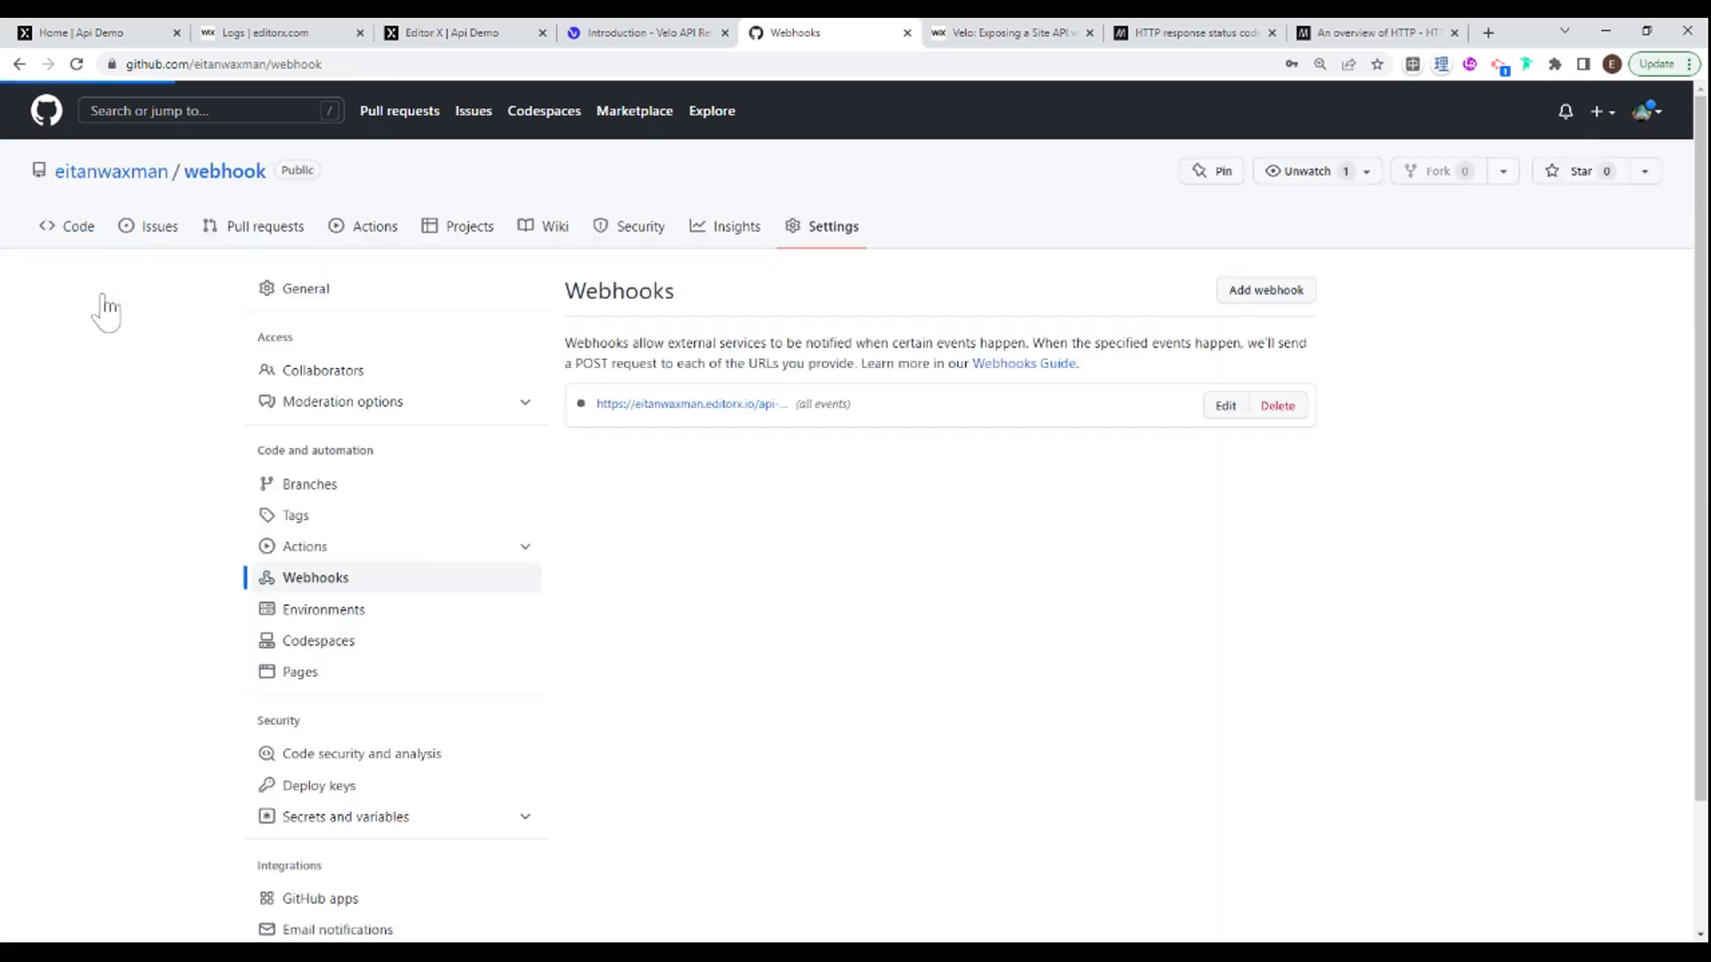
Step: Inspect the github function's ping entry in Site Events, then clear all logs
{"action": "left_click", "coordinate": [78, 227]}
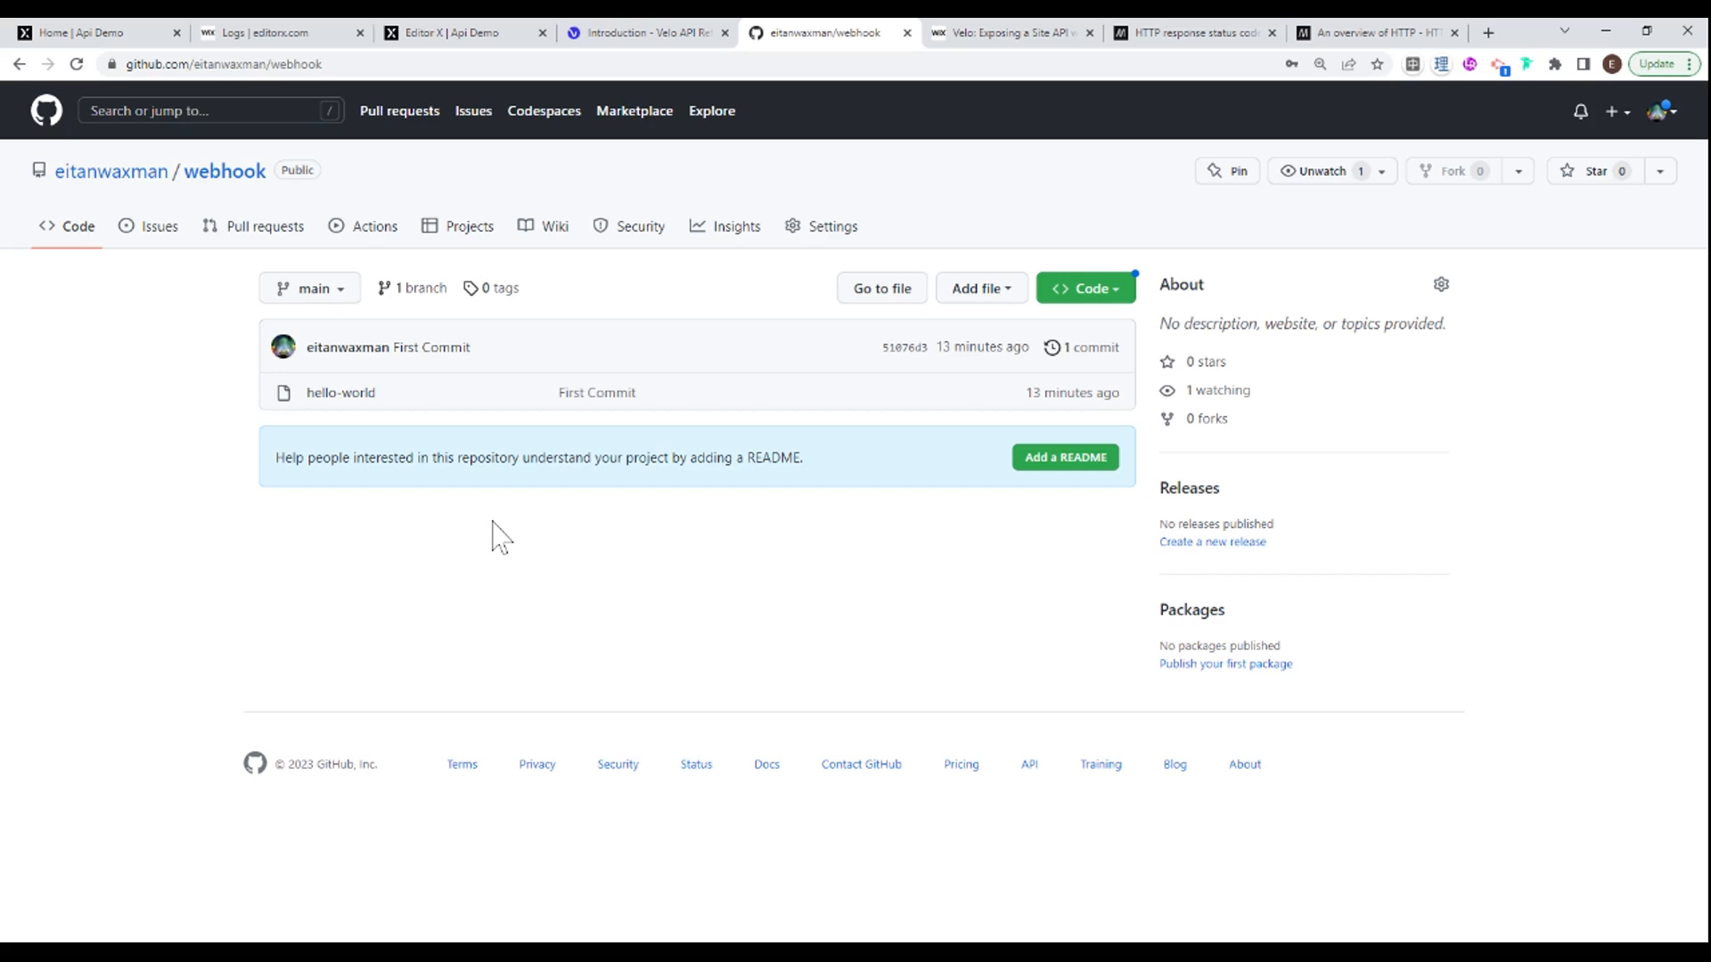
{"action": "left_click", "coordinate": [278, 32]}
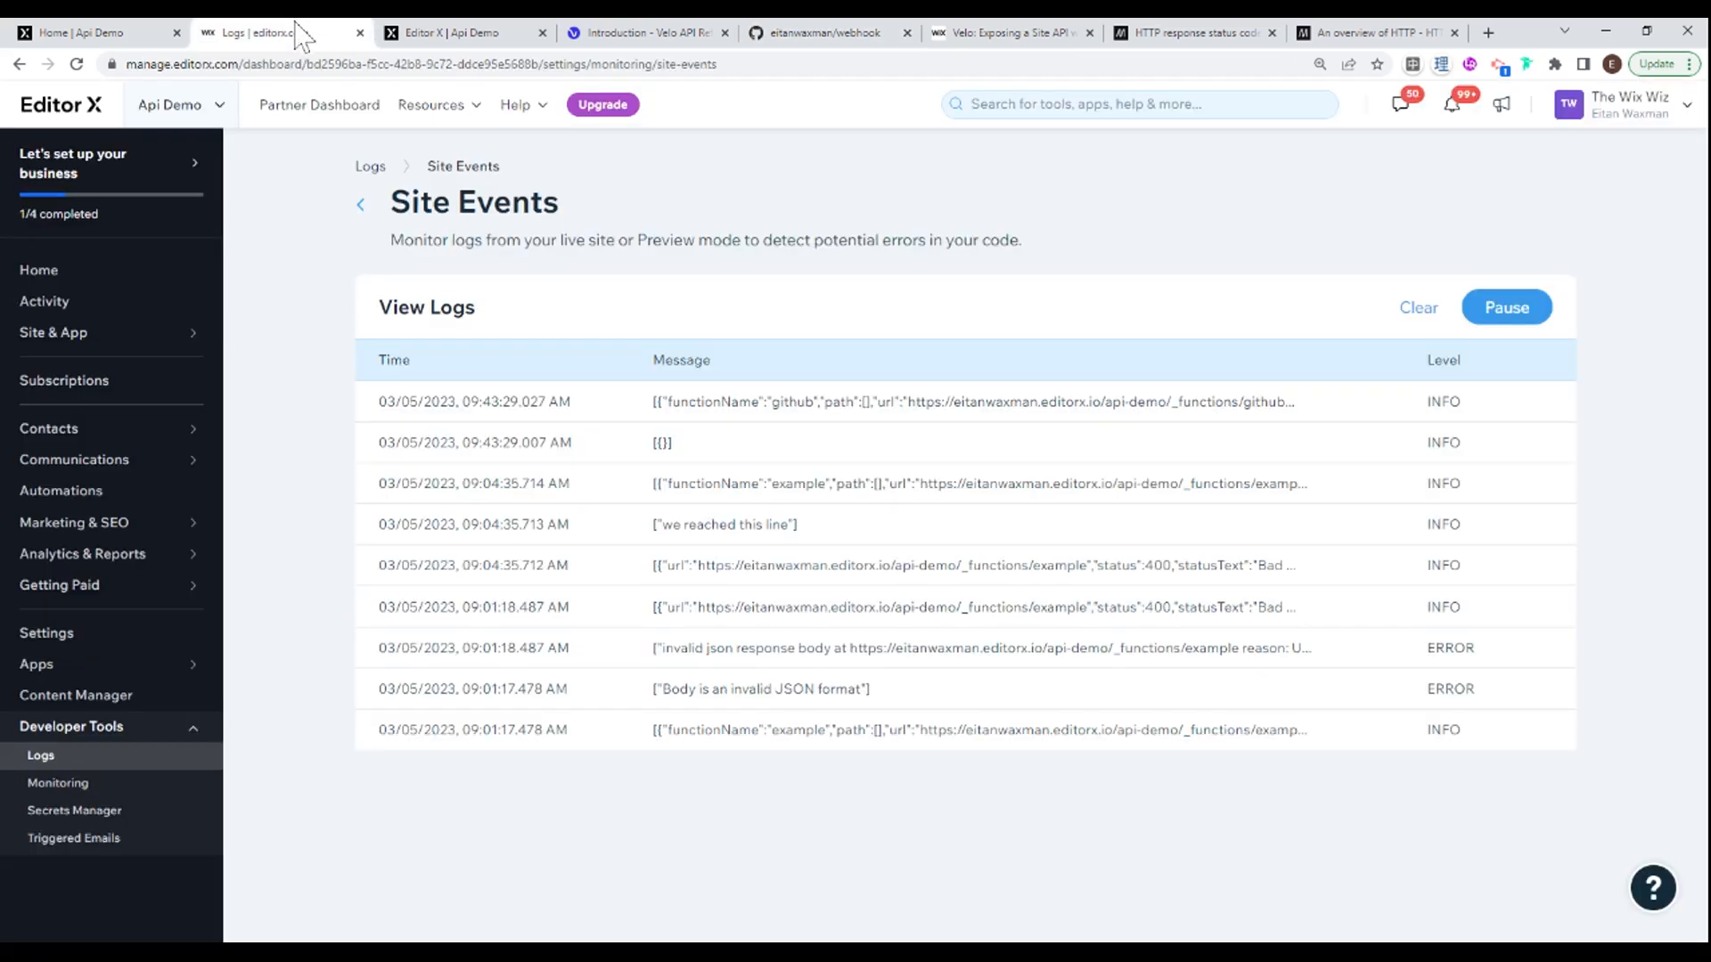
{"action": "mouse_move", "coordinate": [939, 788]}
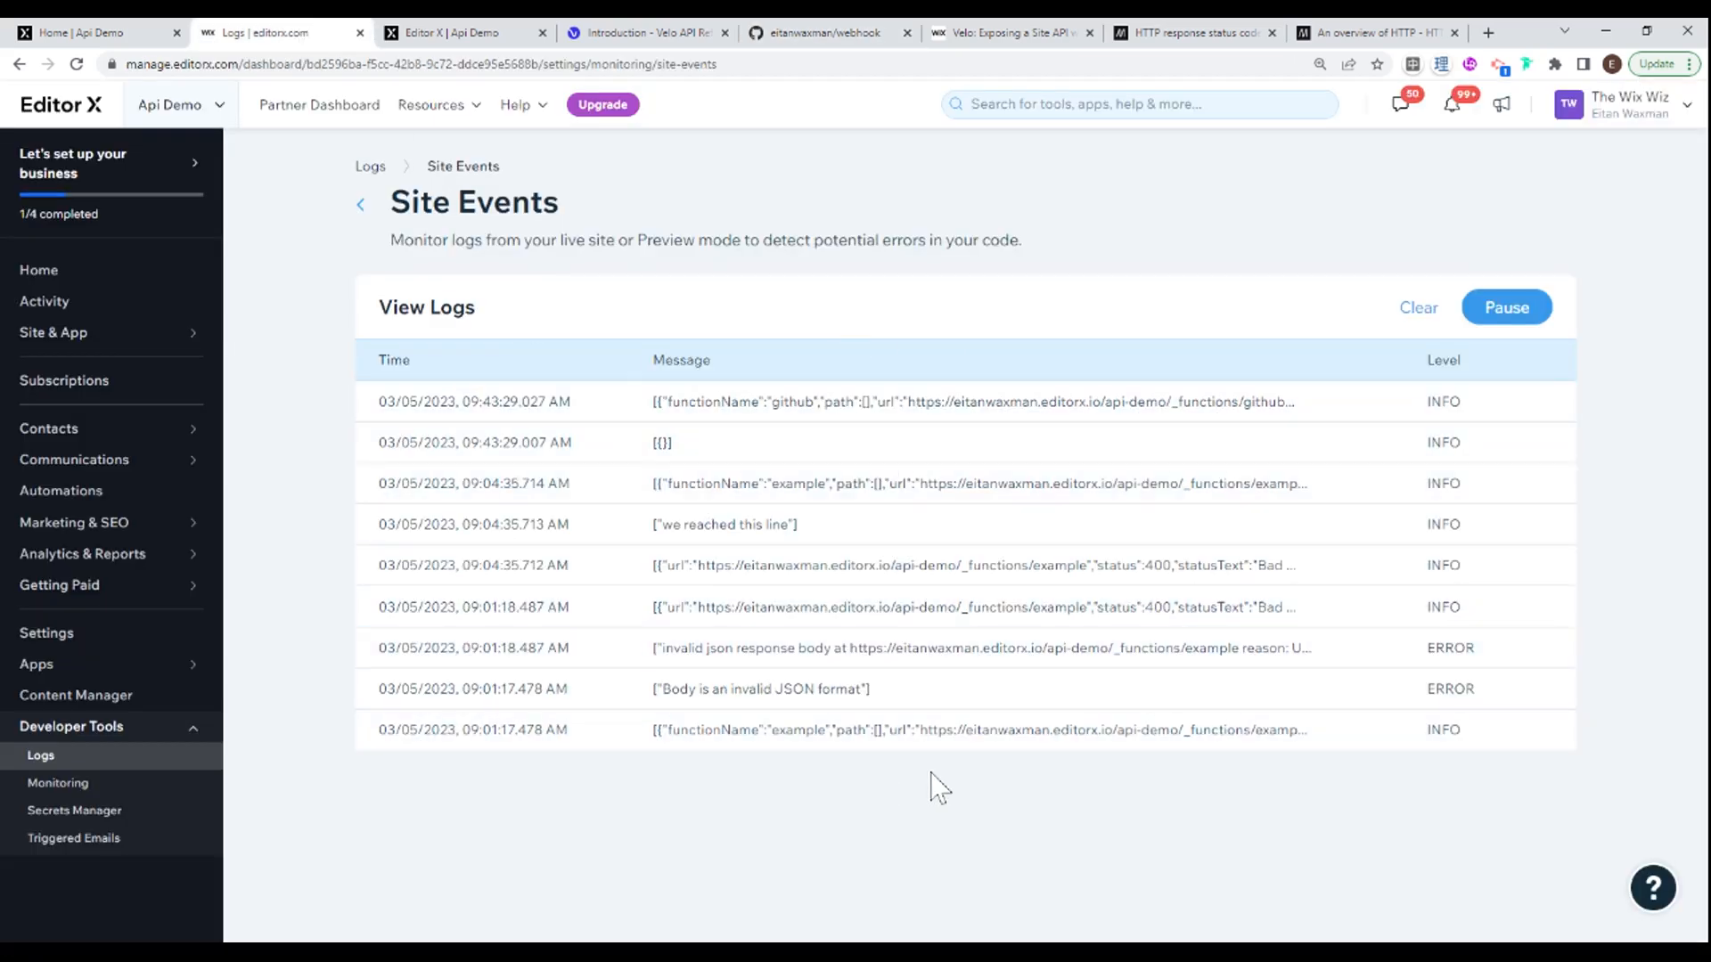
{"action": "mouse_move", "coordinate": [971, 442]}
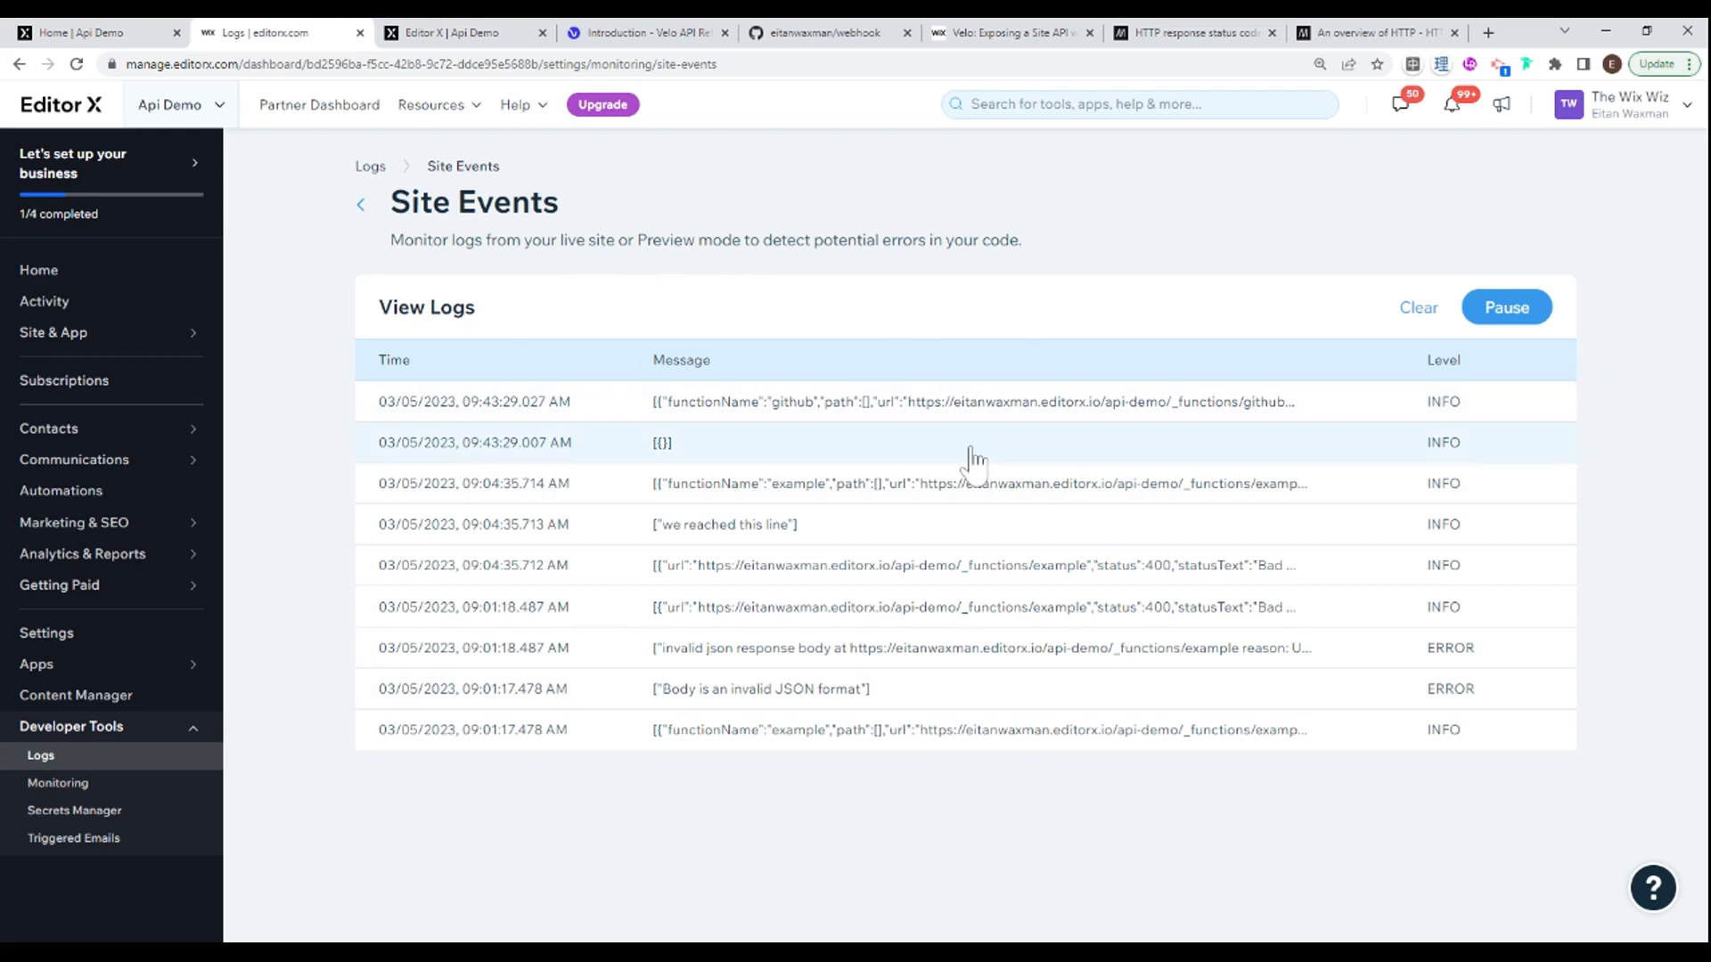
{"action": "mouse_move", "coordinate": [832, 471]}
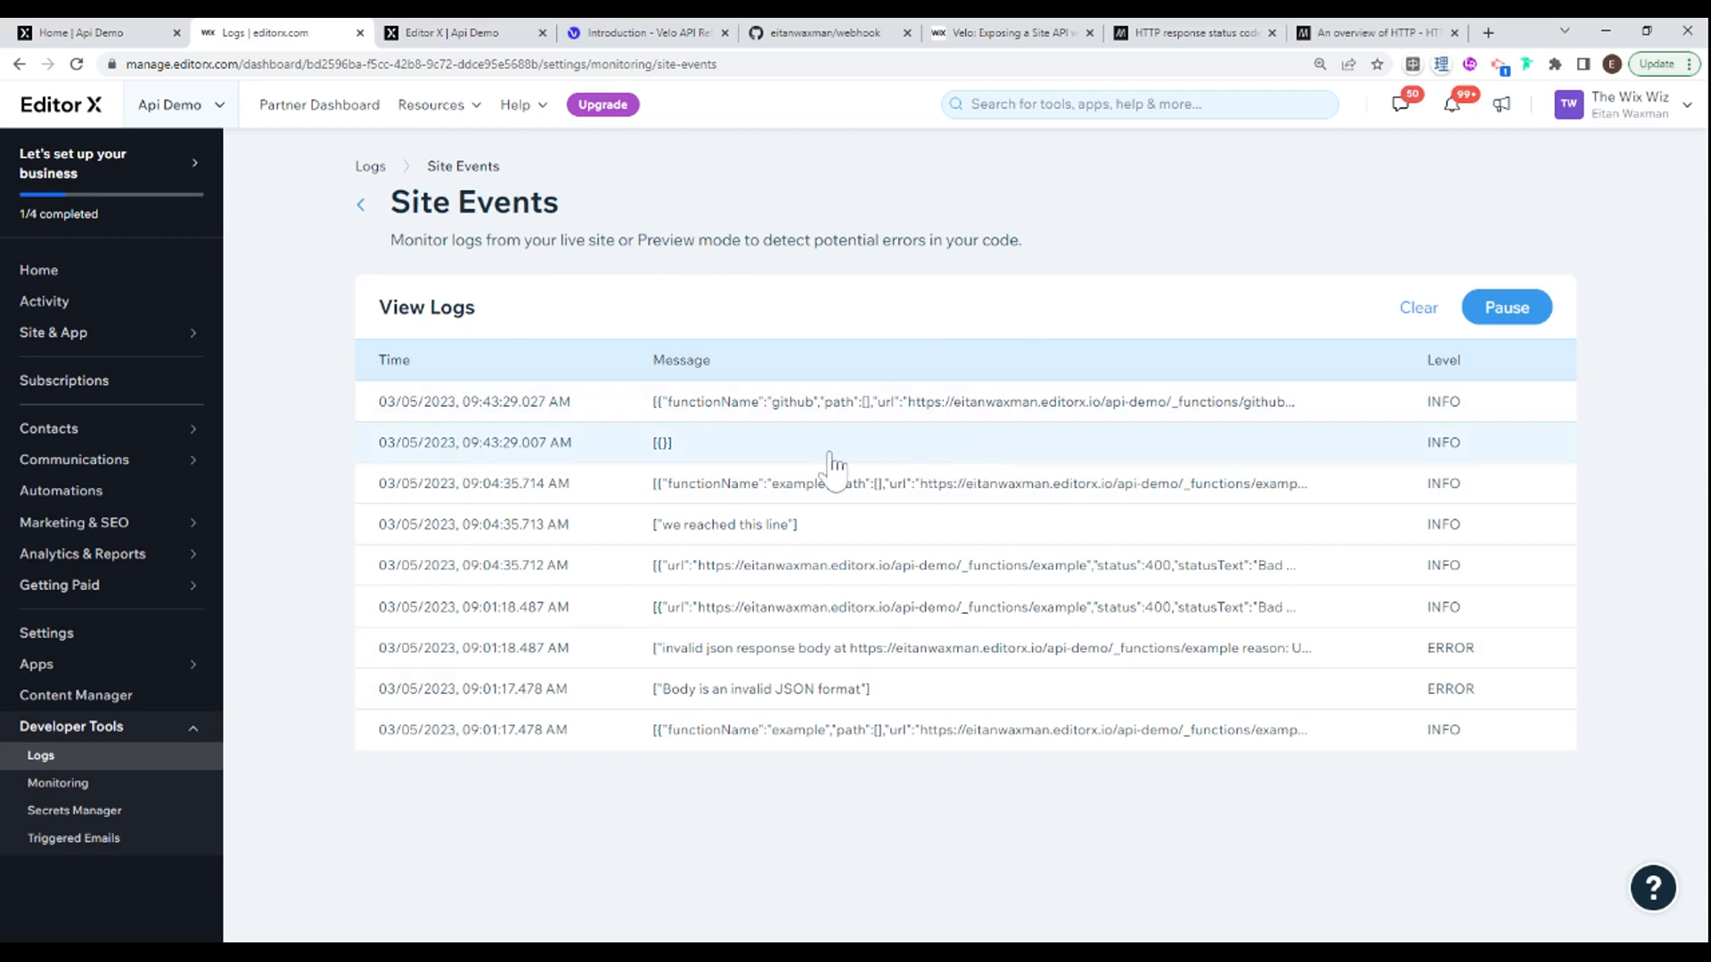
{"action": "mouse_move", "coordinate": [923, 330]}
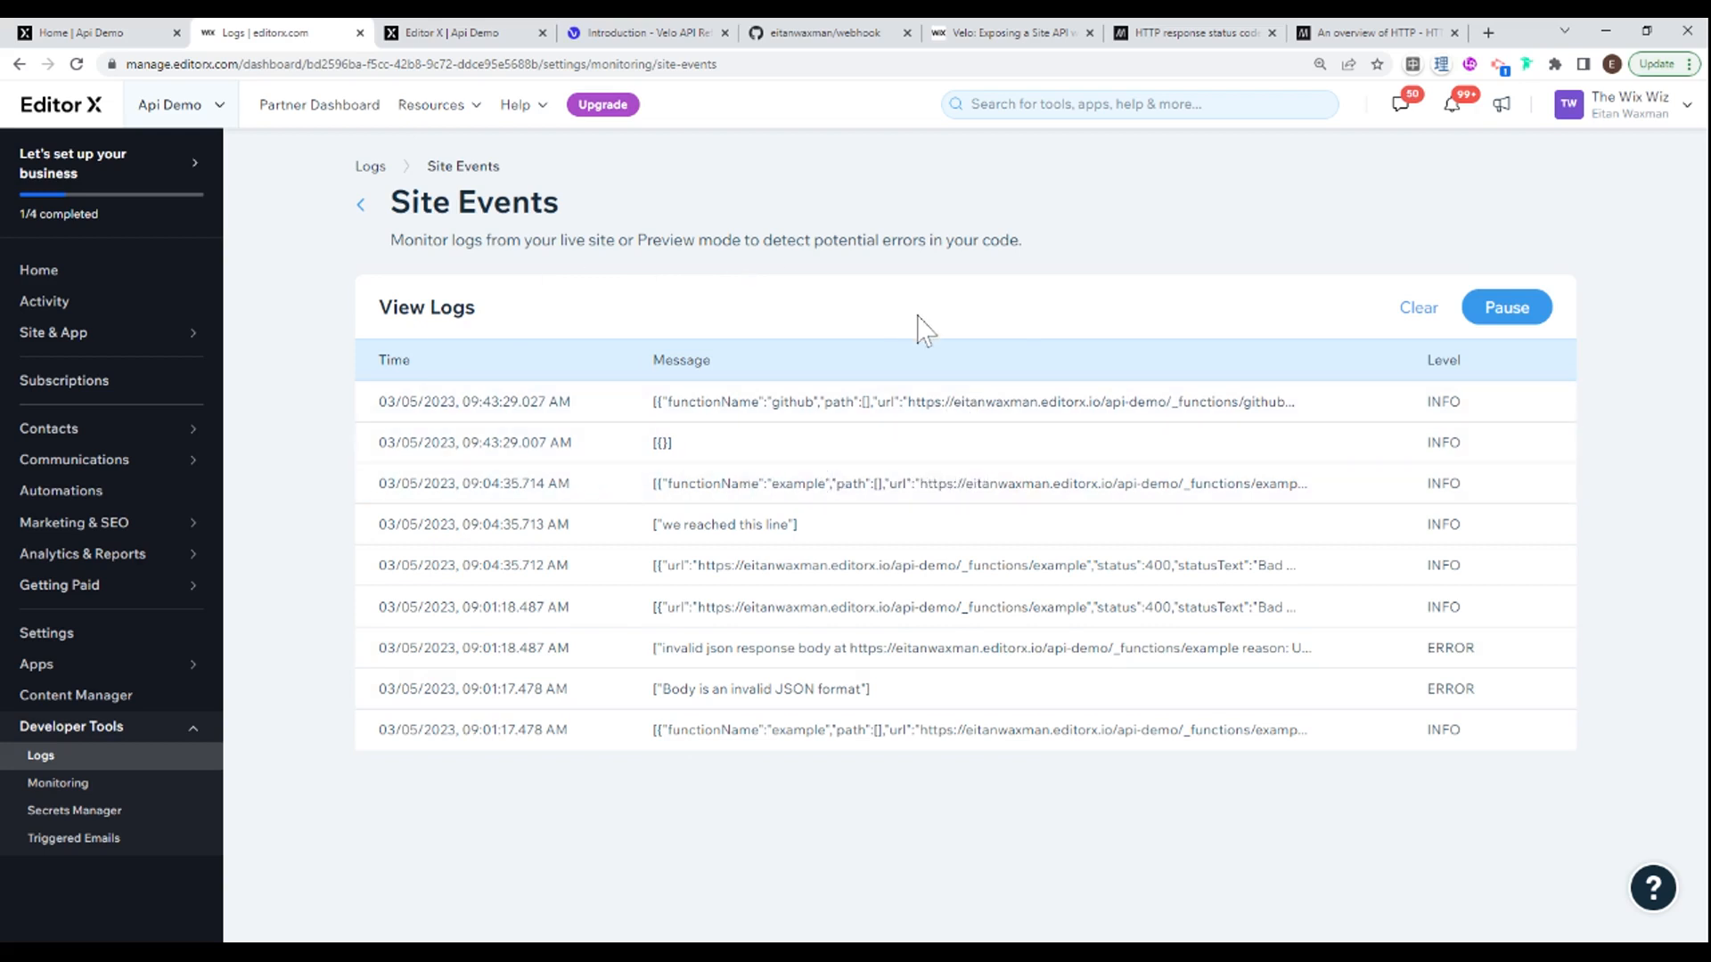
{"action": "mouse_move", "coordinate": [813, 784]}
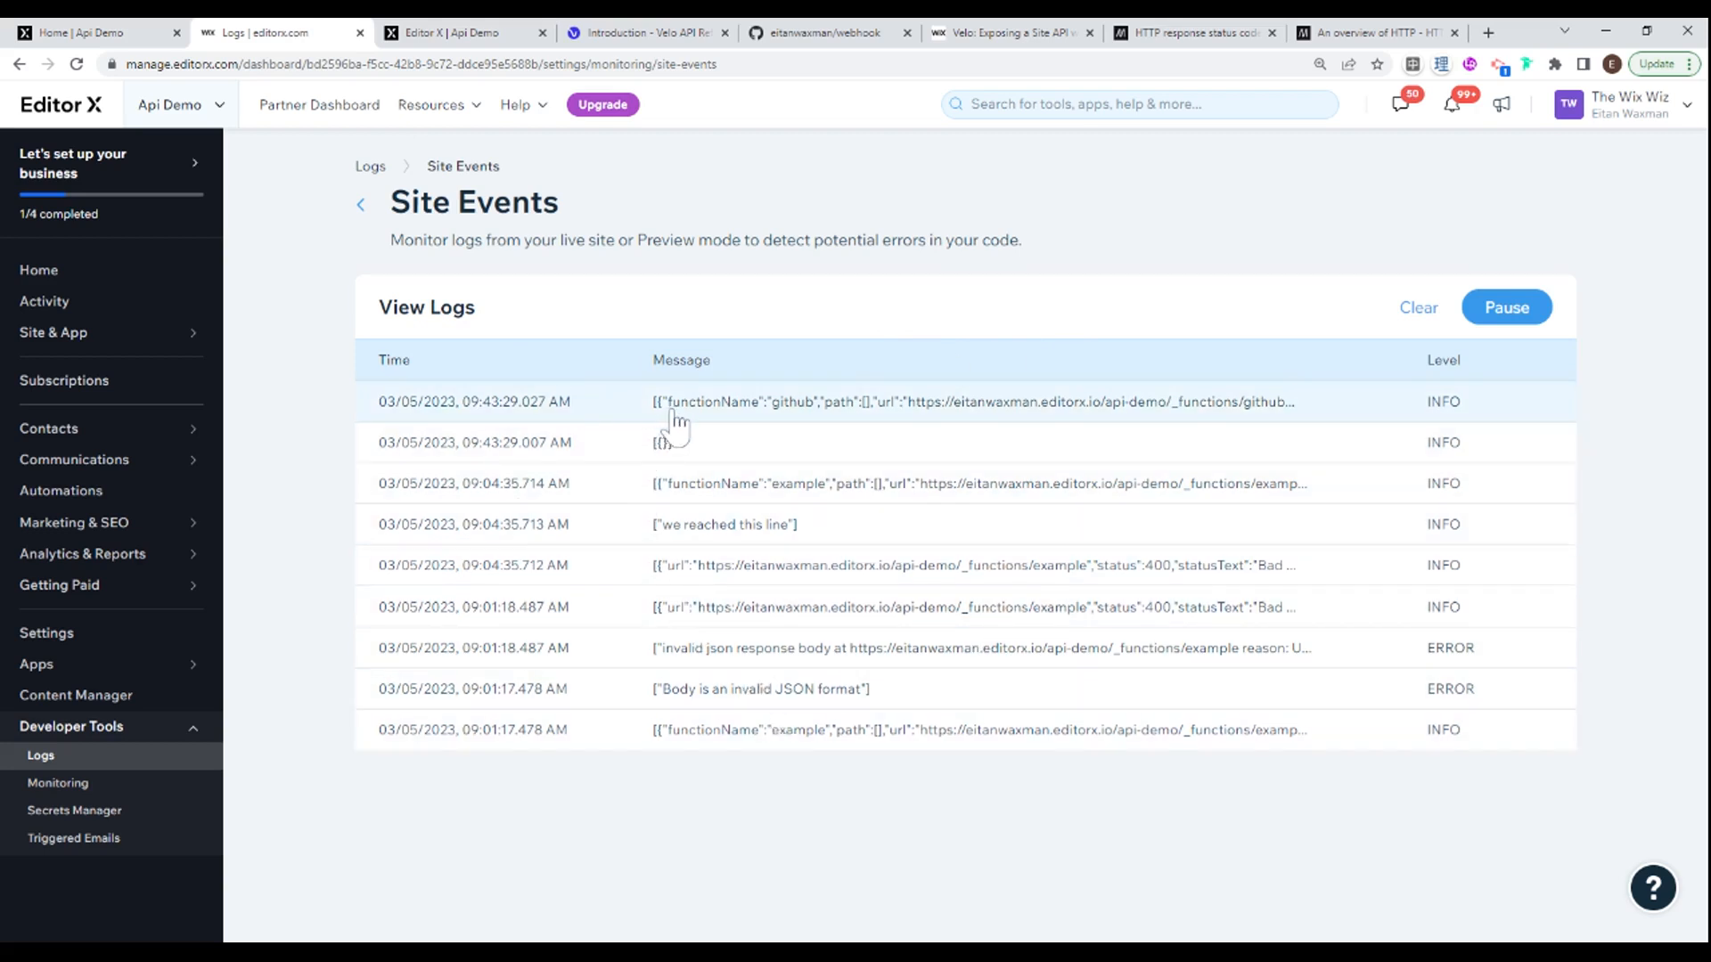
{"action": "mouse_move", "coordinate": [1014, 425]}
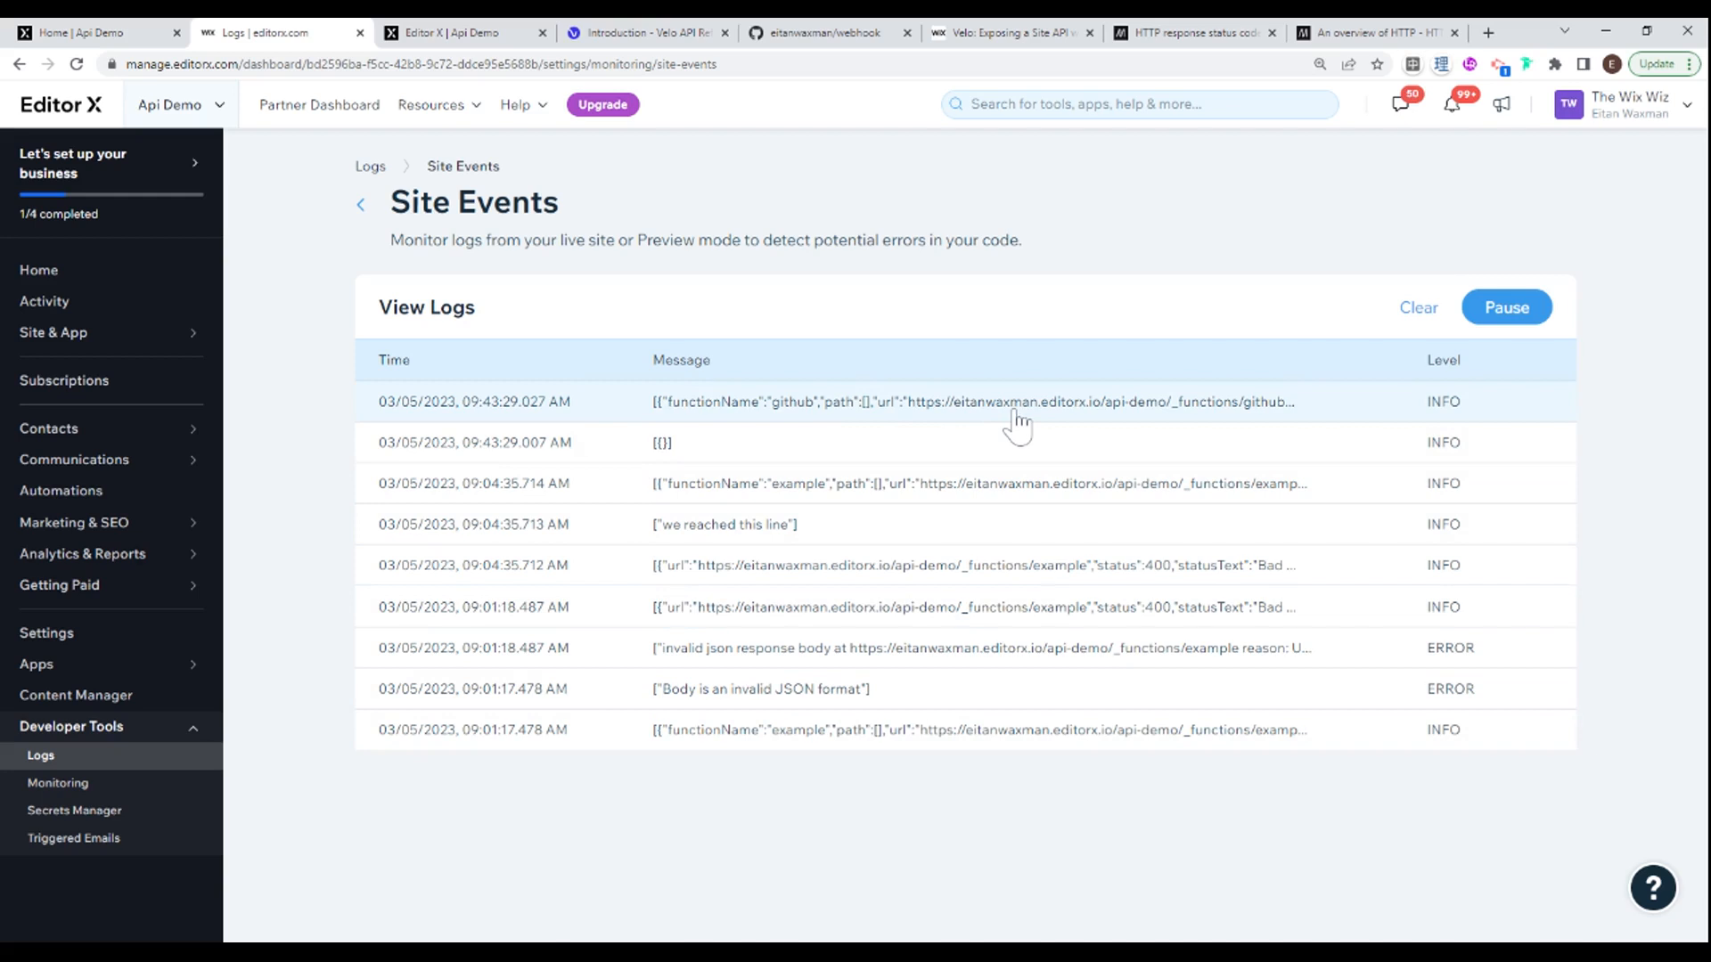
{"action": "mouse_move", "coordinate": [1014, 426]}
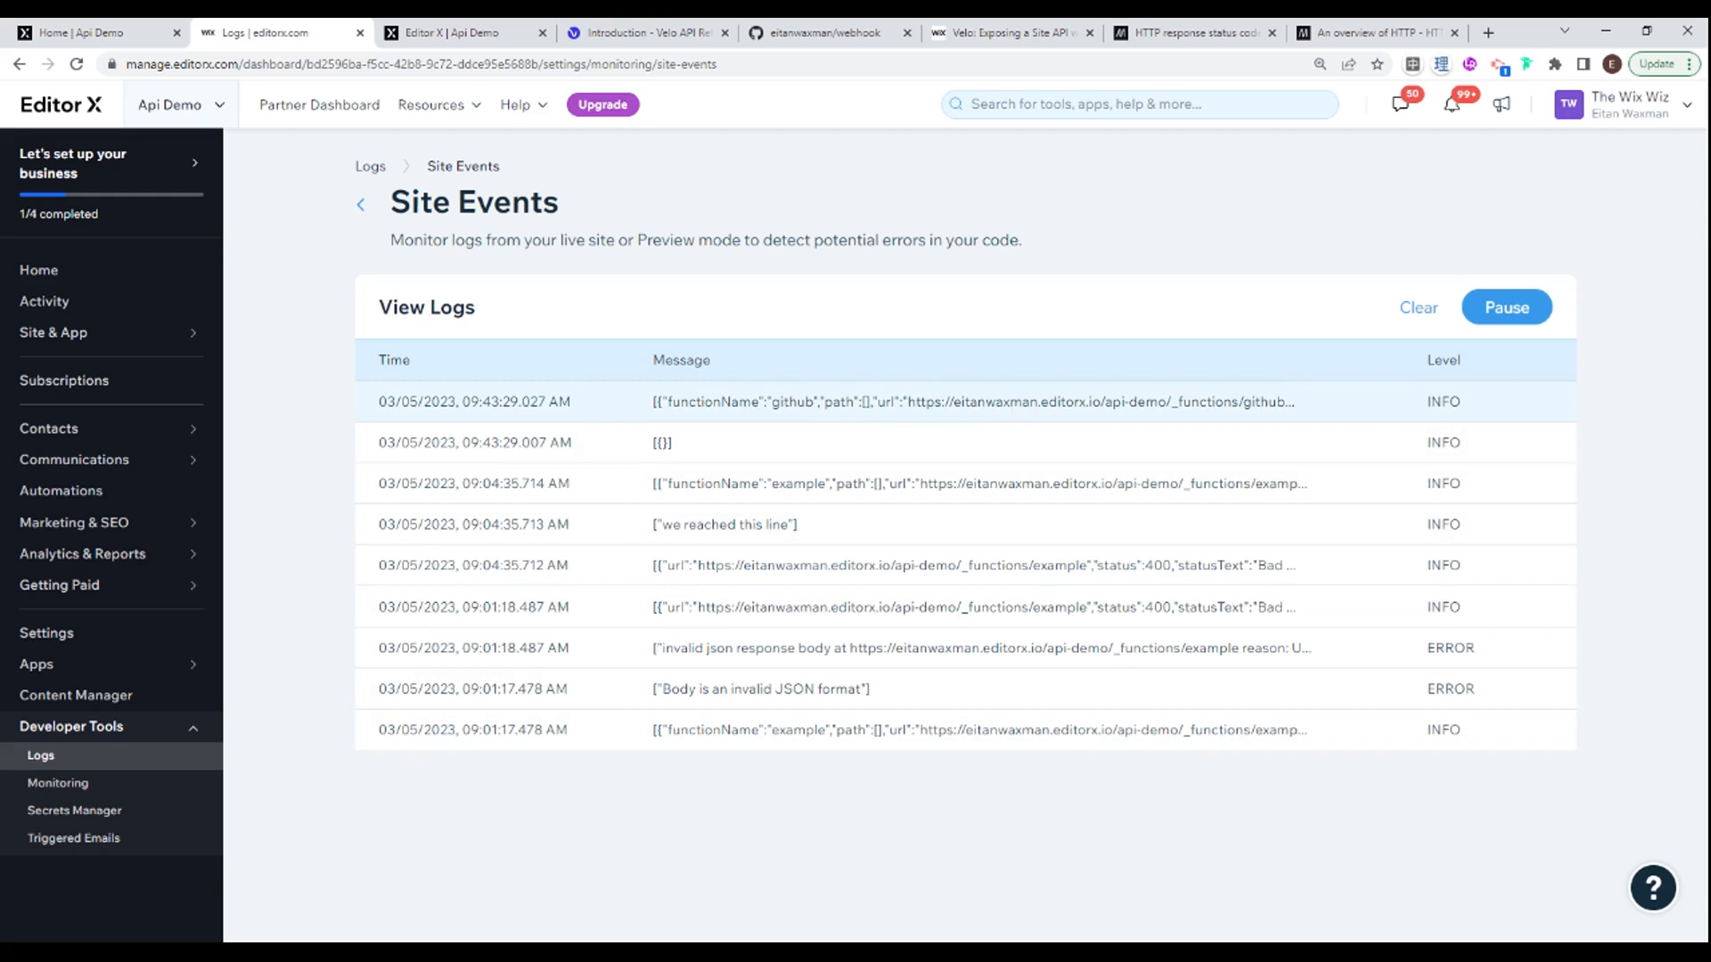
{"action": "mouse_move", "coordinate": [994, 426]}
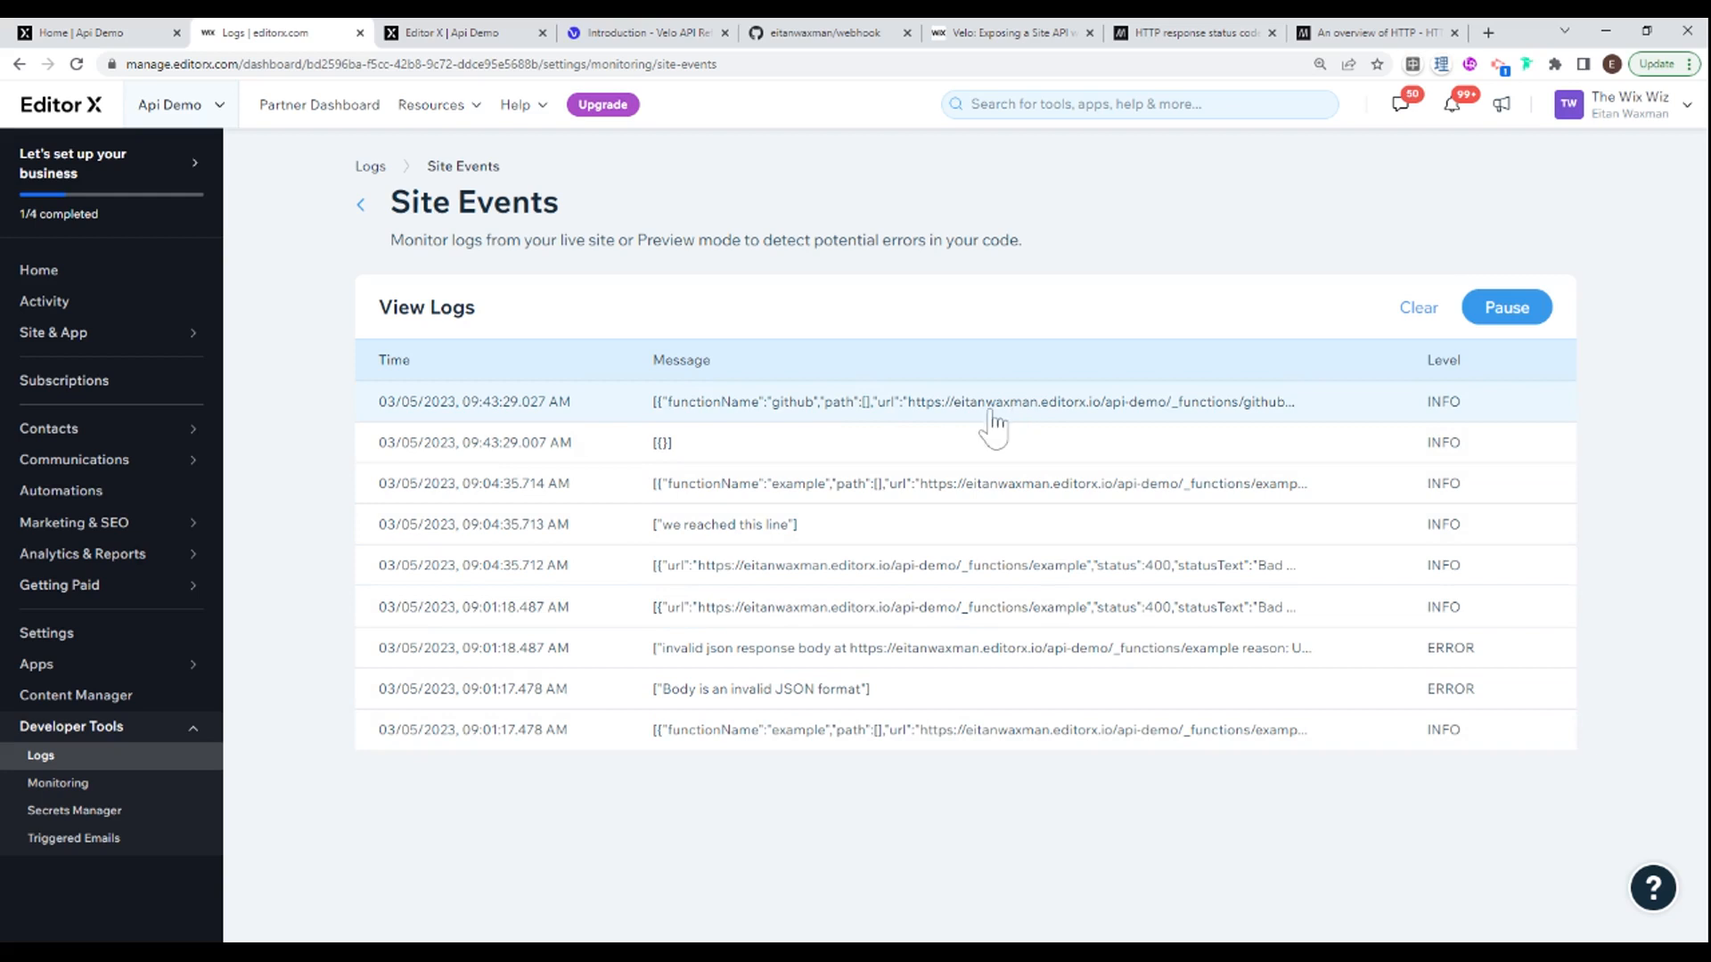
{"action": "mouse_move", "coordinate": [1003, 432]}
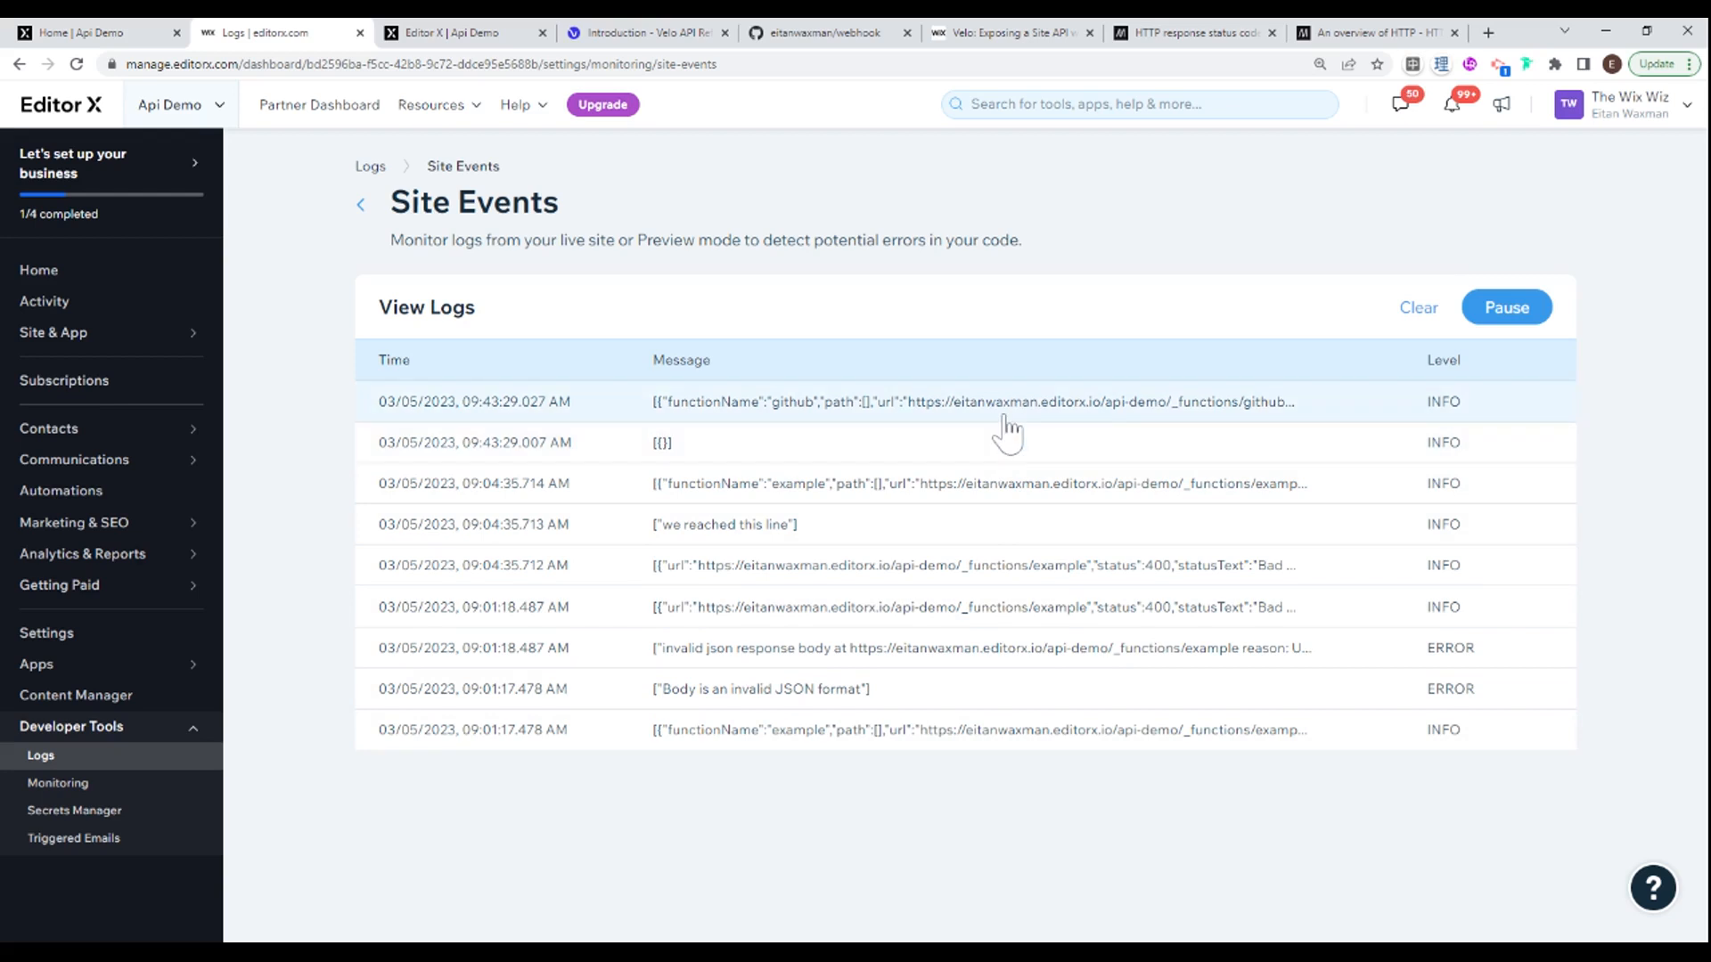
{"action": "mouse_move", "coordinate": [1005, 433]}
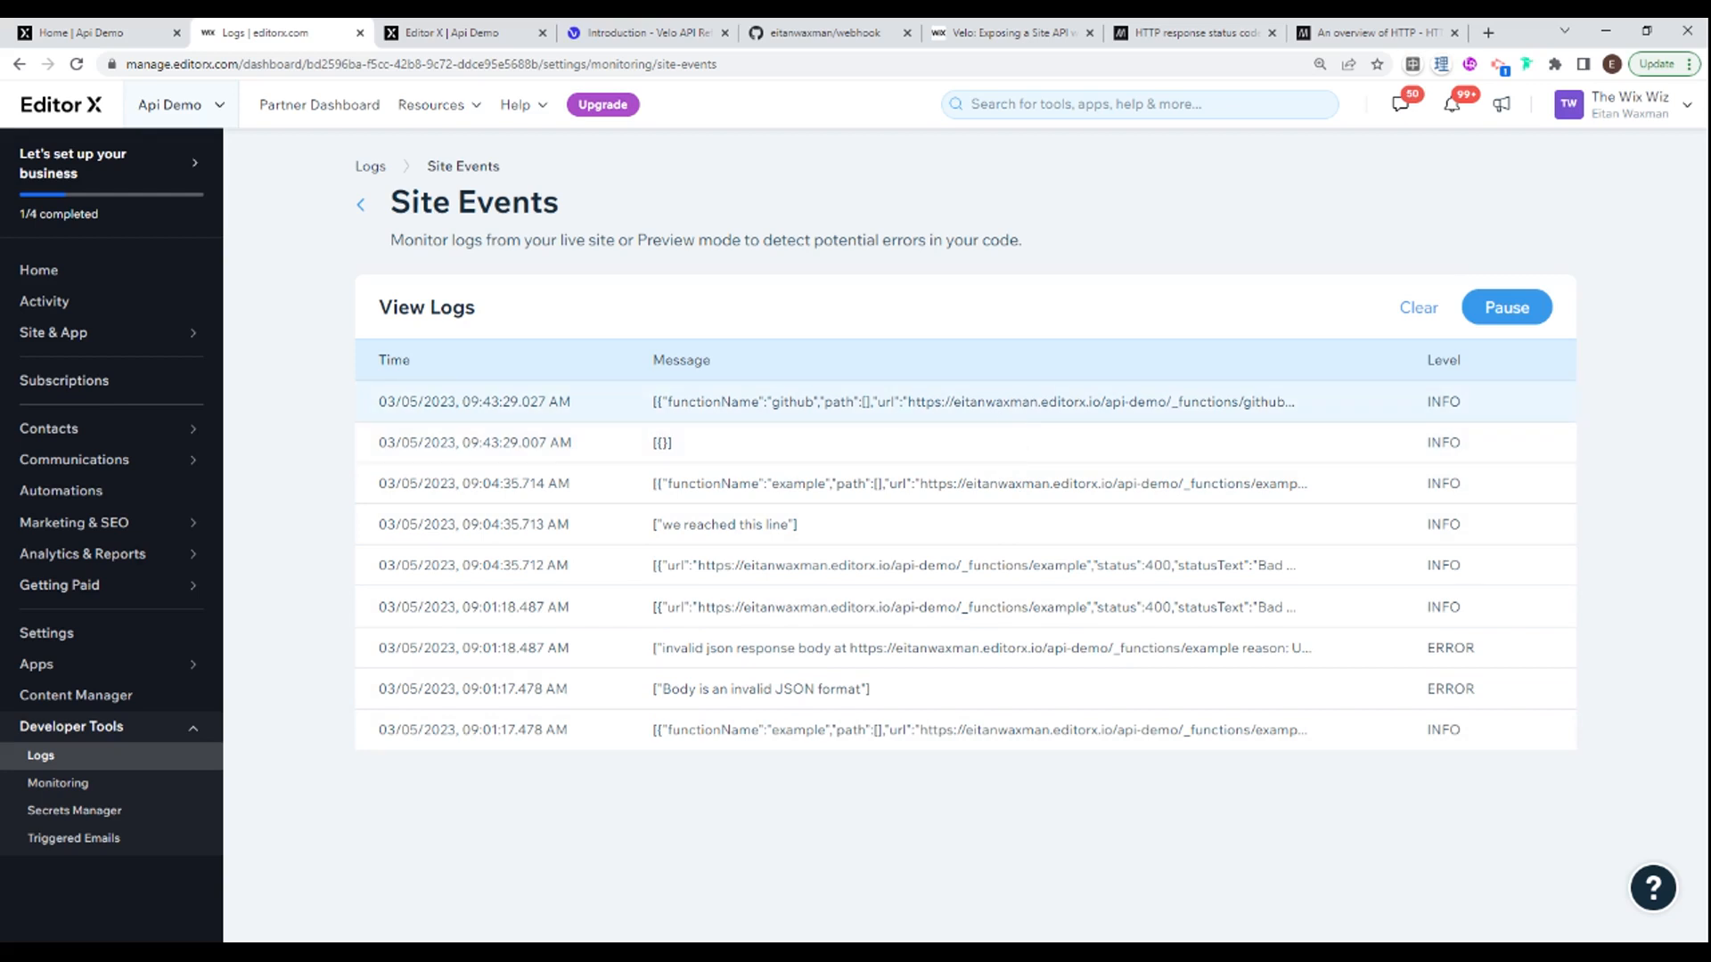
{"action": "mouse_move", "coordinate": [925, 427]}
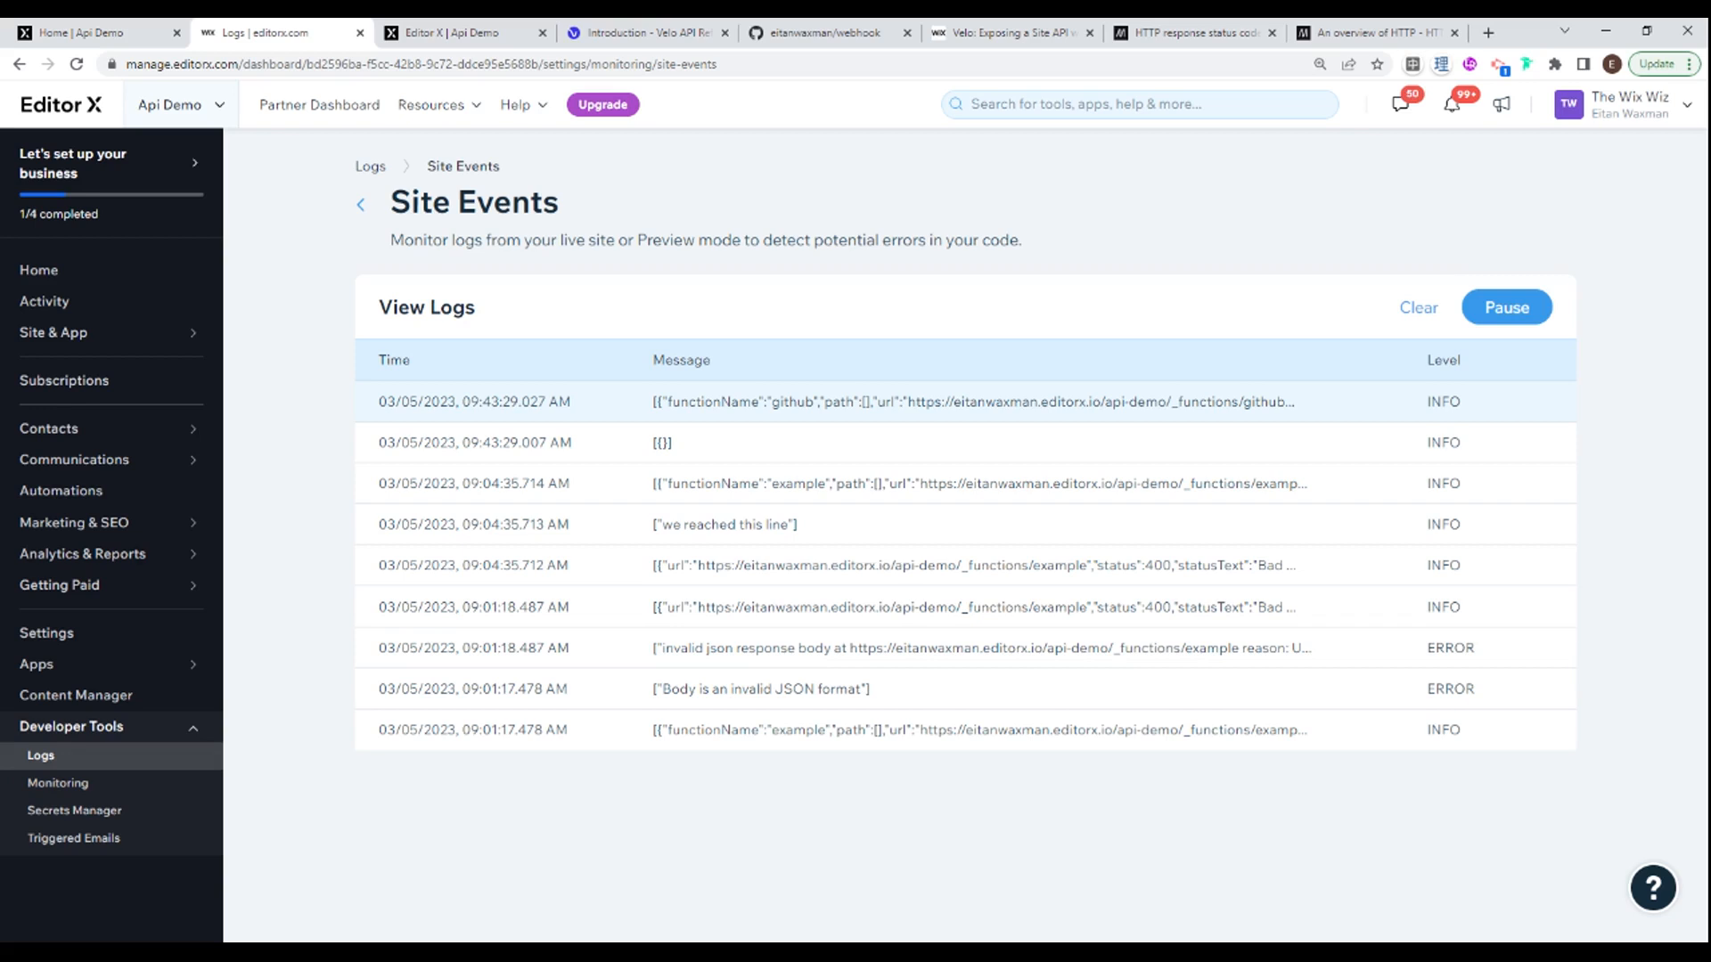
{"action": "mouse_move", "coordinate": [1415, 308]}
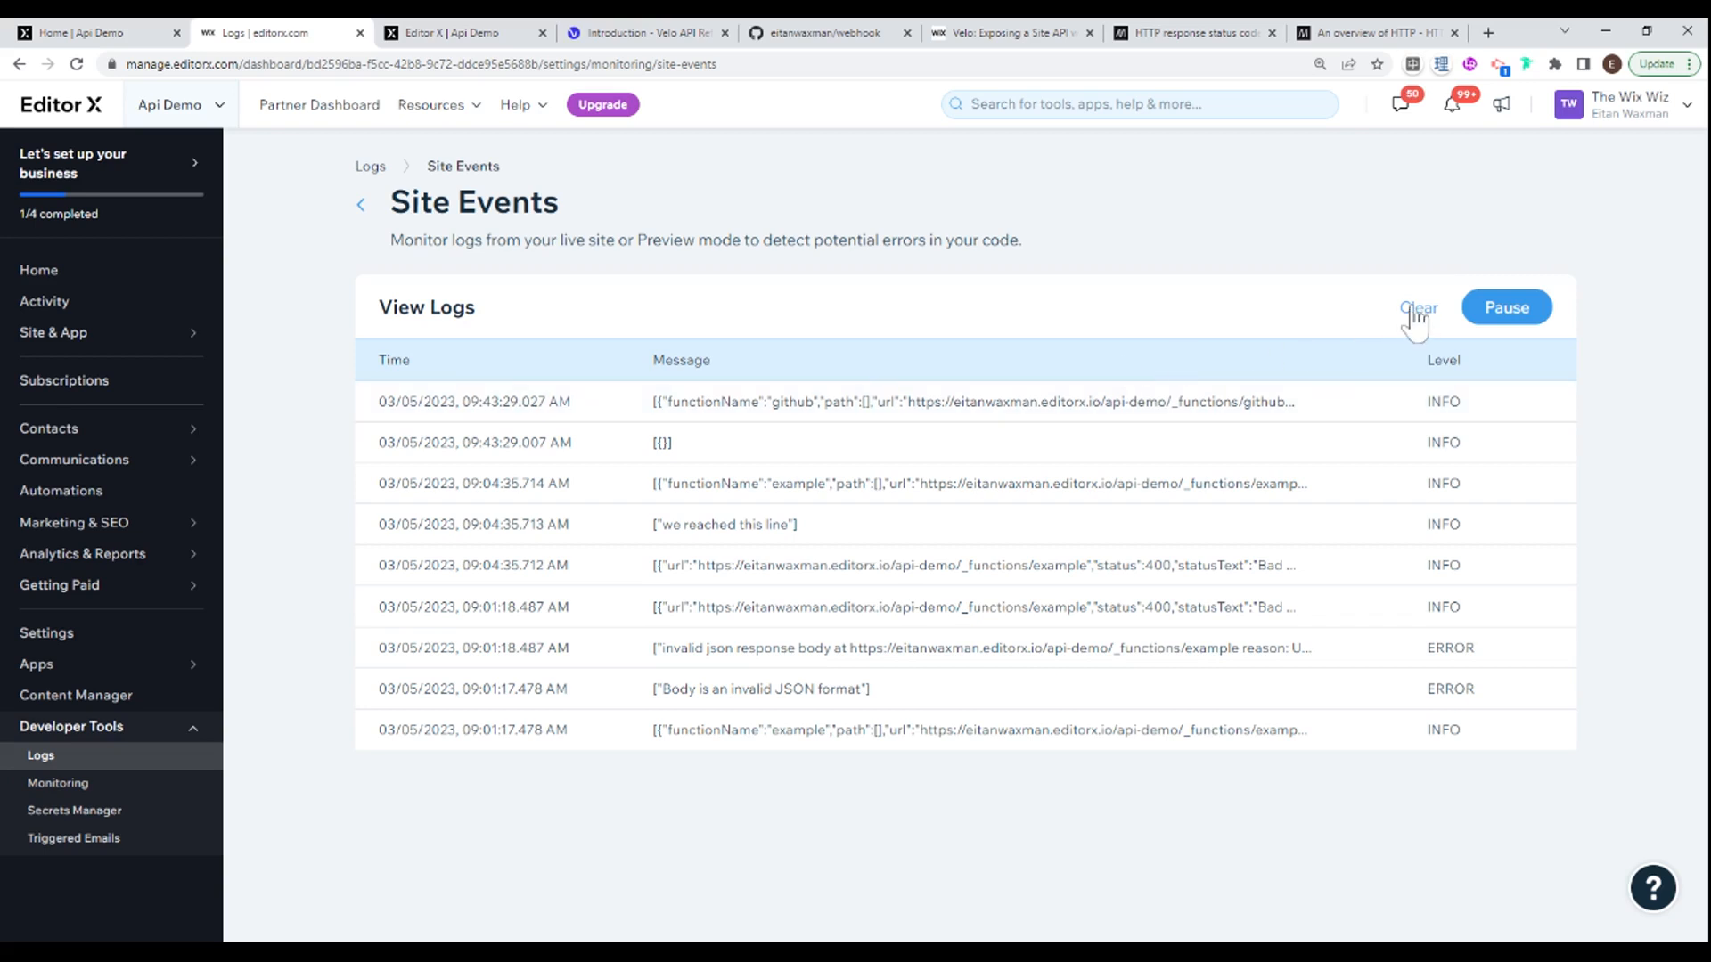
{"action": "left_click", "coordinate": [1417, 306]}
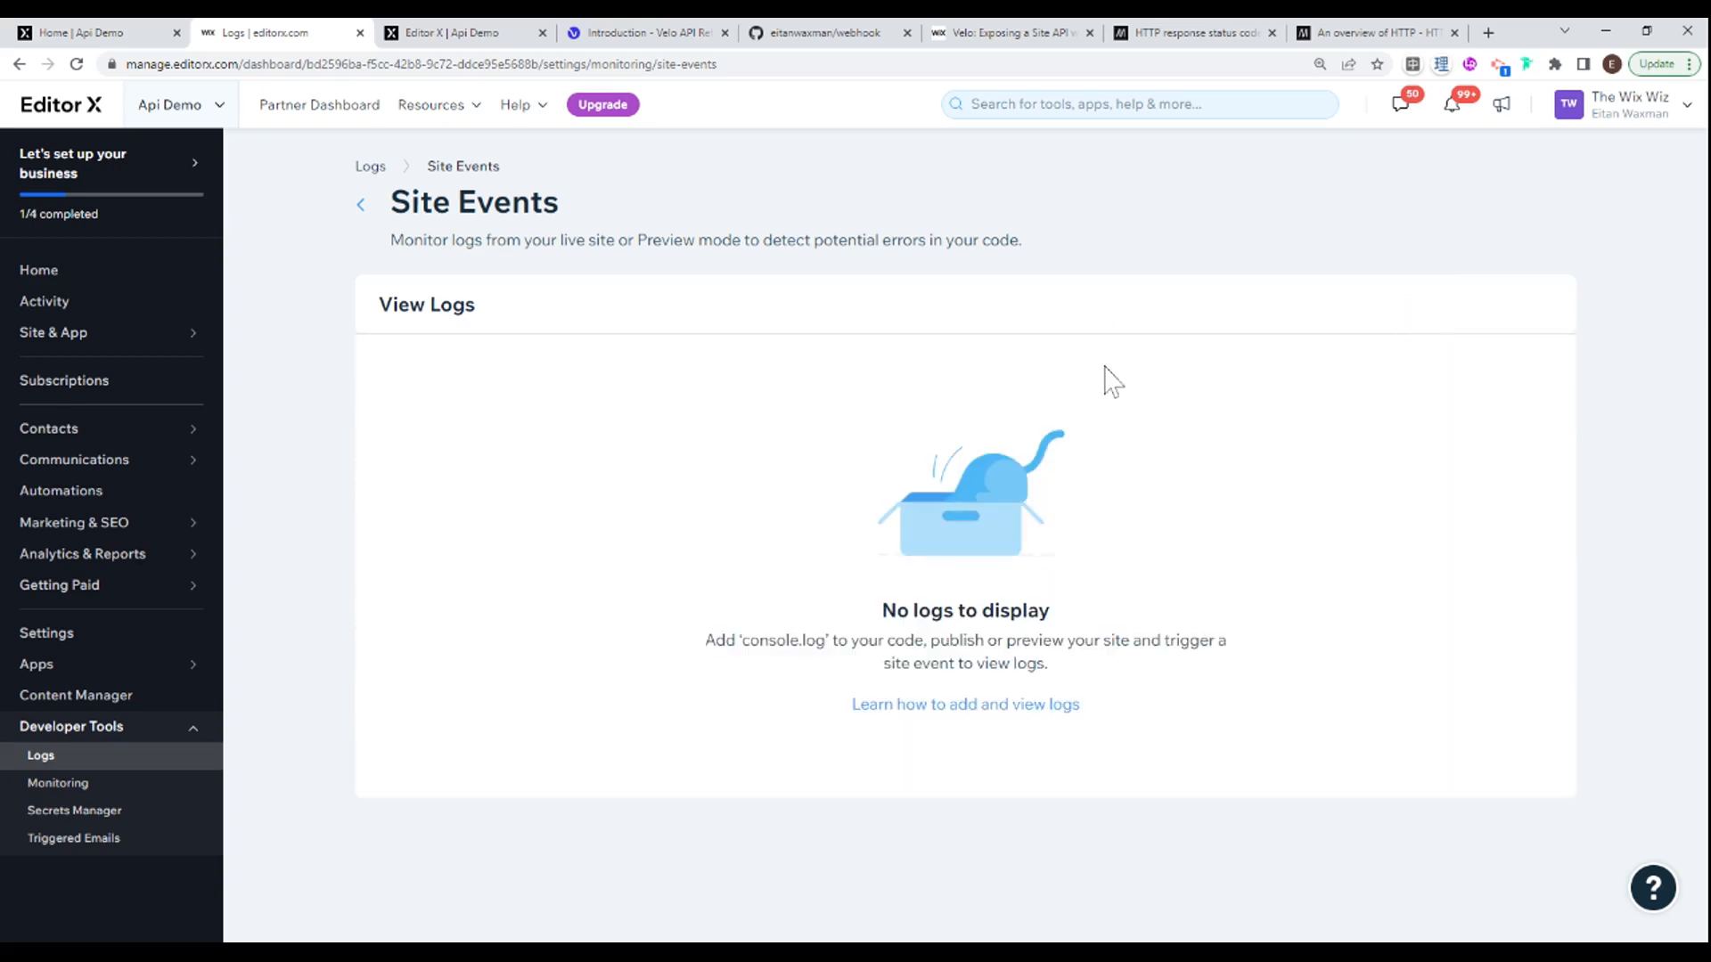
{"action": "mouse_move", "coordinate": [386, 164]}
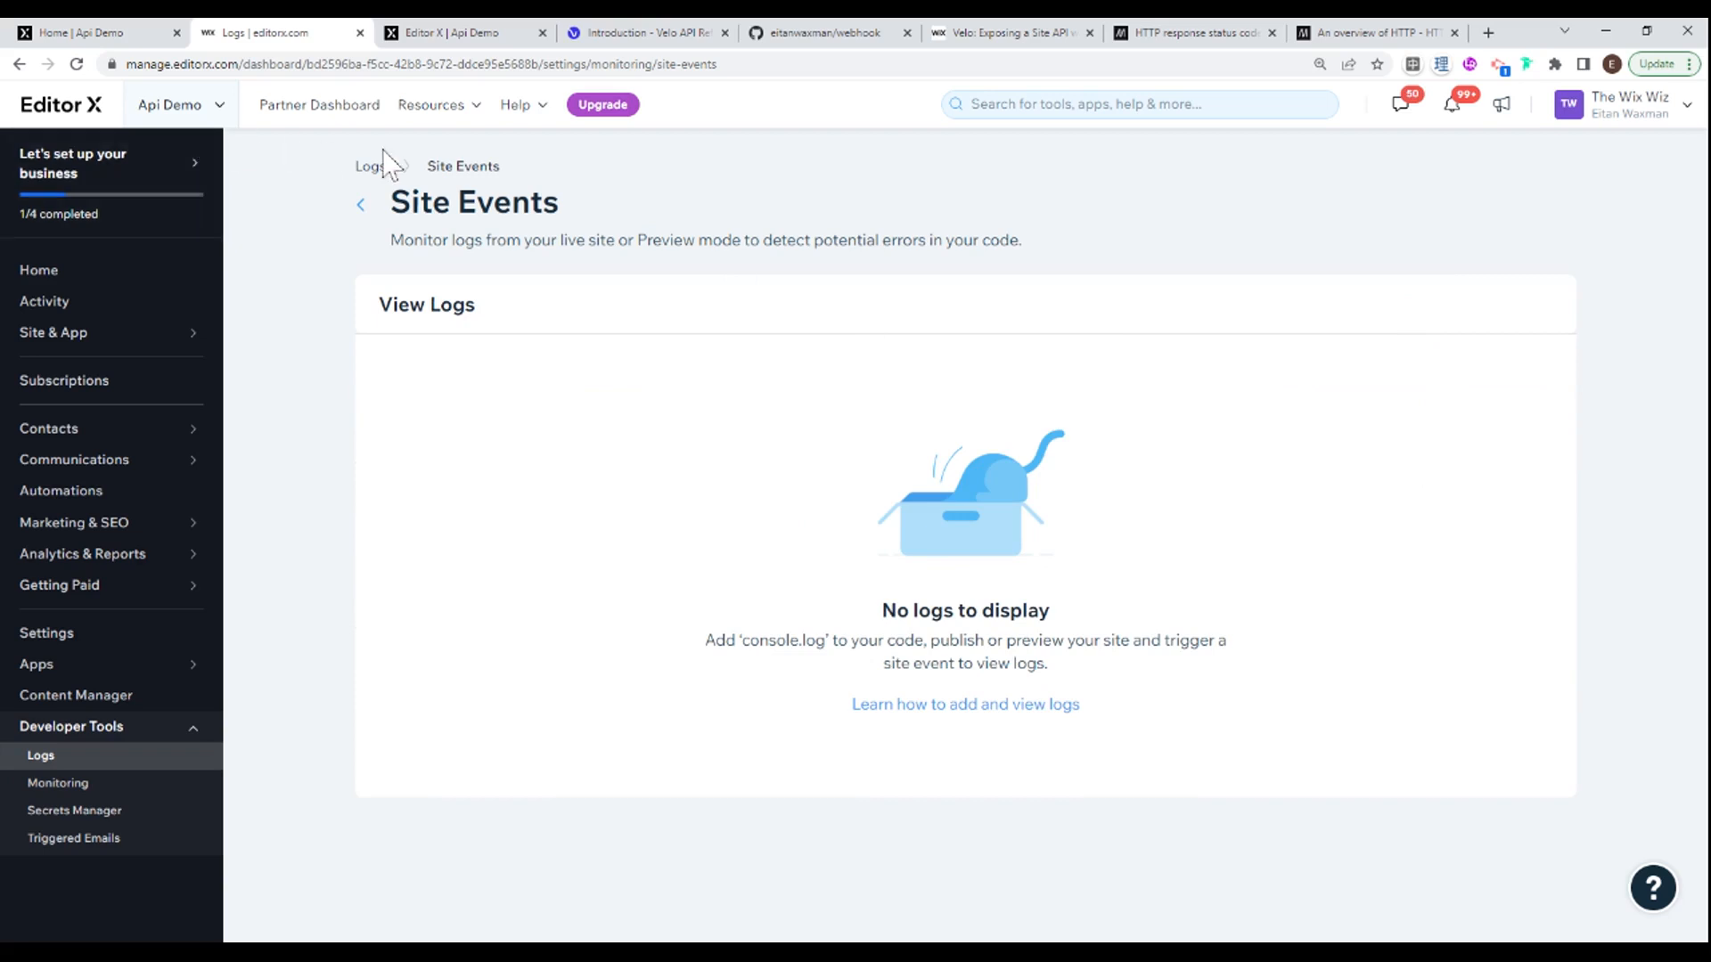
Step: Edit the hello-world file in the webhook repository to add a second "hello world" line
{"action": "left_click", "coordinate": [817, 32]}
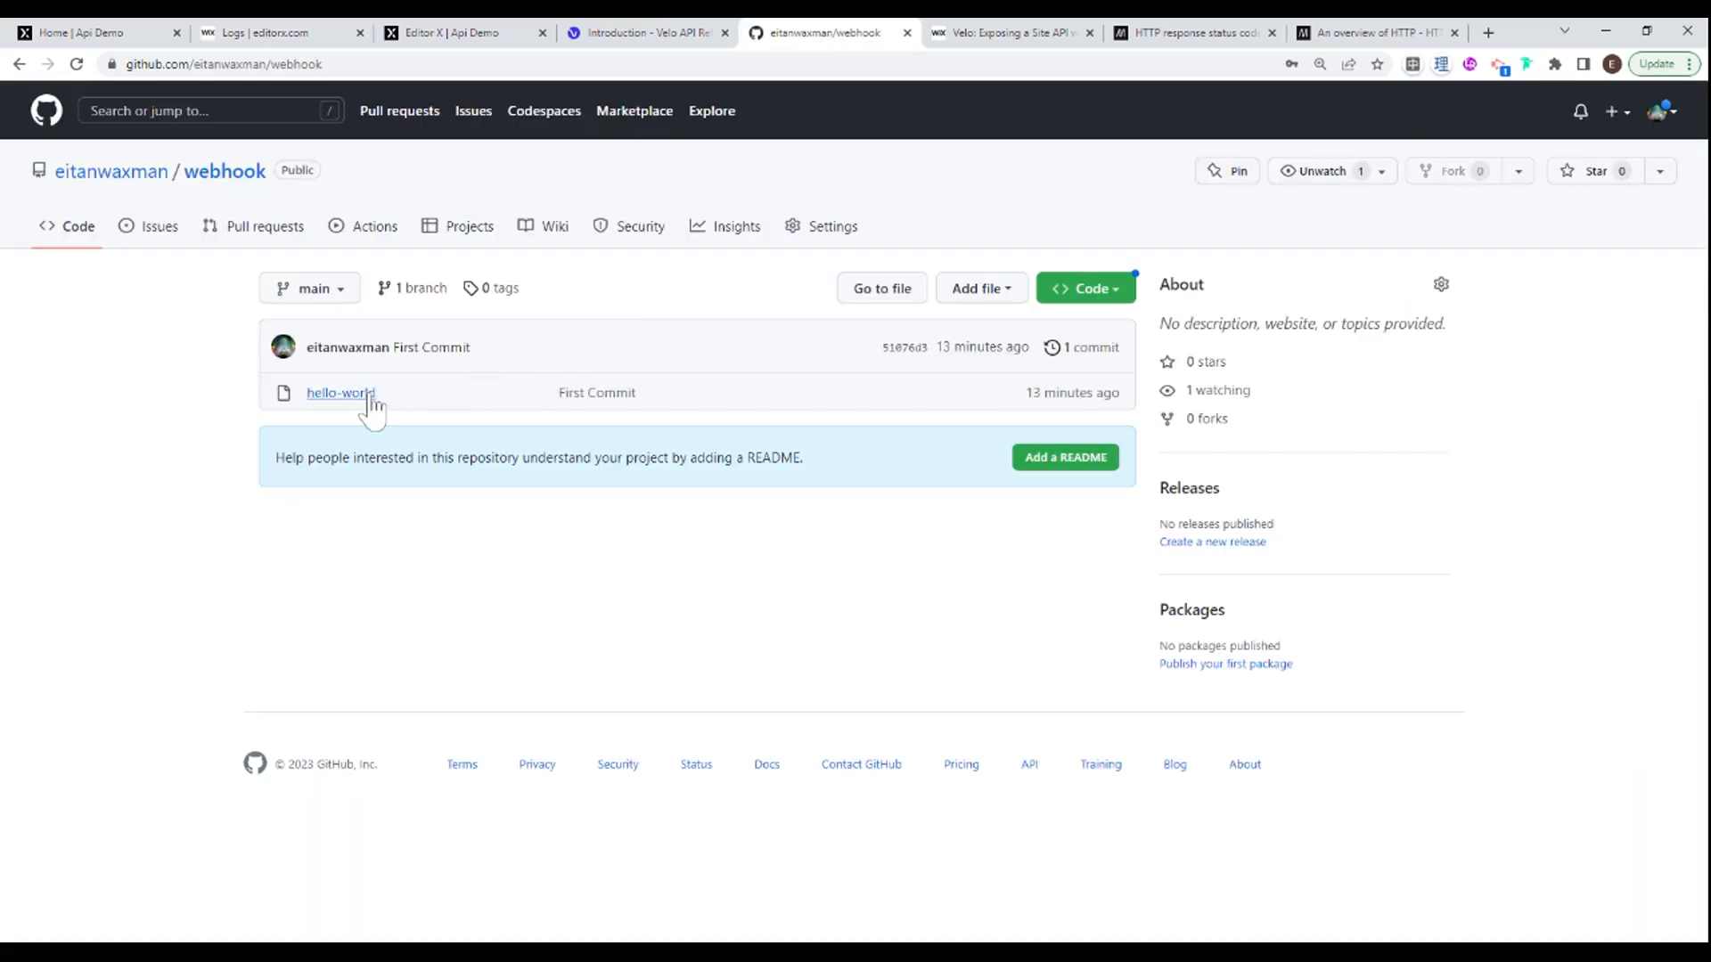
{"action": "left_click", "coordinate": [340, 392]}
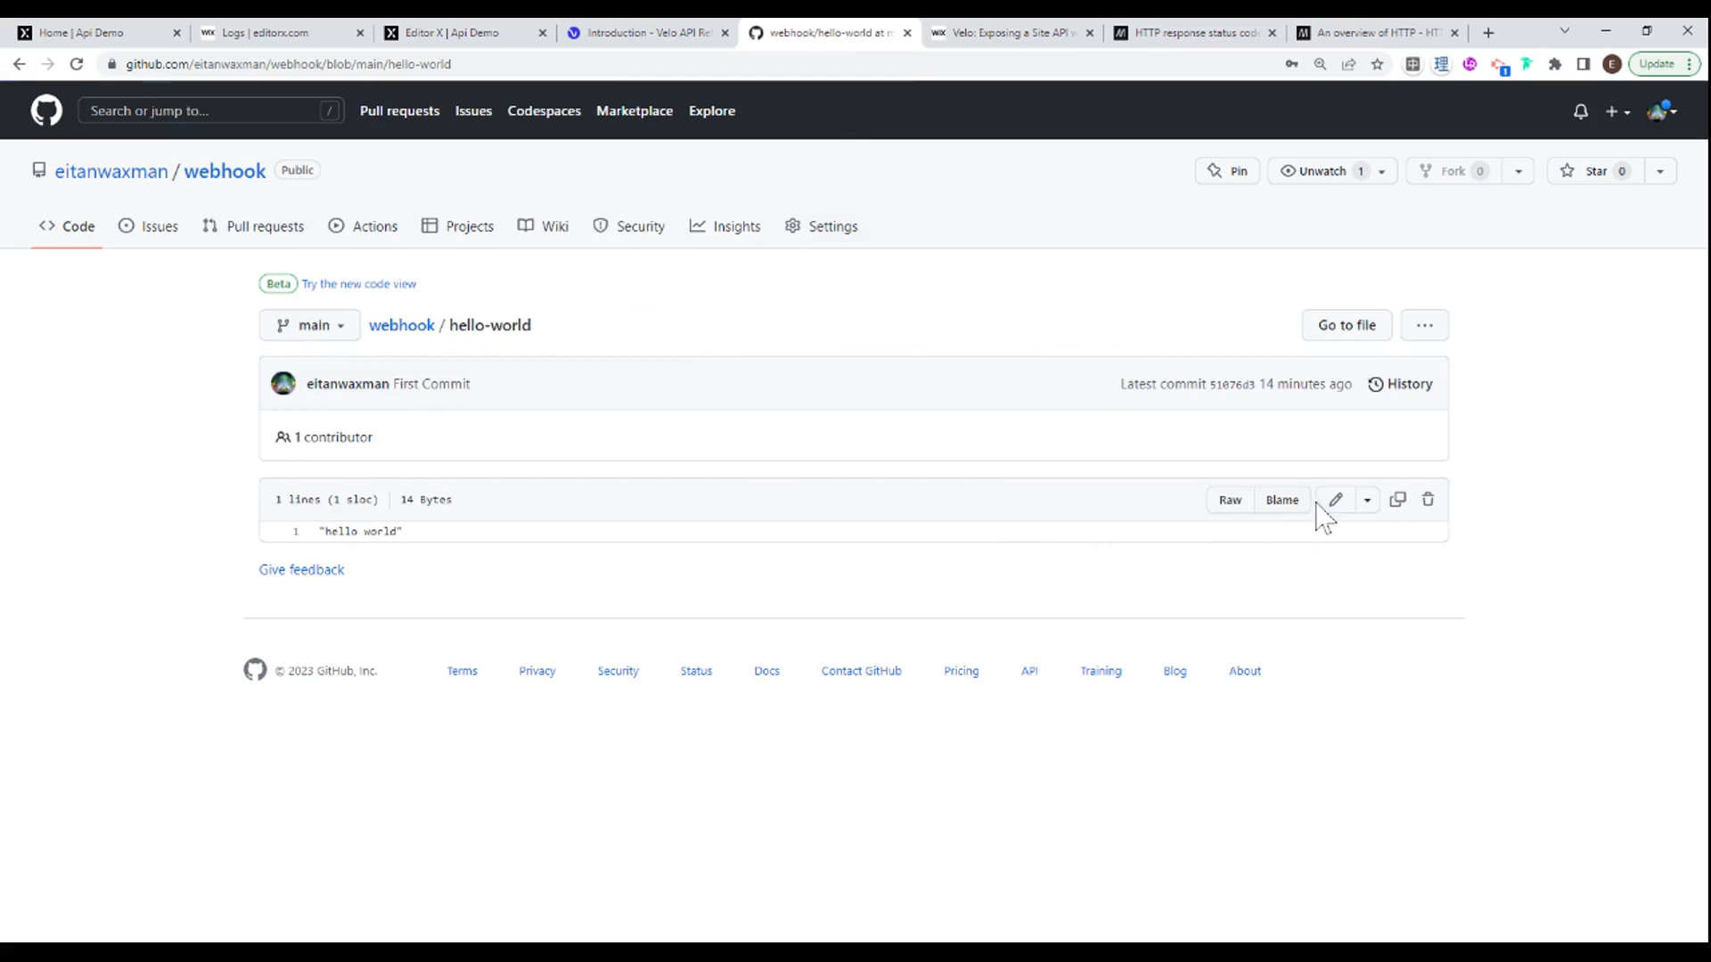
{"action": "left_click", "coordinate": [1333, 499]}
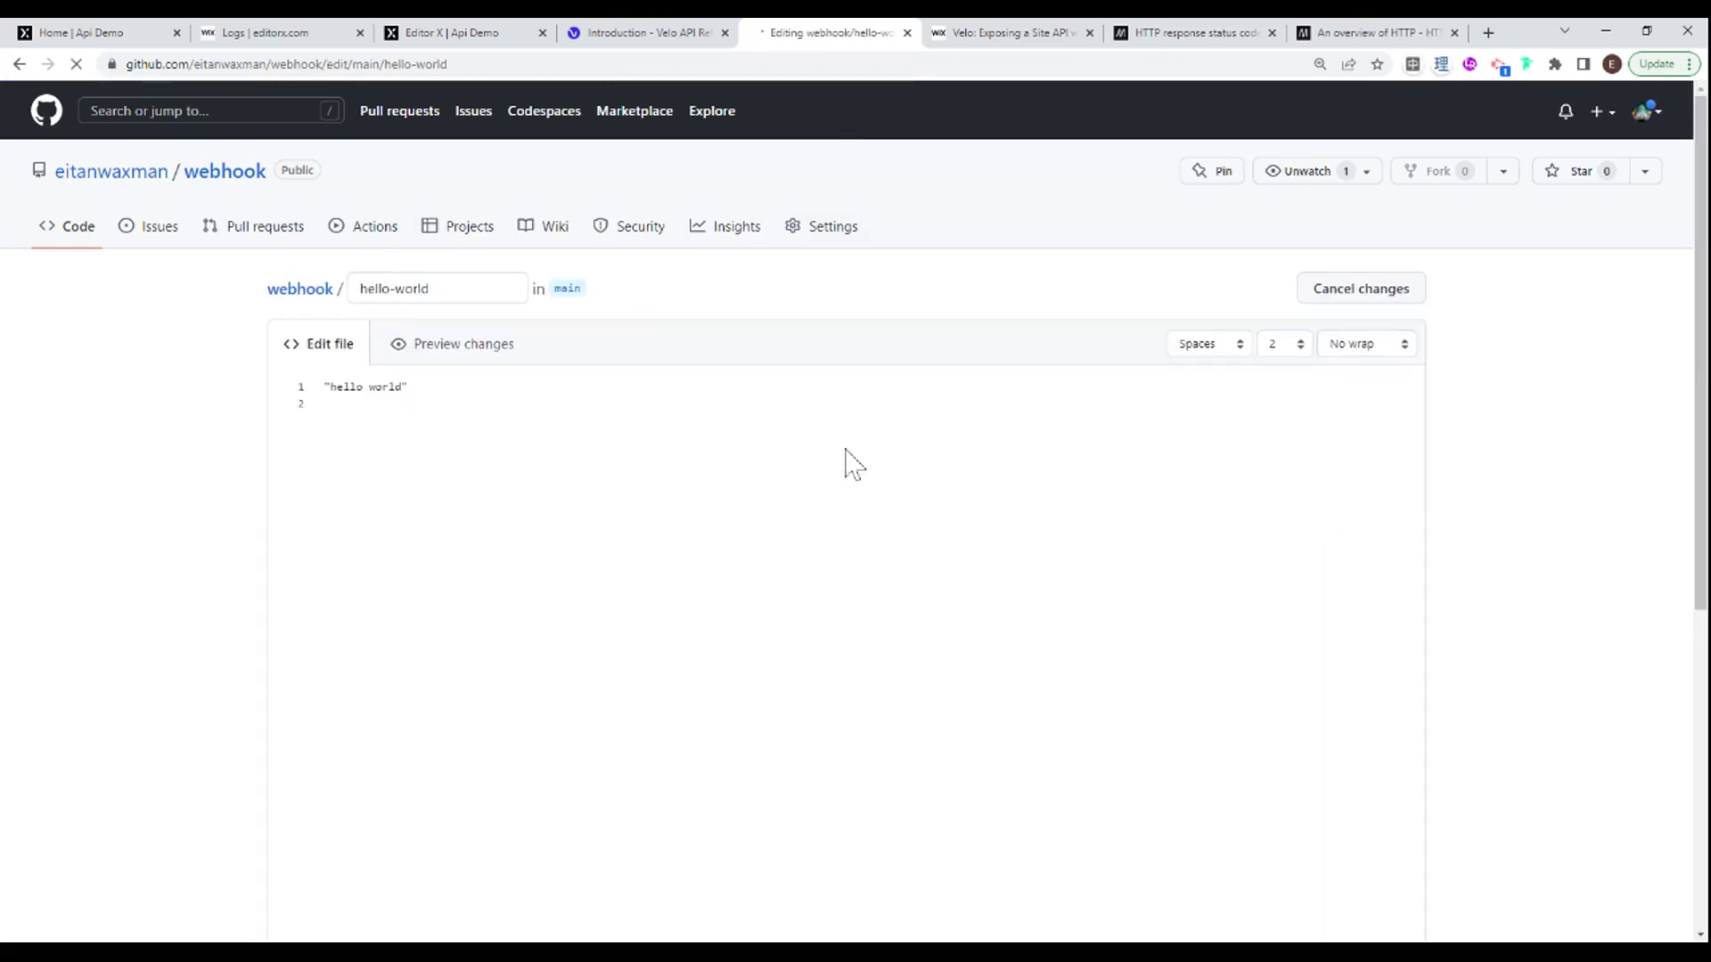
{"action": "type", "text": "\""}
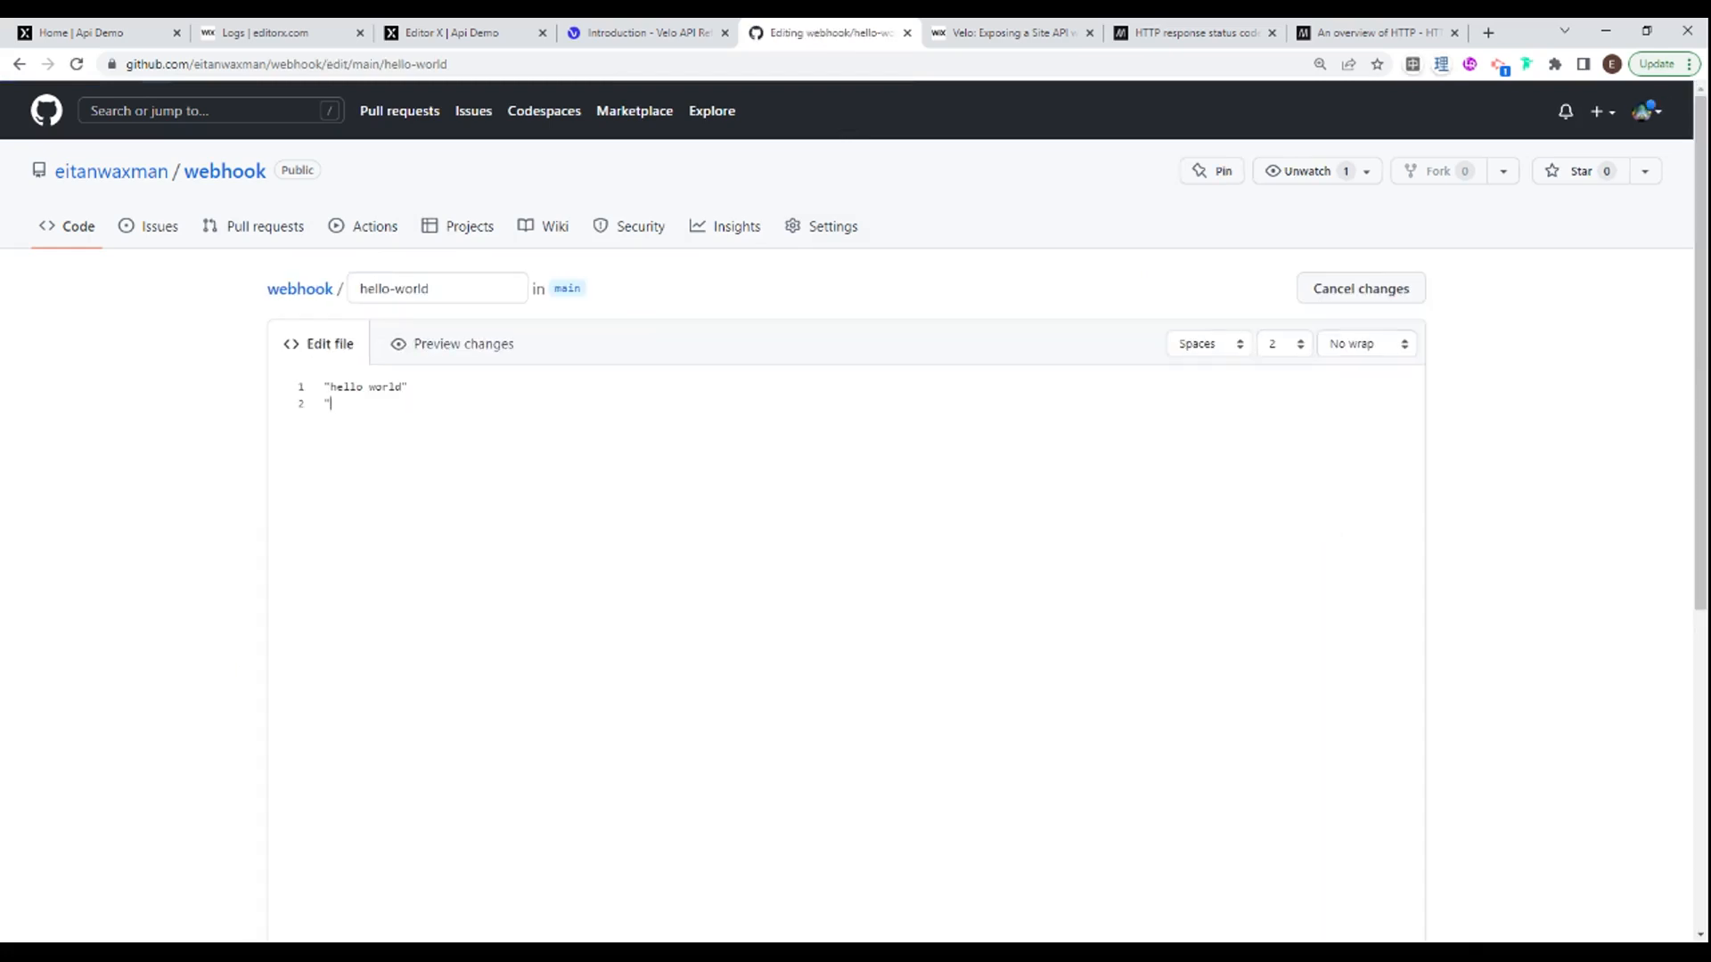
{"action": "type", "text": "hello"}
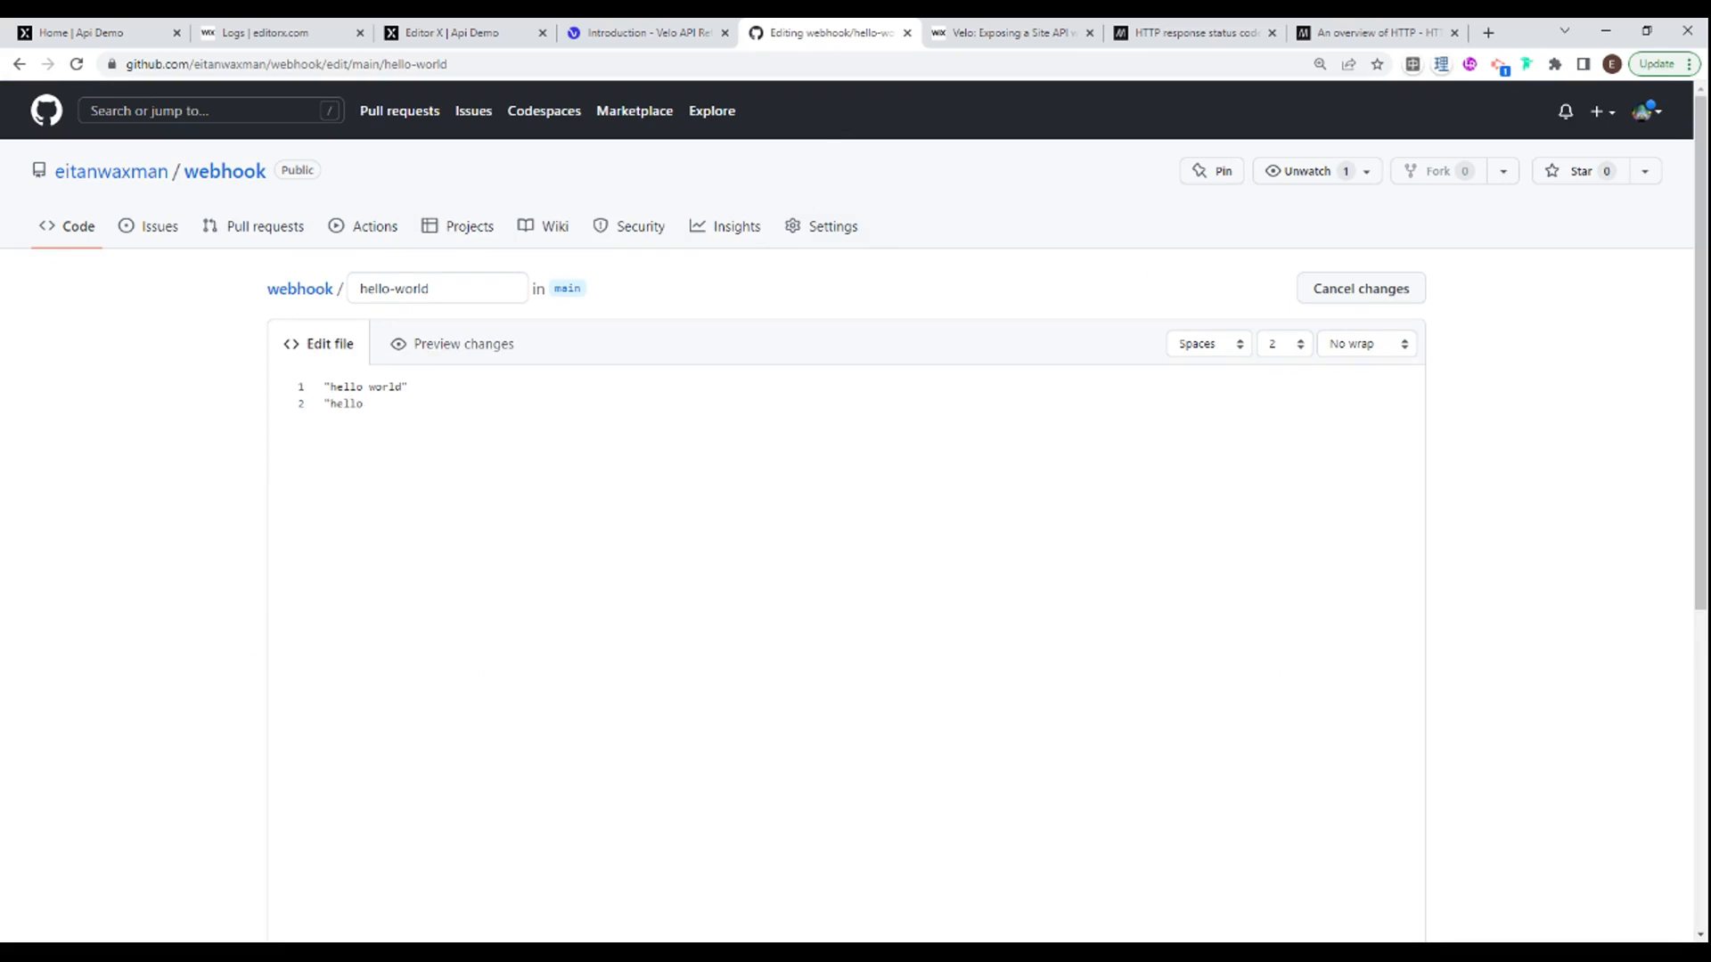
{"action": "type", "text": "world\""}
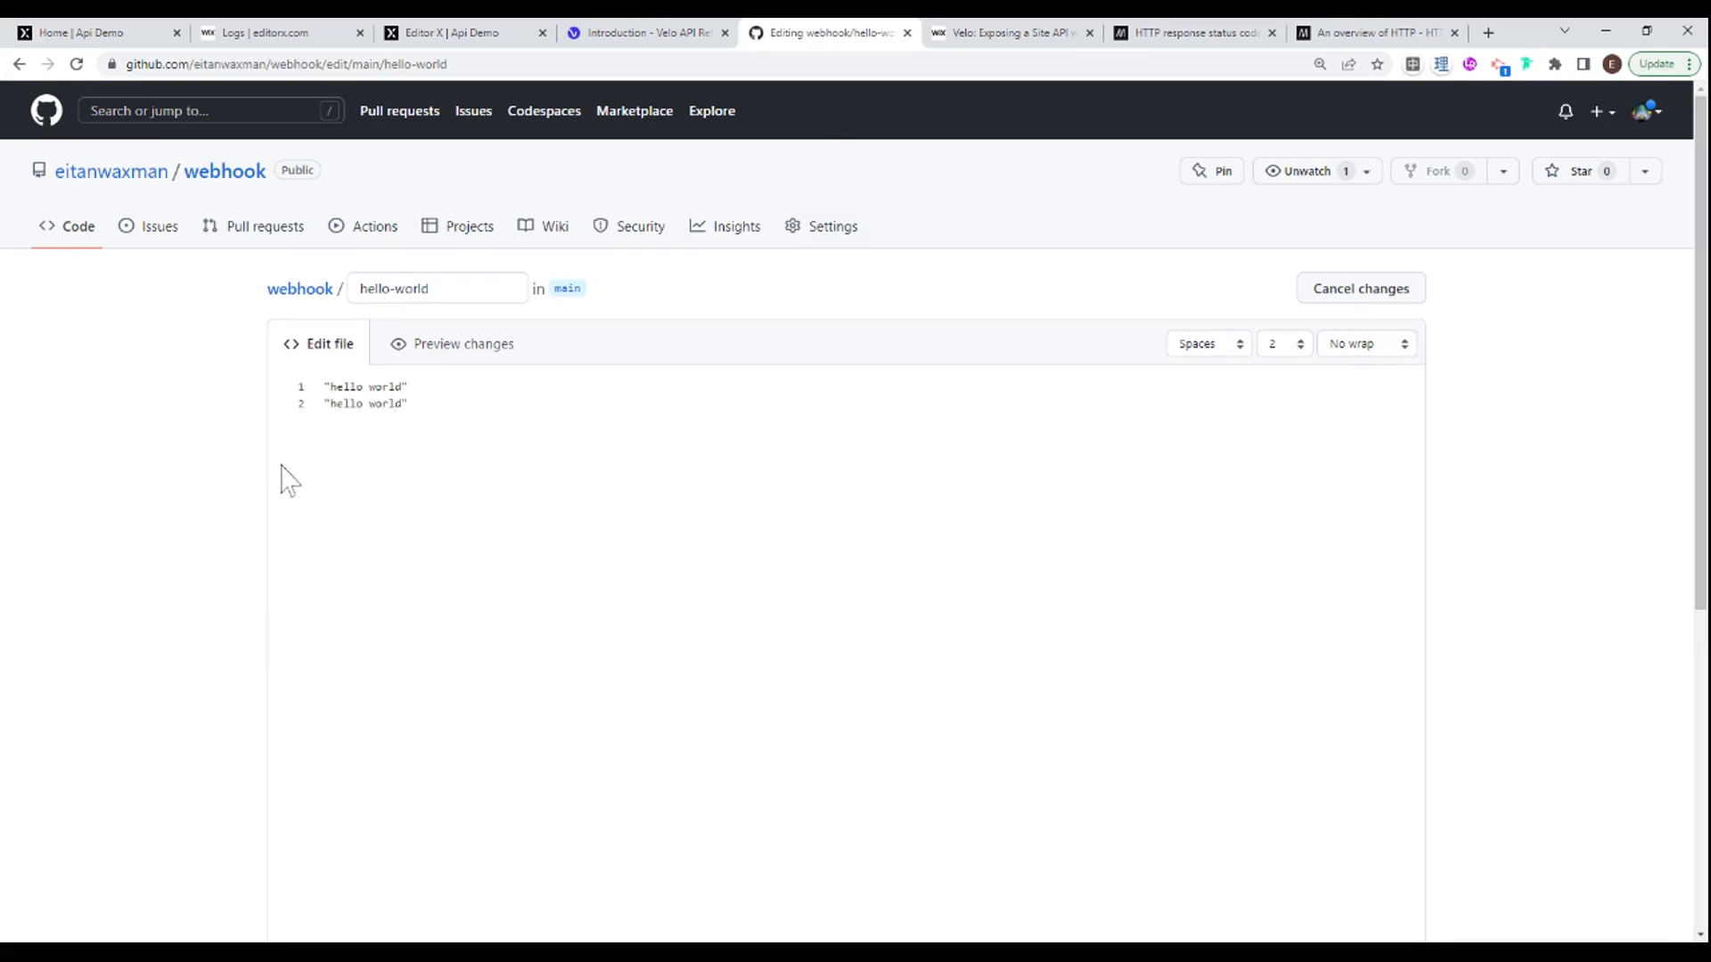
Step: Commit the change directly to main with the message 'Webhook Test'
{"action": "scroll", "scroll_direction": "down", "scroll_amount": 3}
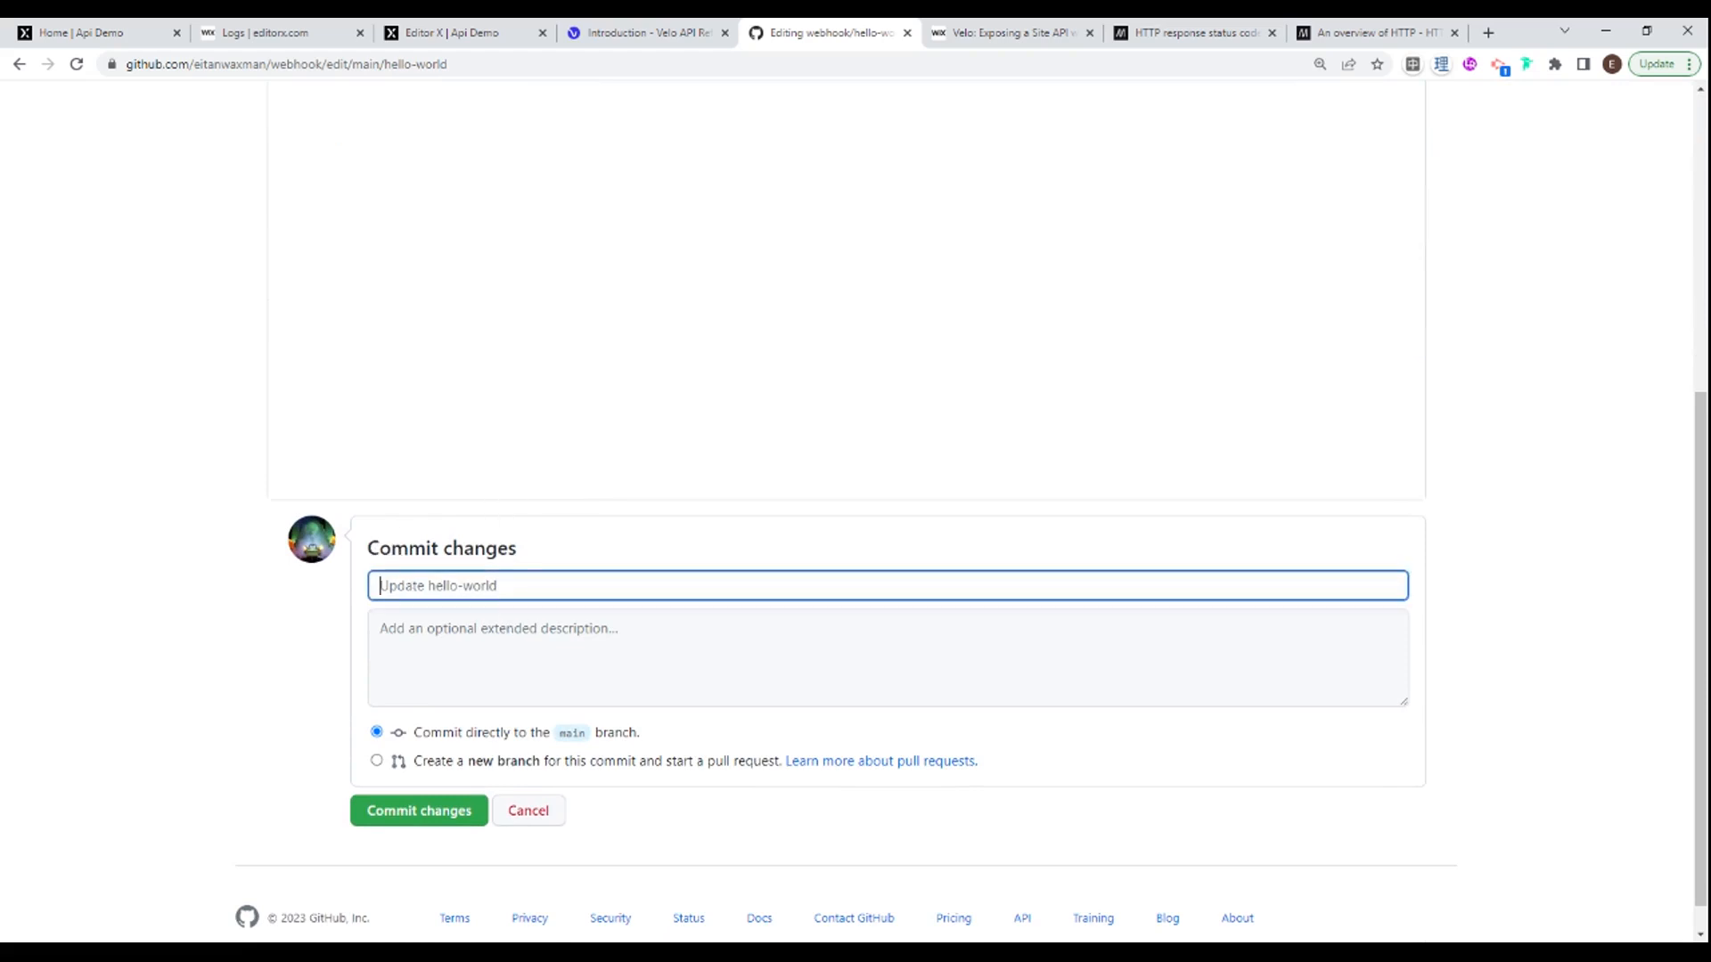
{"action": "type", "text": "Webhook"}
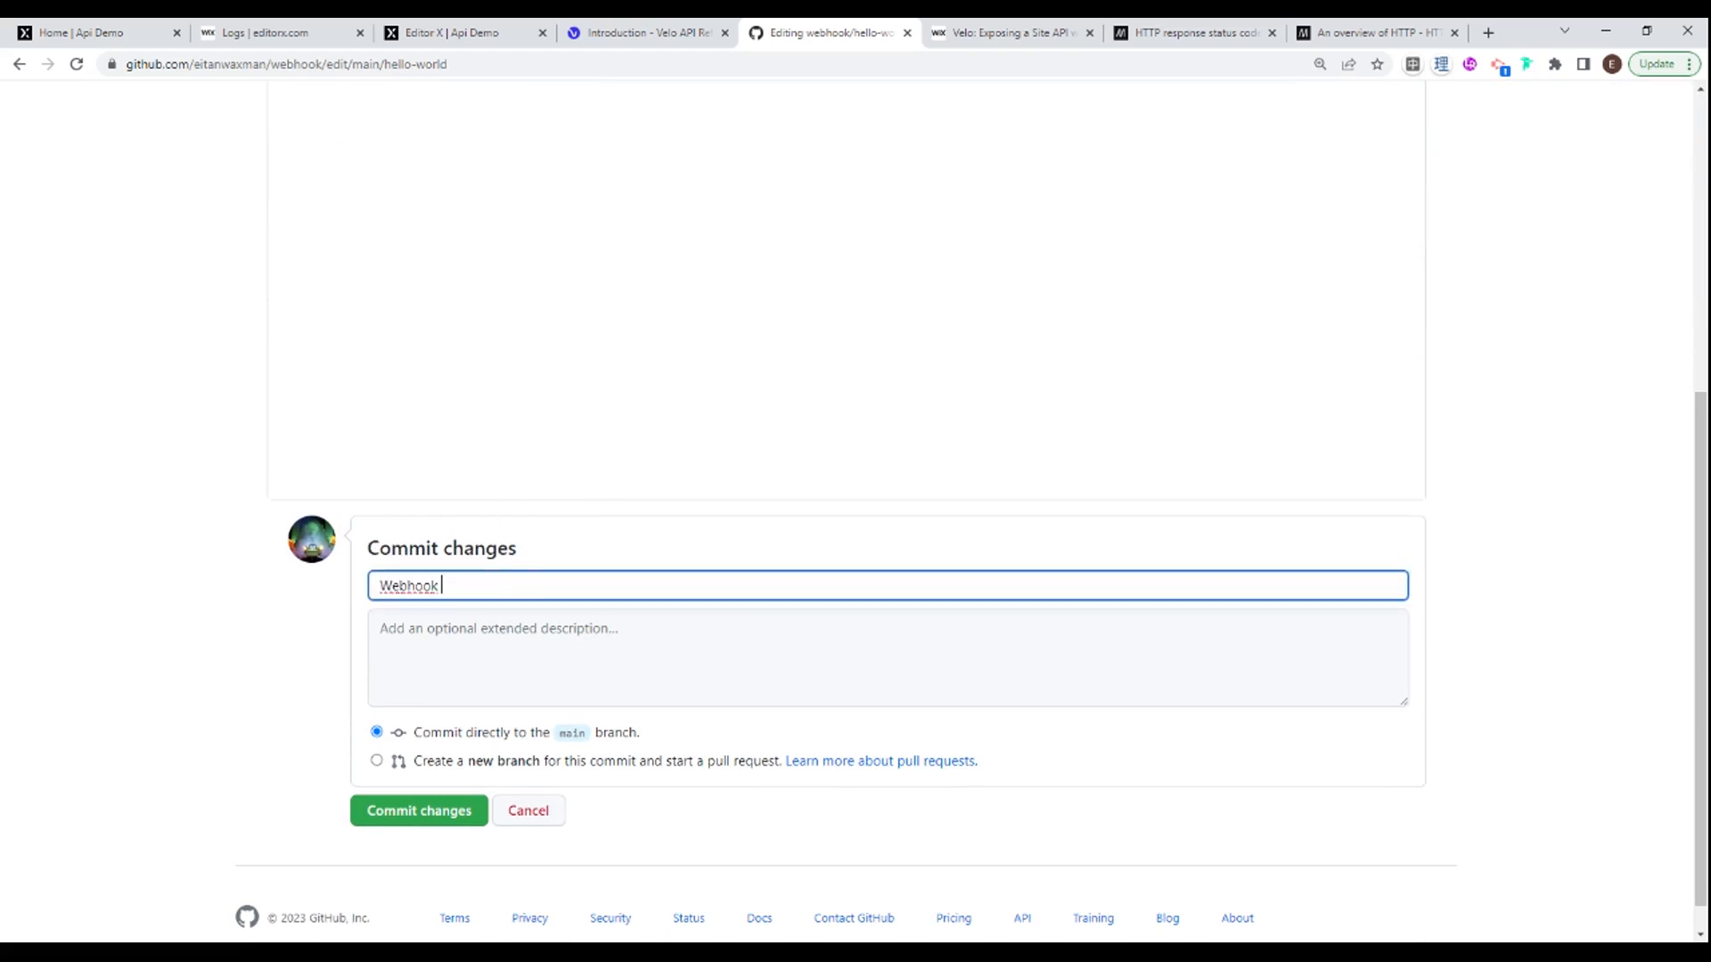
{"action": "type", "text": "Test"}
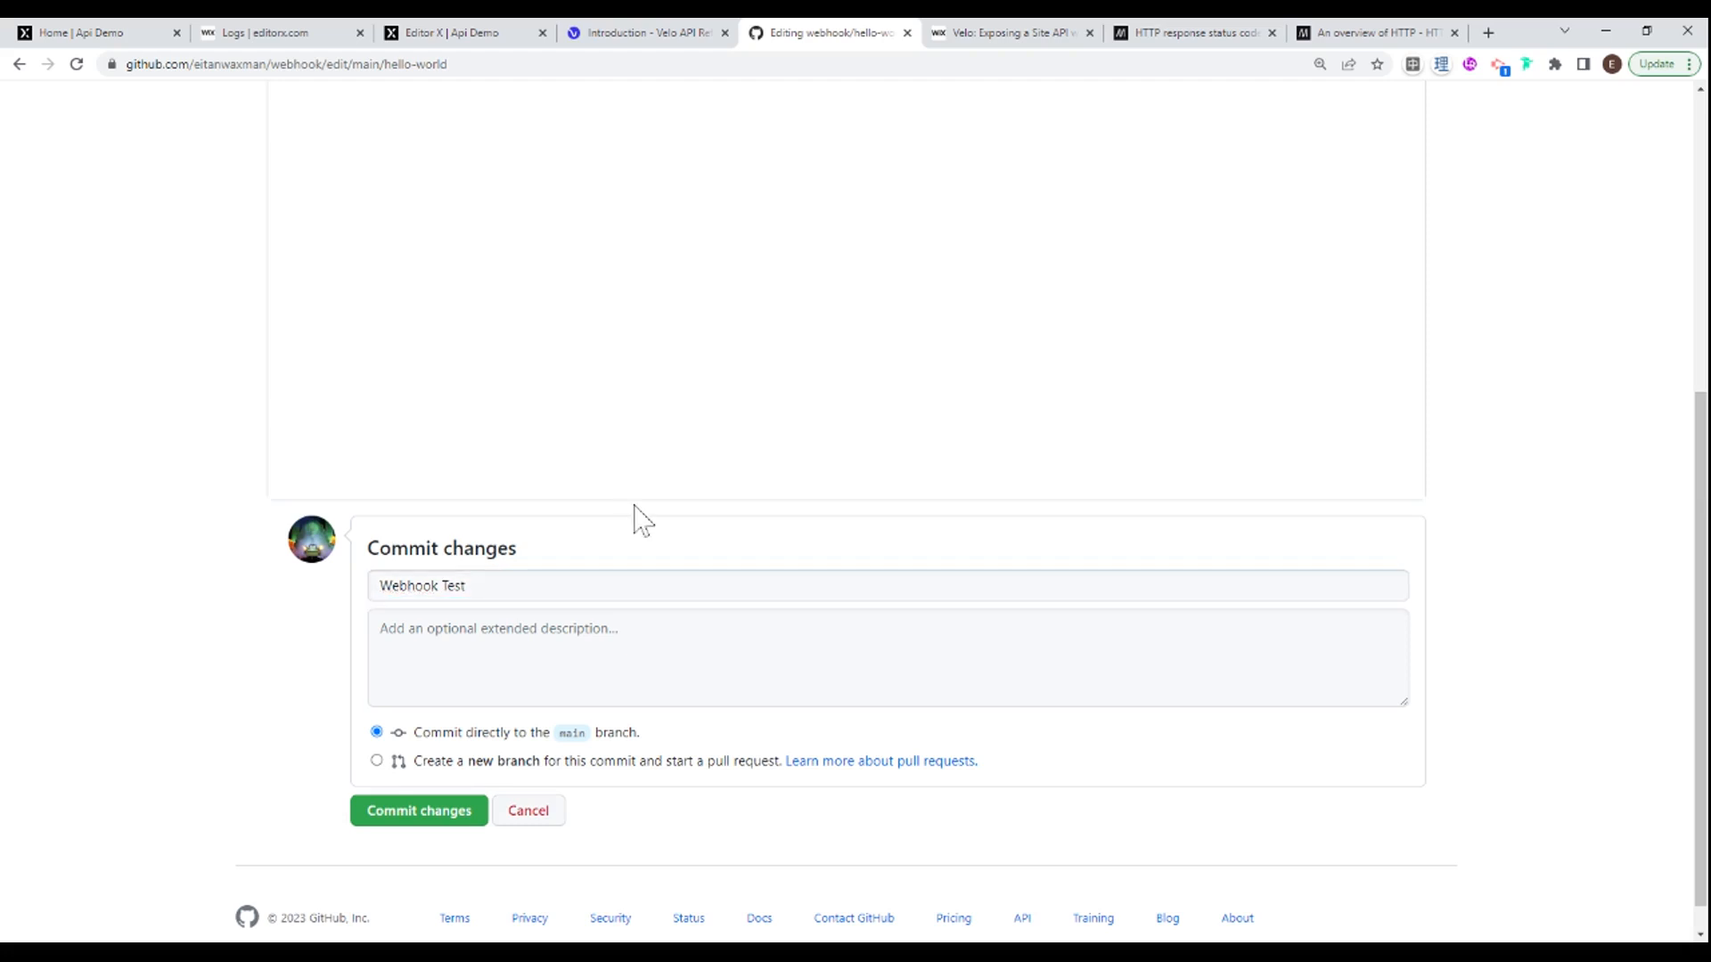
{"action": "left_click", "coordinate": [417, 811]}
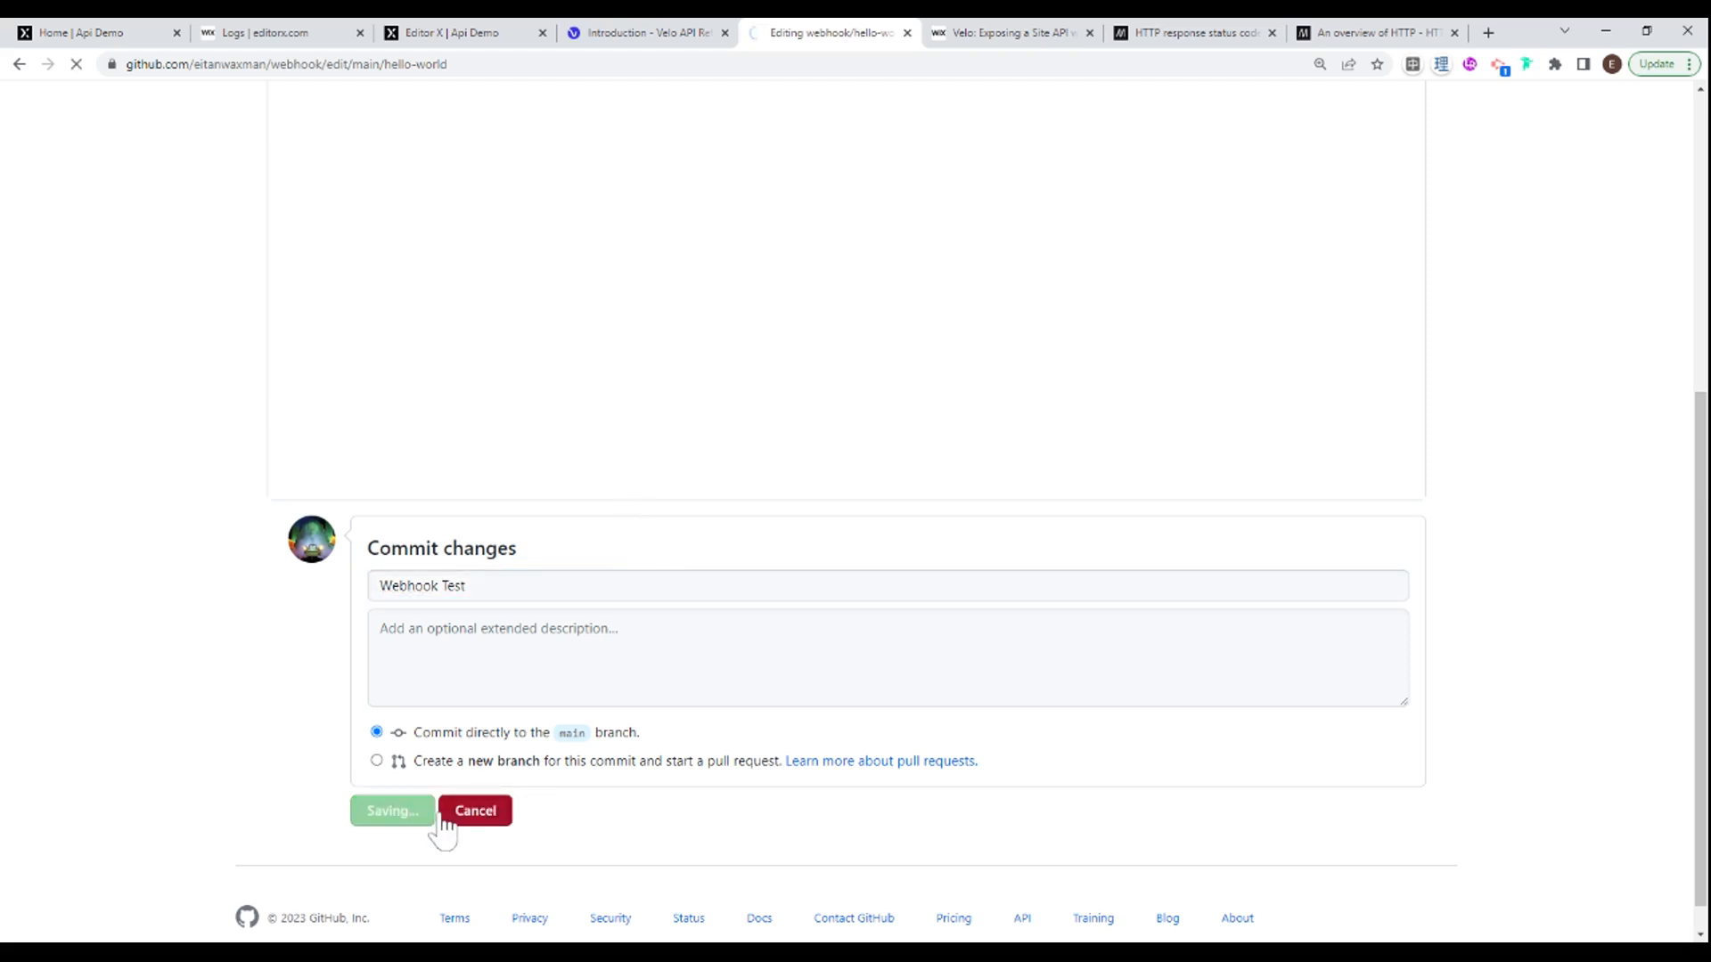
{"action": "left_click", "coordinate": [393, 811]}
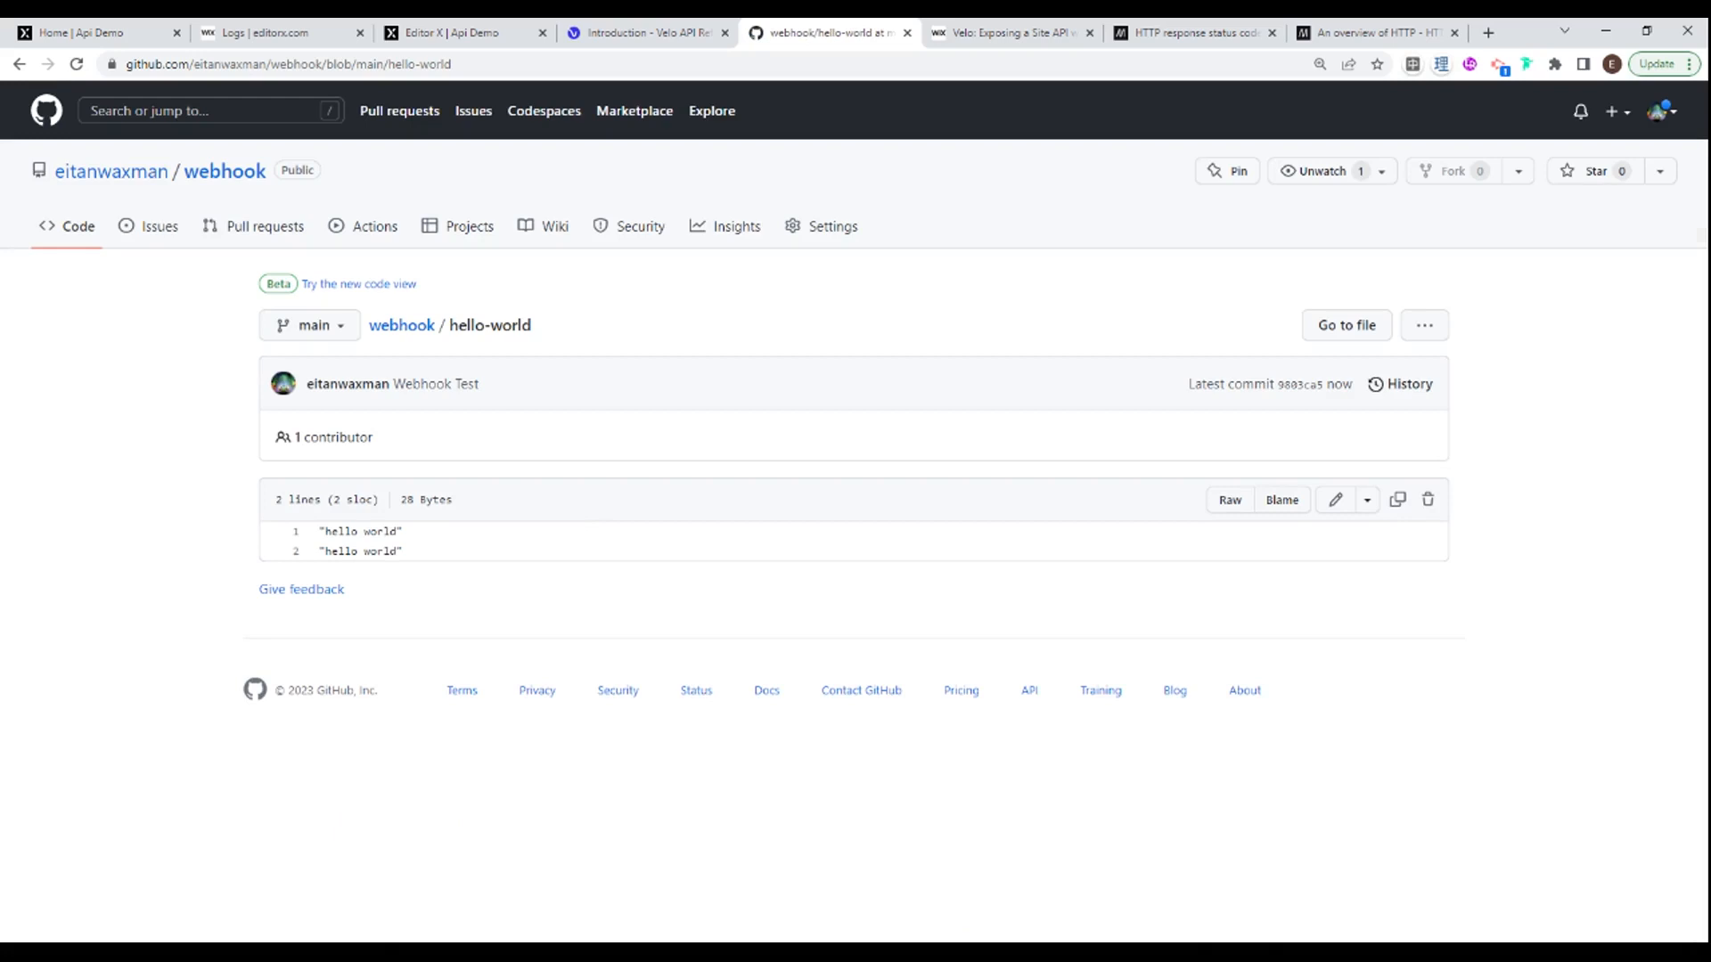
{"action": "left_click", "coordinate": [280, 32]}
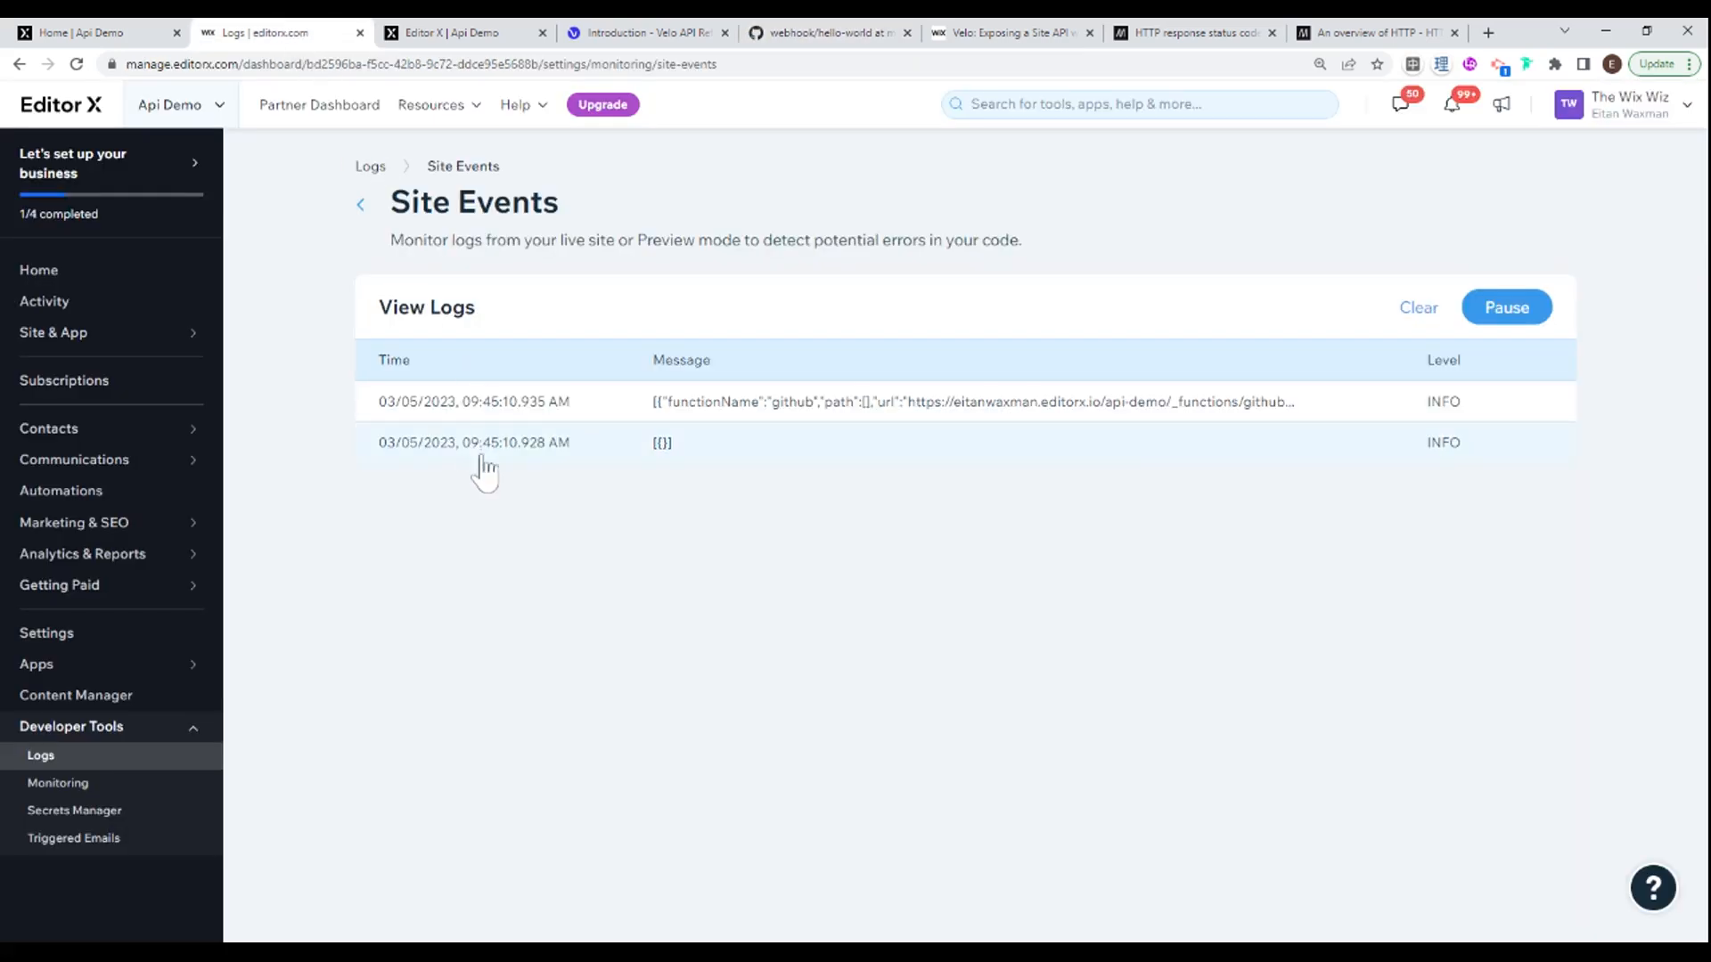
{"action": "mouse_move", "coordinate": [565, 518]}
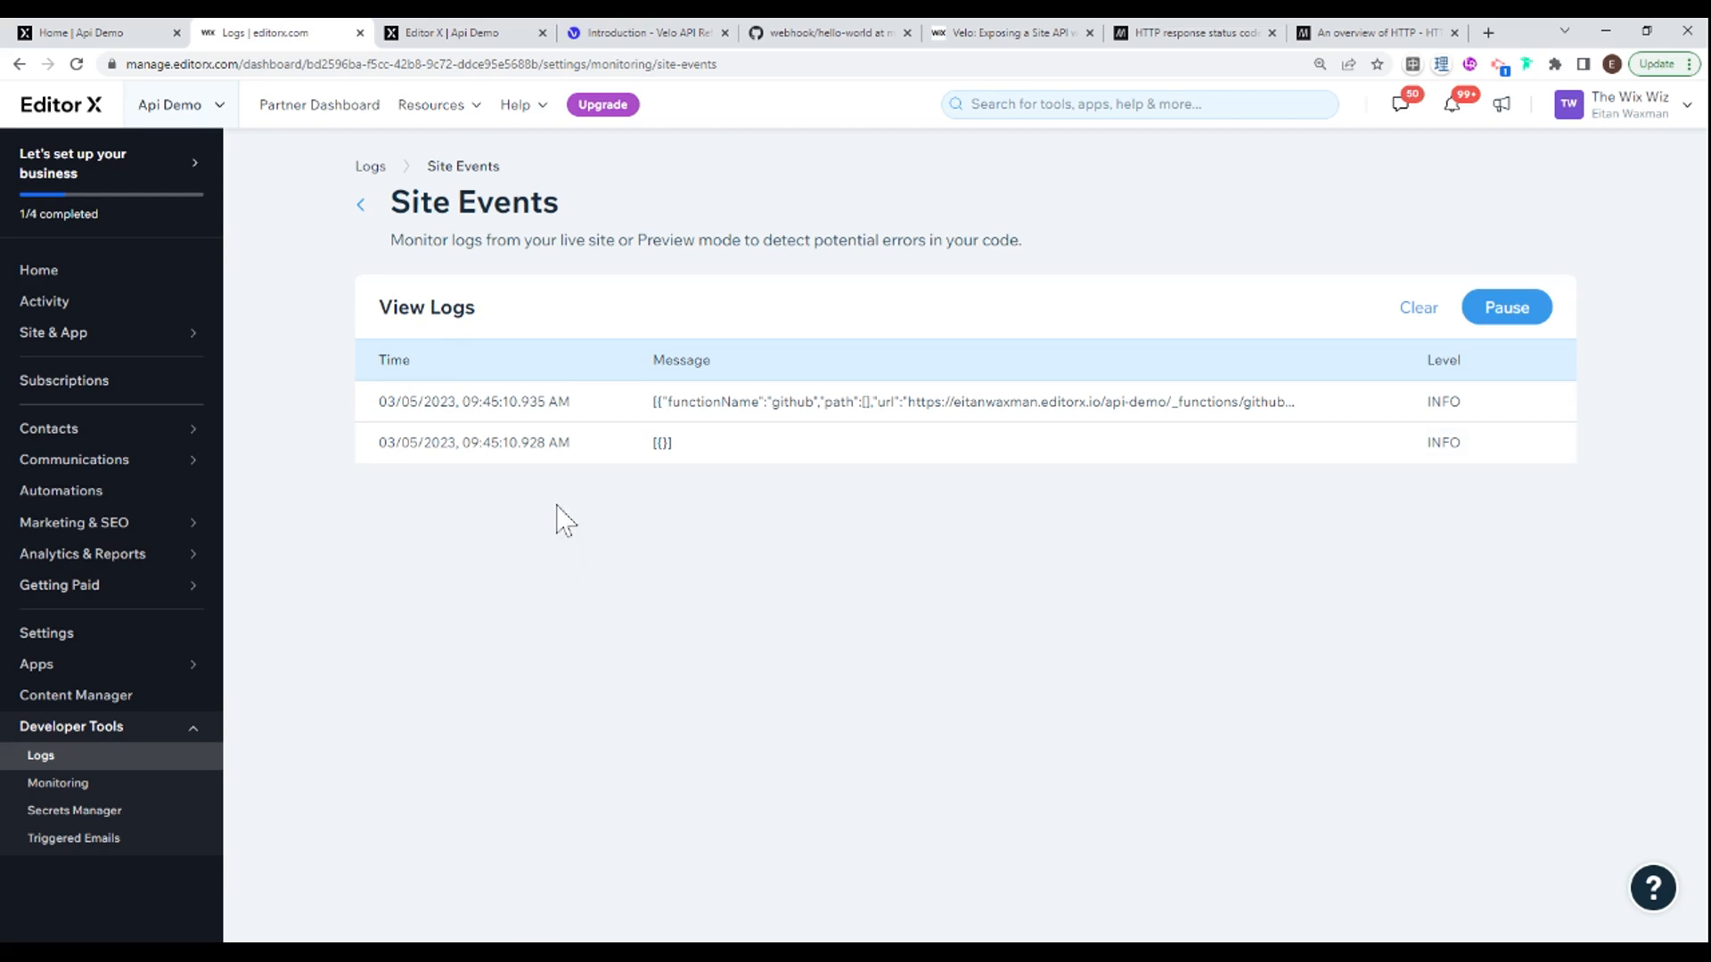
{"action": "mouse_move", "coordinate": [678, 452]}
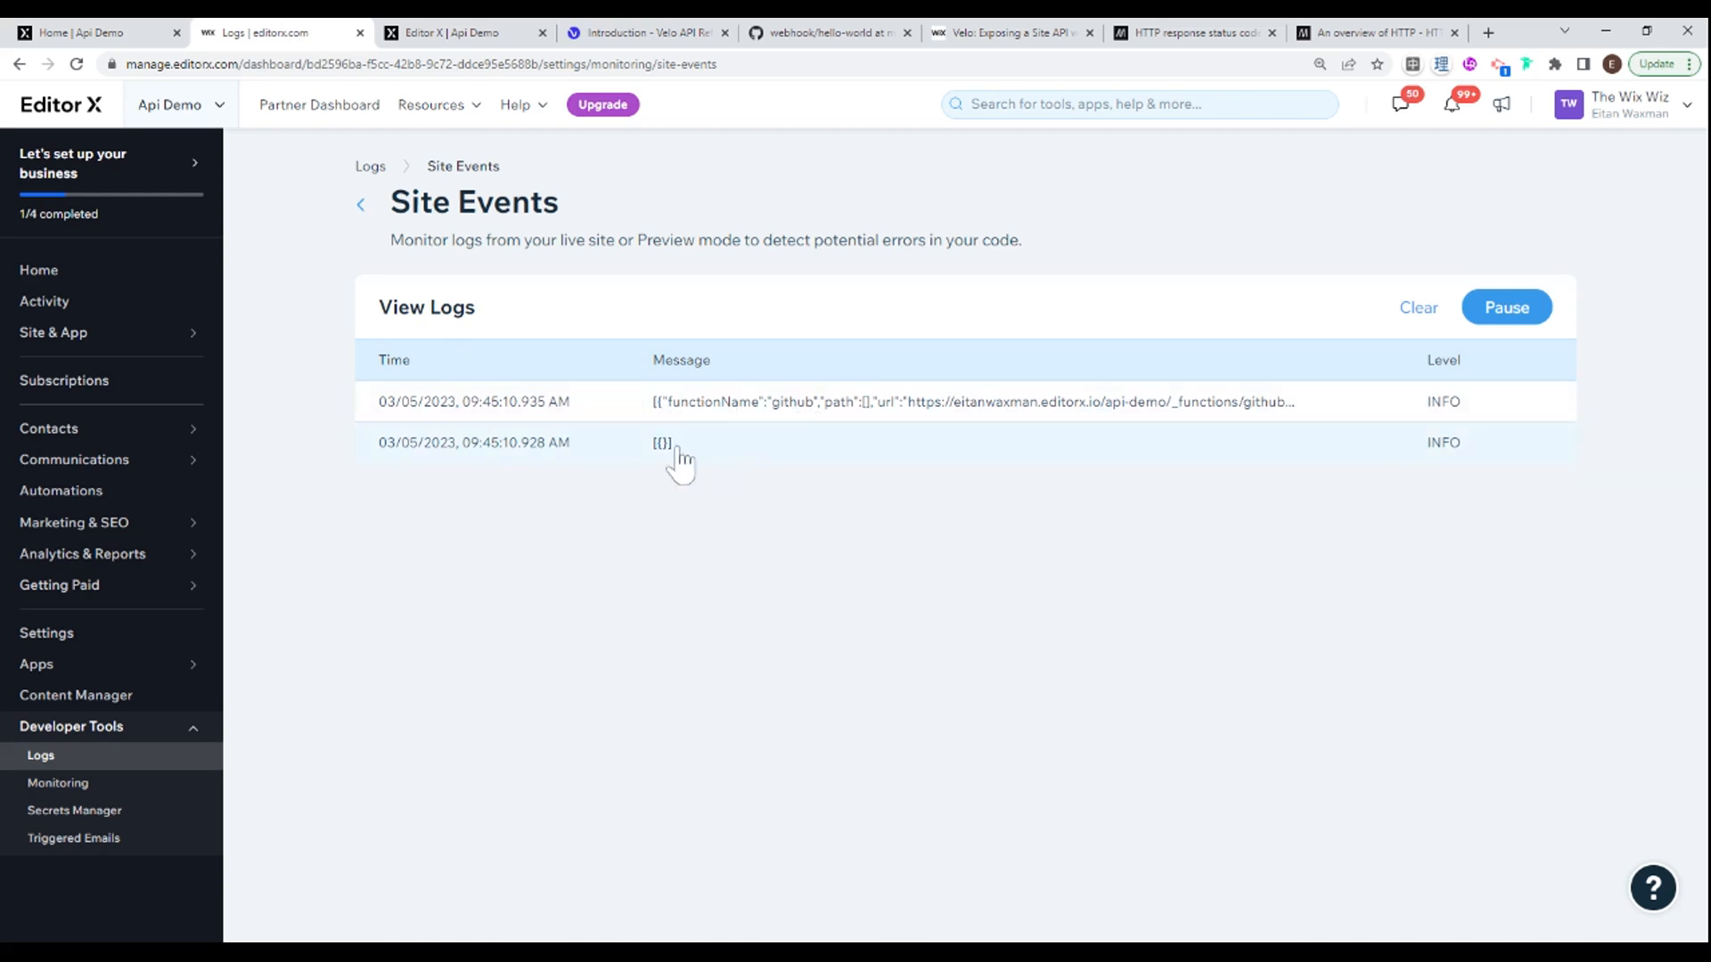
{"action": "left_click", "coordinate": [663, 442]}
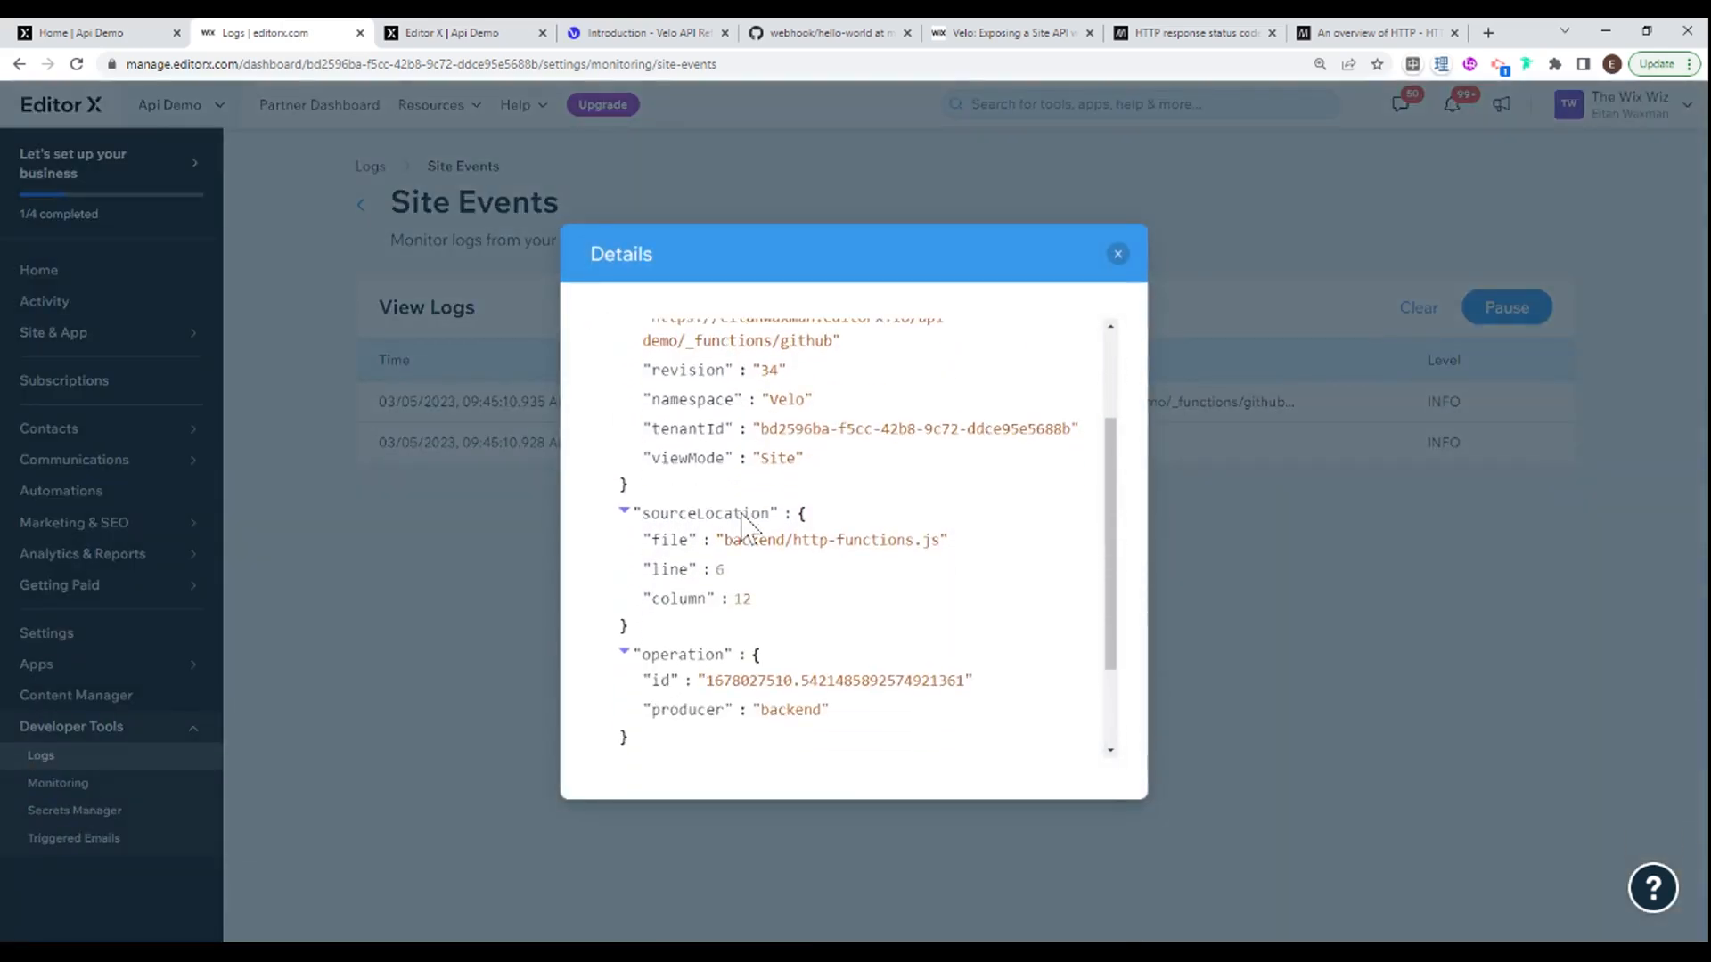
{"action": "scroll", "scroll_direction": "down", "scroll_amount": 3}
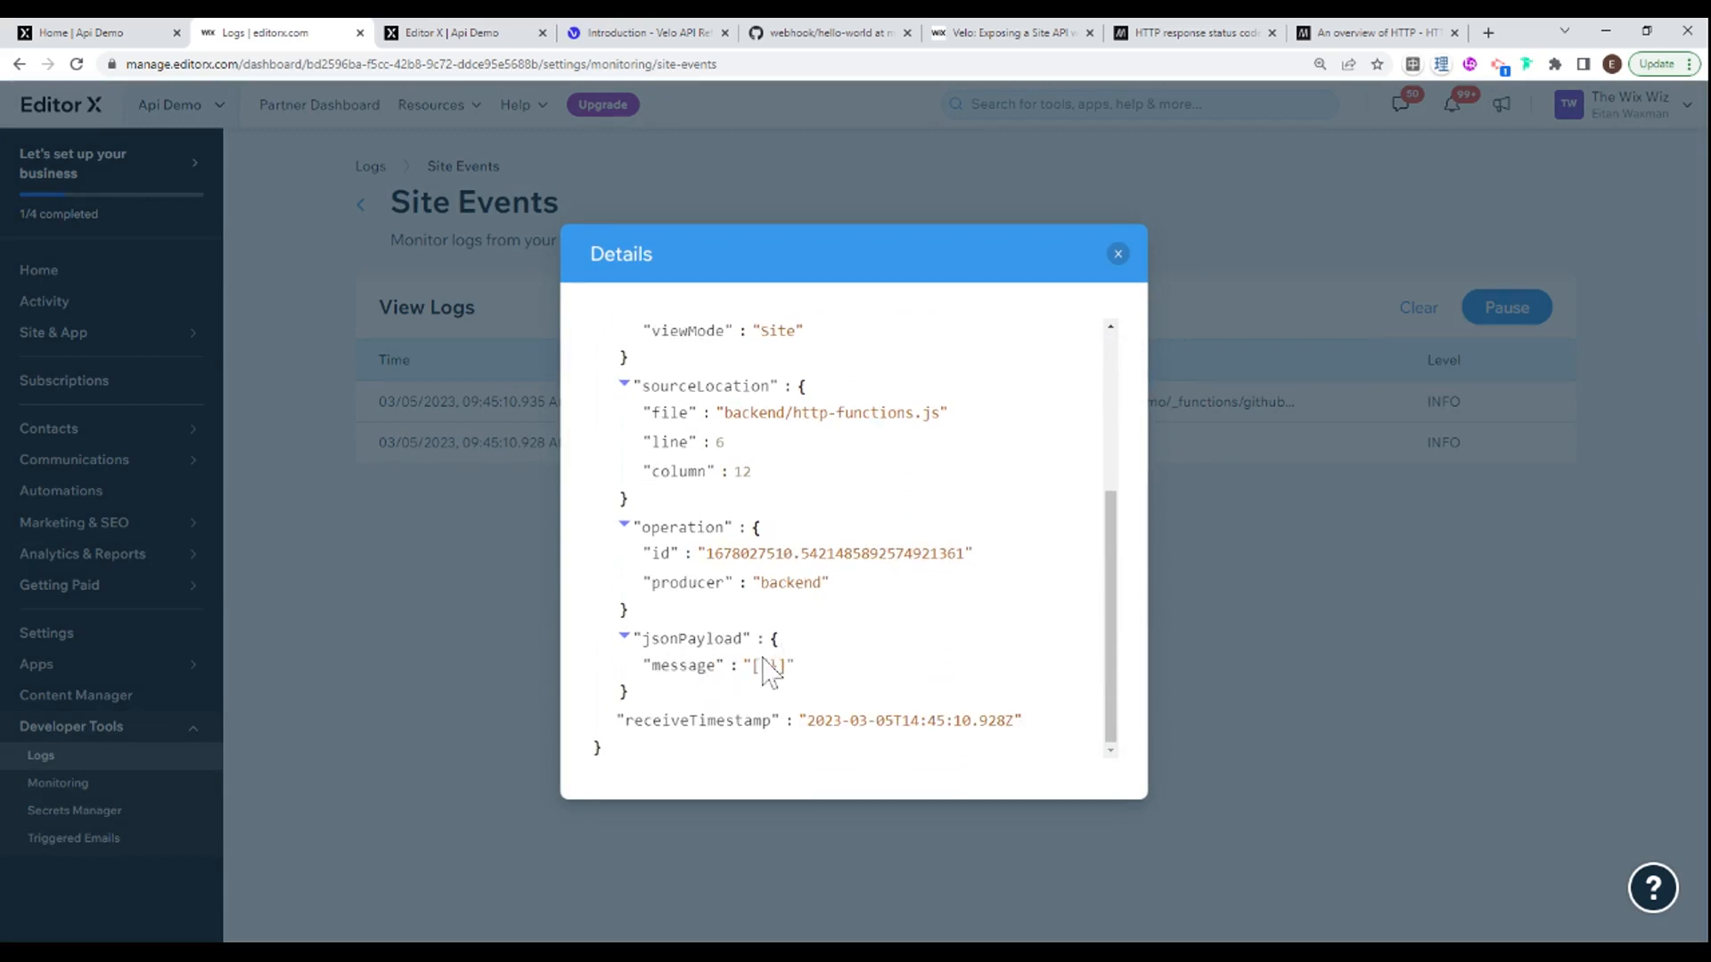
{"action": "scroll", "scroll_direction": "up", "scroll_amount": 3}
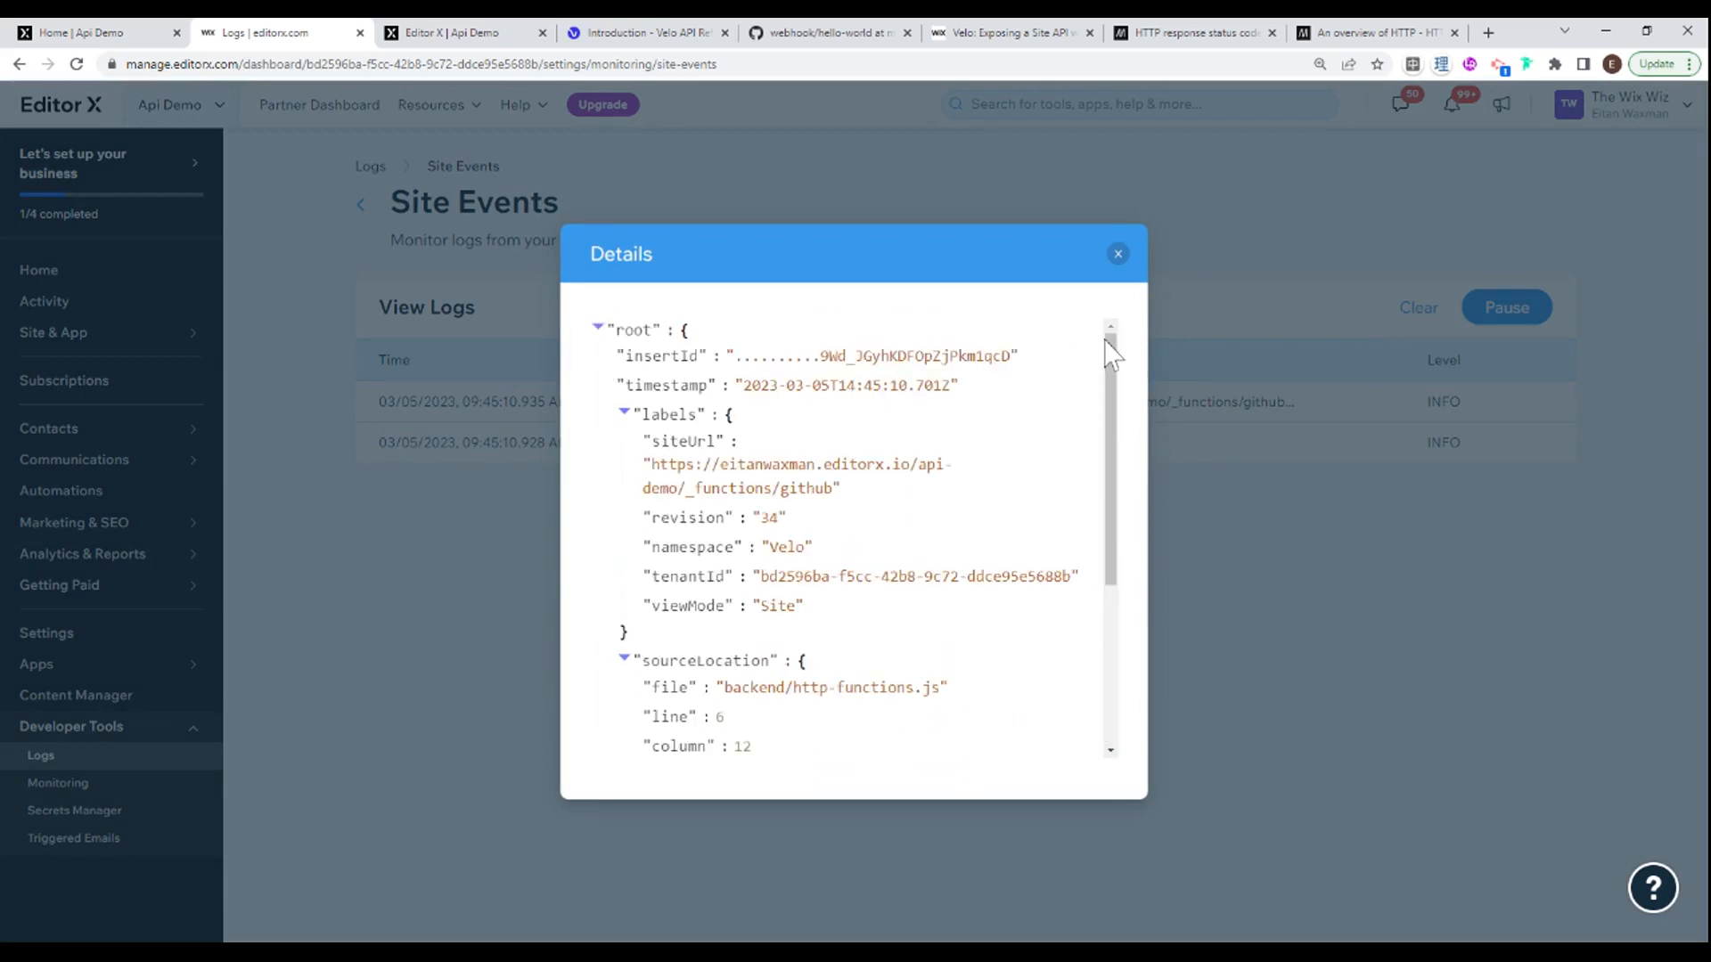
{"action": "left_click", "coordinate": [1118, 253]}
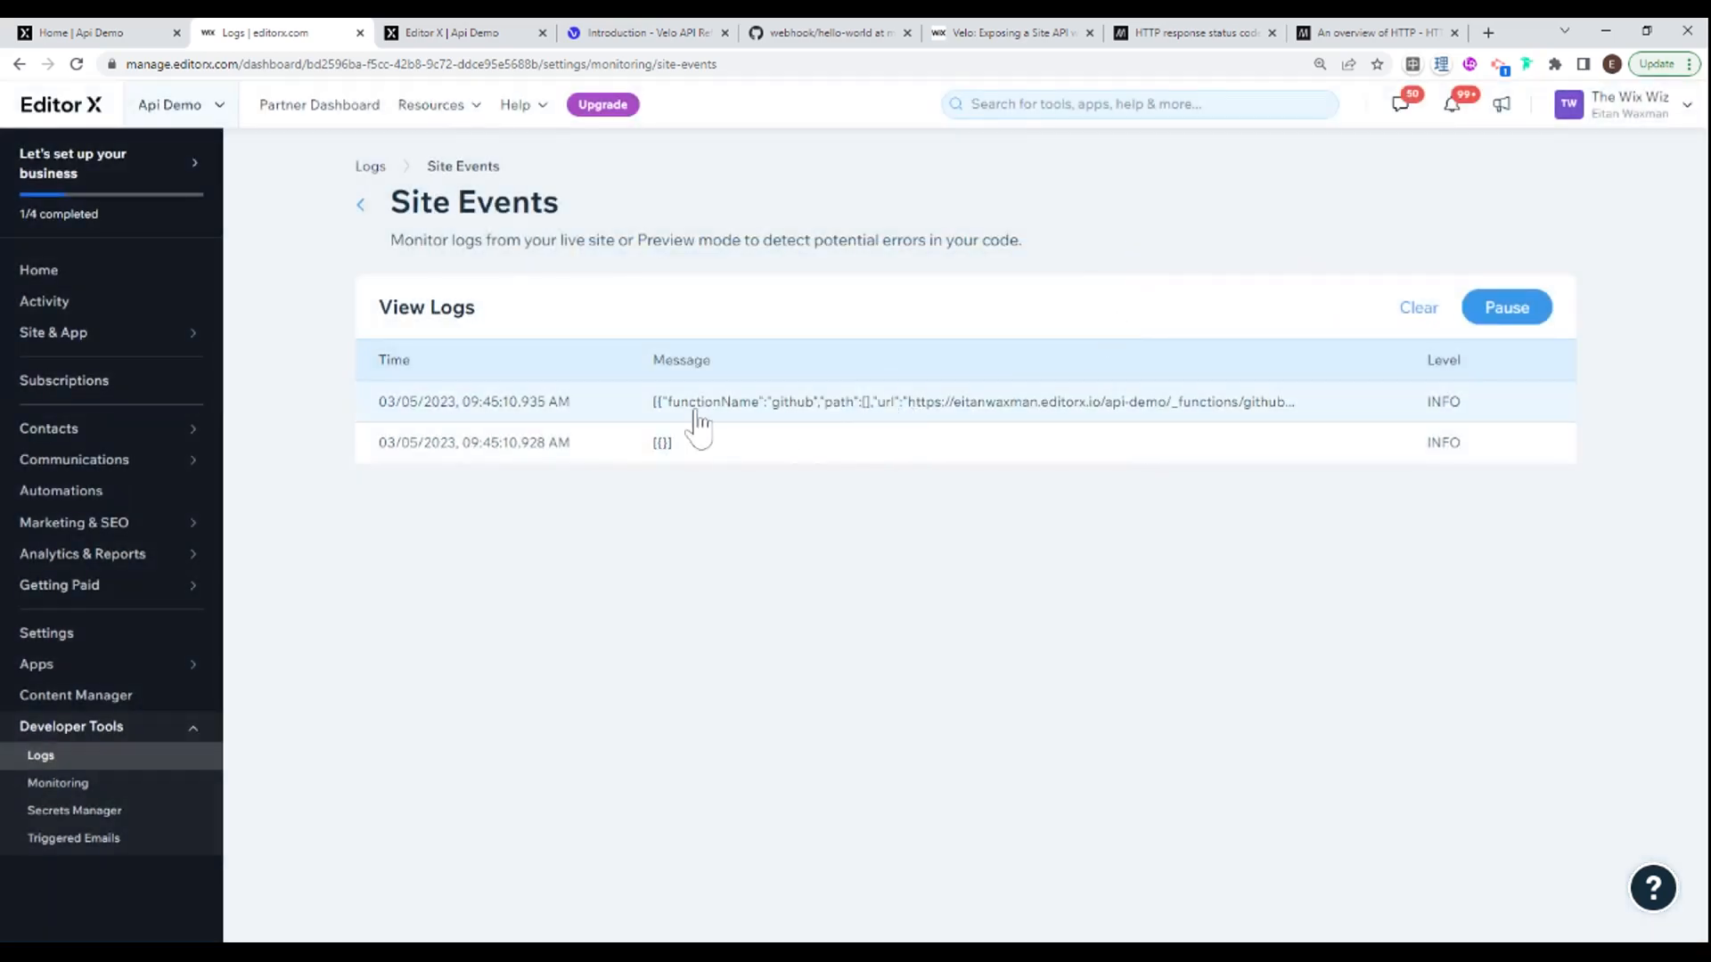
{"action": "left_click", "coordinate": [972, 401]}
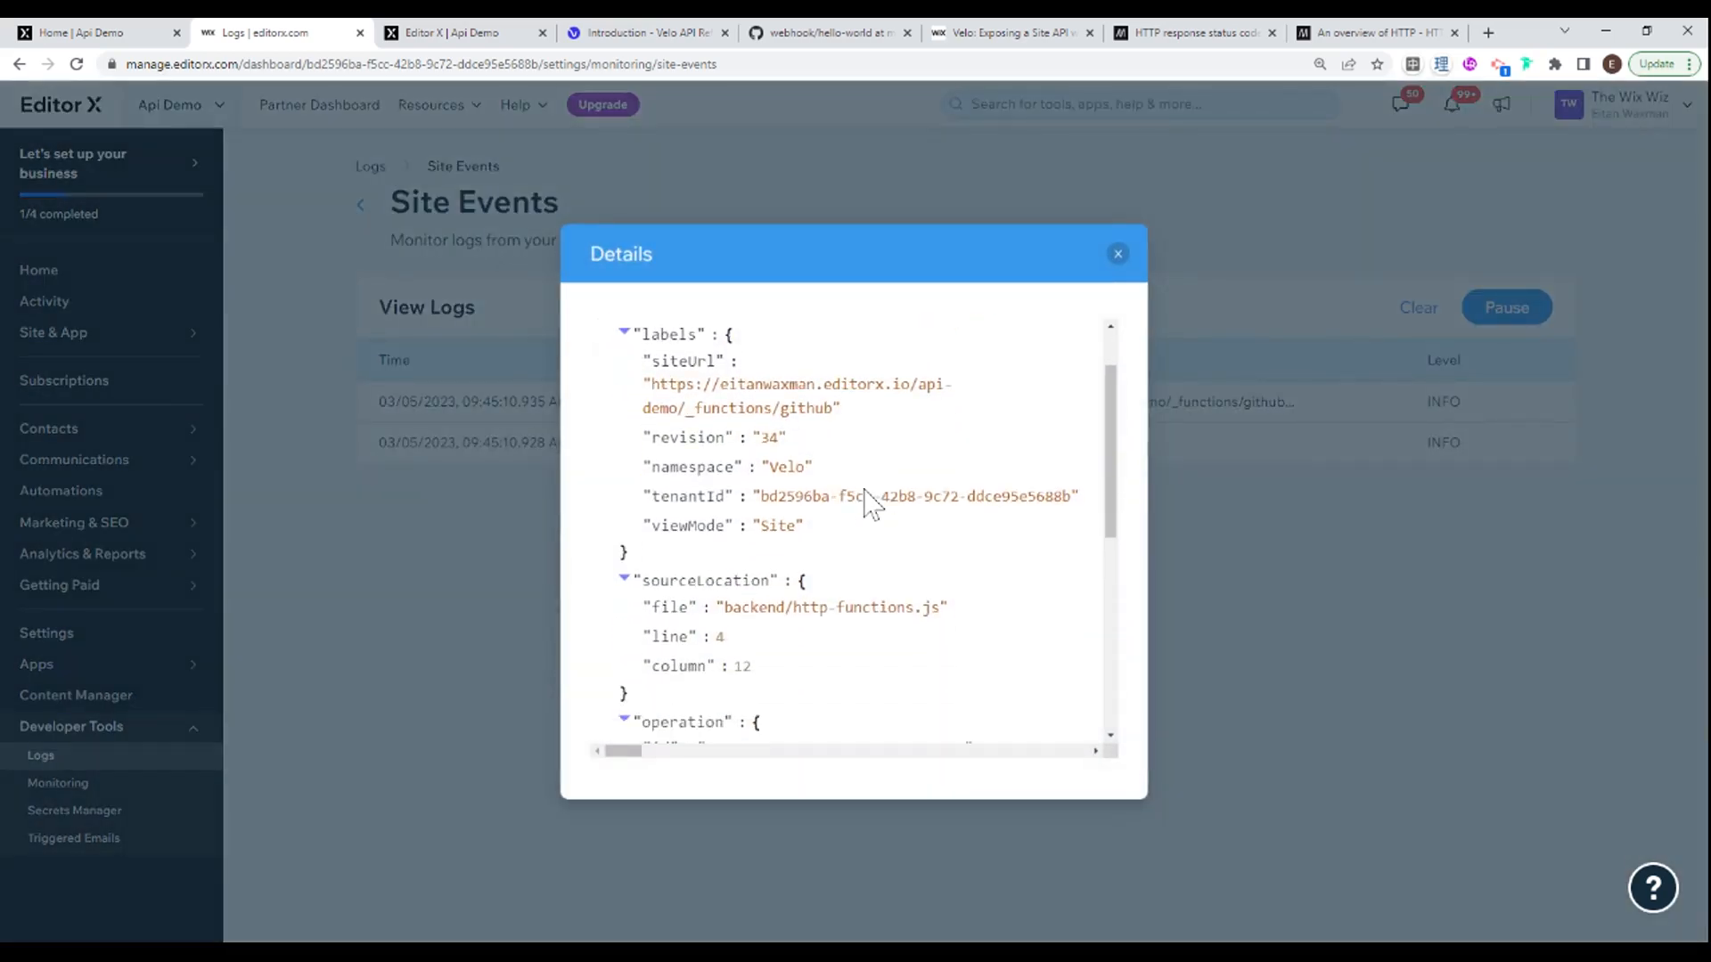
{"action": "left_click", "coordinate": [1116, 253]}
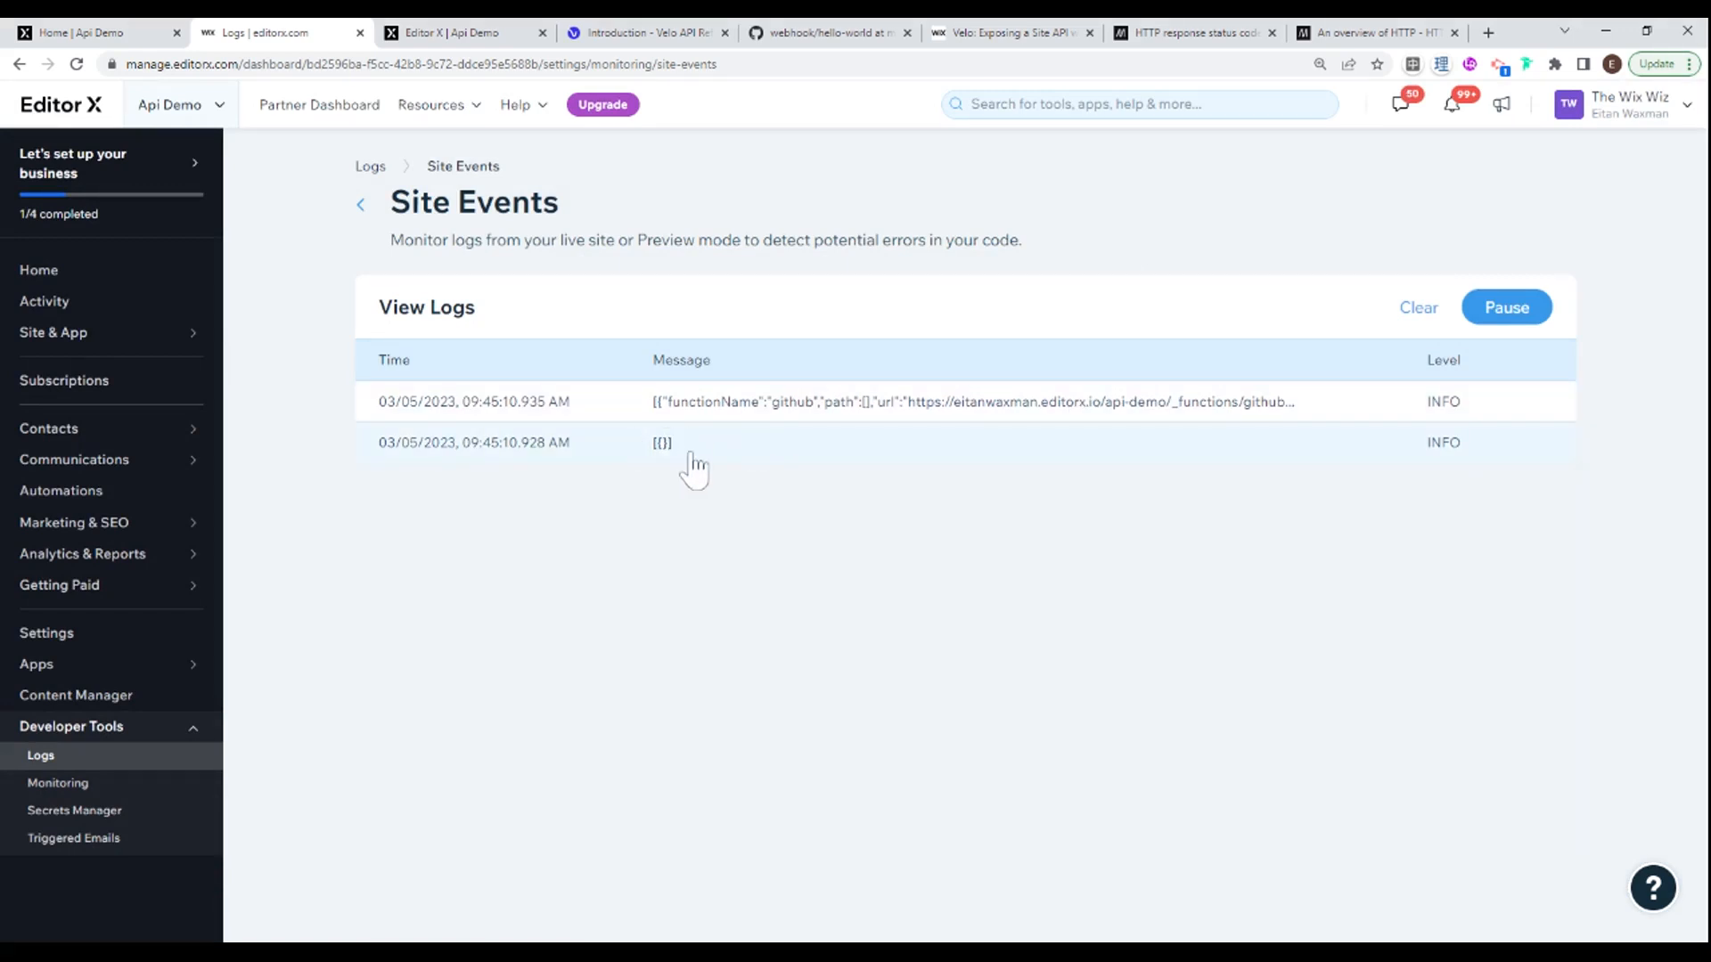
{"action": "mouse_move", "coordinate": [661, 453]}
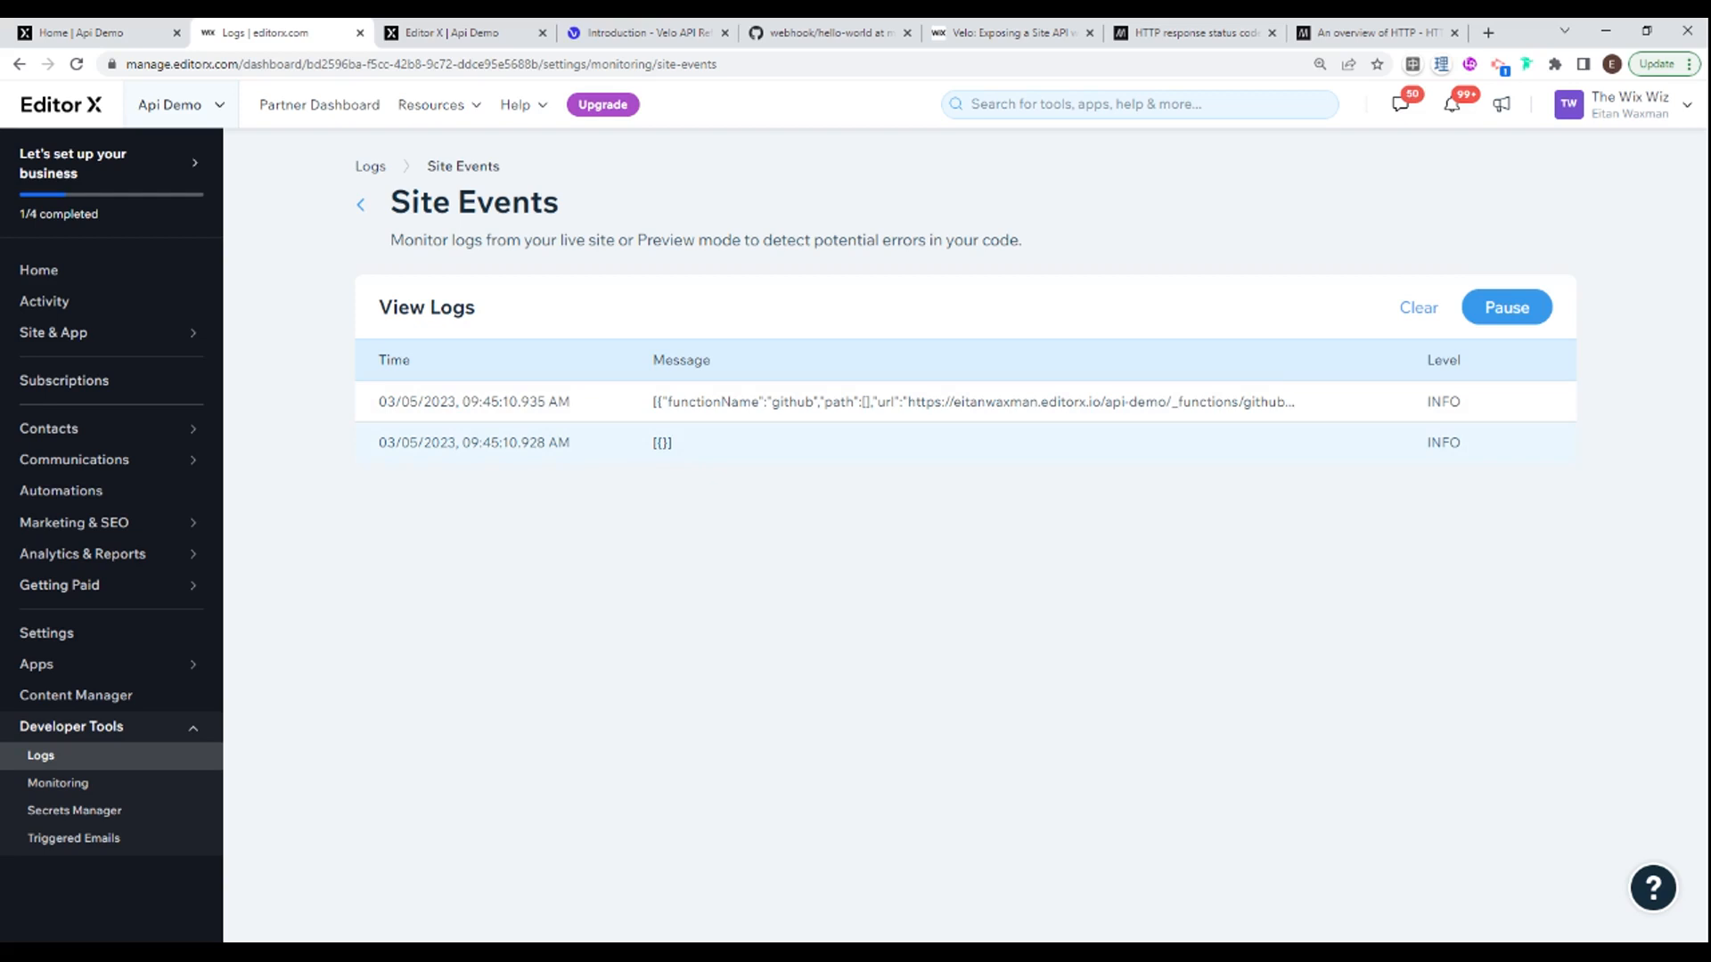
{"action": "mouse_move", "coordinate": [674, 423]}
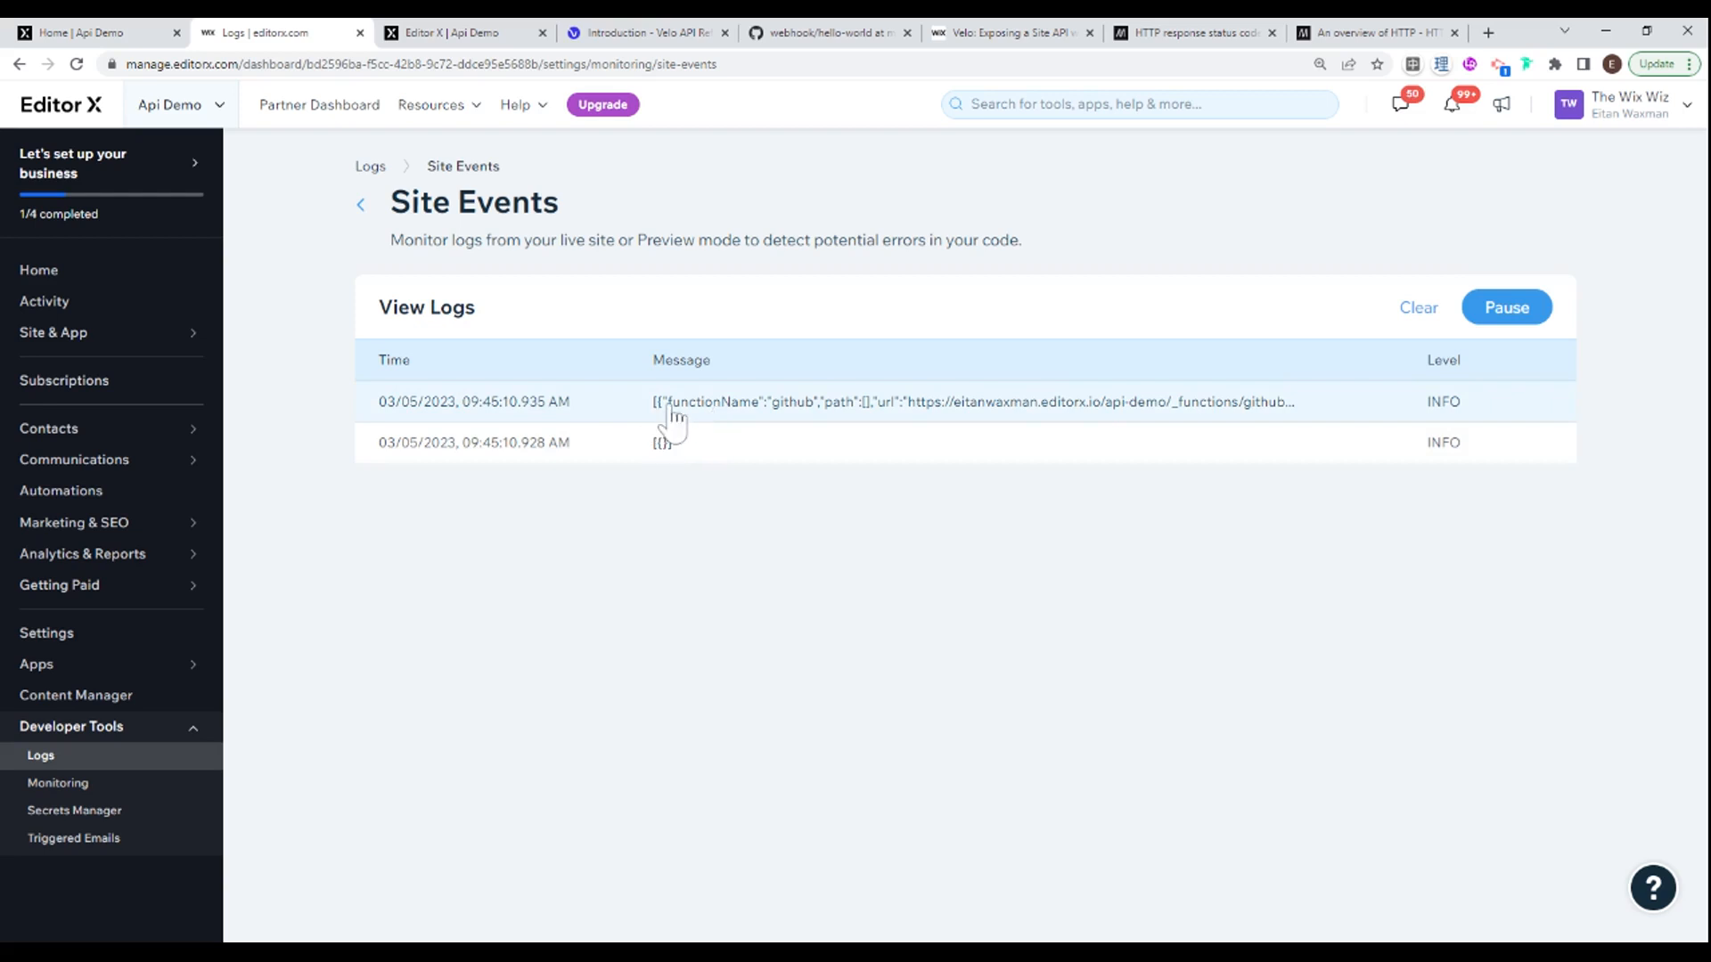
{"action": "mouse_move", "coordinate": [1182, 421]}
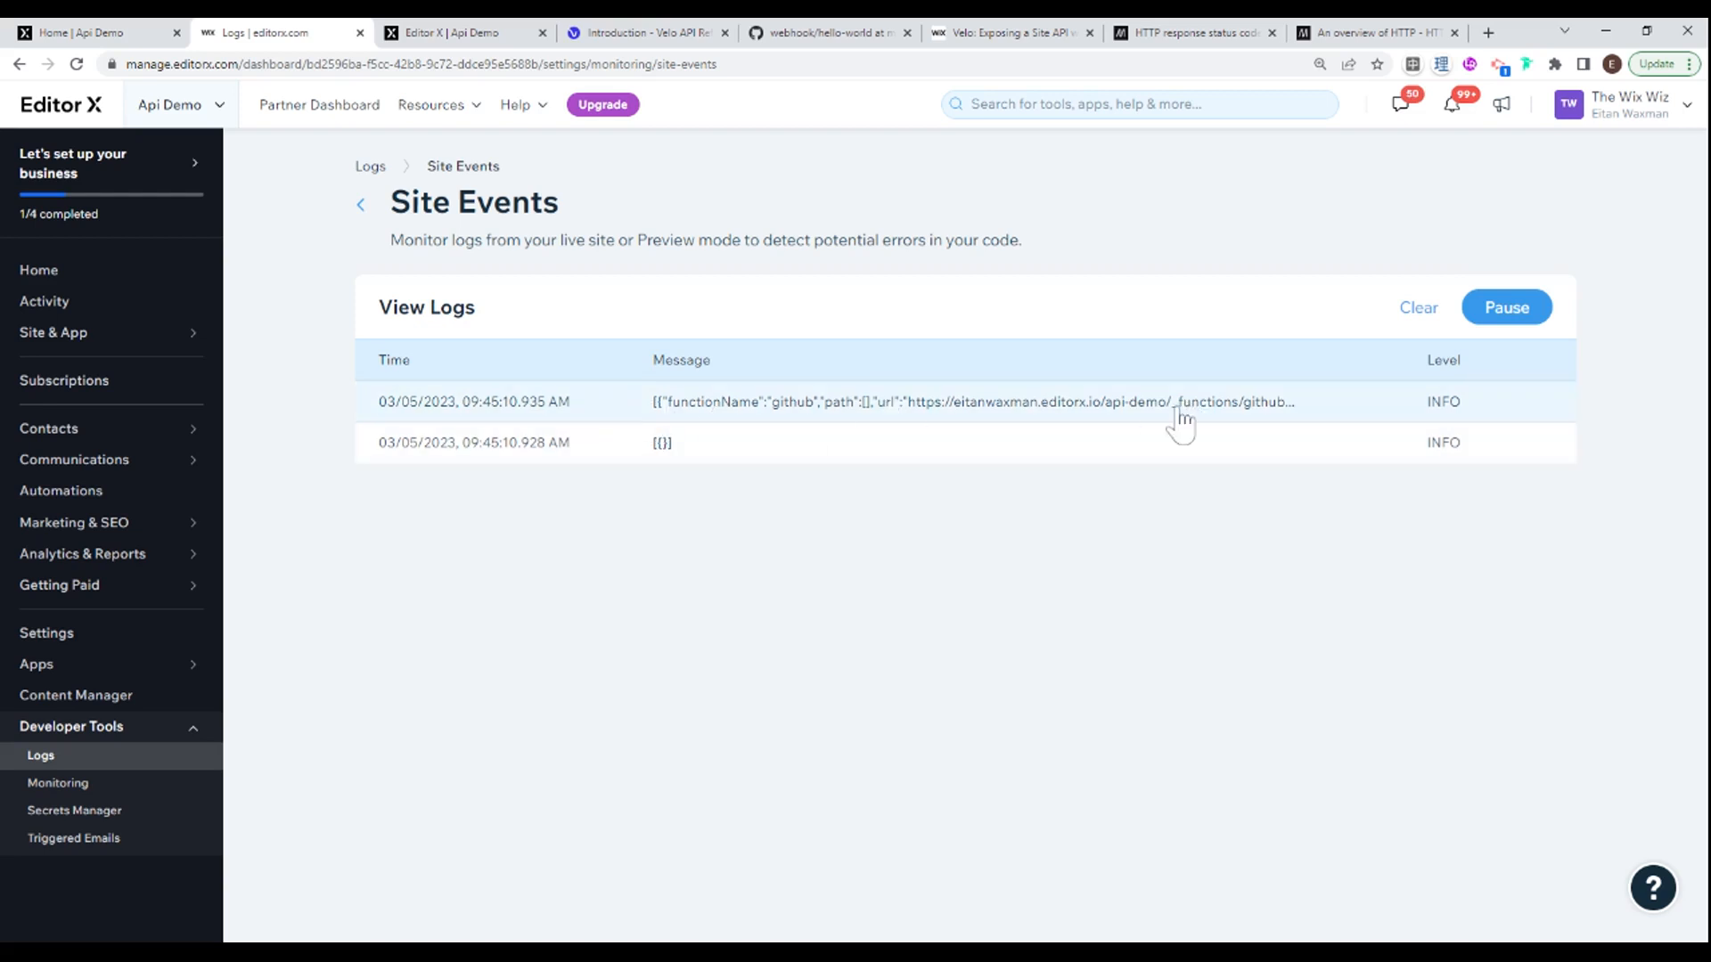
{"action": "mouse_move", "coordinate": [1137, 526]}
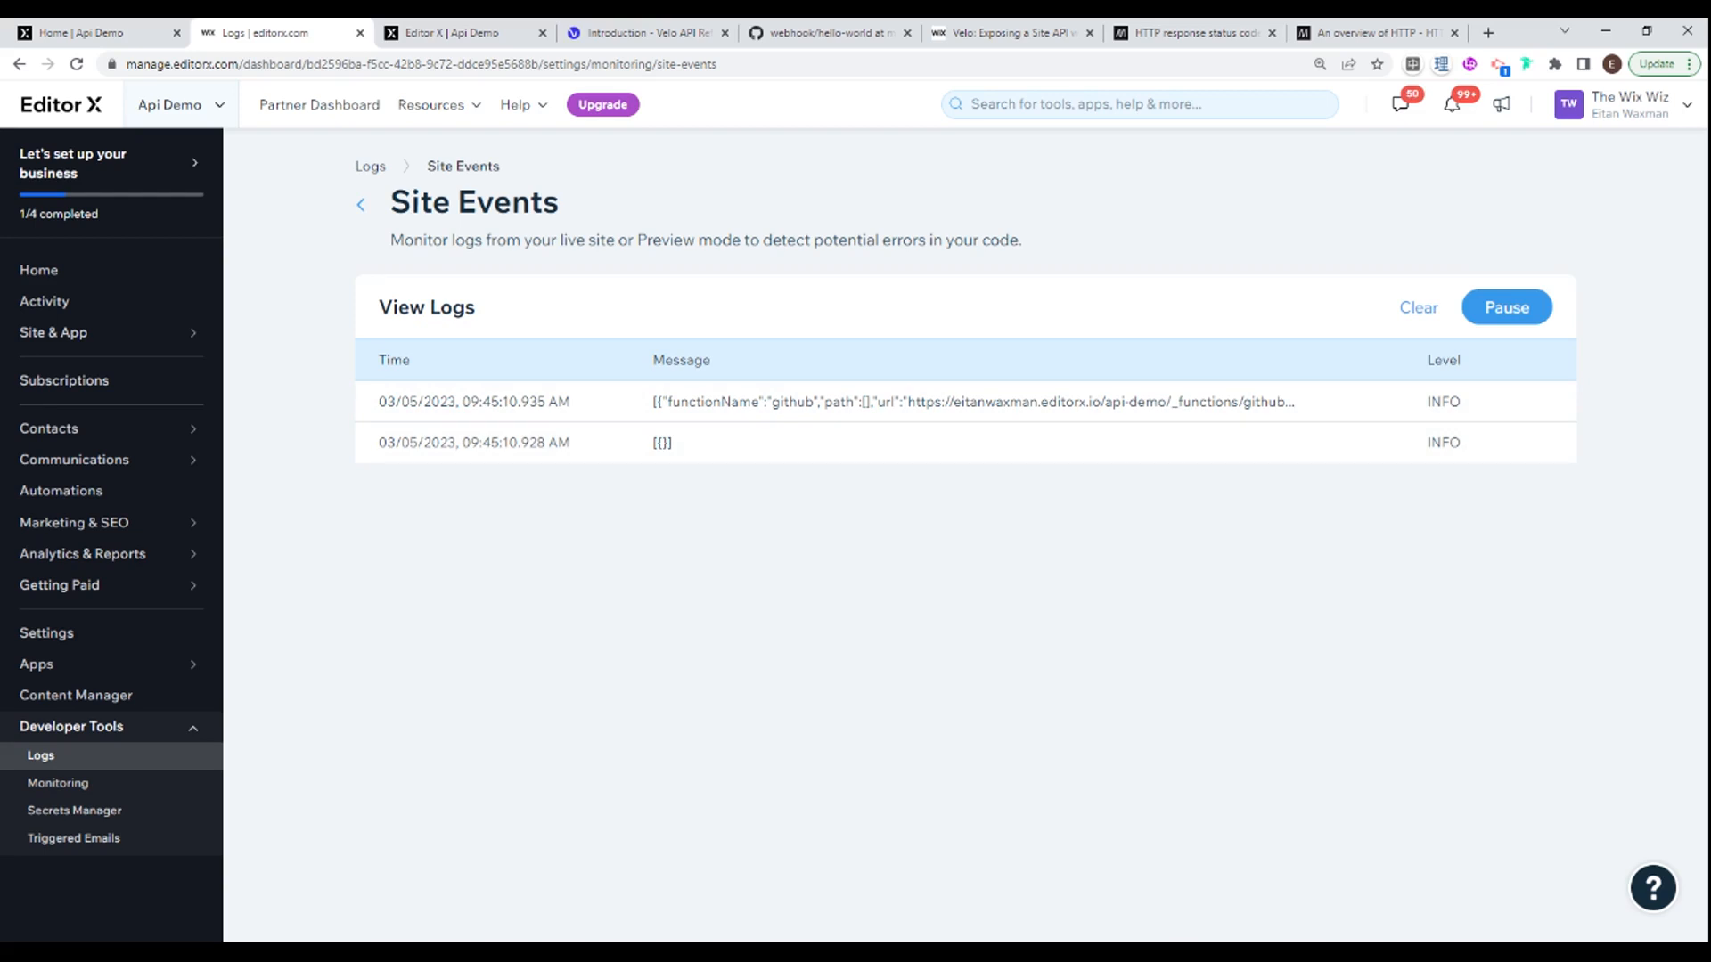
{"action": "mouse_move", "coordinate": [1108, 577]}
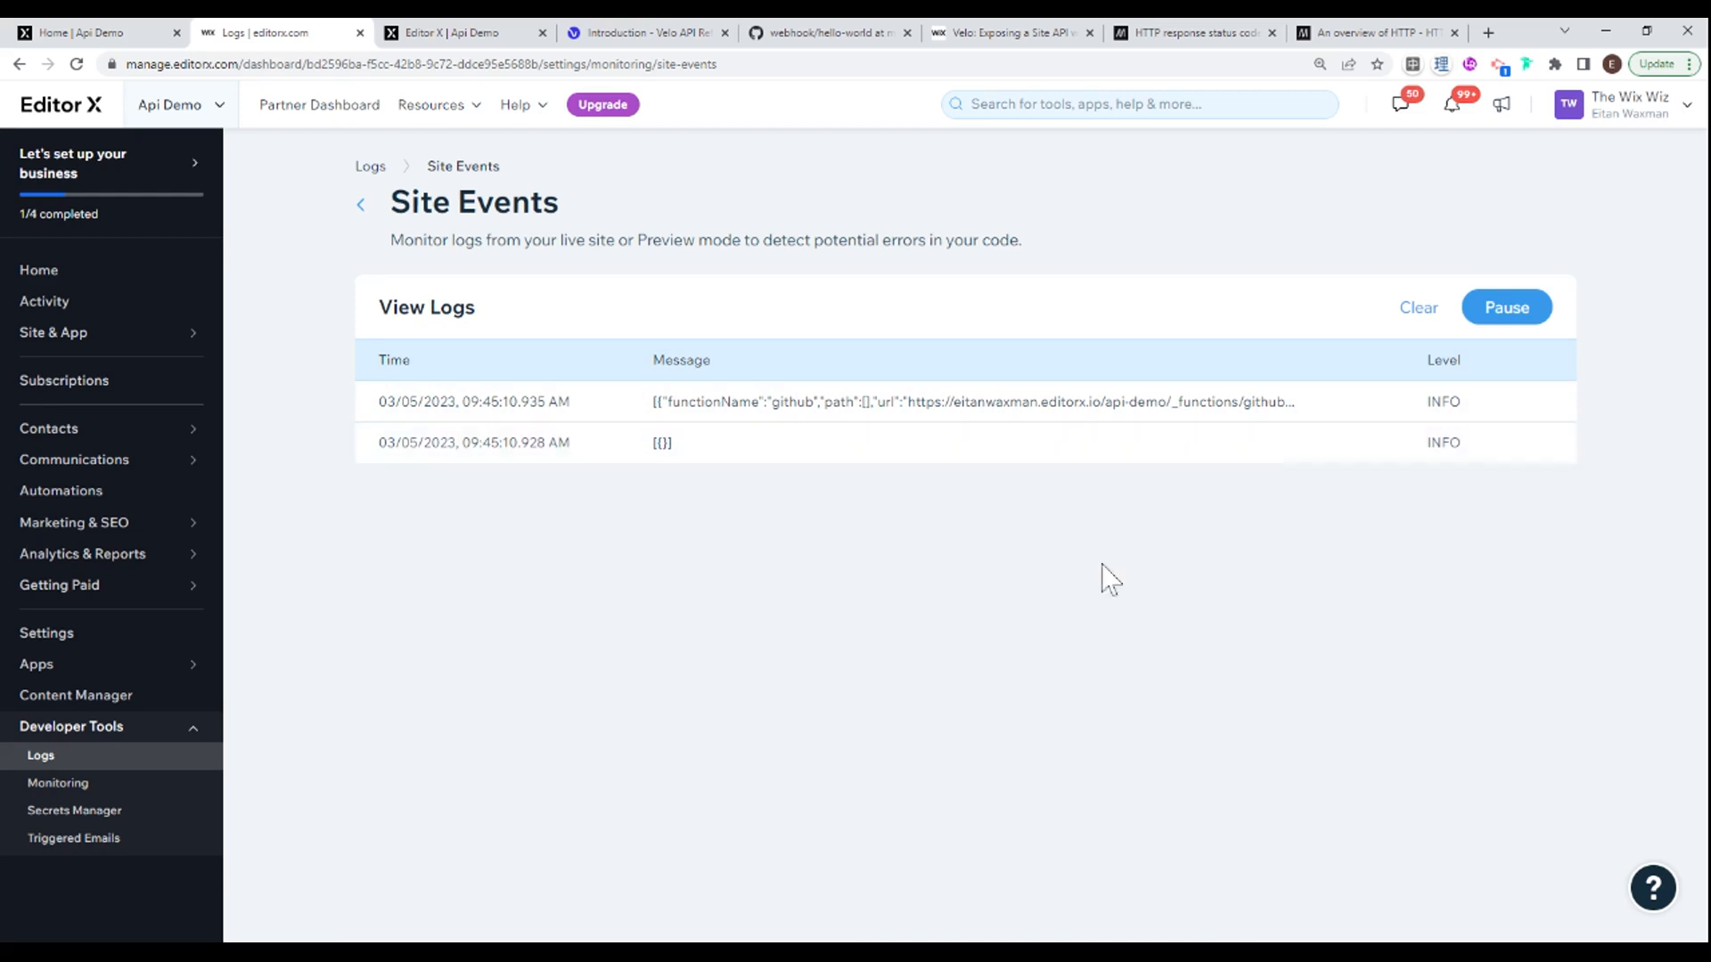
{"action": "mouse_move", "coordinate": [1080, 622]}
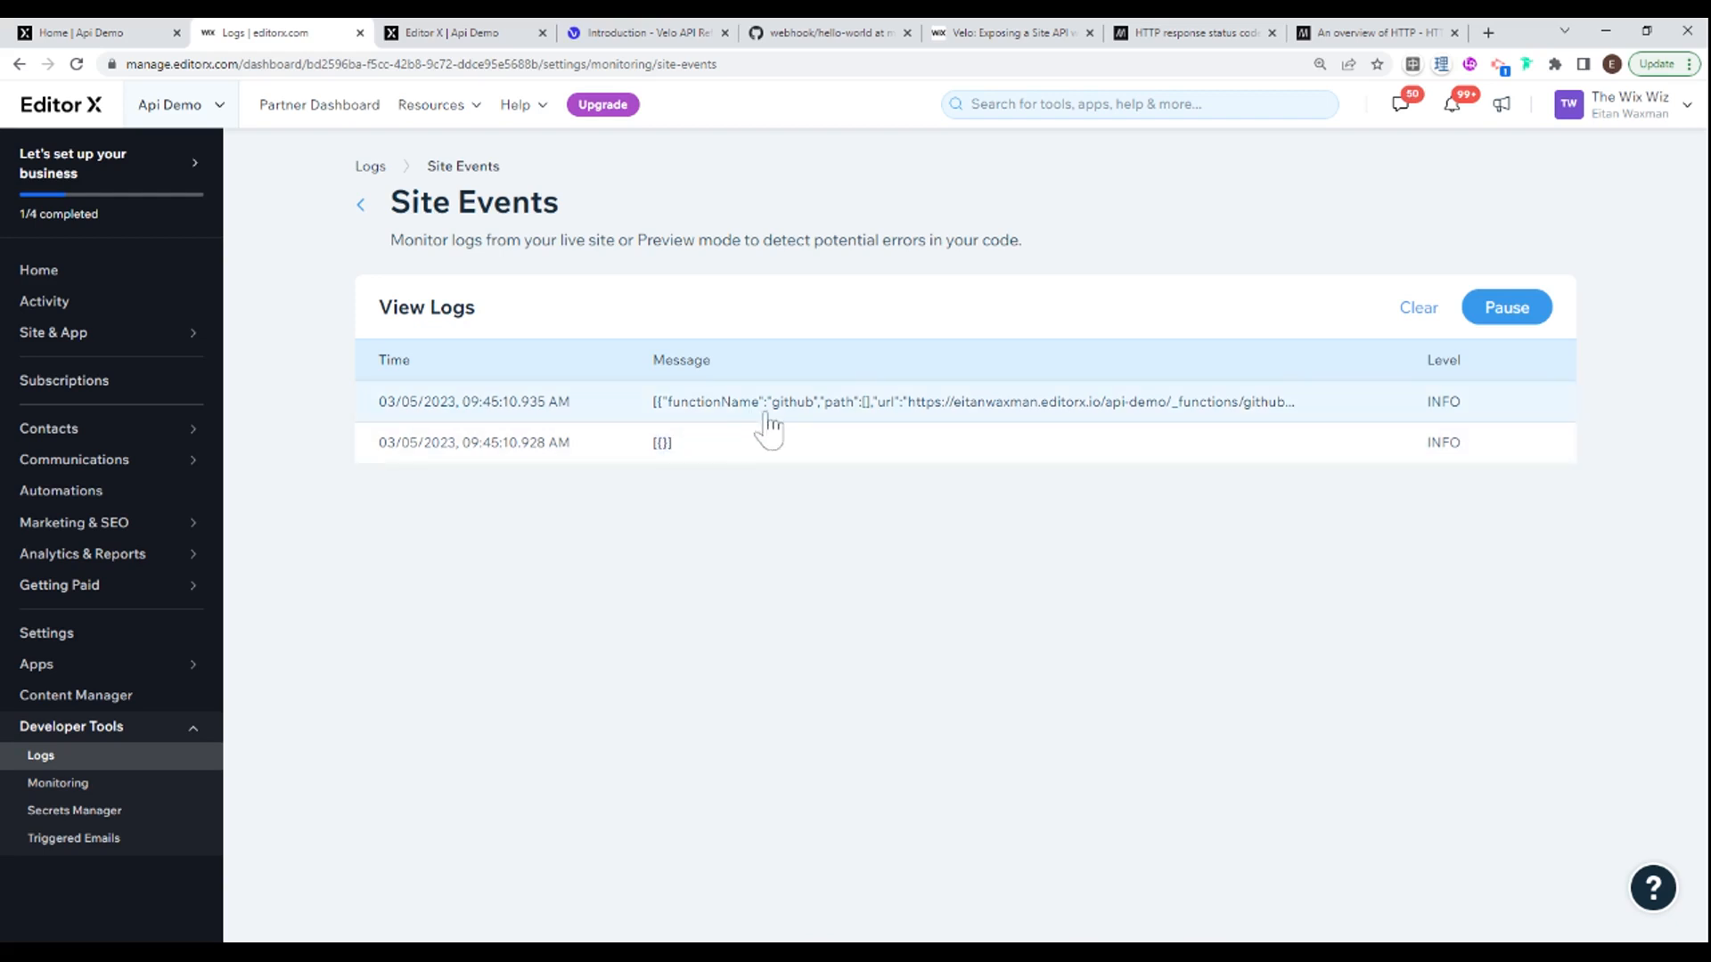
{"action": "mouse_move", "coordinate": [804, 511]}
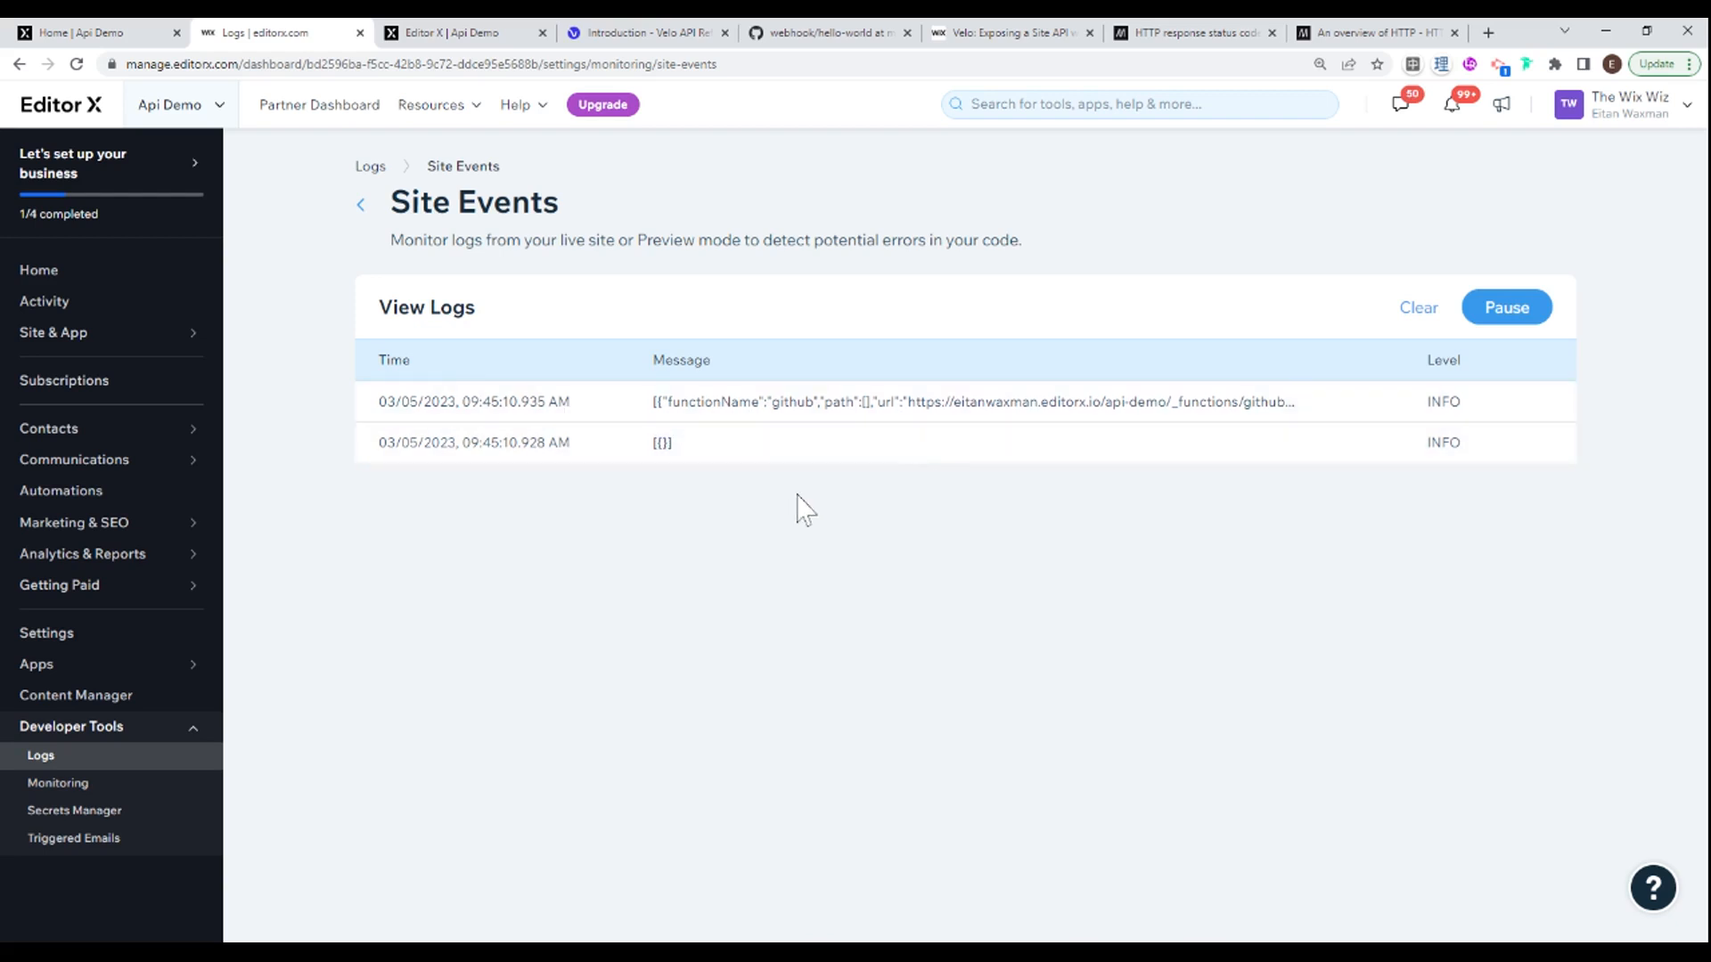
{"action": "mouse_move", "coordinate": [832, 466]}
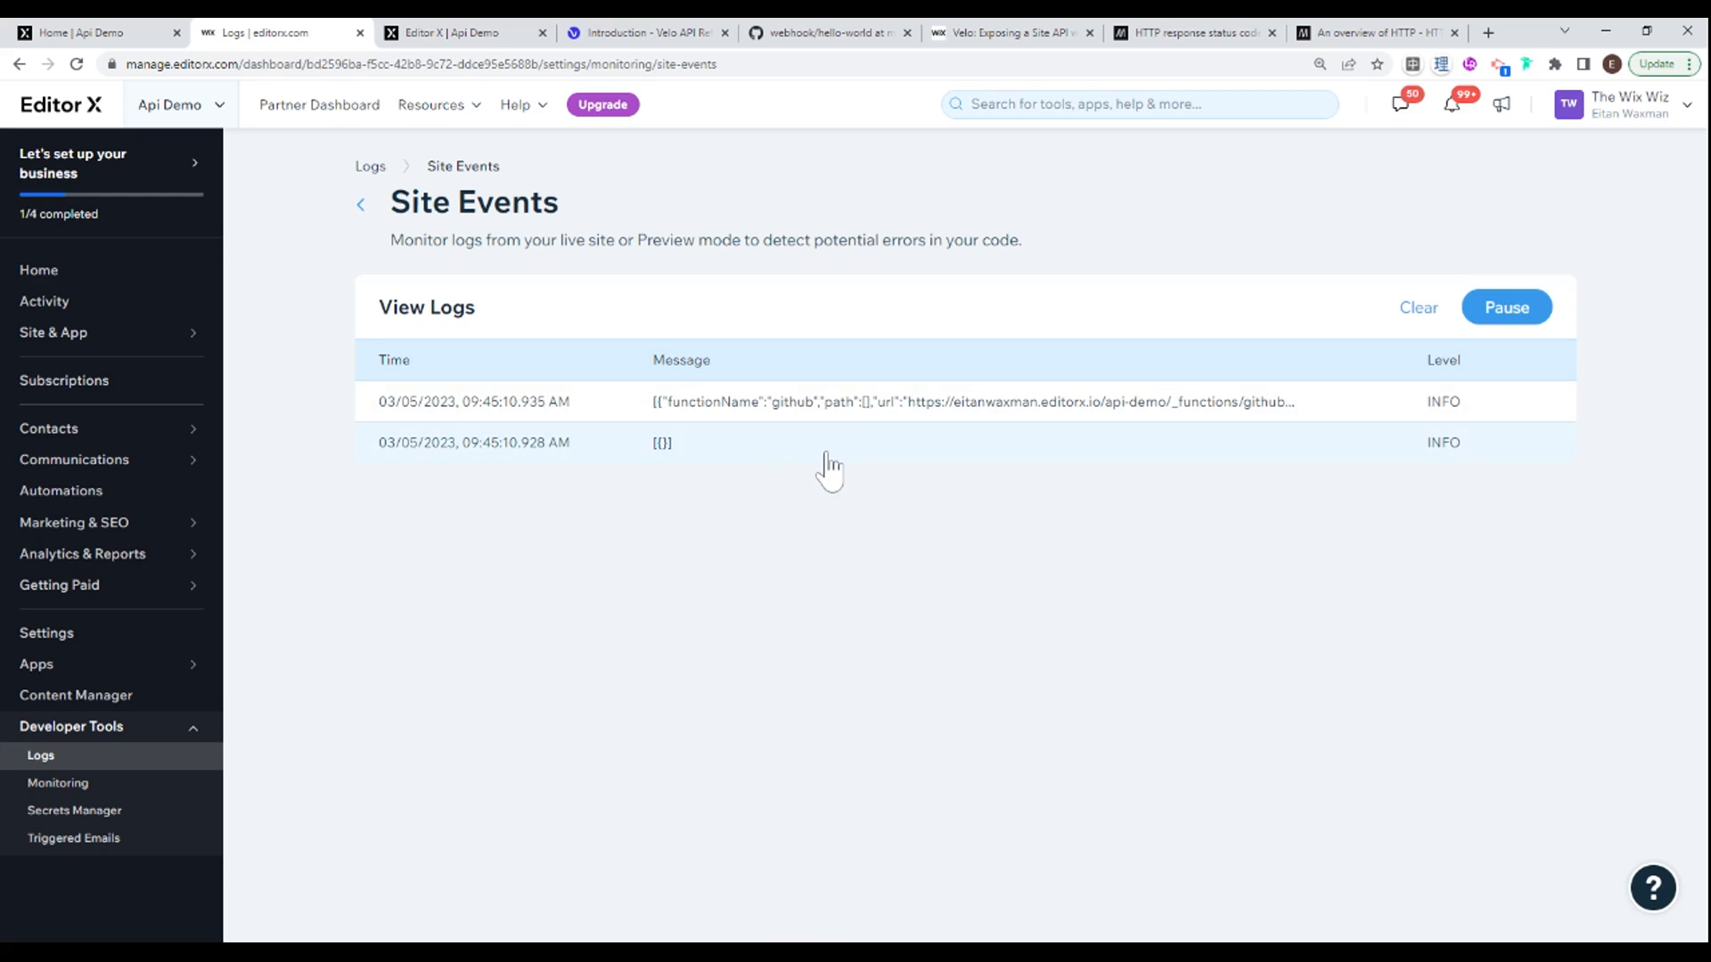
{"action": "mouse_move", "coordinate": [770, 501]}
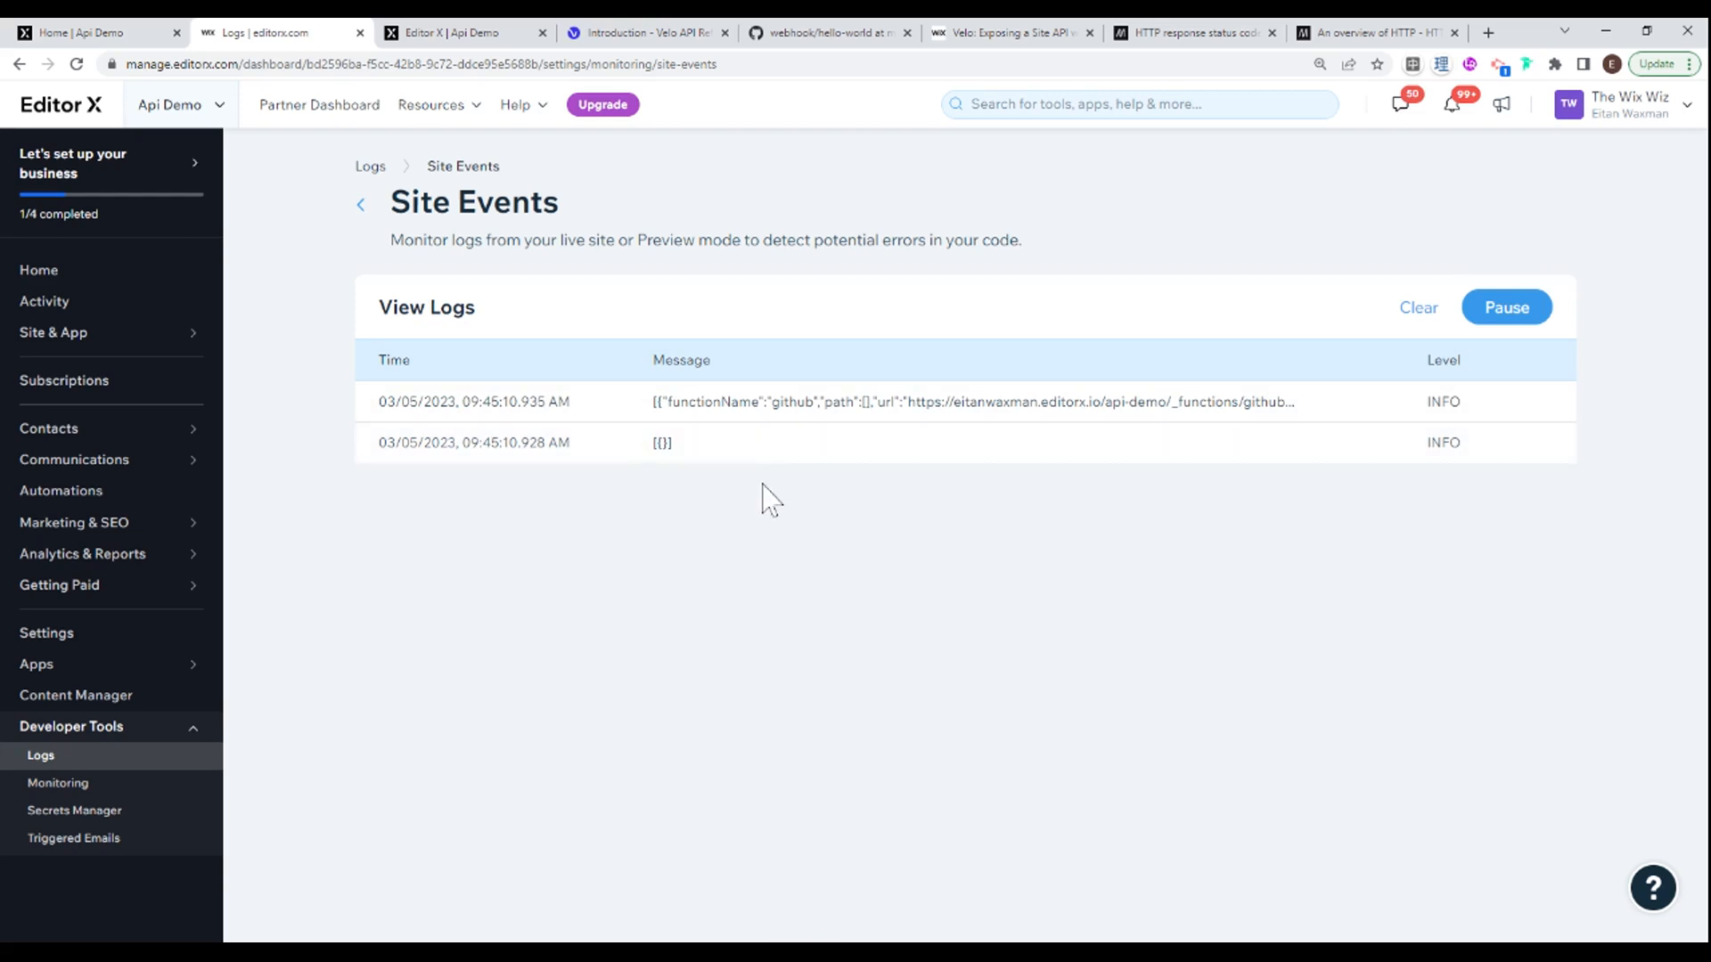
{"action": "left_click", "coordinate": [459, 32]}
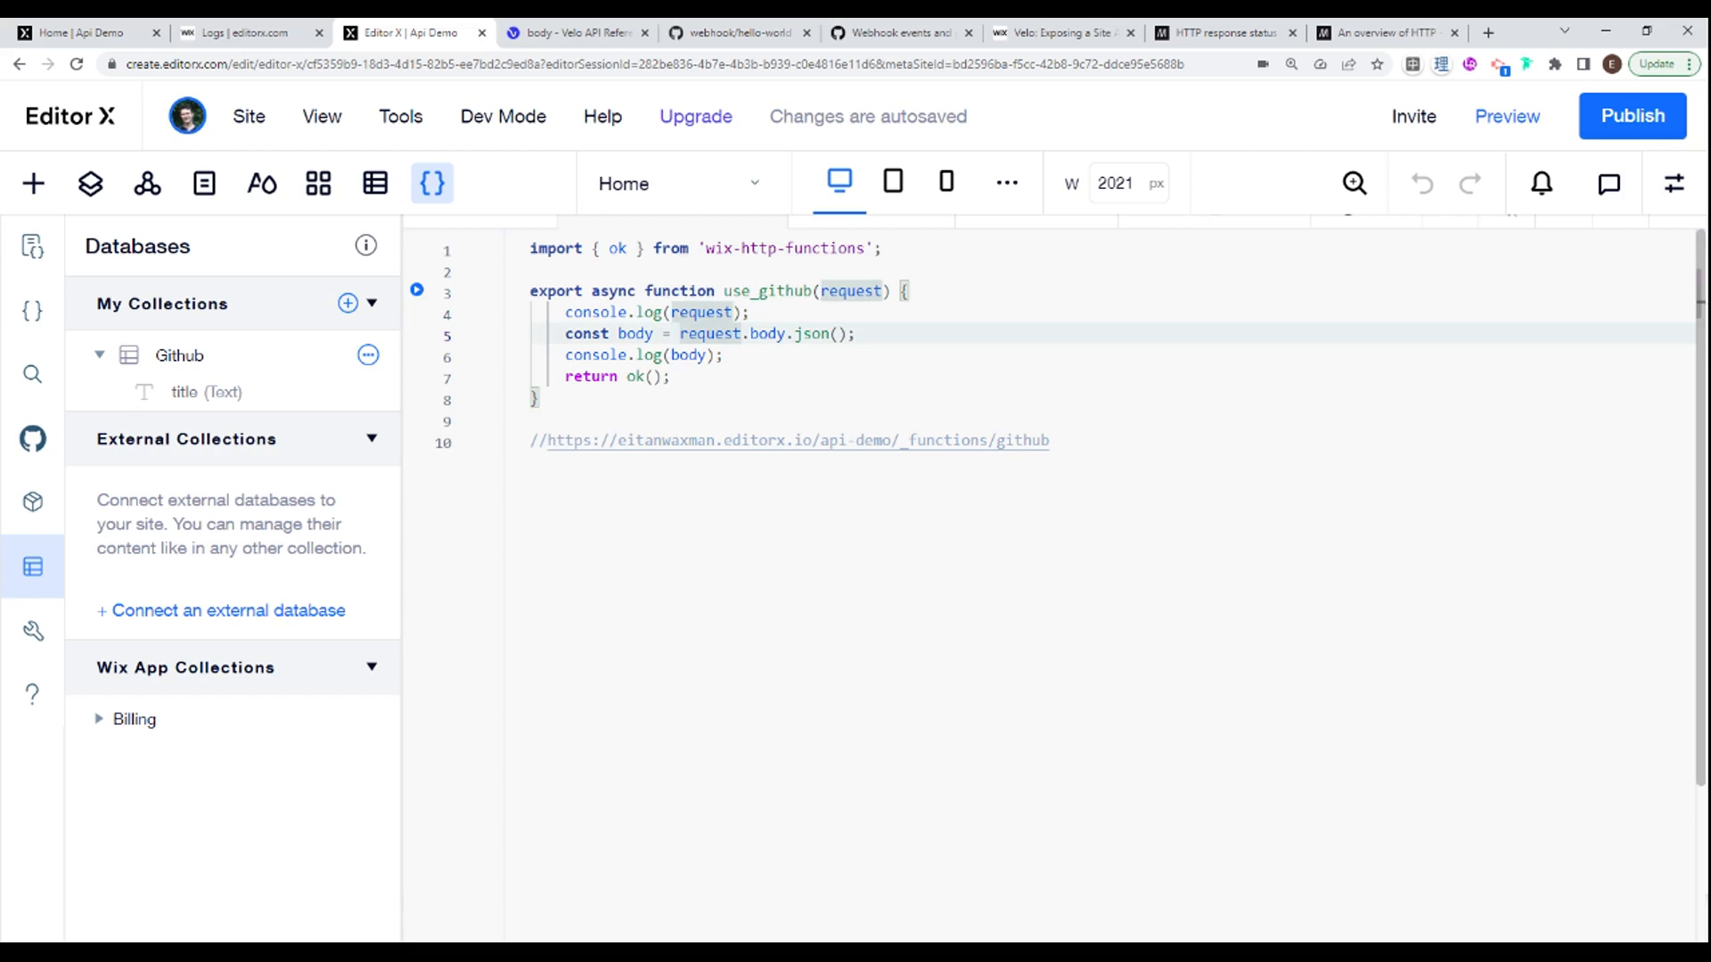
Step: Add 'await' before request.body.json() in use_github and publish the site
{"action": "type", "text": "await"}
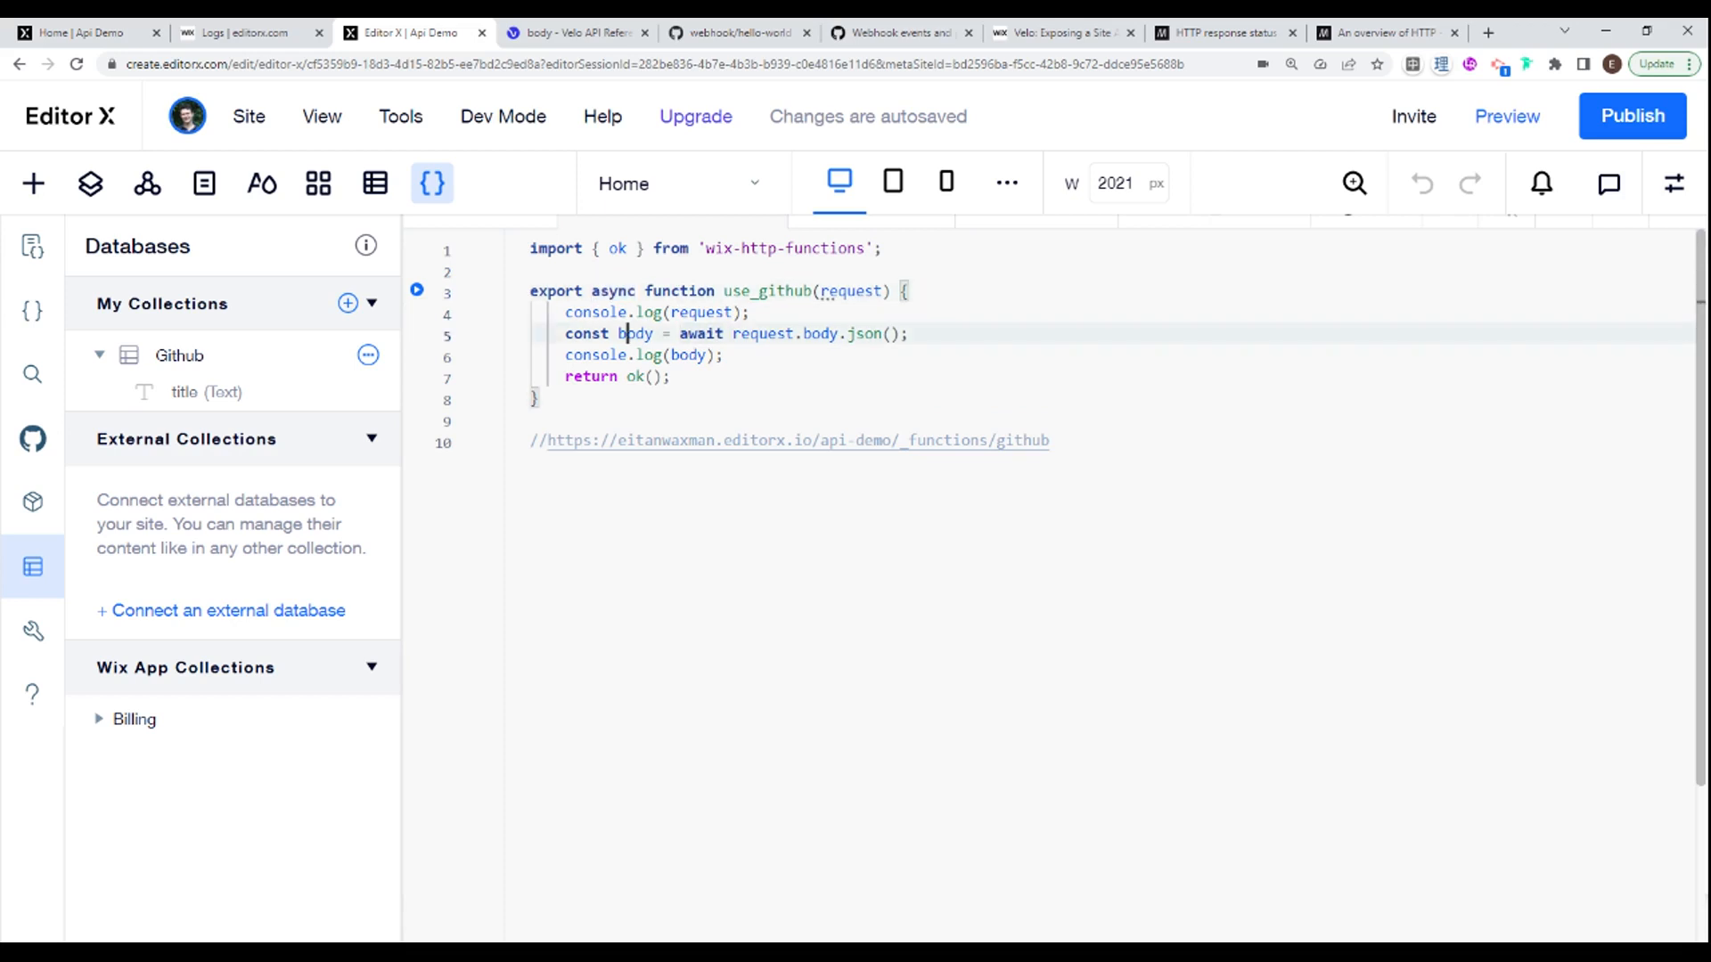
{"action": "left_click", "coordinate": [1631, 116]}
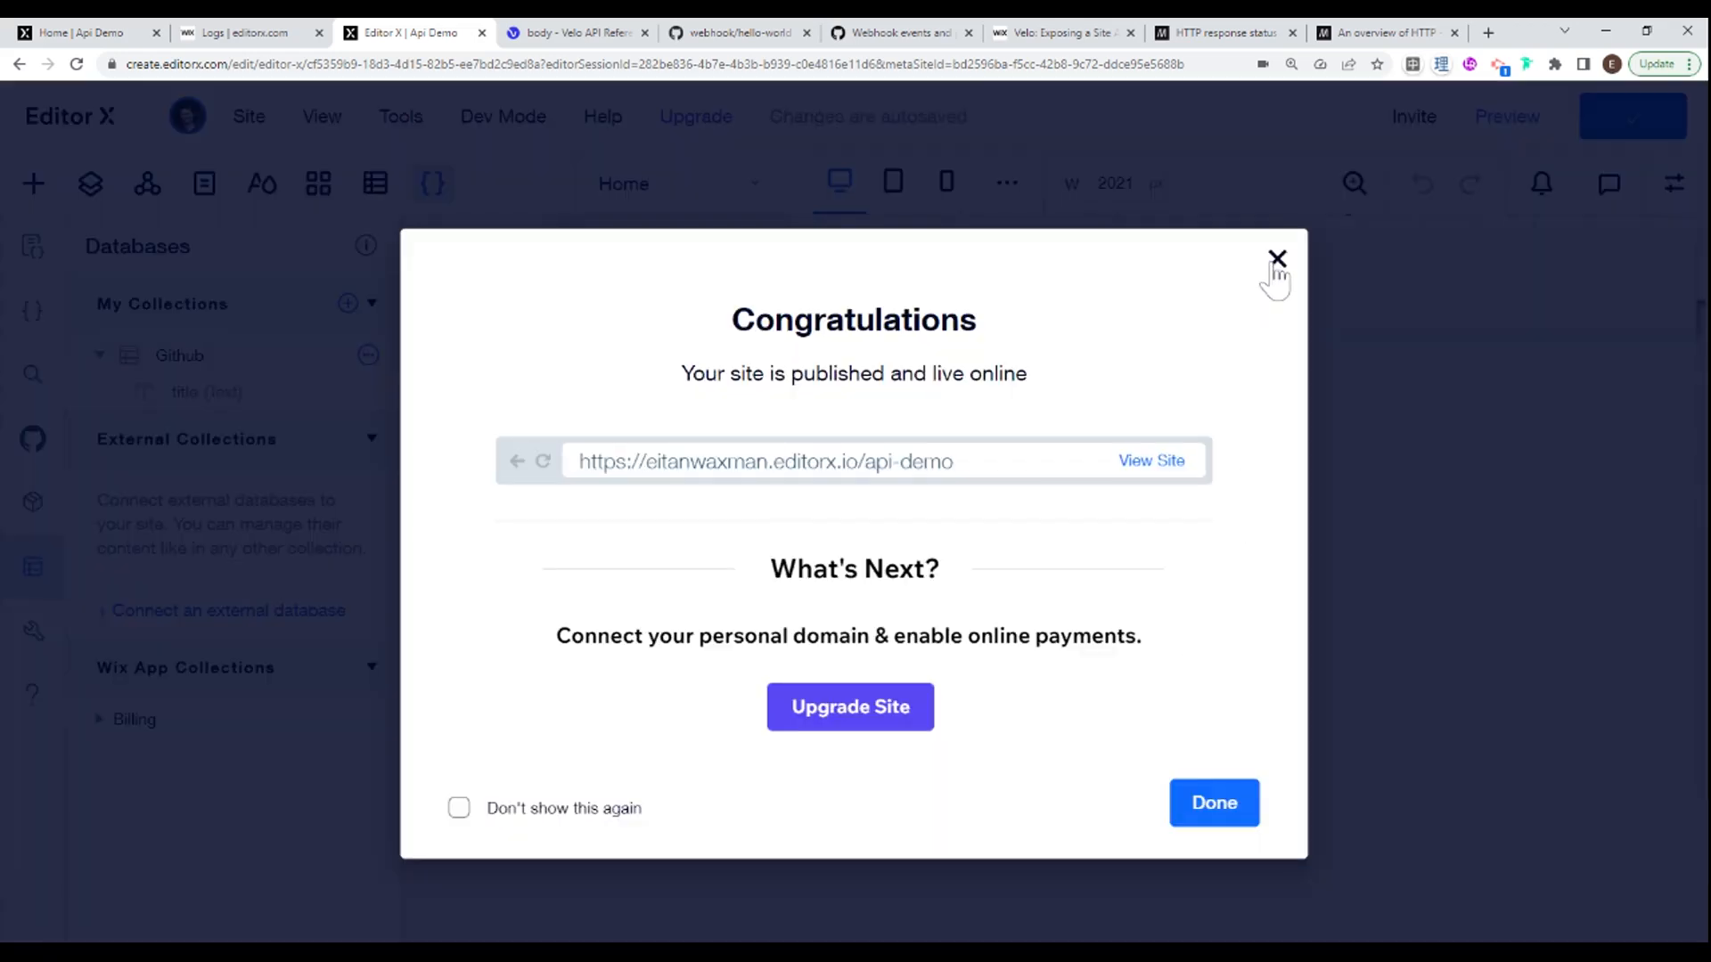
{"action": "left_click", "coordinate": [1276, 259]}
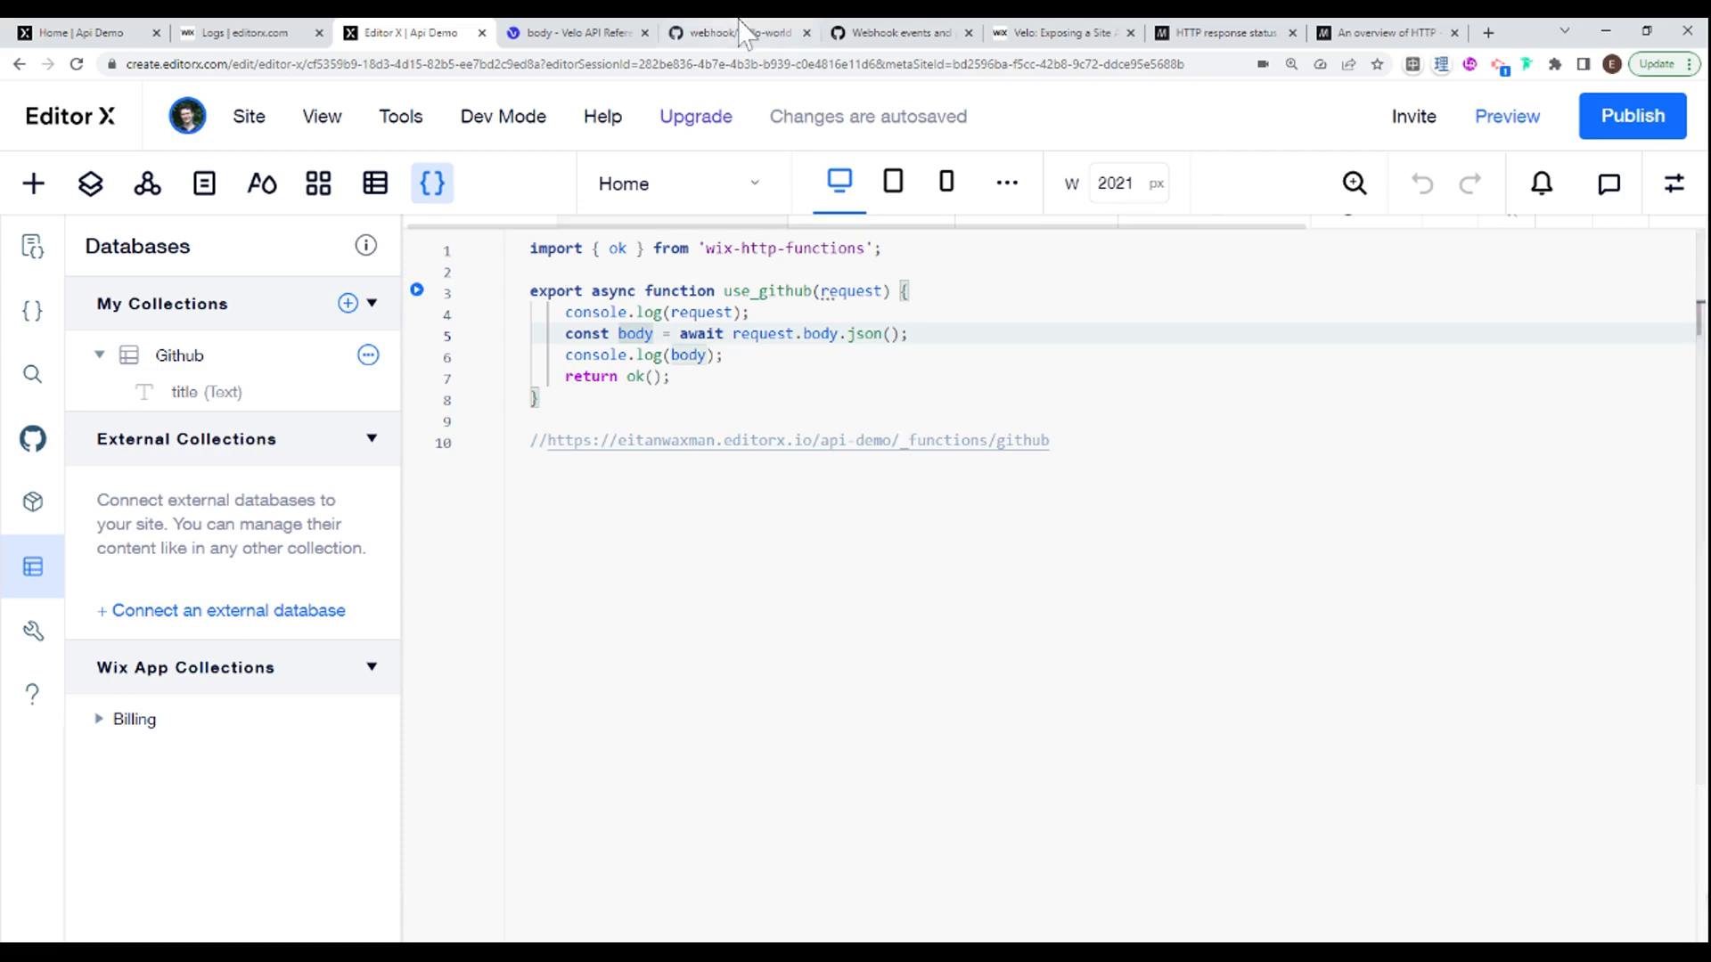
Step: Add a third "hello world" line to GitHub's hello-world file and commit it to main
{"action": "left_click", "coordinate": [731, 33]}
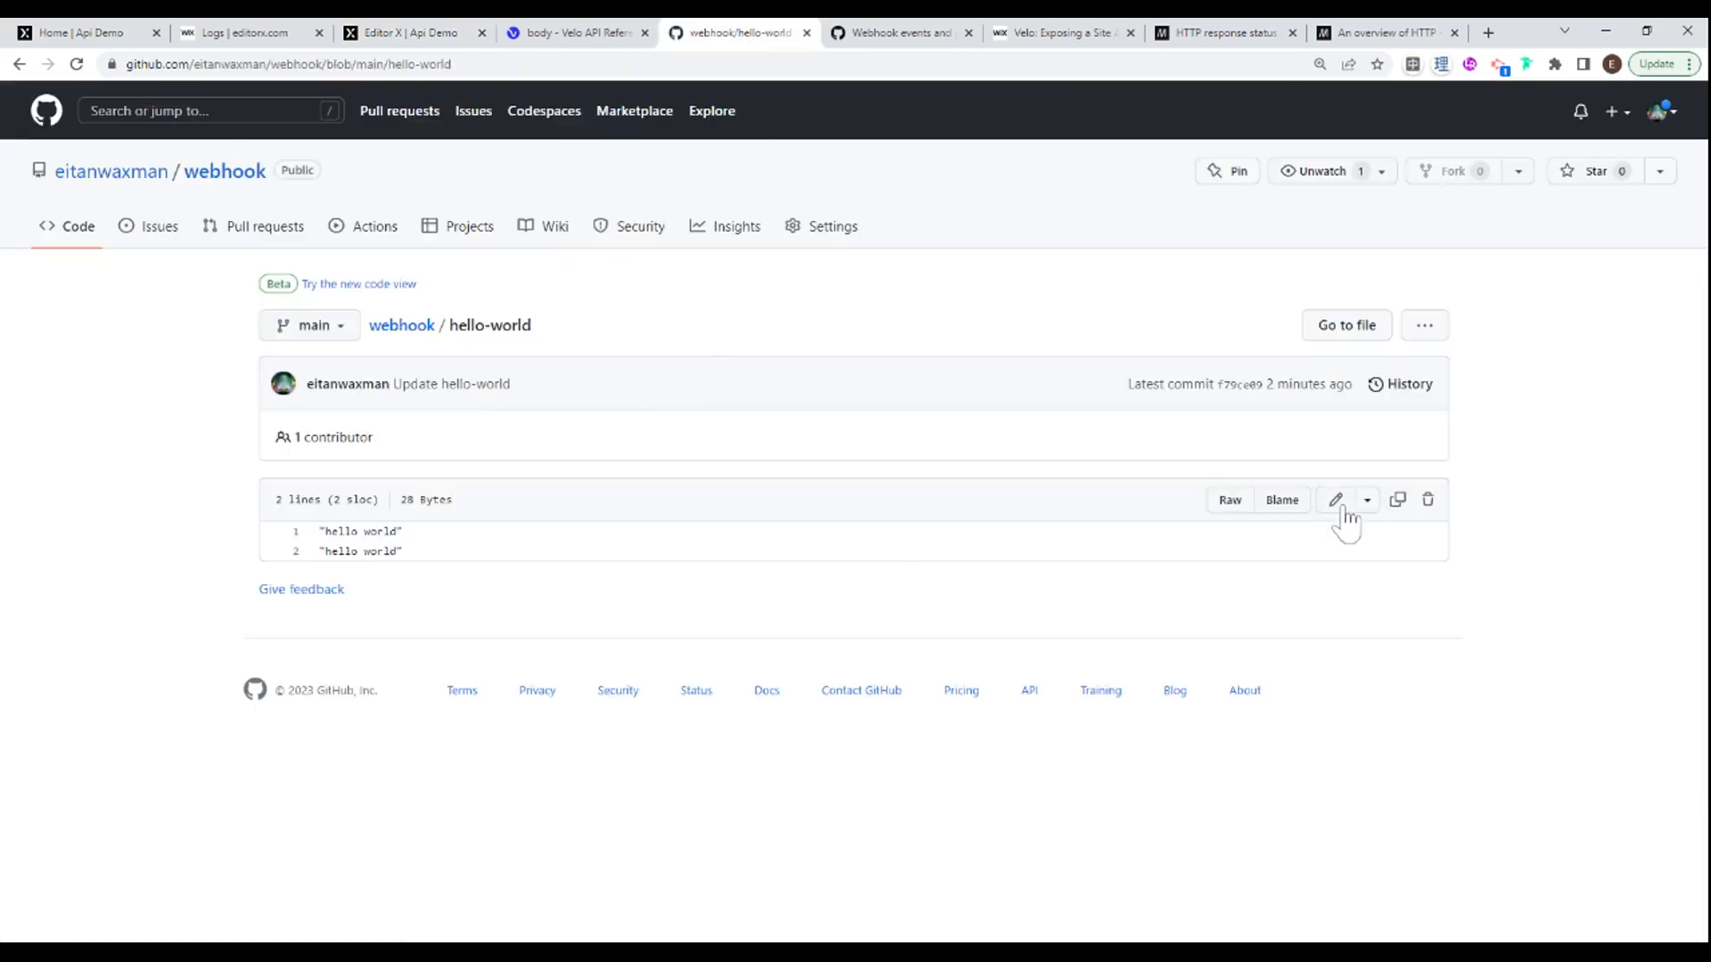
{"action": "left_click", "coordinate": [1335, 499]}
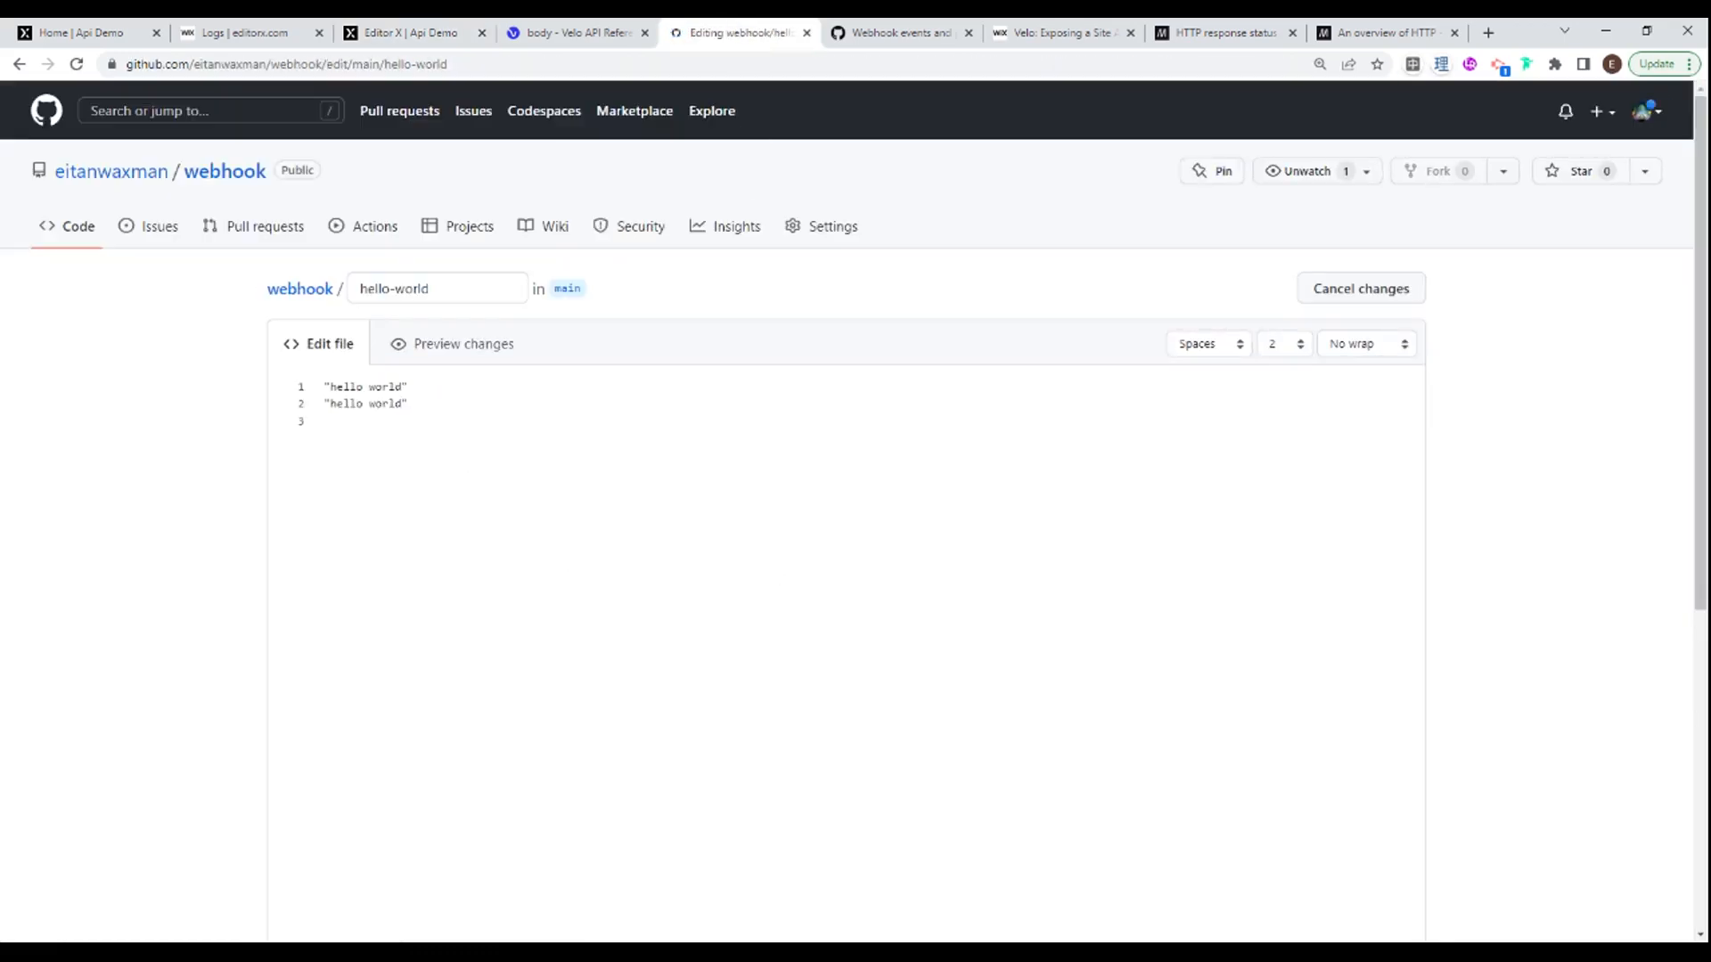
{"action": "type", "text": "\"hello world\""}
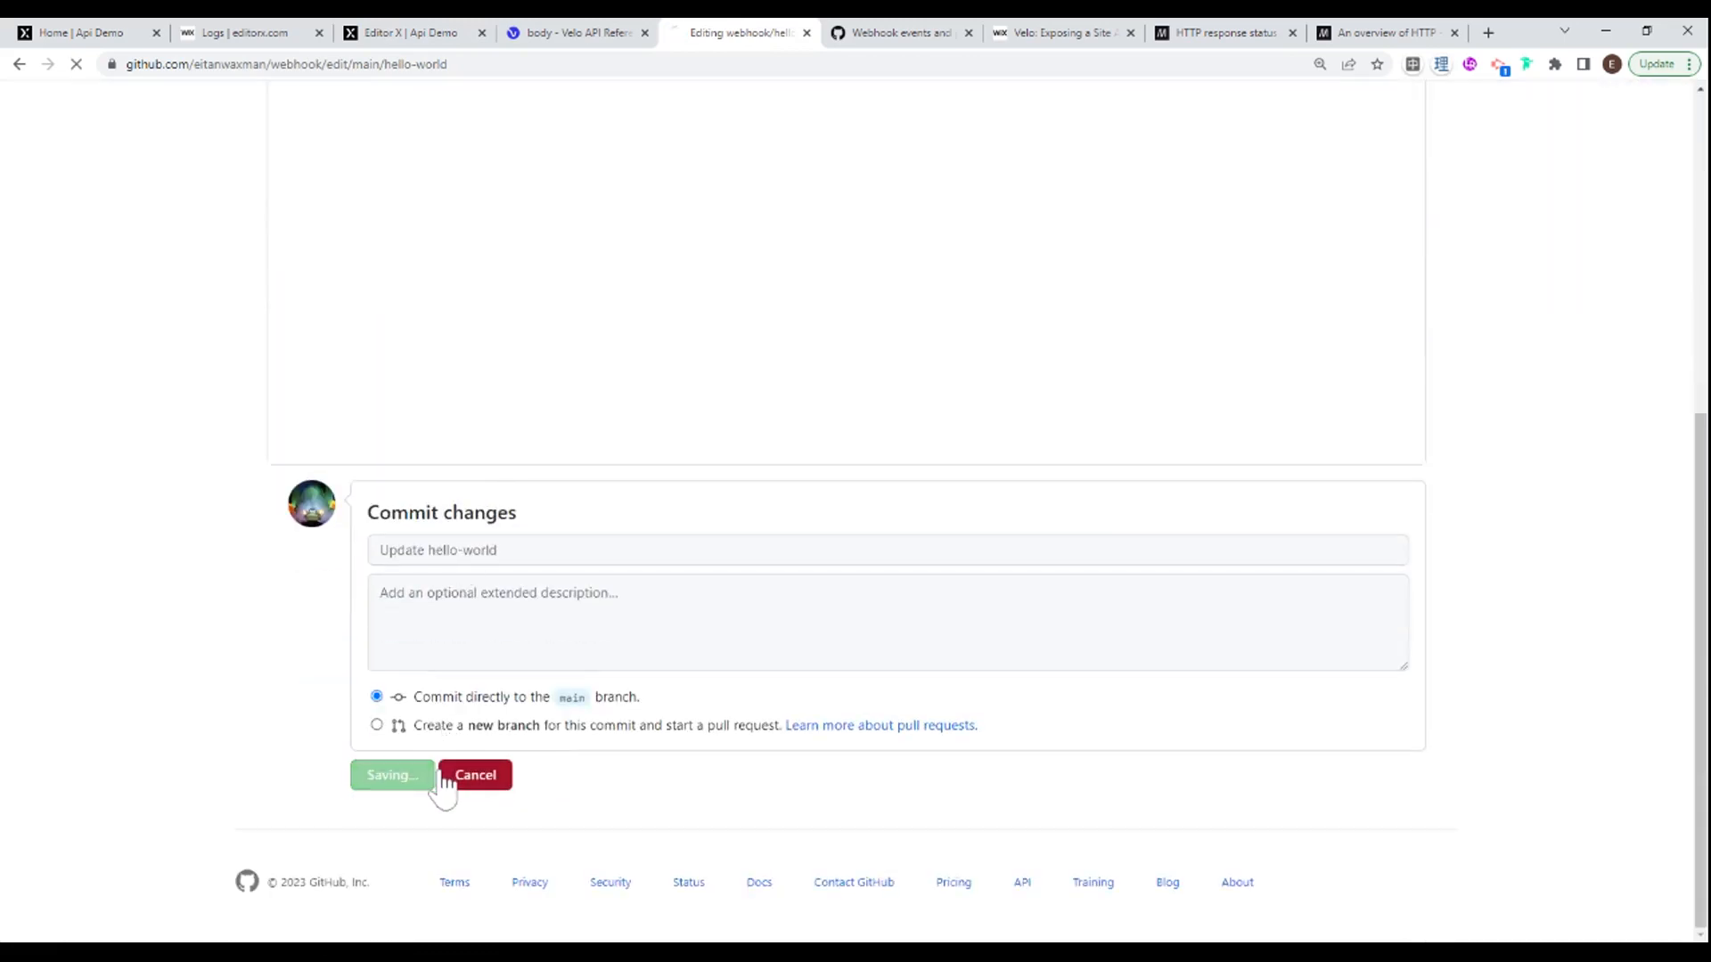
{"action": "left_click", "coordinate": [390, 775]}
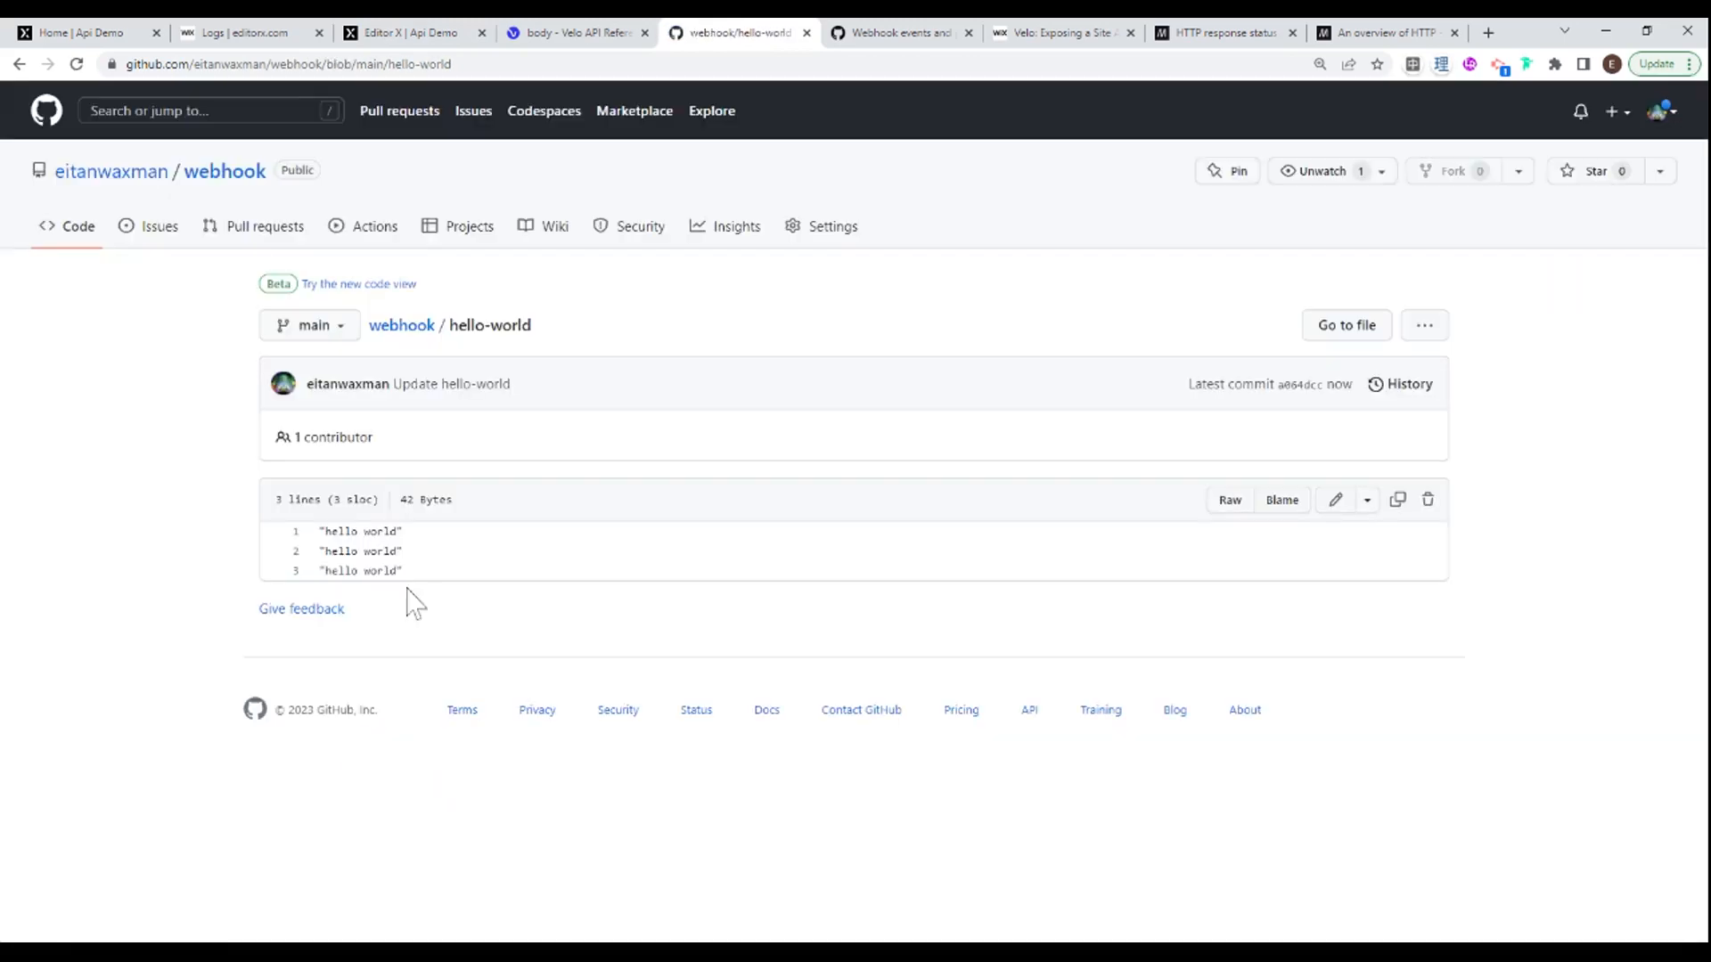
Step: Copy the push payload message starting refs/heads/main from the Site Events jsonPayload, then return to the backend code
{"action": "left_click", "coordinate": [249, 32]}
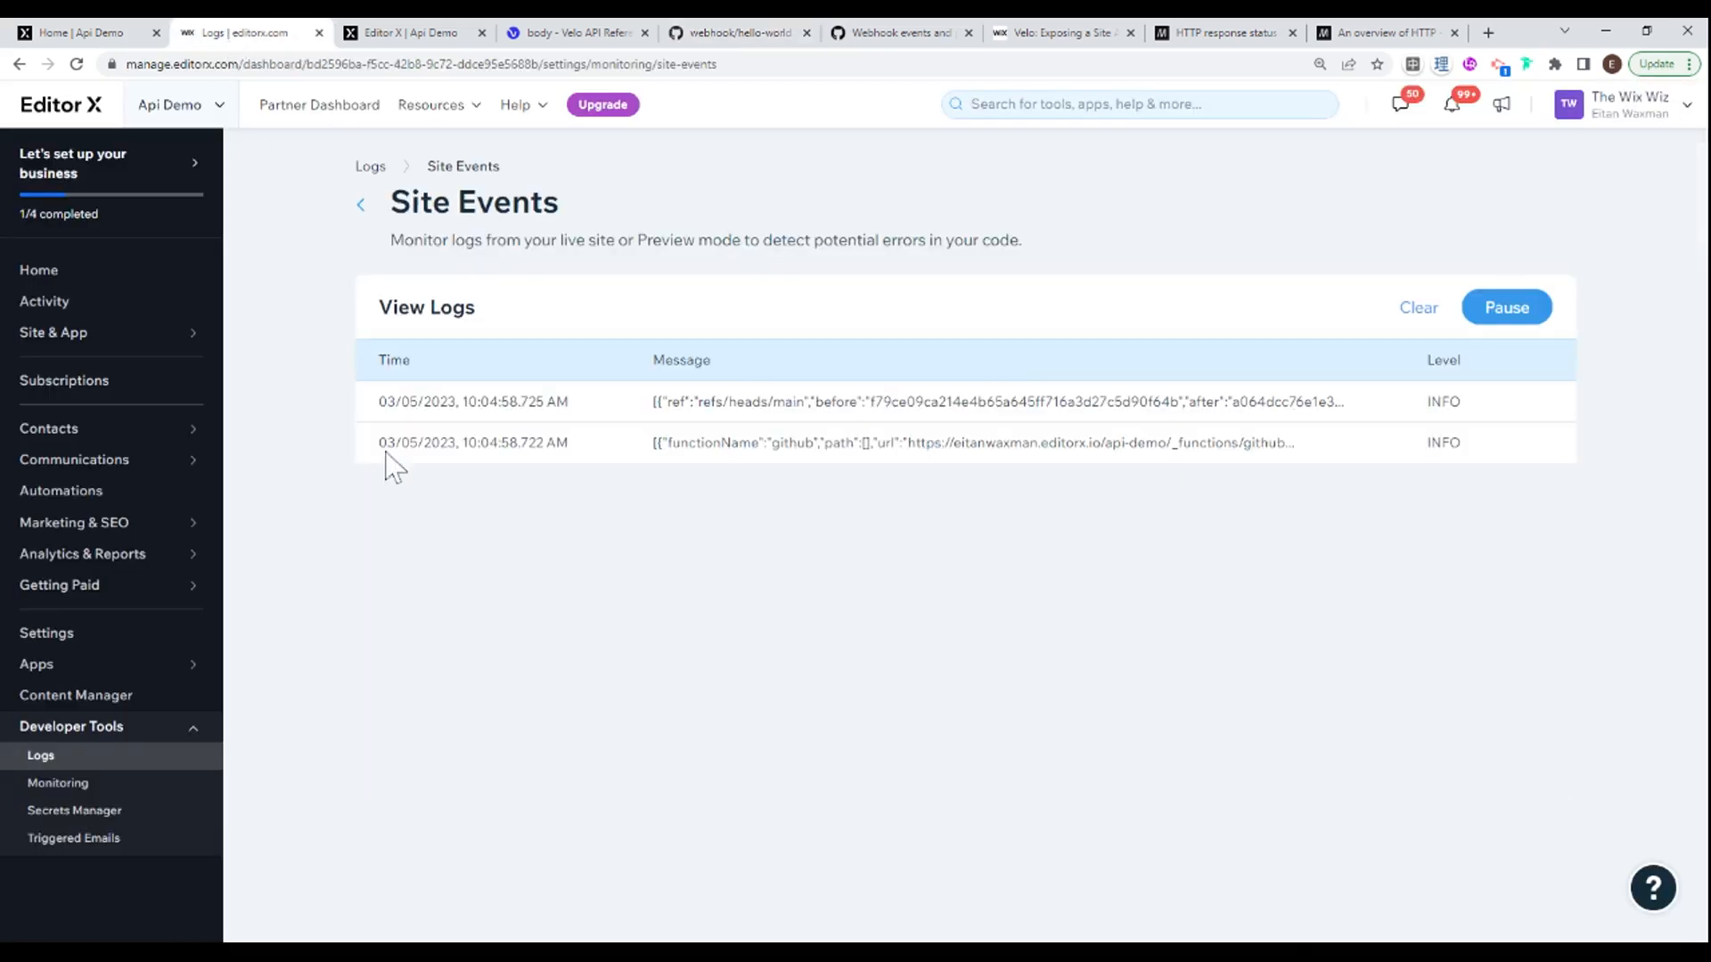
{"action": "mouse_move", "coordinate": [672, 442]}
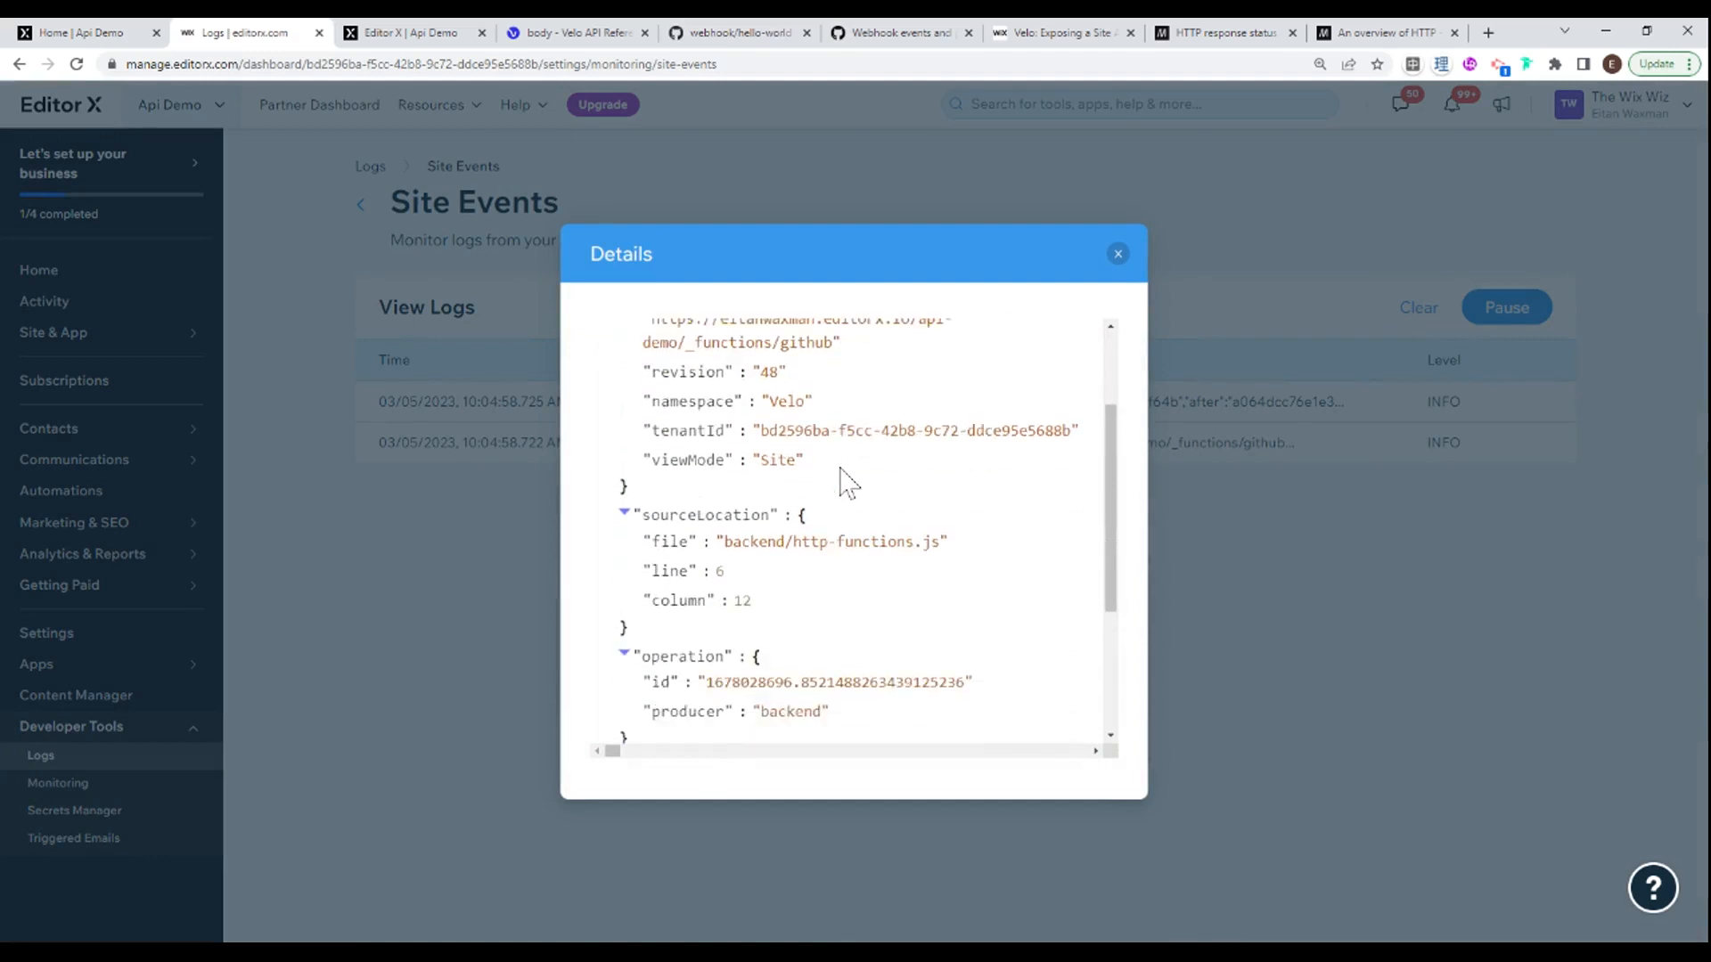
{"action": "scroll", "scroll_direction": "down", "scroll_amount": 3}
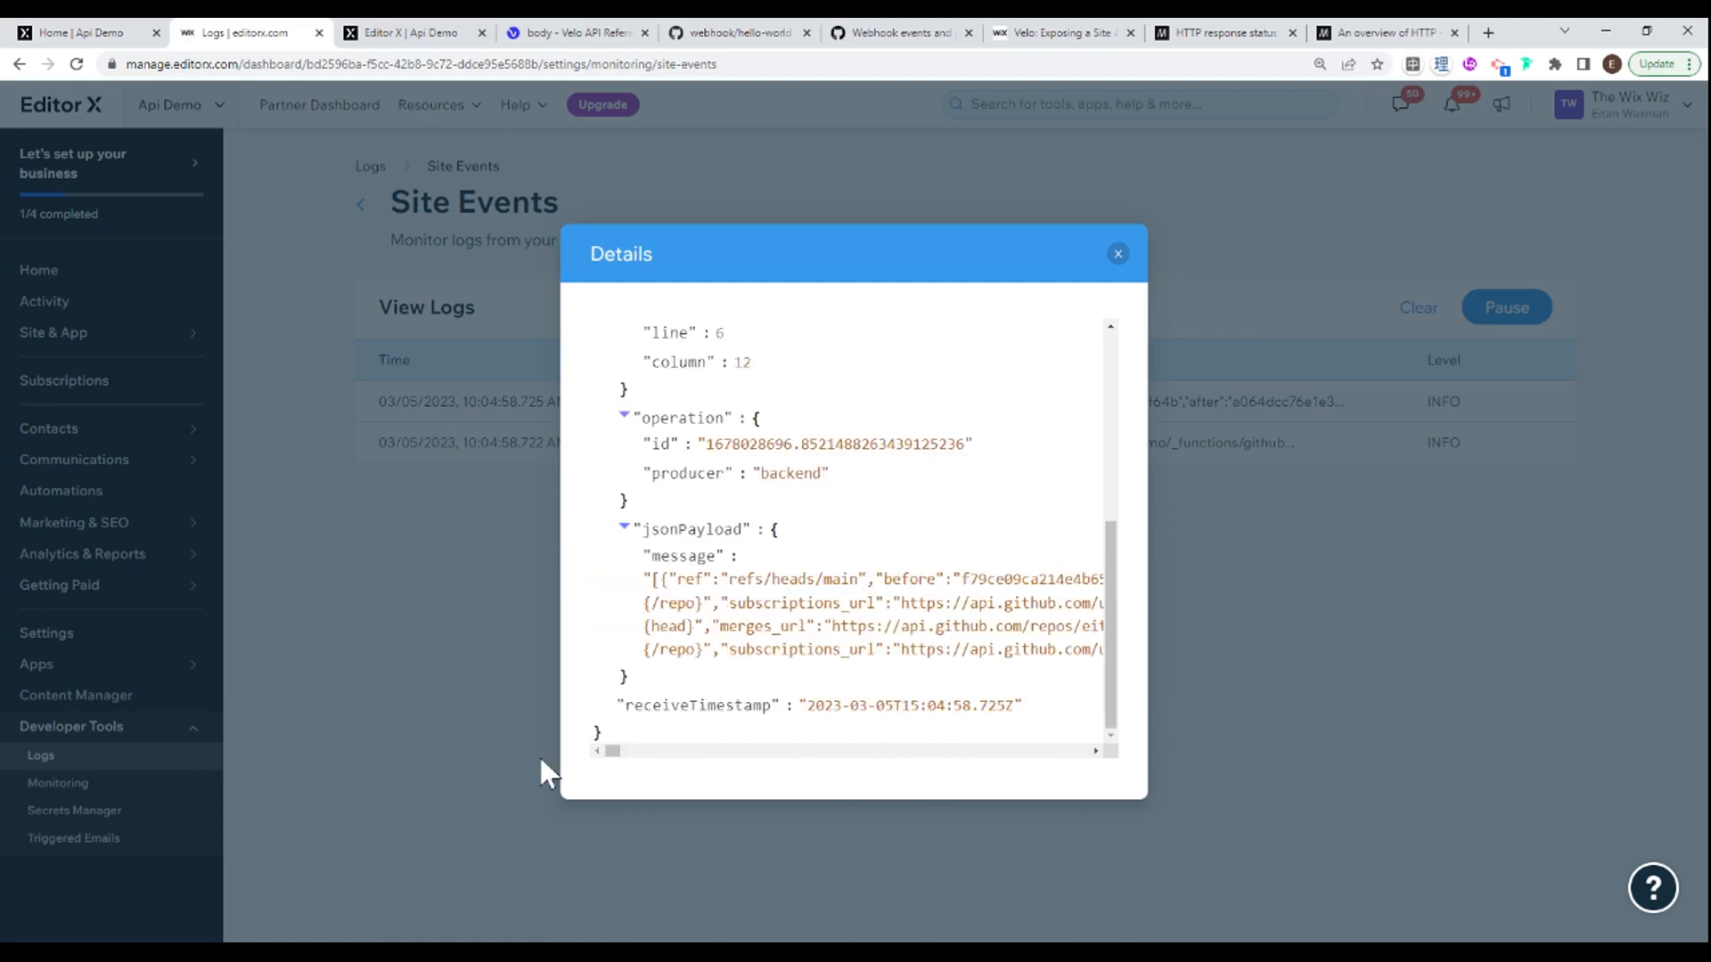
{"action": "mouse_move", "coordinate": [897, 626]}
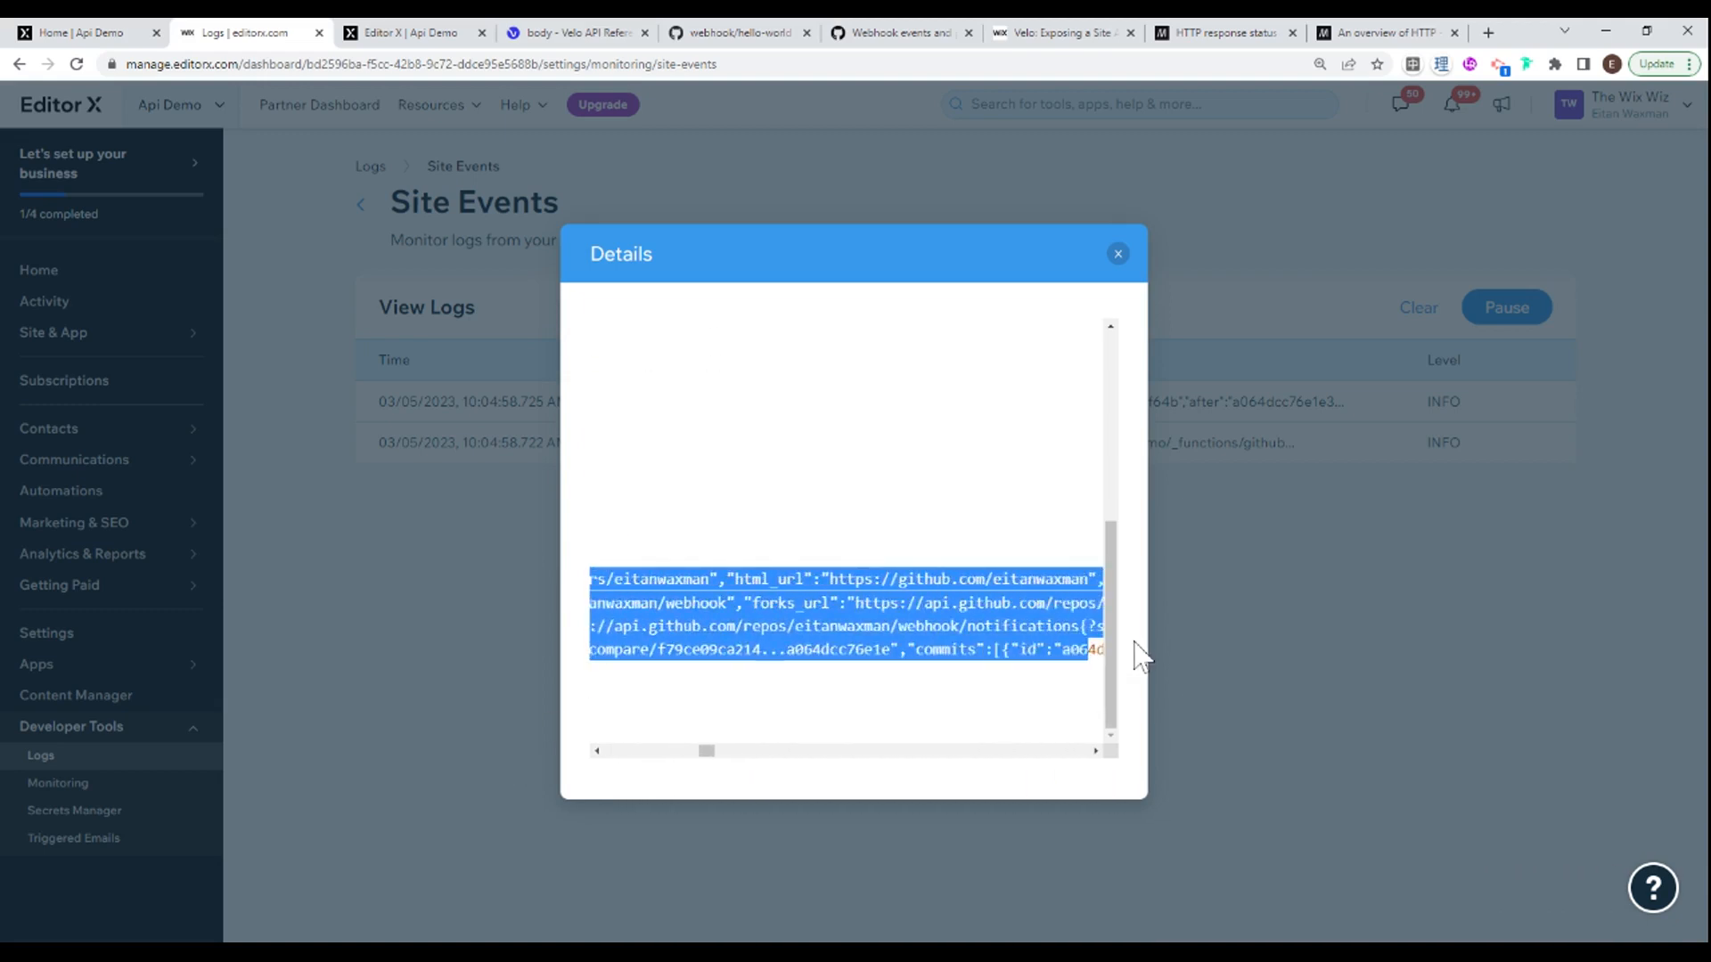
{"action": "scroll", "scroll_direction": "right", "scroll_amount": 3}
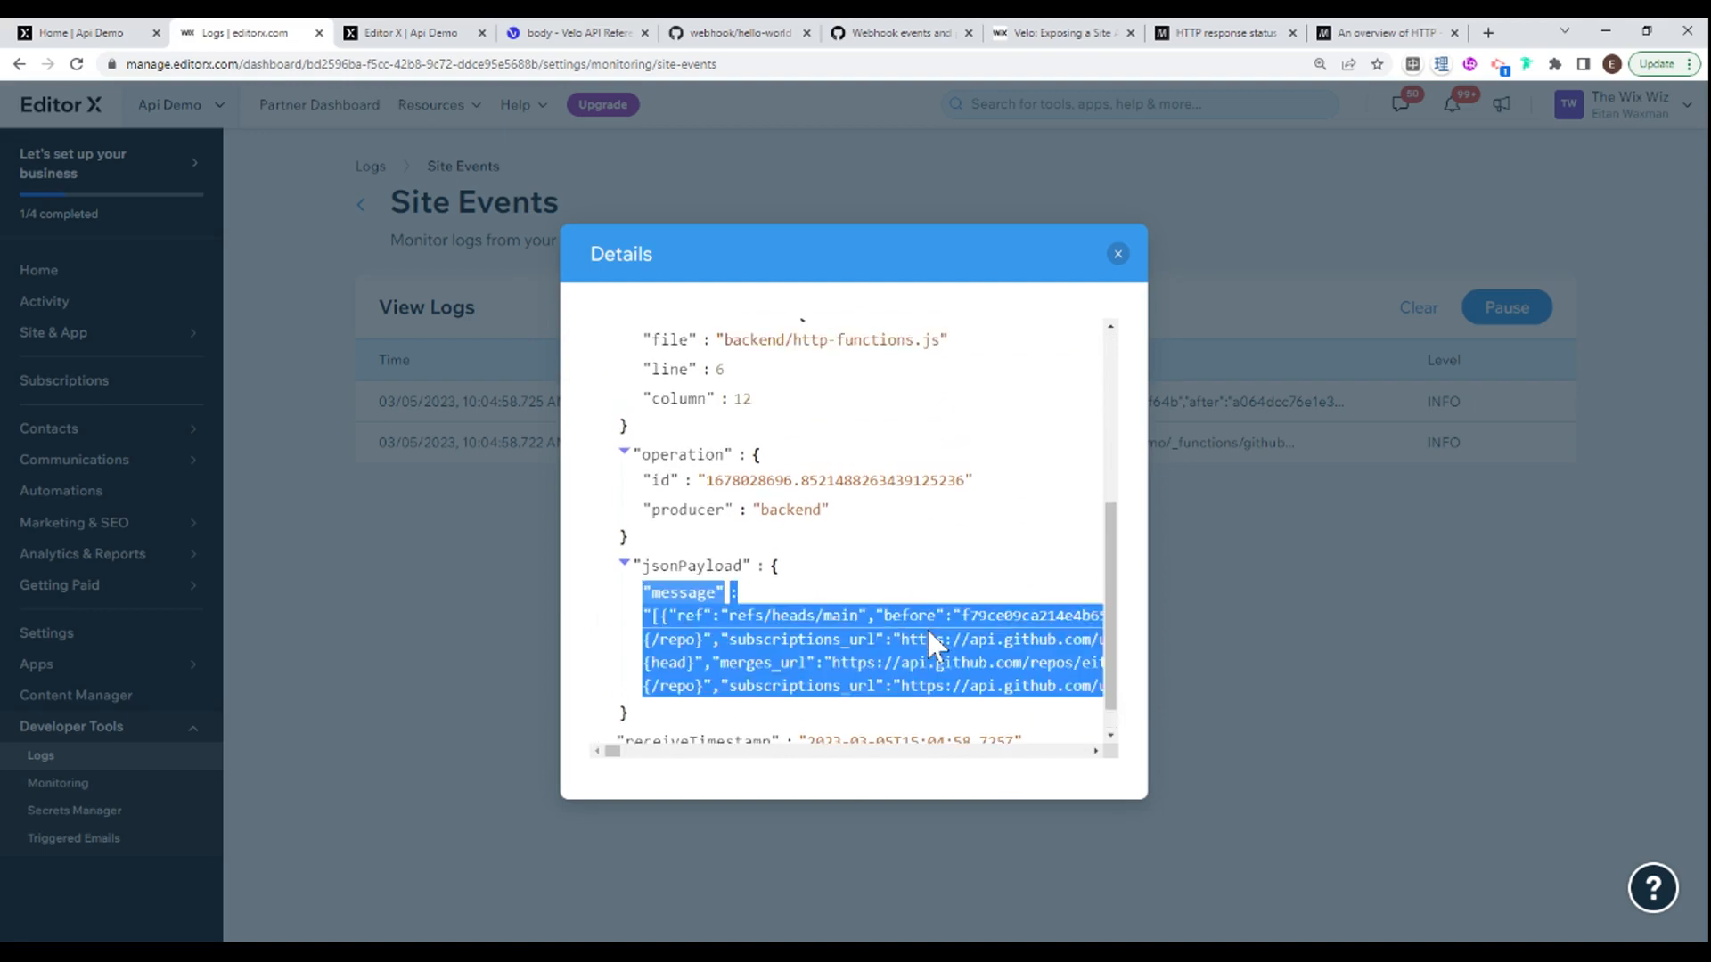
{"action": "mouse_move", "coordinate": [622, 180]}
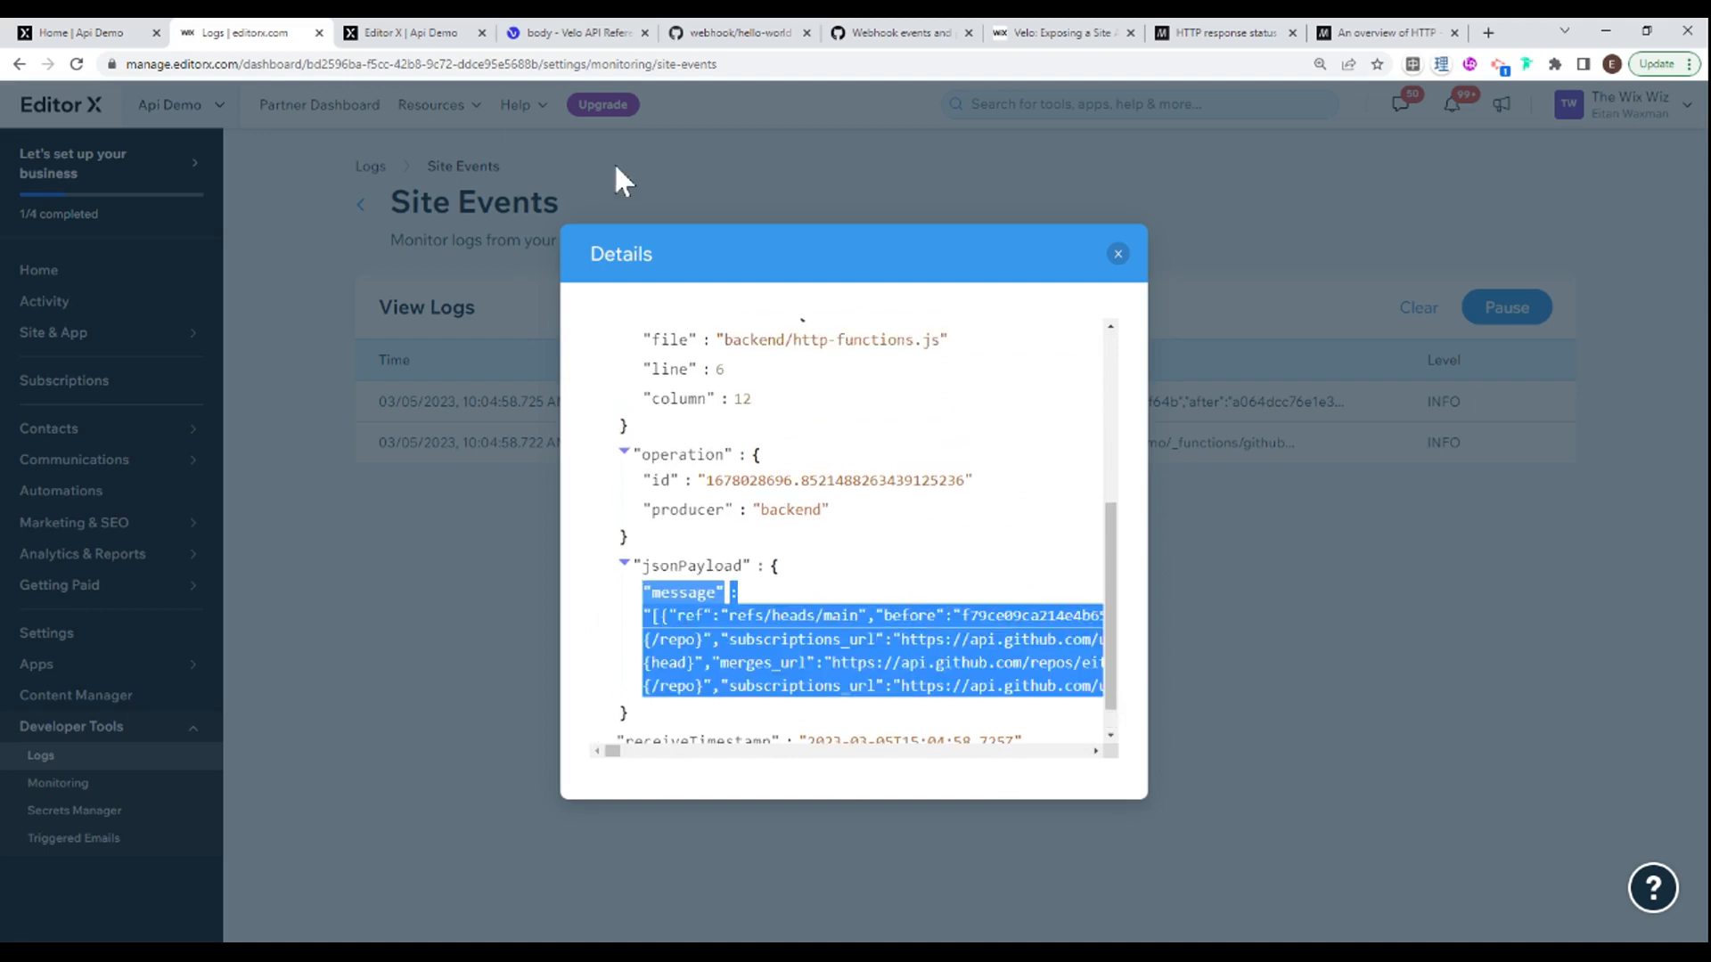
{"action": "left_click", "coordinate": [410, 33]}
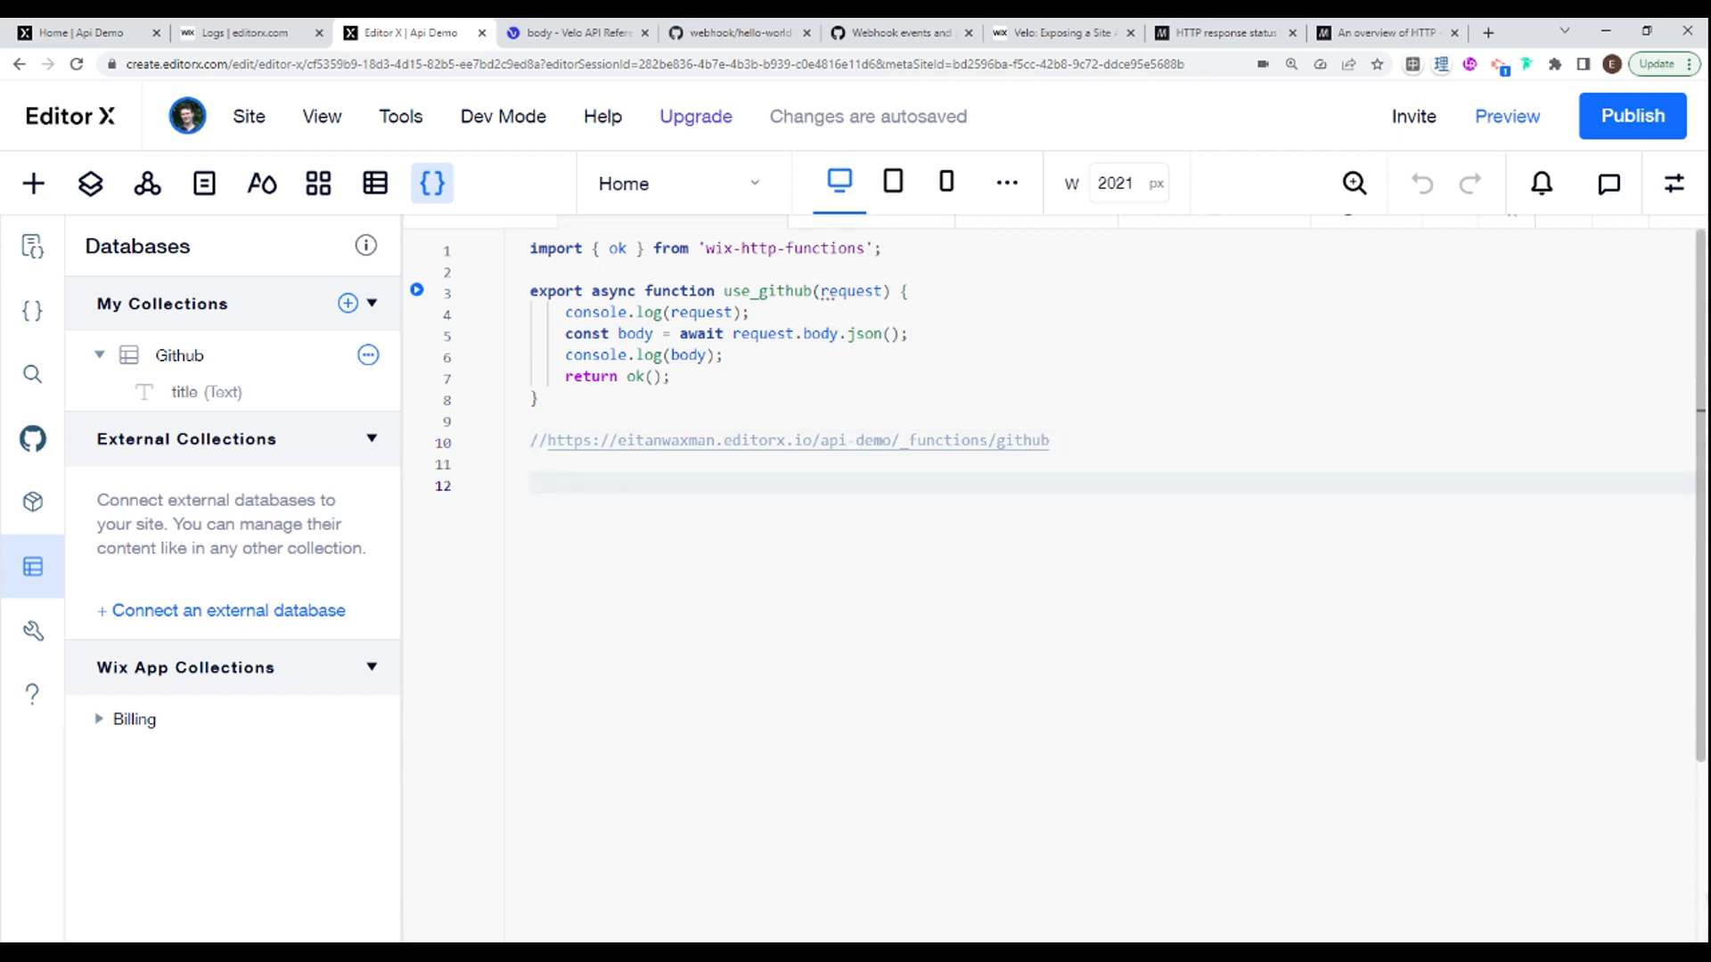
Step: Paste the push payload in a /* */ block comment, split into message ref, before, after and repository lines
{"action": "type", "text": "/*"}
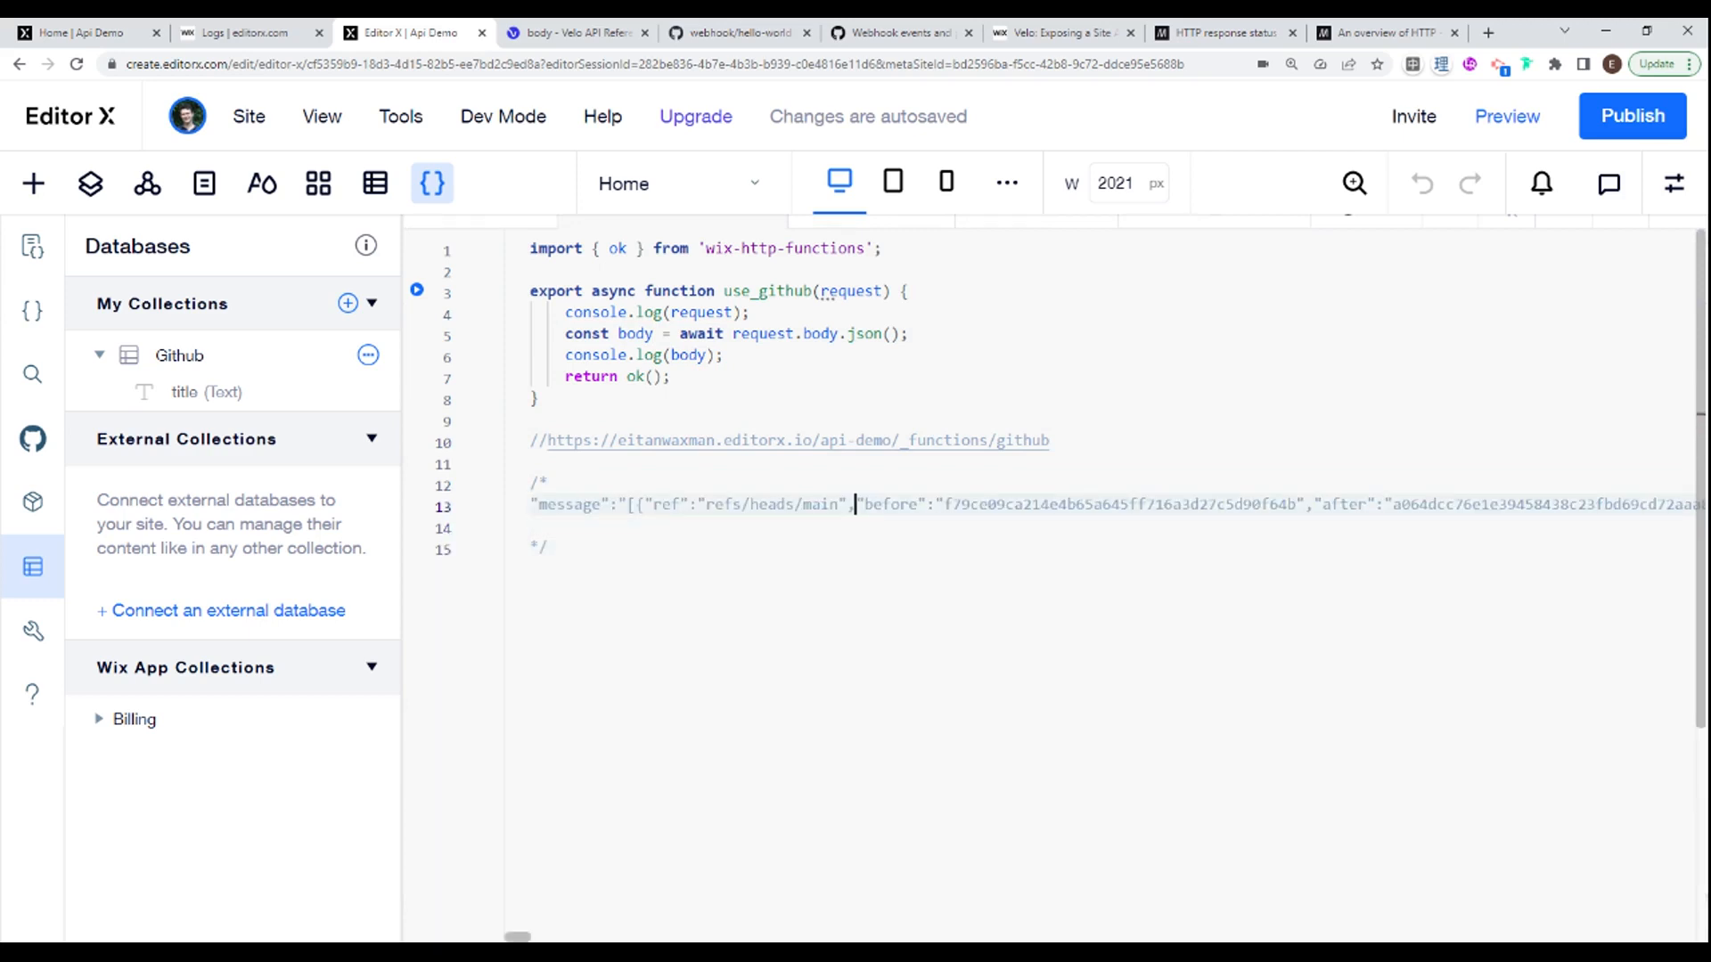
{"action": "key", "text": "enter"}
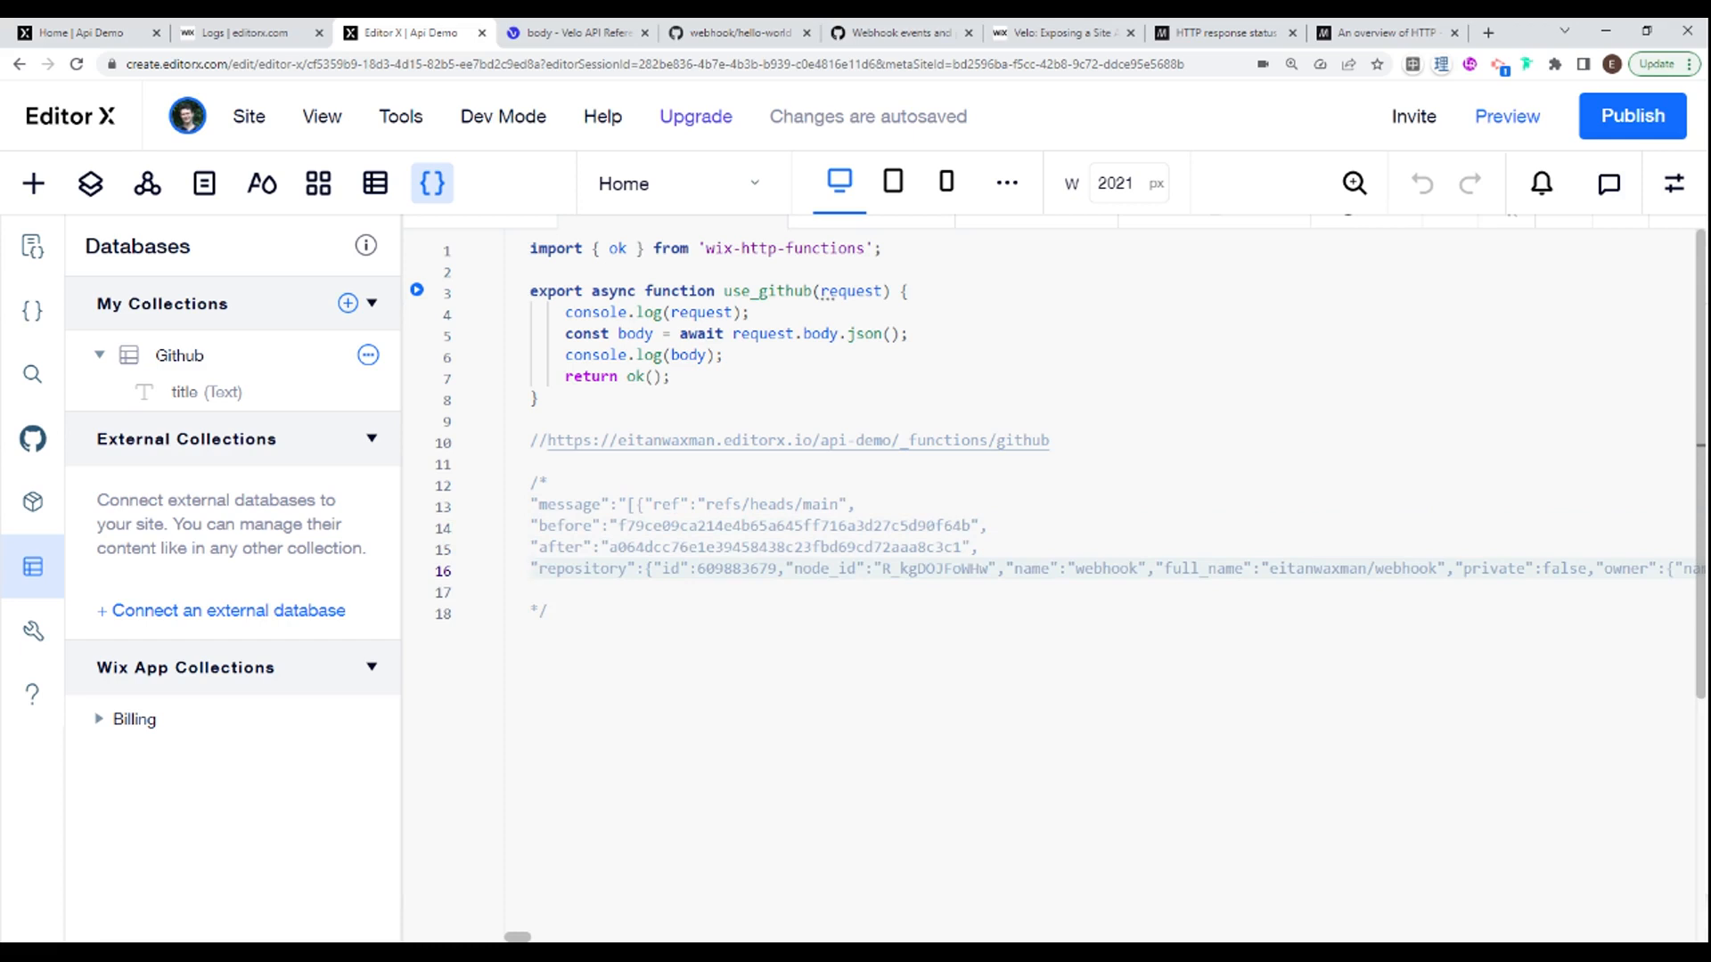
{"action": "double_click", "coordinate": [1363, 569]}
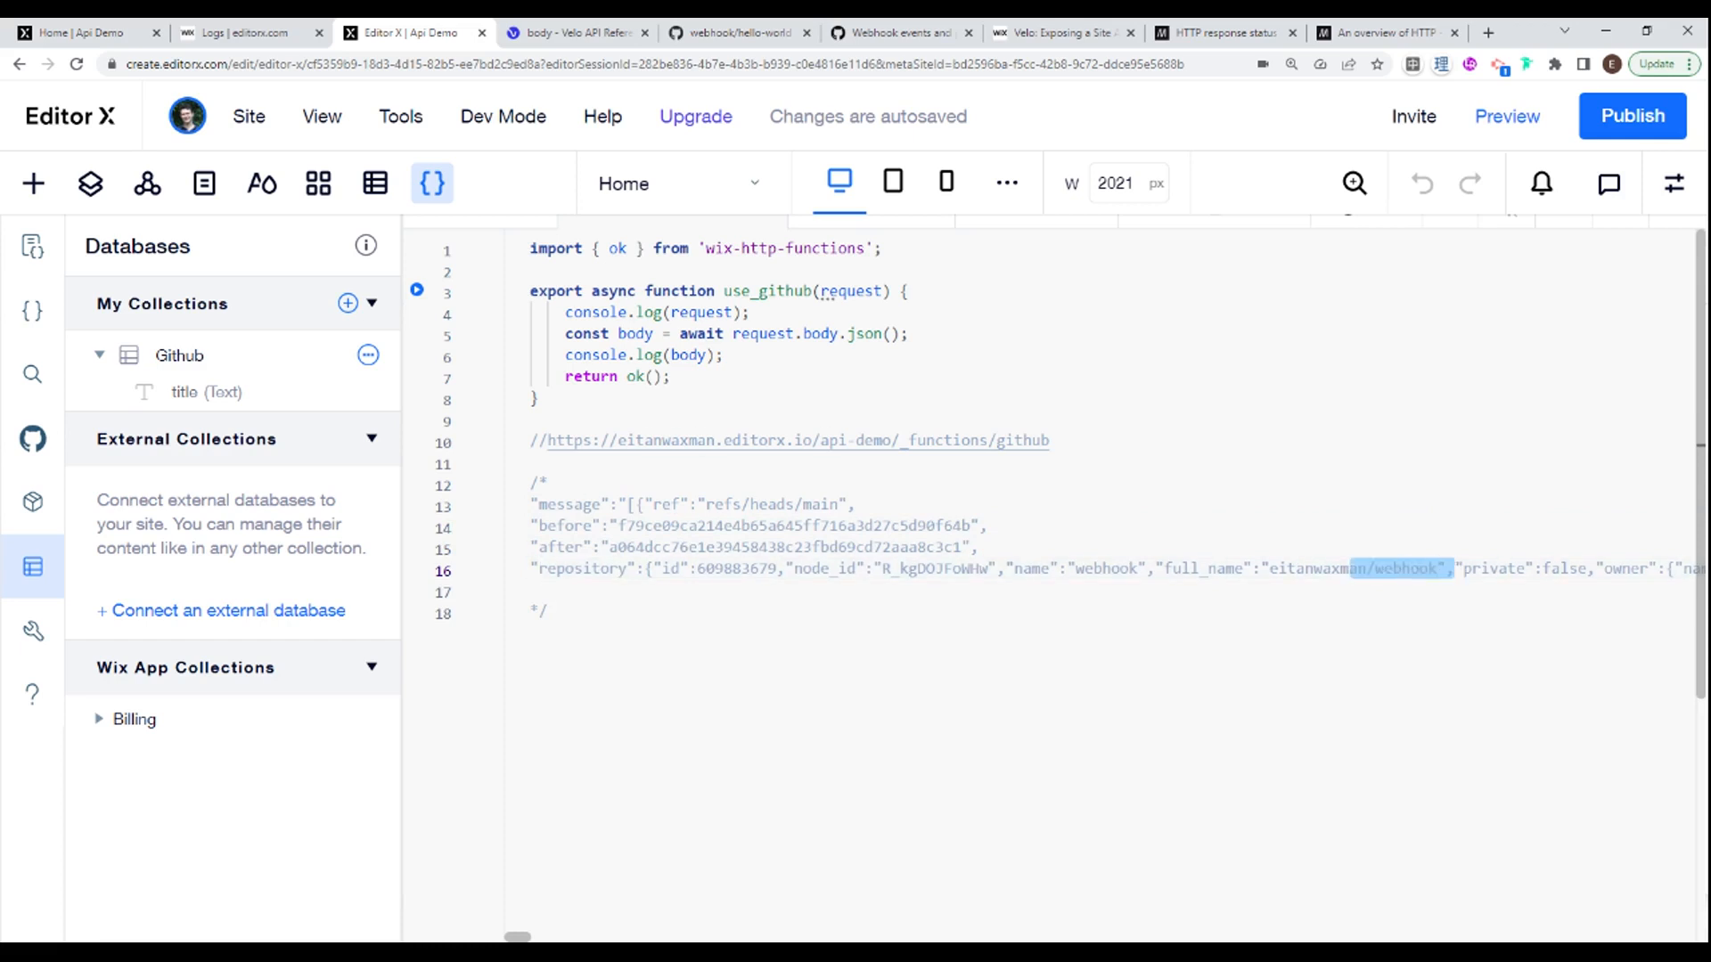
{"action": "scroll", "scroll_direction": "right", "scroll_amount": 3}
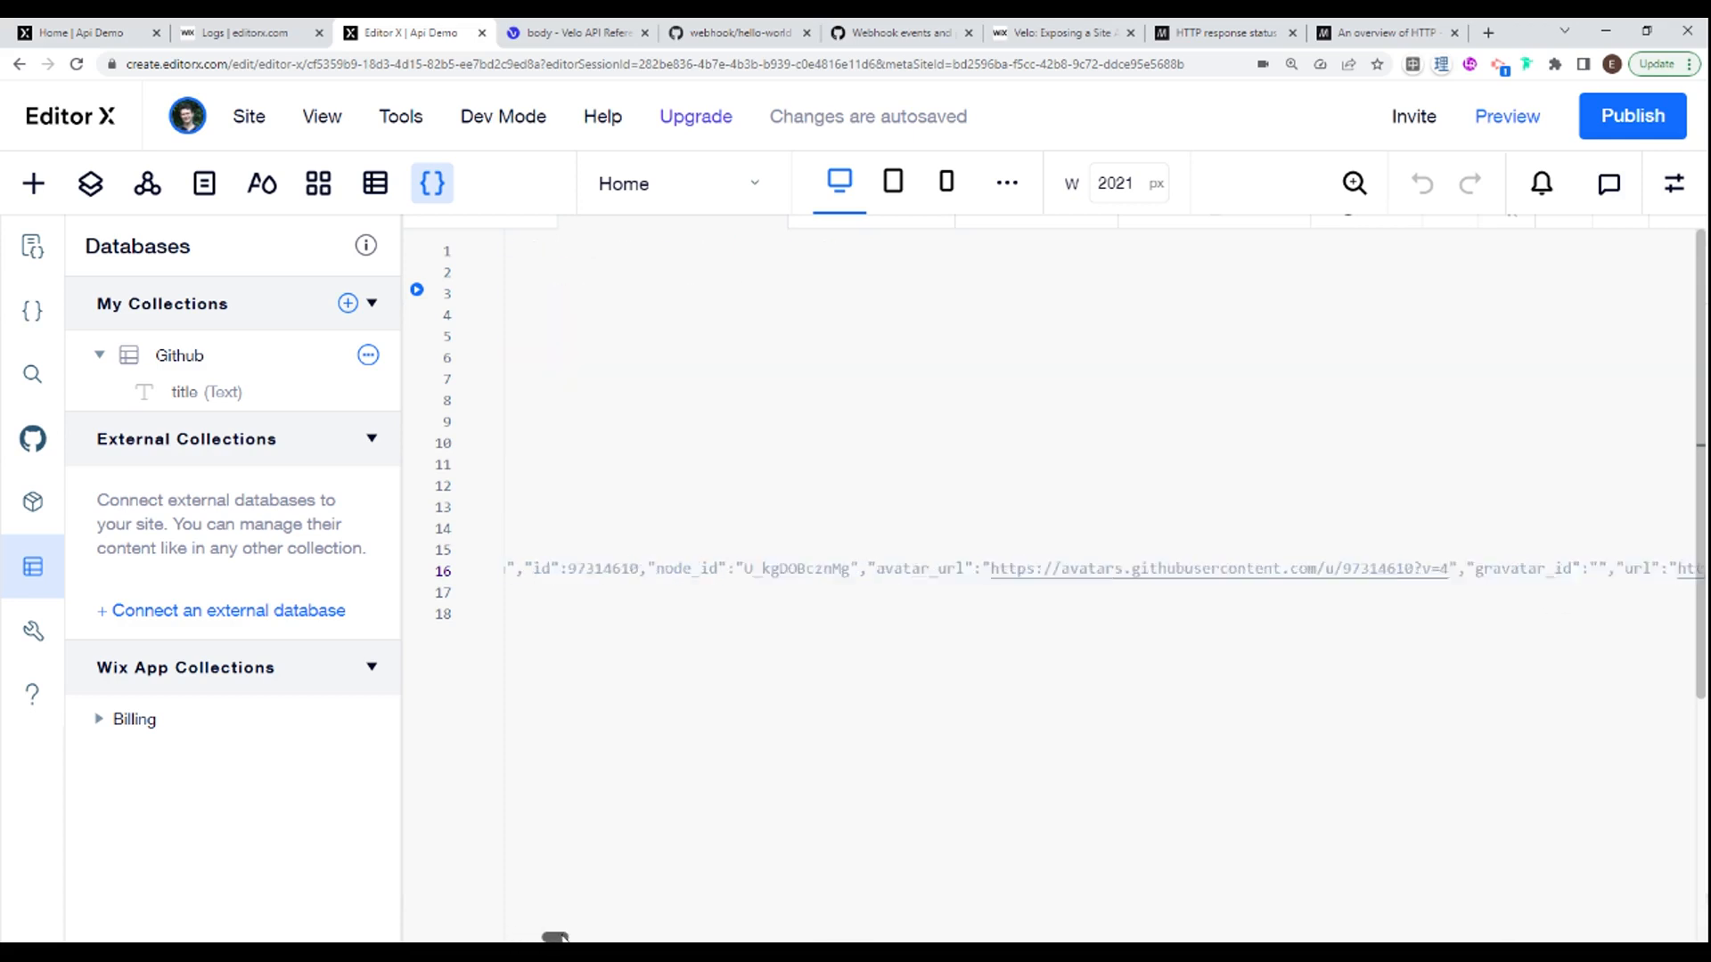
{"action": "scroll", "scroll_direction": "right", "scroll_amount": 3}
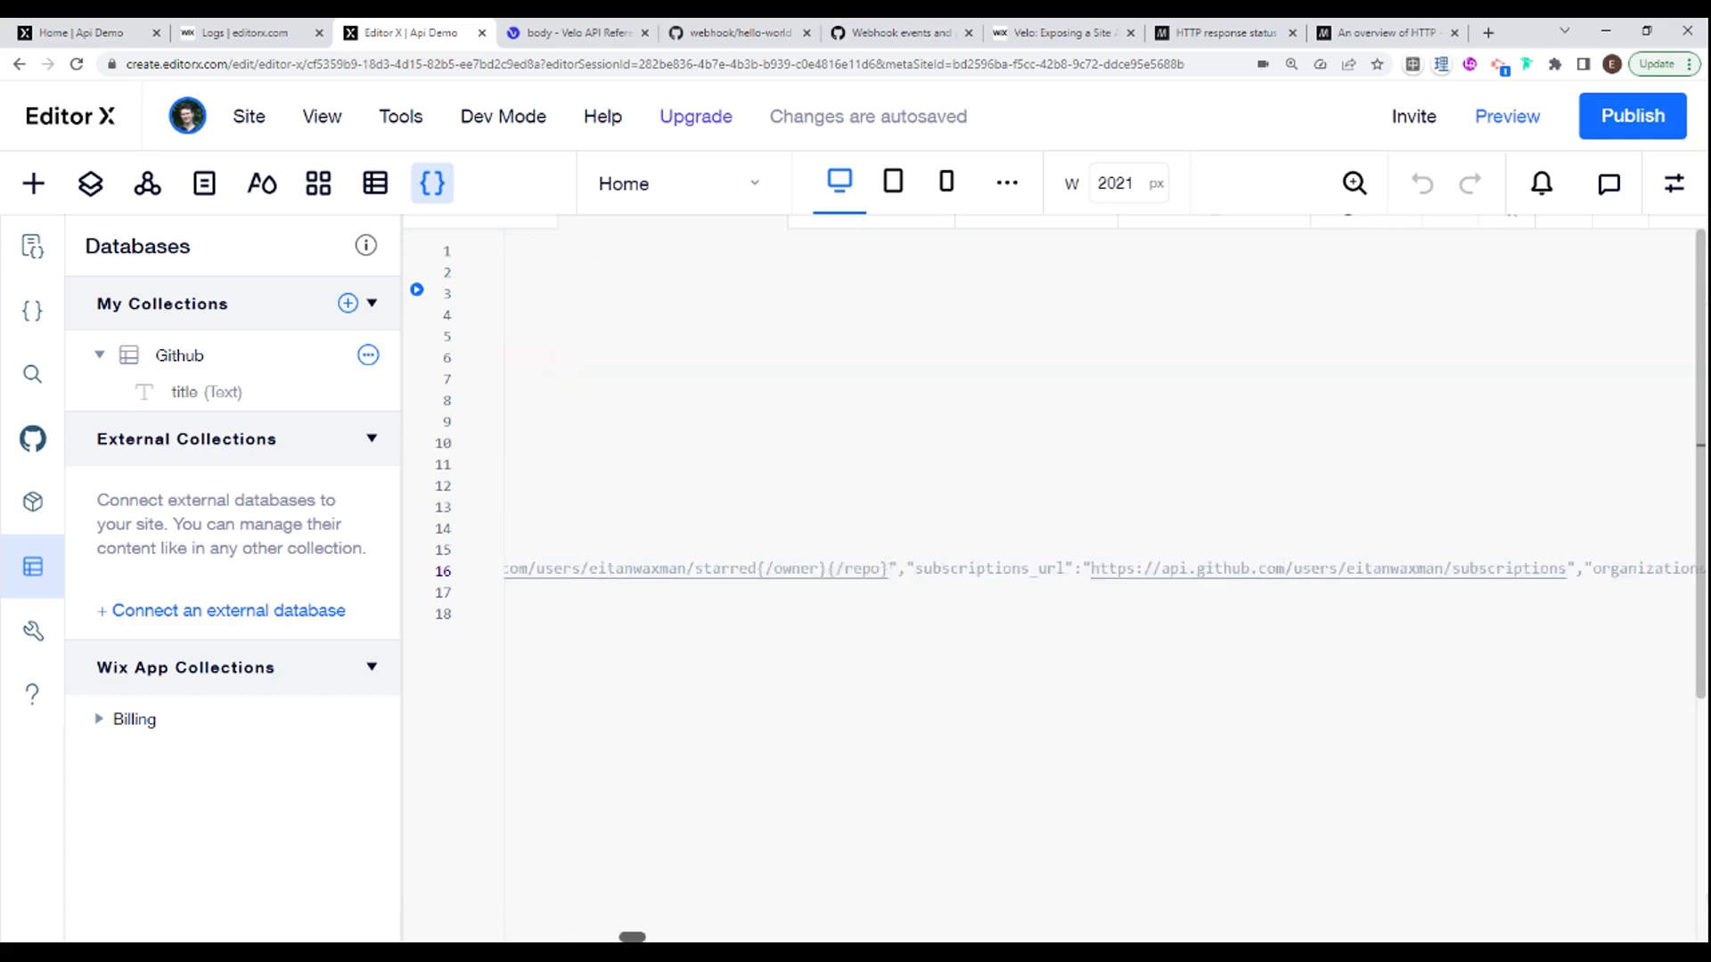
{"action": "scroll", "scroll_direction": "right", "scroll_amount": 3}
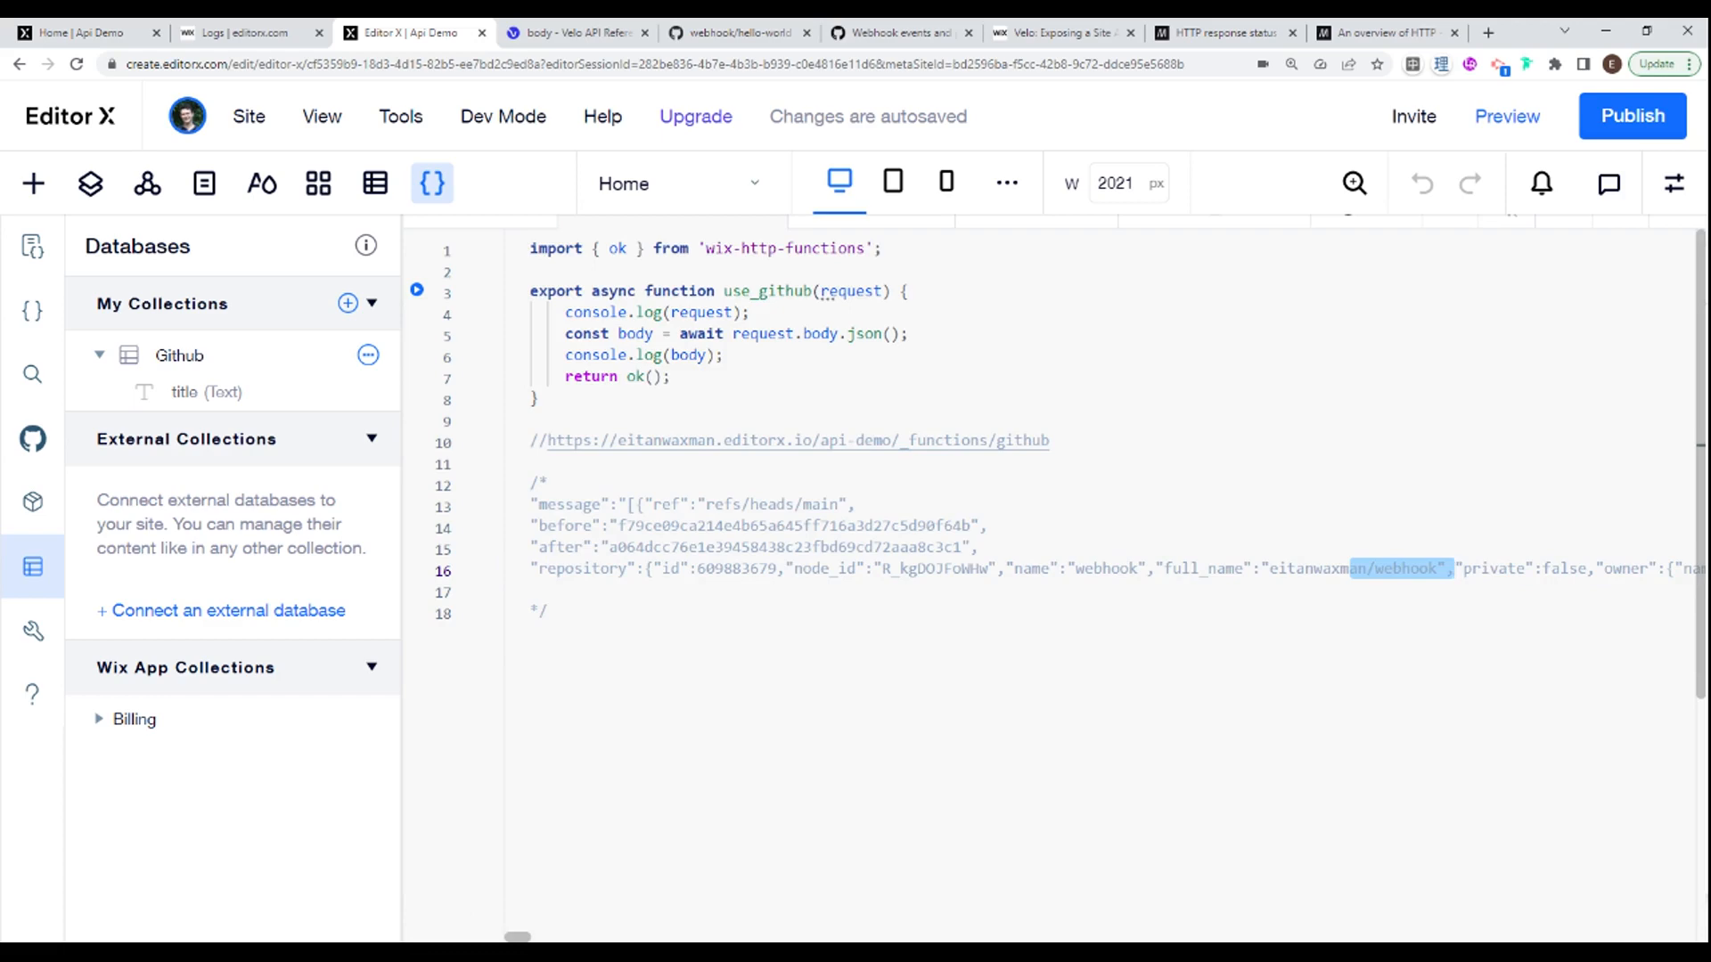
Step: Scroll the Webhook events and payloads article to its Example delivery, then return to the Editor X code
{"action": "left_click", "coordinate": [895, 32]}
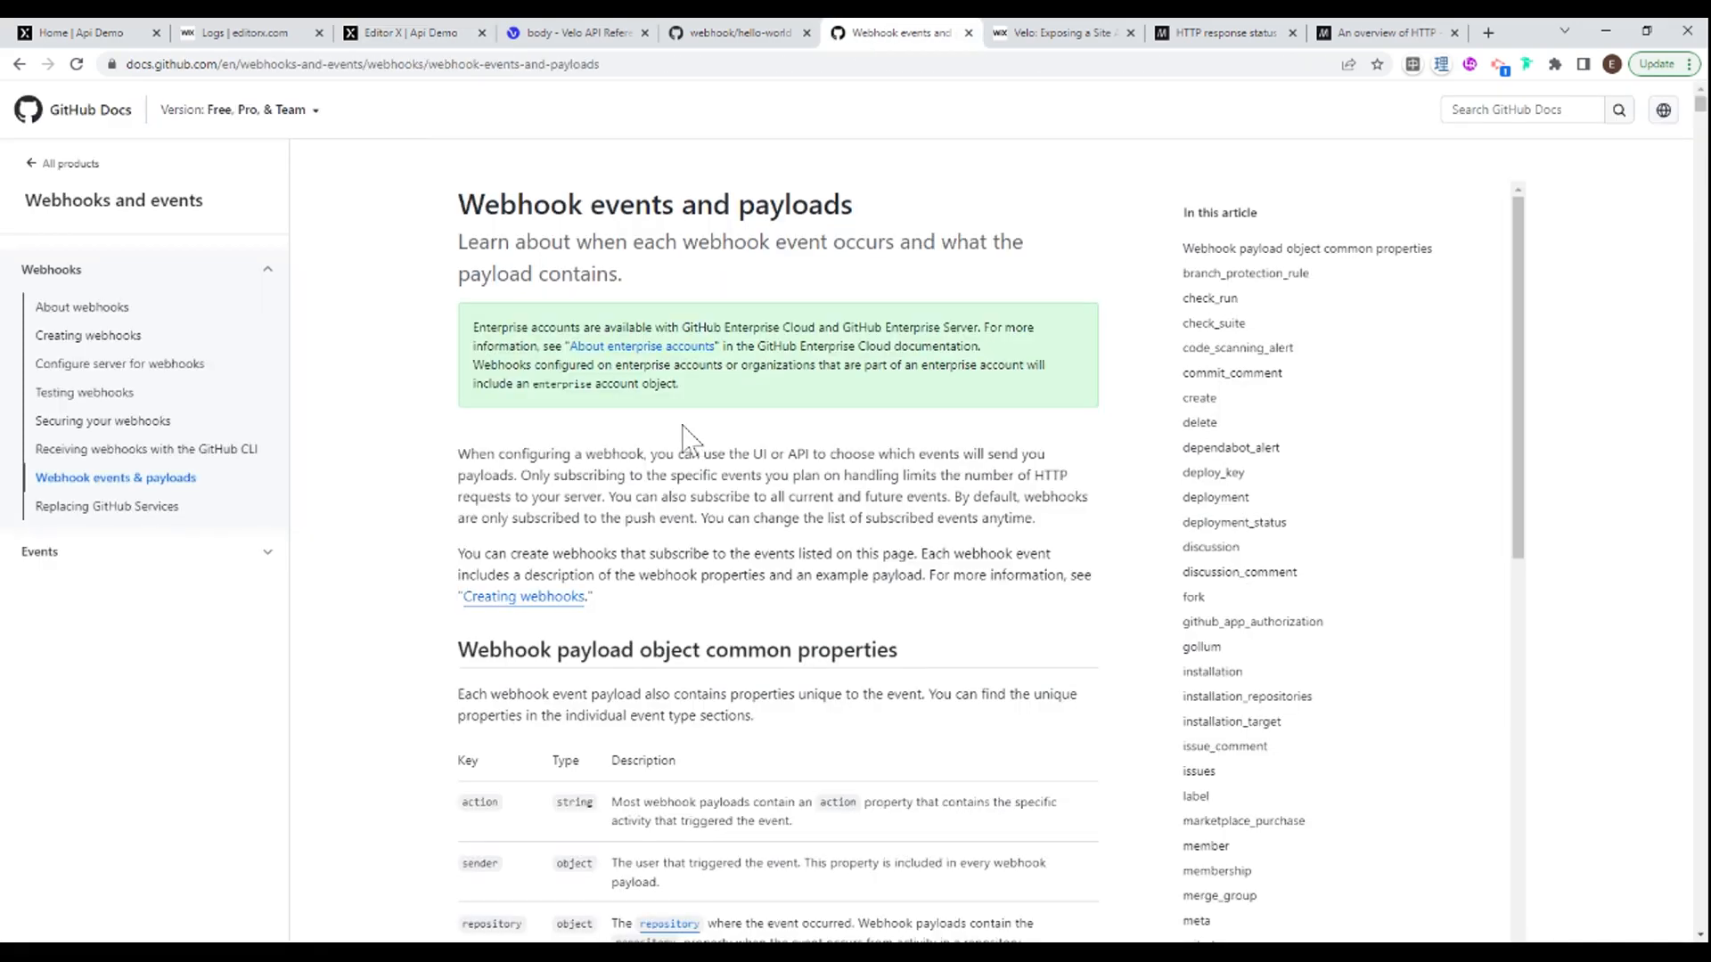
{"action": "scroll", "scroll_direction": "down", "scroll_amount": 3}
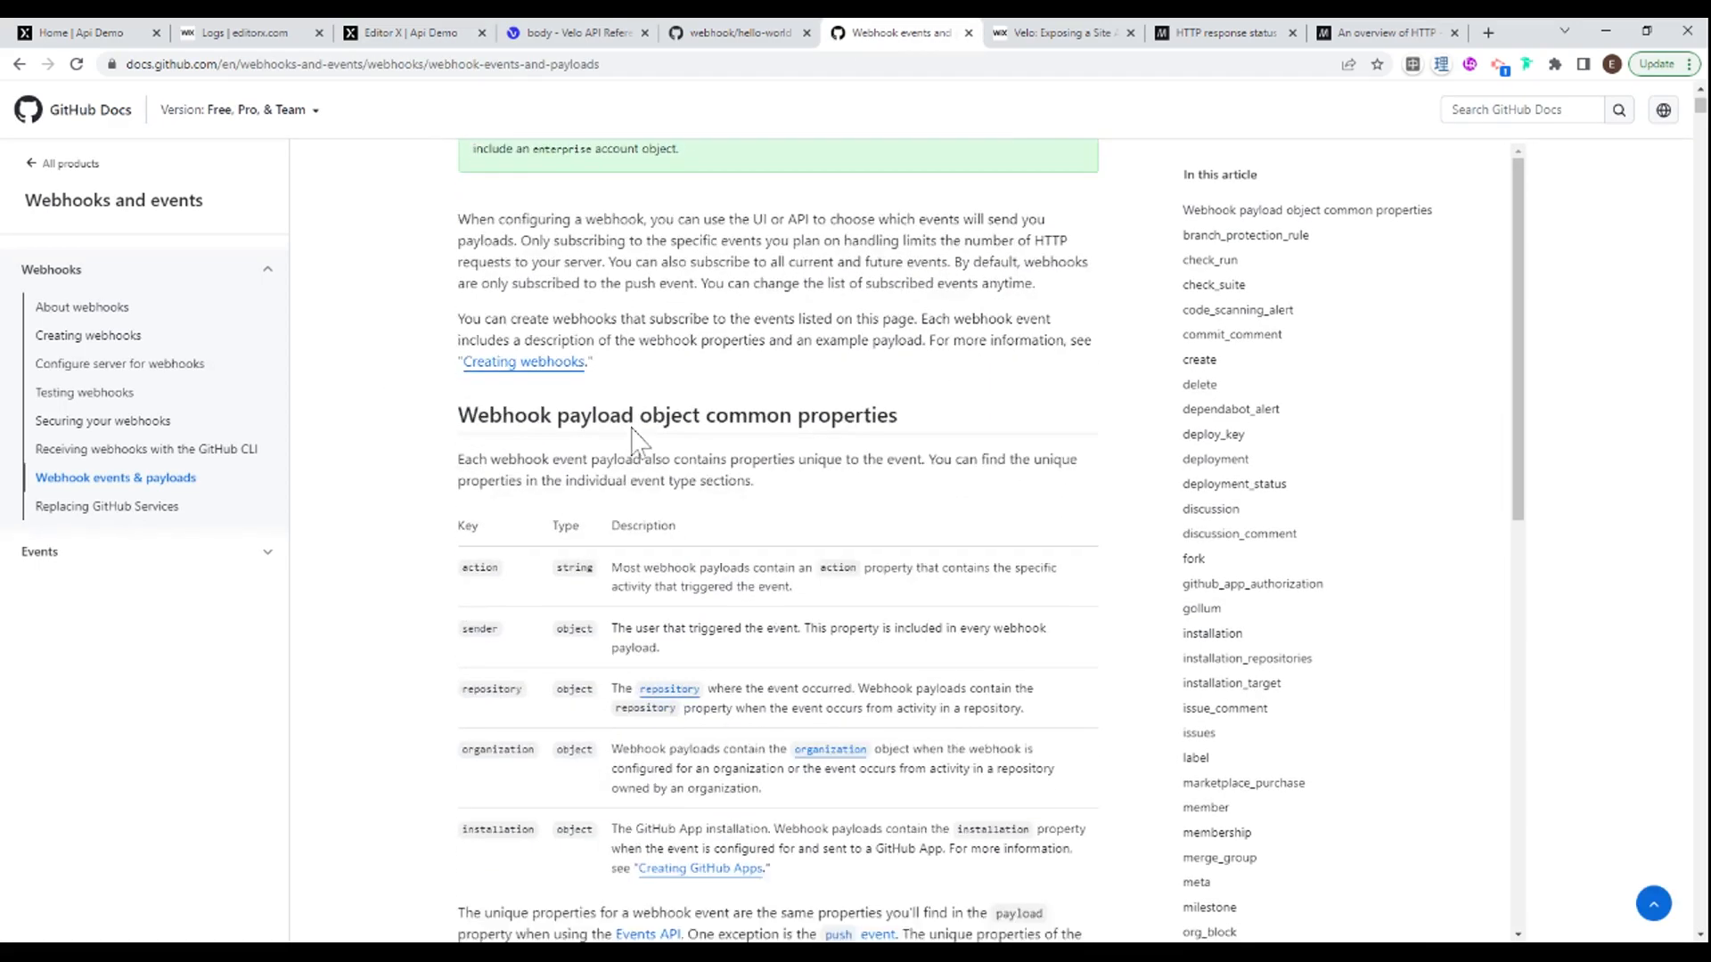
{"action": "scroll", "scroll_direction": "down", "scroll_amount": 3}
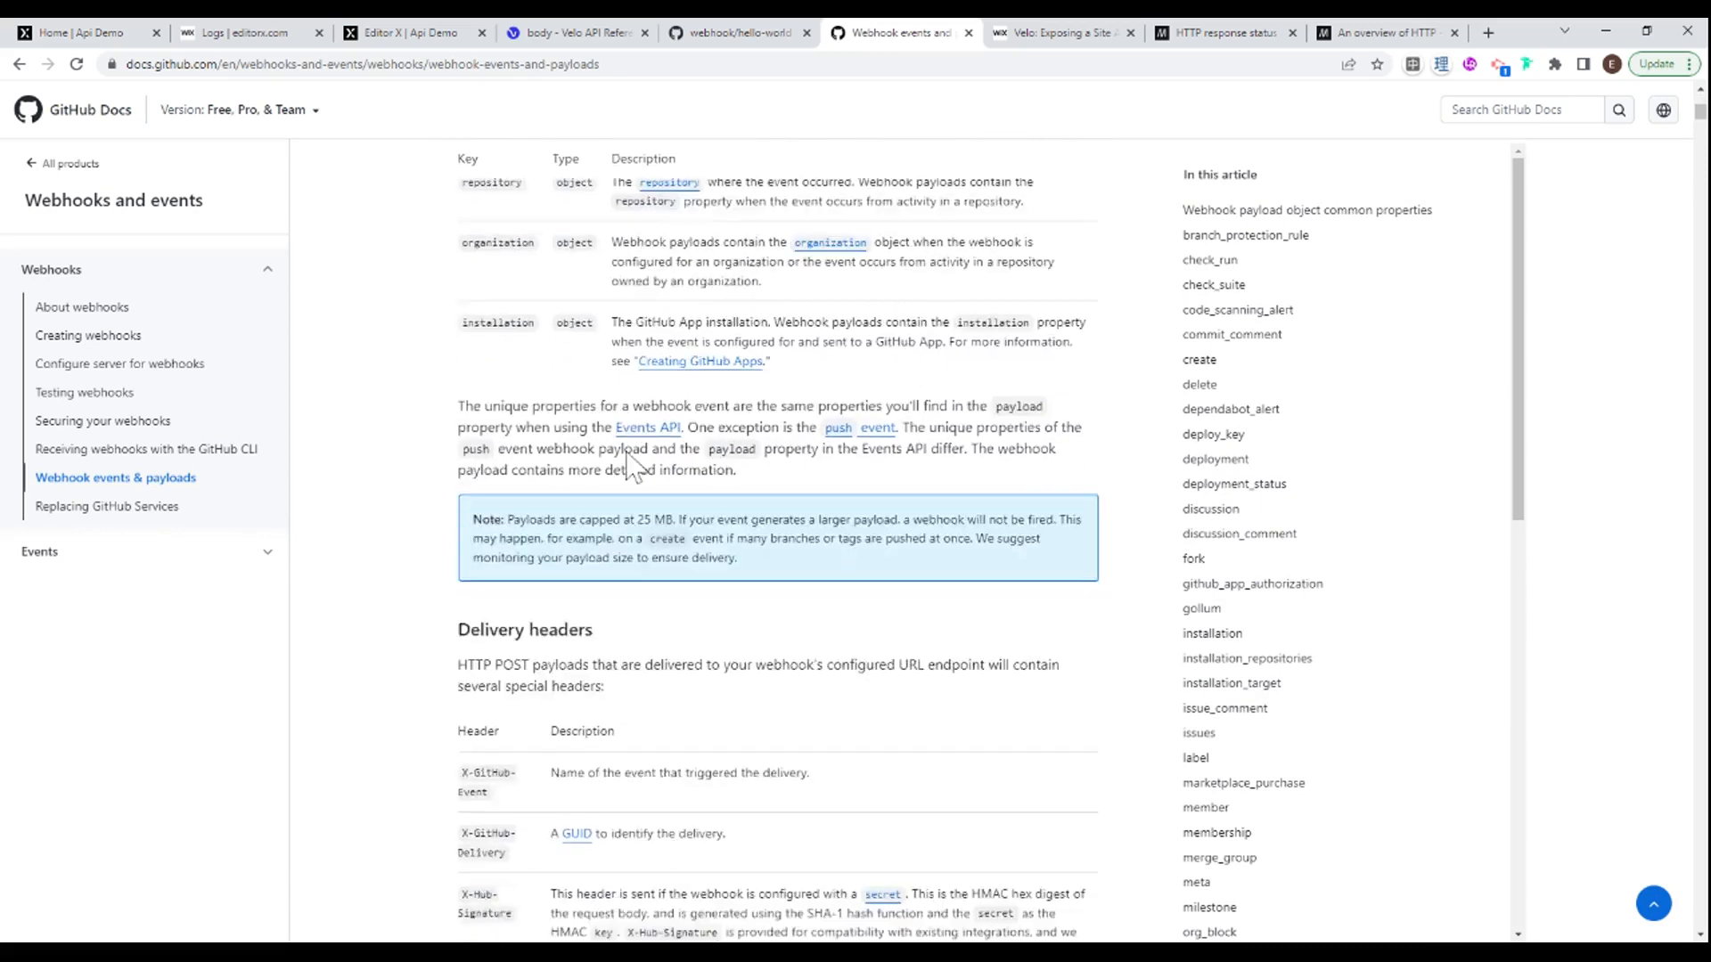
{"action": "scroll", "scroll_direction": "down", "scroll_amount": 3}
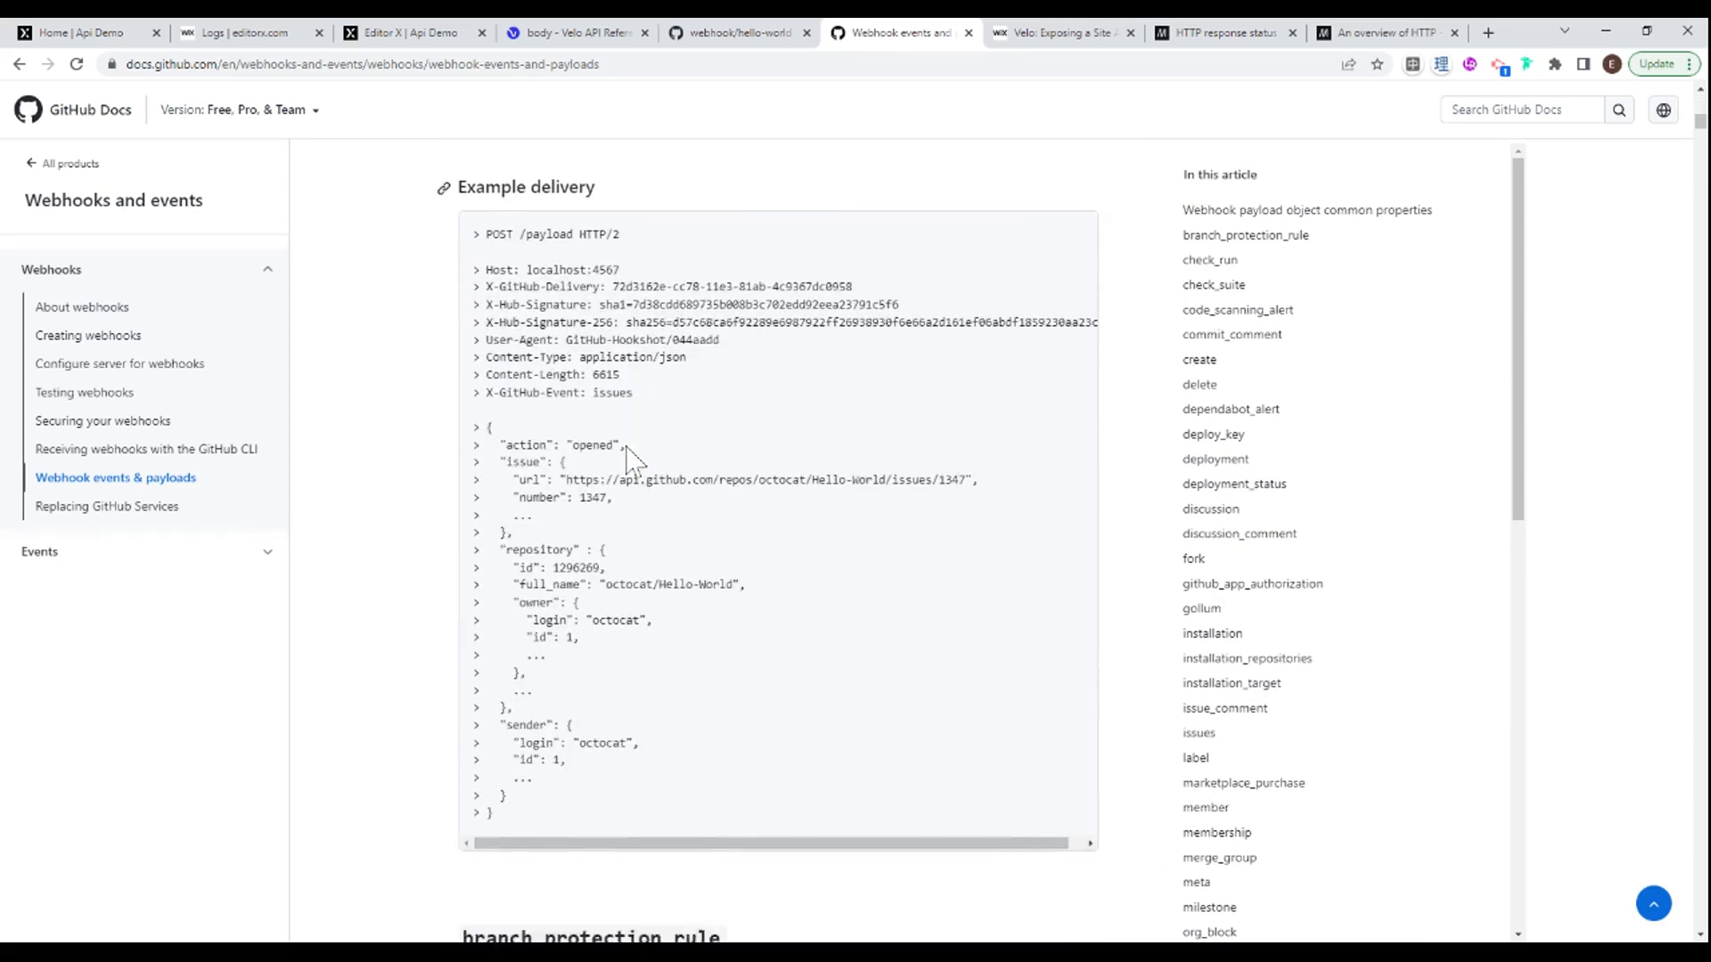
{"action": "scroll", "scroll_direction": "down", "scroll_amount": 3}
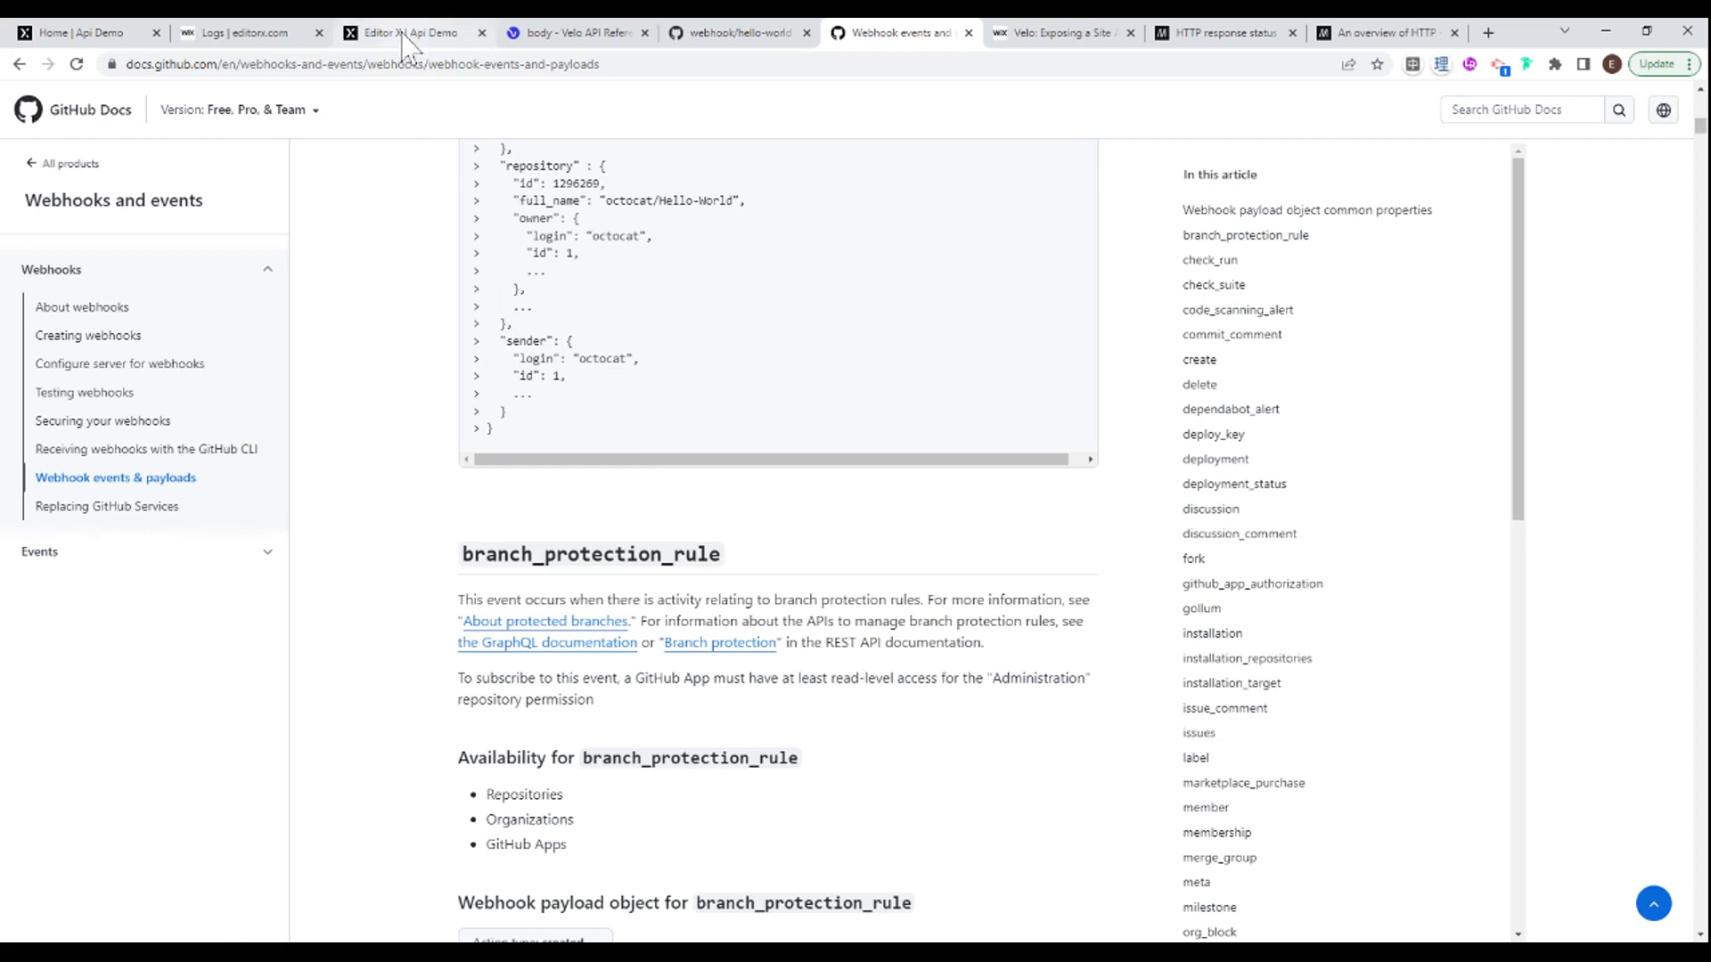
{"action": "left_click", "coordinate": [410, 32]}
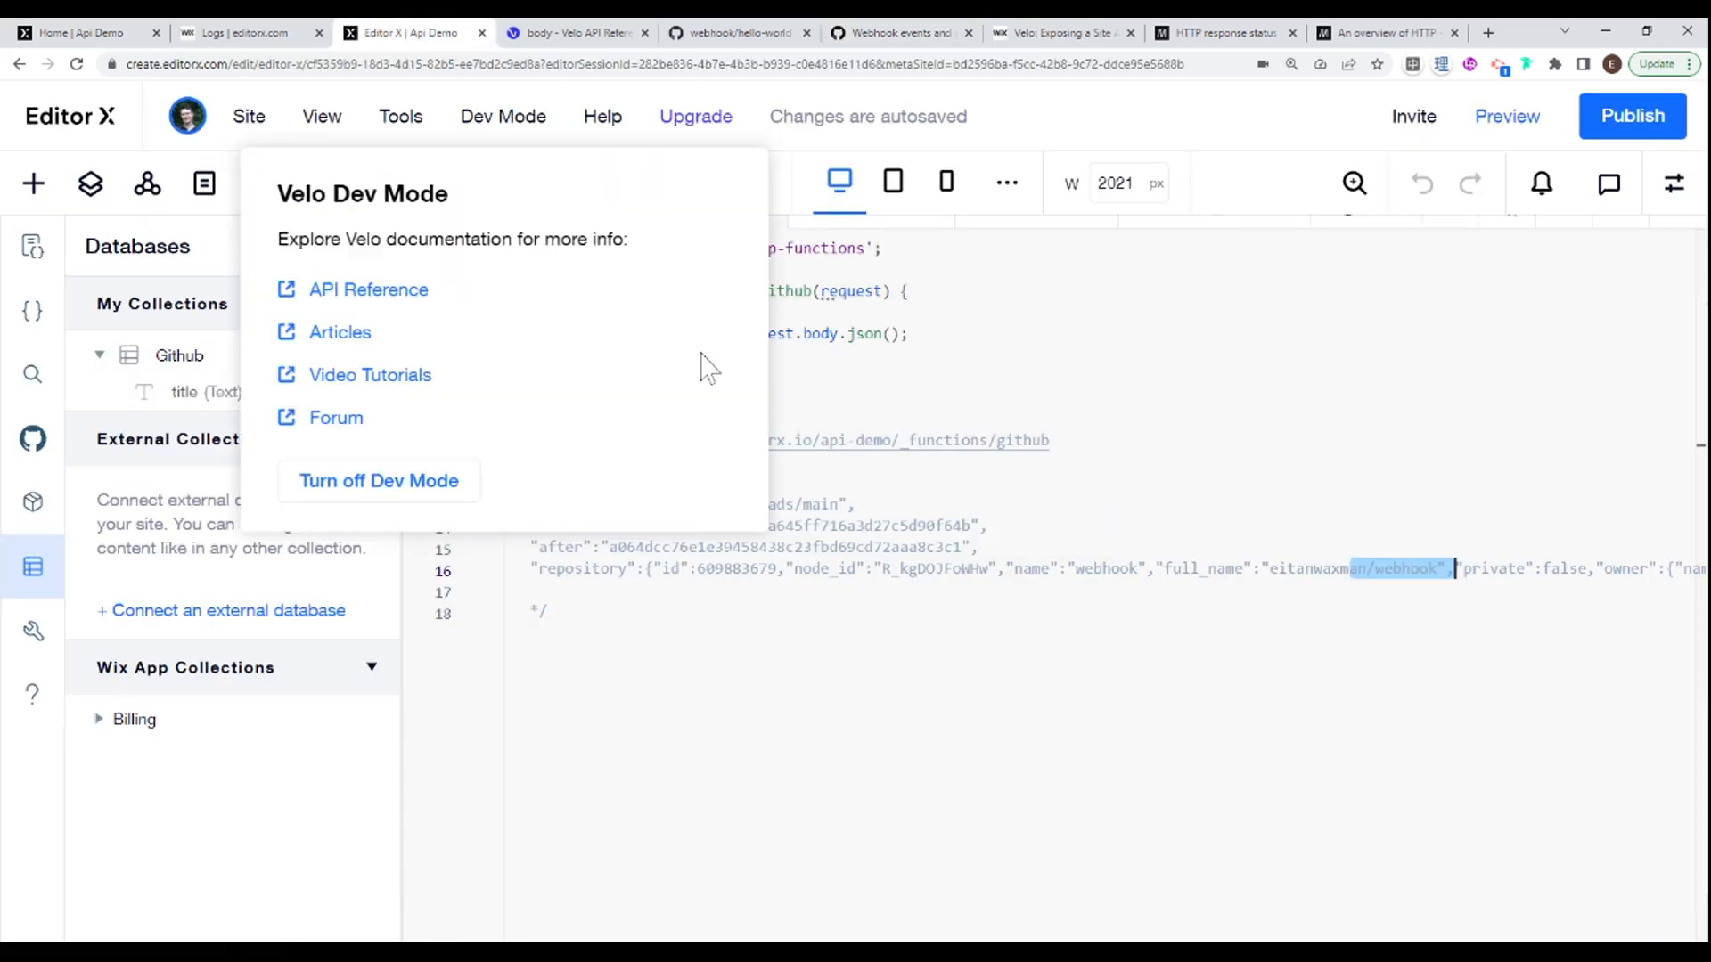
Step: Insert an empty line in use_github between console.log(body) and return ok()
{"action": "left_click", "coordinate": [32, 308]}
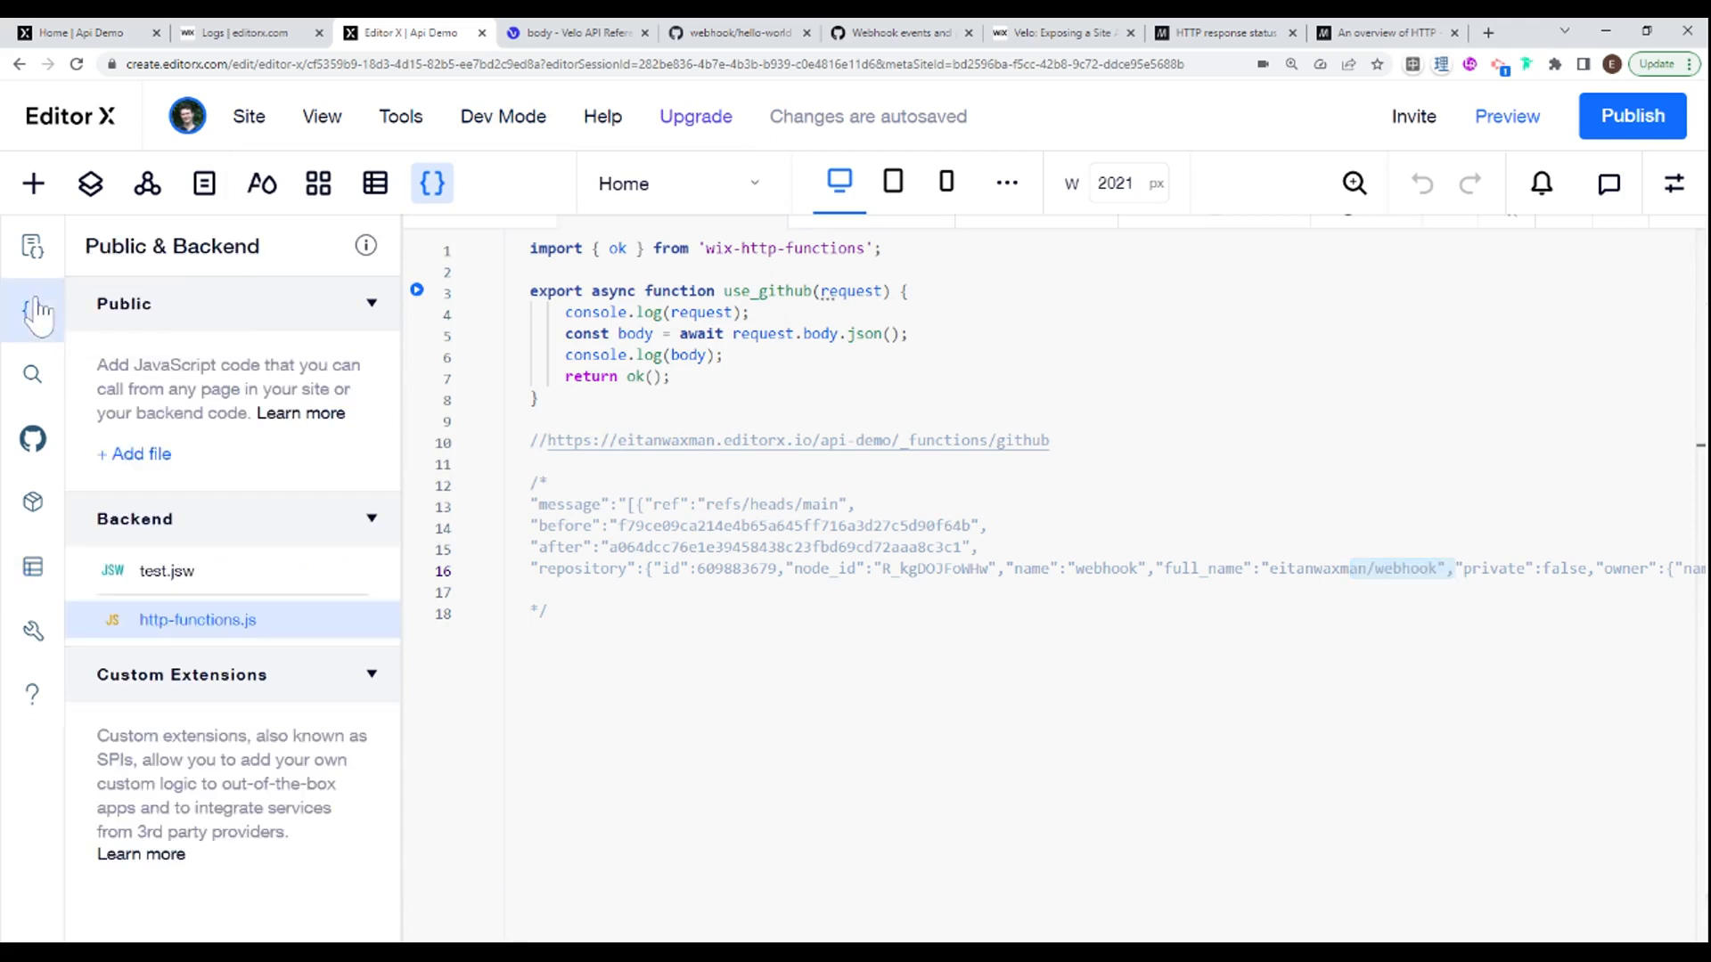
{"action": "left_click", "coordinate": [32, 314]}
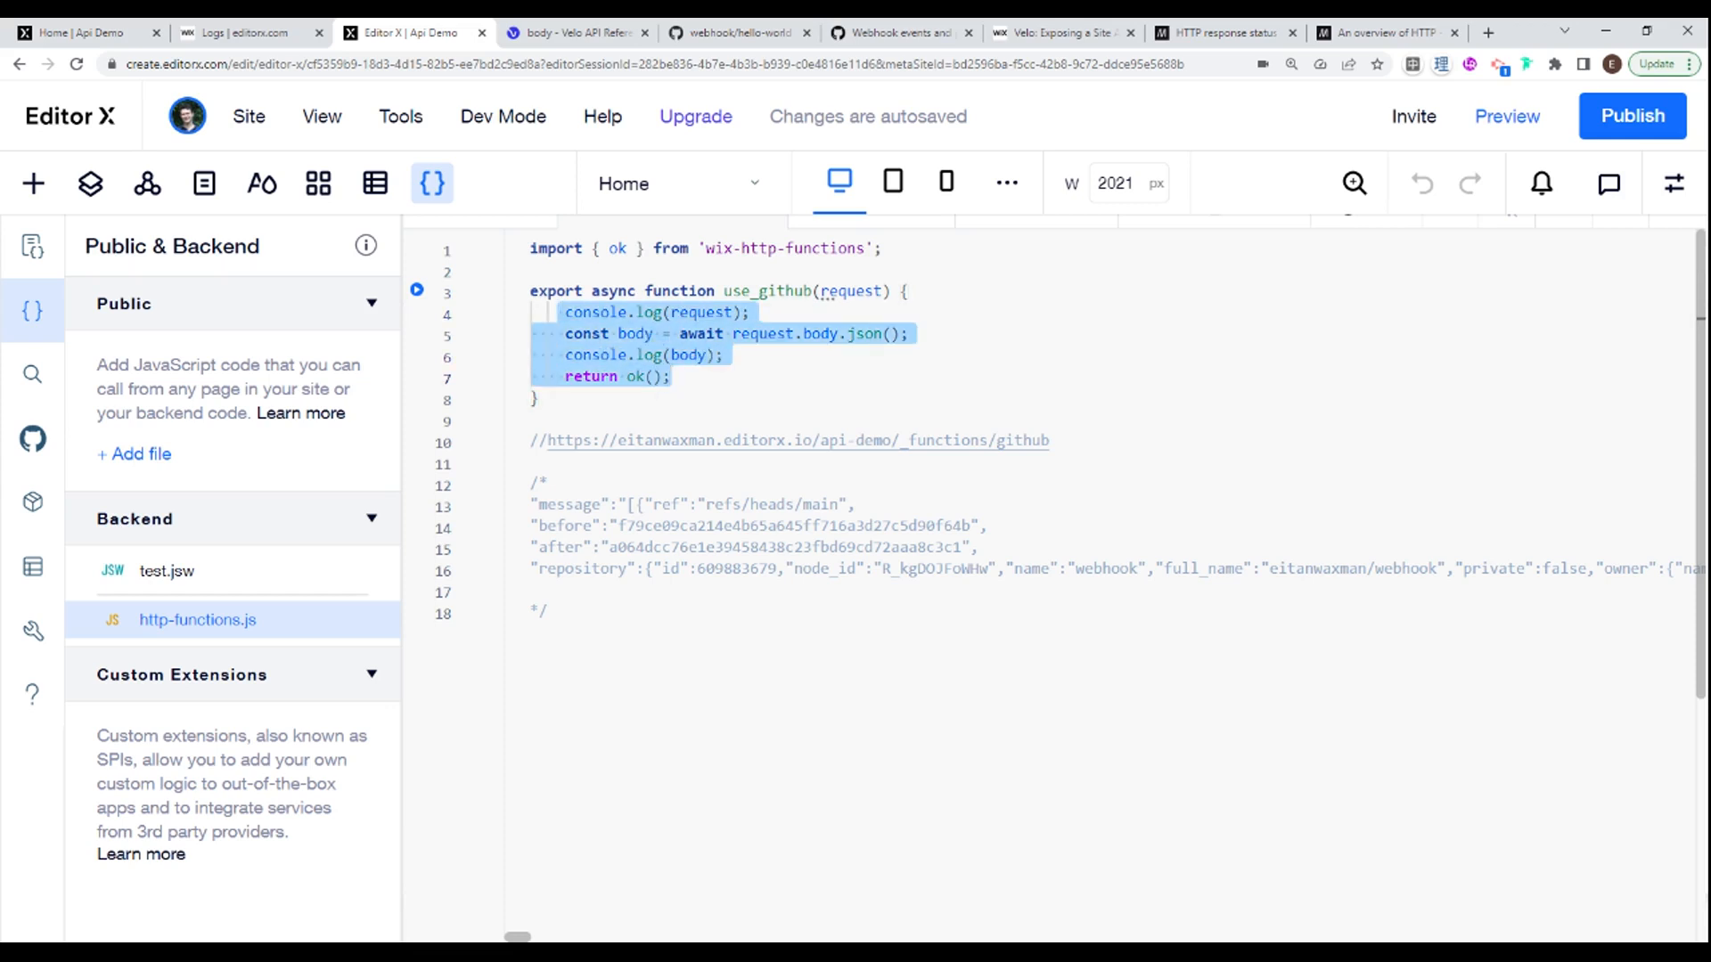
{"action": "left_click", "coordinate": [723, 355]}
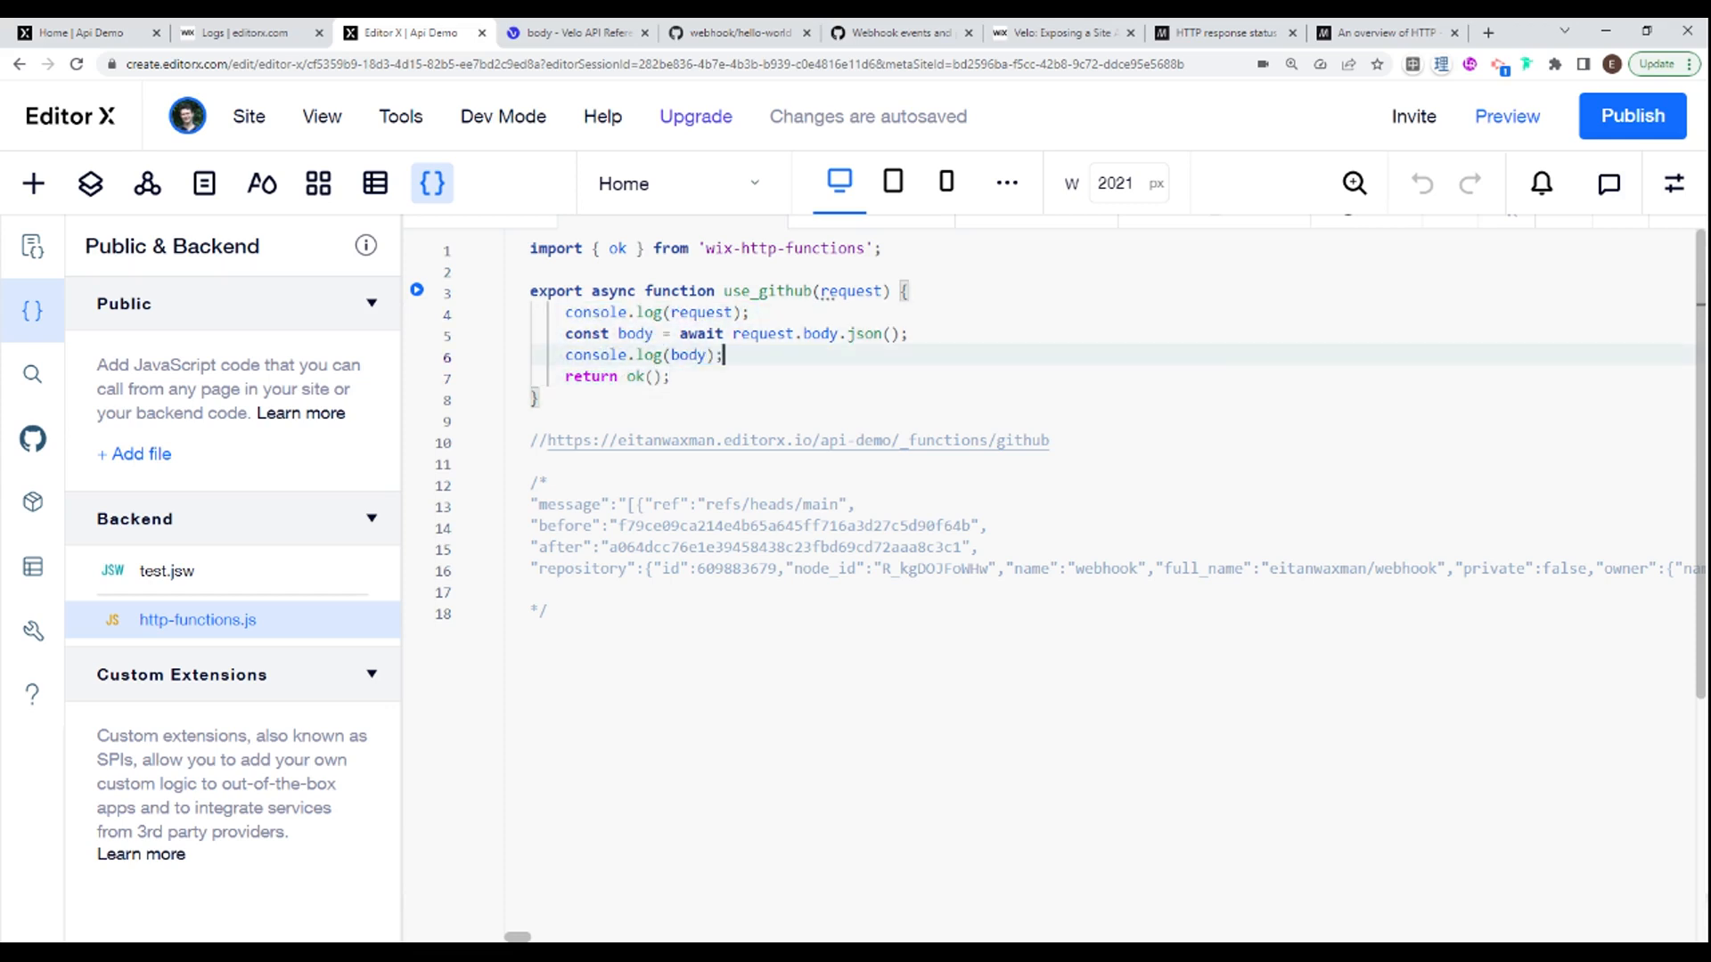
{"action": "key", "text": "Enter"}
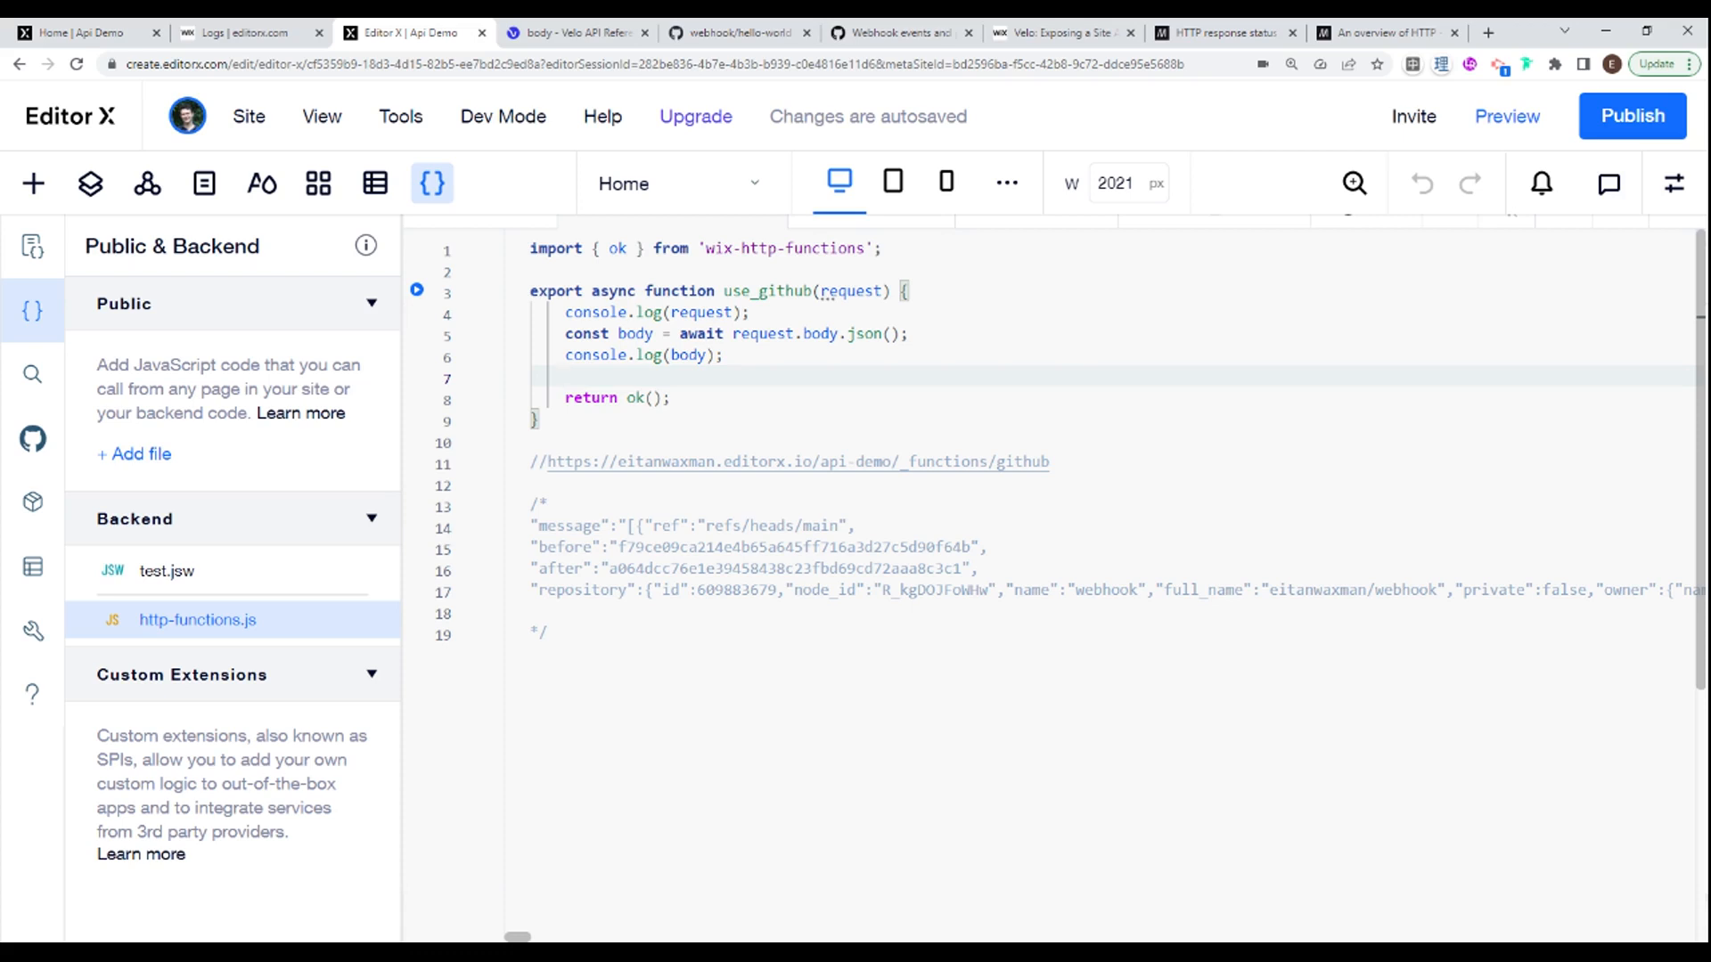
{"action": "left_click", "coordinate": [563, 376]}
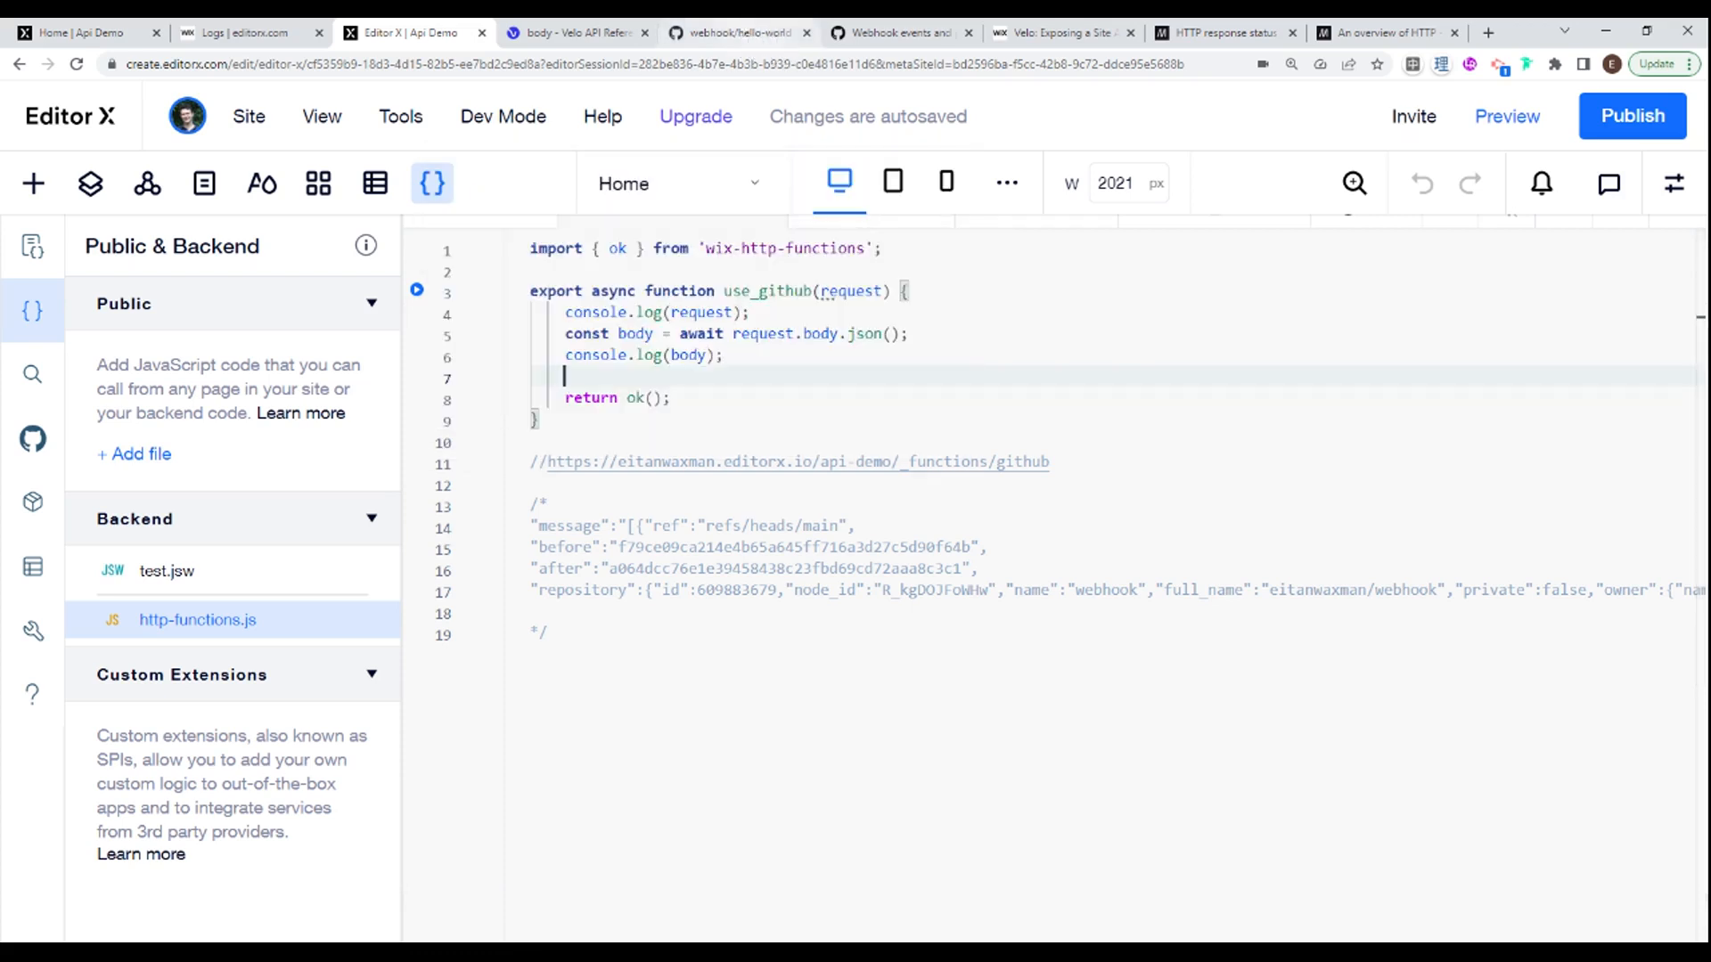
{"action": "mouse_move", "coordinate": [786, 241]}
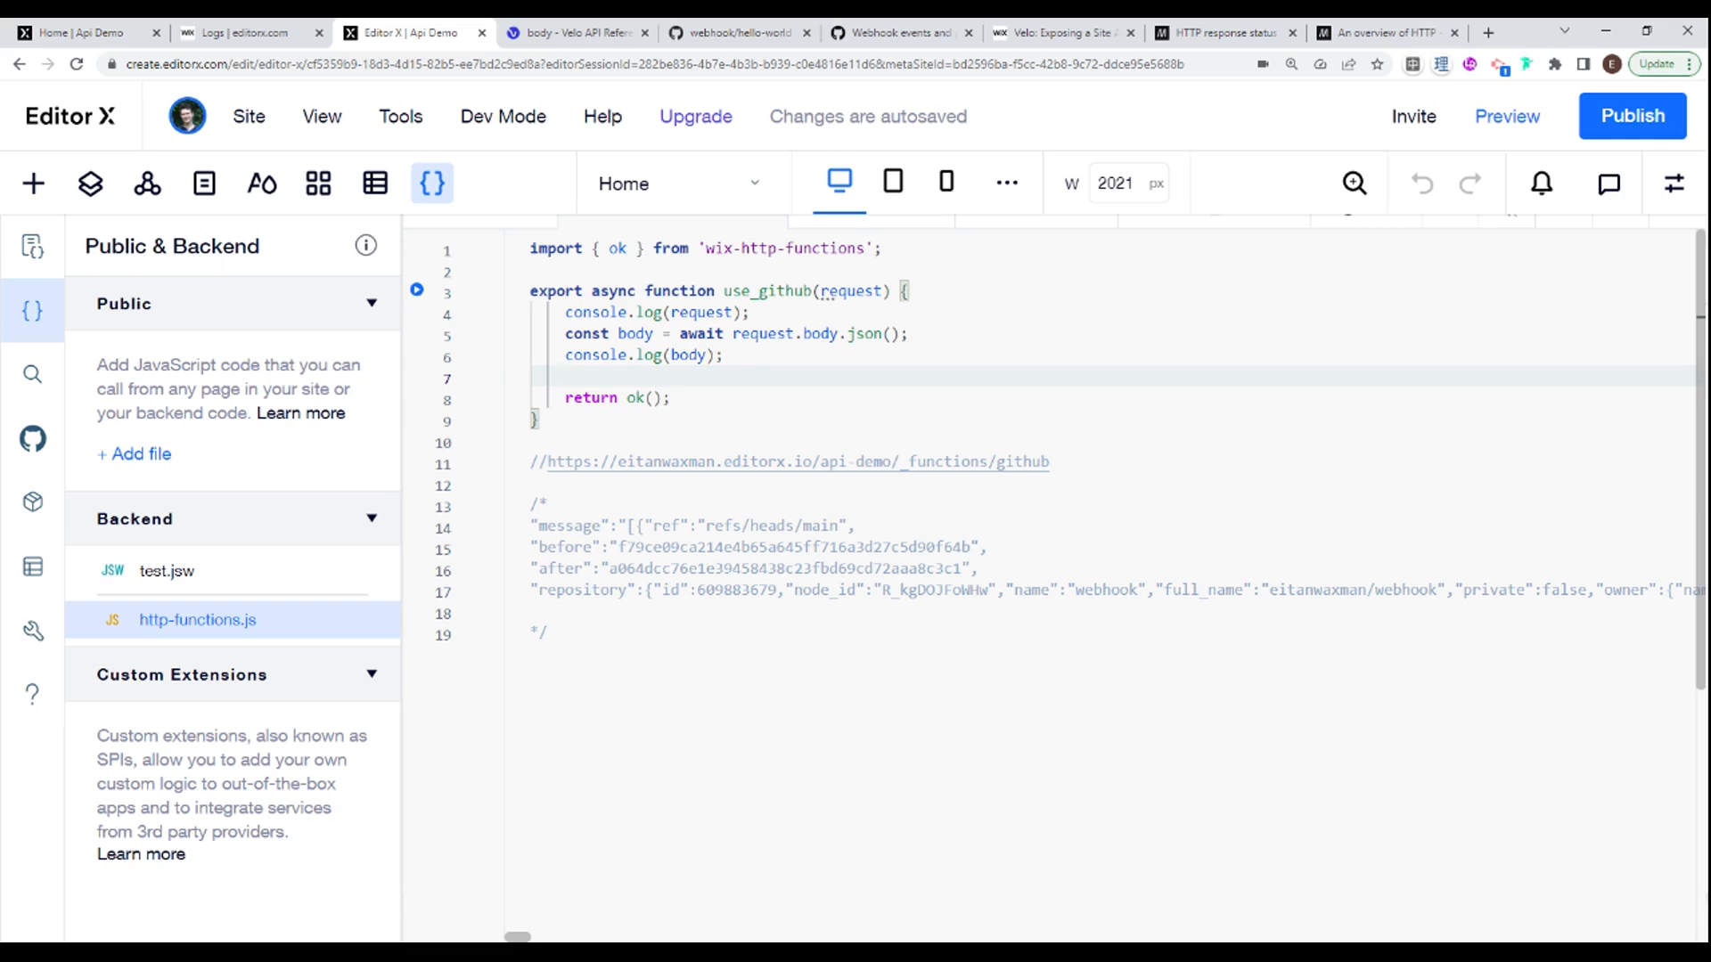
{"action": "left_click", "coordinate": [565, 376]}
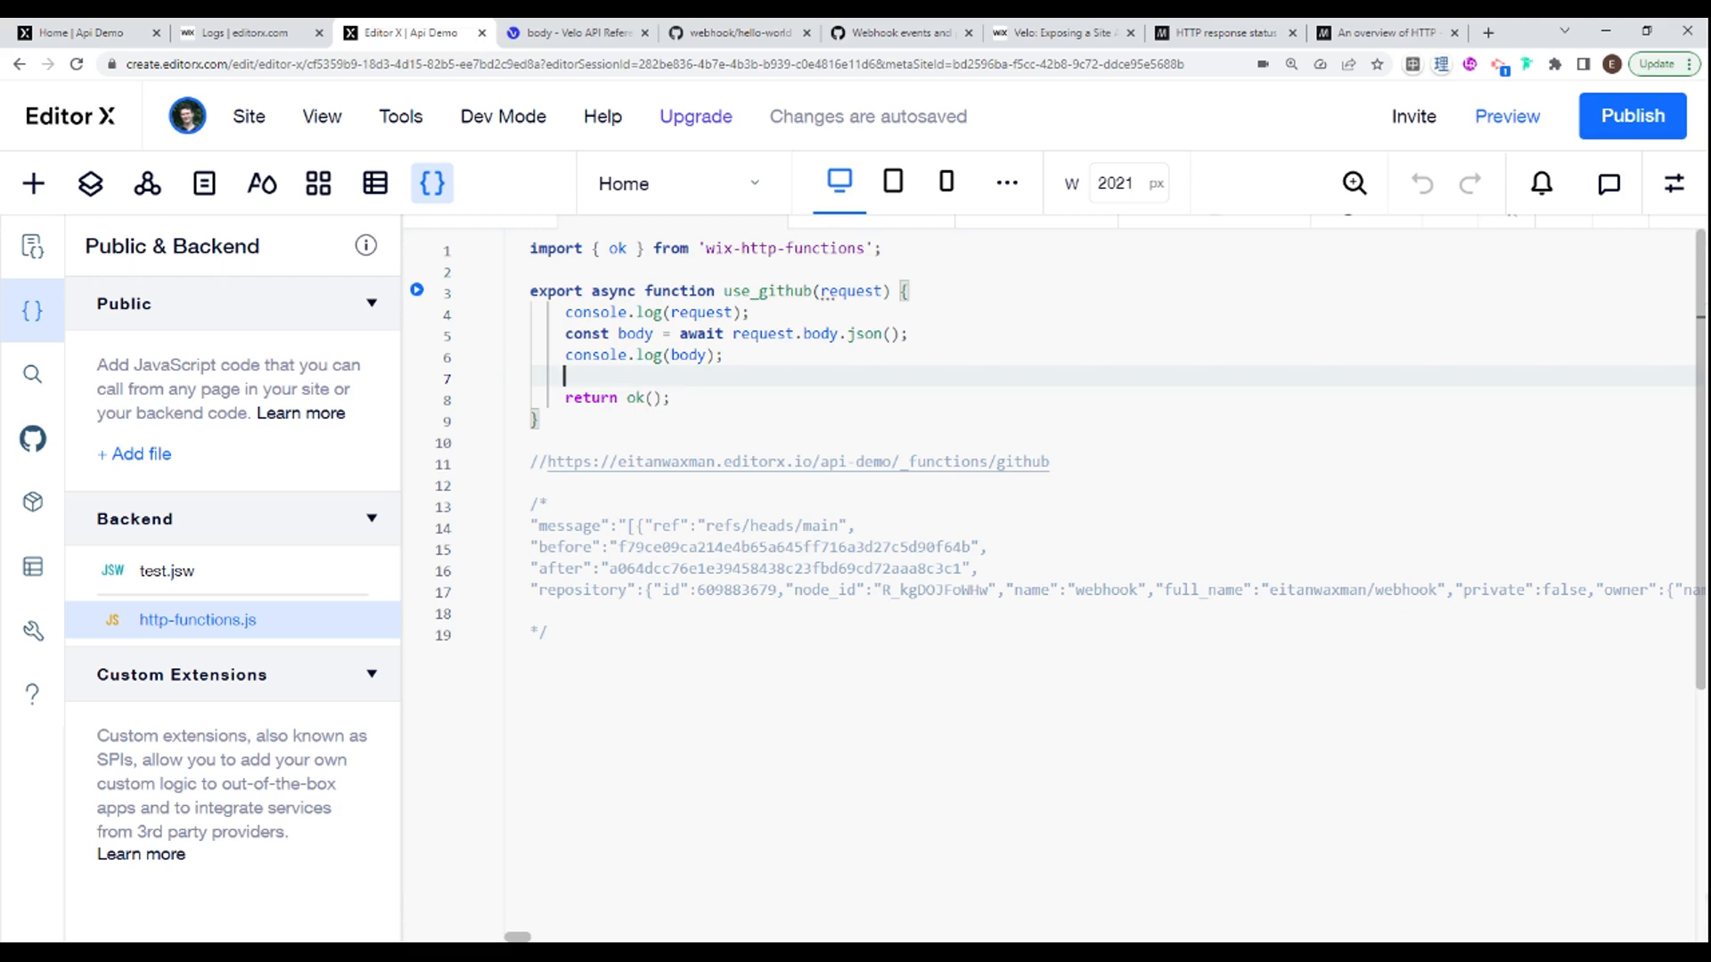